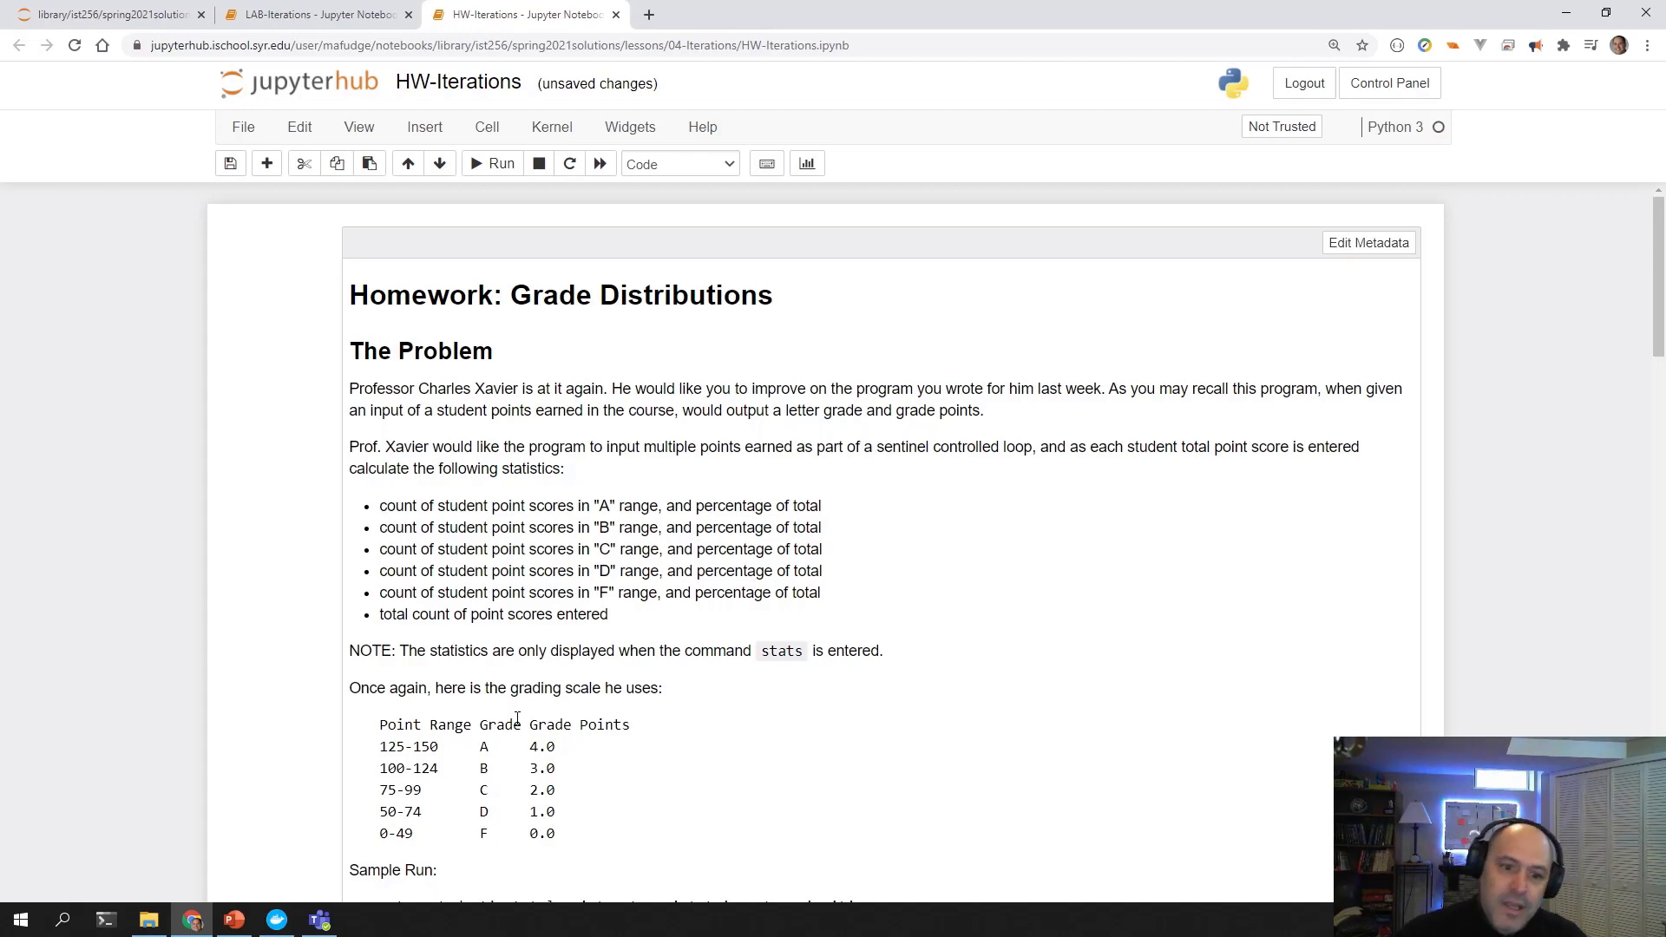
Start a '# tip' cell below the chart and convert it to Markdown.
{"action": "scroll", "scroll_direction": "down", "scroll_amount": 3}
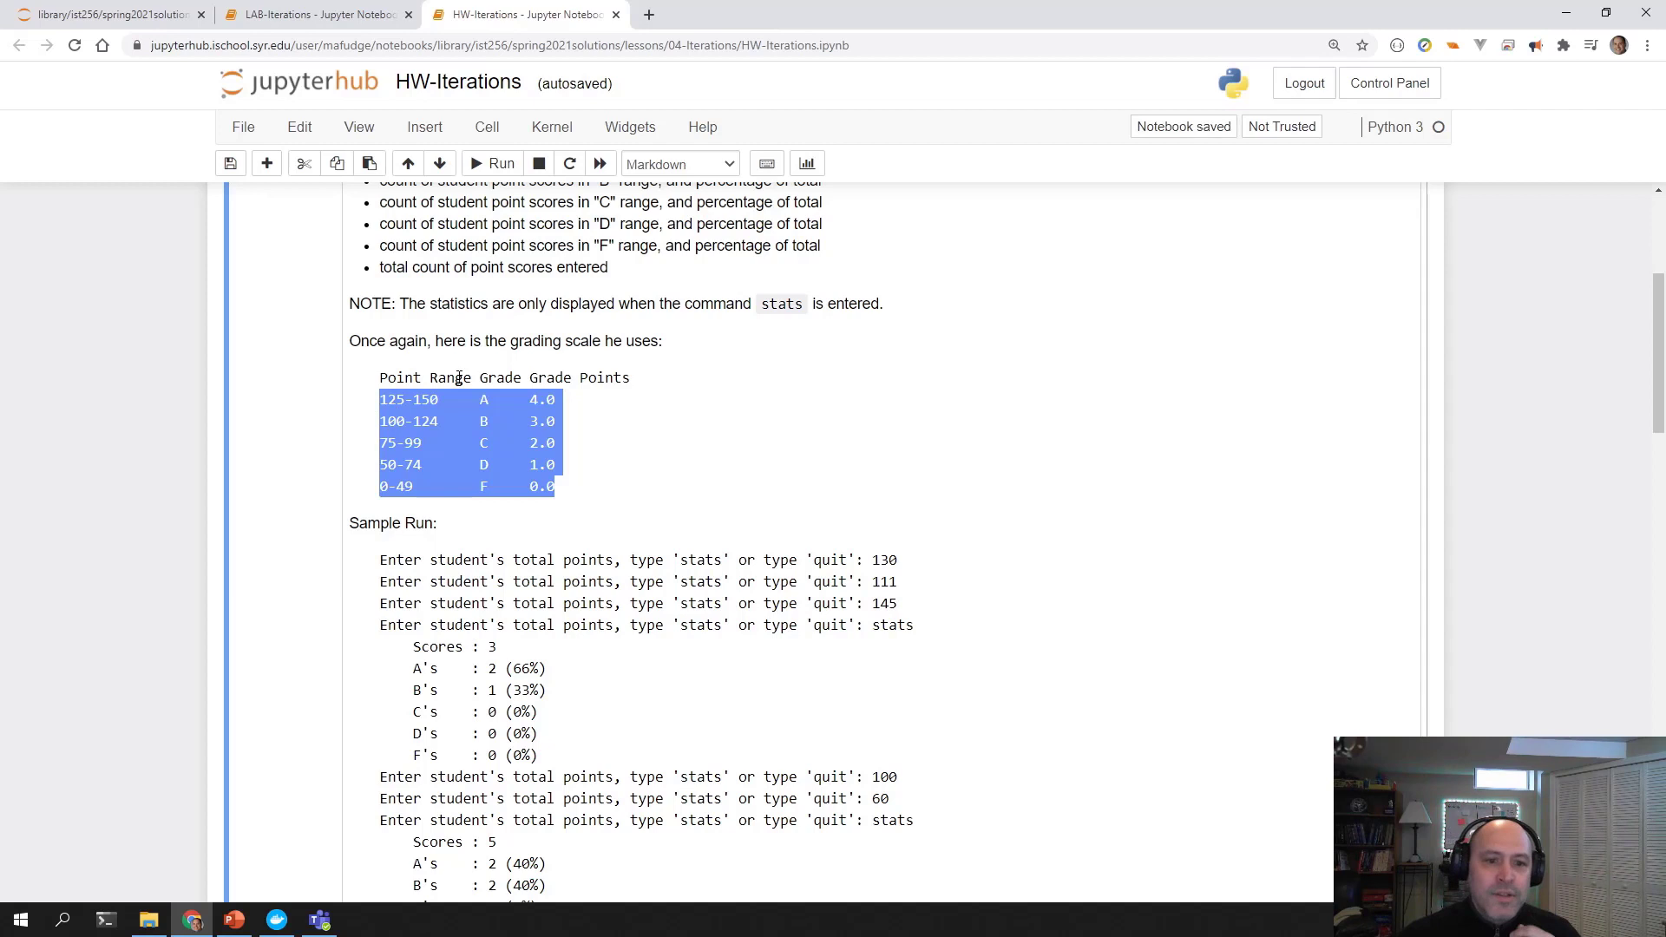
{"action": "mouse_move", "coordinate": [490, 466]}
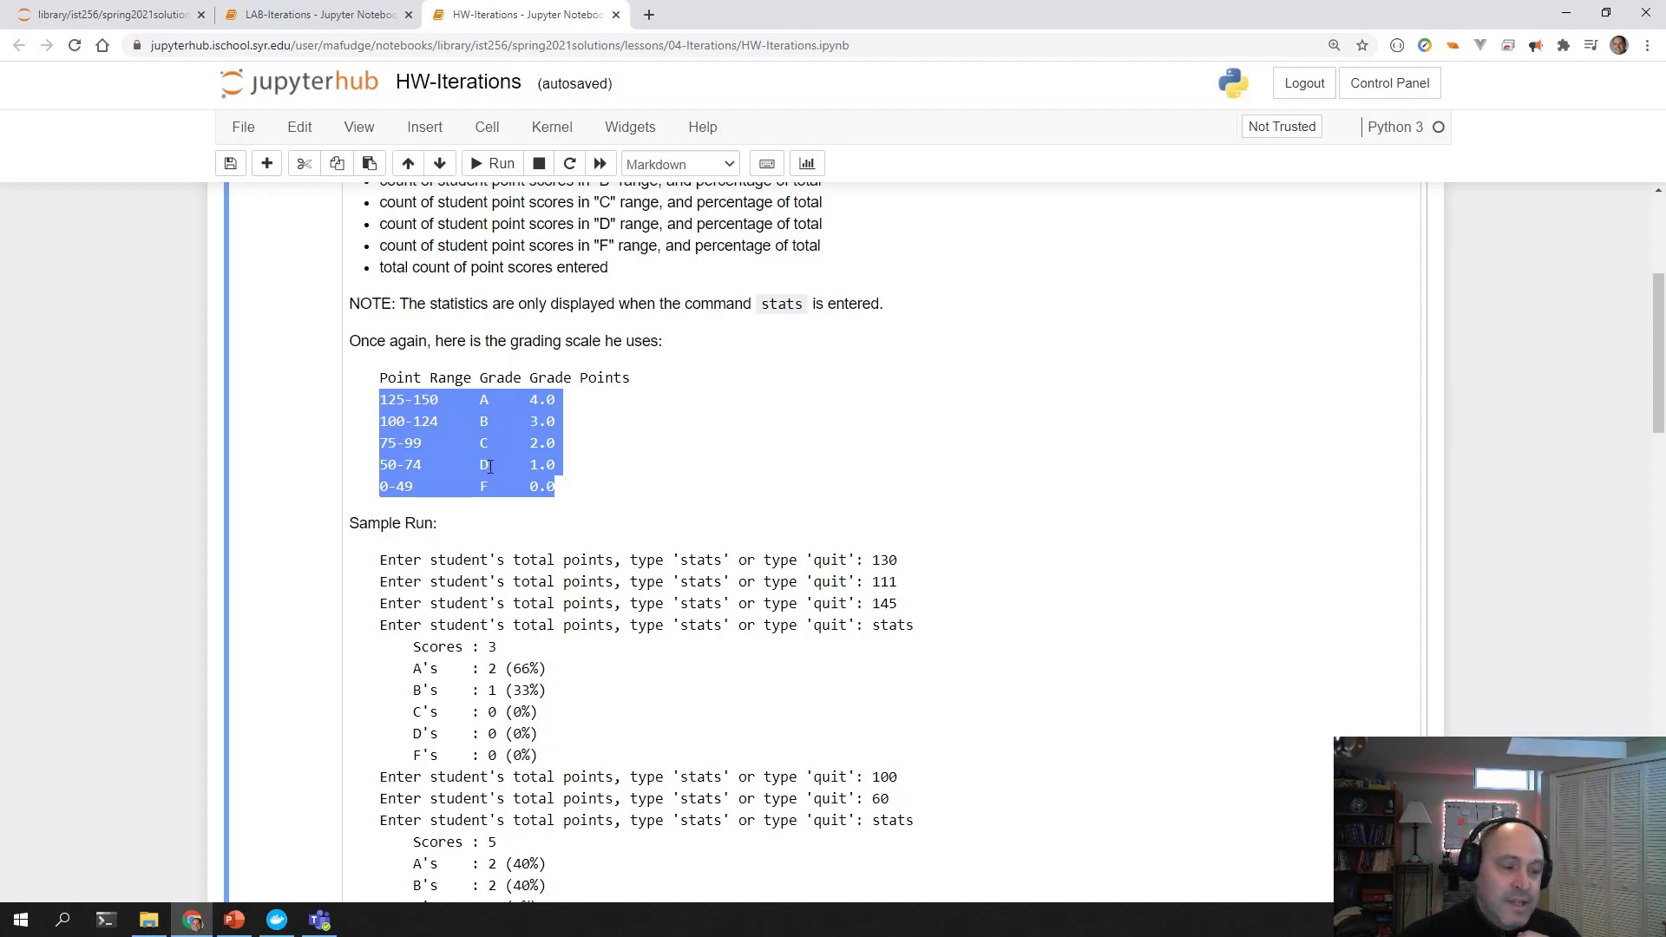
{"action": "mouse_move", "coordinate": [590, 535]}
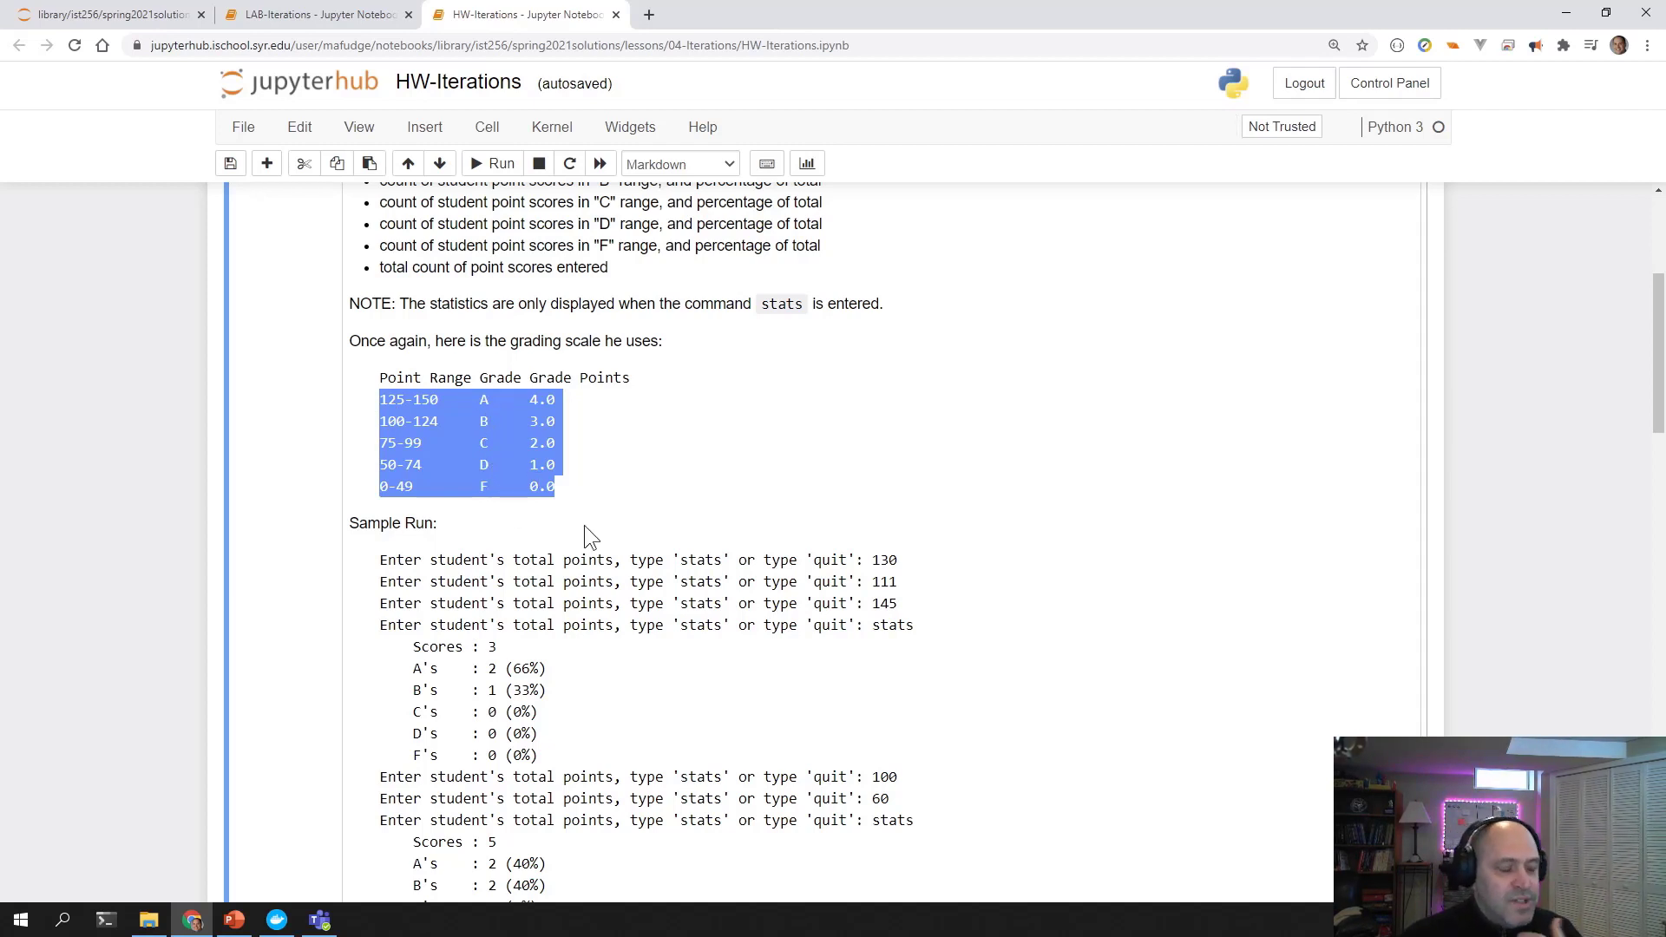
{"action": "left_click", "coordinate": [561, 501]}
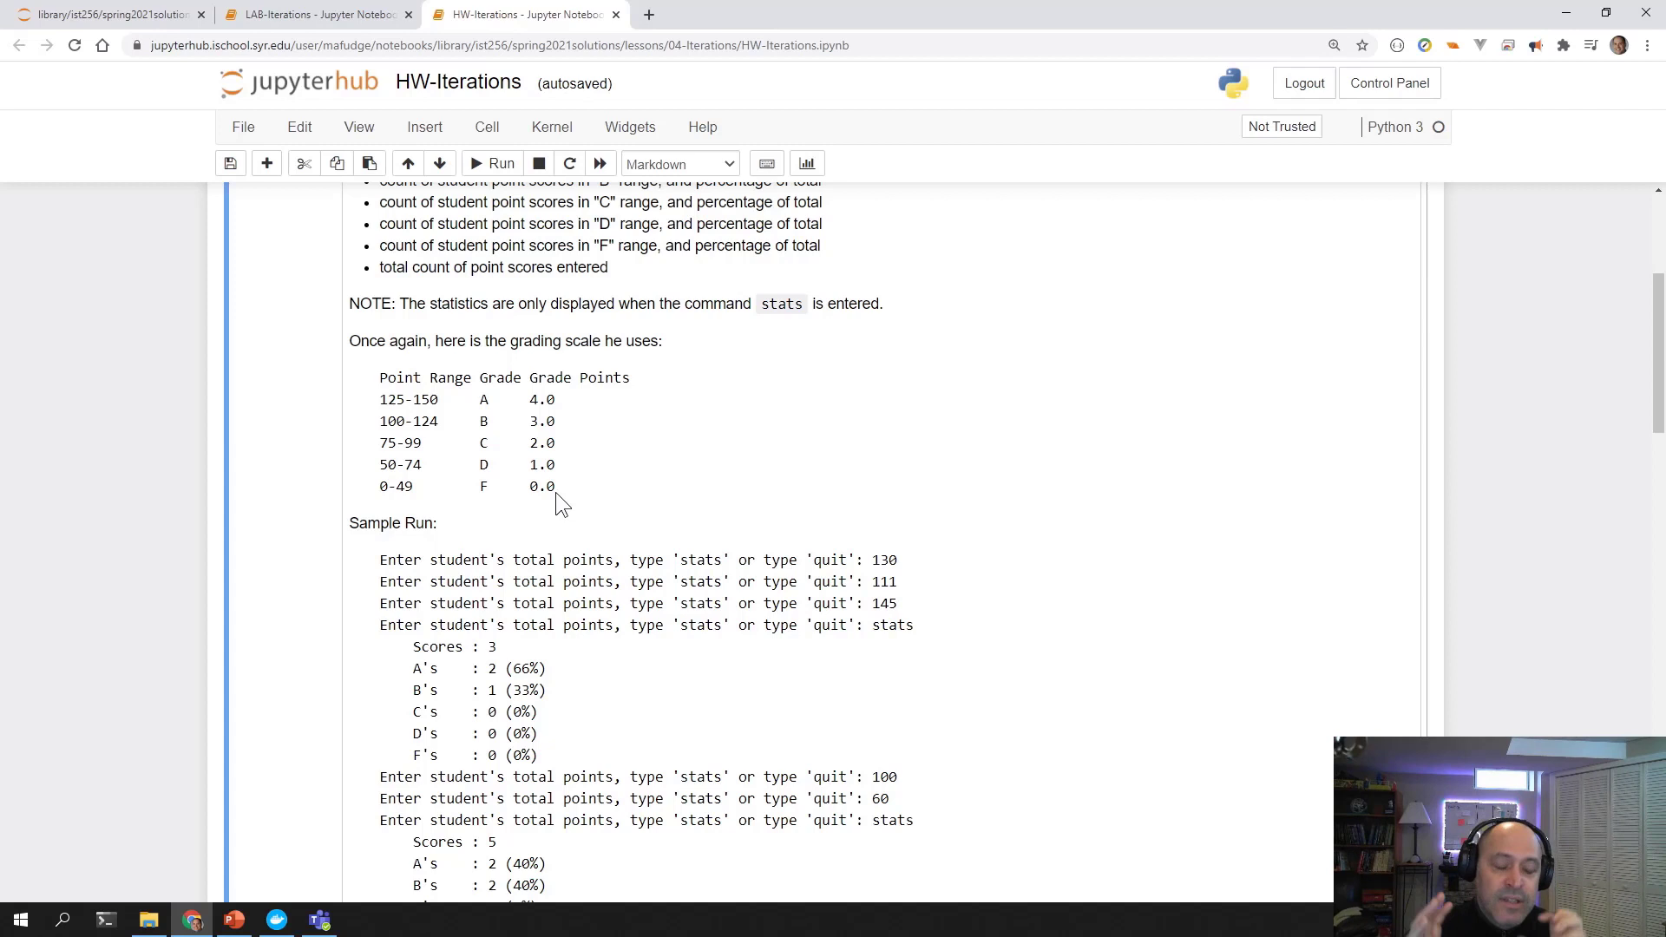
{"action": "mouse_move", "coordinate": [560, 496]}
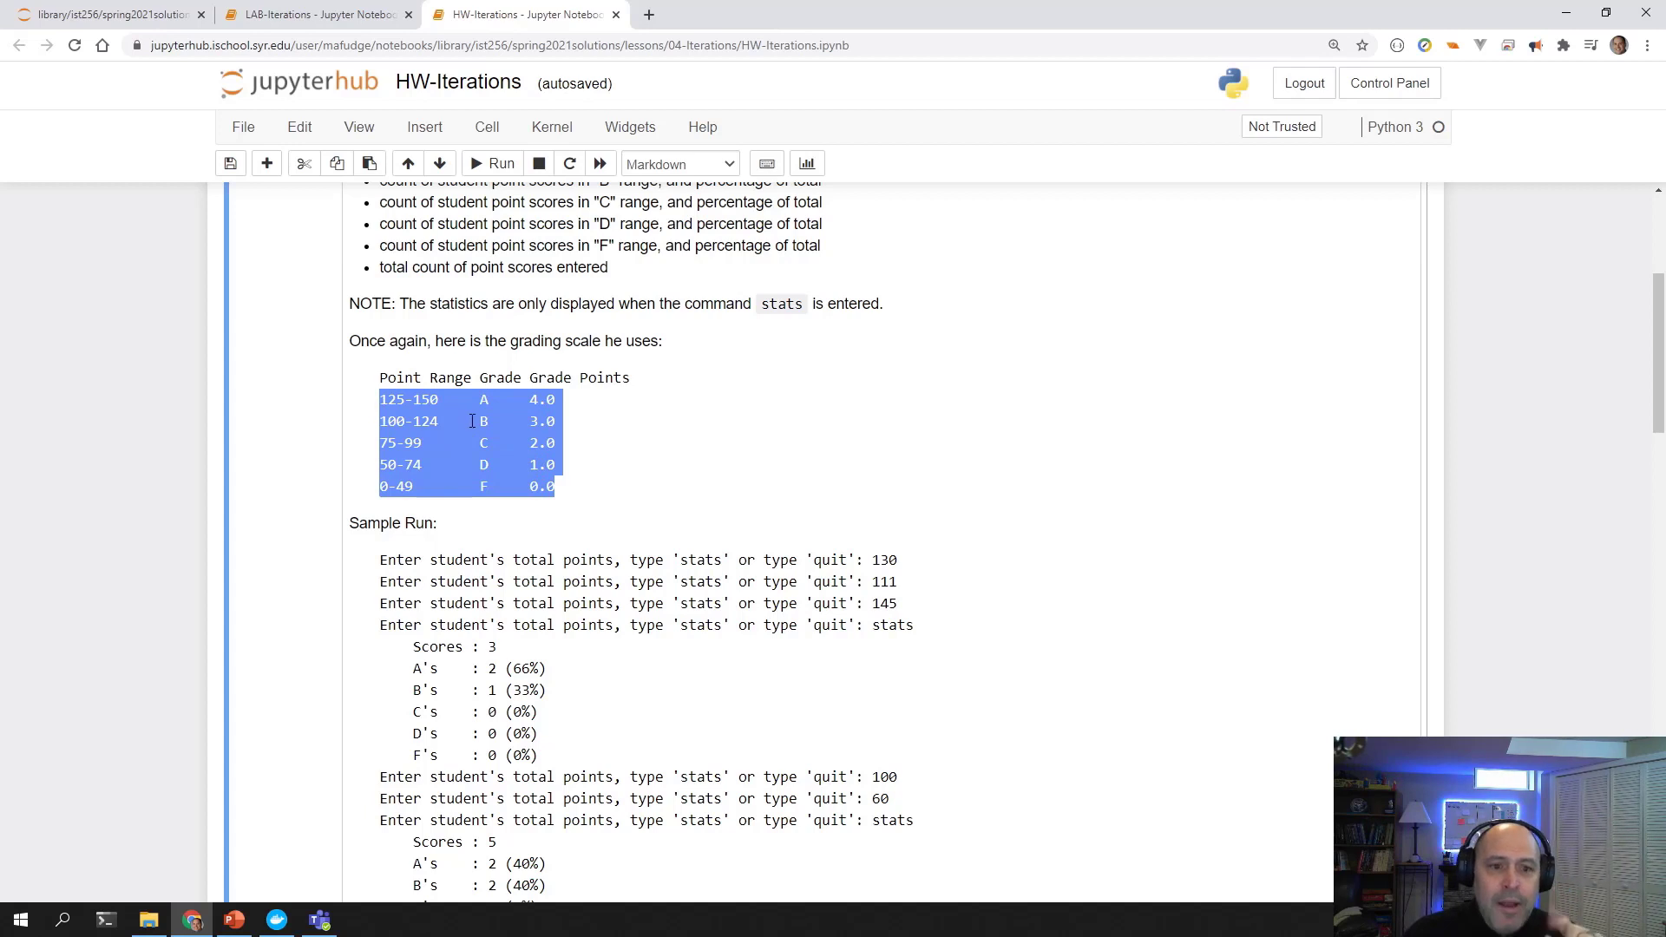
{"action": "mouse_move", "coordinate": [500, 446]}
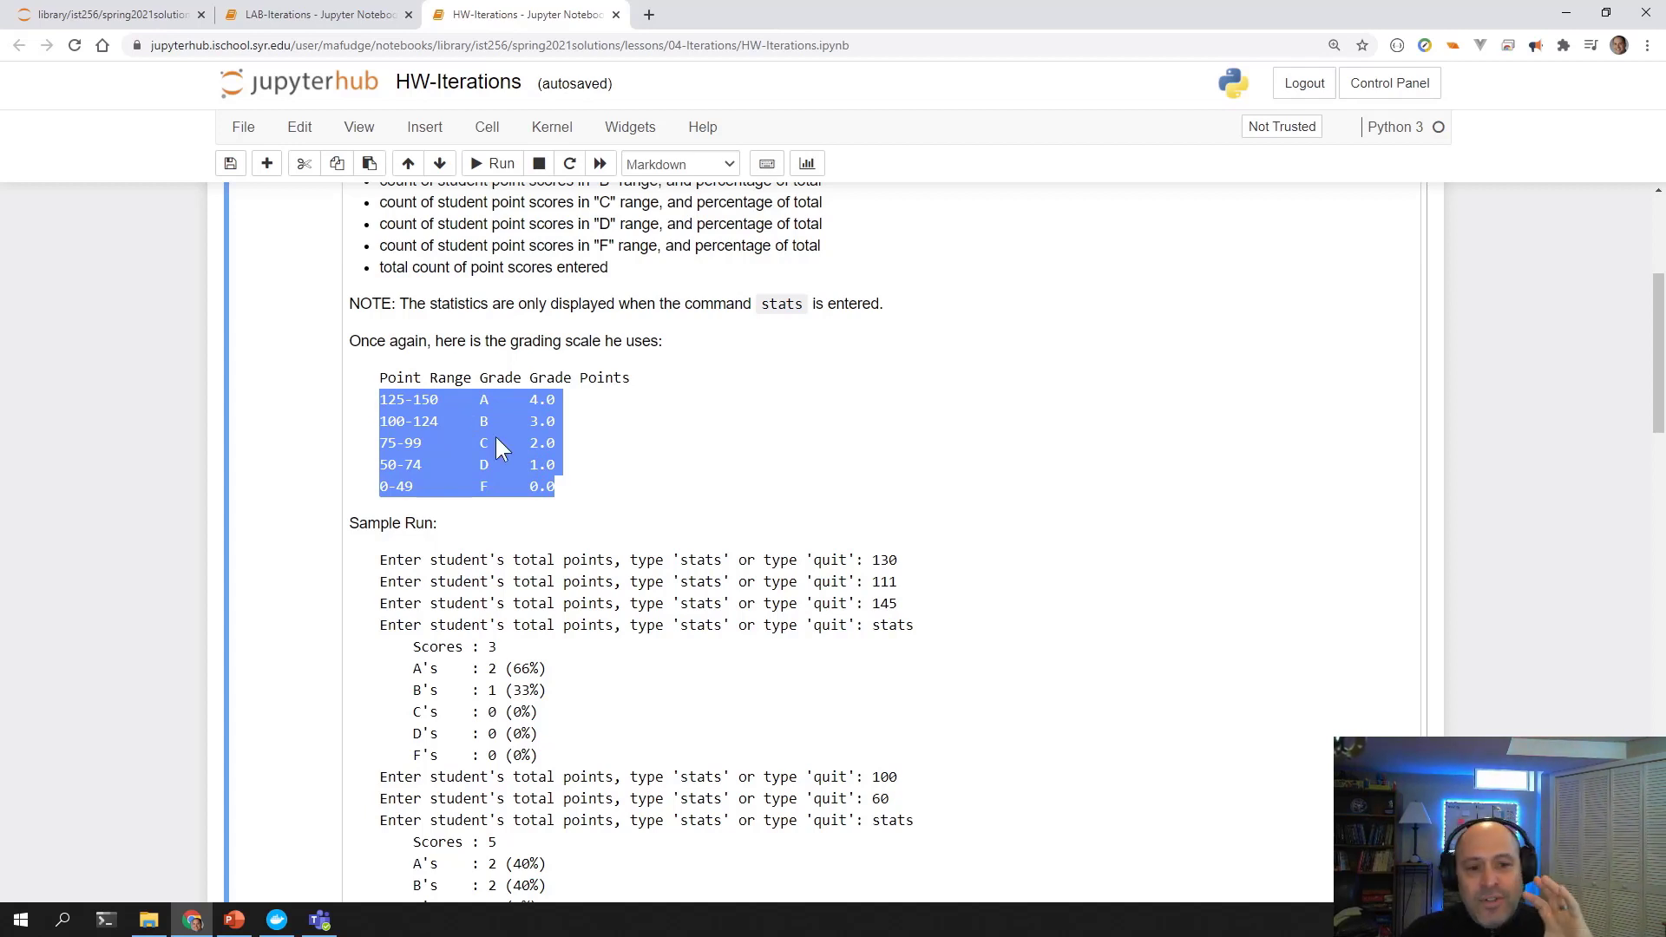
{"action": "mouse_move", "coordinate": [541, 489]}
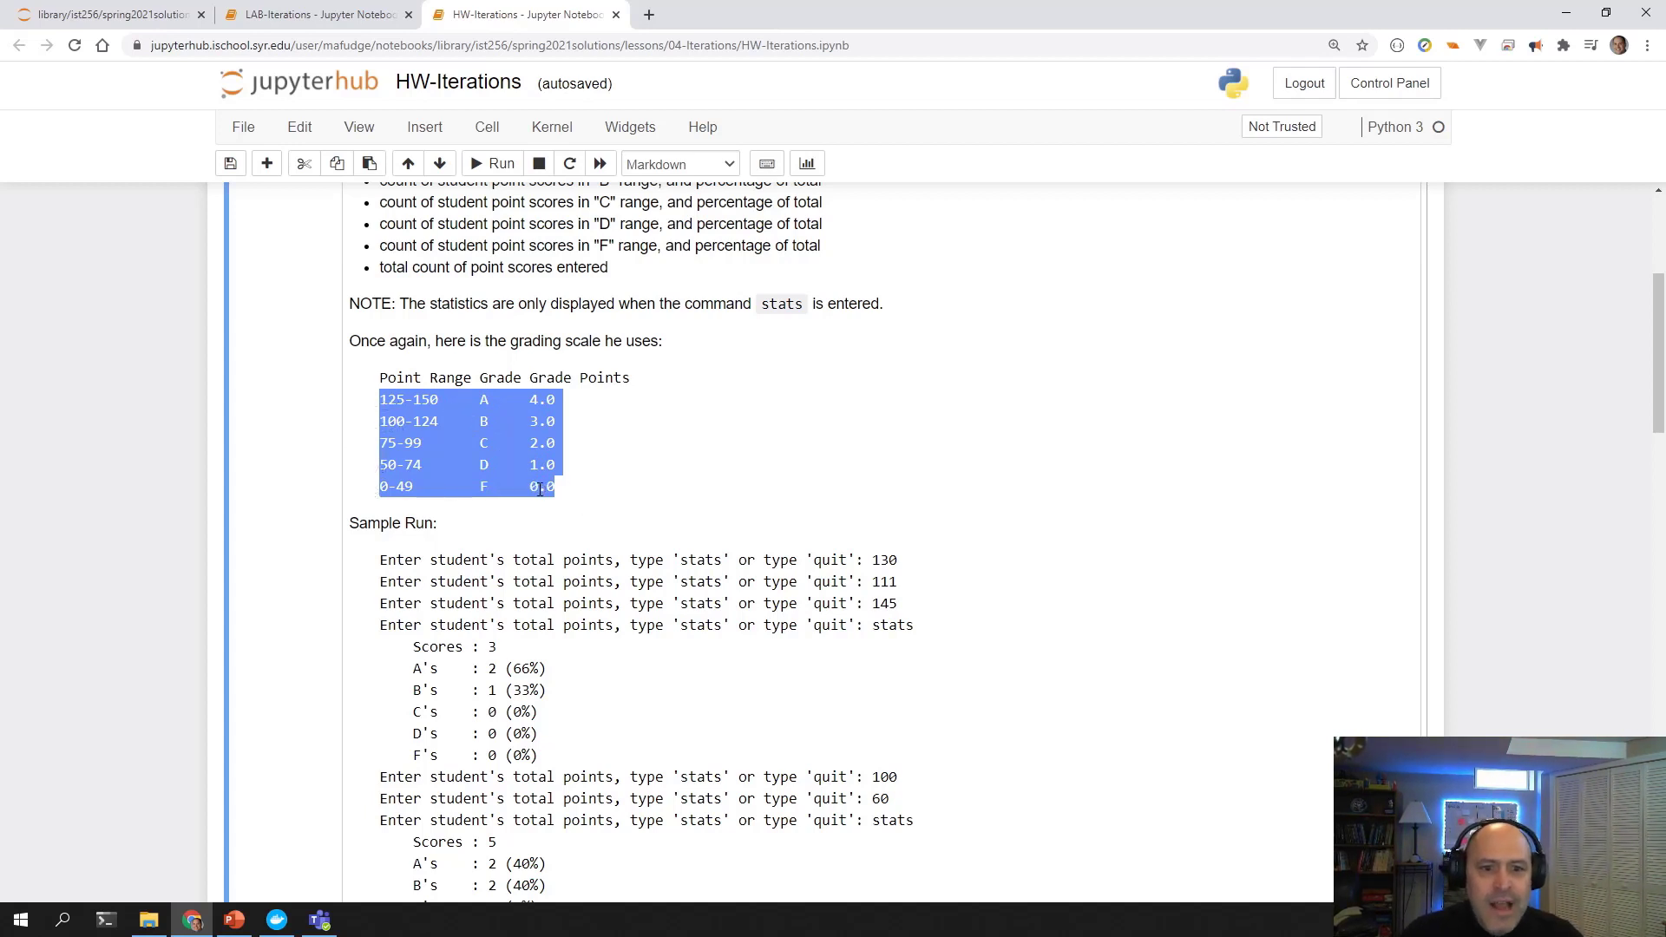
{"action": "mouse_move", "coordinate": [579, 494]}
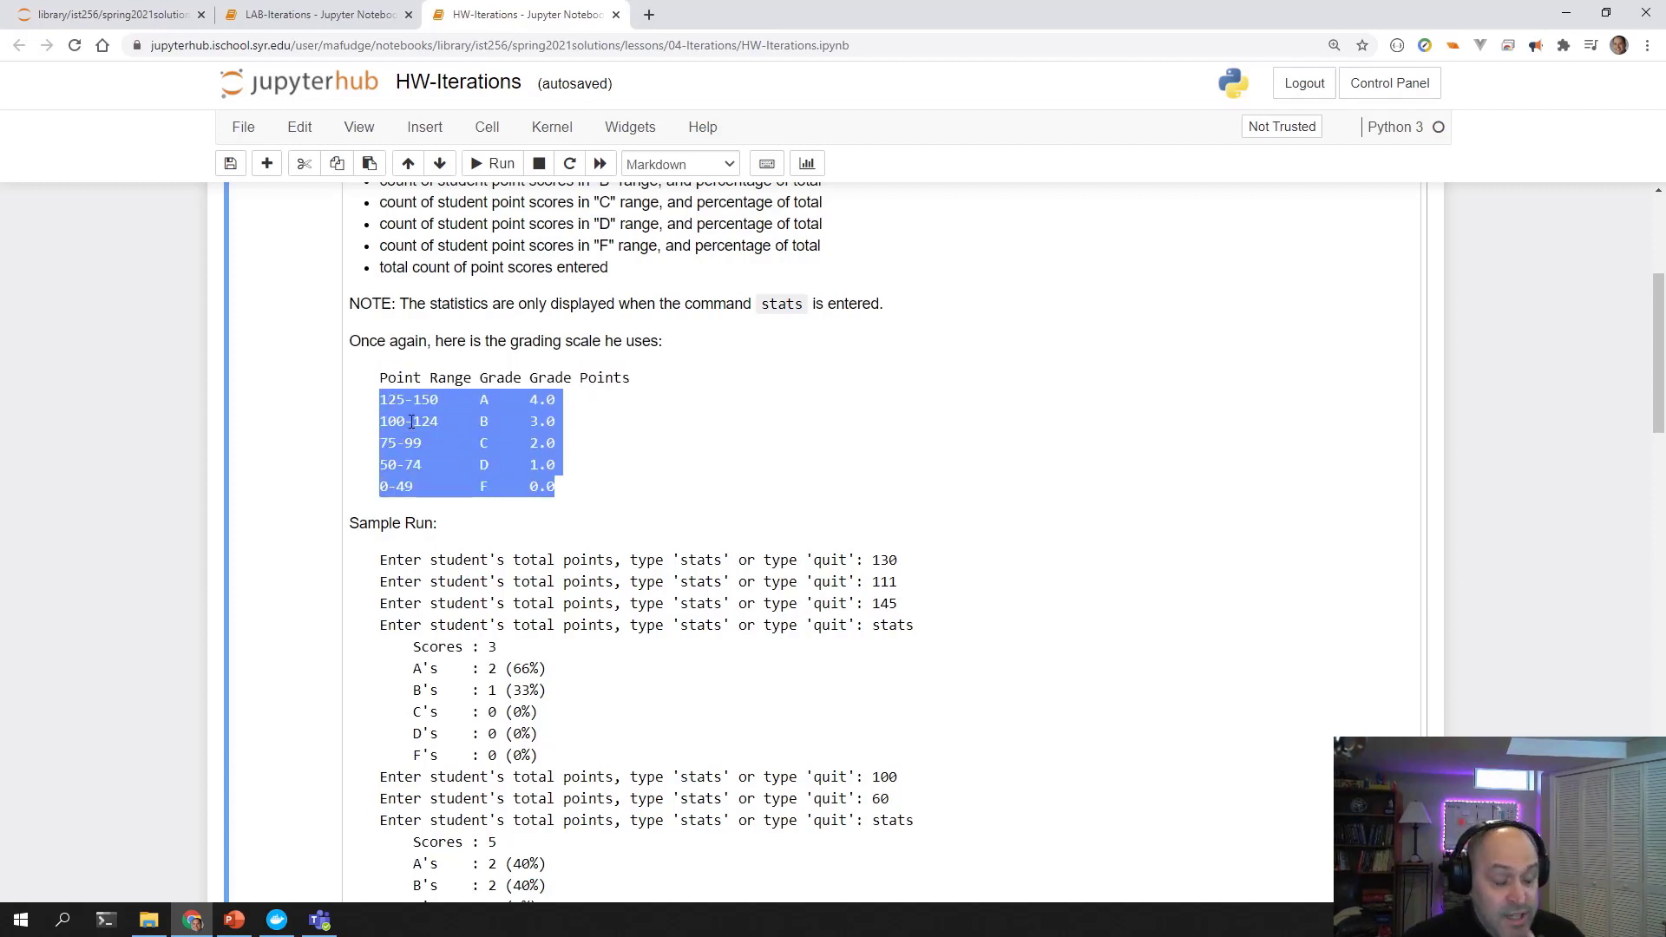
{"action": "scroll", "scroll_direction": "down", "scroll_amount": 3}
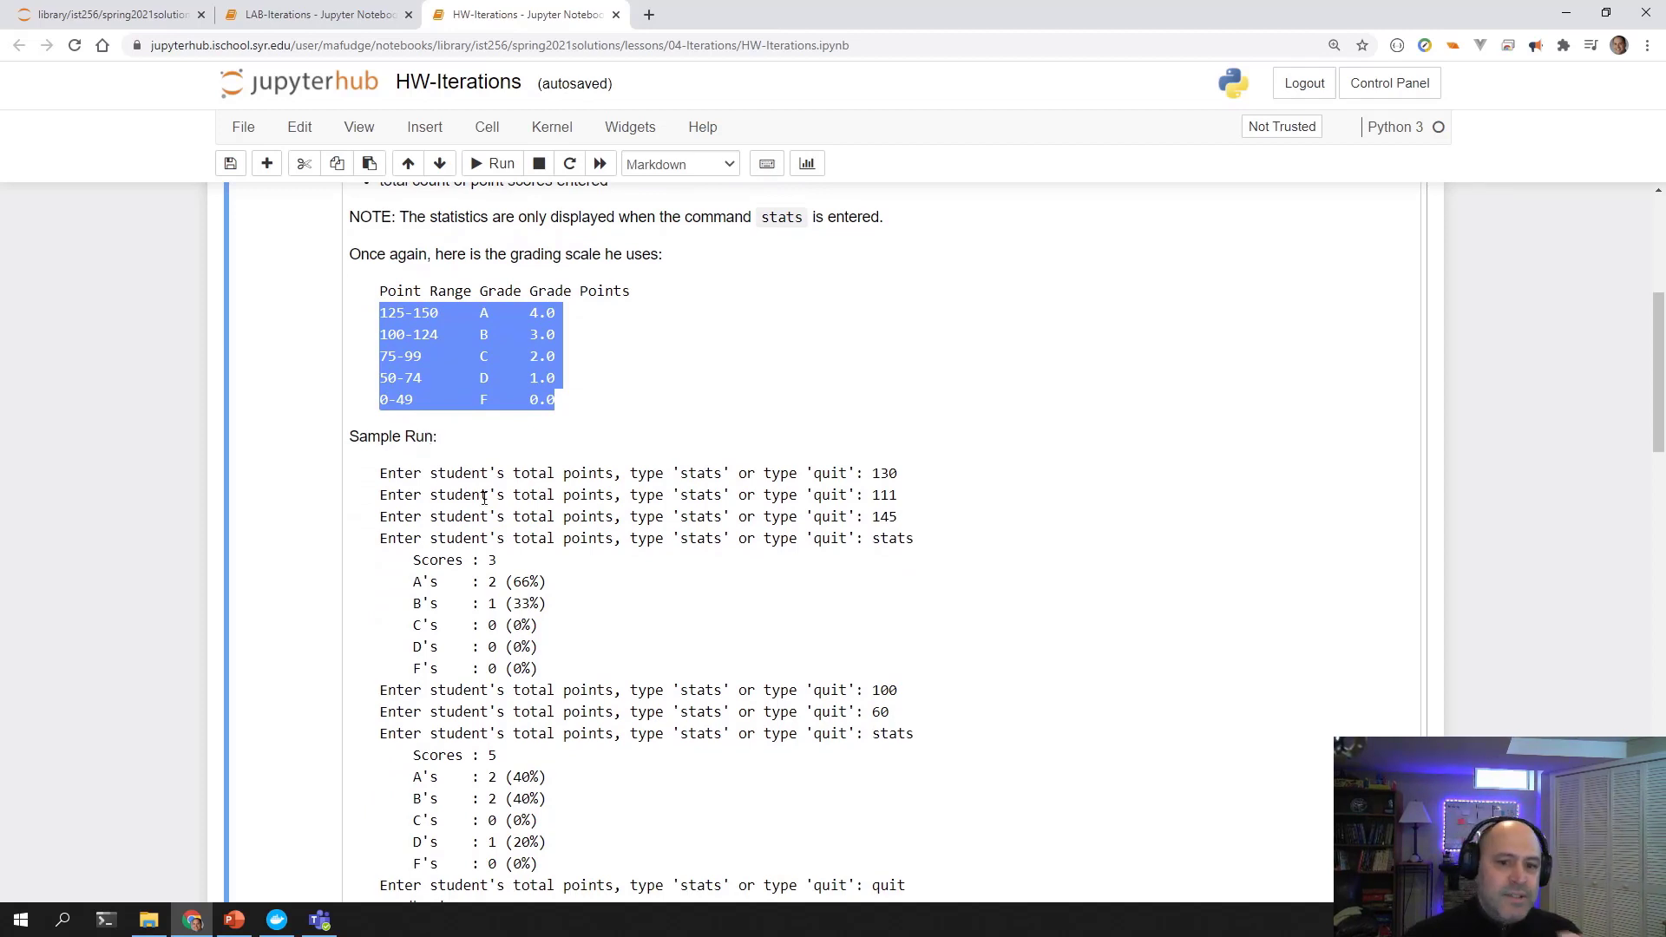
{"action": "scroll", "scroll_direction": "down", "scroll_amount": 3}
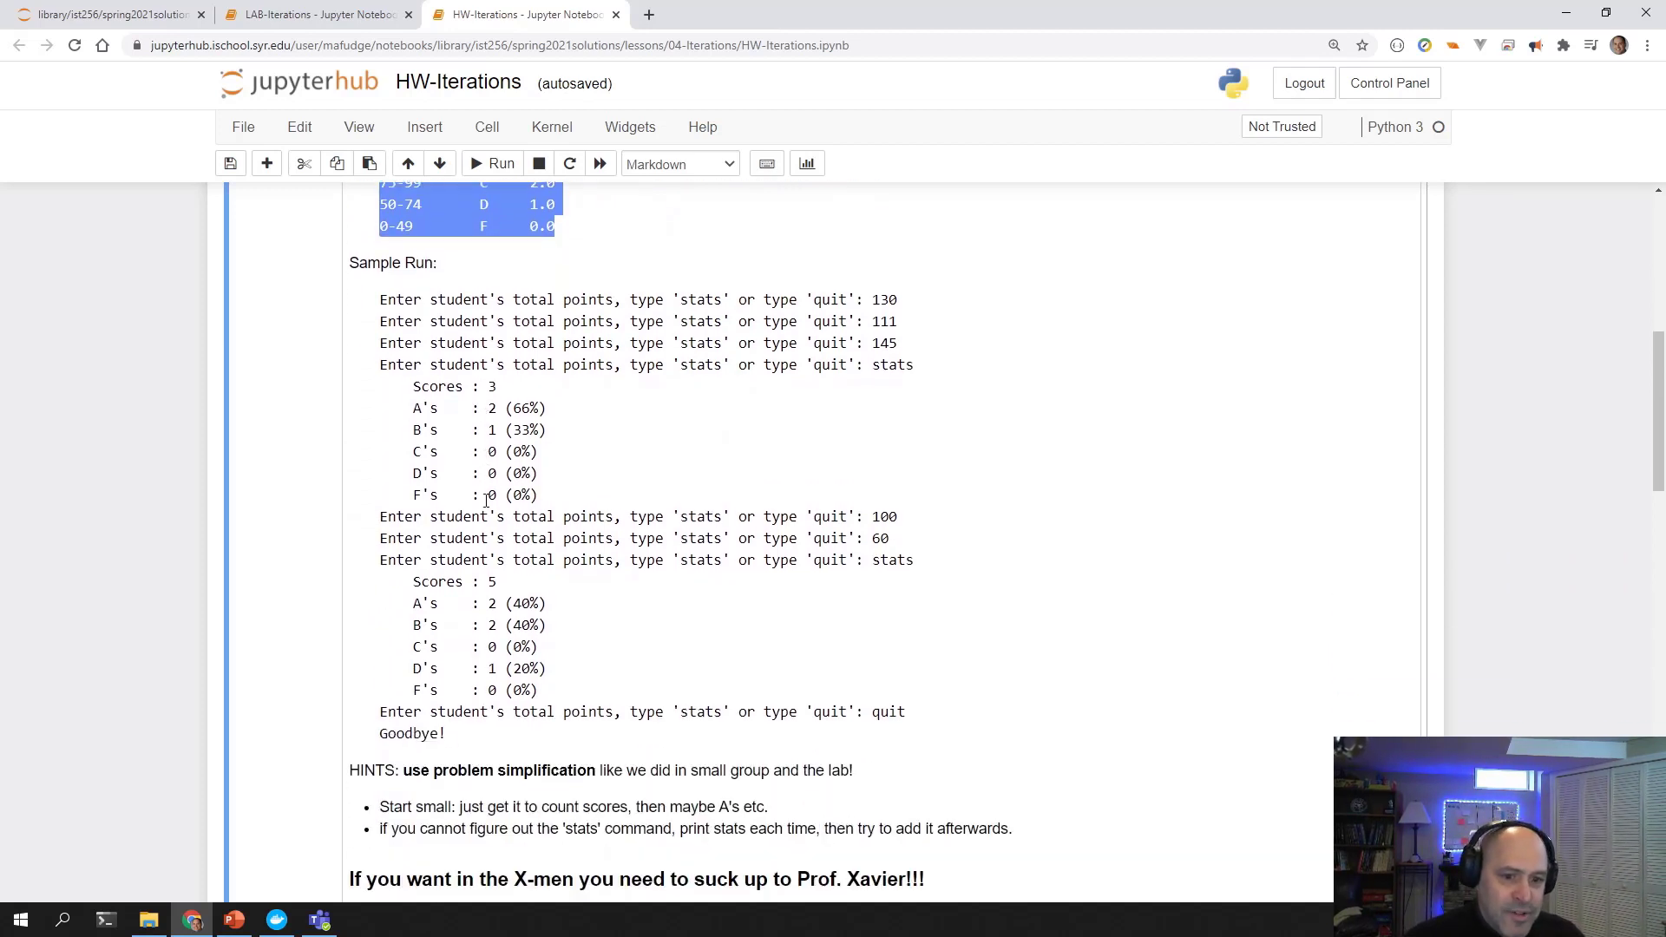
{"action": "scroll", "scroll_direction": "down", "scroll_amount": 3}
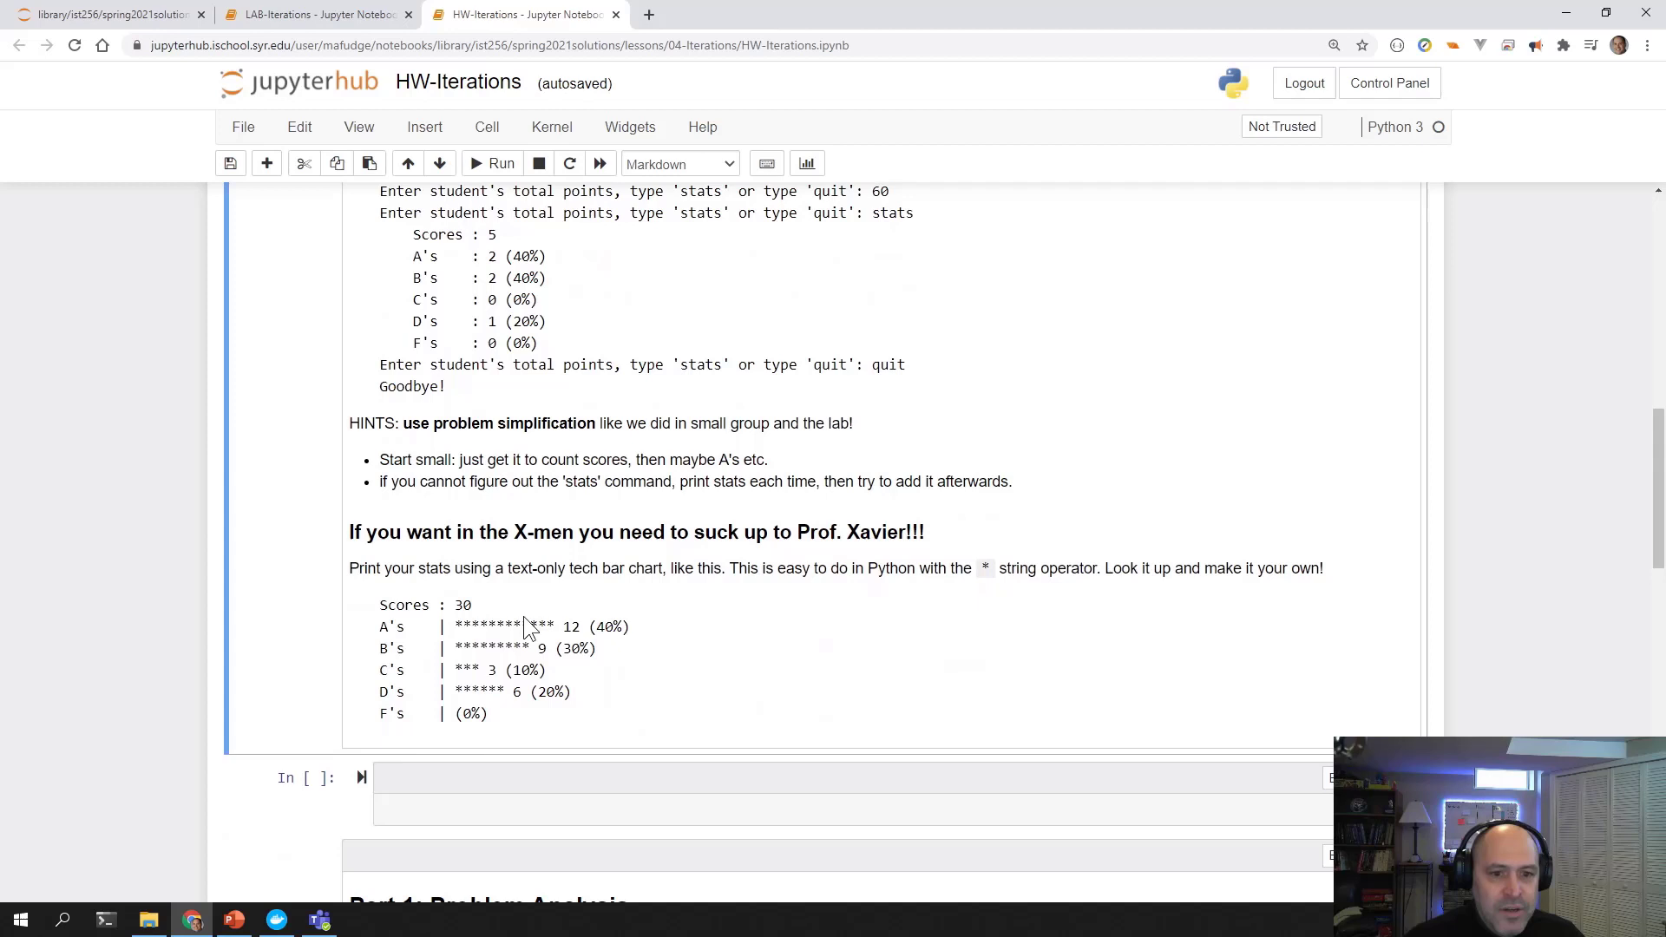
{"action": "mouse_move", "coordinate": [570, 762]}
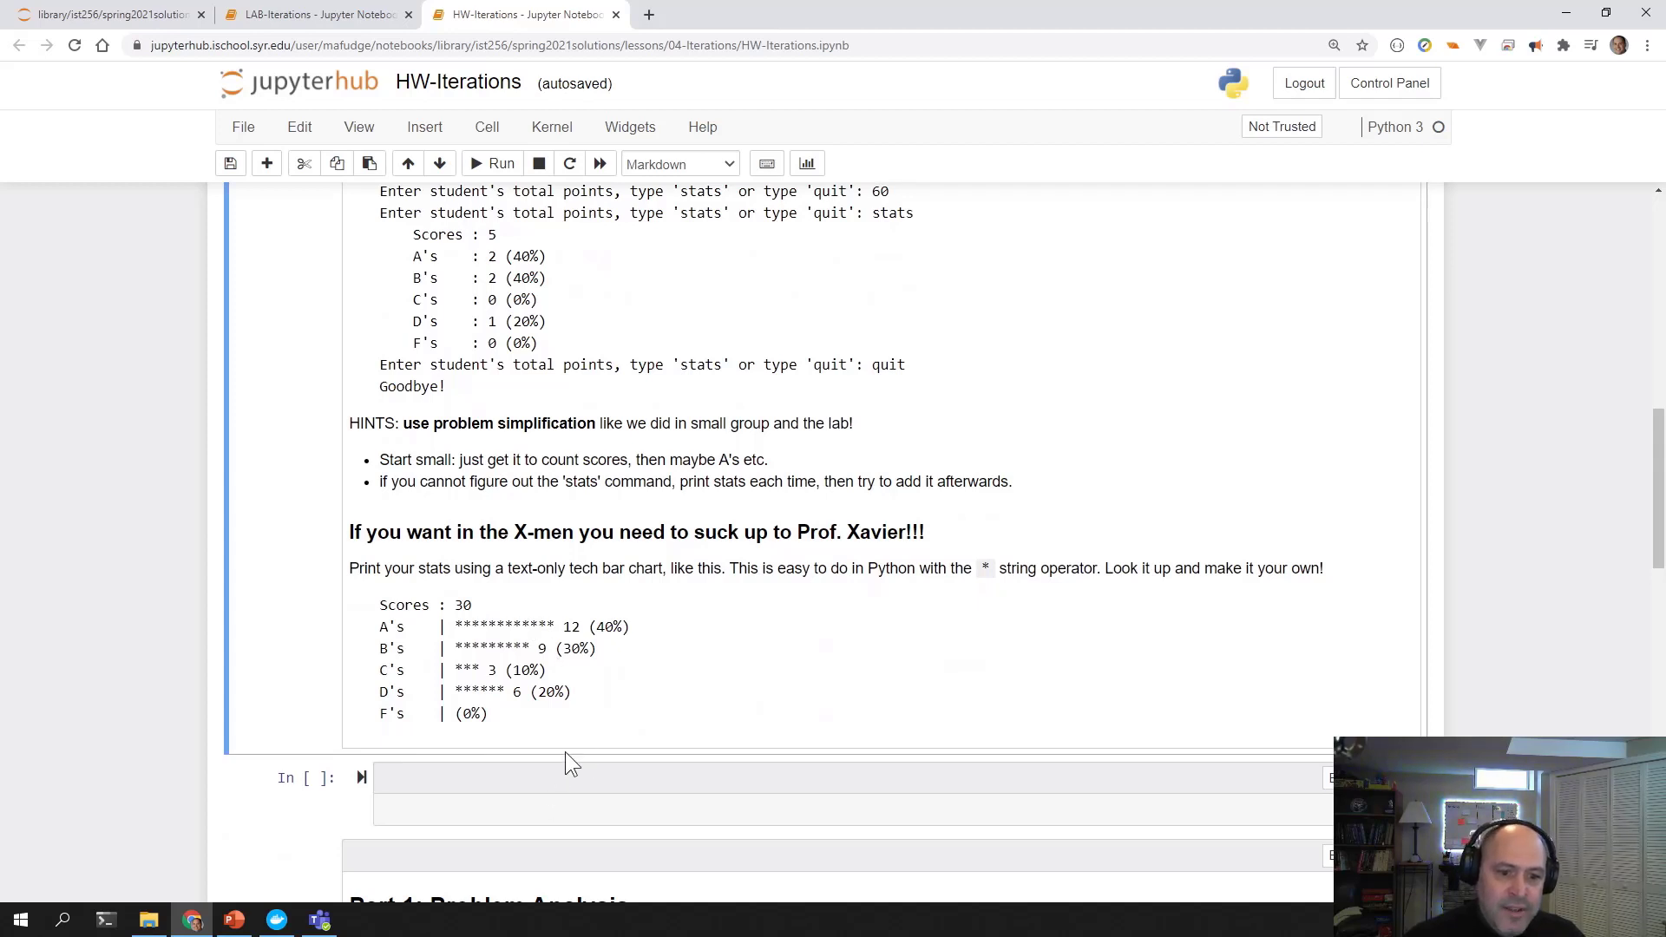
{"action": "left_click", "coordinate": [545, 808]}
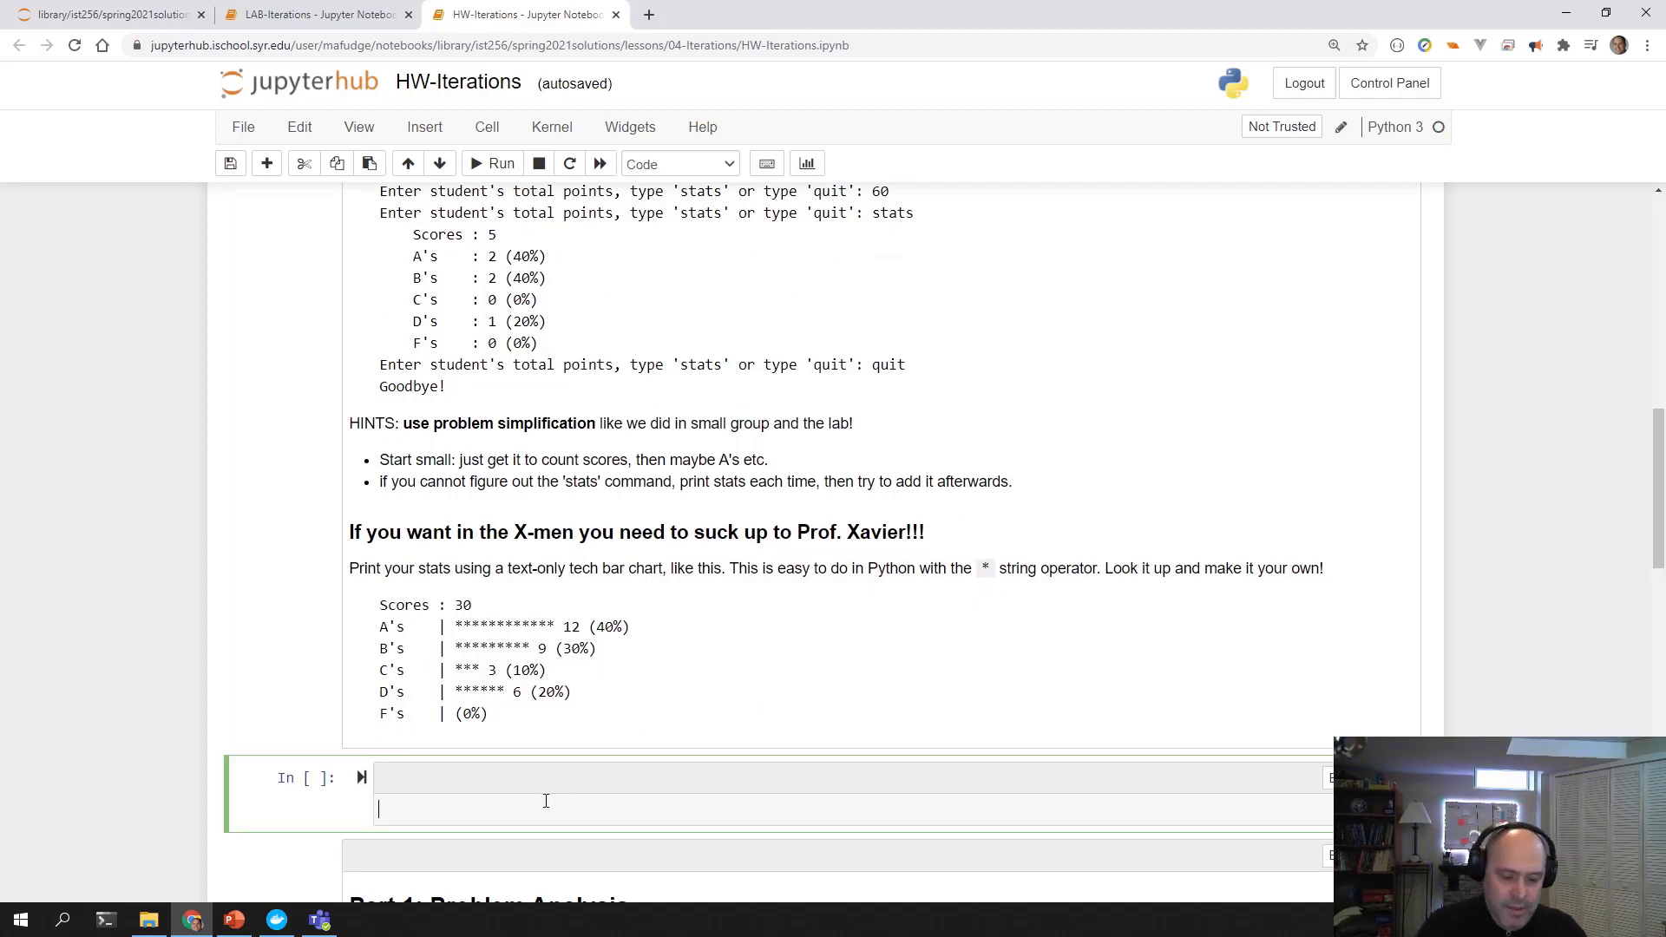
{"action": "type", "text": "# tip"}
{"action": "type", "text": "- n"}
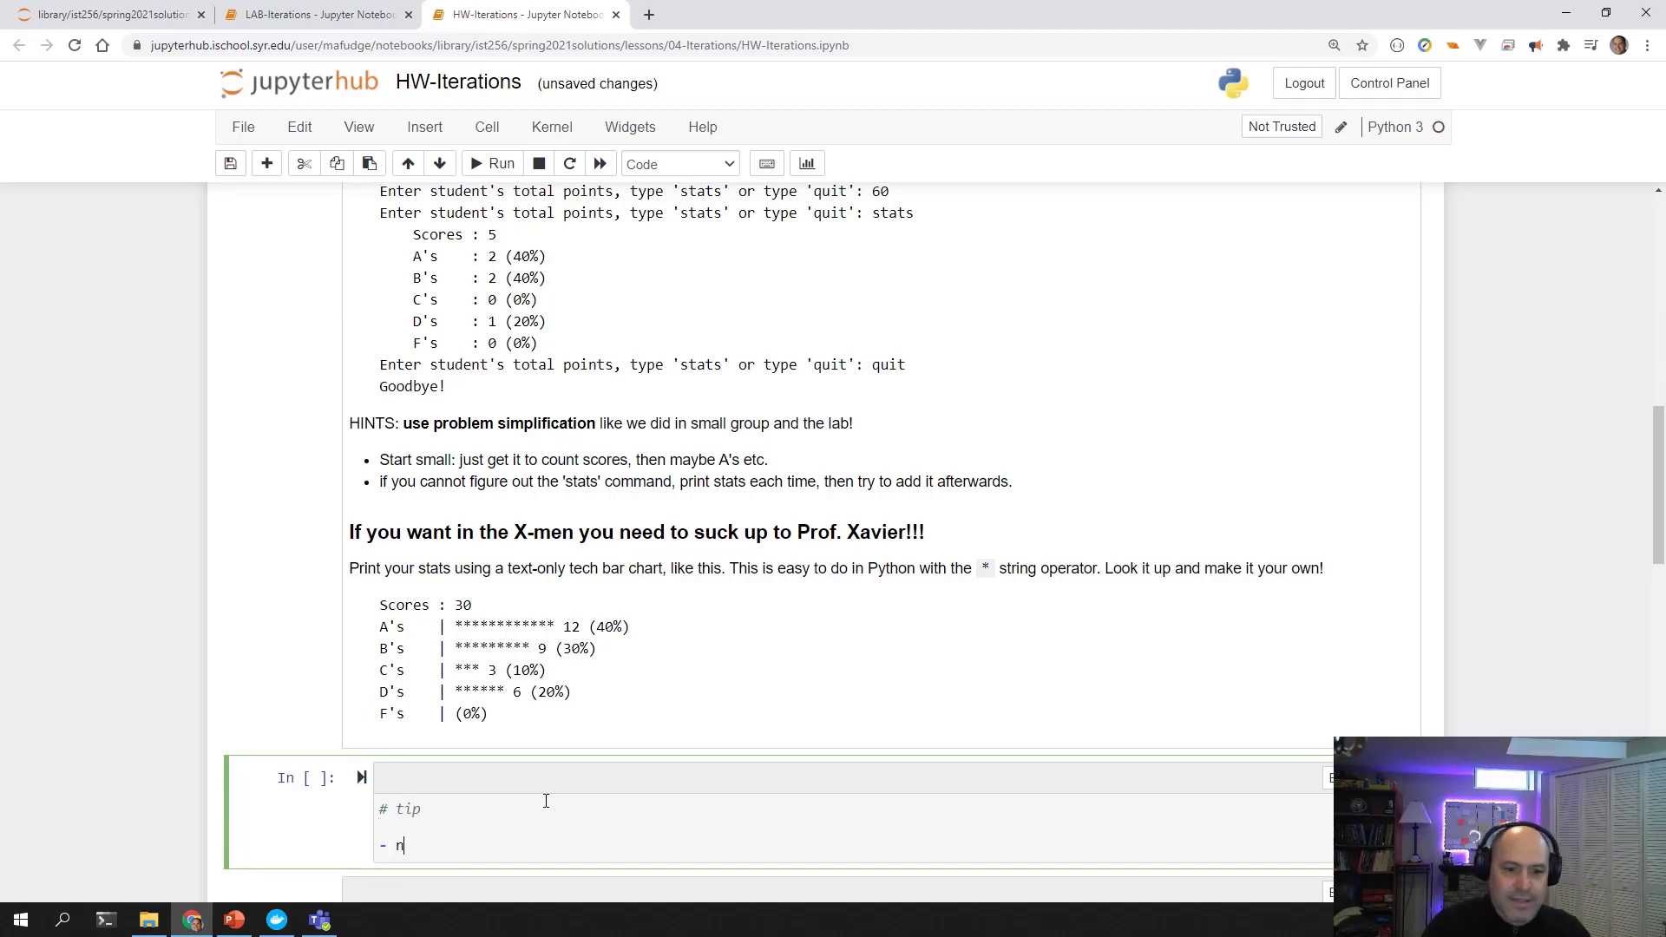
{"action": "type", "text": "do not"}
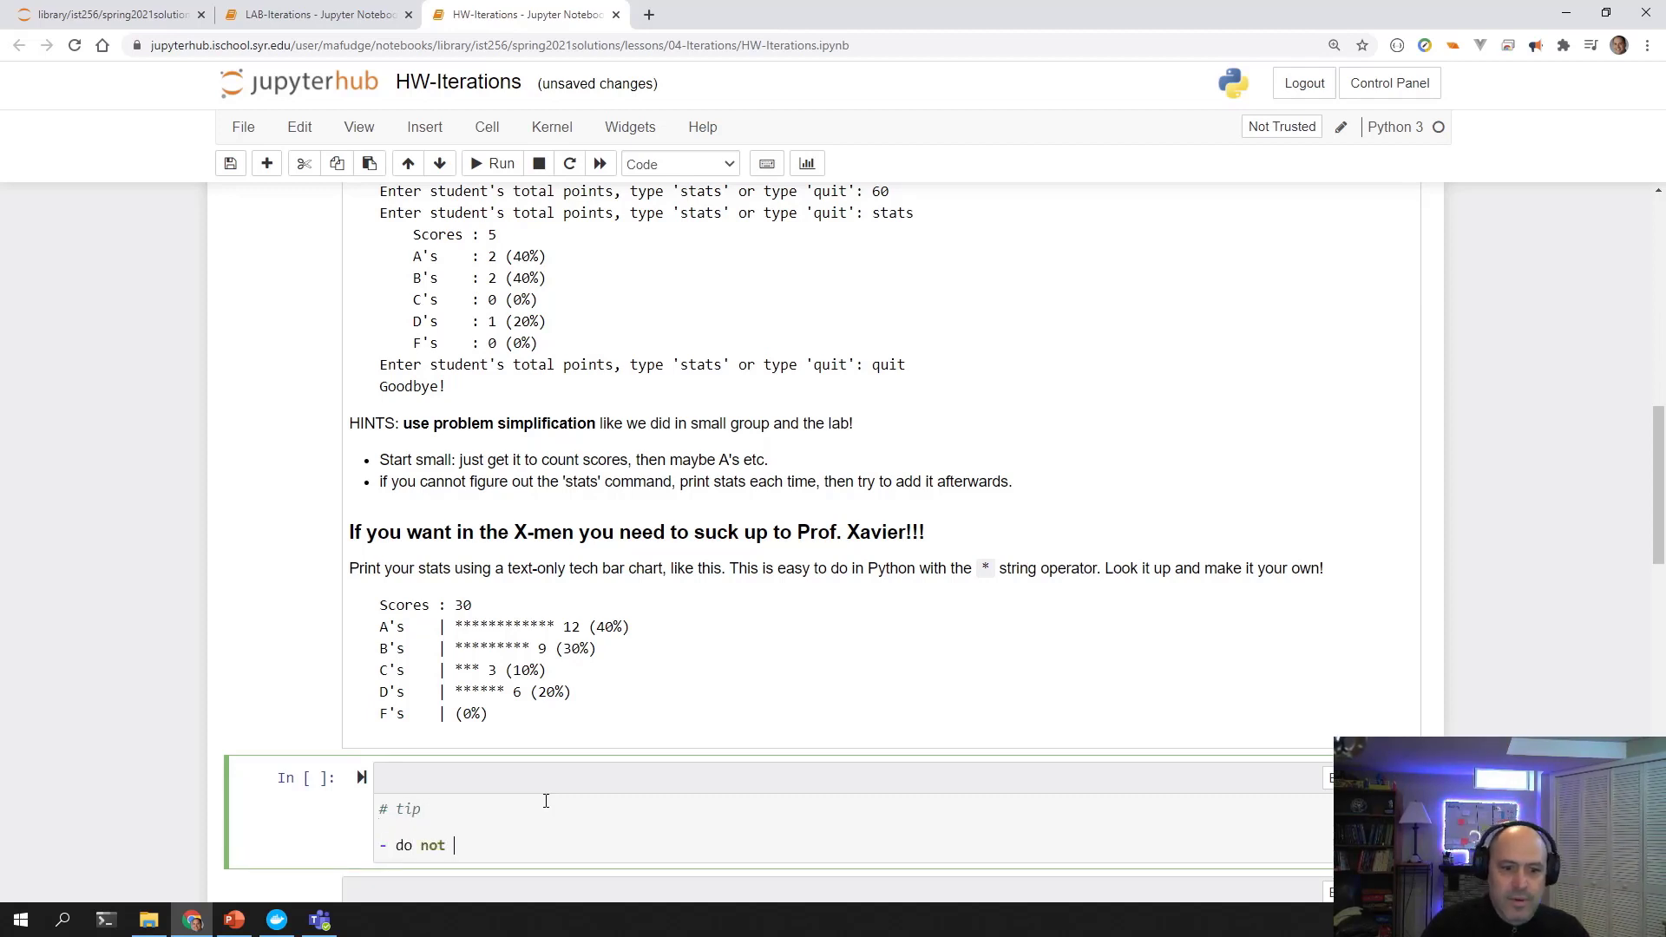
{"action": "left_click", "coordinate": [677, 162]}
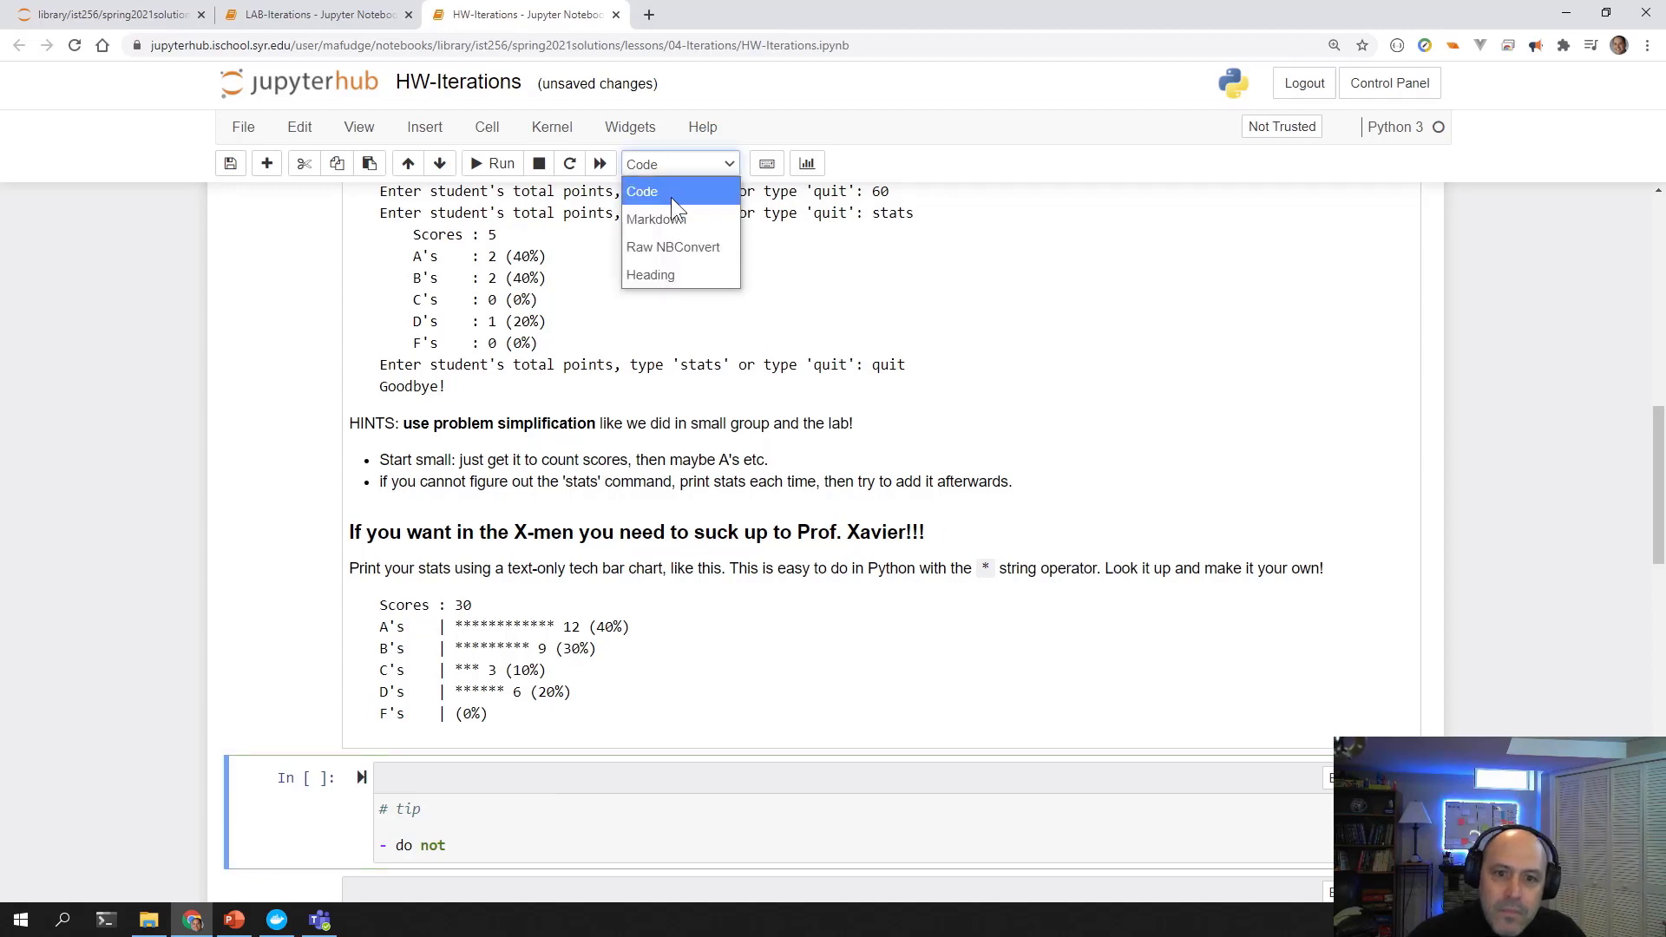
{"action": "left_click", "coordinate": [656, 218]}
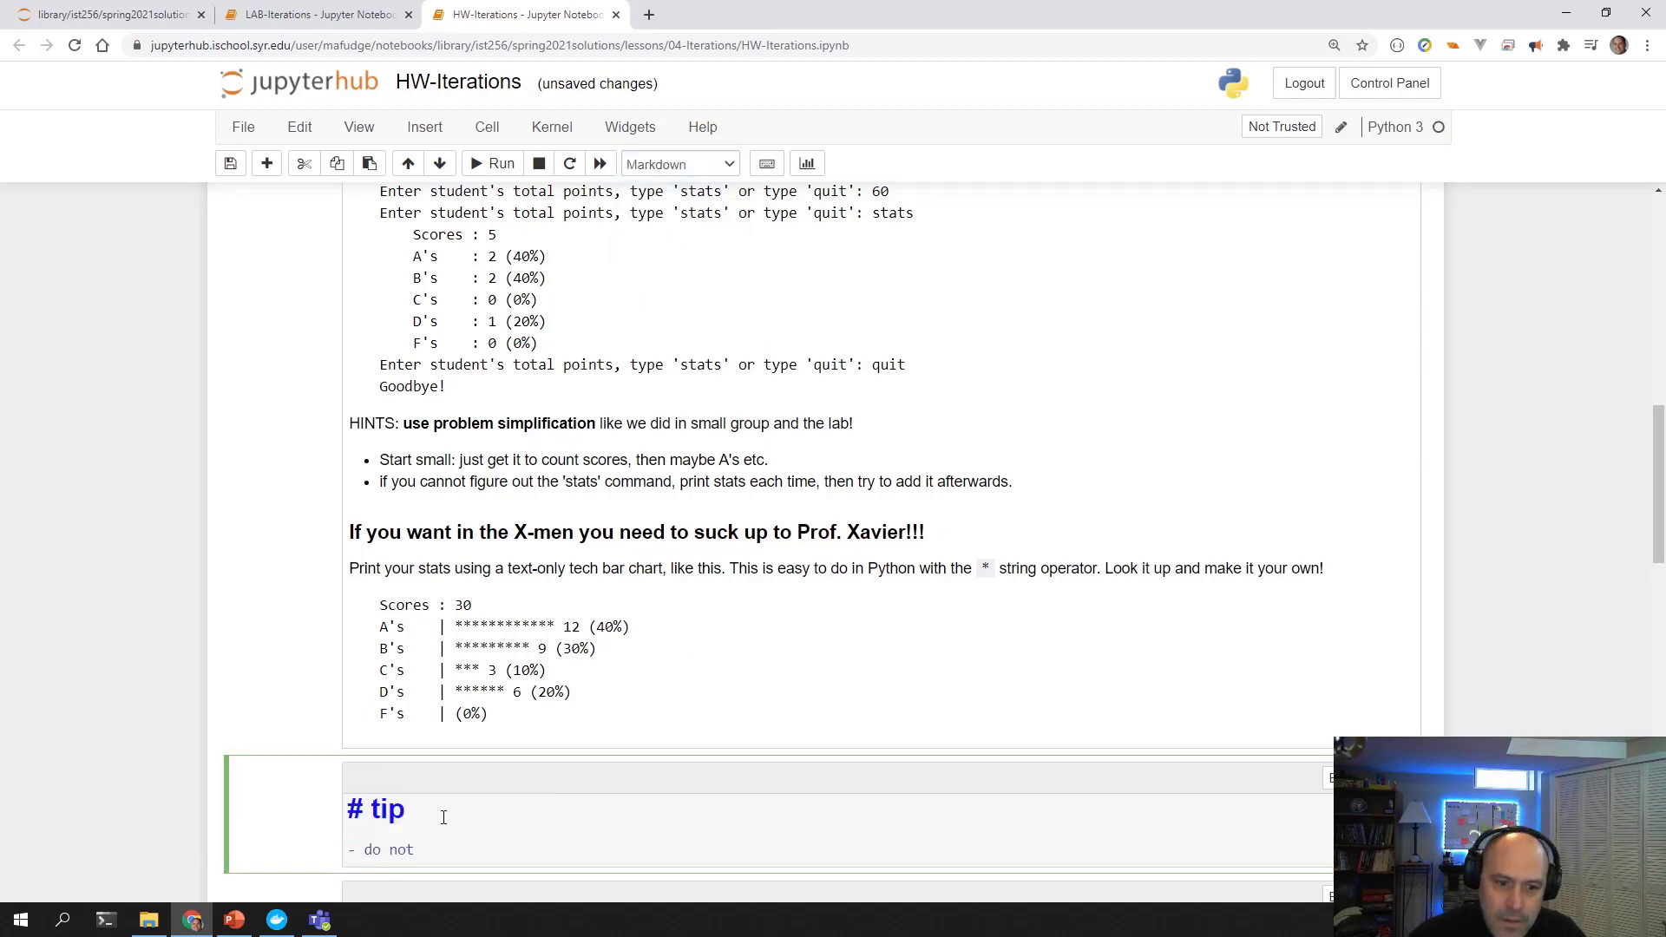
Correct the heading to 'tips' and write 'do not start with the previous solution'.
{"action": "key", "text": "Backspace"}
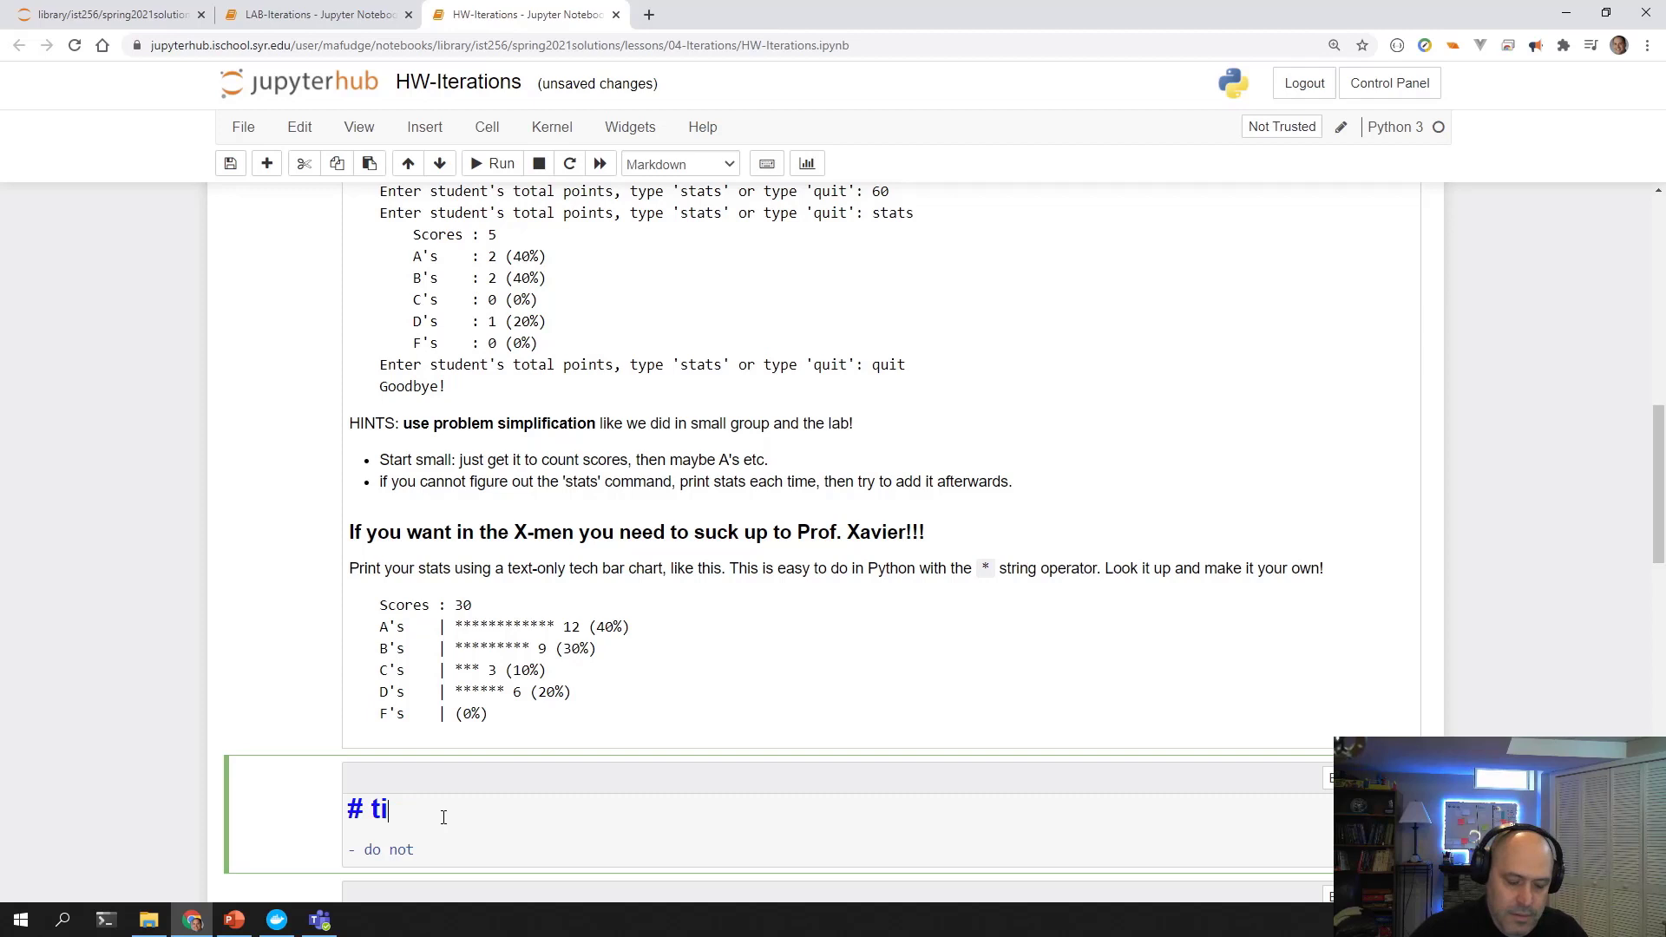
{"action": "type", "text": "ps"}
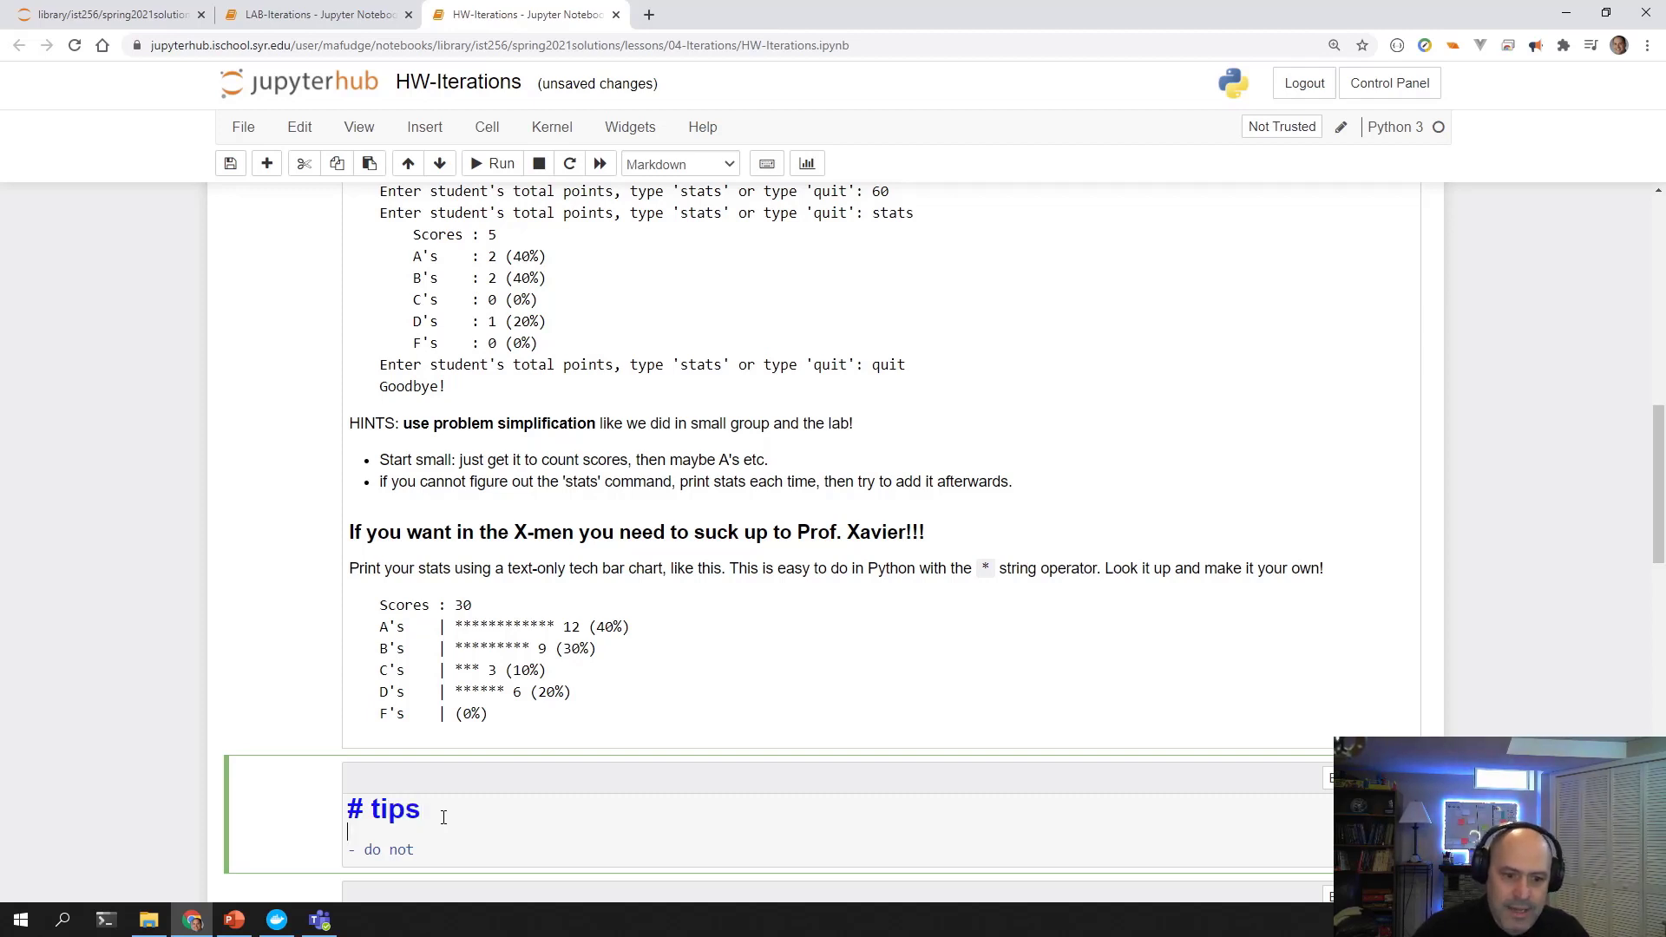
{"action": "type", "text": "start wit"}
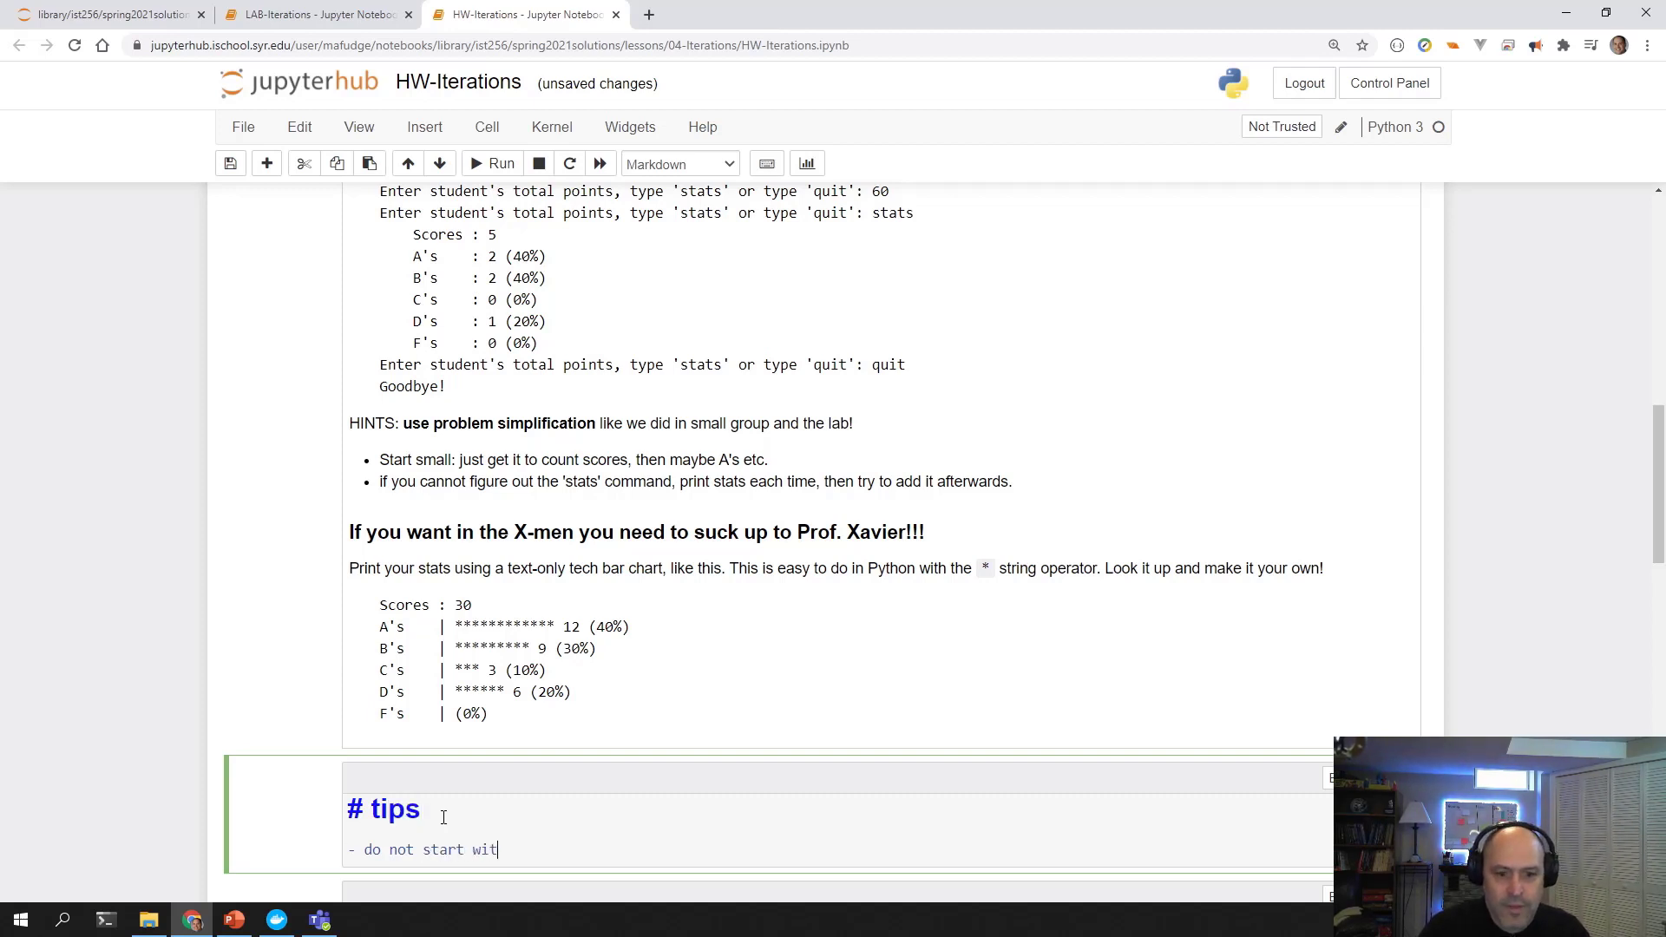
{"action": "type", "text": "h the p"}
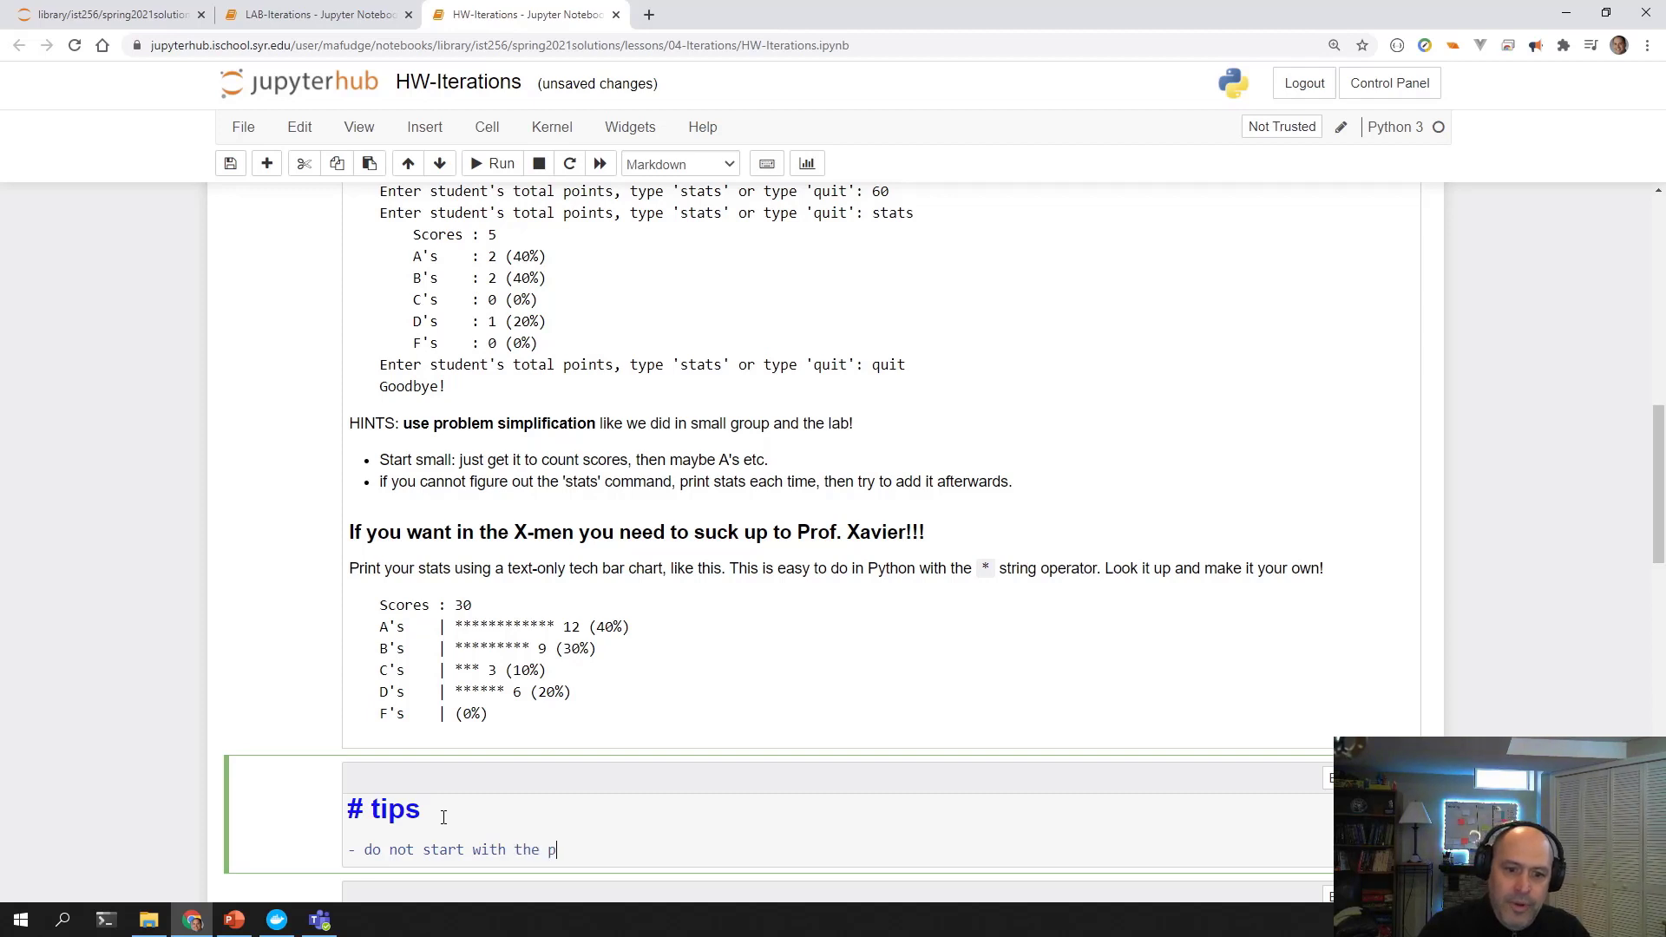
{"action": "type", "text": "revious so"}
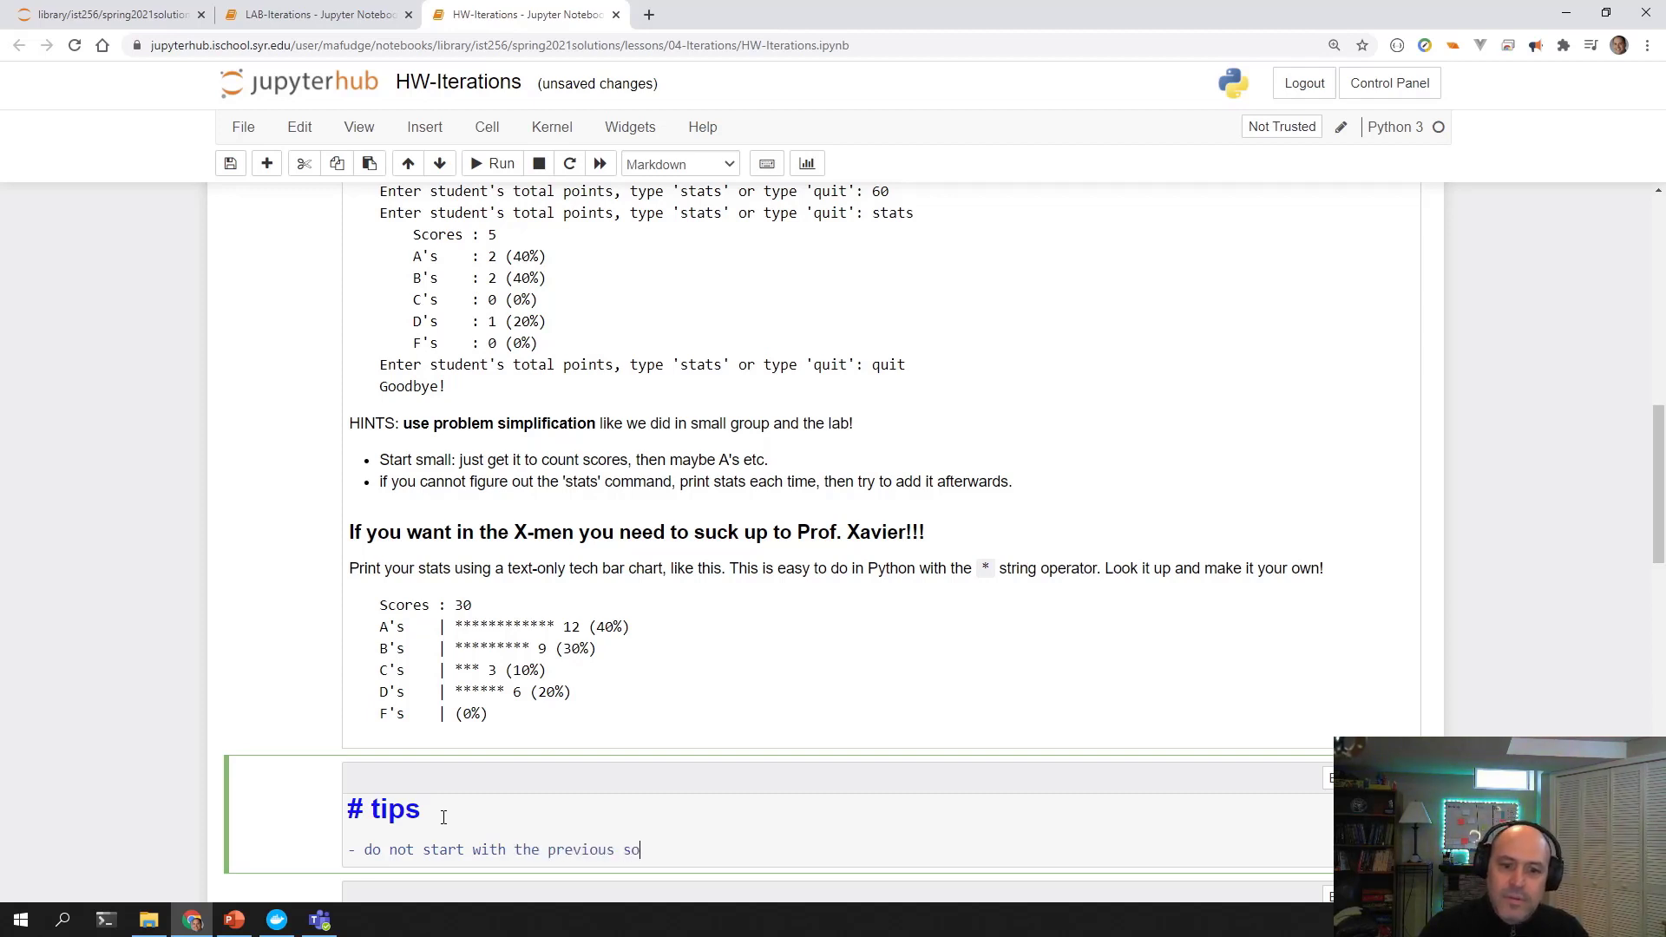
{"action": "type", "text": "lution. o"}
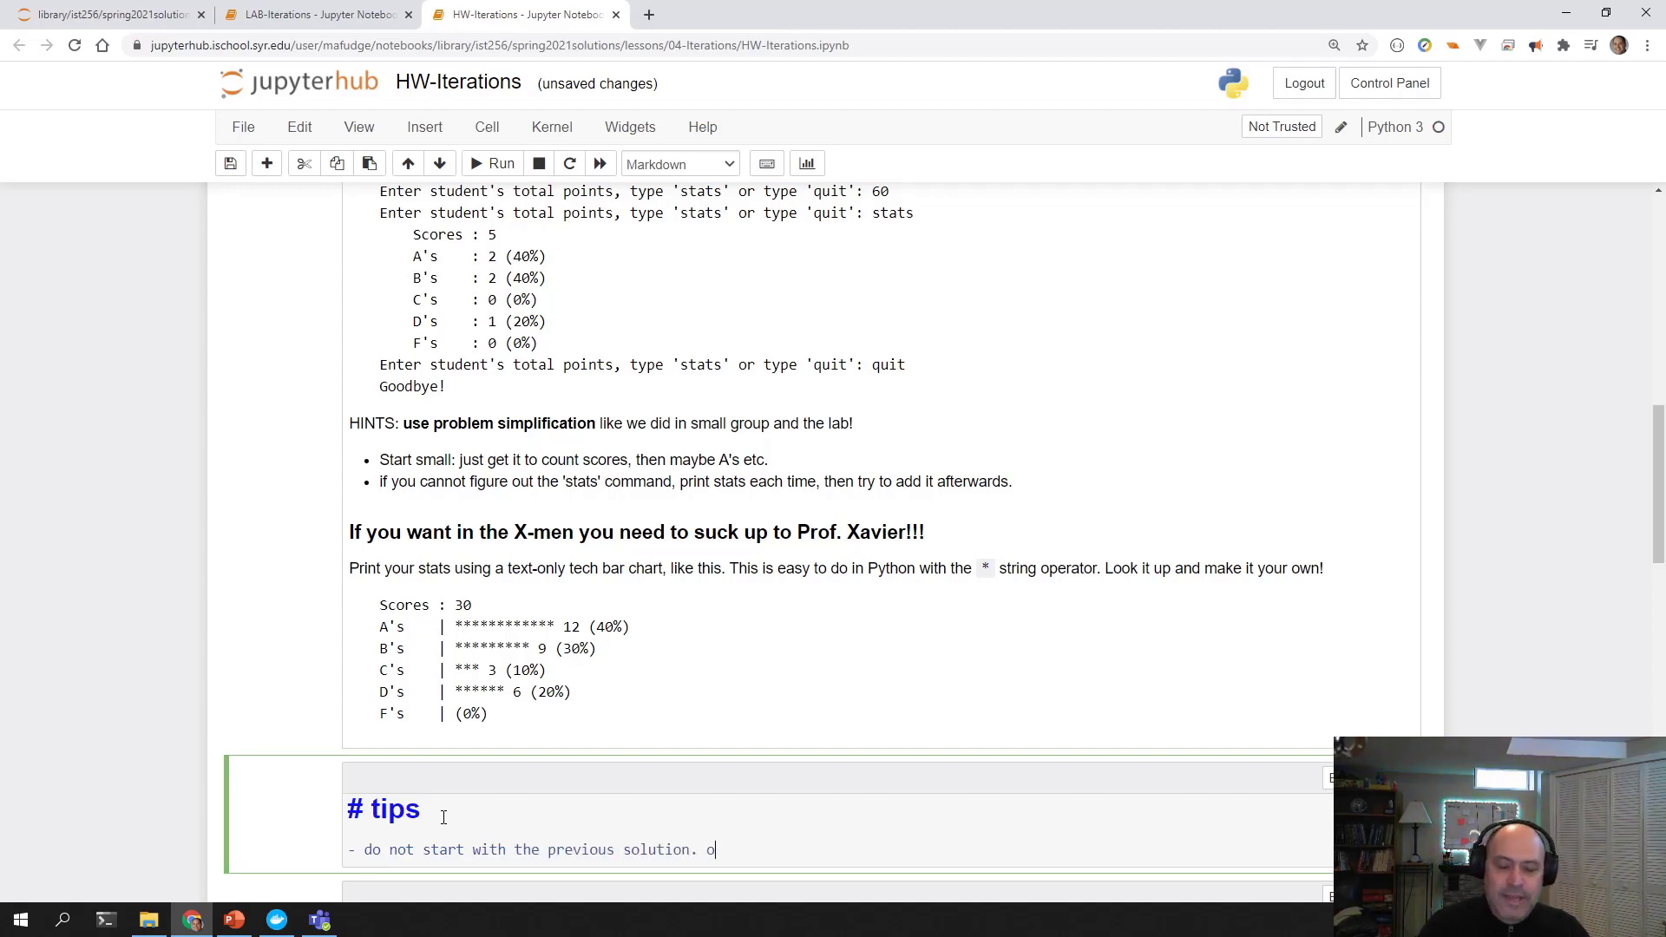
{"action": "type", "text": "ut oiif"}
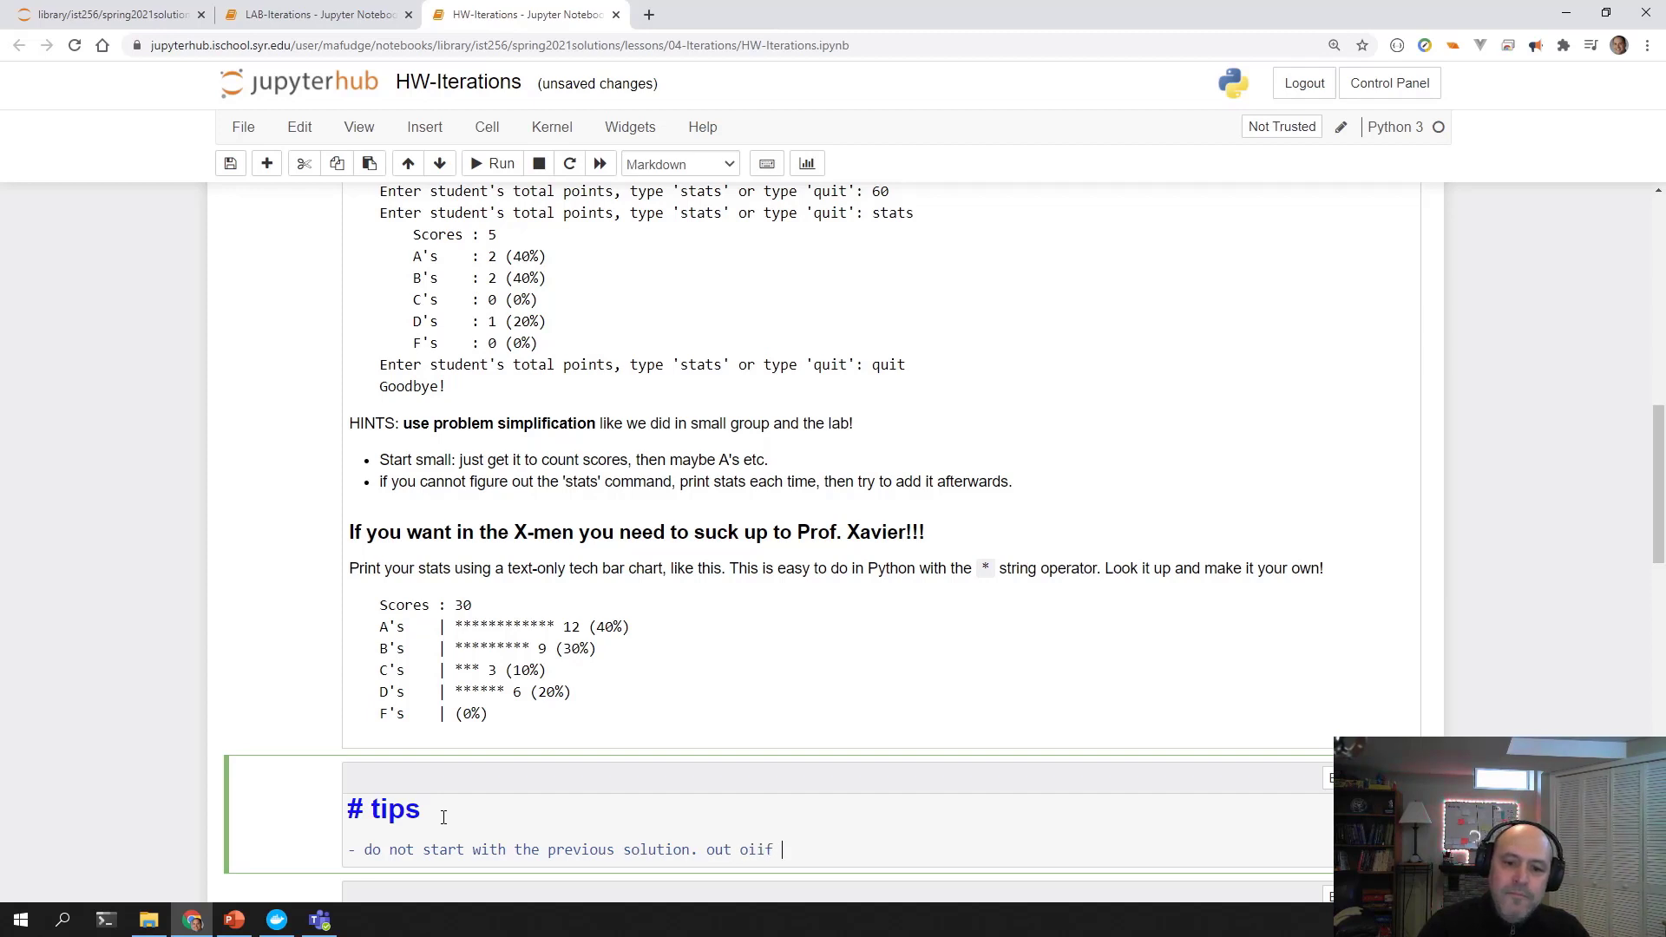
{"action": "type", "text": "of pla"}
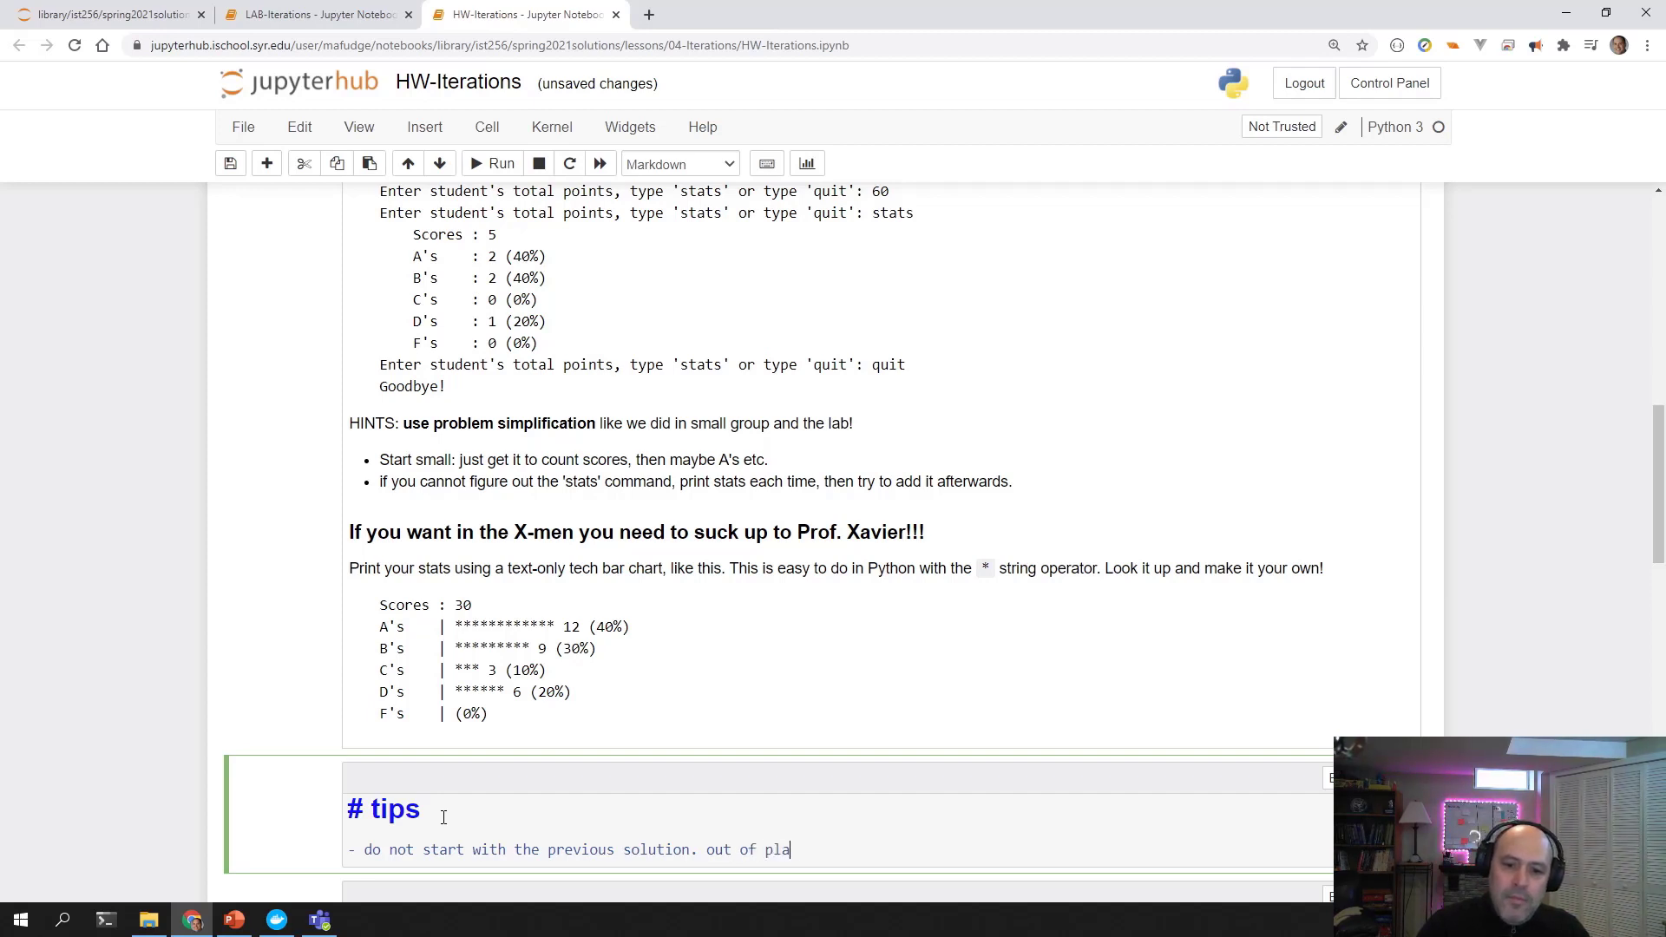
{"action": "type", "text": "ce."}
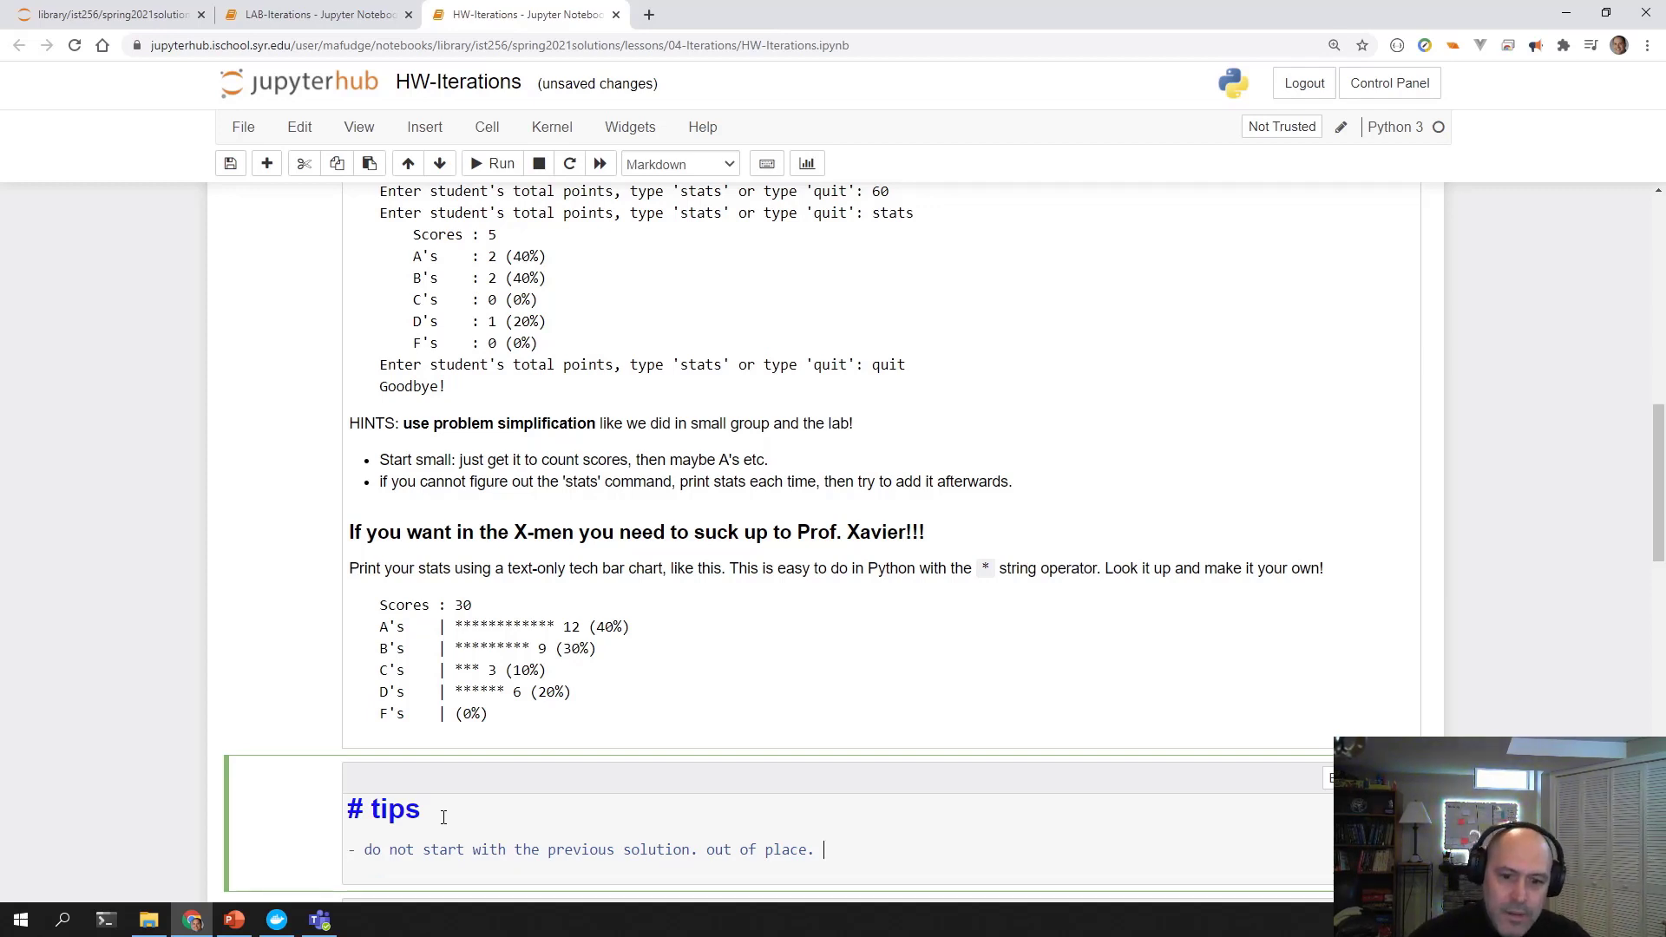
Extend the tip: use what you know and rework rather than copy.
{"action": "type", "text": "use what"}
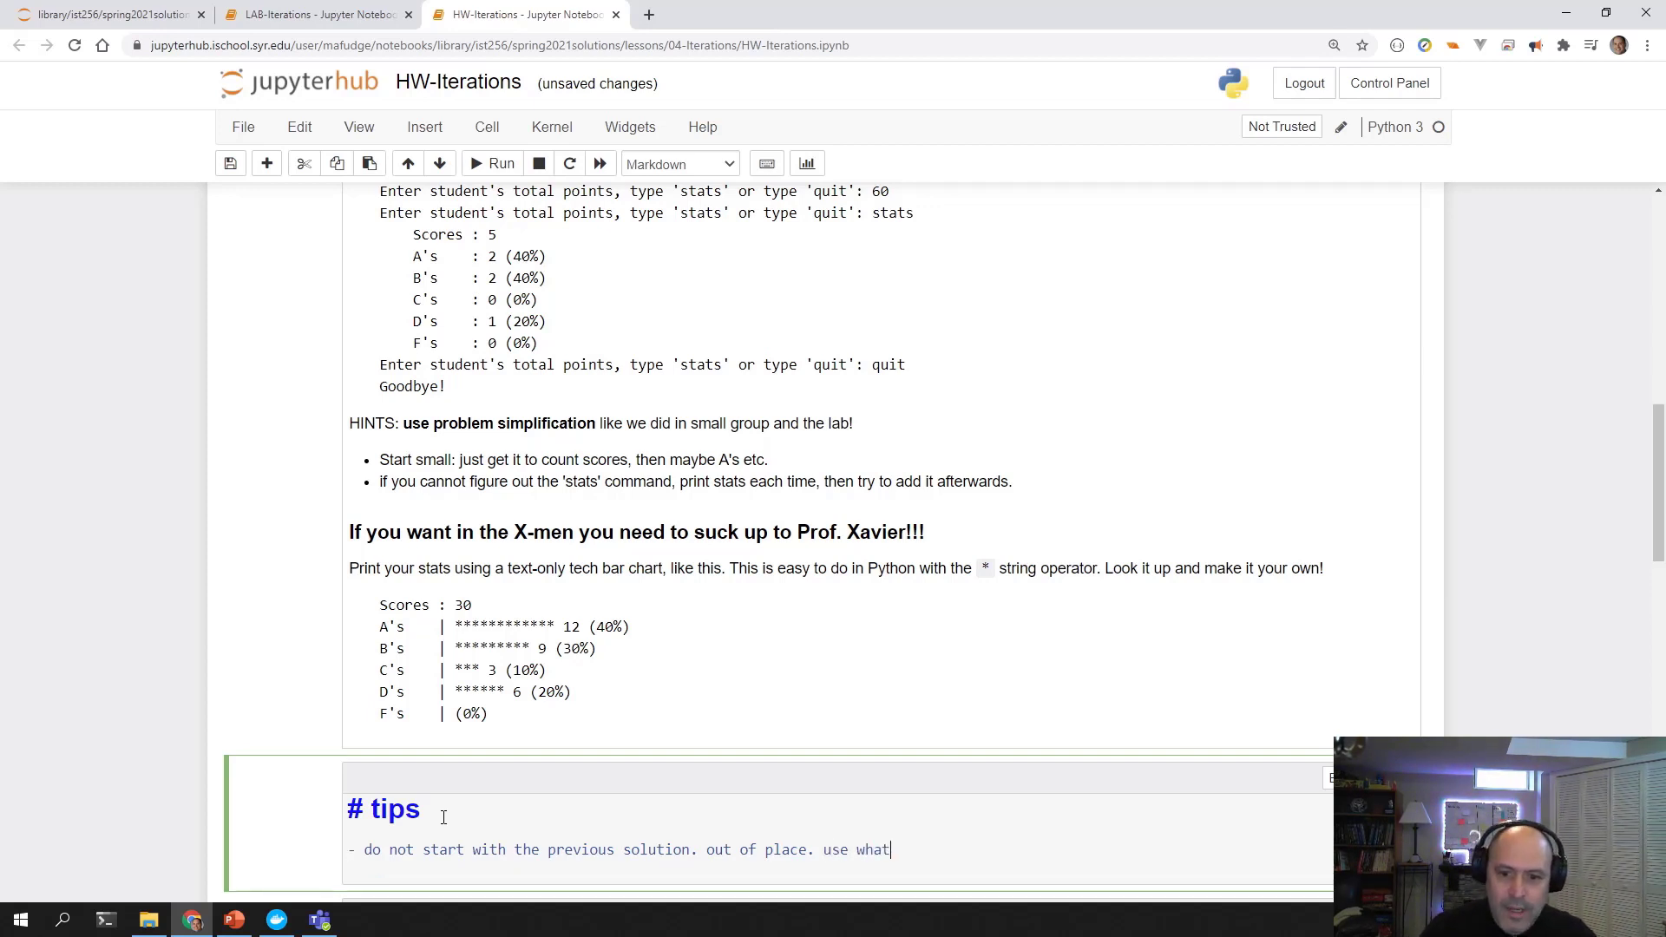
{"action": "type", "text": "you k"}
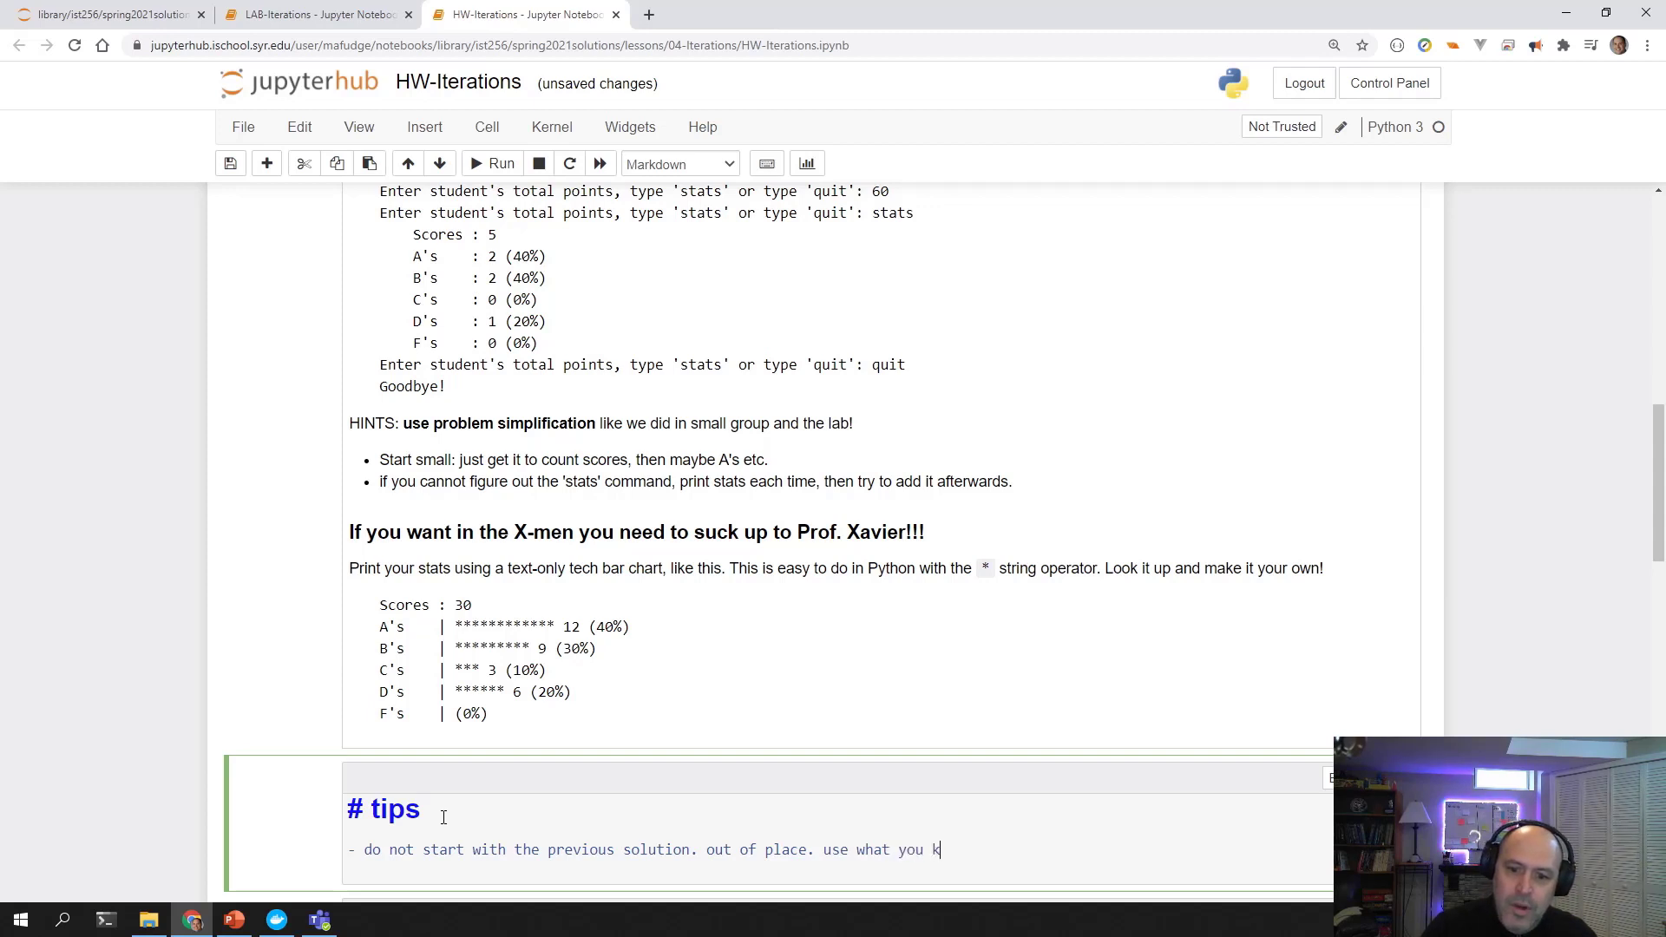
{"action": "type", "text": "now and not copty"}
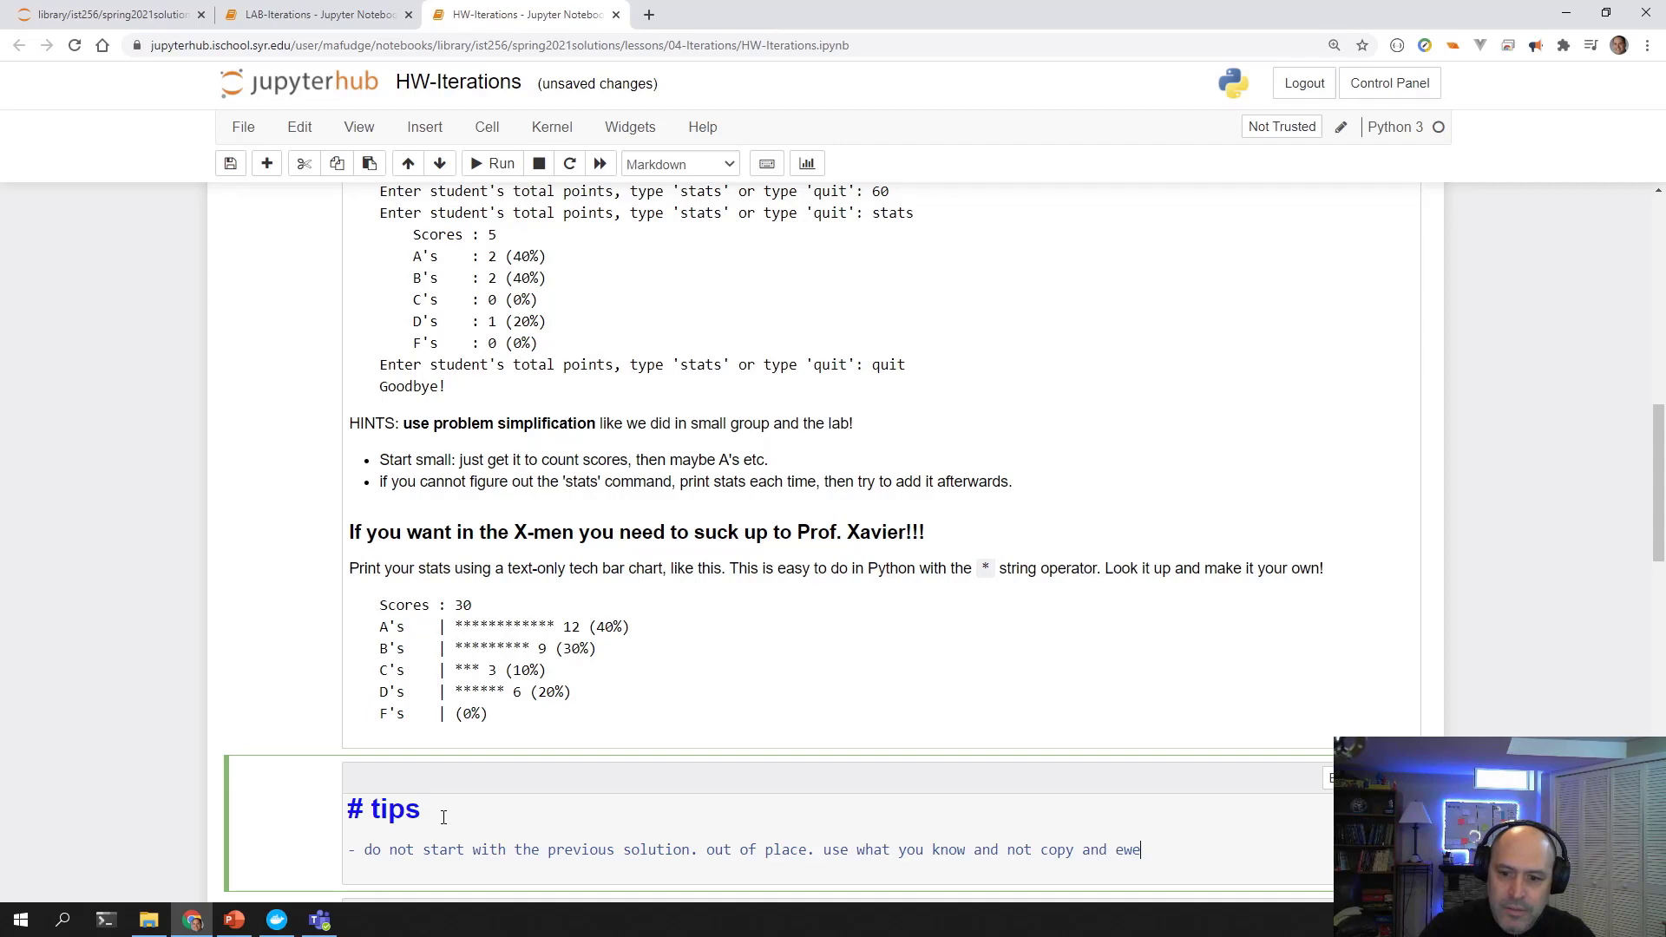
{"action": "type", "text": "rework"}
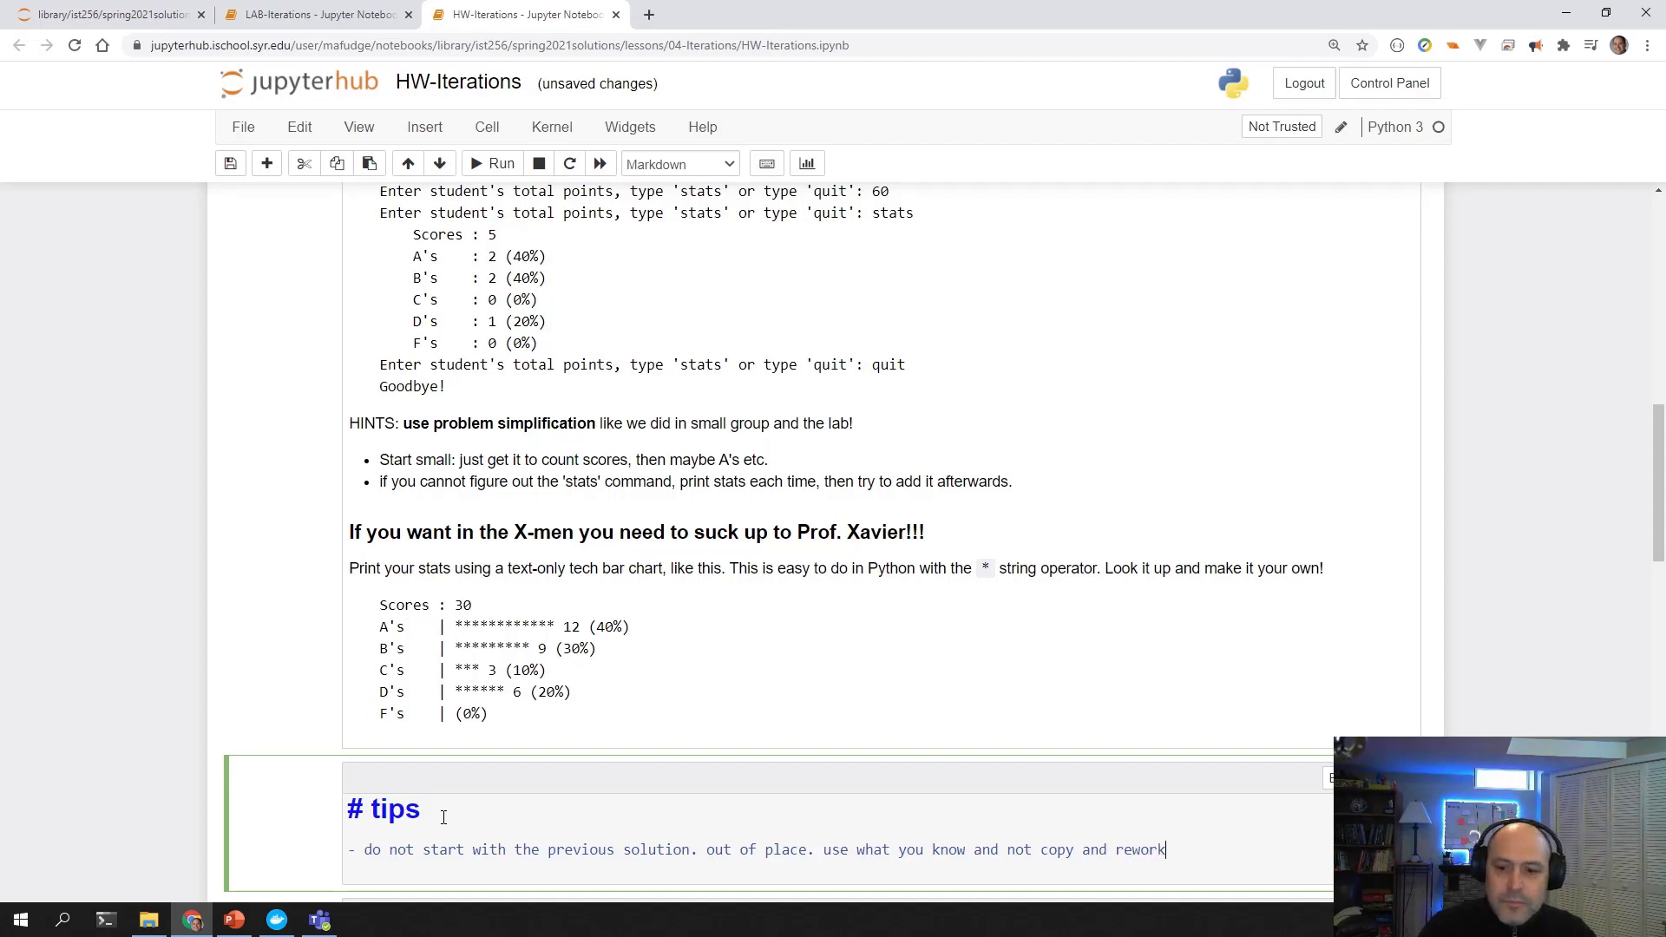
{"action": "scroll", "scroll_direction": "down", "scroll_amount": 3}
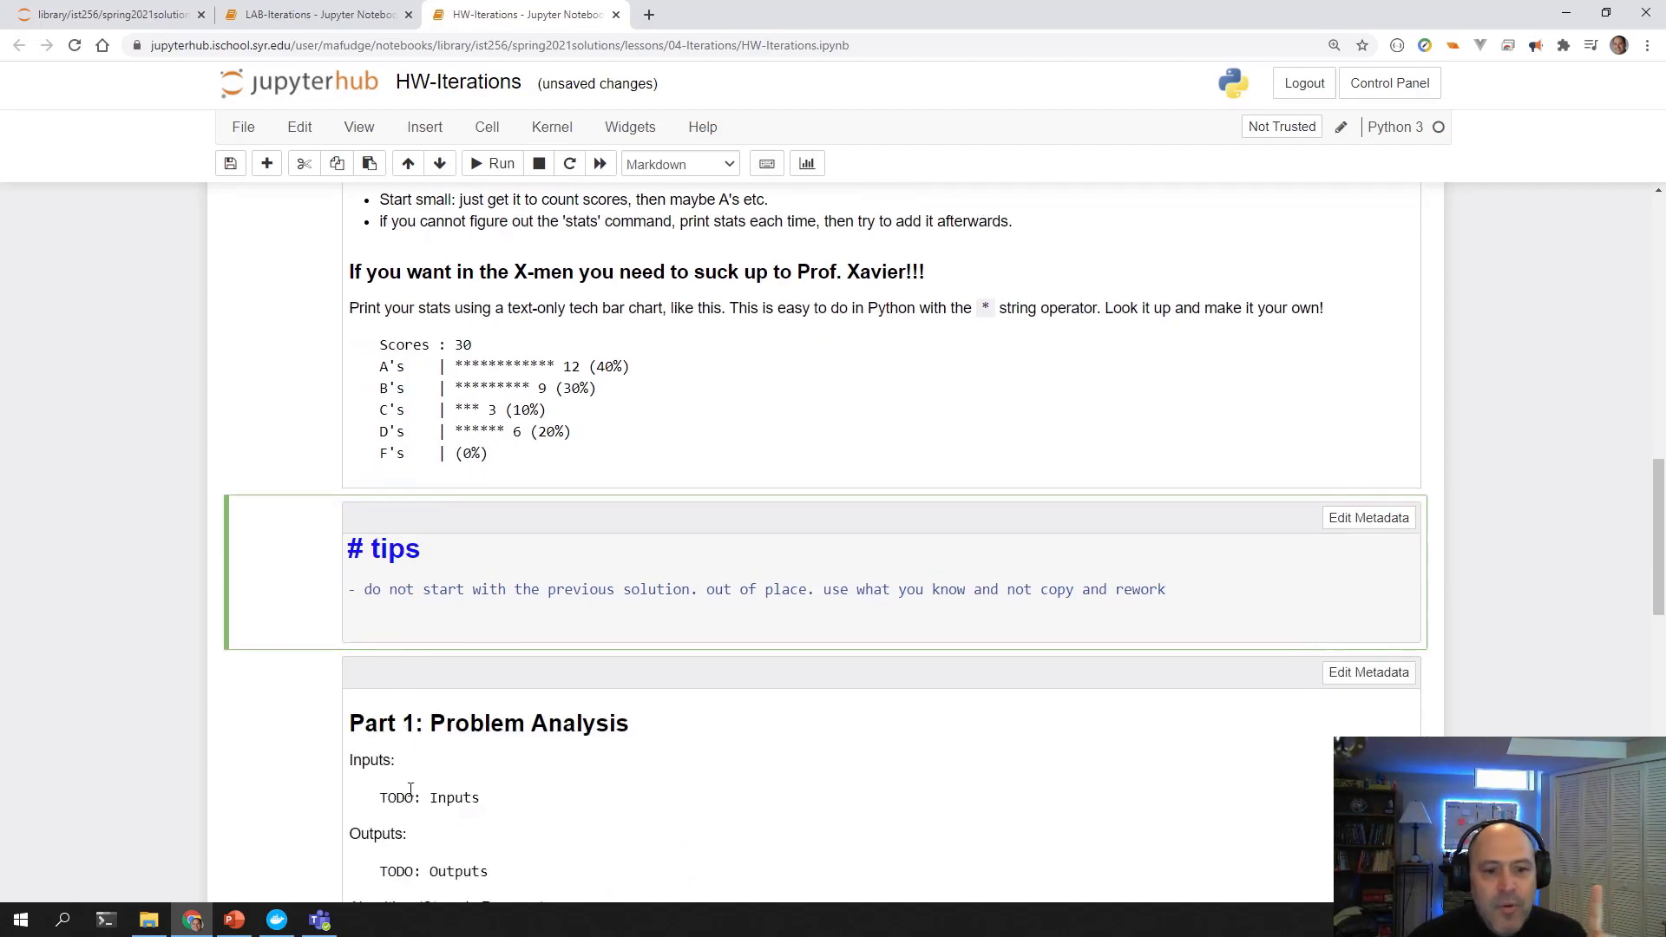
{"action": "scroll", "scroll_direction": "up", "scroll_amount": 3}
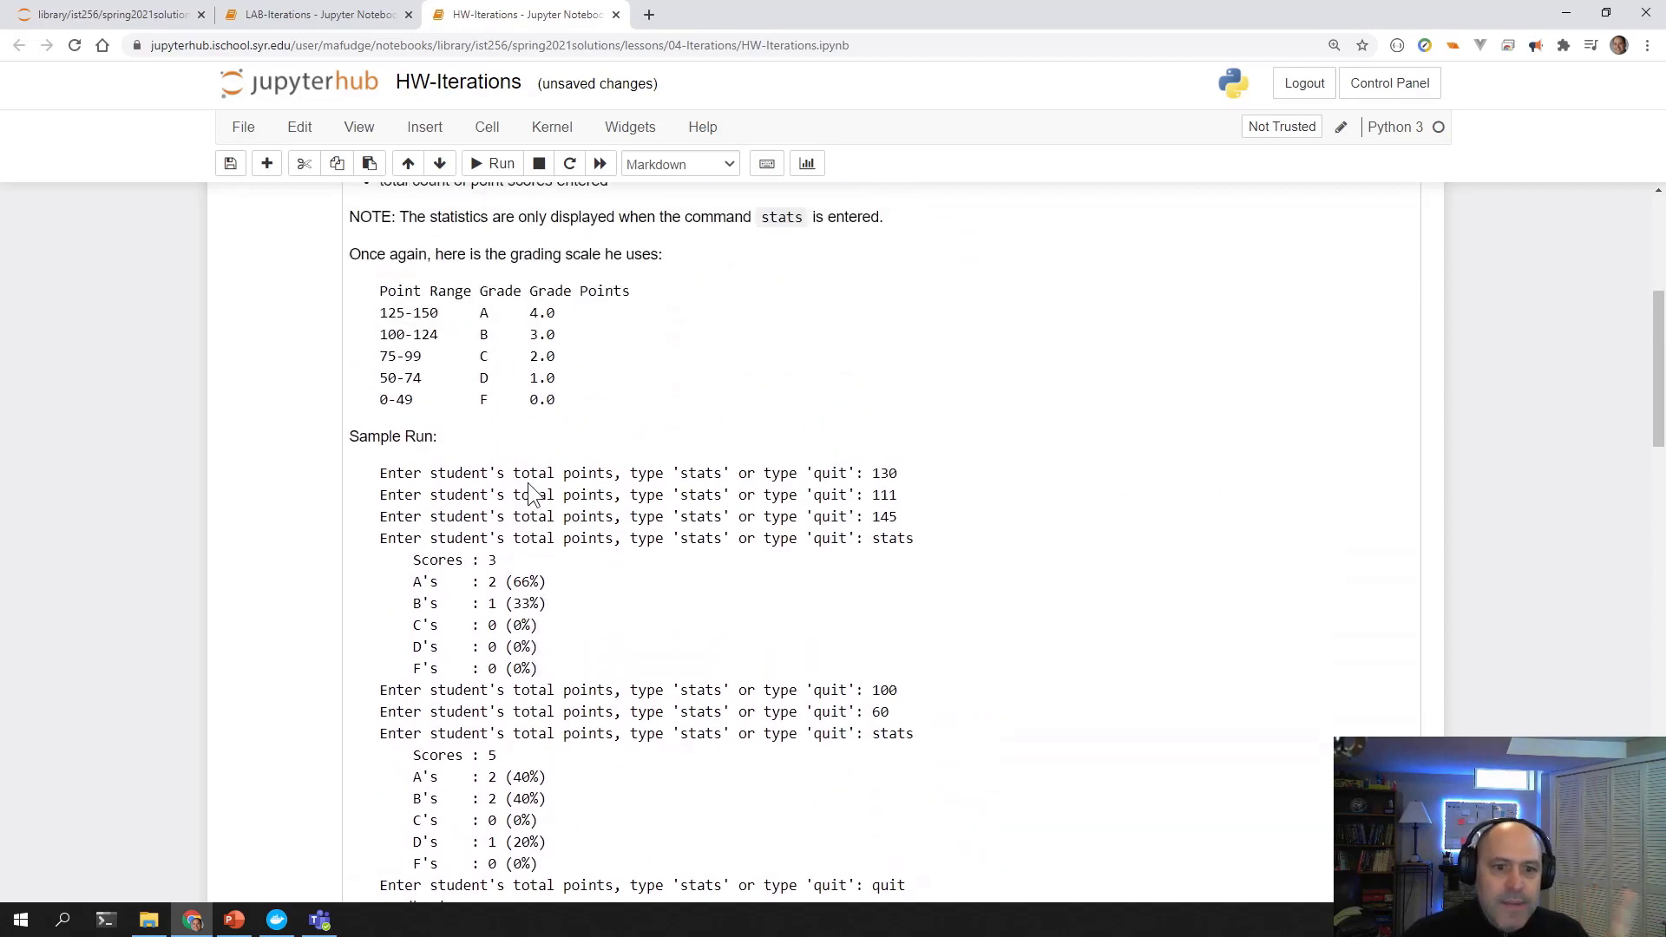
{"action": "scroll", "scroll_direction": "down", "scroll_amount": 3}
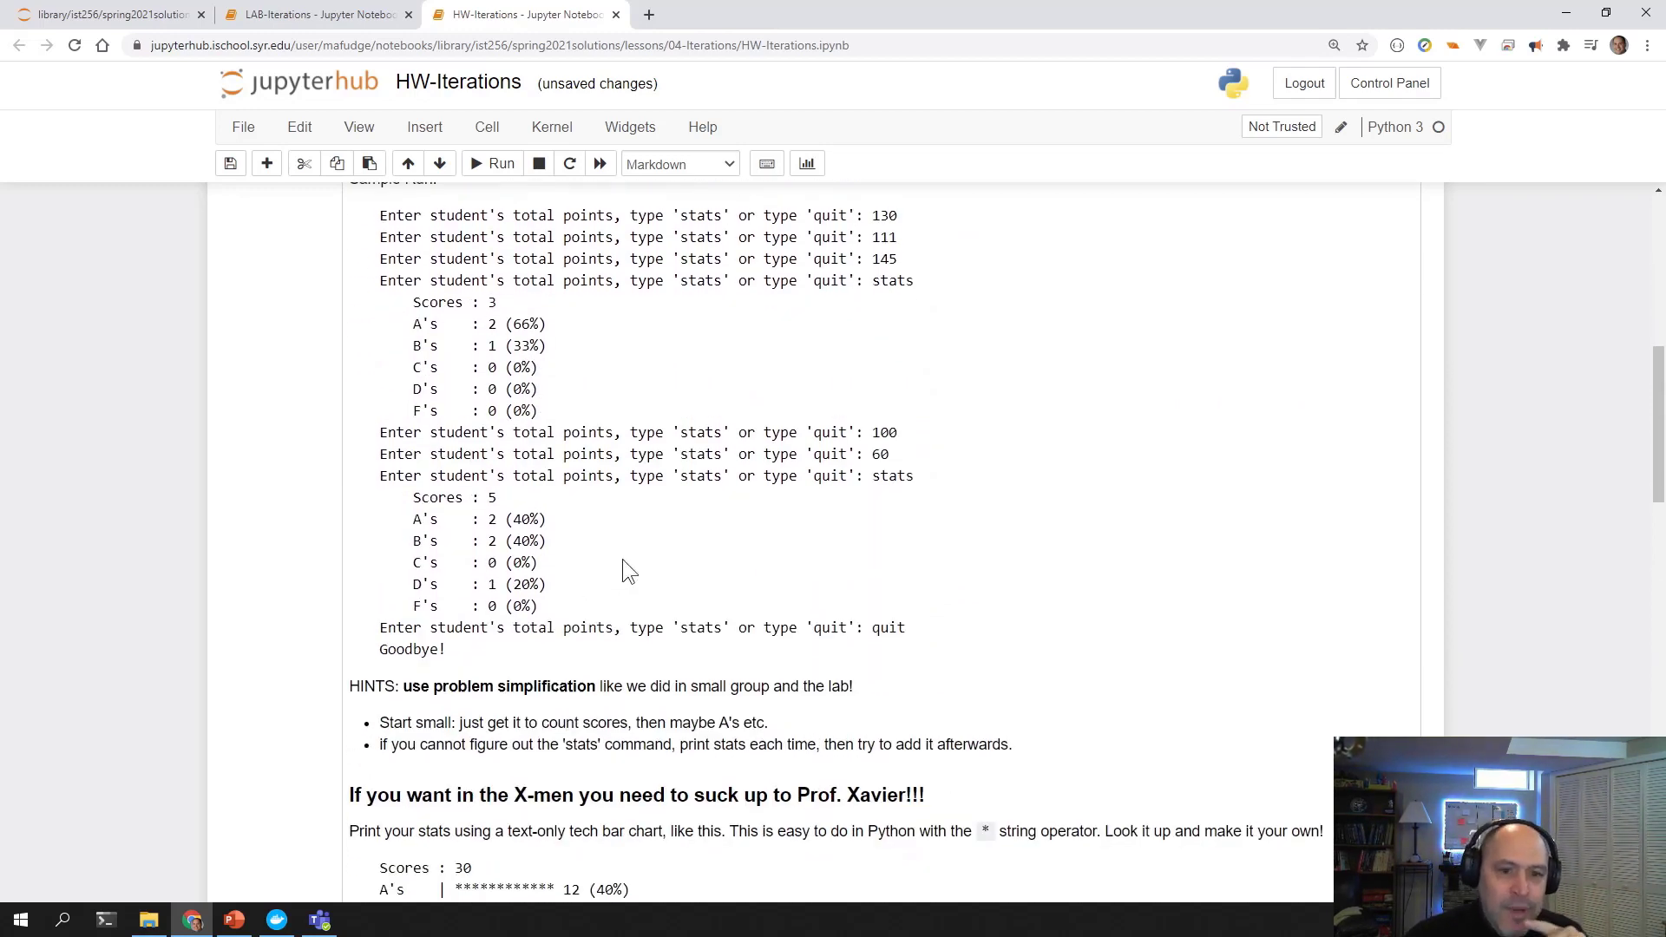
{"action": "scroll", "scroll_direction": "up", "scroll_amount": 3}
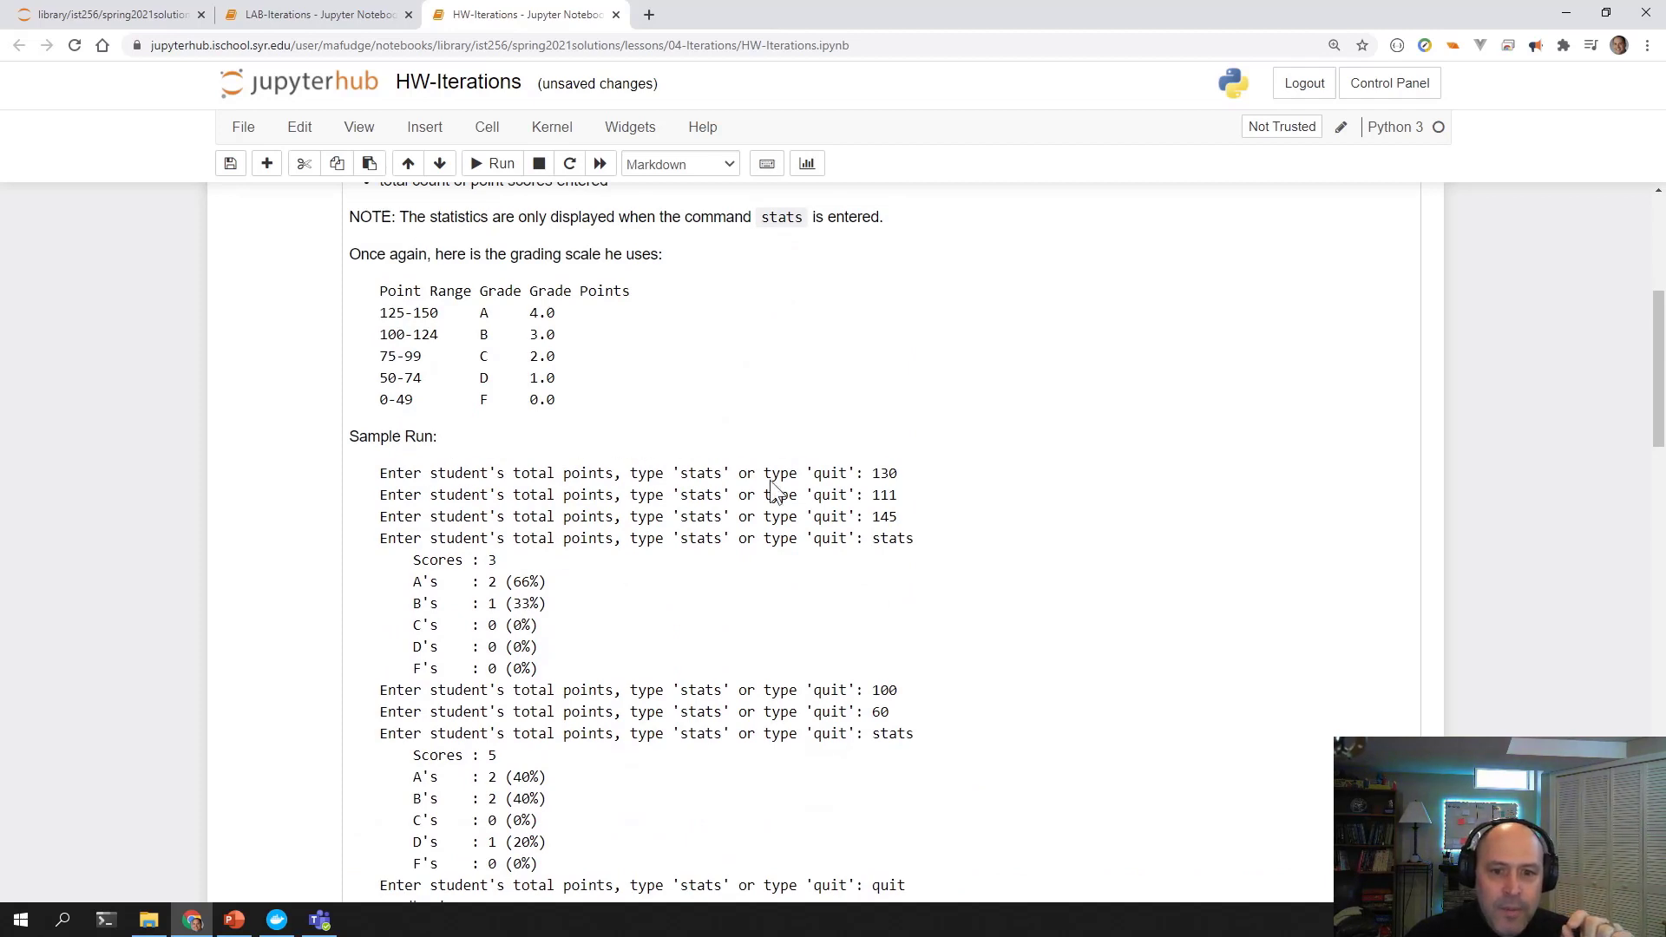
{"action": "mouse_move", "coordinate": [847, 483]}
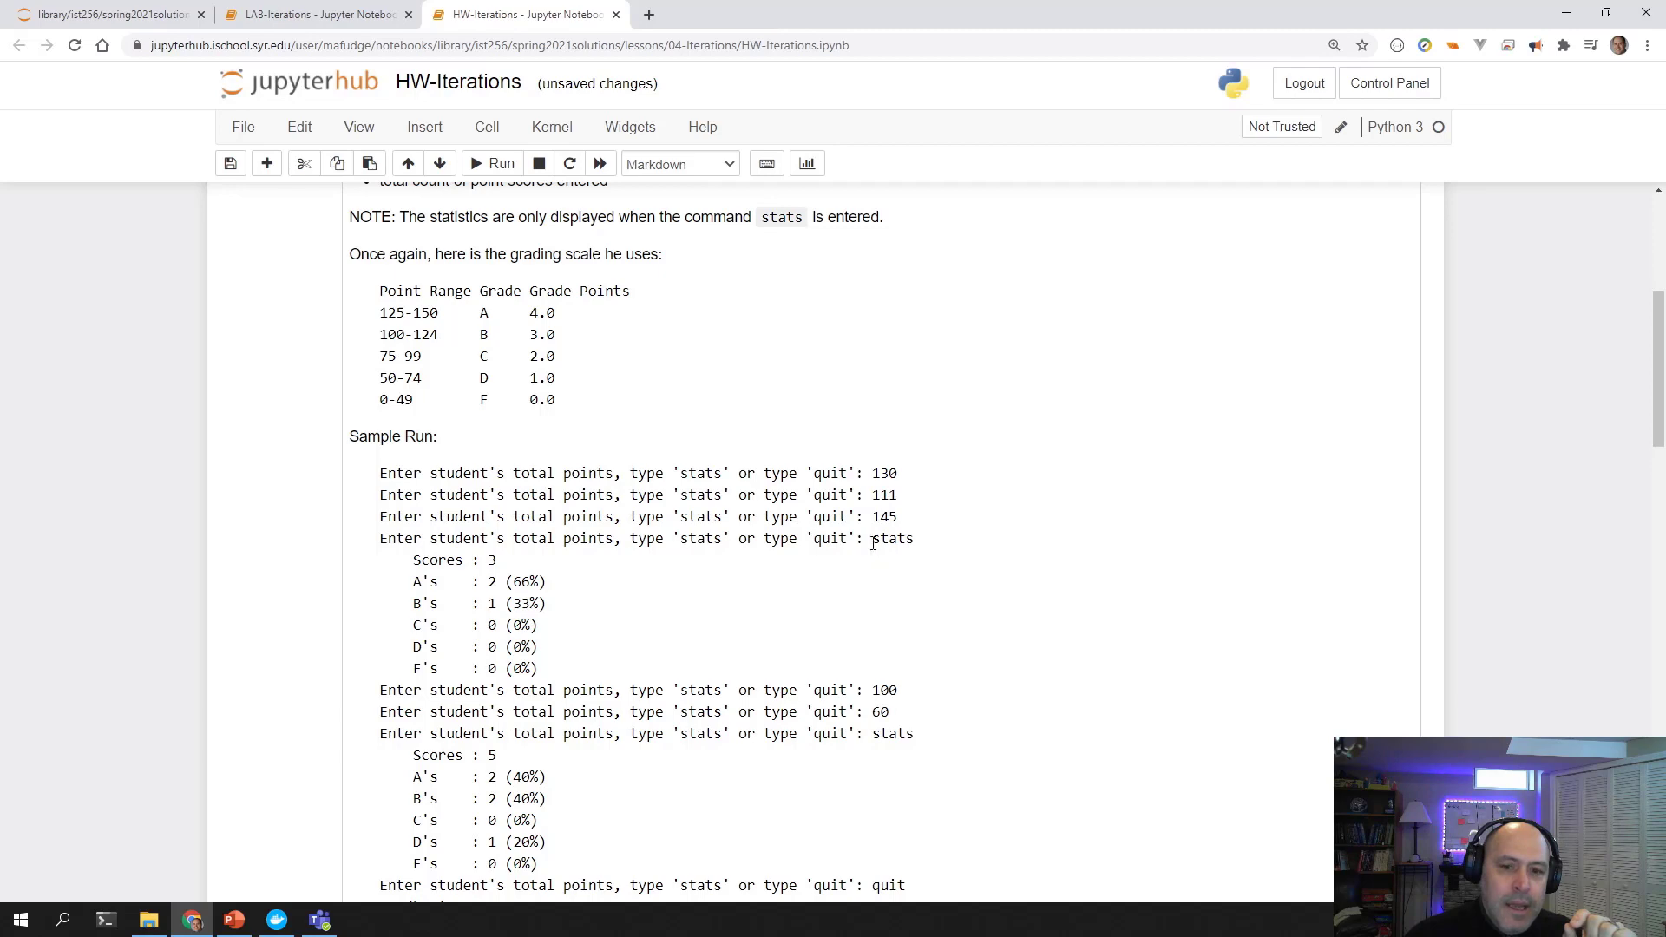
{"action": "scroll", "scroll_direction": "down", "scroll_amount": 3}
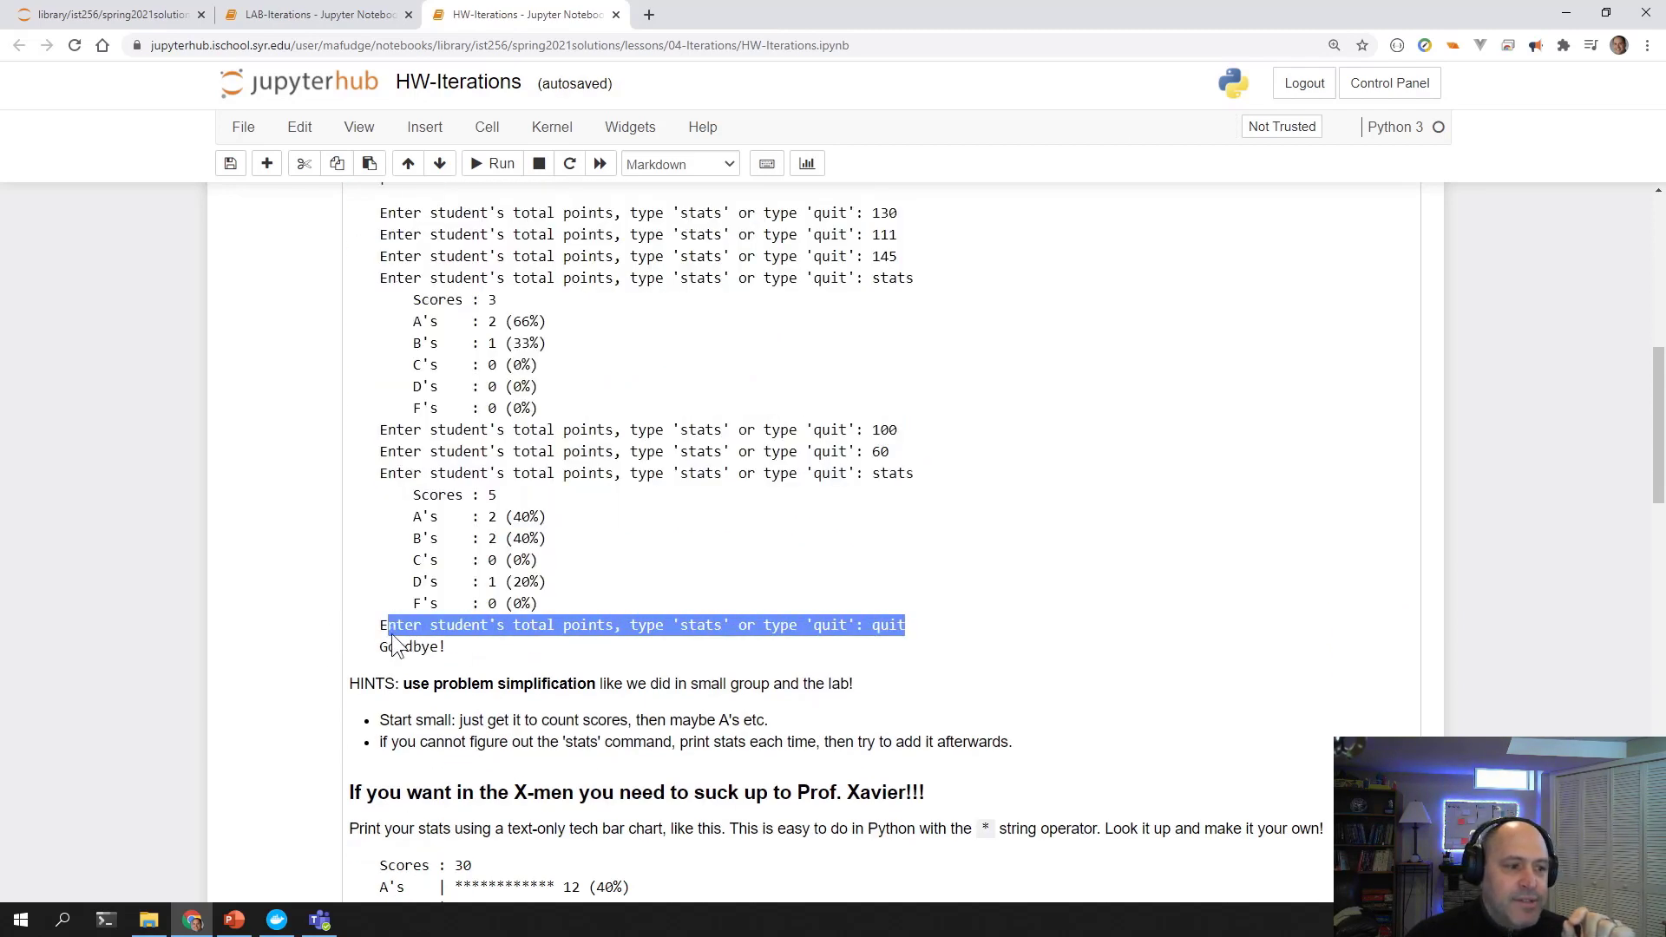
{"action": "scroll", "scroll_direction": "down", "scroll_amount": 3}
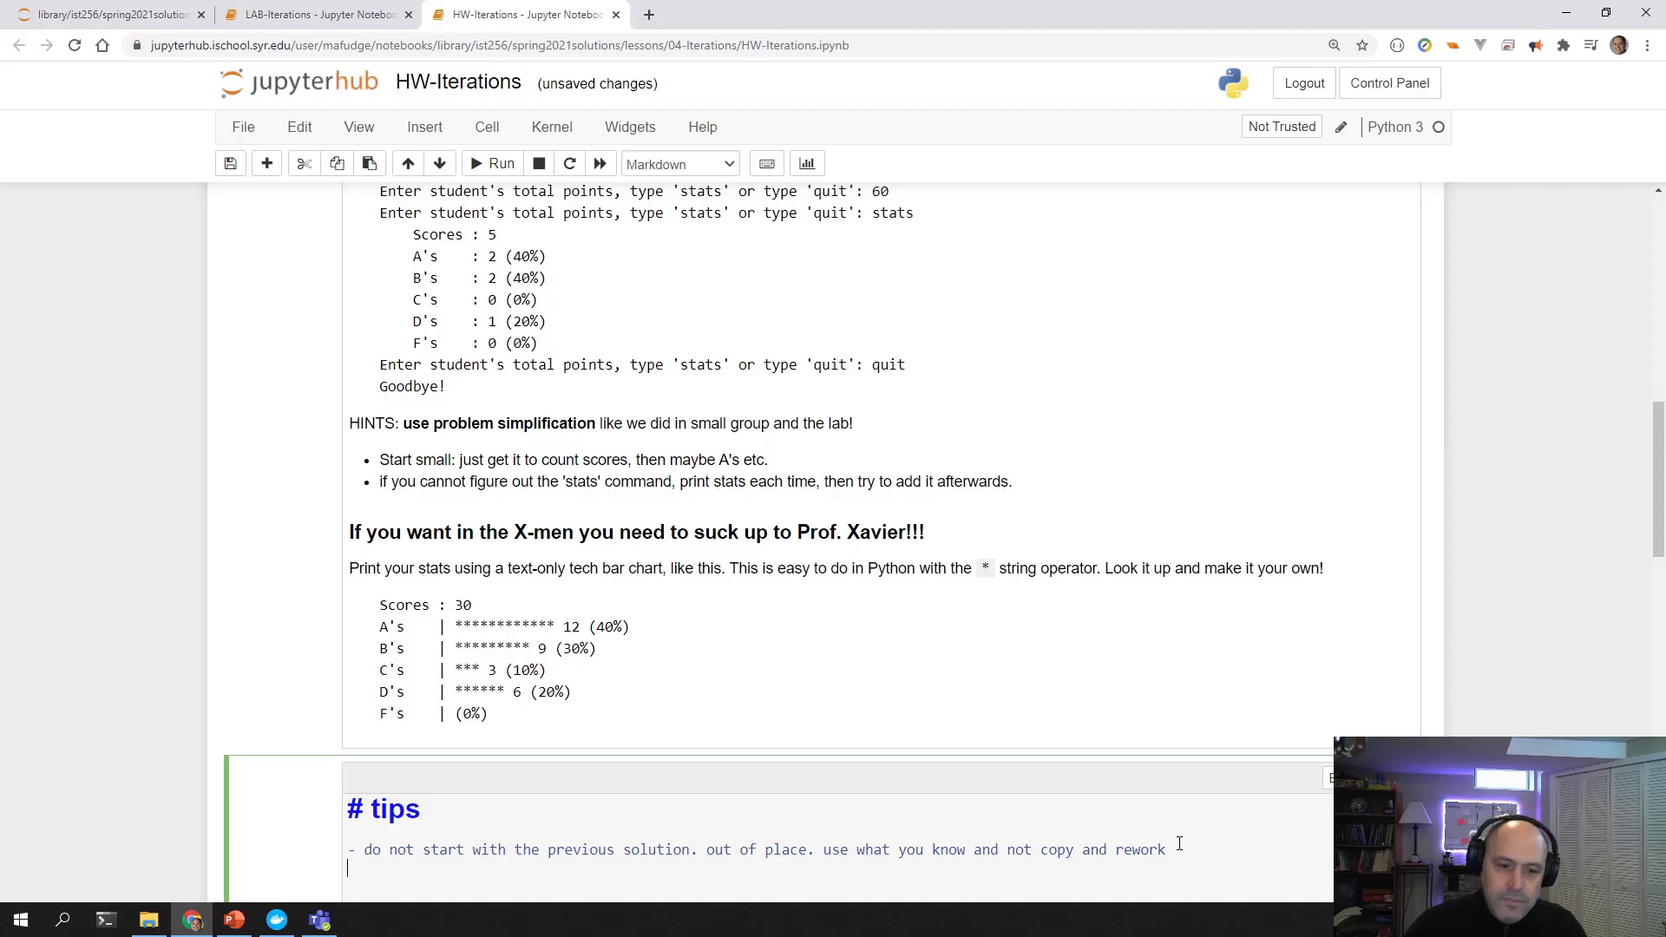
Type the bullet '- what type of loop do we need?' in the tips cell.
{"action": "type", "text": "- what typ"}
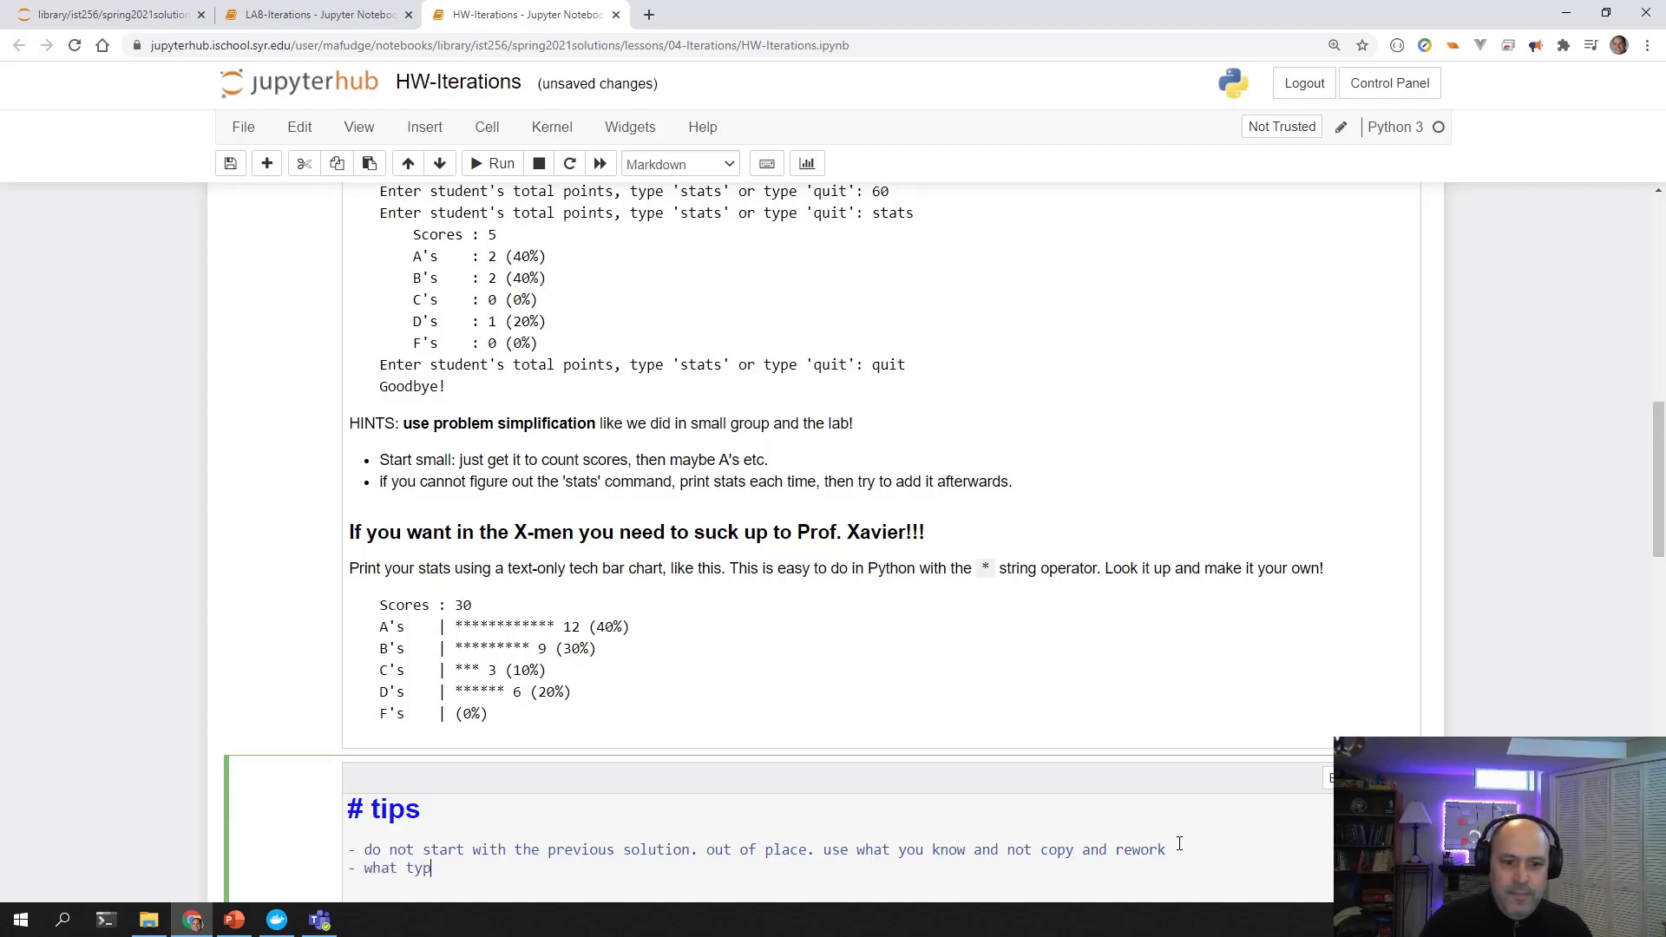
{"action": "type", "text": "e of"}
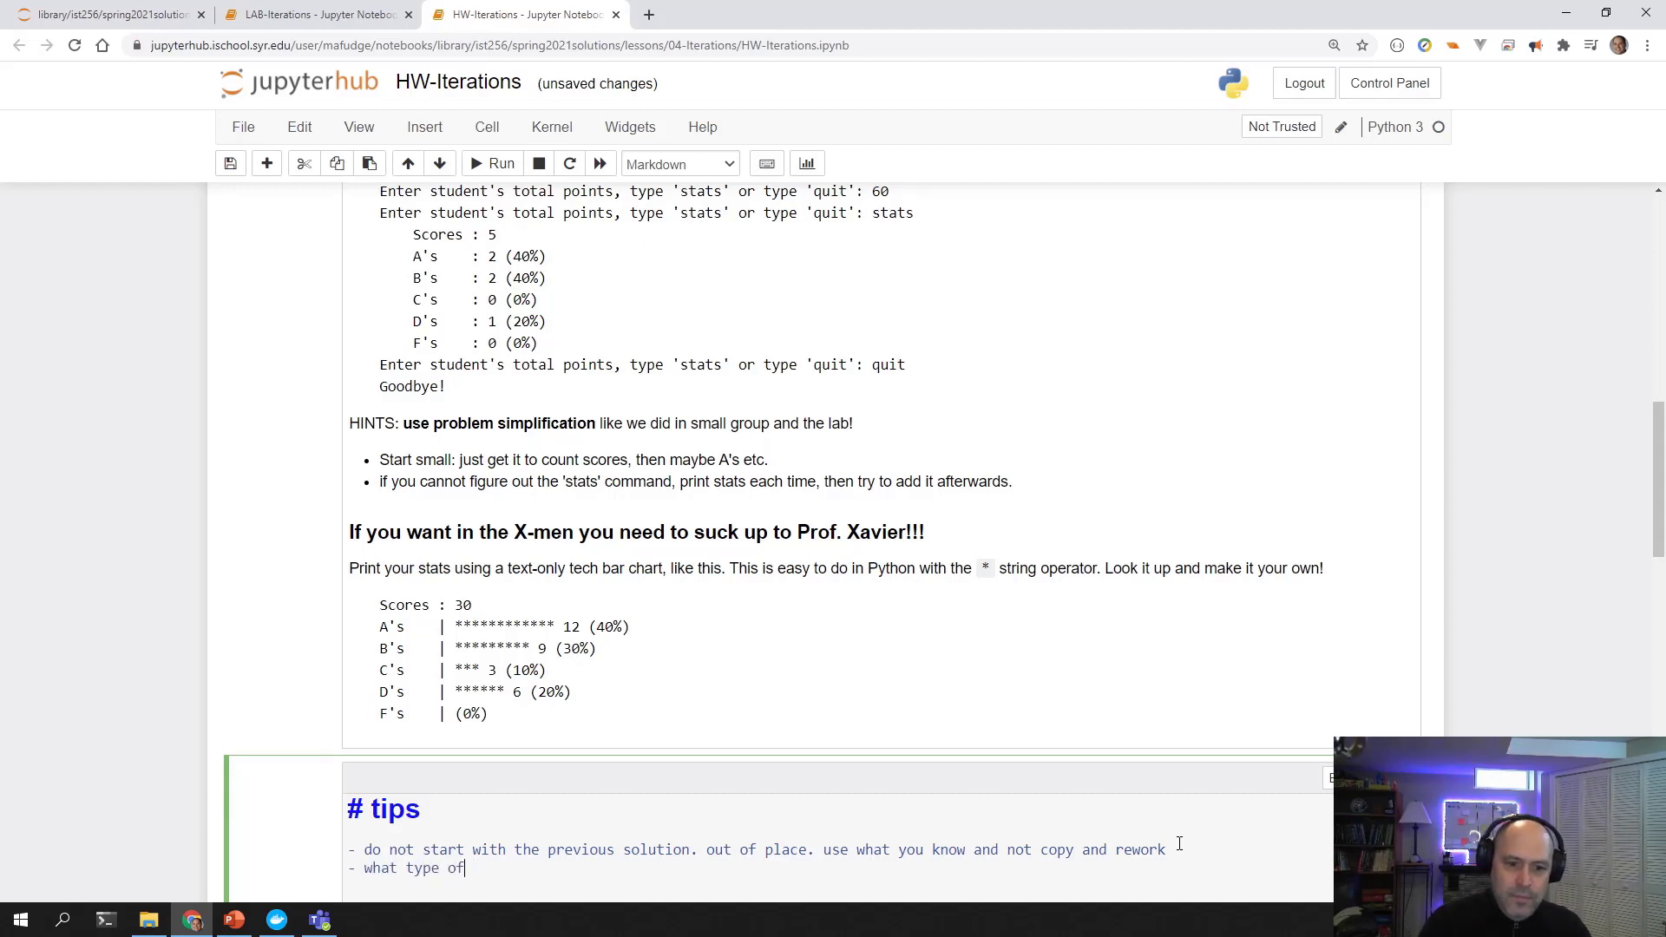
{"action": "type", "text": "loop do t"}
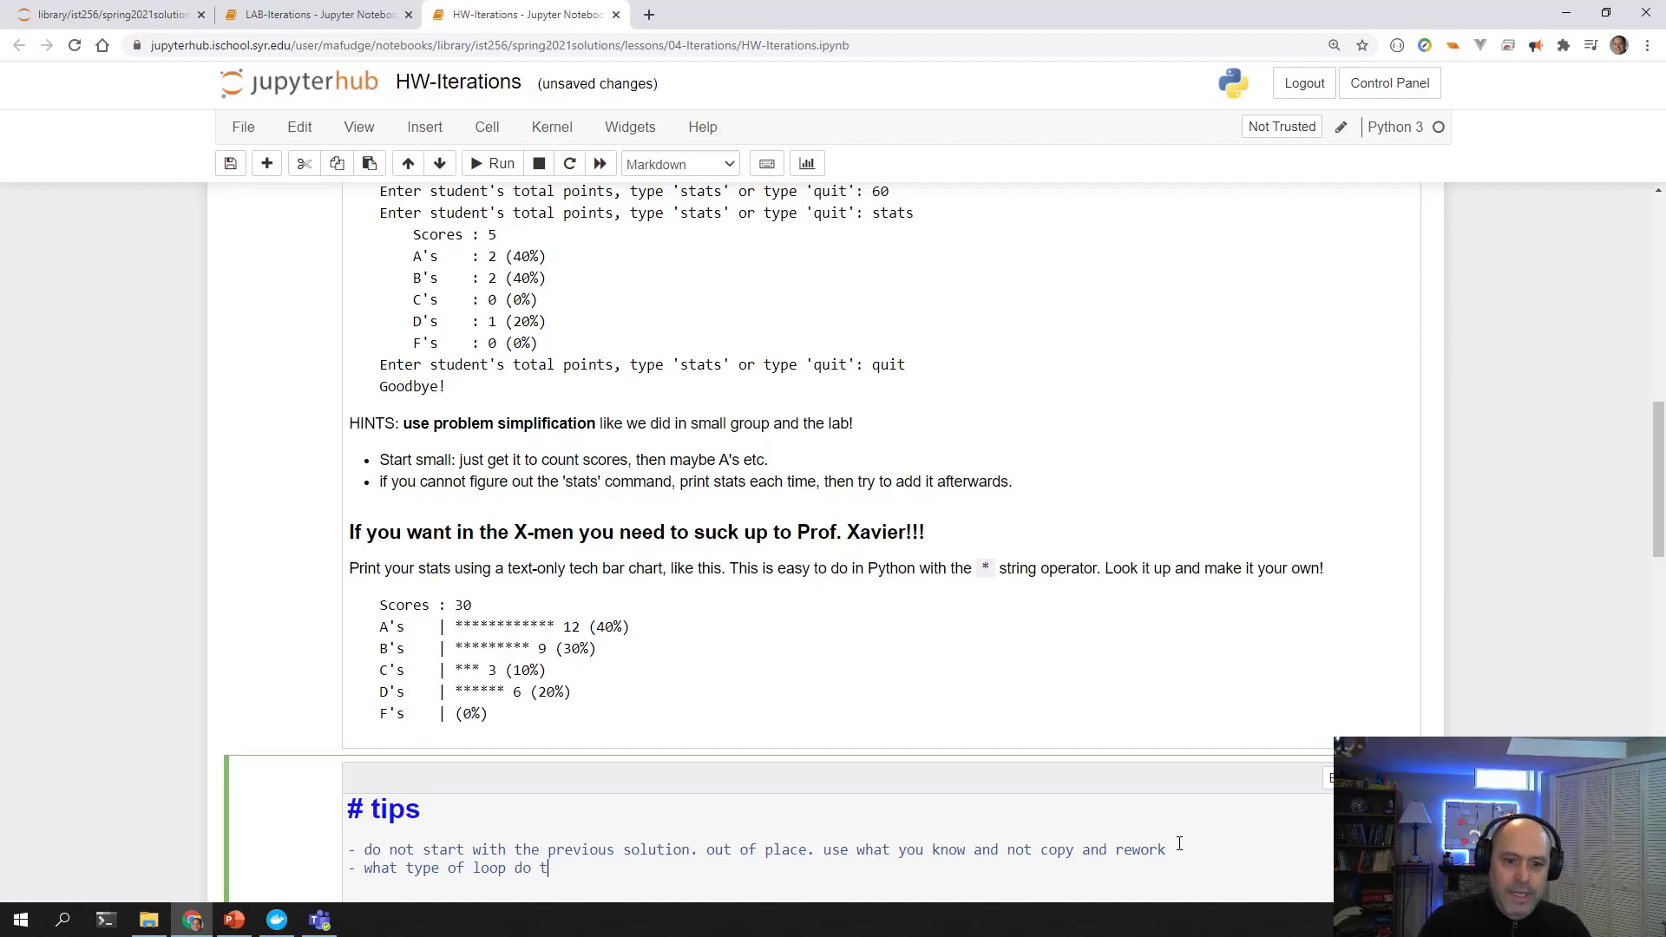
{"action": "type", "text": "we beed?"}
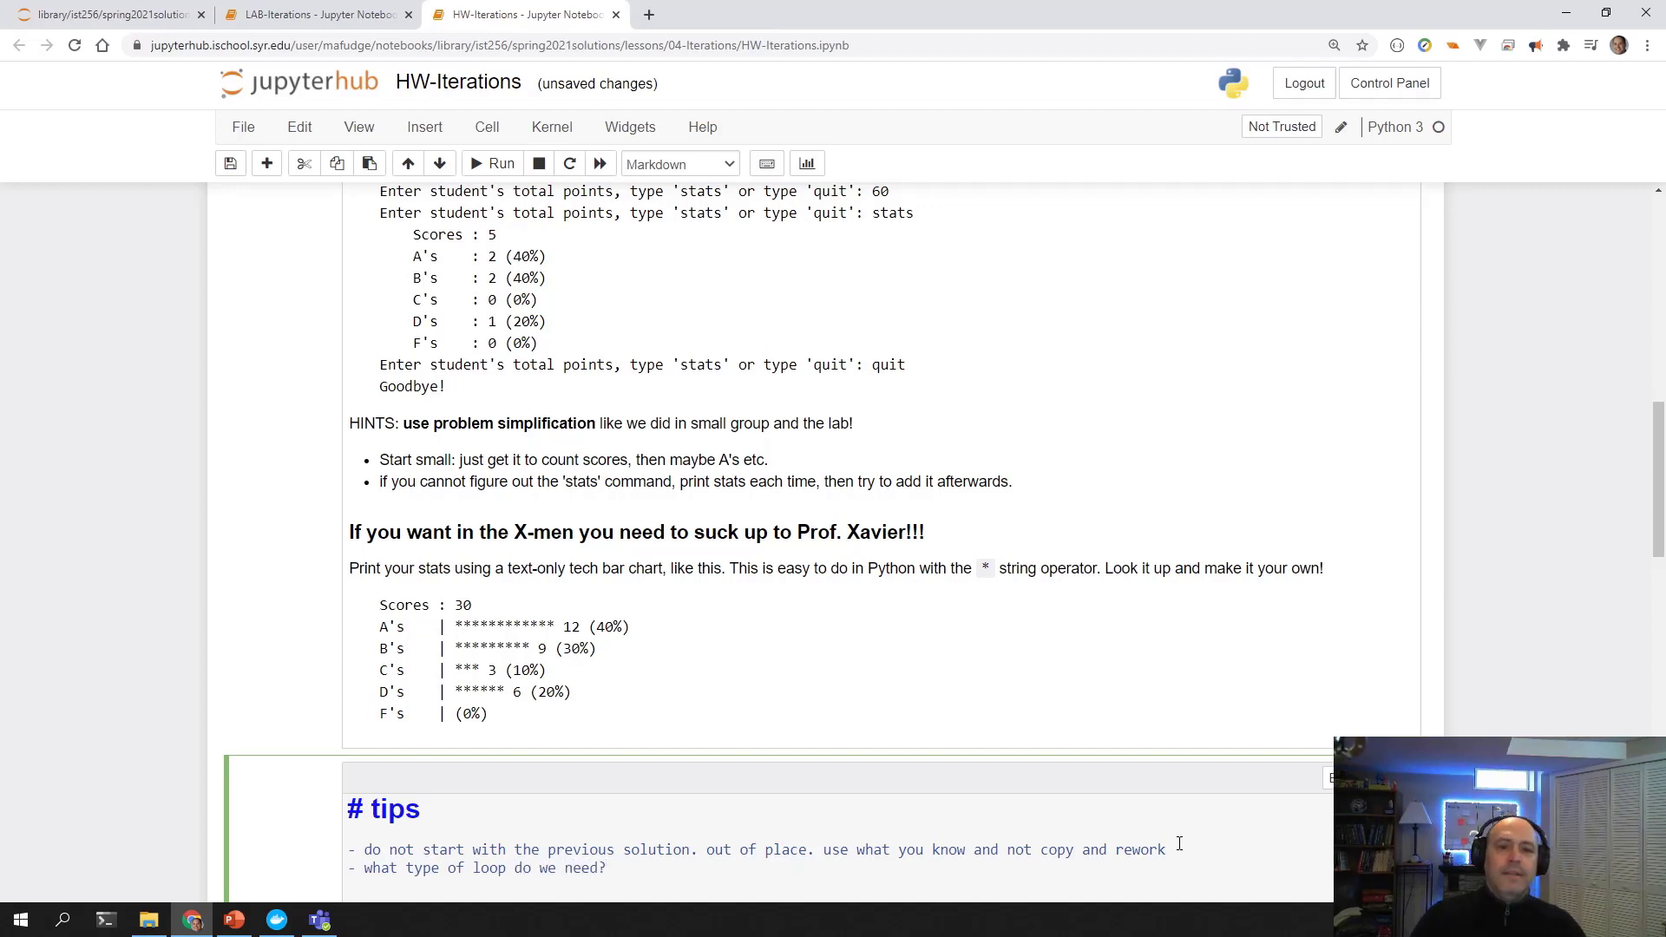
{"action": "scroll", "scroll_direction": "down", "scroll_amount": 3}
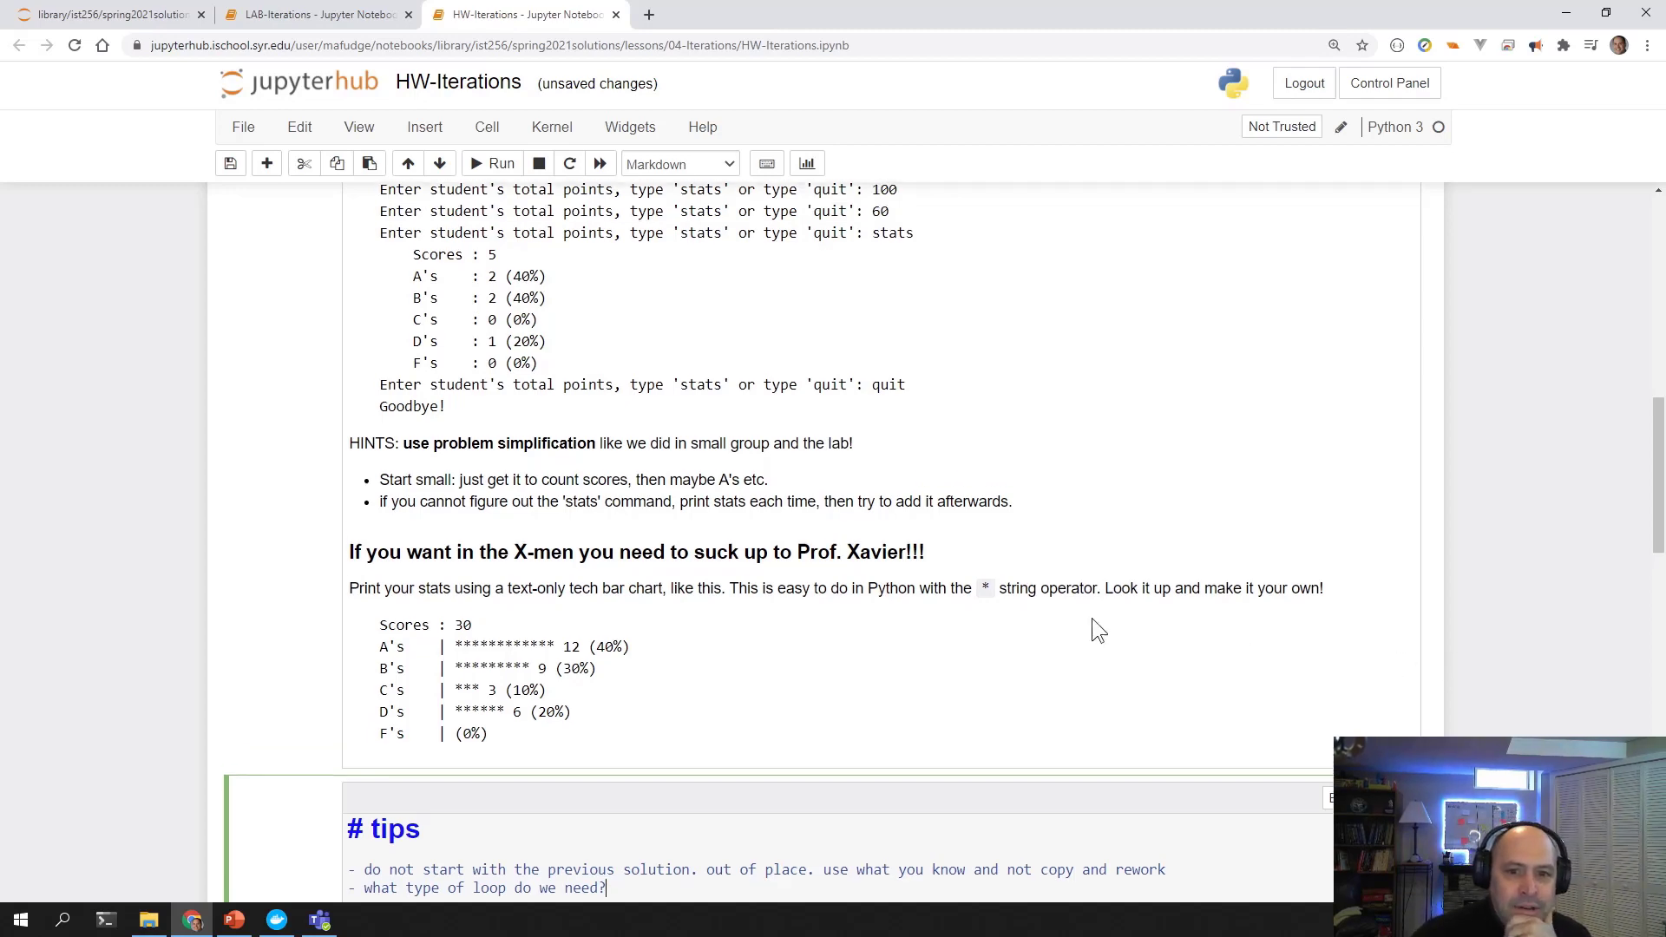
{"action": "scroll", "scroll_direction": "up", "scroll_amount": 3}
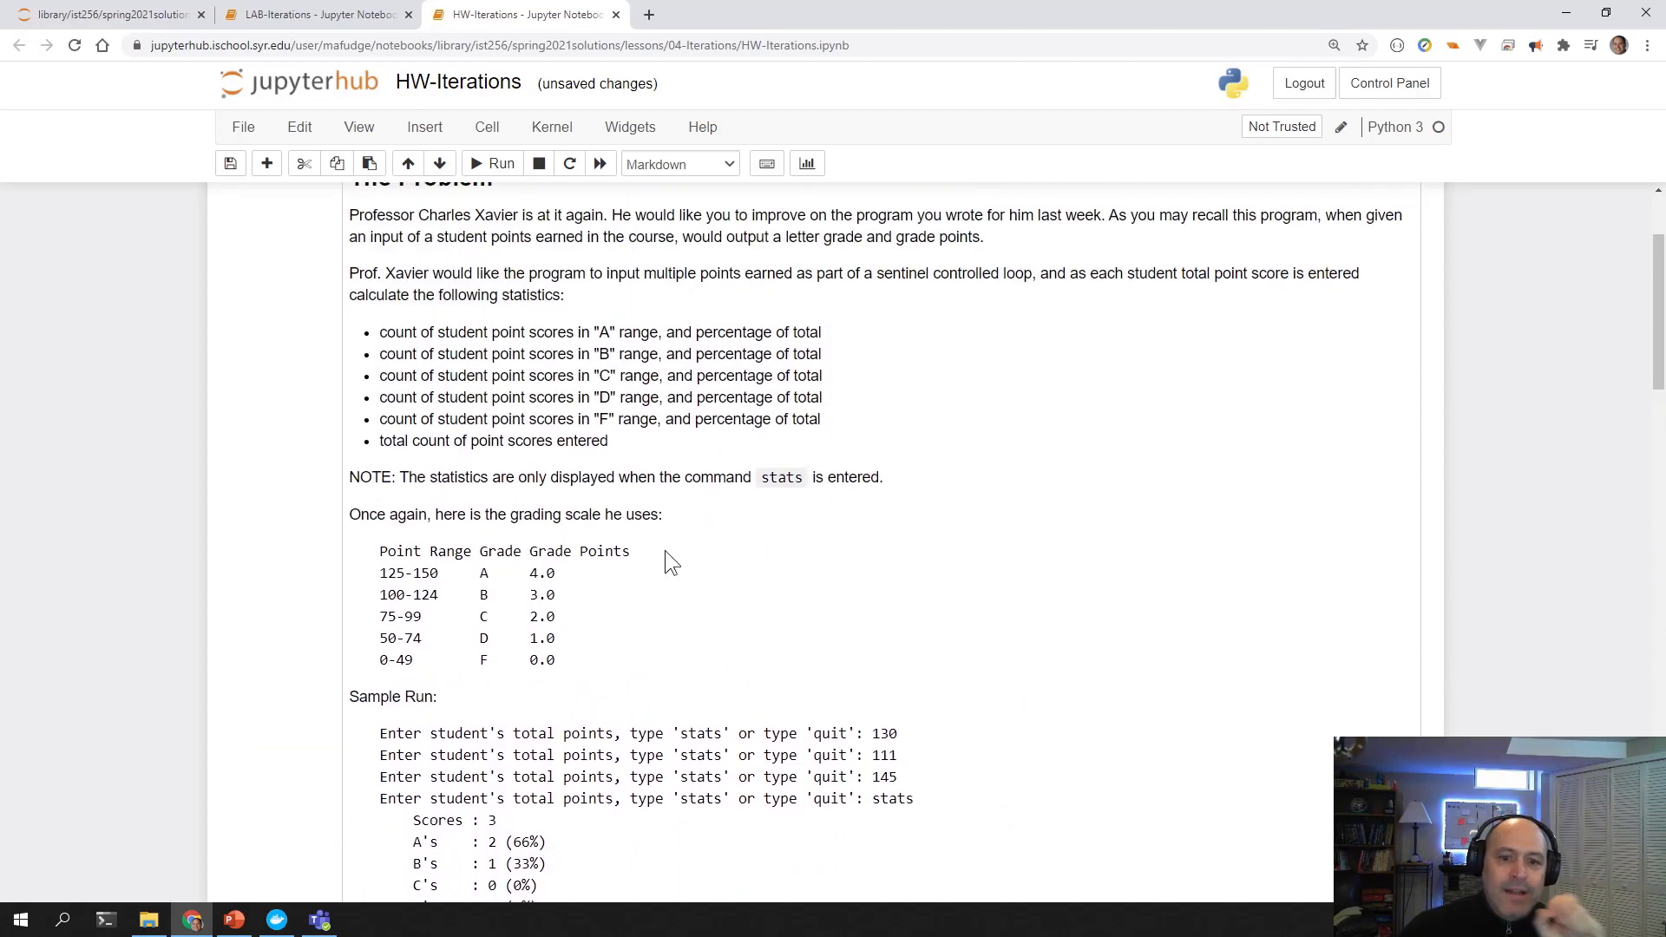
{"action": "scroll", "scroll_direction": "down", "scroll_amount": 3}
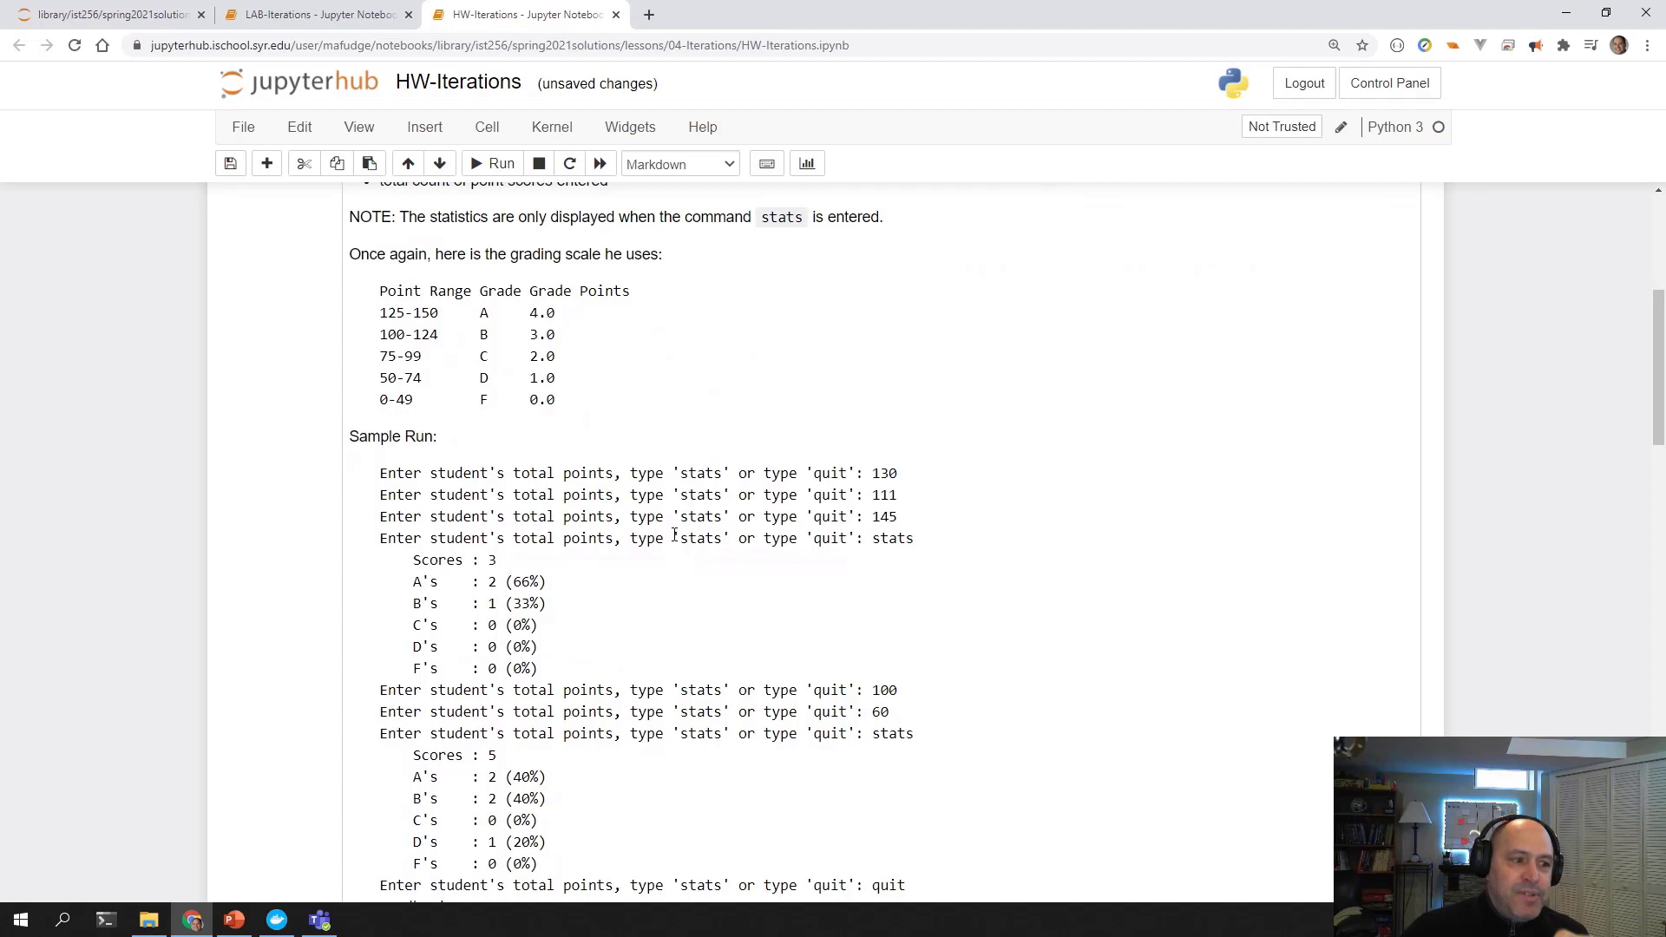
{"action": "mouse_move", "coordinate": [801, 508]}
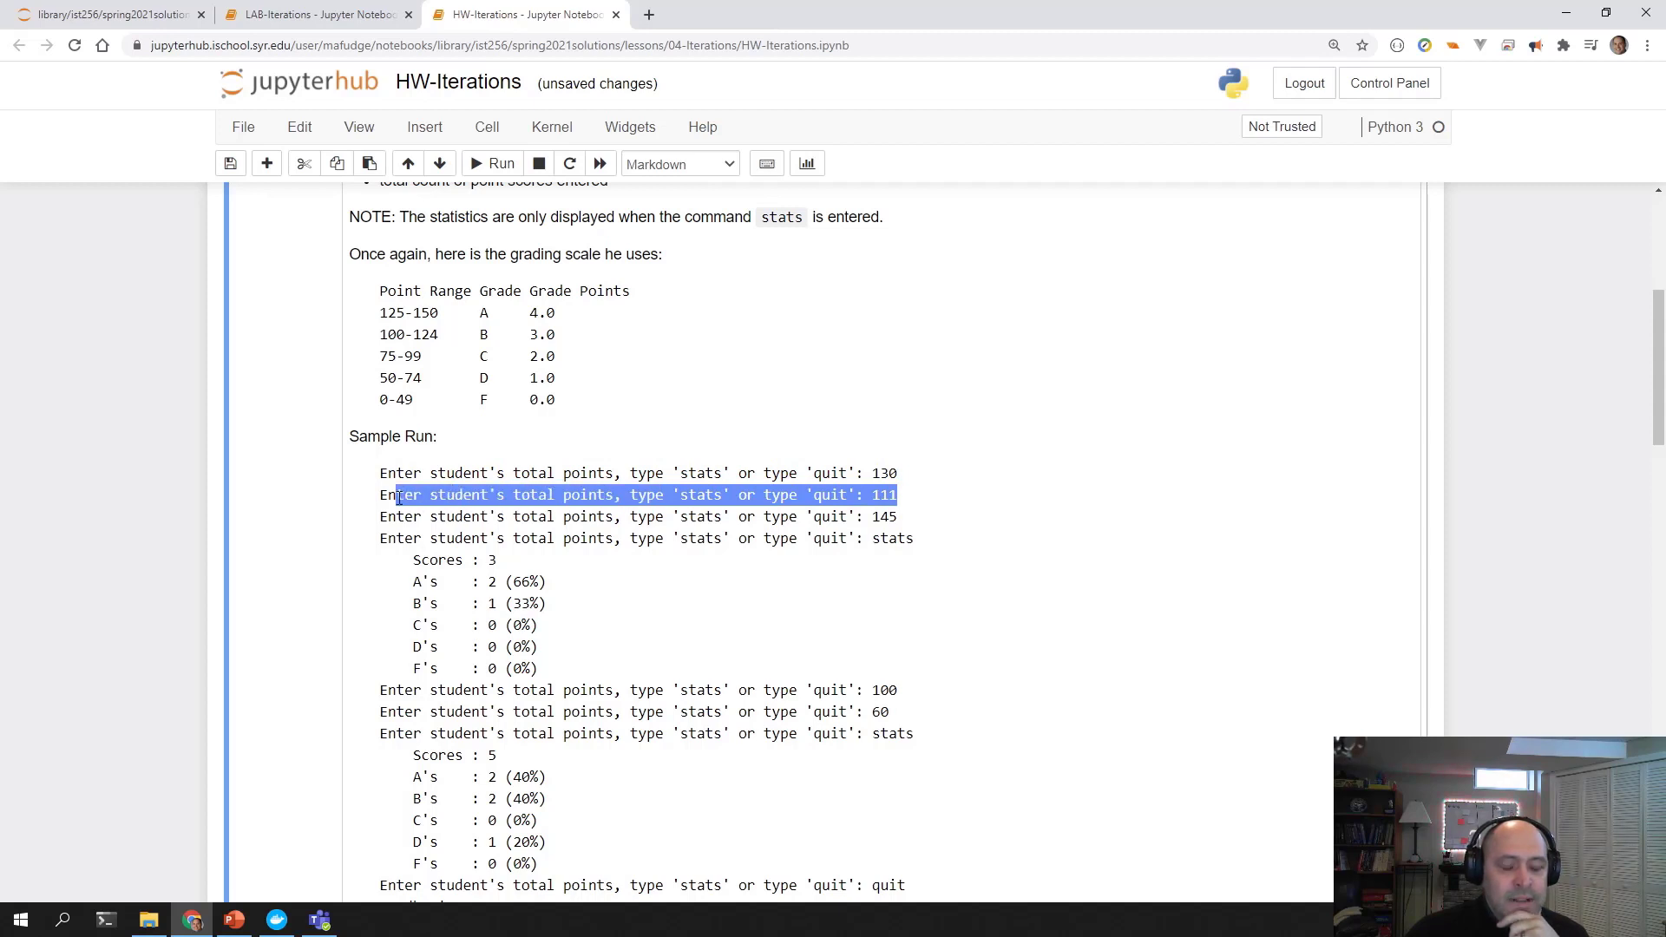
{"action": "scroll", "scroll_direction": "down", "scroll_amount": 3}
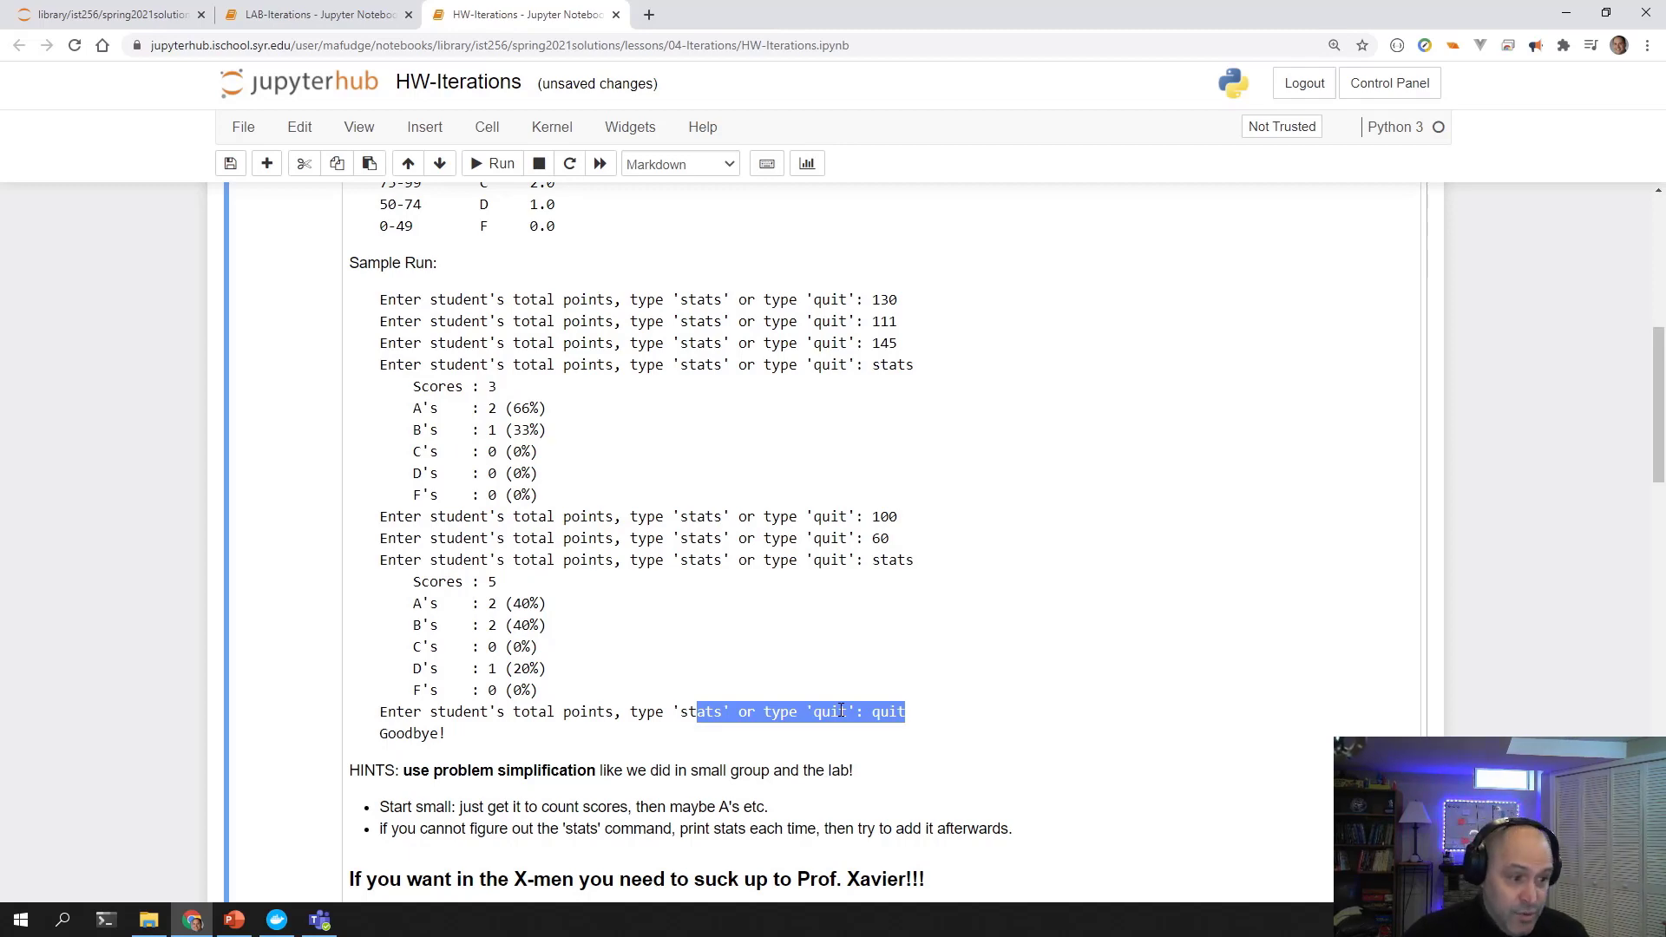
{"action": "scroll", "scroll_direction": "down", "scroll_amount": 3}
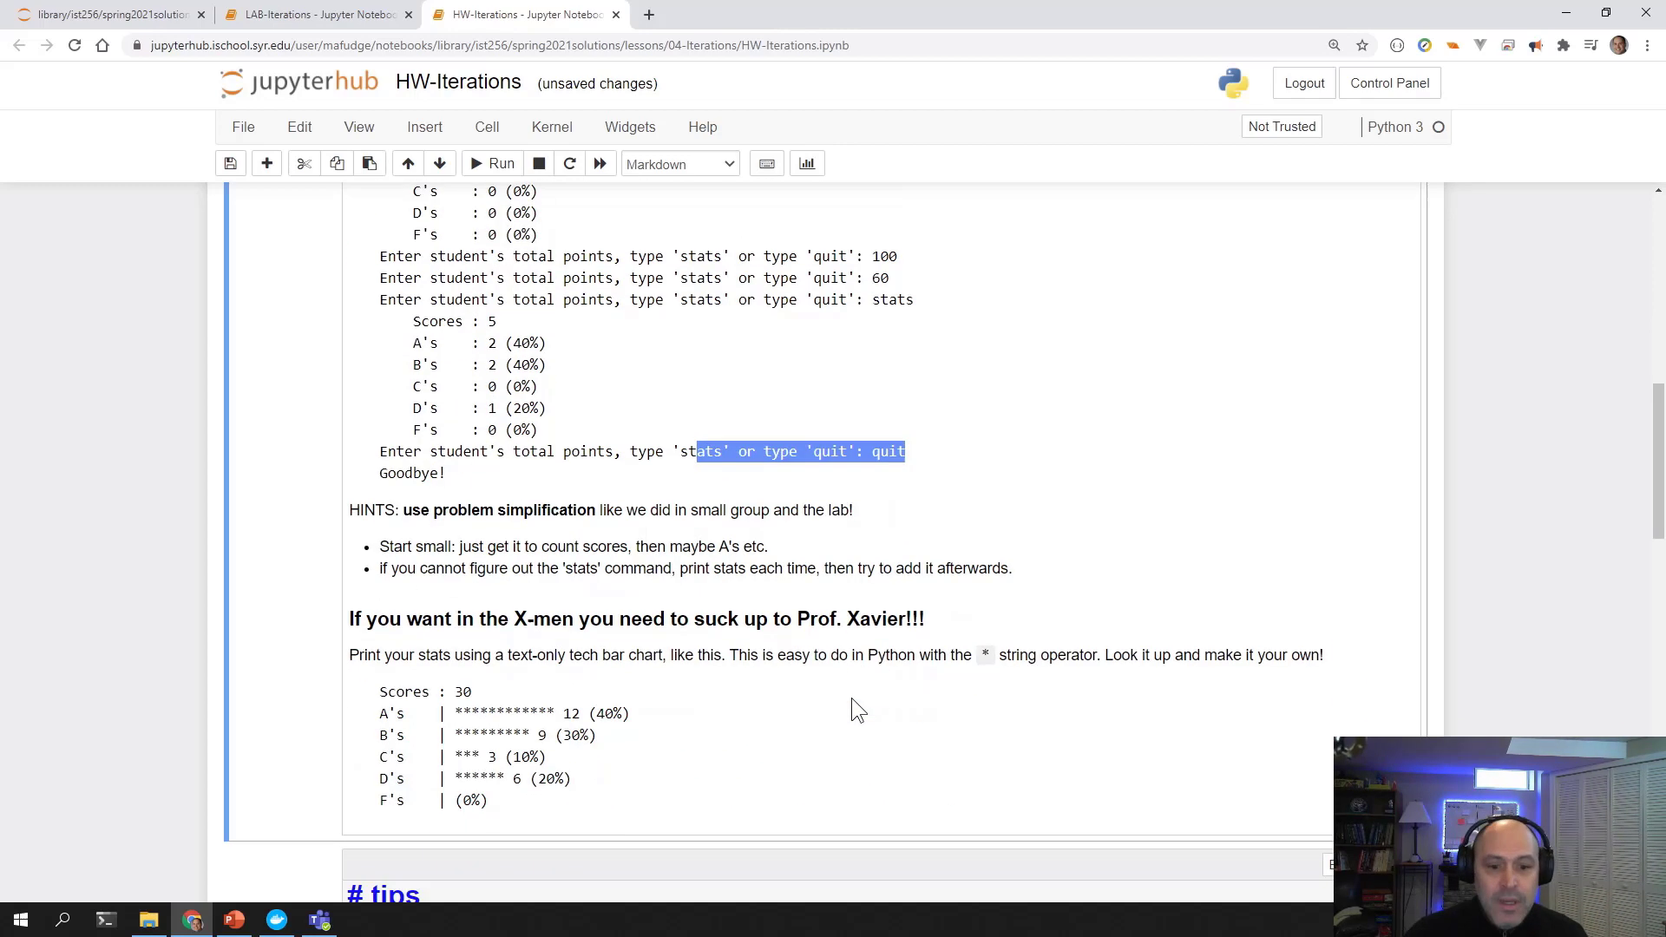
{"action": "scroll", "scroll_direction": "down", "scroll_amount": 3}
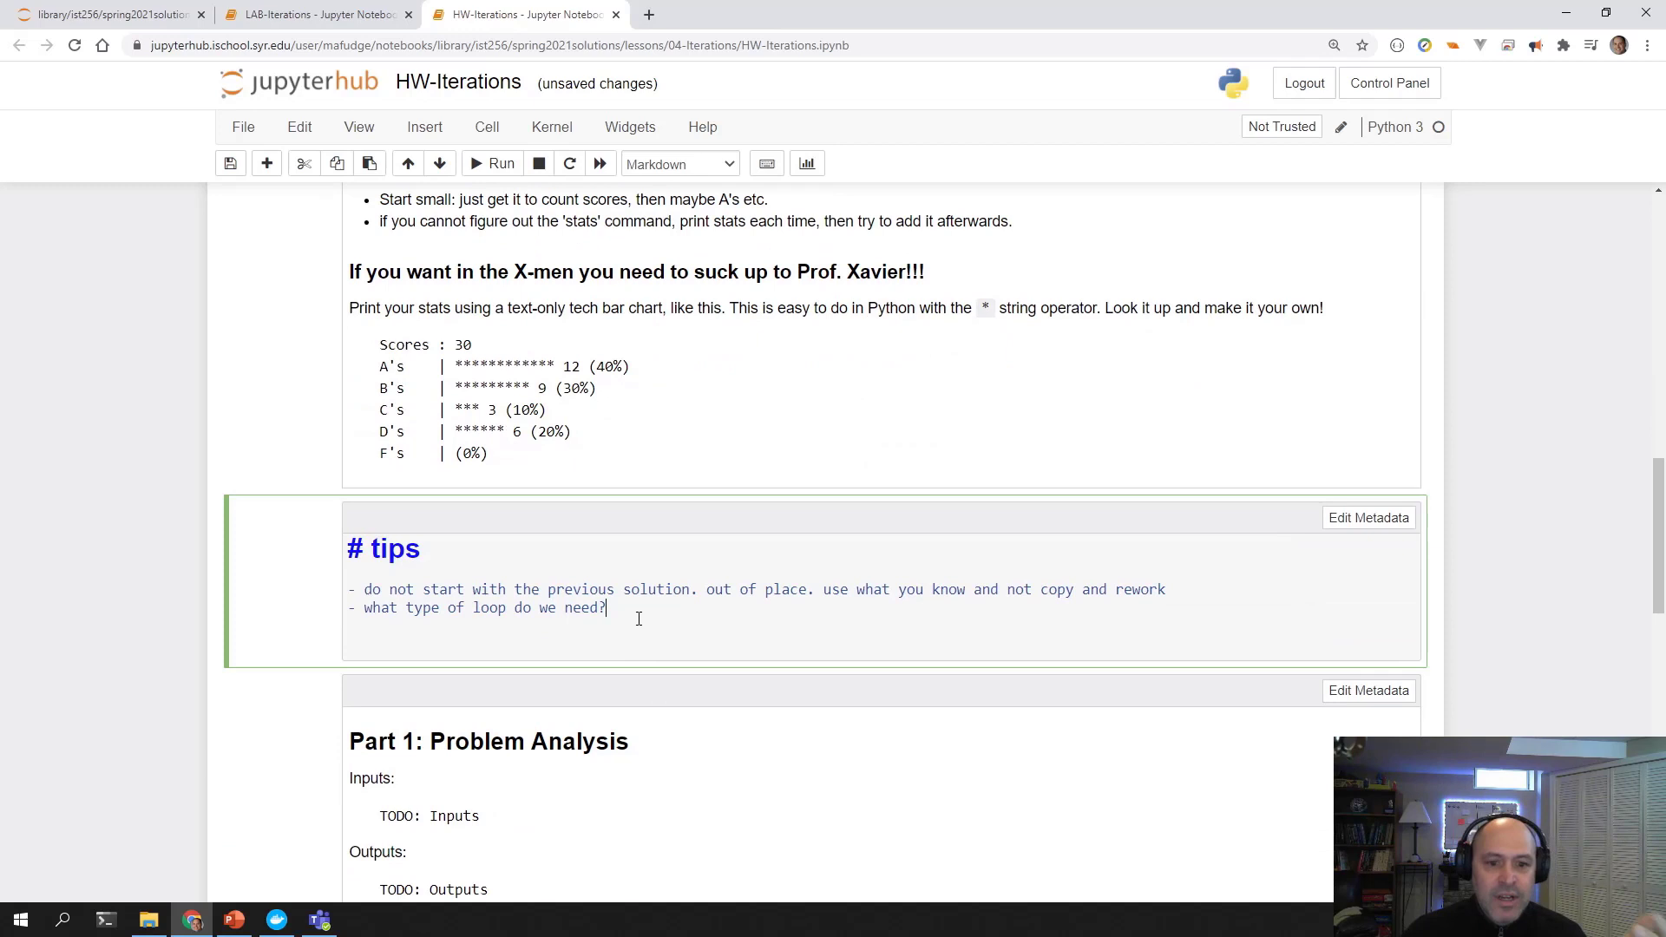
Append 'while True' as the answer to the loop-type tip.
{"action": "type", "text": "while Tr"}
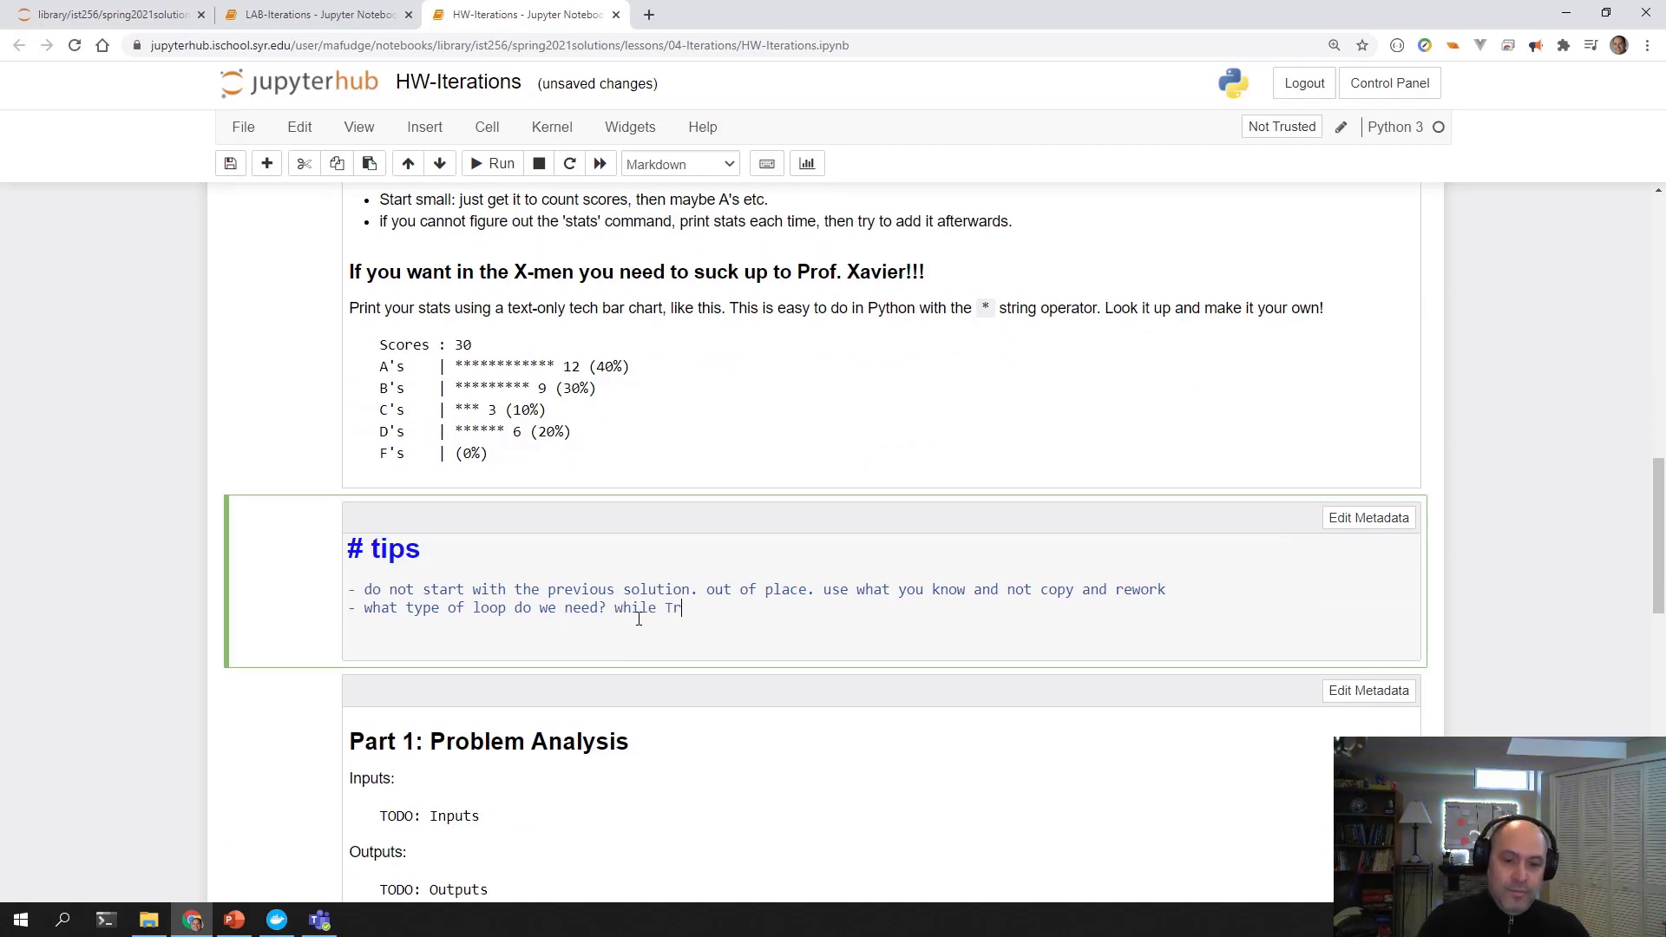
{"action": "type", "text": "ue"}
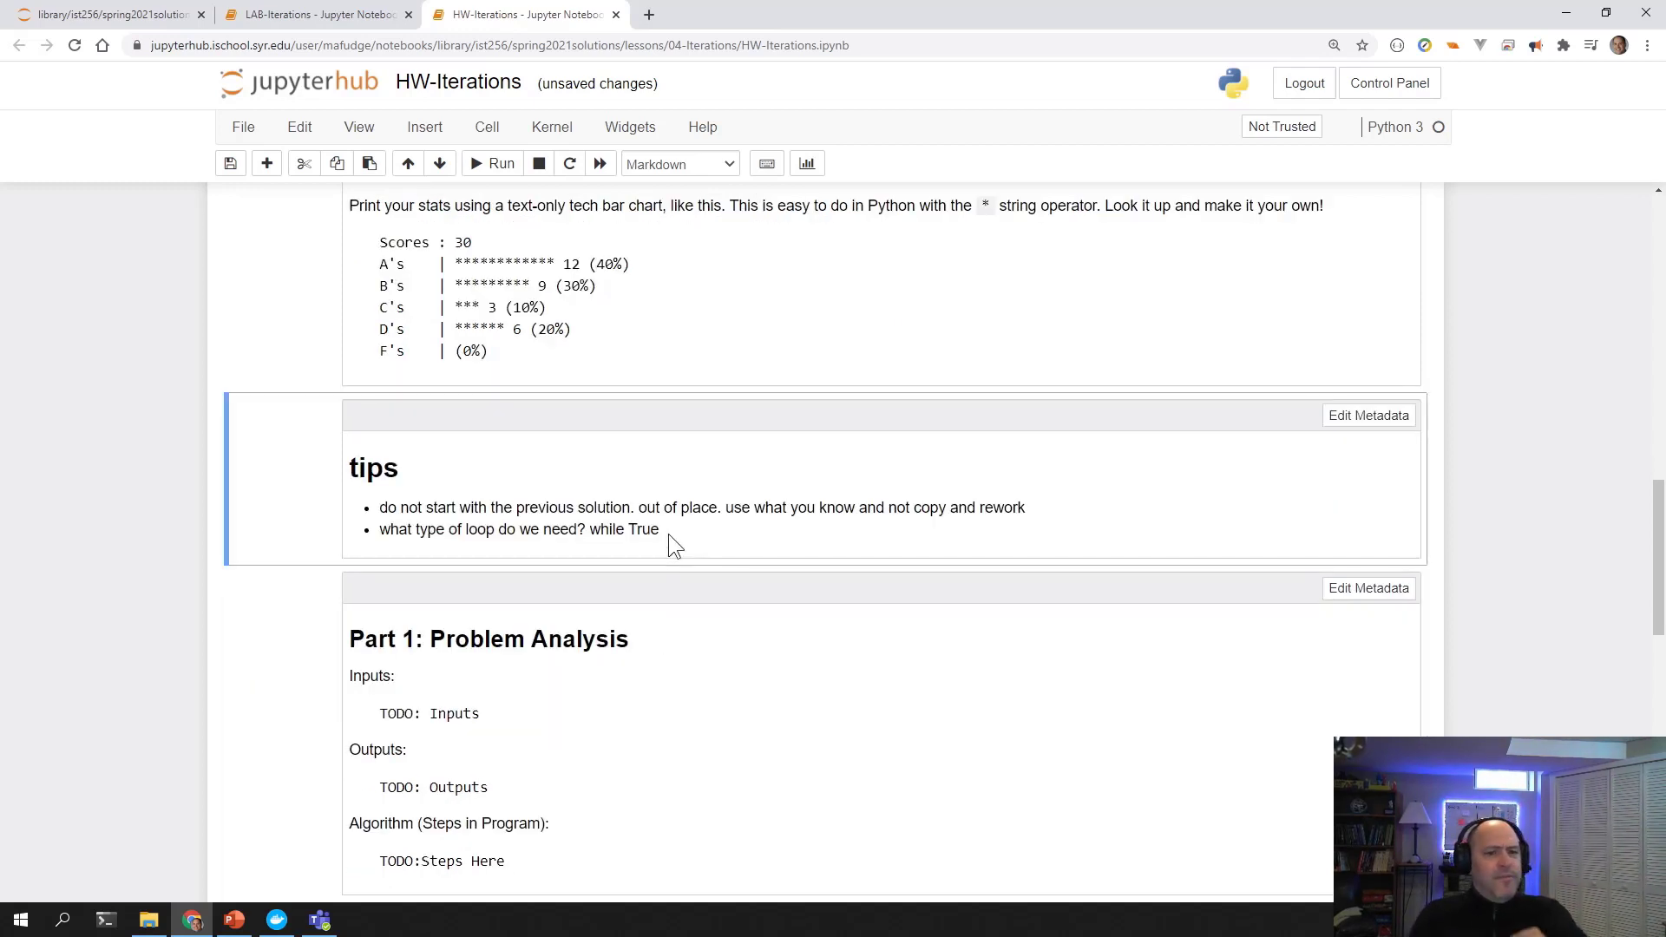
{"action": "mouse_move", "coordinate": [752, 611]}
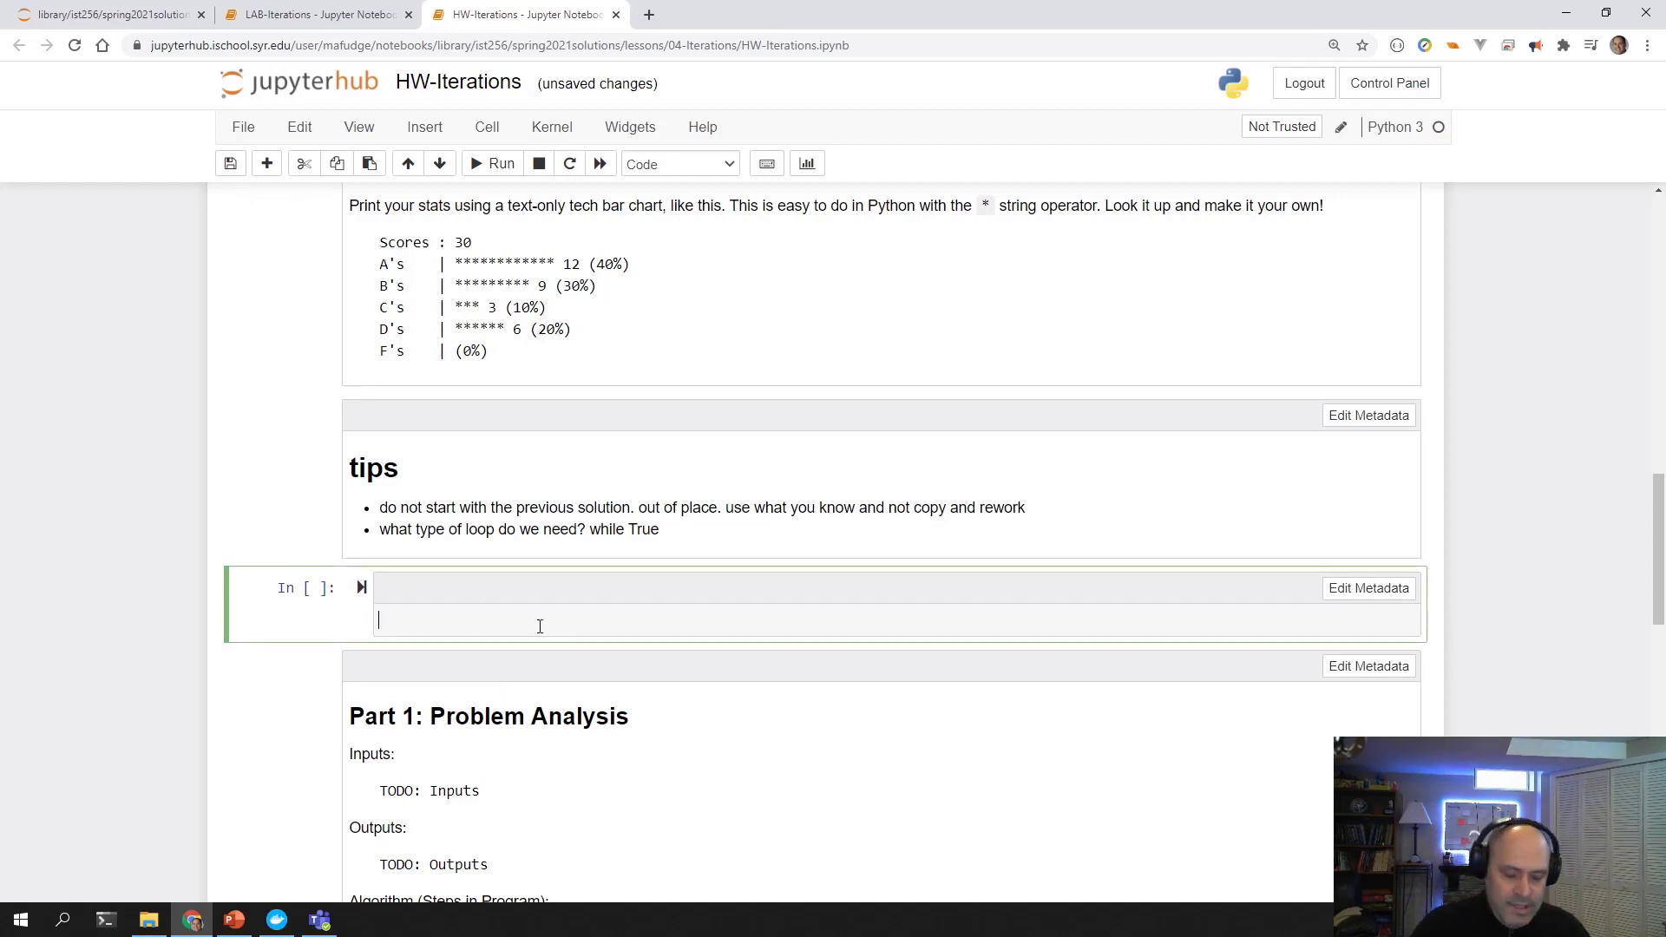
Write a while True loop whose input prompt asks for points, 'stats' or 'quit'.
{"action": "type", "text": "whil"}
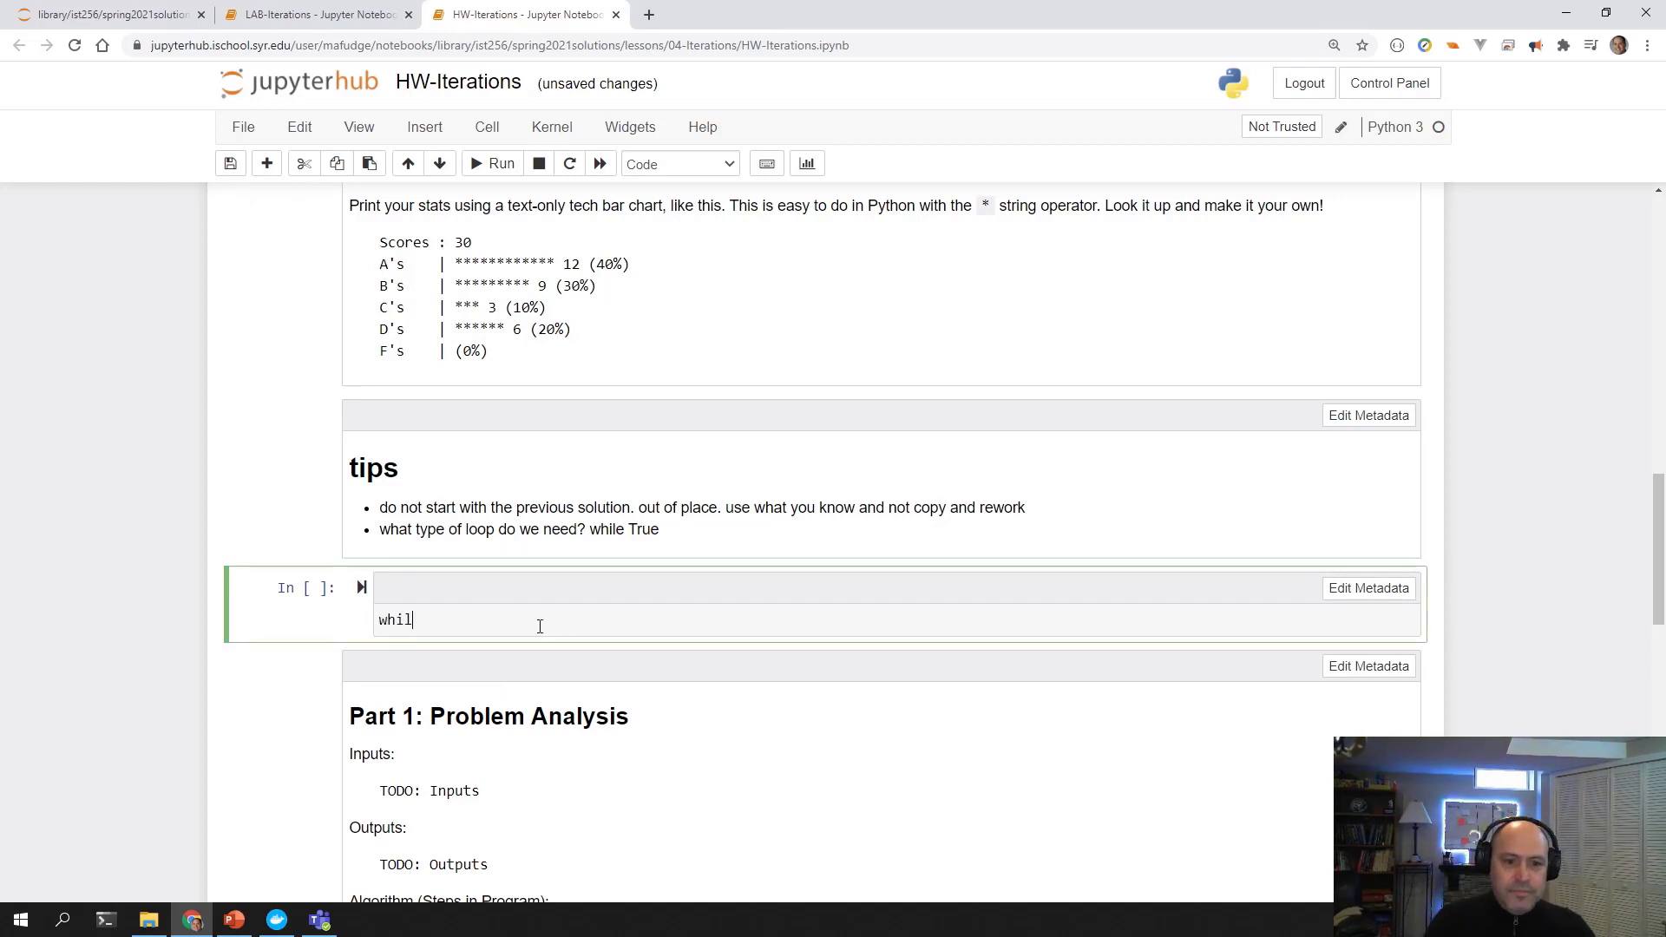
{"action": "type", "text": "e True:"}
{"action": "type", "text": "text = in"}
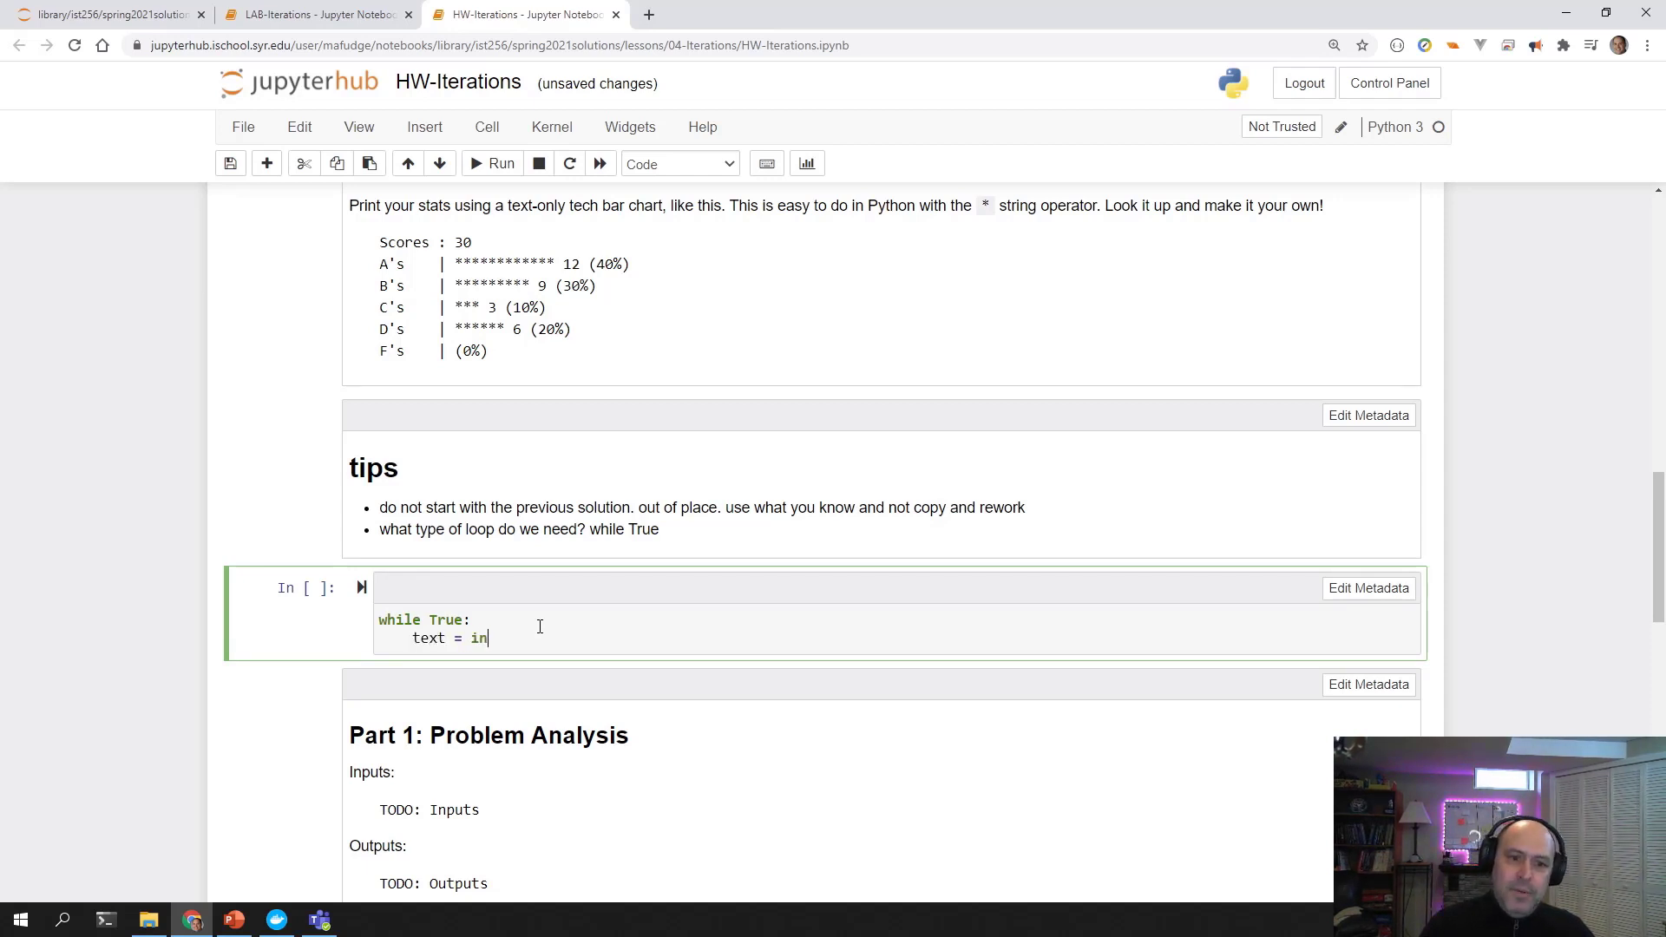
{"action": "type", "text": "put(\"Enter\")"}
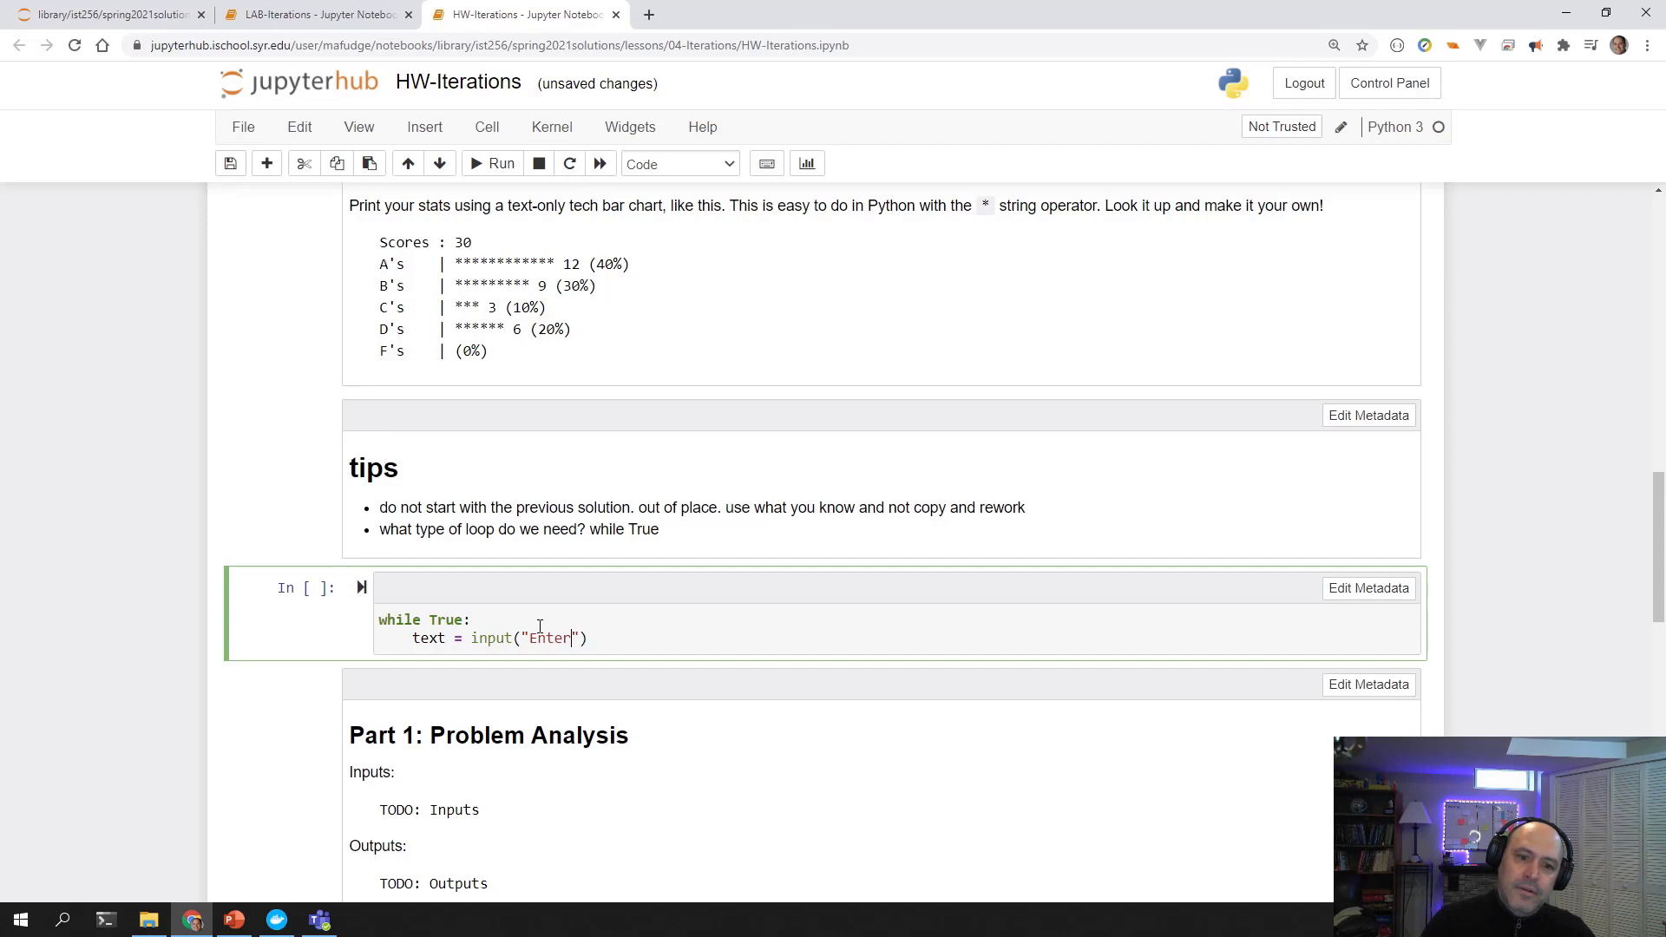
{"action": "type", "text": "a  grade"}
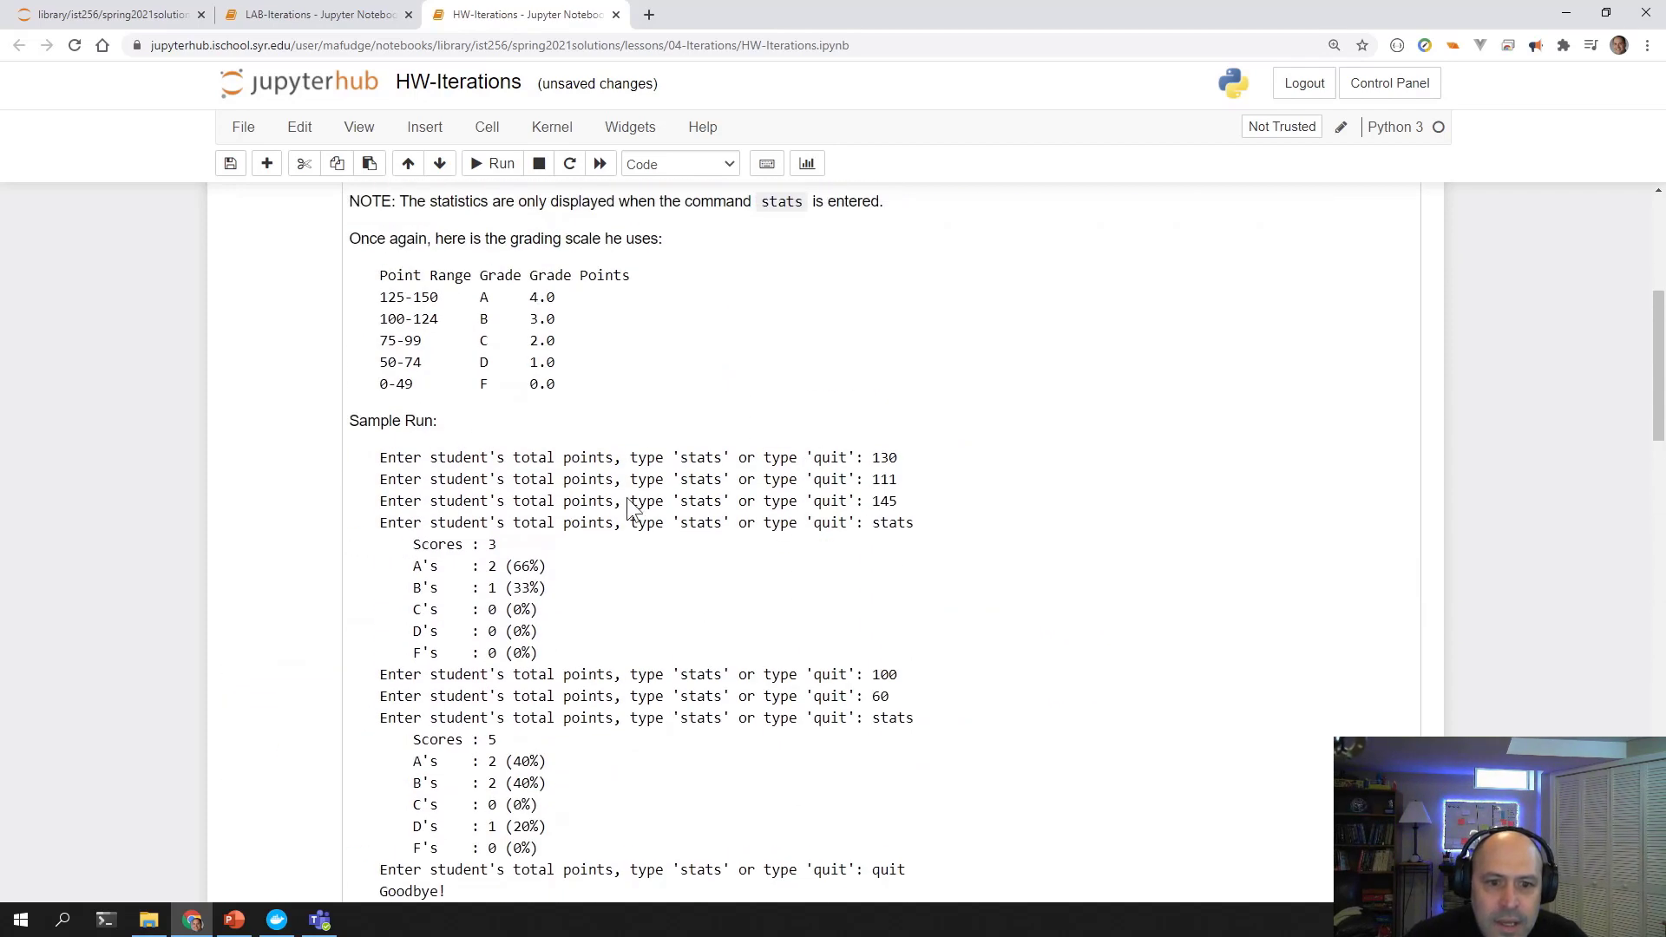
{"action": "mouse_move", "coordinate": [850, 446]}
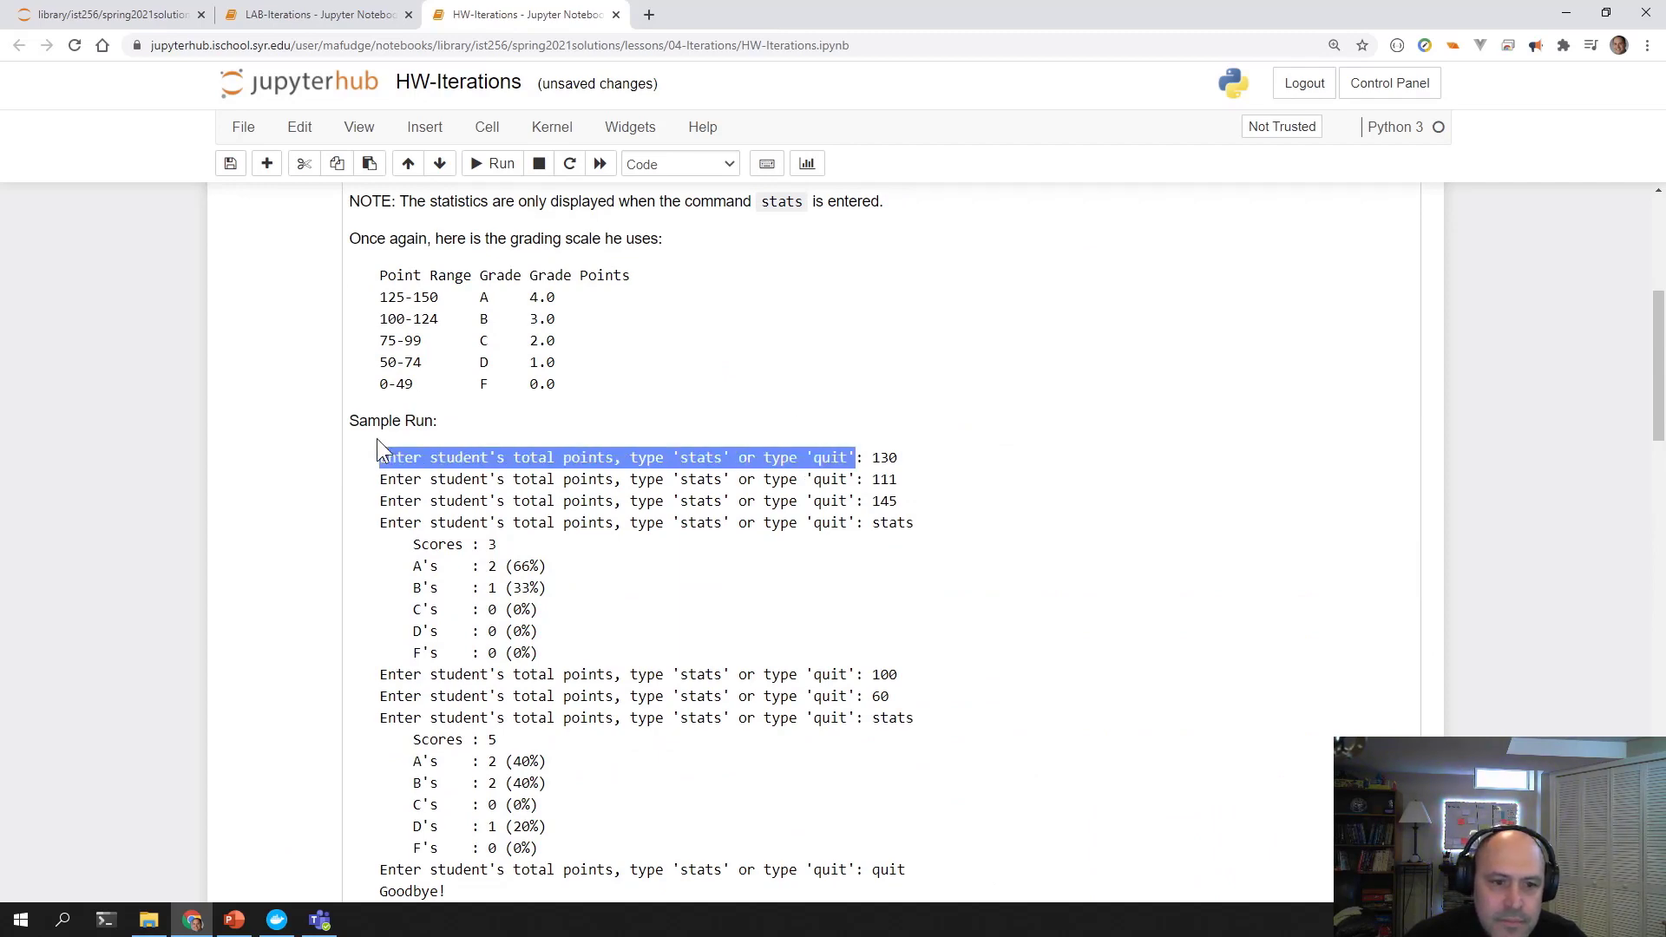
{"action": "scroll", "scroll_direction": "down", "scroll_amount": 3}
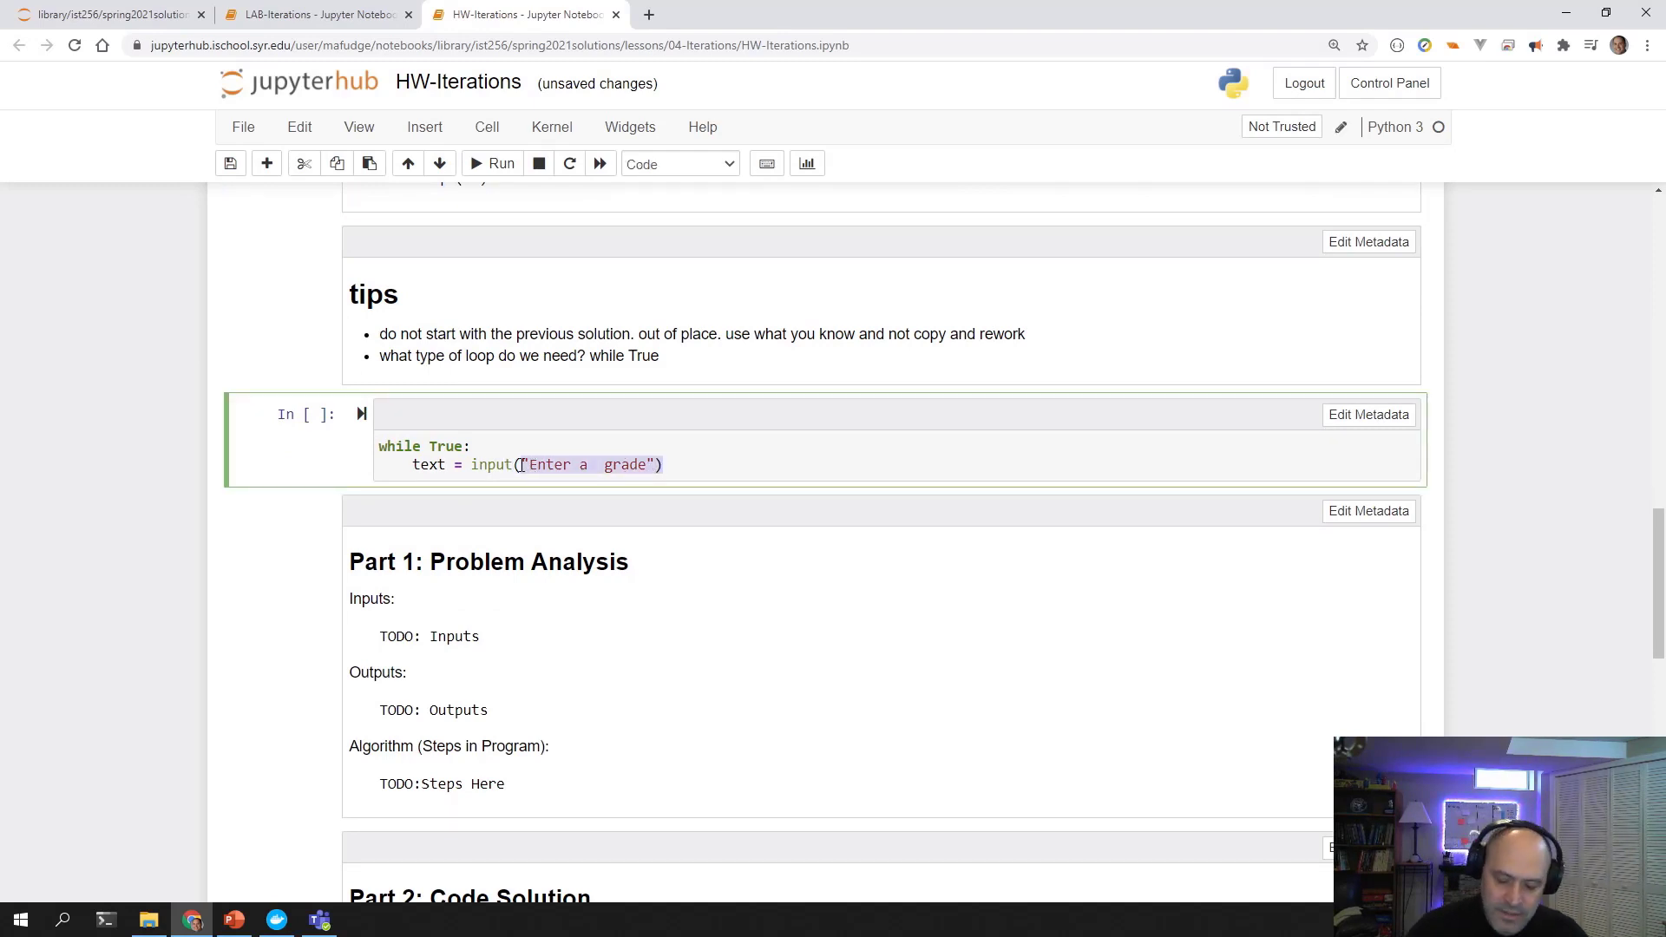
{"action": "type", "text": "Enter student's total points, type 'stats' or type 'quit'"}
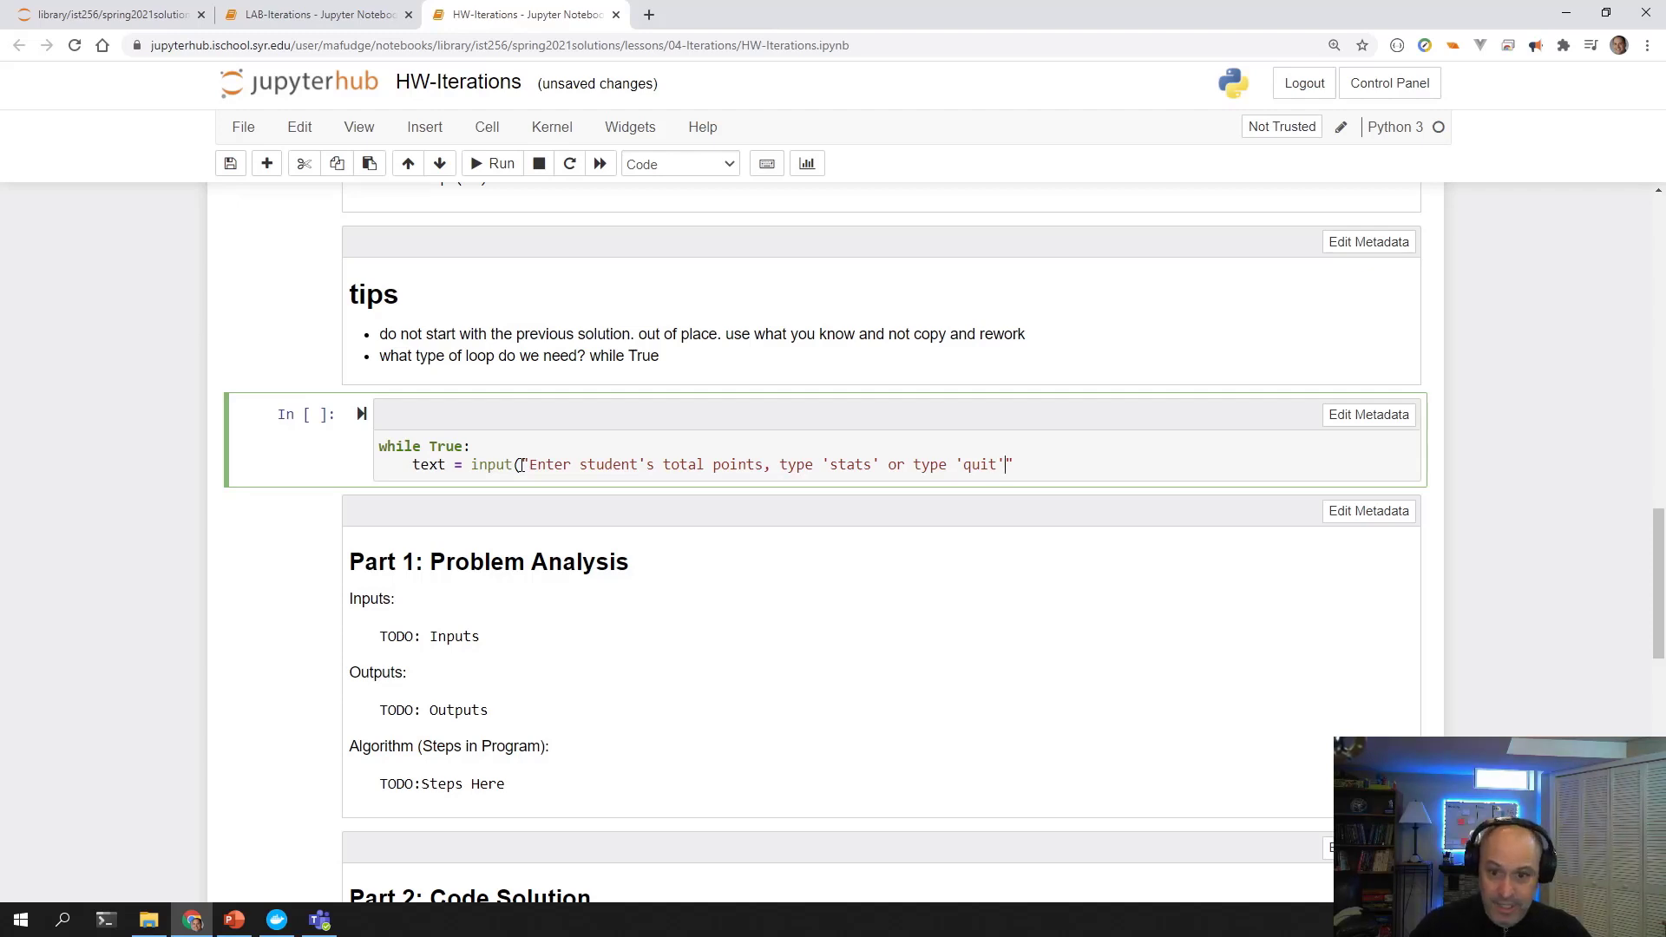
{"action": "type", "text": ":"}
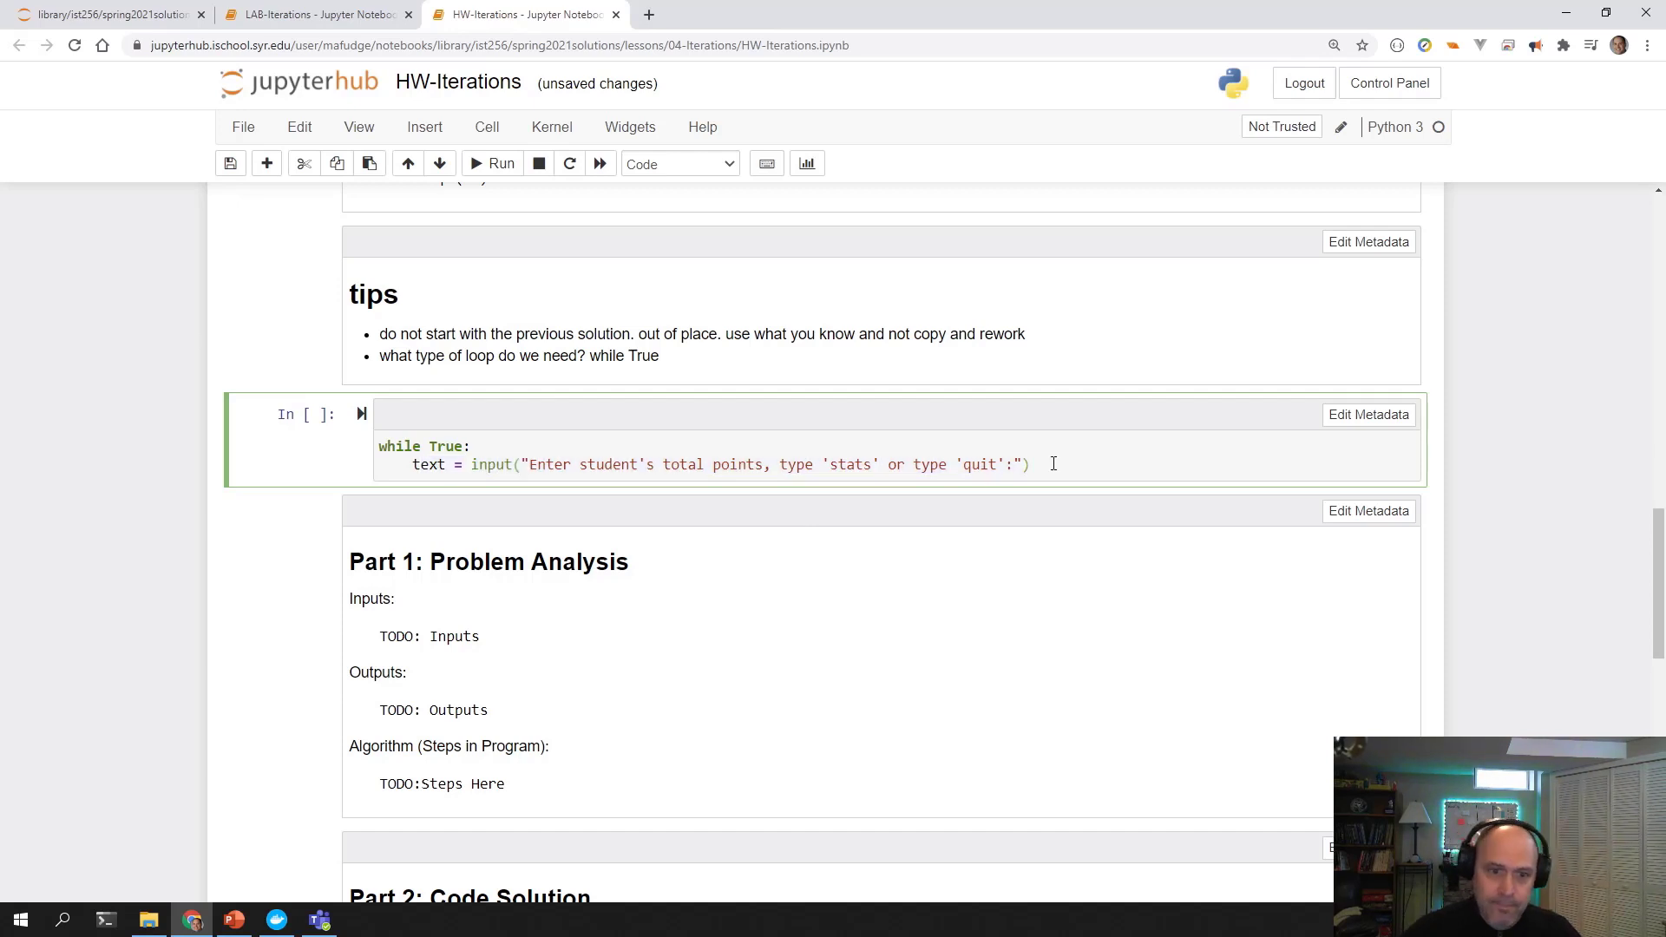
Begin the check if text == 'quit' inside the loop.
{"action": "type", "text": "if"}
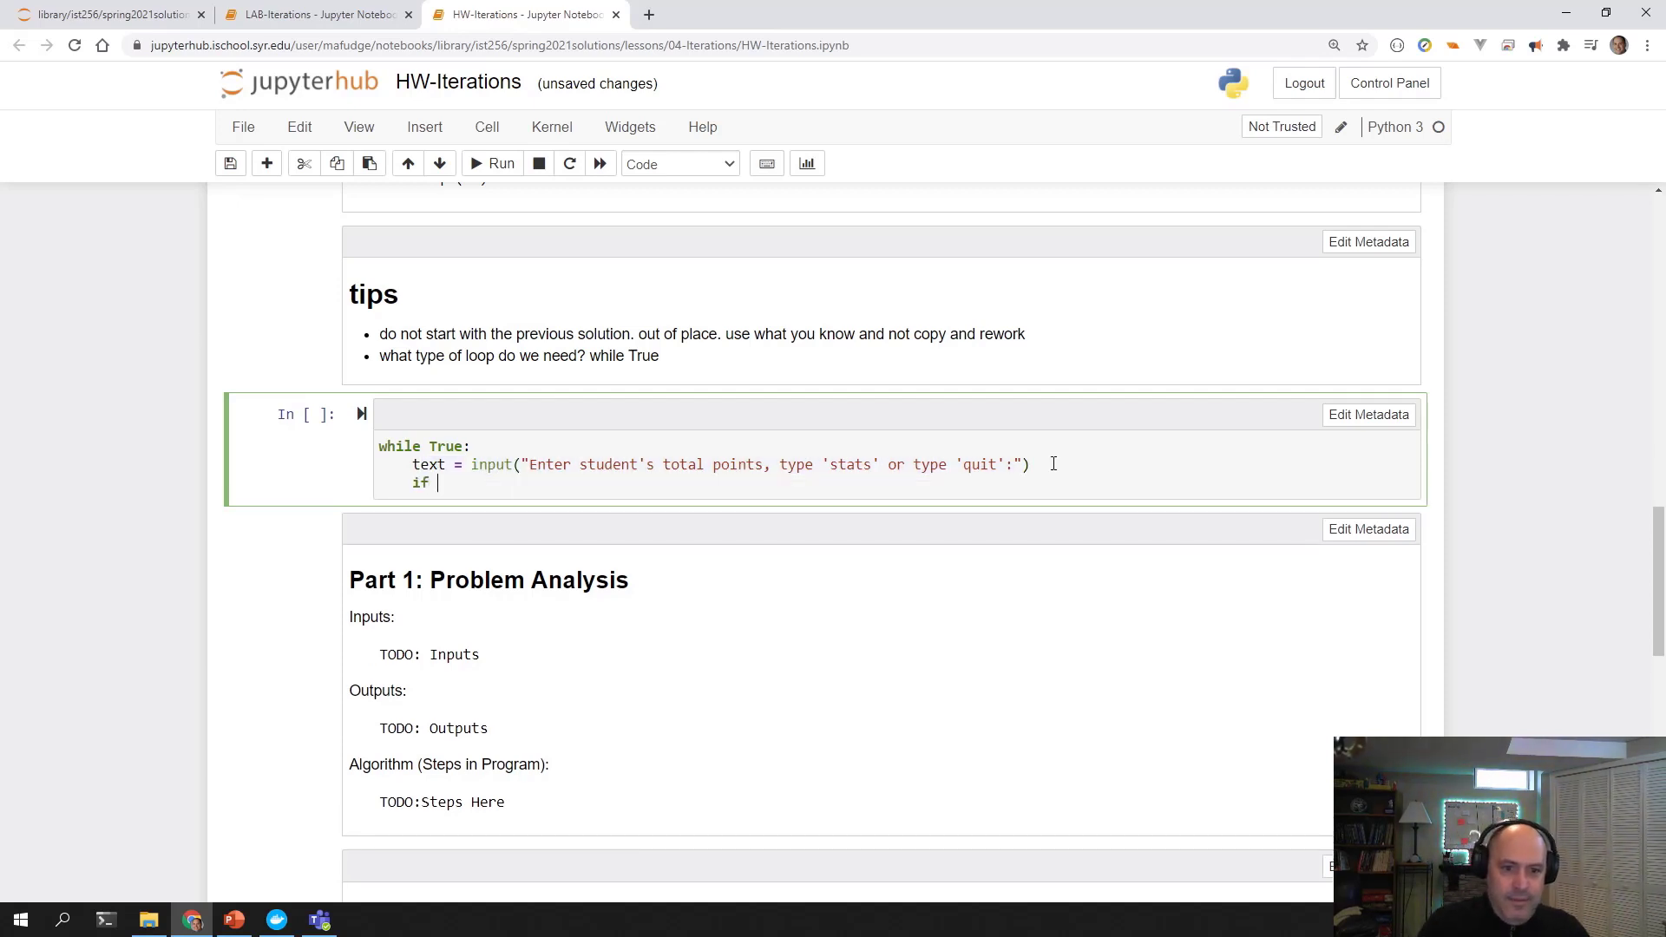
{"action": "type", "text": "text == qu"}
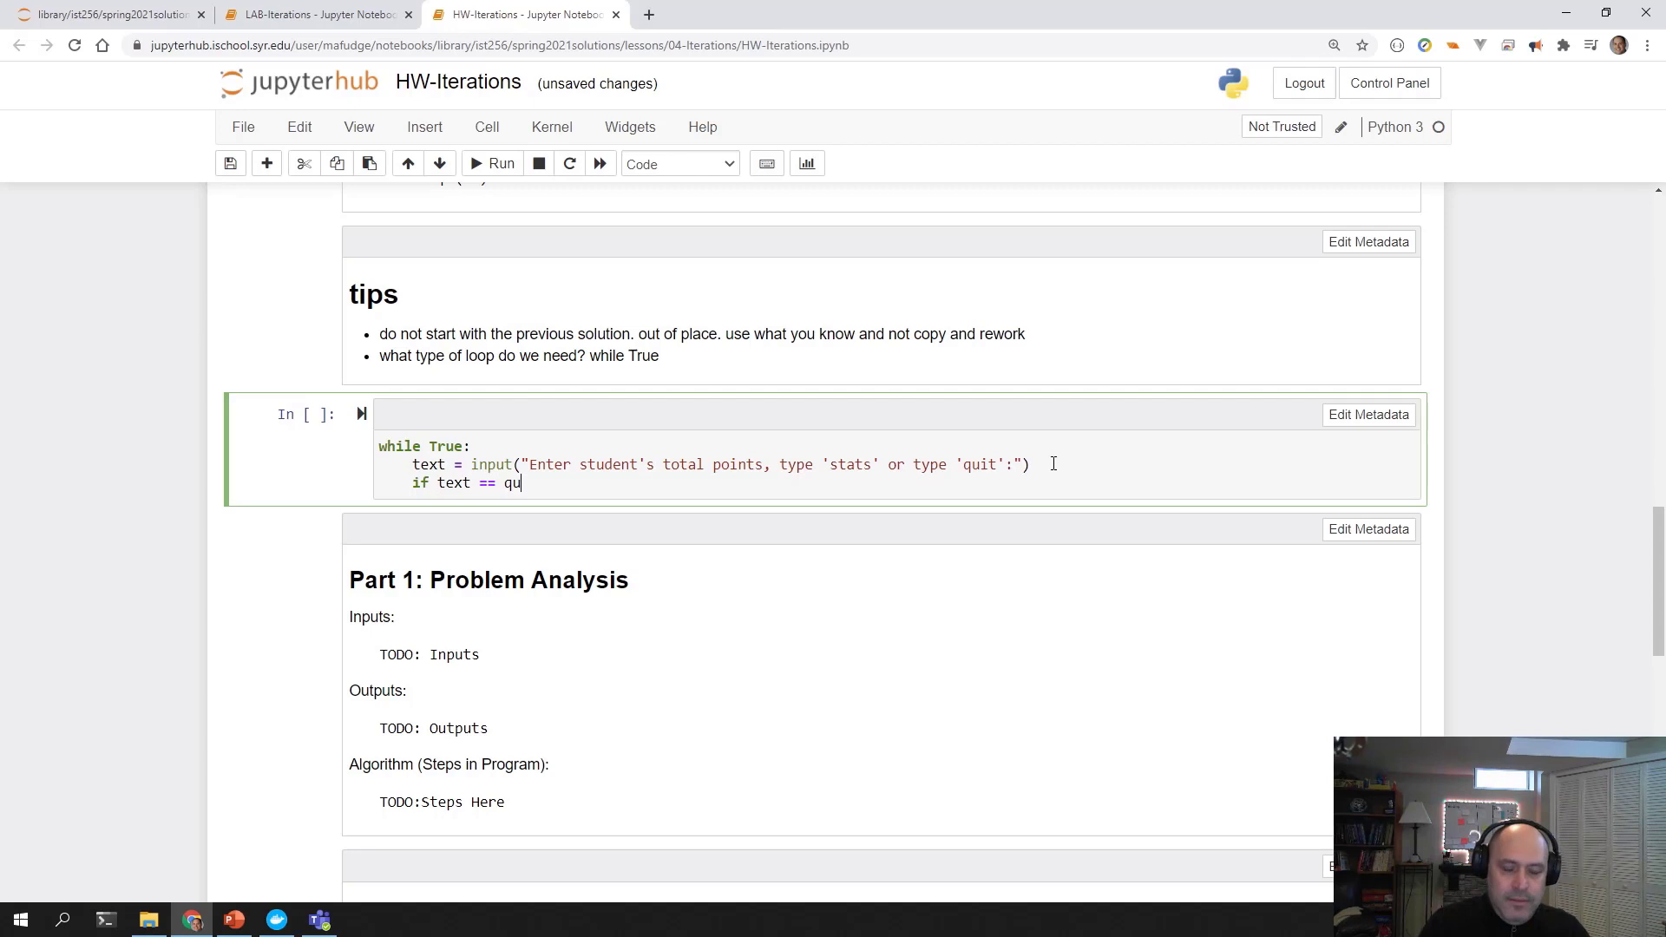
{"action": "type", "text": "quit':"}
{"action": "type", "text": "1"}
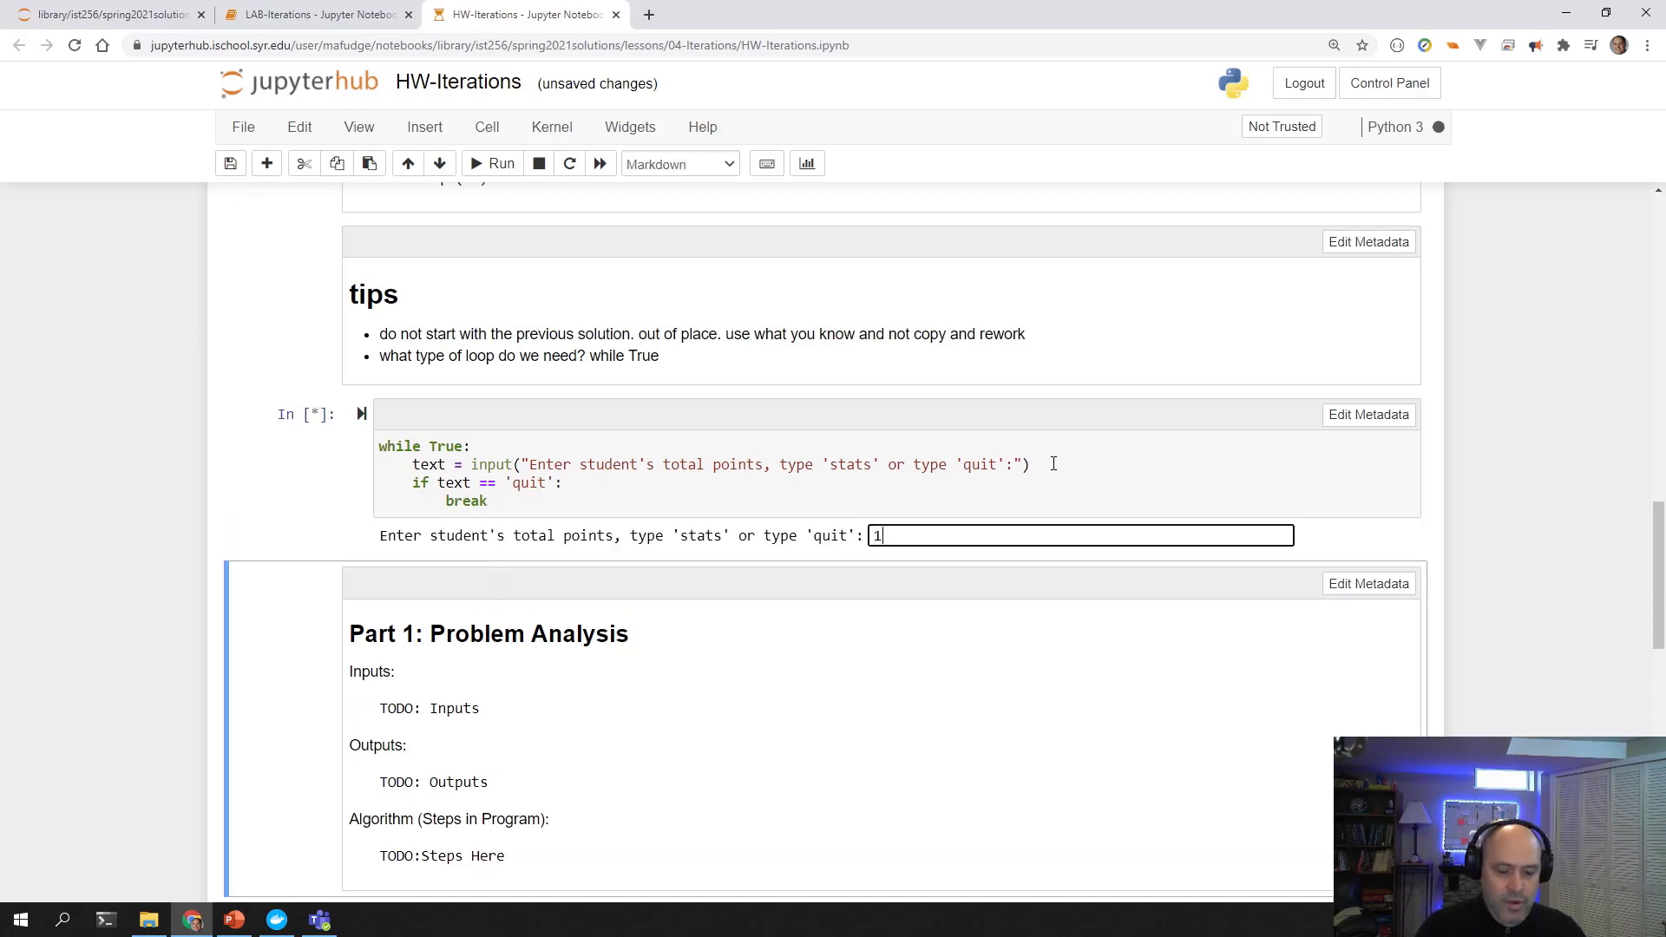
Submit scores 120 and 150, quit, then type a ???? placeholder below break.
{"action": "key", "text": "Return"}
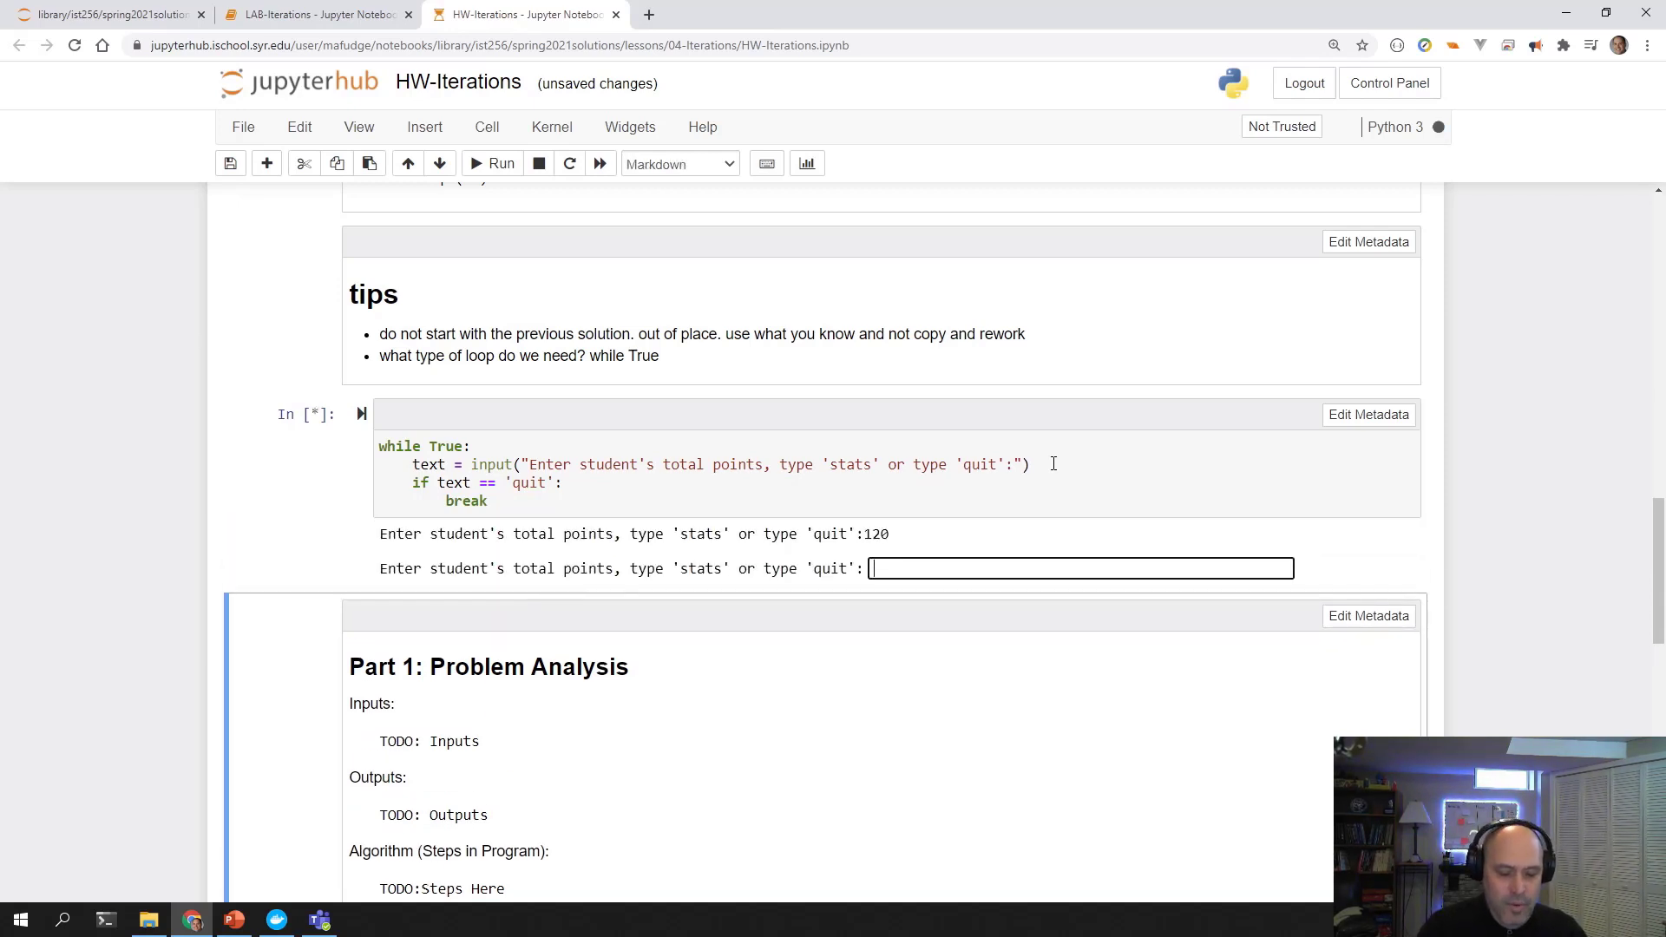
{"action": "type", "text": "150"}
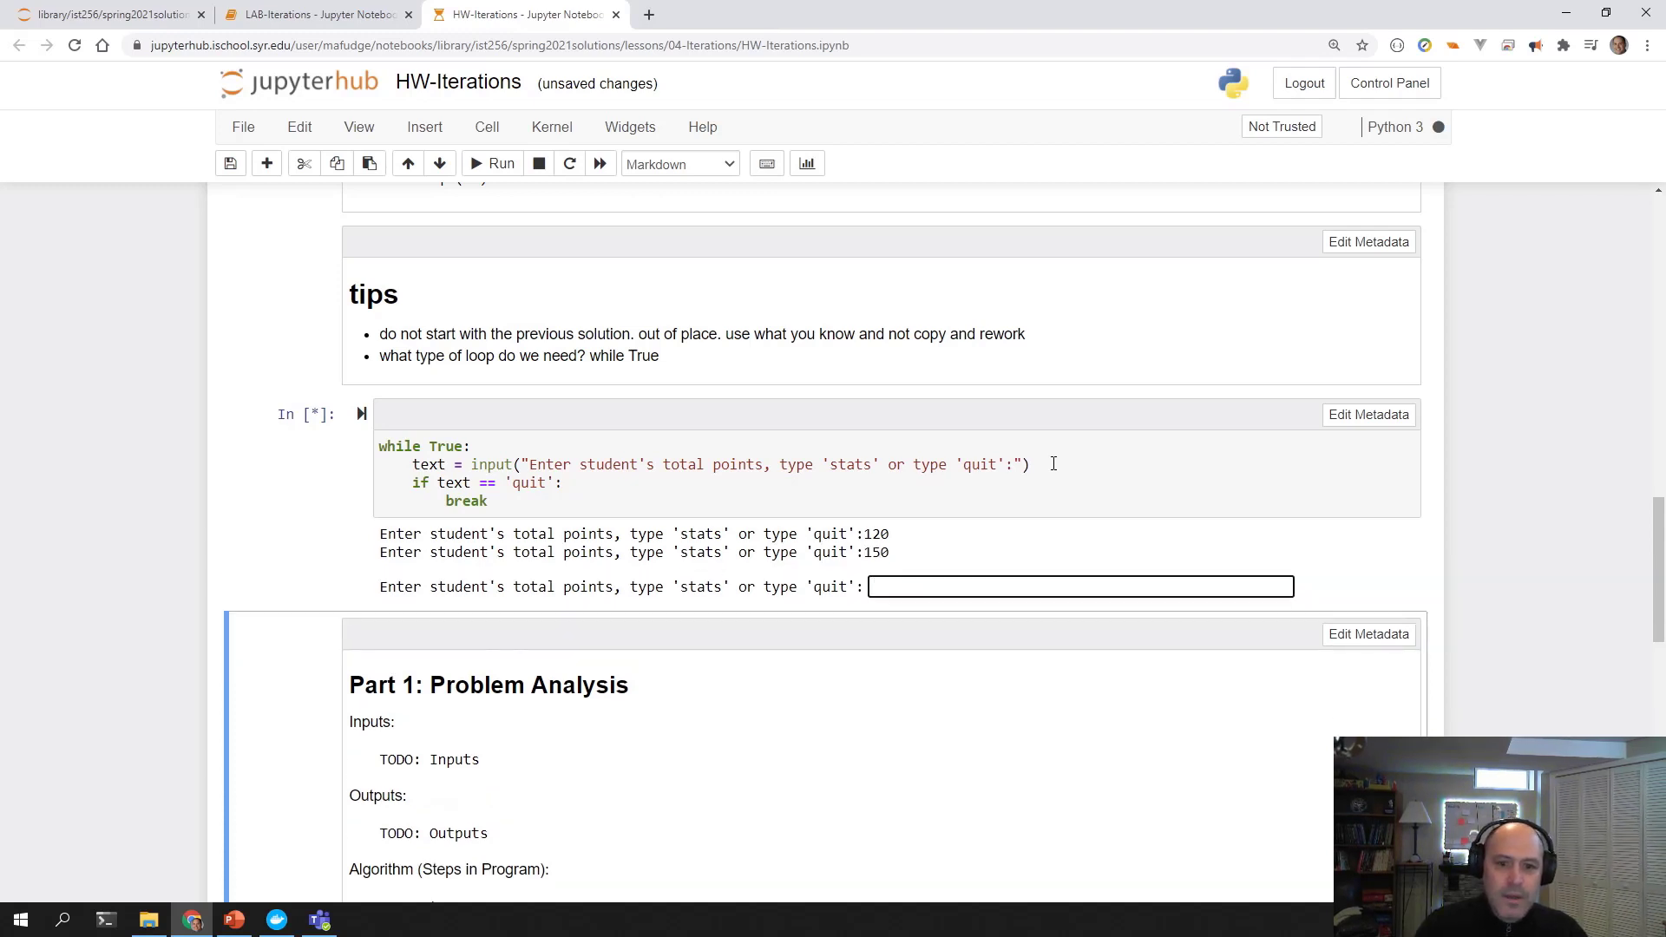
{"action": "type", "text": "quit"}
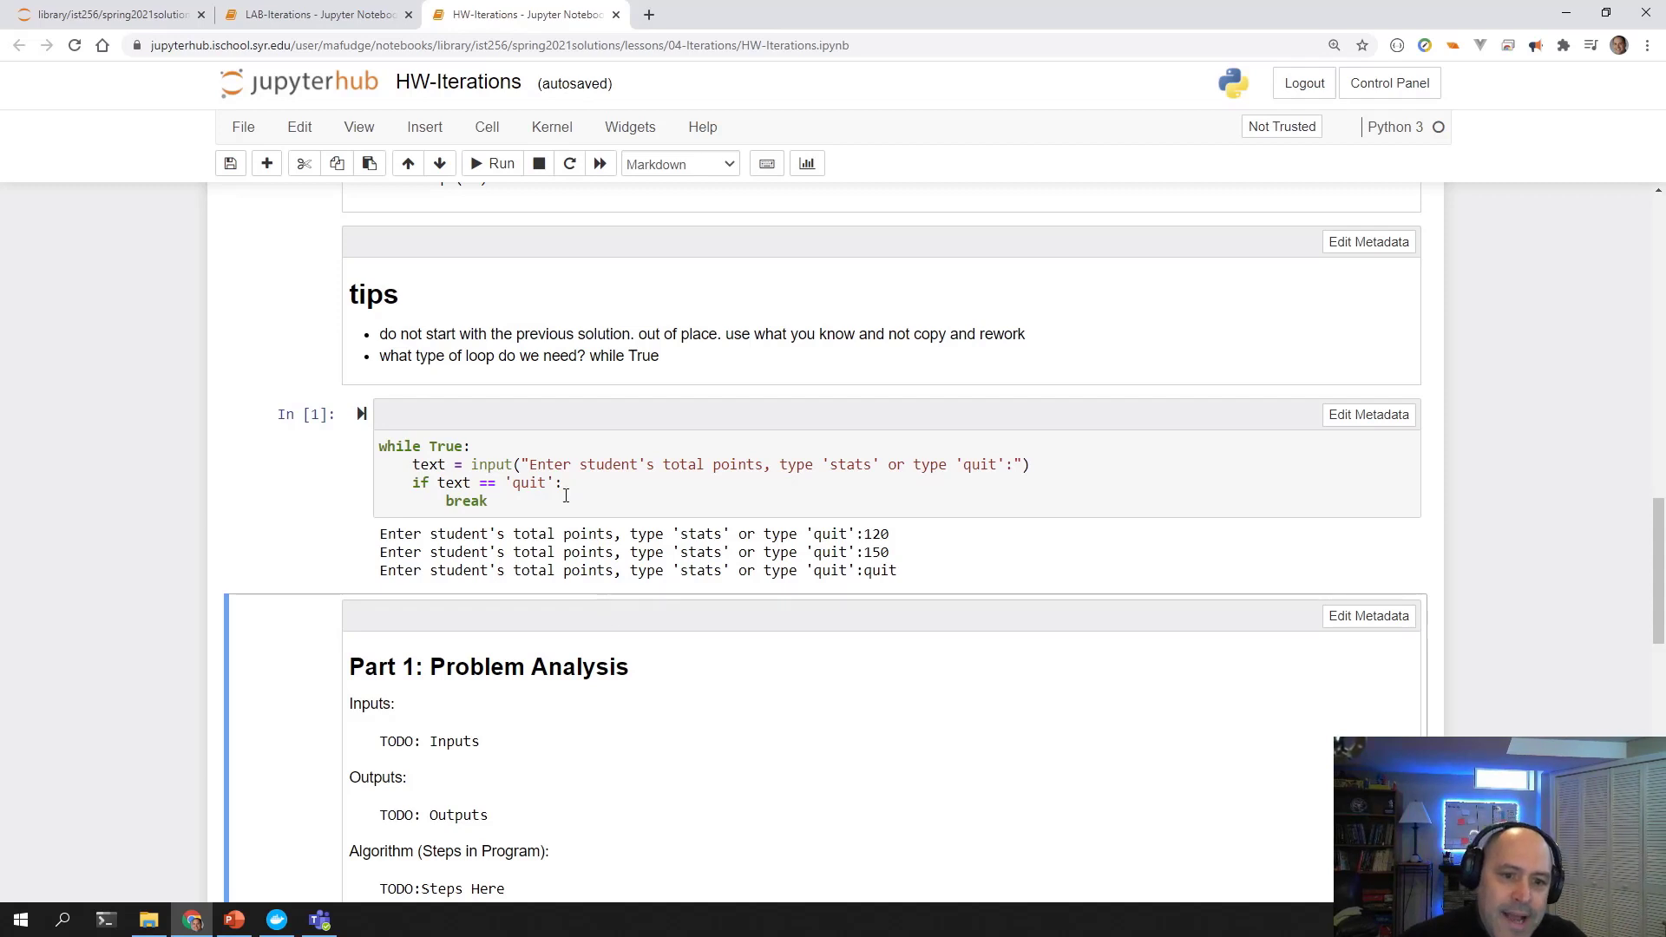
{"action": "left_click", "coordinate": [573, 508]}
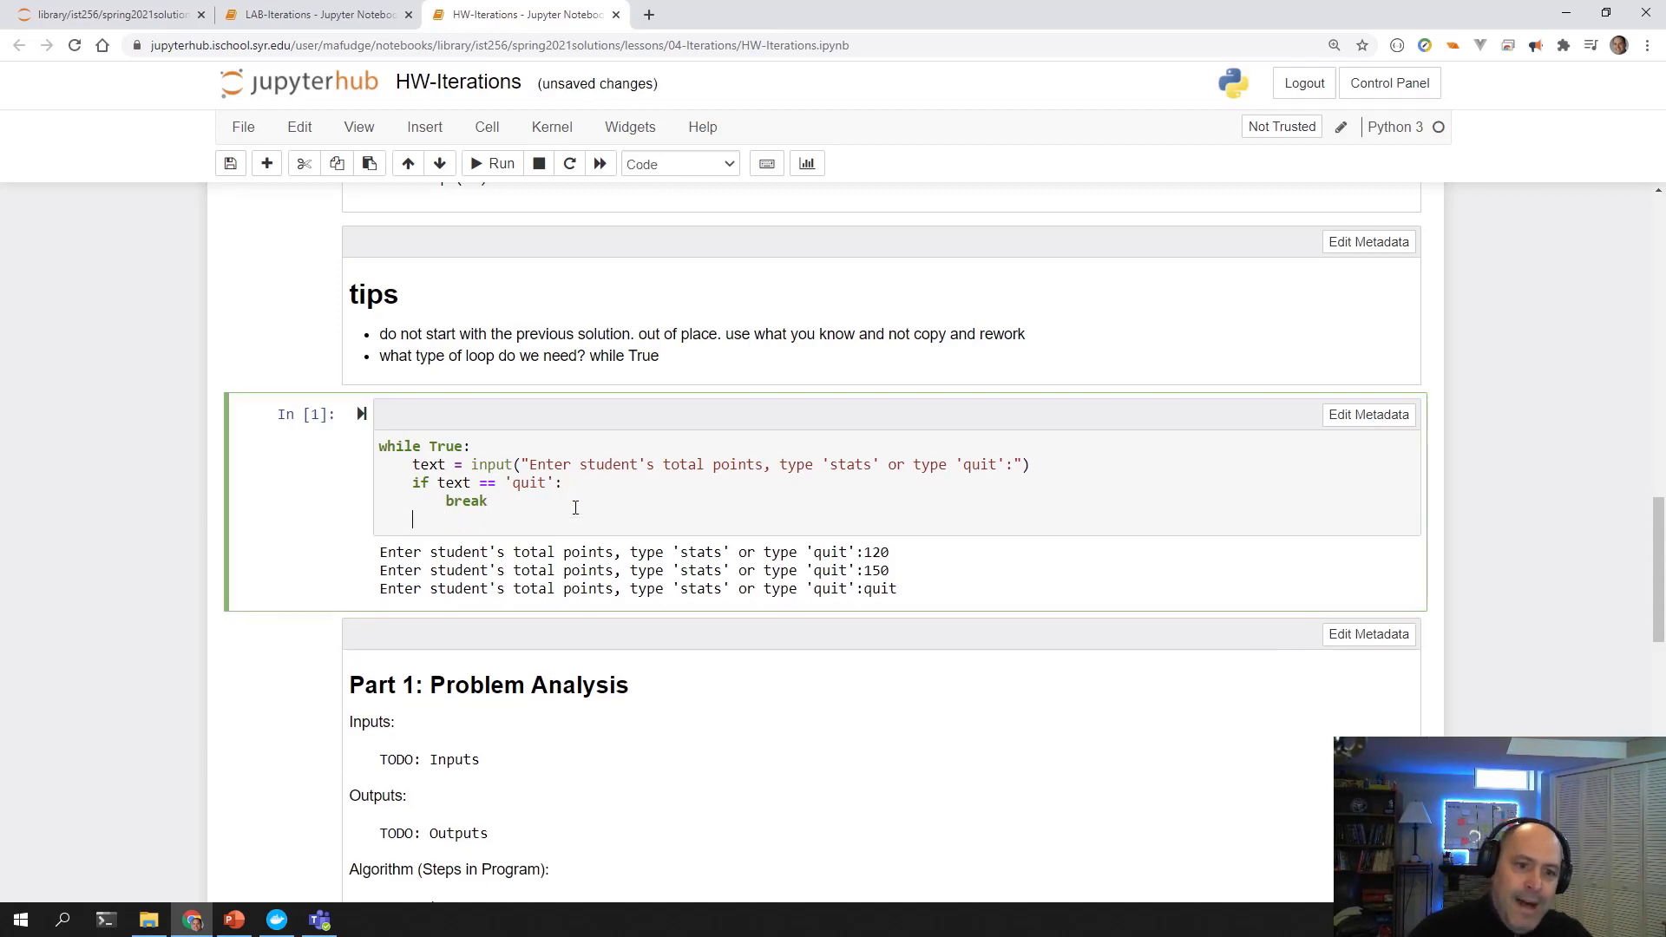
{"action": "type", "text": "????"}
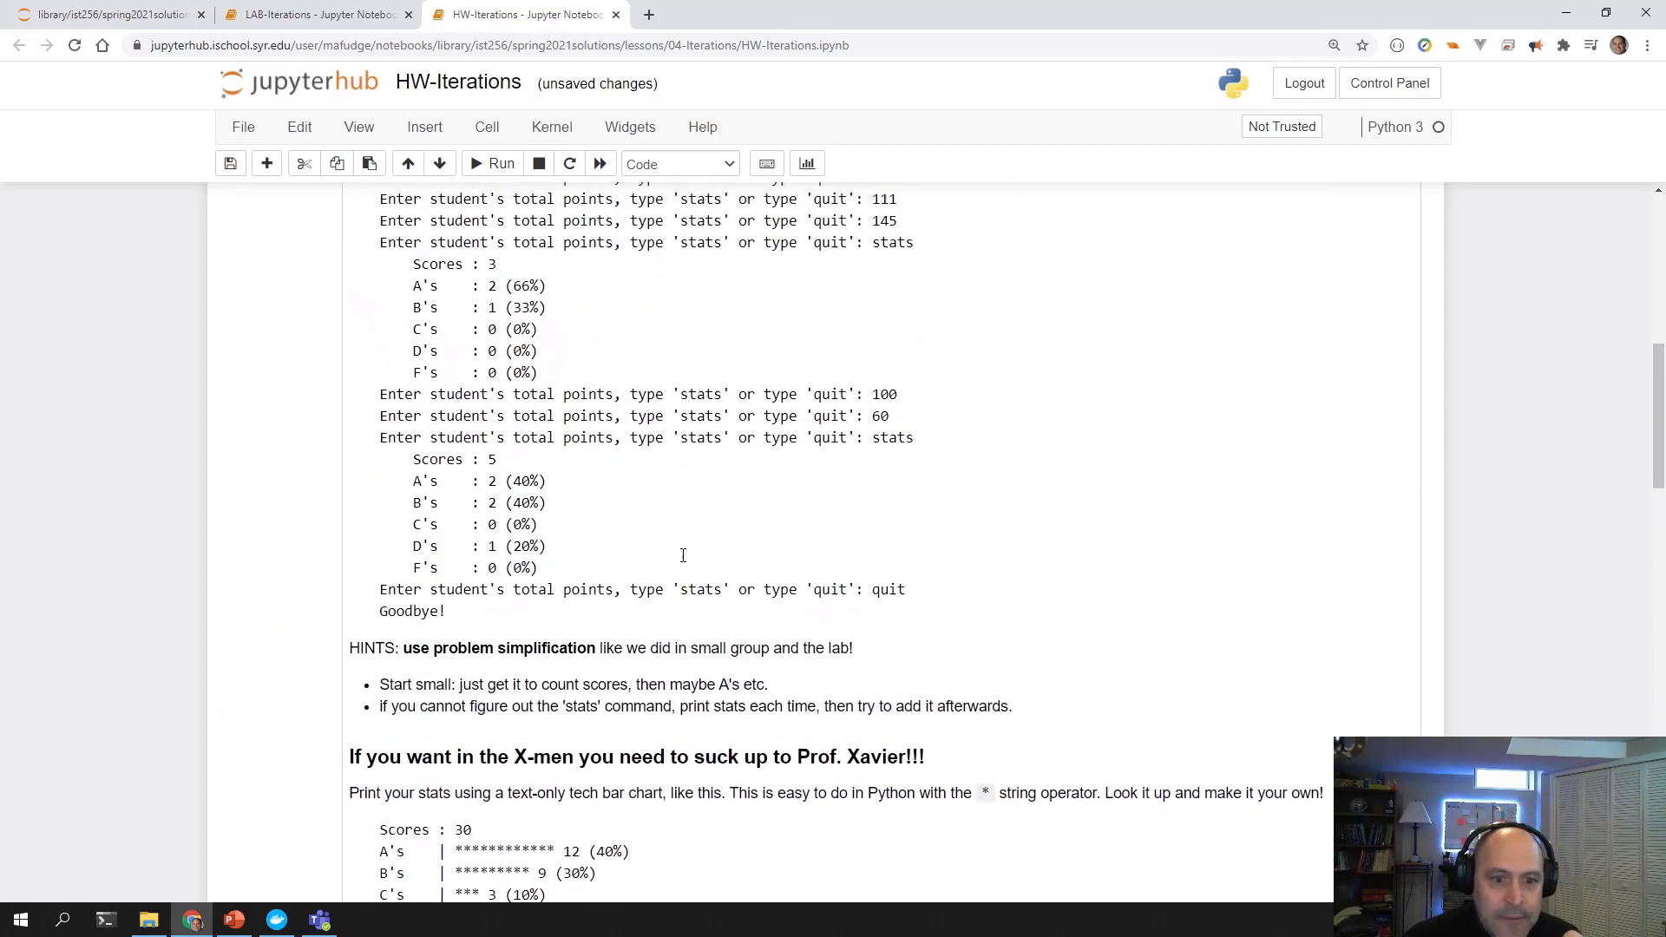
{"action": "scroll", "scroll_direction": "up", "scroll_amount": 3}
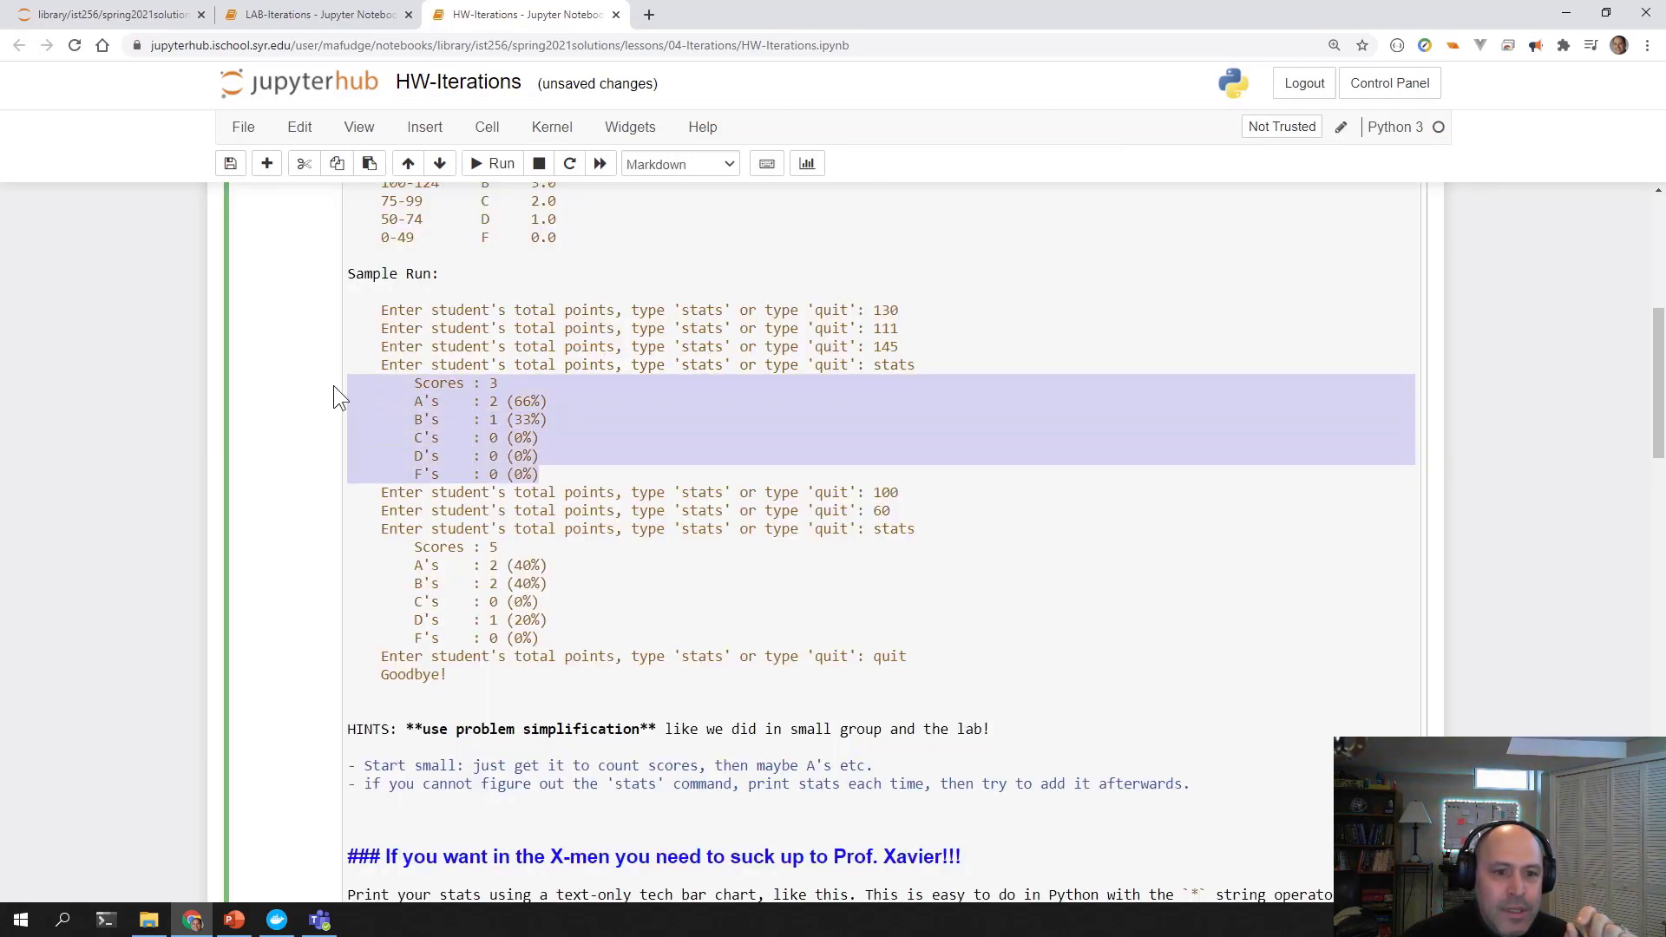
{"action": "scroll", "scroll_direction": "down", "scroll_amount": 3}
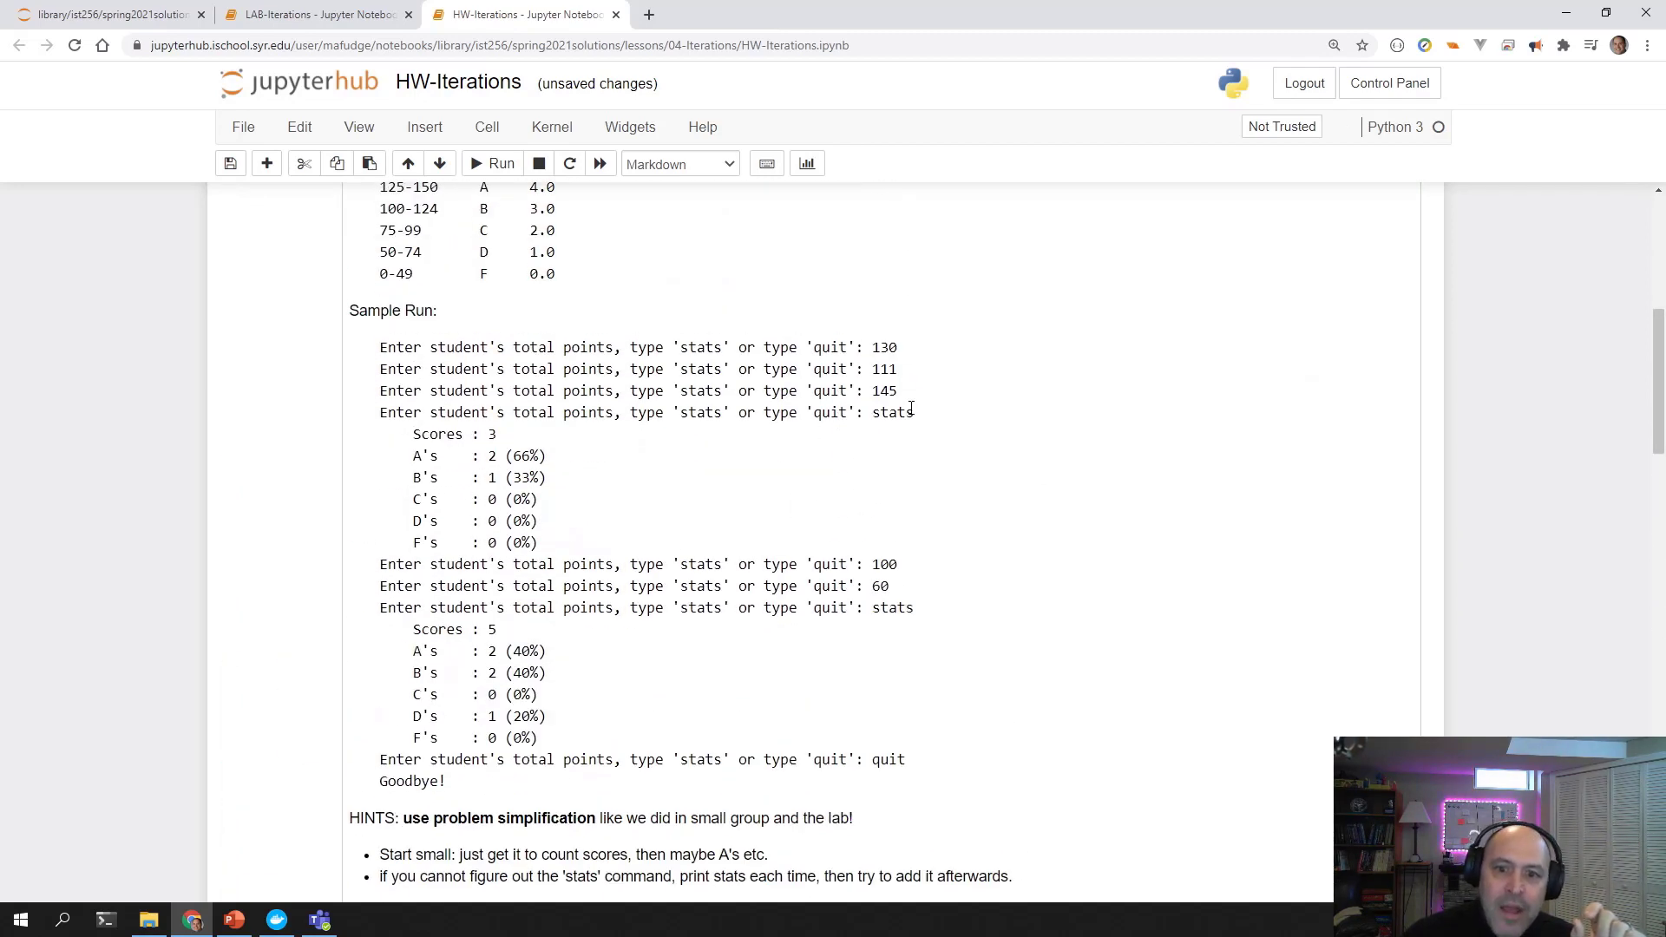
{"action": "double_click", "coordinate": [893, 412]}
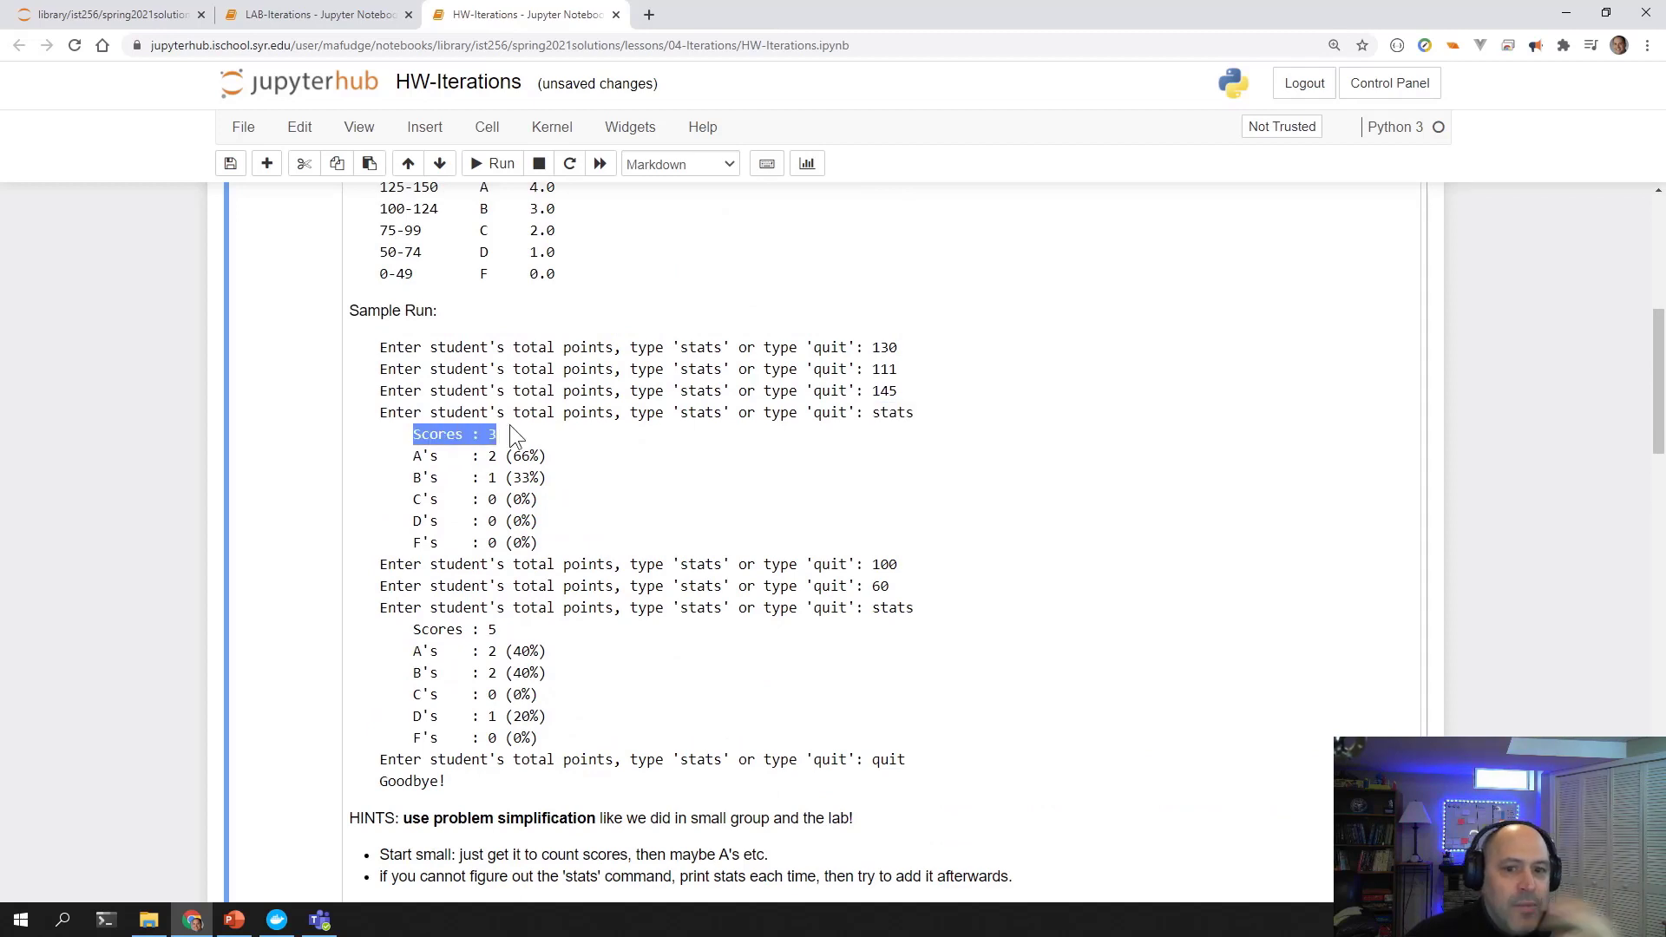
{"action": "mouse_move", "coordinate": [396, 457]}
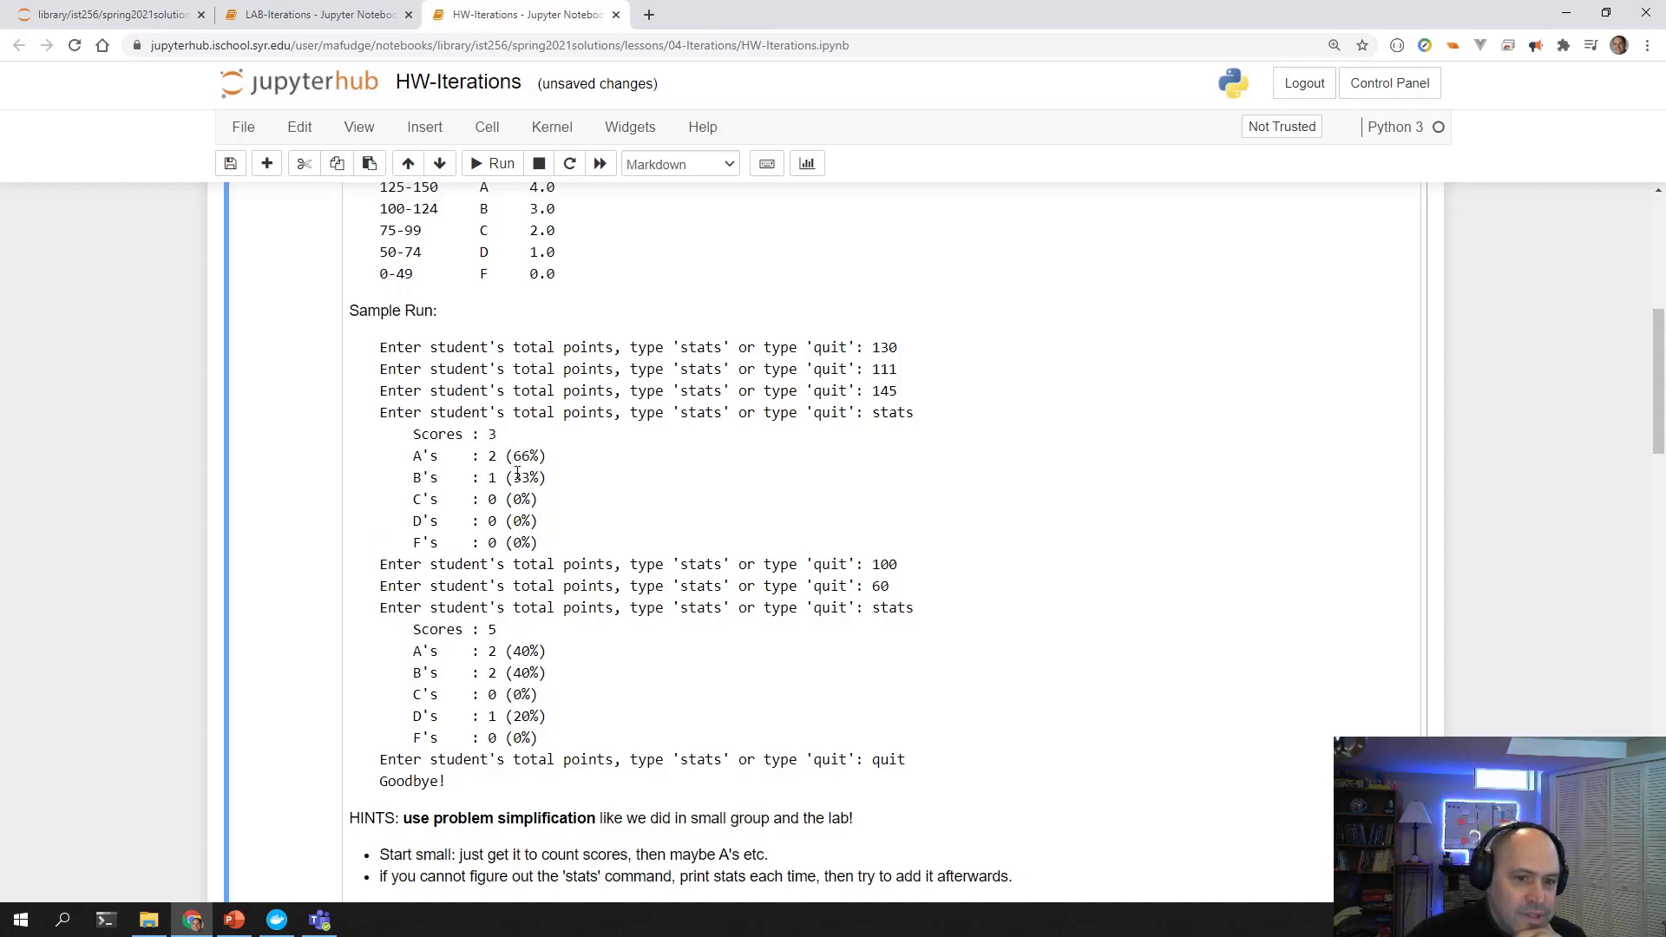
{"action": "double_click", "coordinate": [525, 477]}
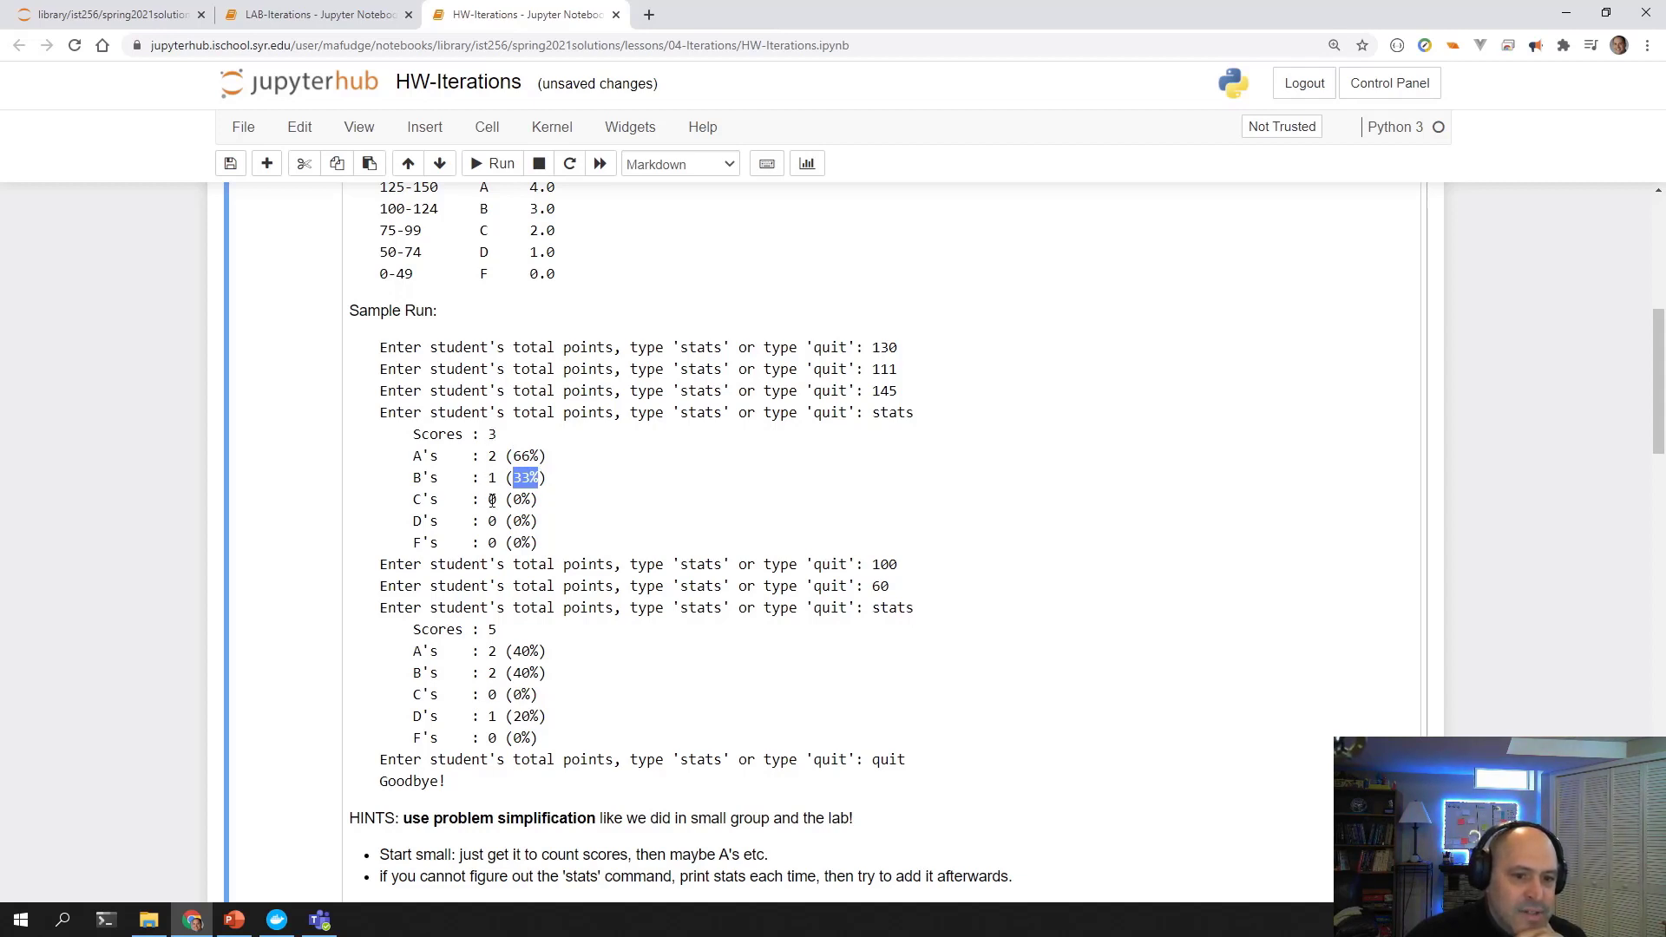
{"action": "mouse_move", "coordinate": [495, 498]}
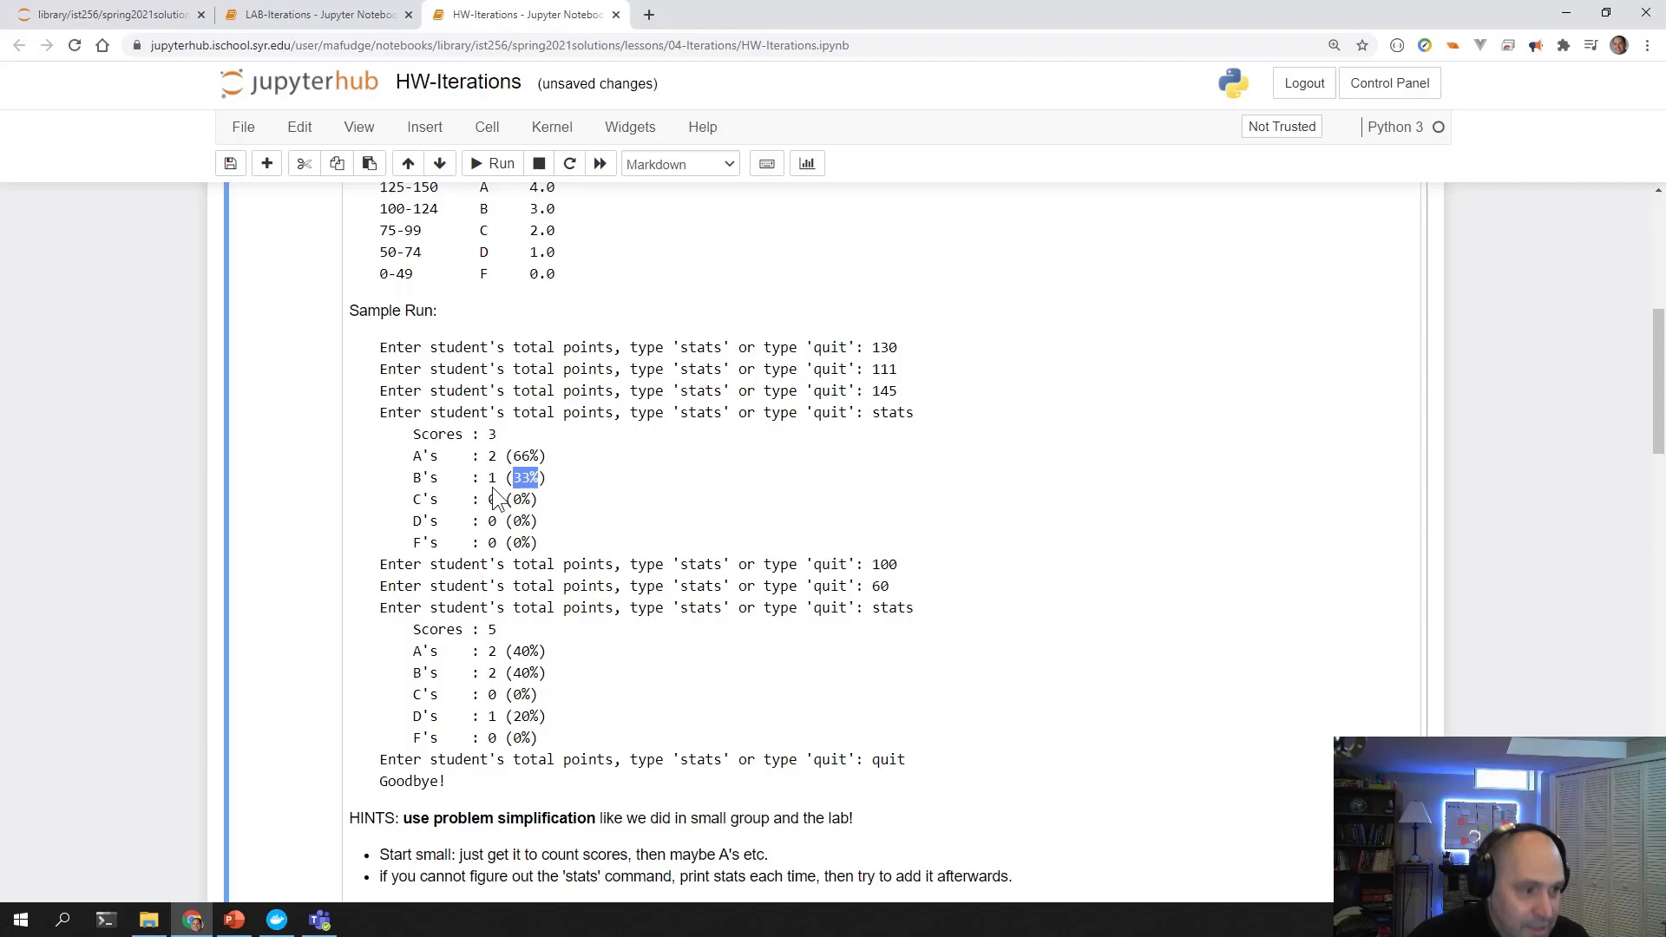
{"action": "mouse_move", "coordinate": [515, 497]}
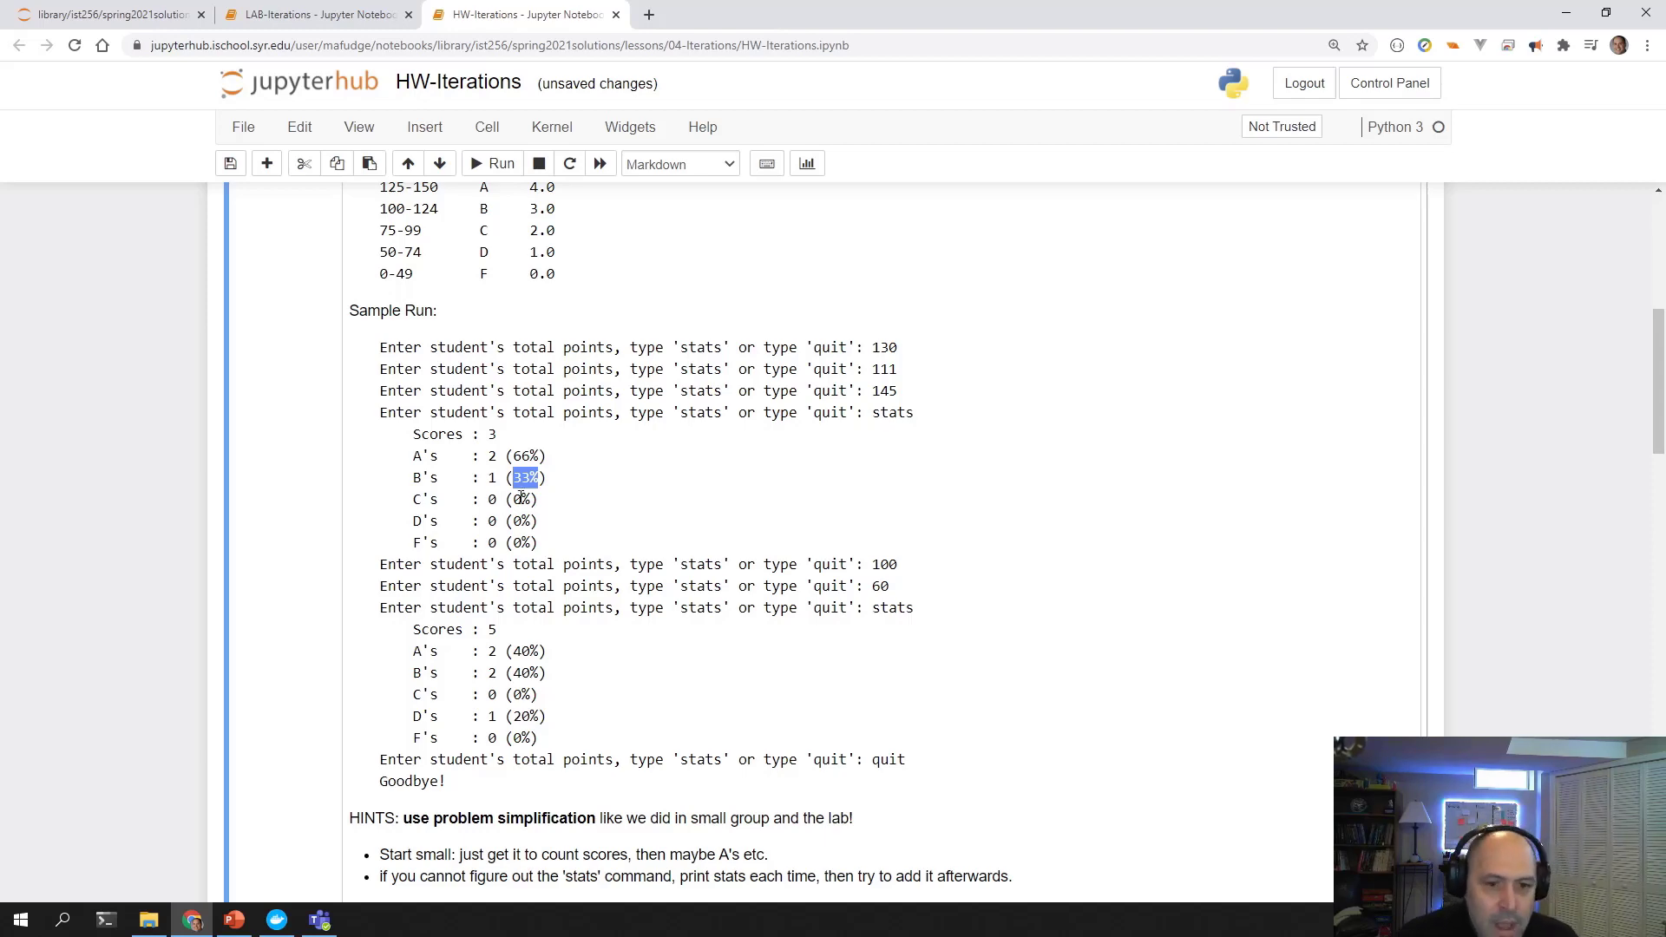
{"action": "mouse_move", "coordinate": [493, 560]}
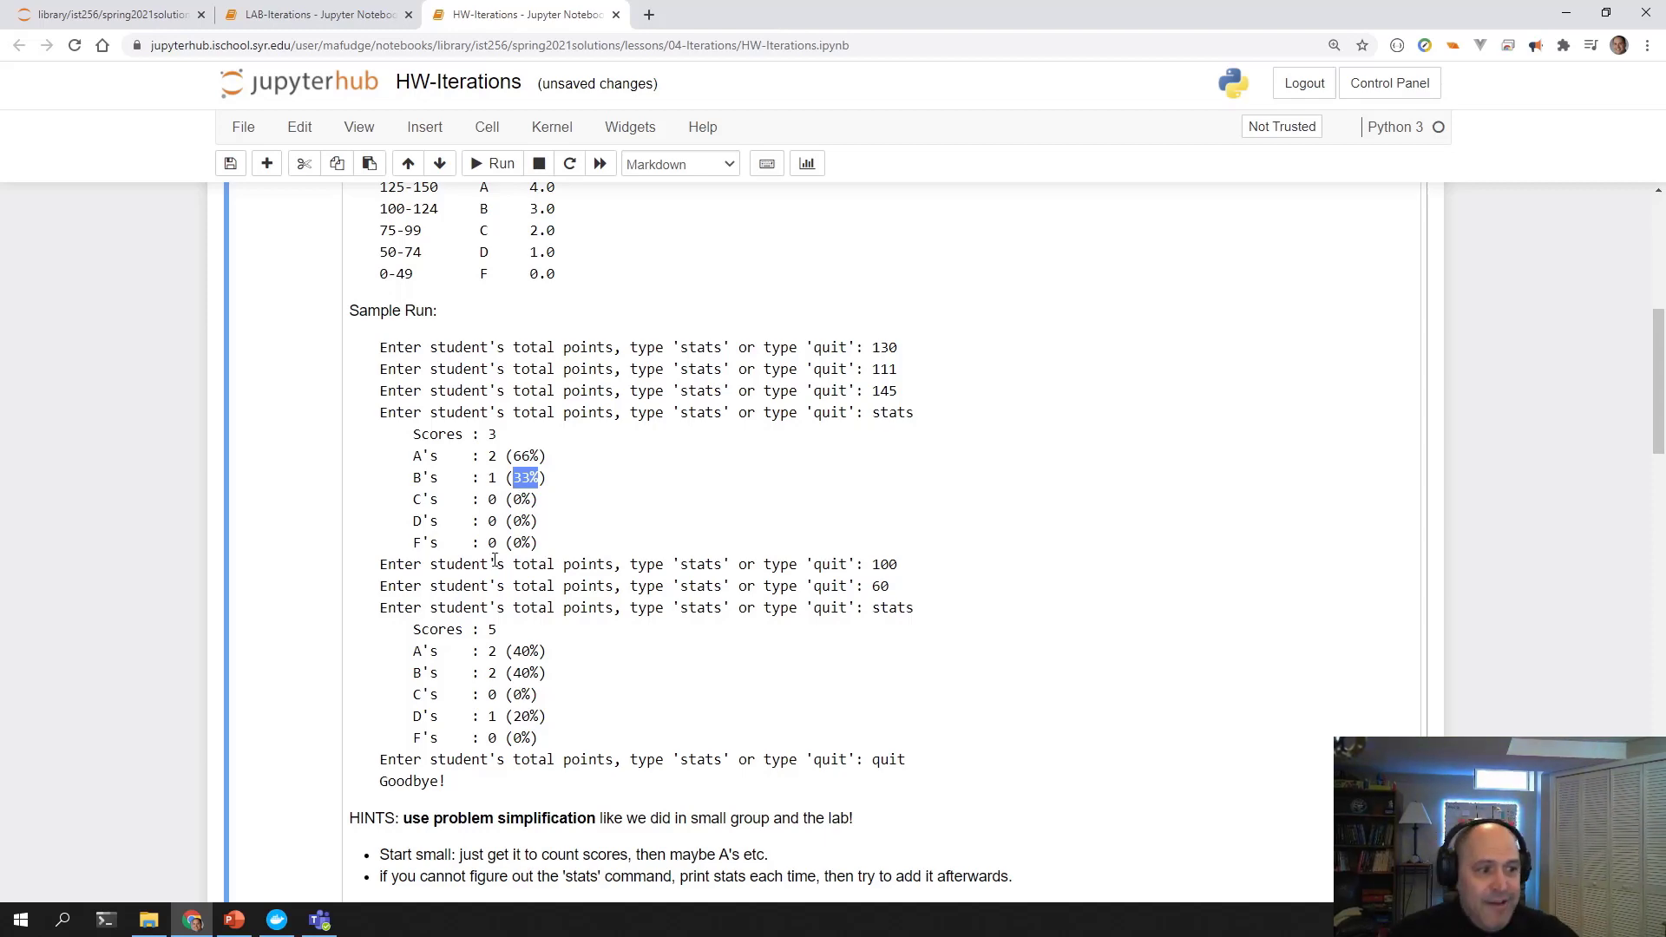
{"action": "scroll", "scroll_direction": "down", "scroll_amount": 3}
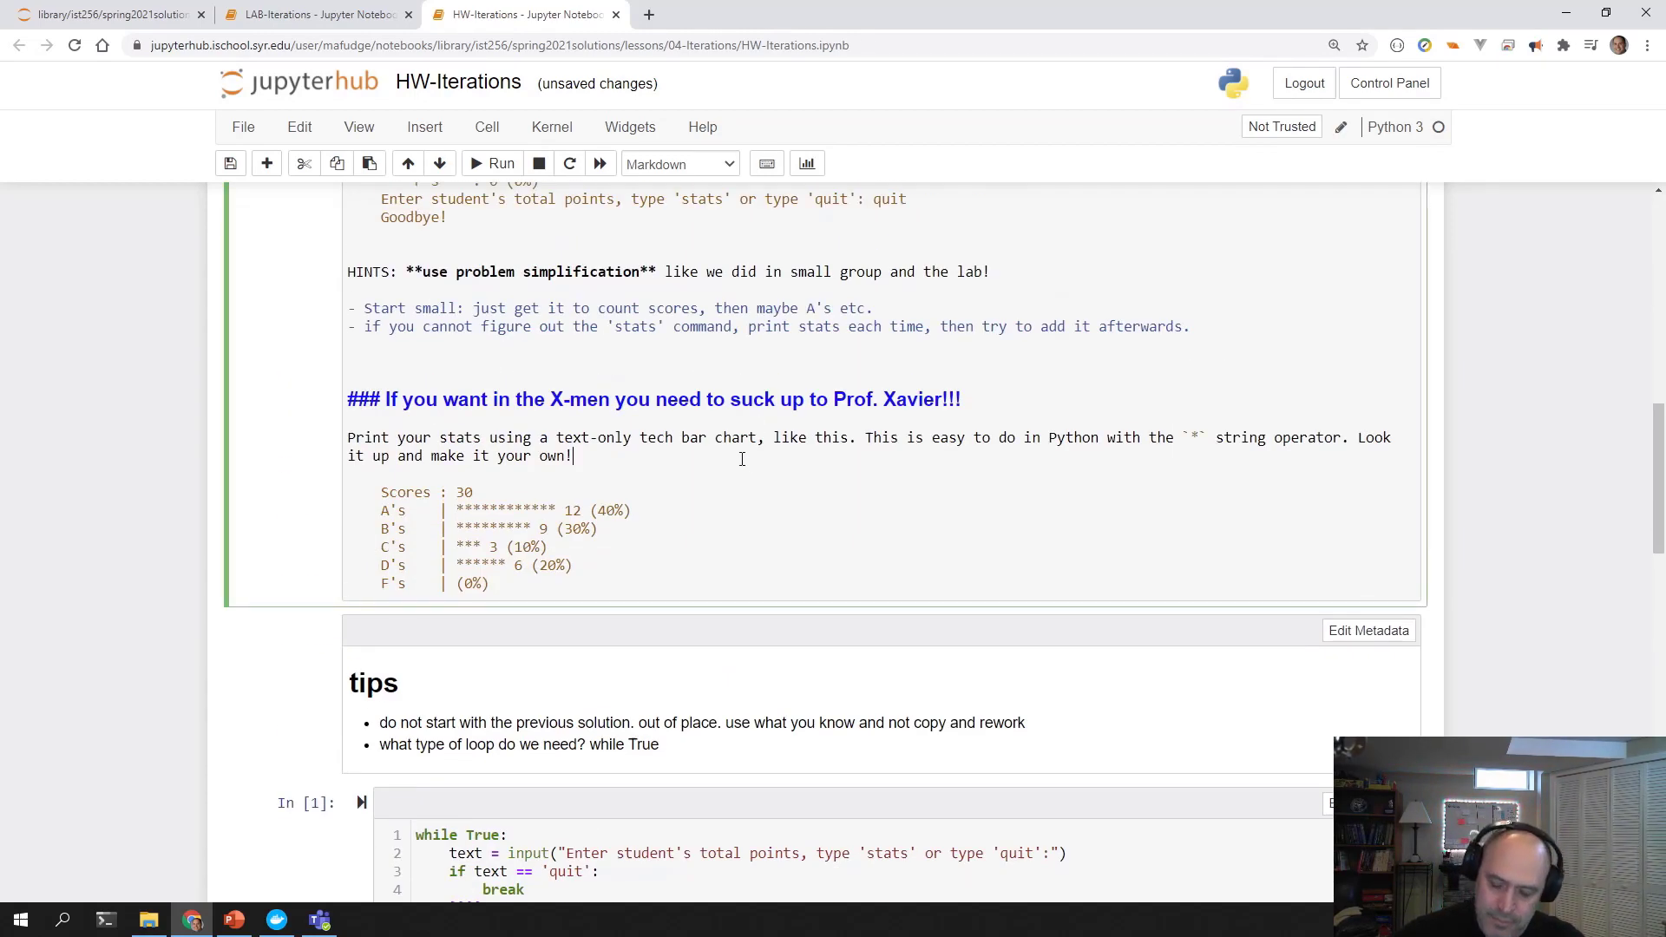
Add a tip: need variables tracking counts of A's, B's, C's and number of grades.
{"action": "scroll", "scroll_direction": "down", "scroll_amount": 3}
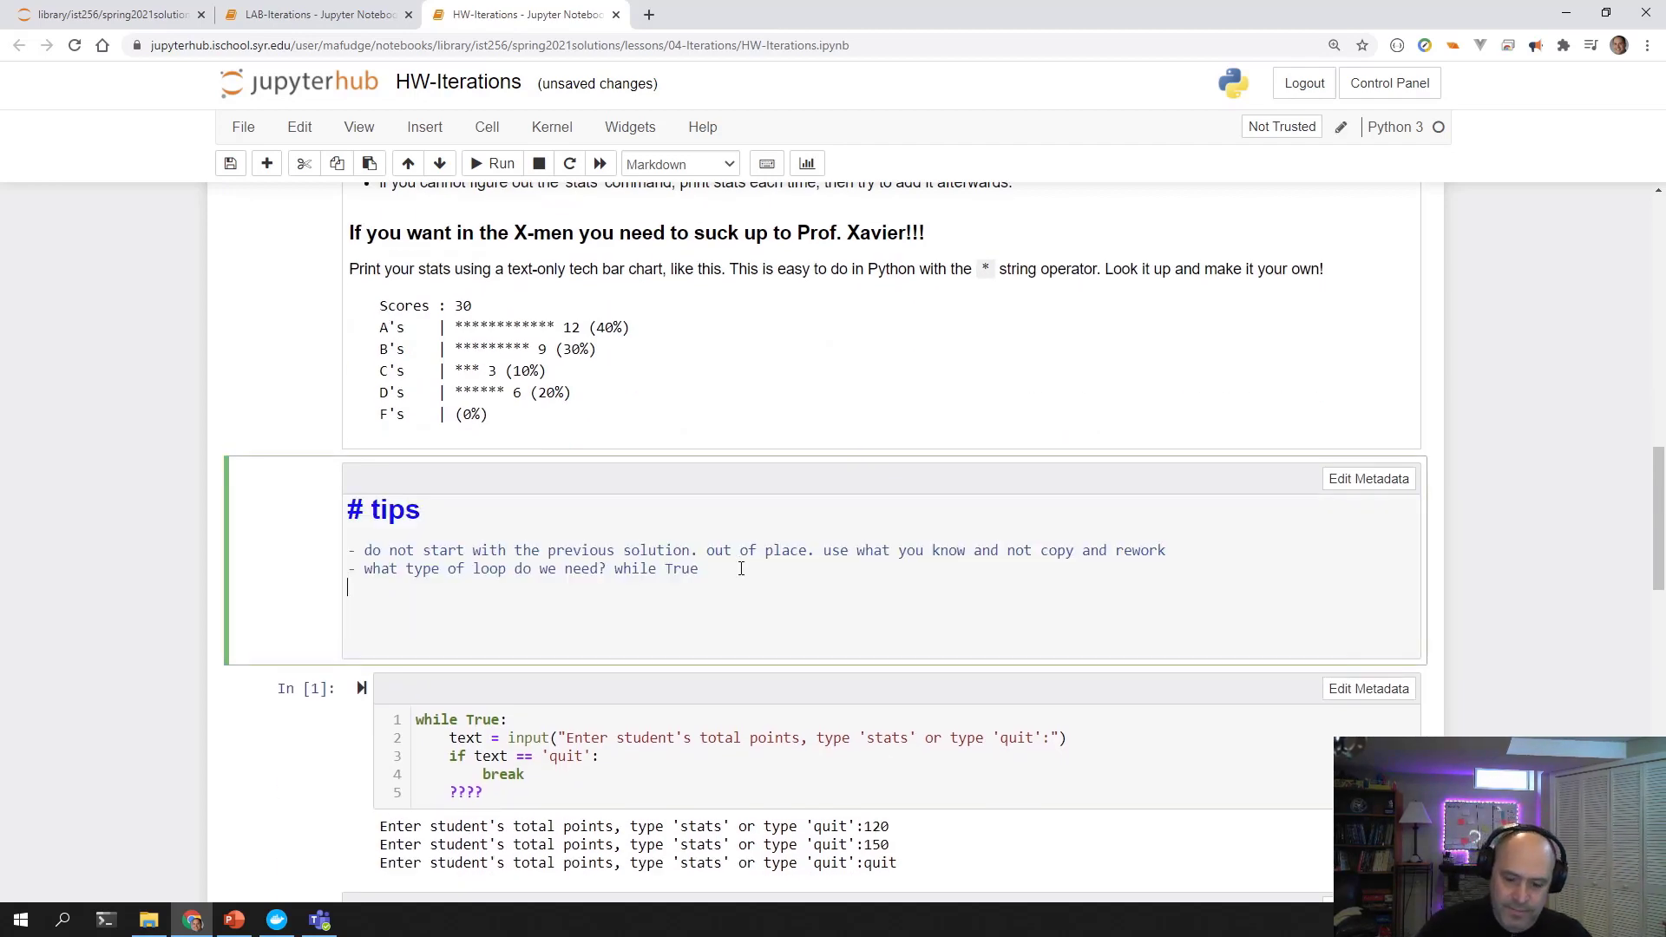
{"action": "type", "text": "- need va"}
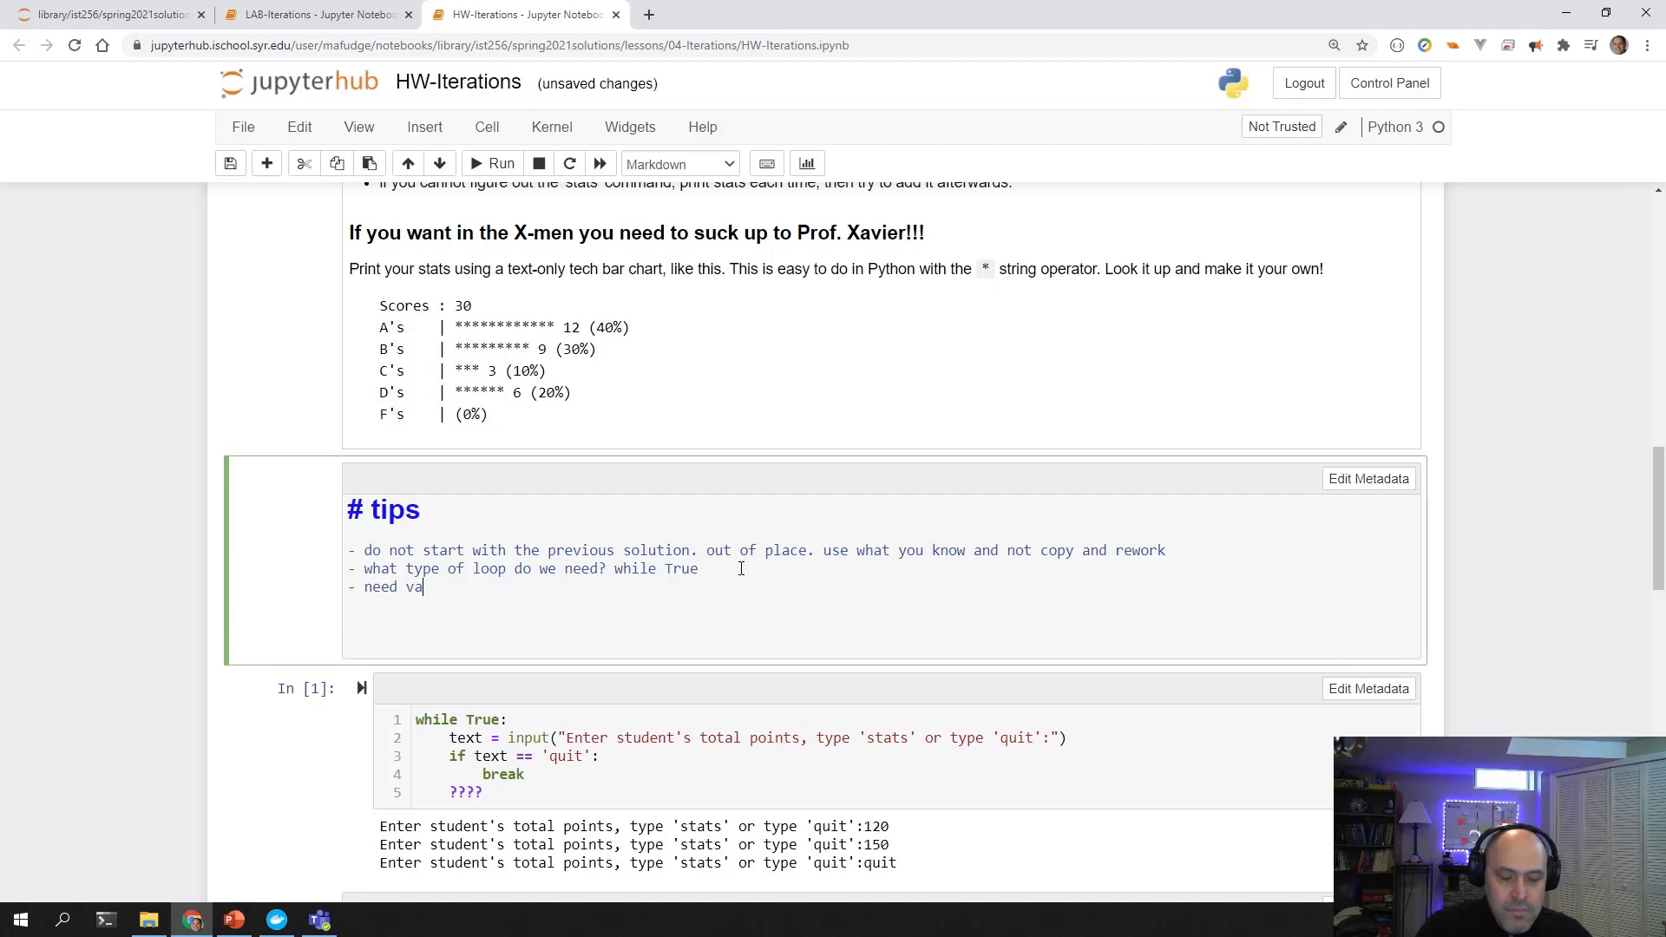
{"action": "type", "text": "riables to keey"}
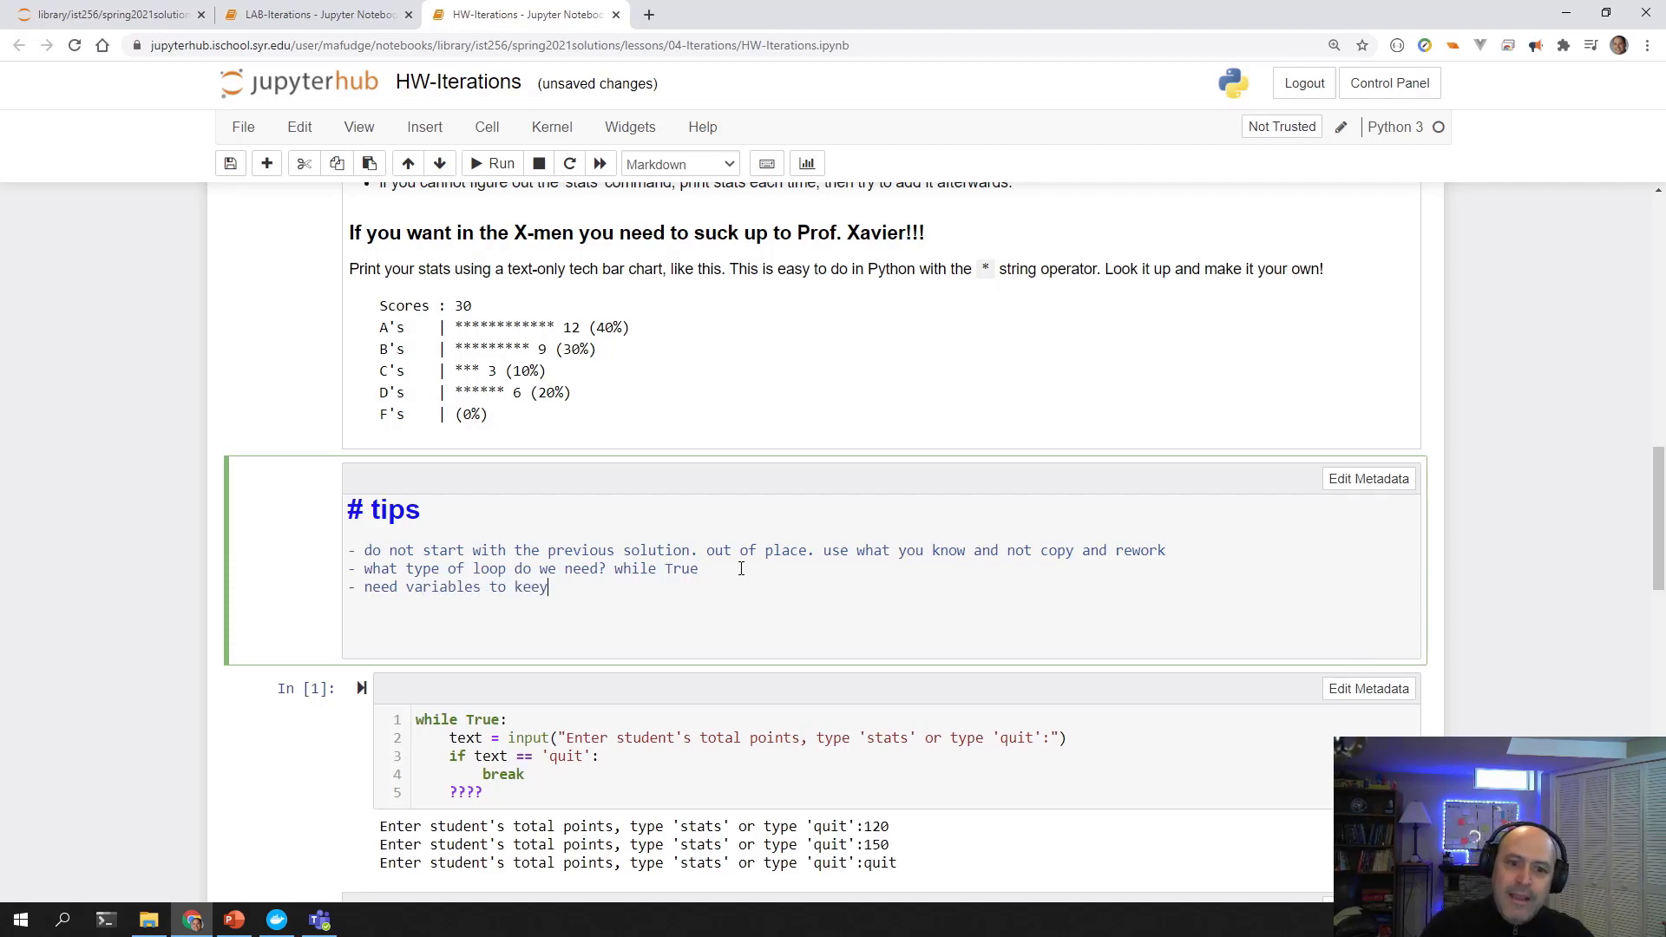
{"action": "type", "text": "track"}
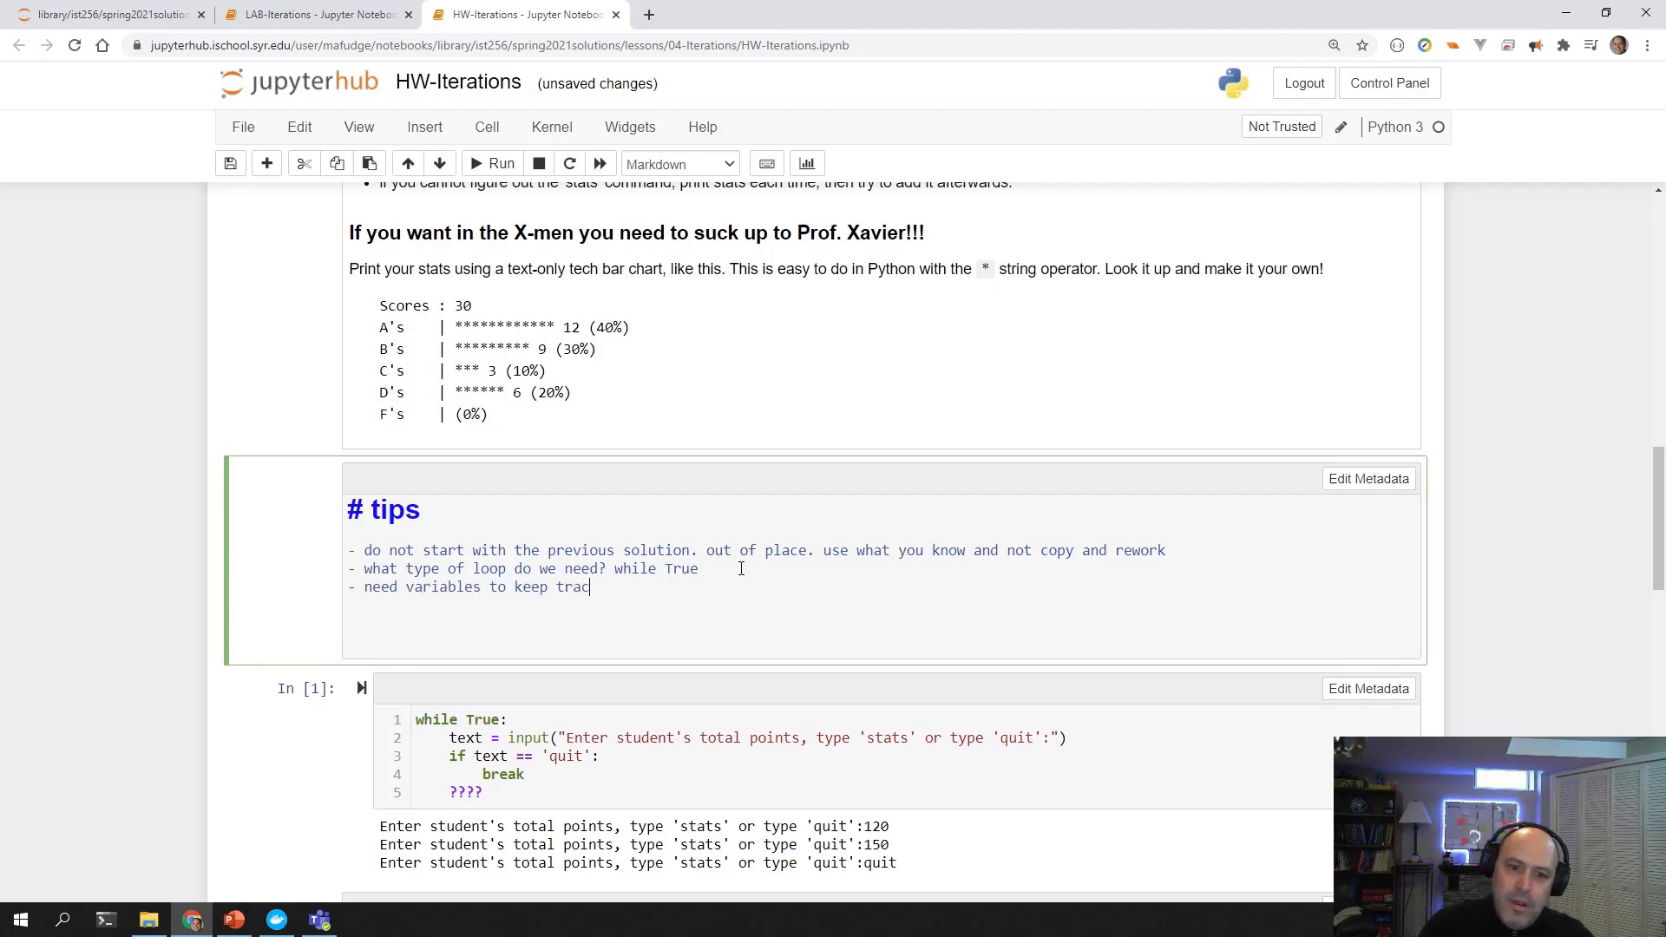
{"action": "type", "text": "k of the number"}
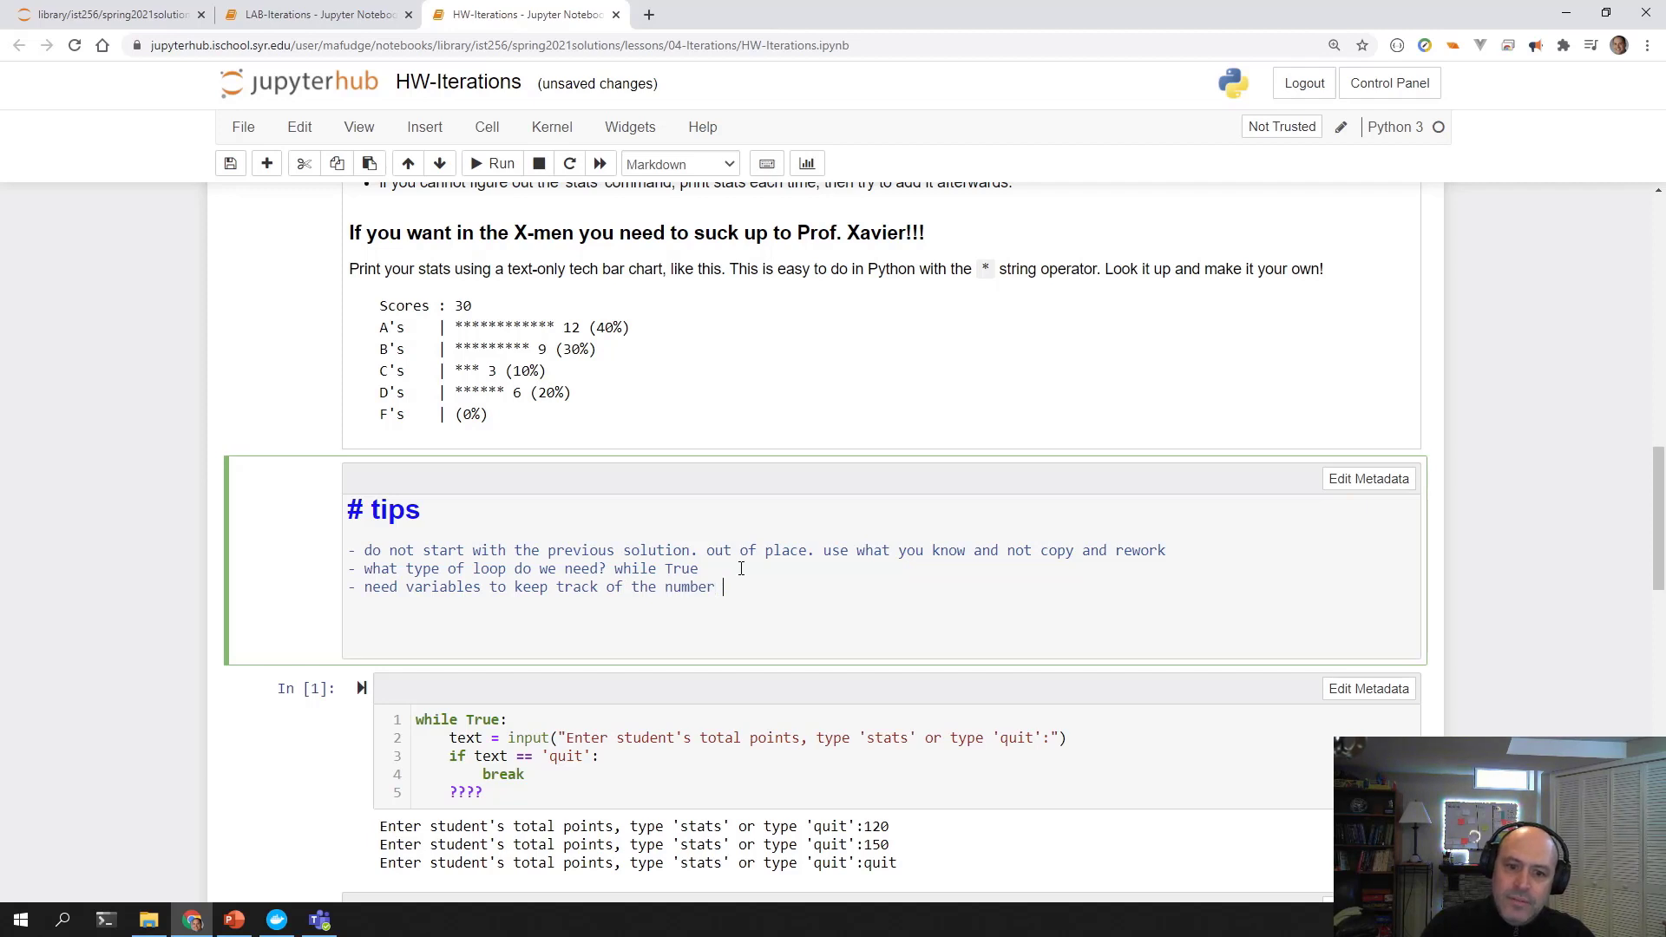
{"action": "type", "text": "of A's"}
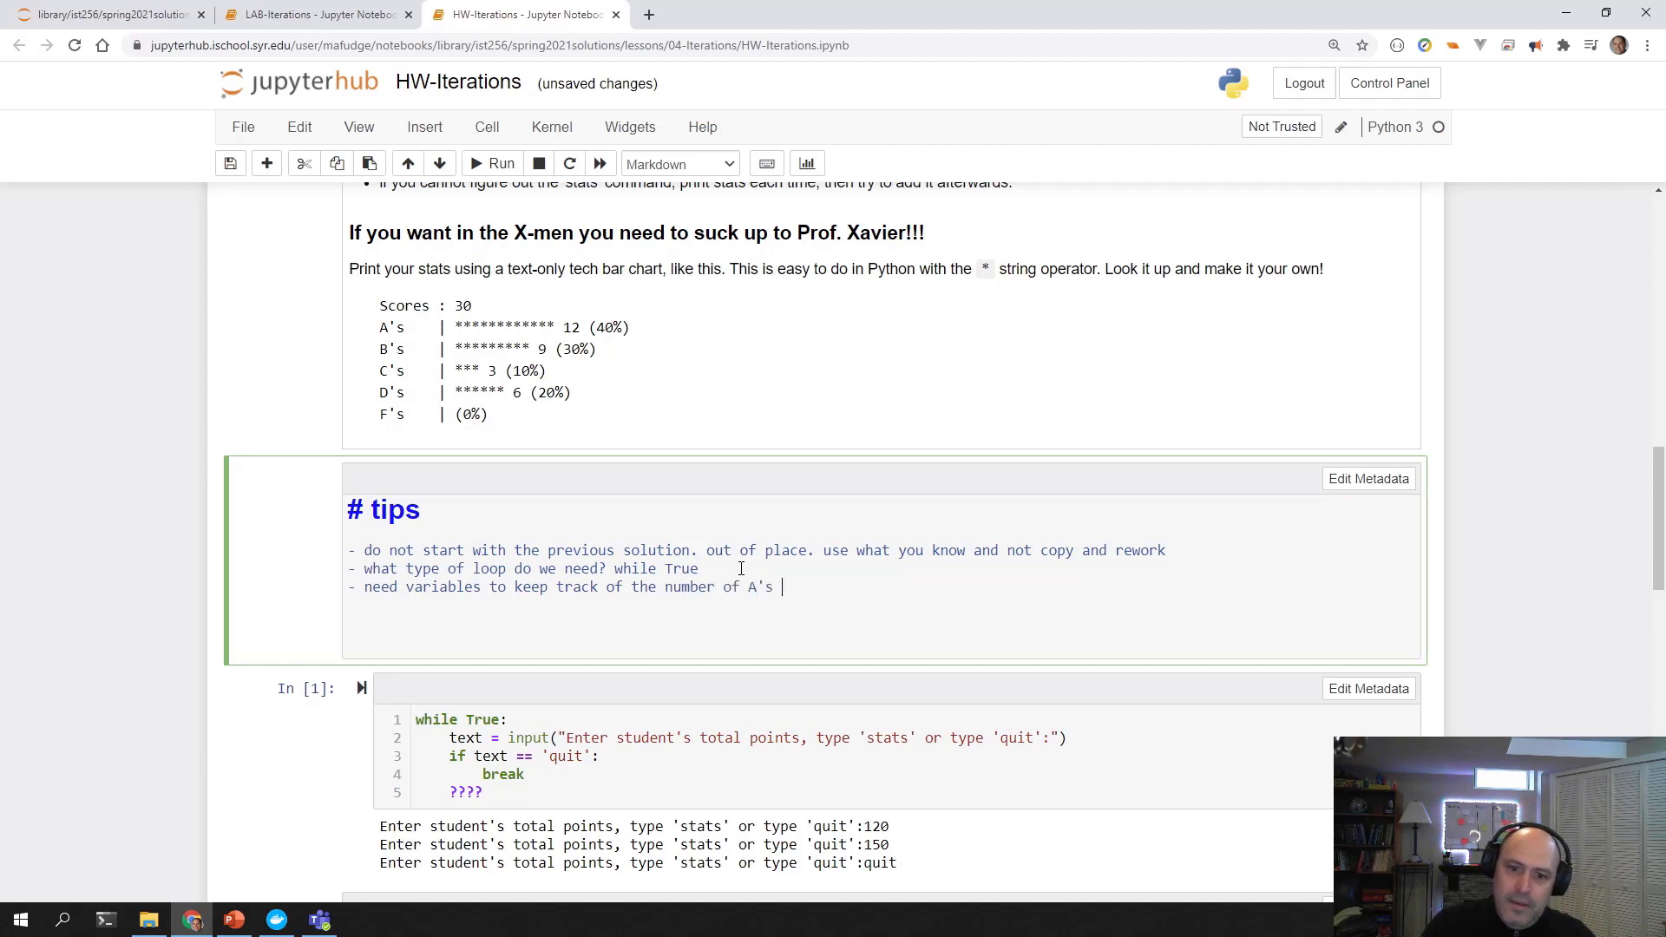
{"action": "type", "text": ","}
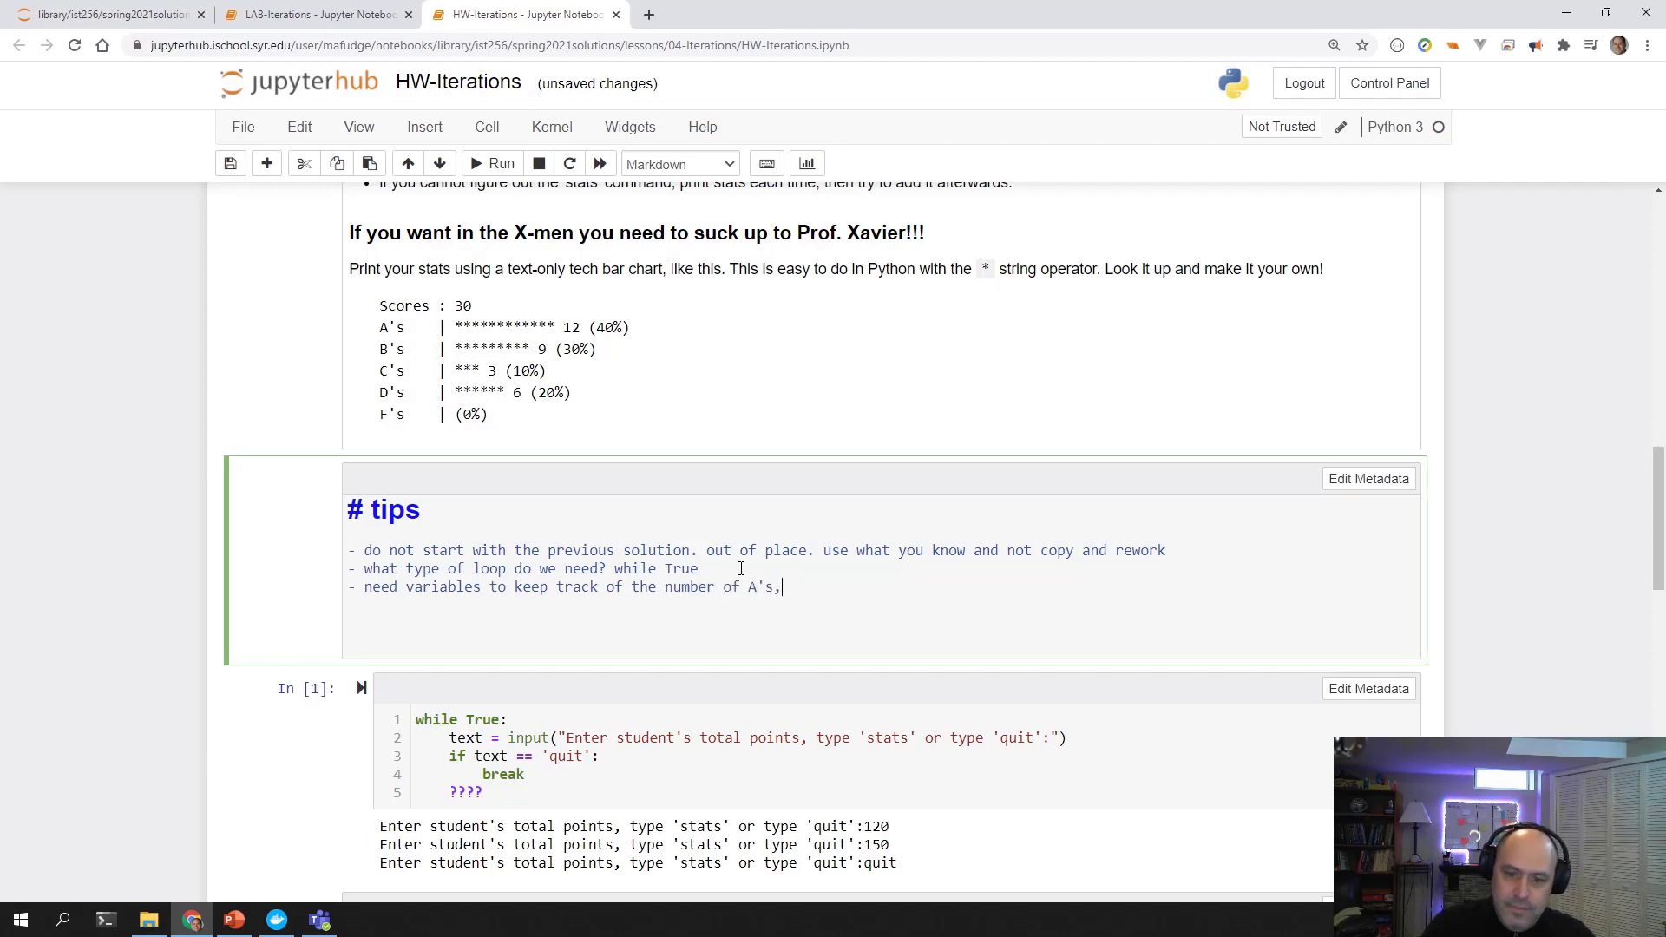
{"action": "type", "text": "B's ,"}
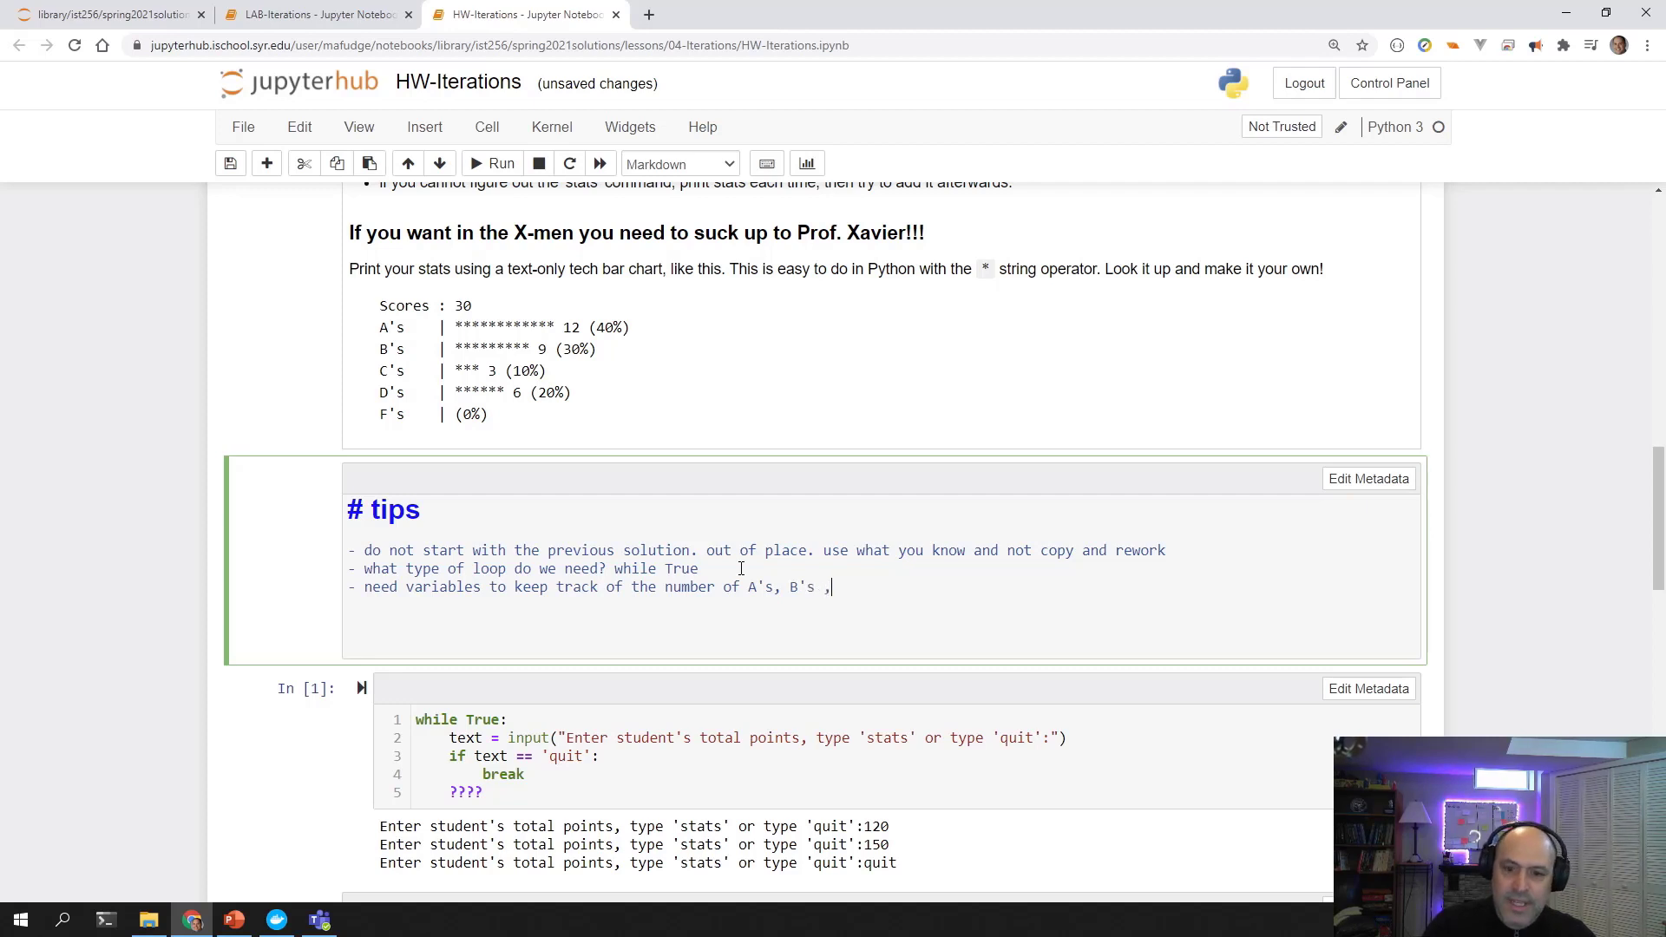
{"action": "type", "text": "C's"}
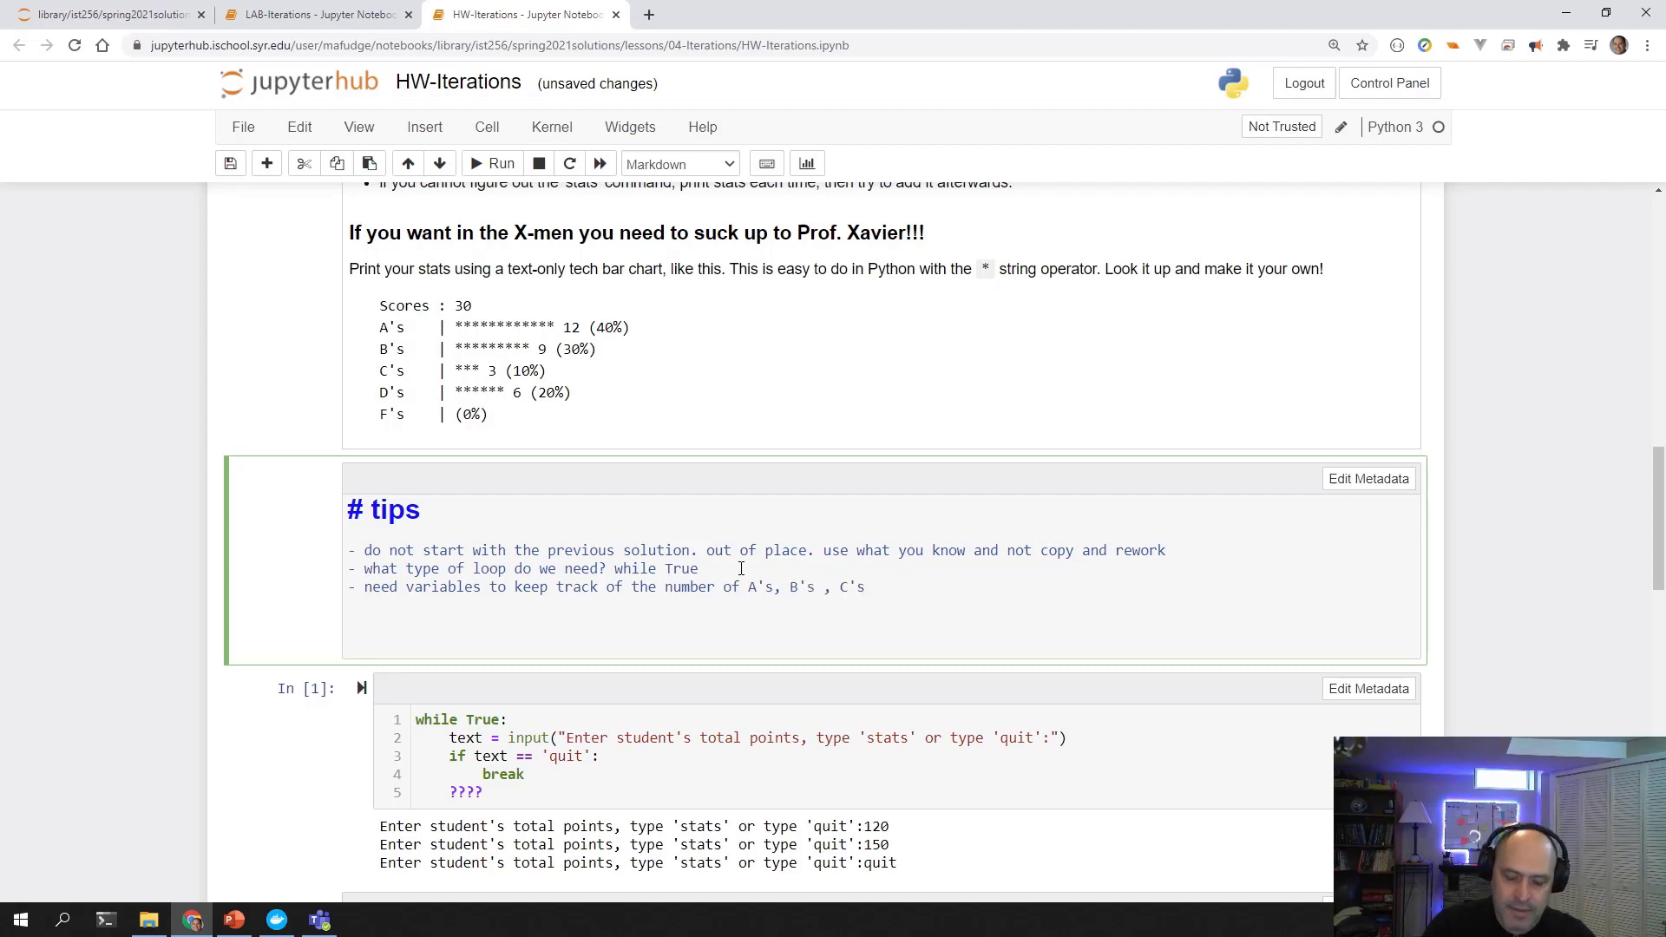
{"action": "type", "text": "etc..."}
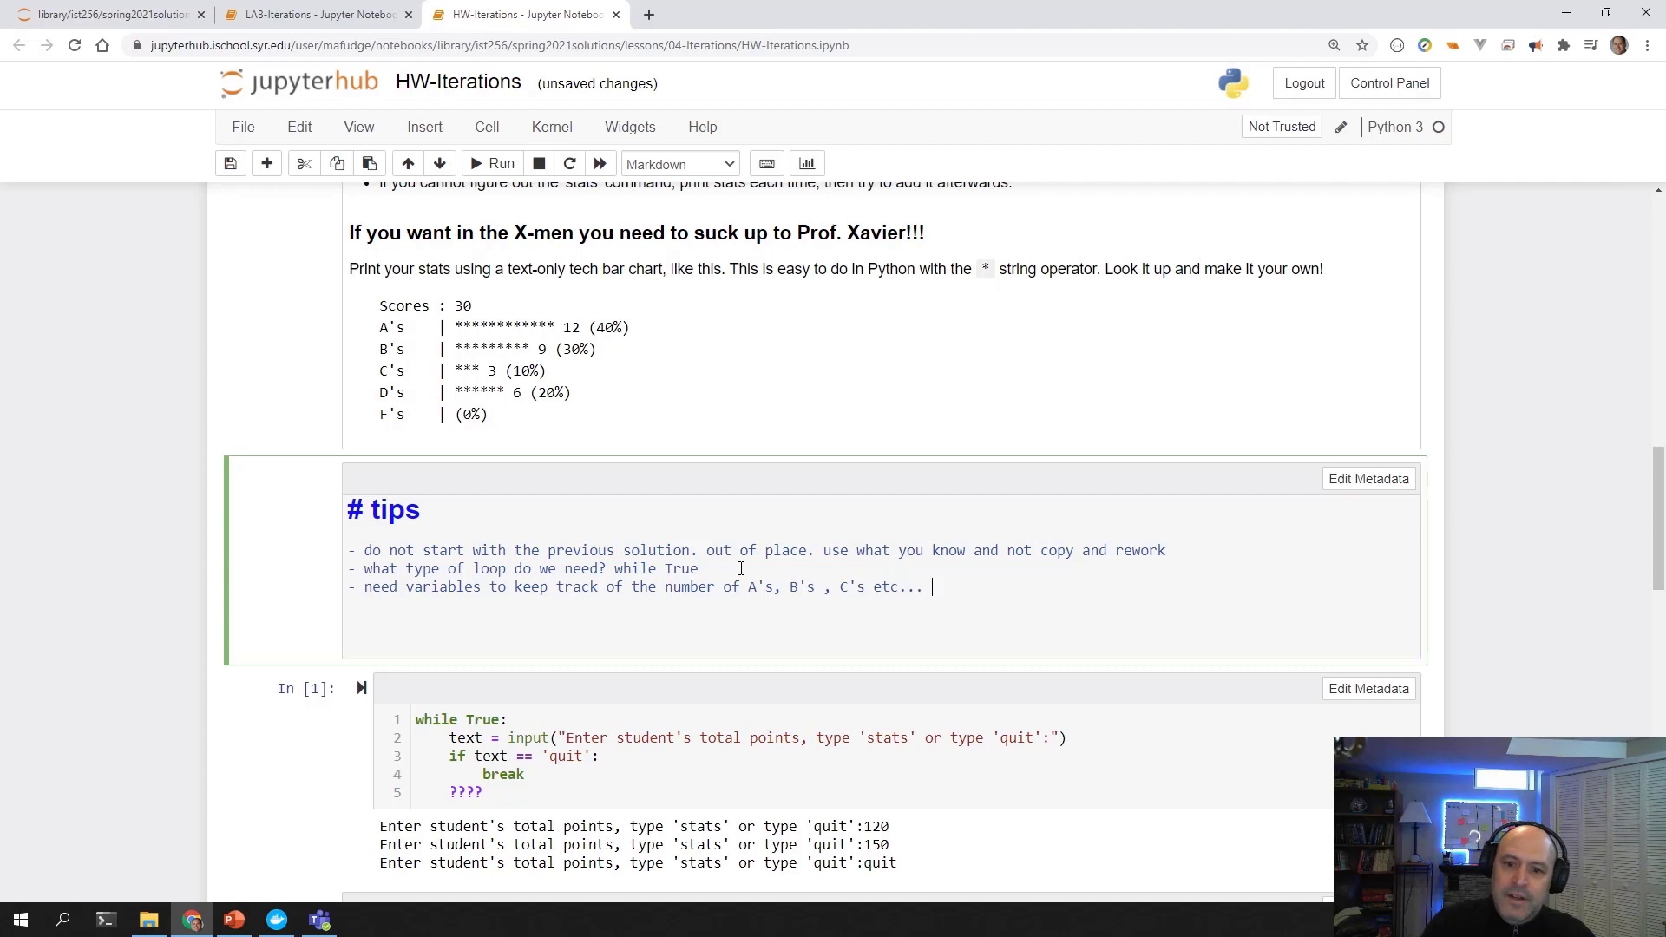
{"action": "type", "text": "in addtion"}
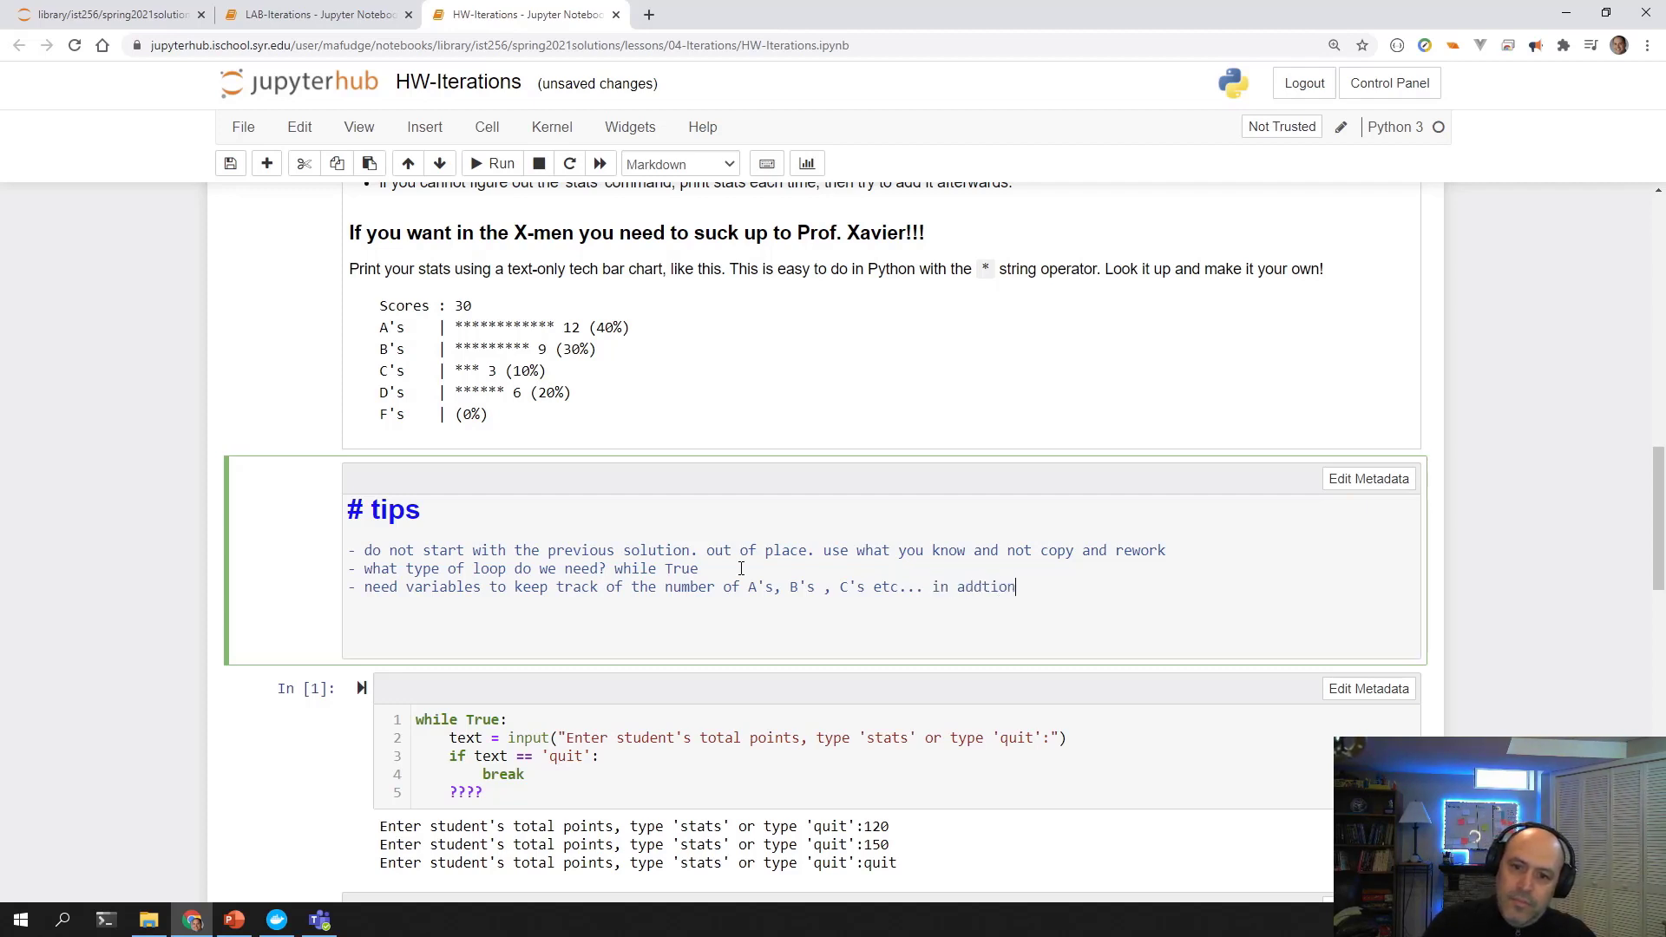
{"action": "type", "text": "to the number"}
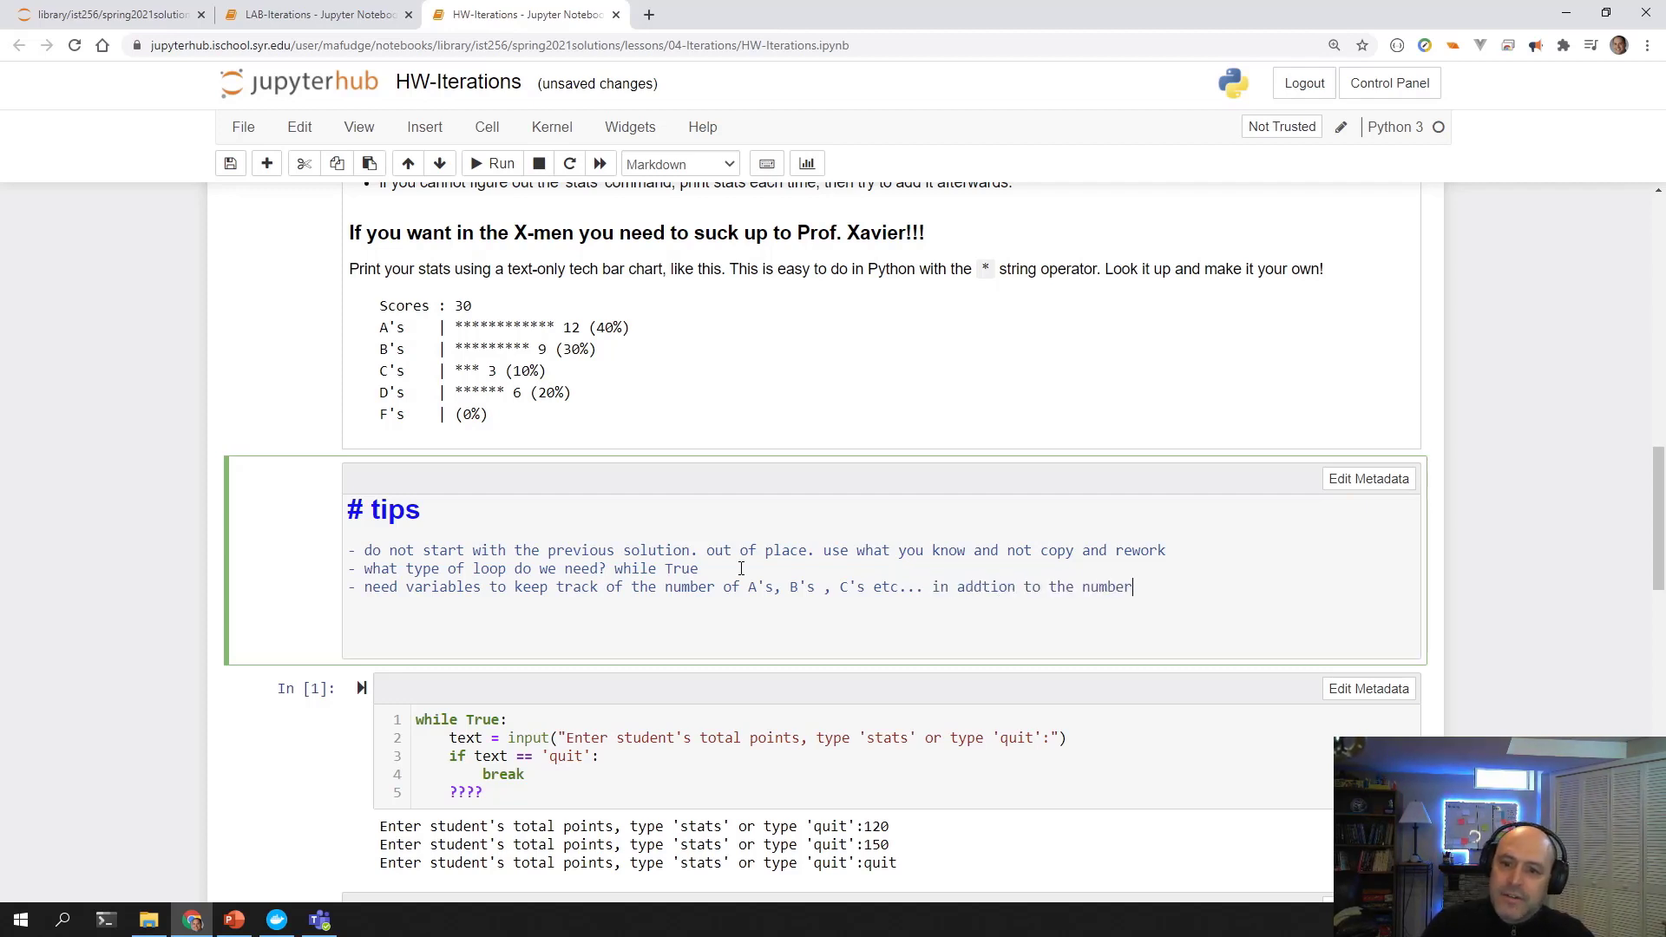
{"action": "type", "text": "of grades"}
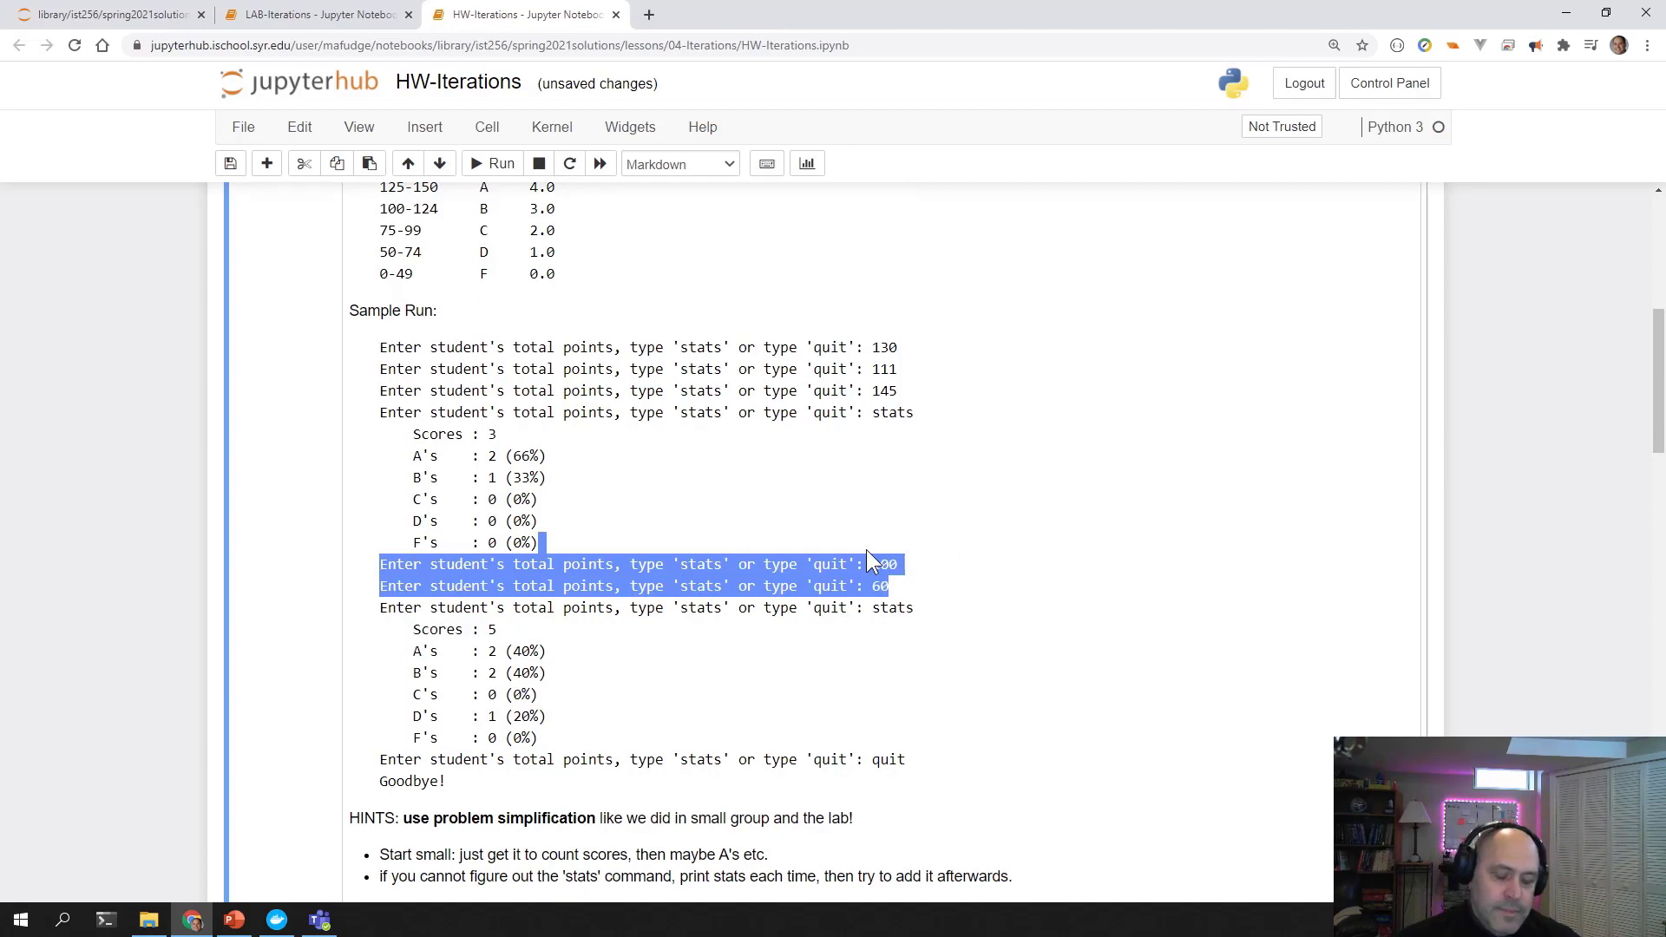
{"action": "scroll", "scroll_direction": "down", "scroll_amount": 3}
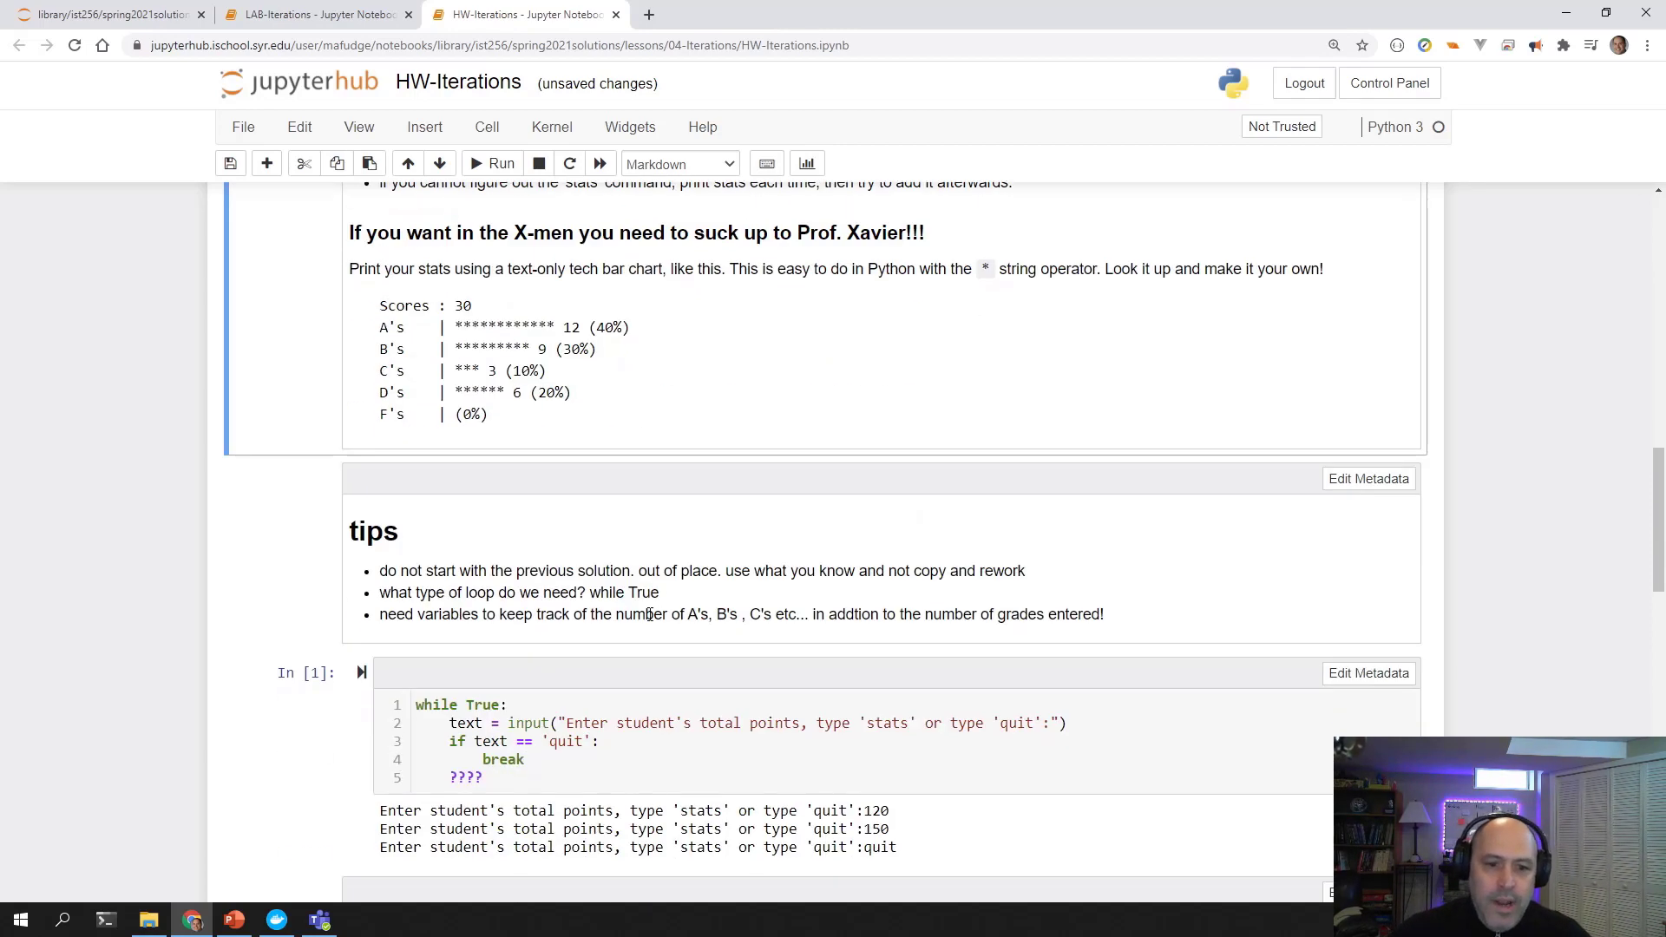
{"action": "scroll", "scroll_direction": "down", "scroll_amount": 3}
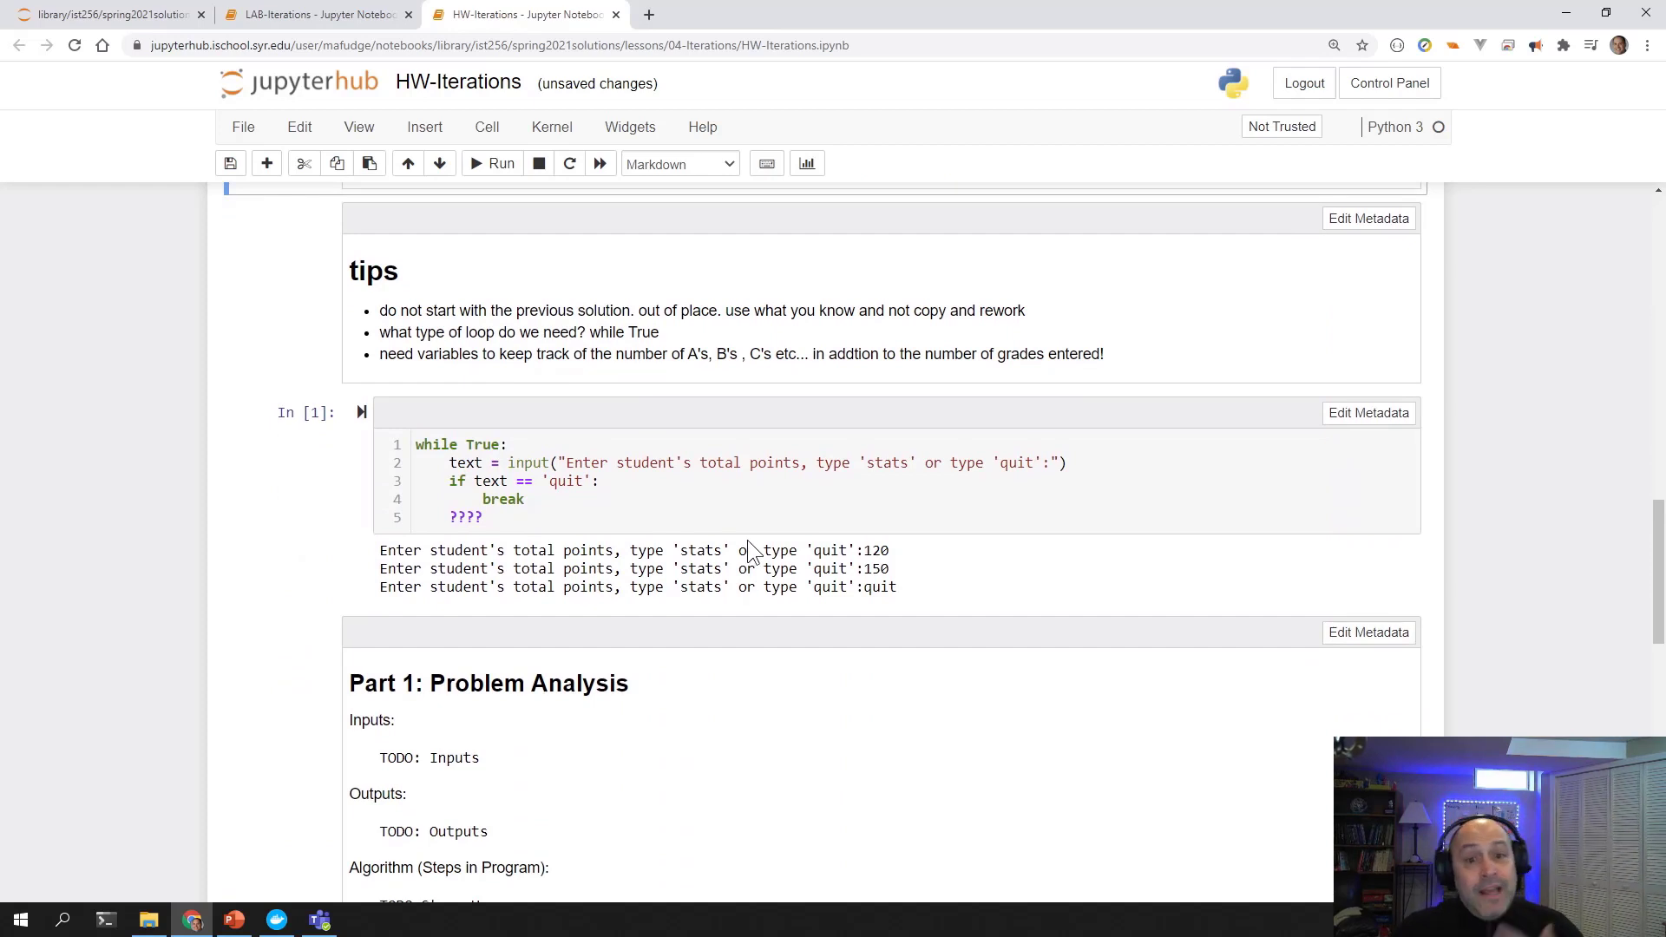
{"action": "scroll", "scroll_direction": "down", "scroll_amount": 3}
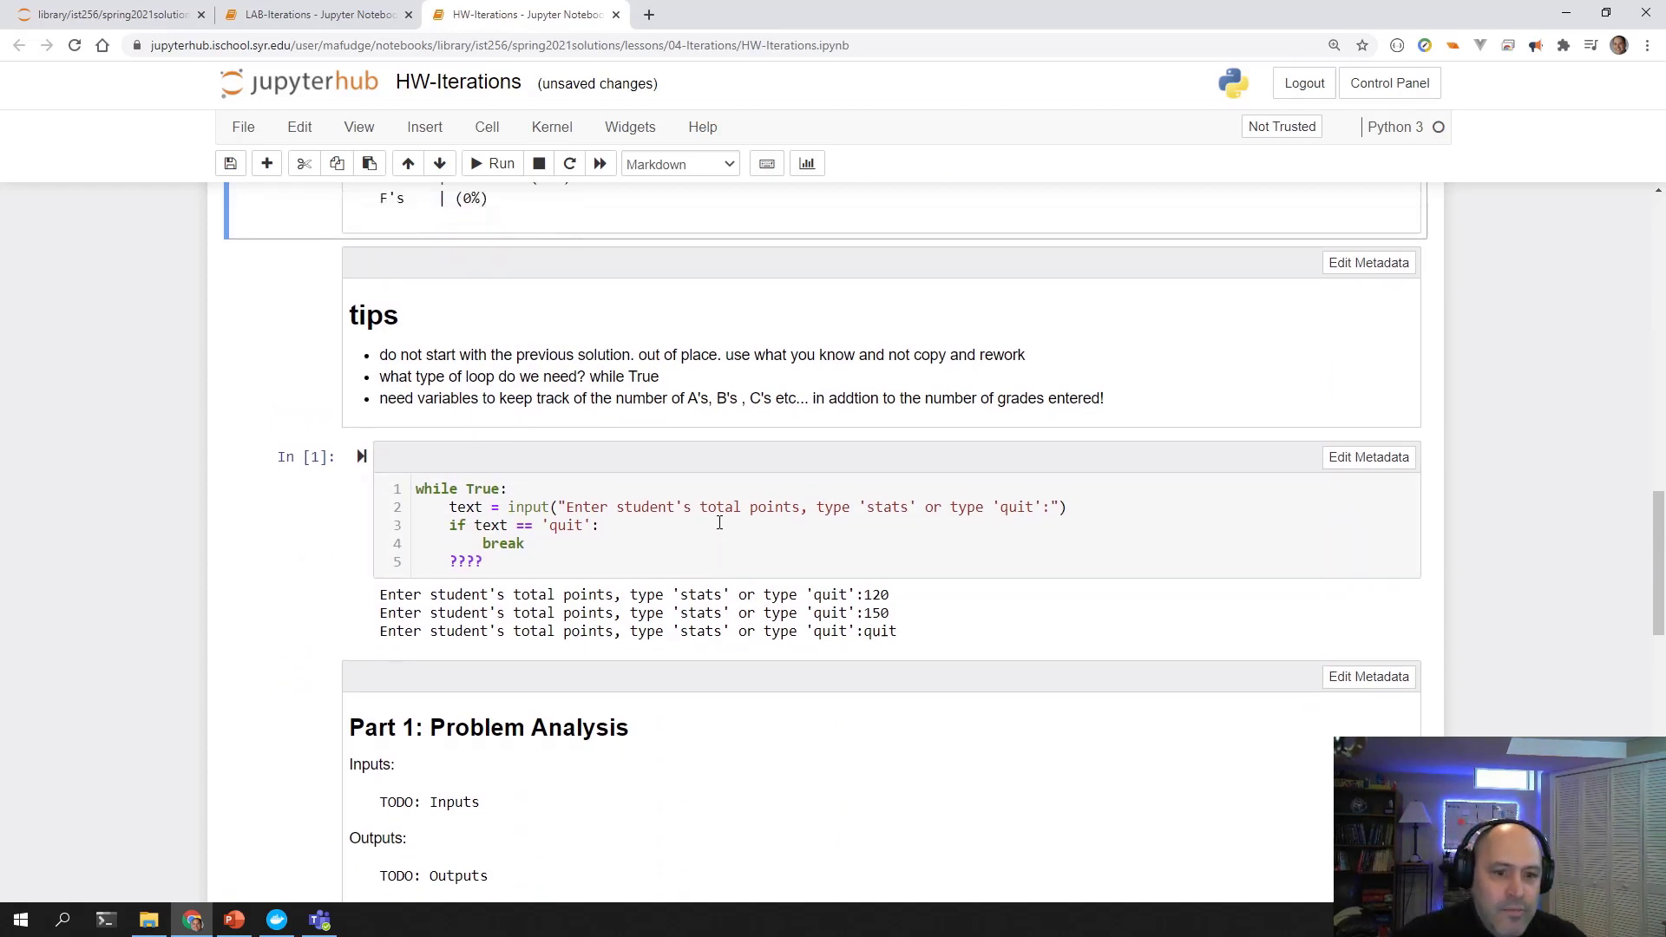
{"action": "scroll", "scroll_direction": "up", "scroll_amount": 3}
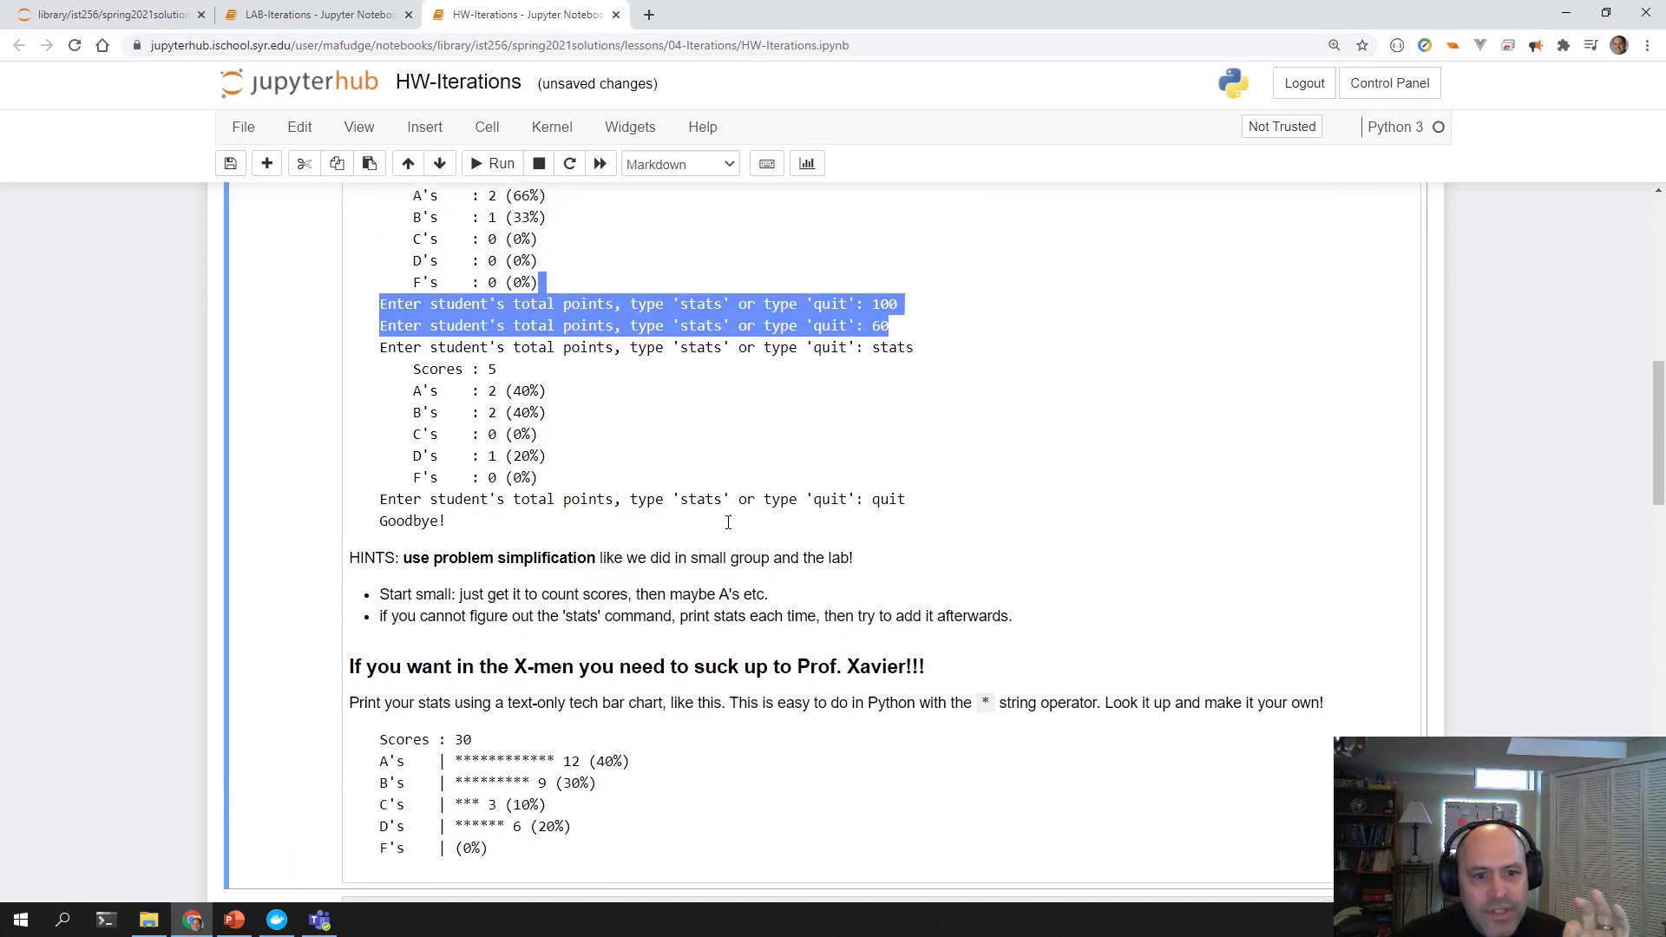
{"action": "scroll", "scroll_direction": "up", "scroll_amount": 3}
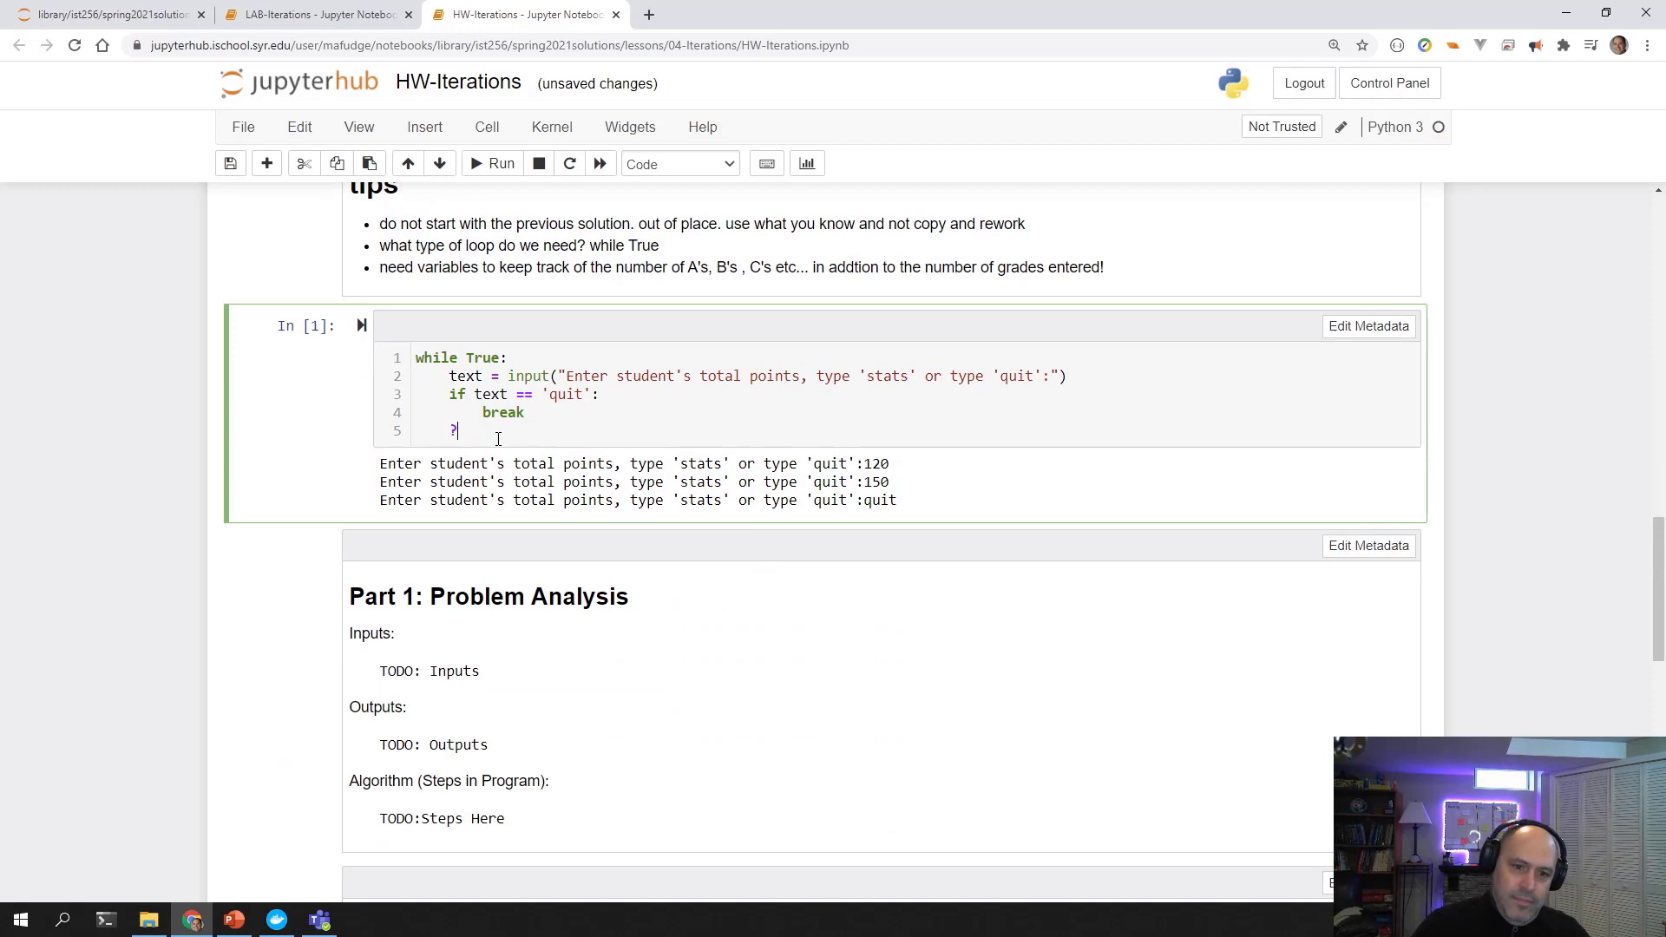
Add an if text == 'stats': check to the loop.
{"action": "type", "text": "if text == '"}
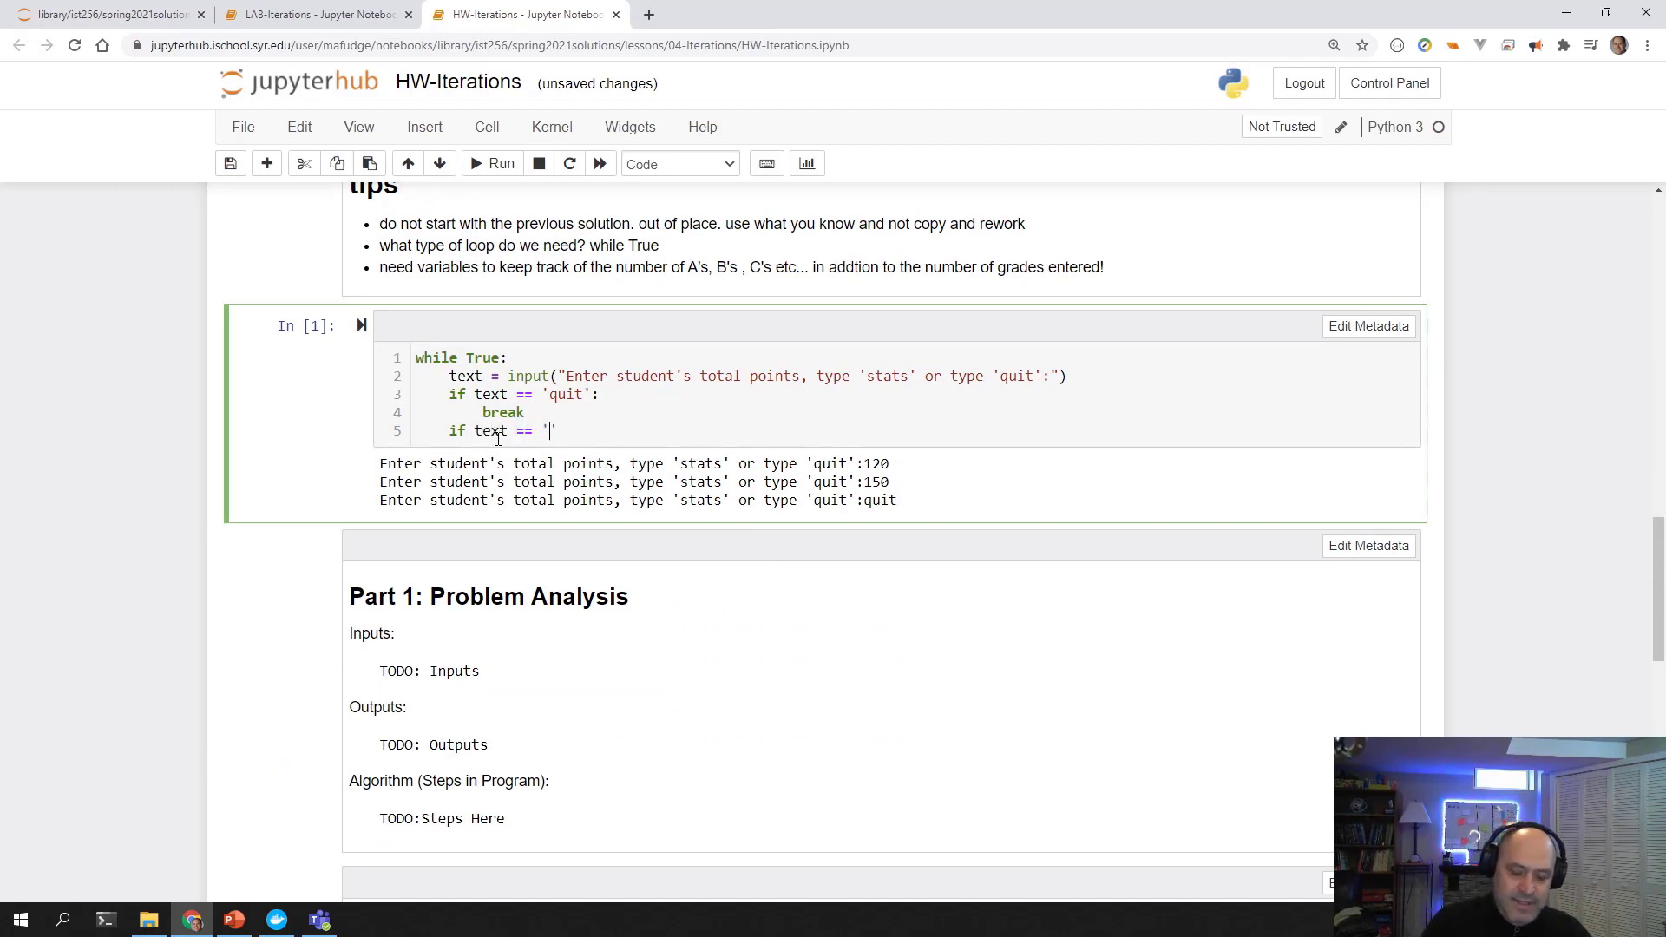
{"action": "type", "text": "stats':"}
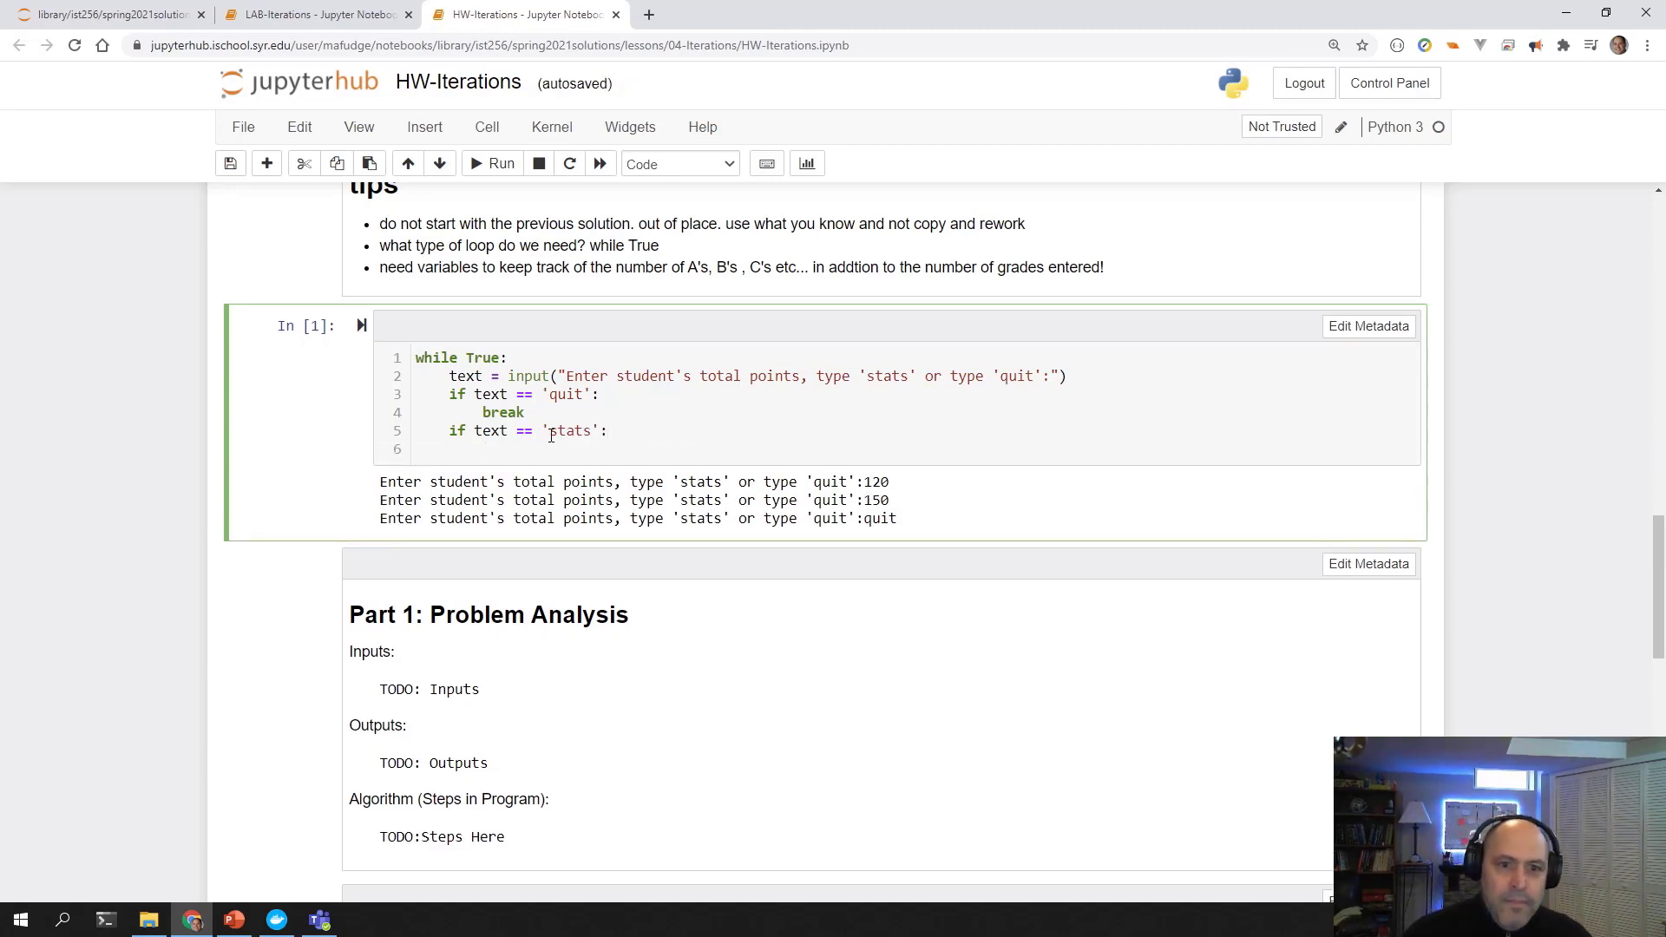
{"action": "scroll", "scroll_direction": "down", "scroll_amount": 3}
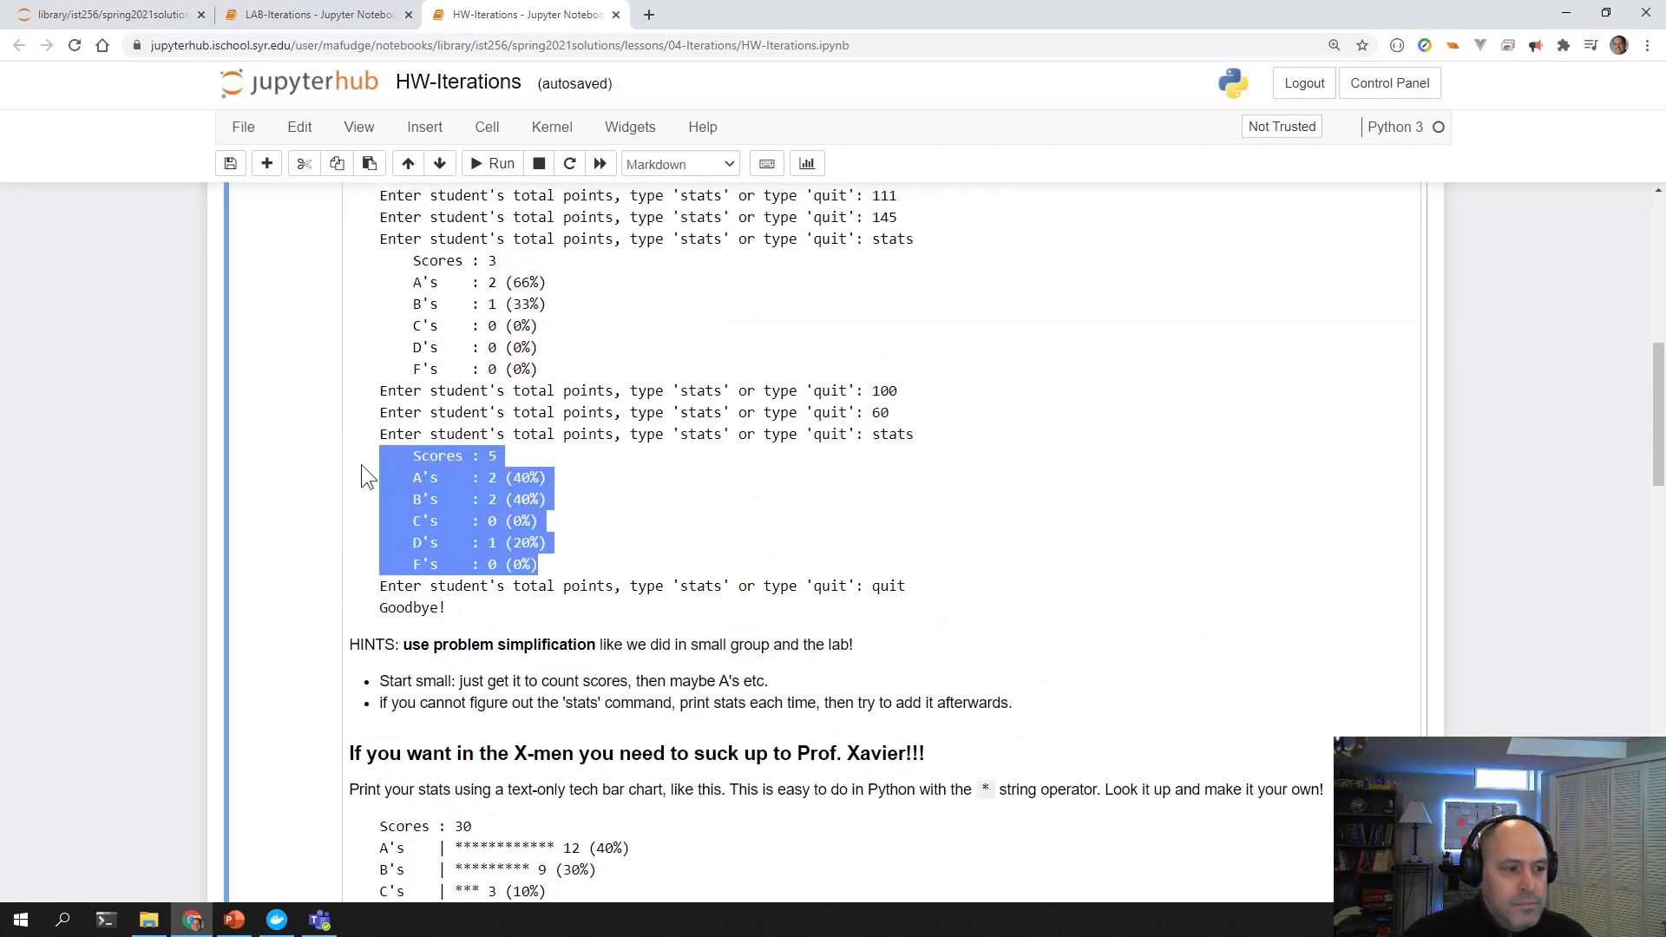
{"action": "mouse_move", "coordinate": [861, 439]}
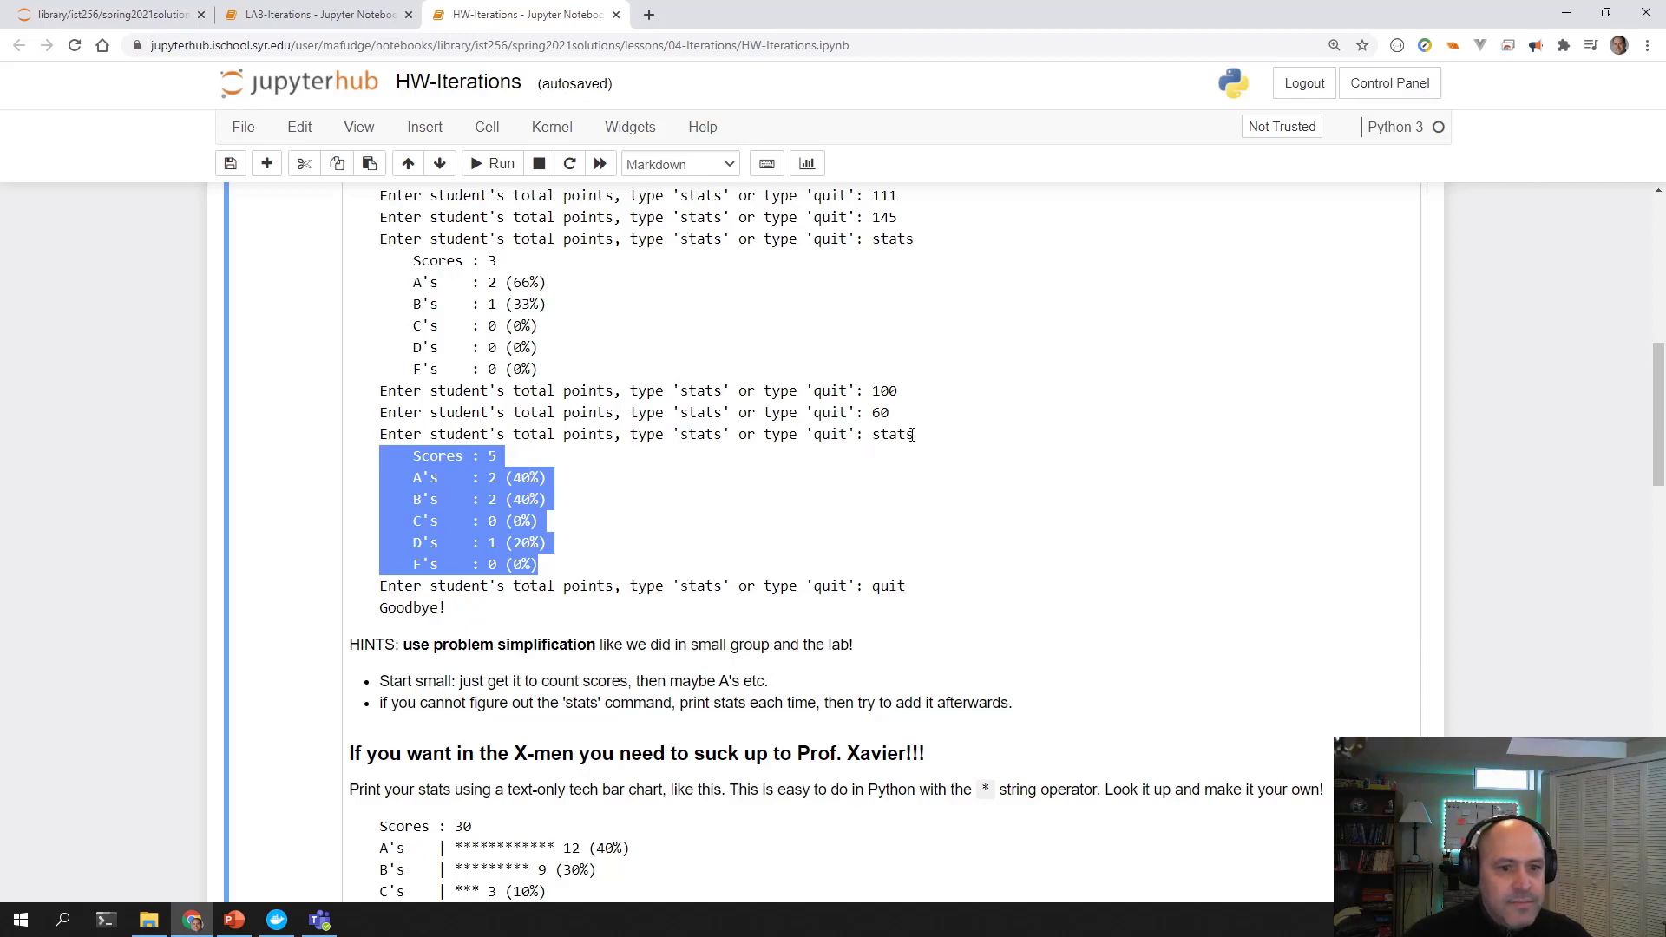
{"action": "scroll", "scroll_direction": "down", "scroll_amount": 3}
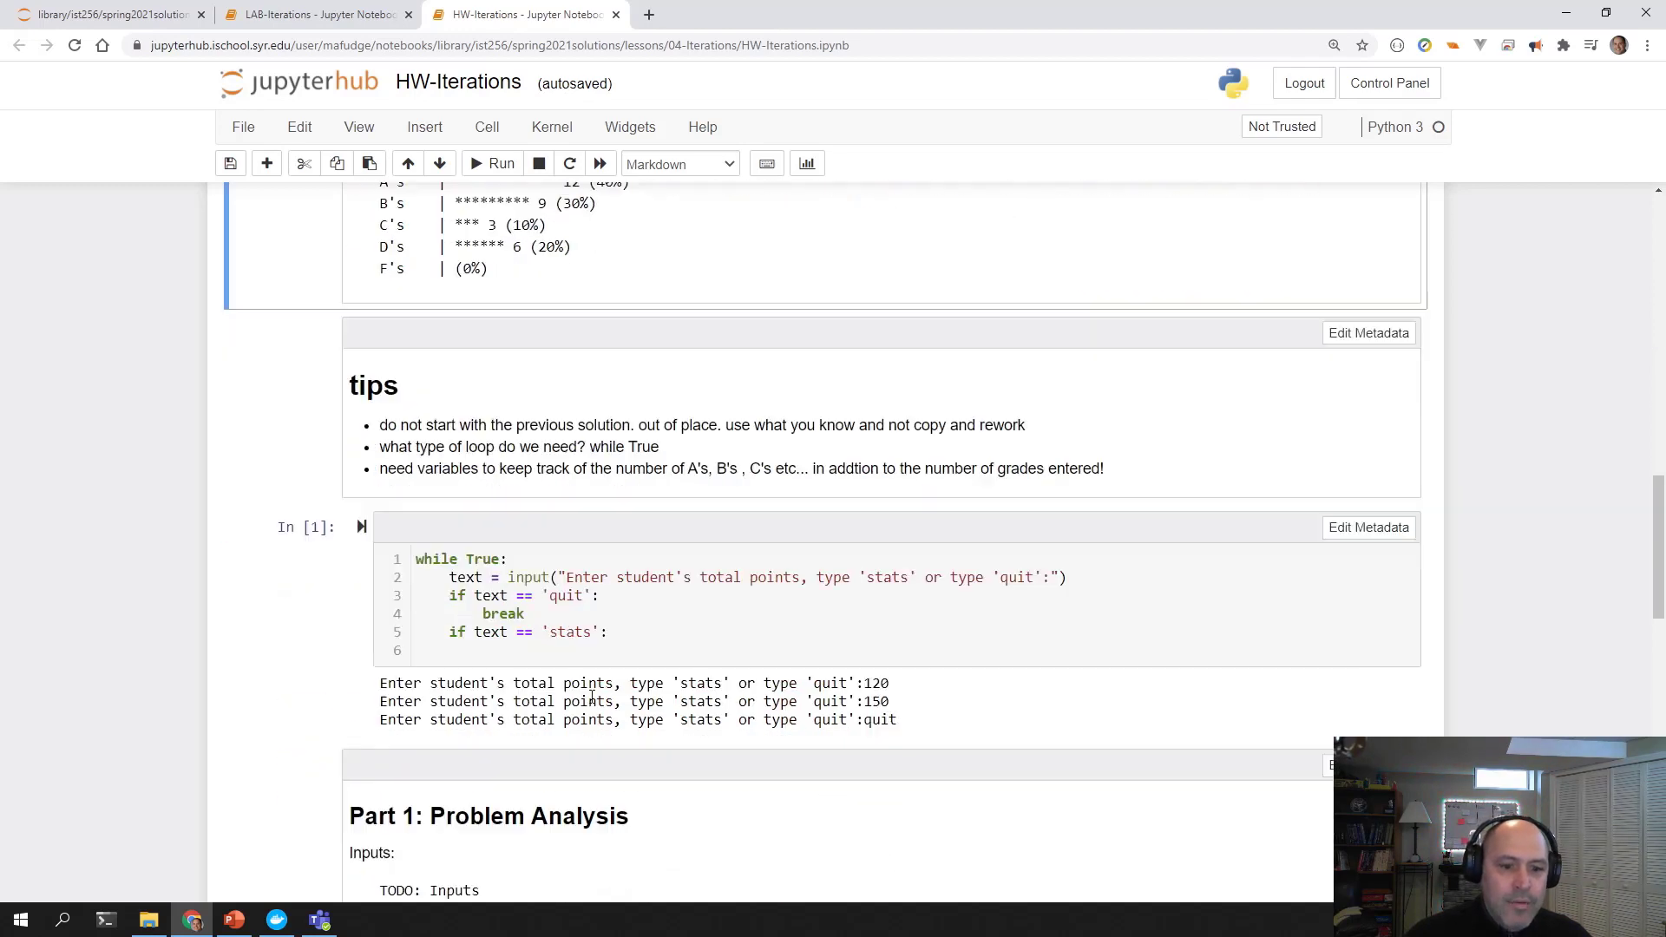
Give the stats branch print("Stats go here!!!!") and run the cell.
{"action": "left_click", "coordinate": [539, 626]}
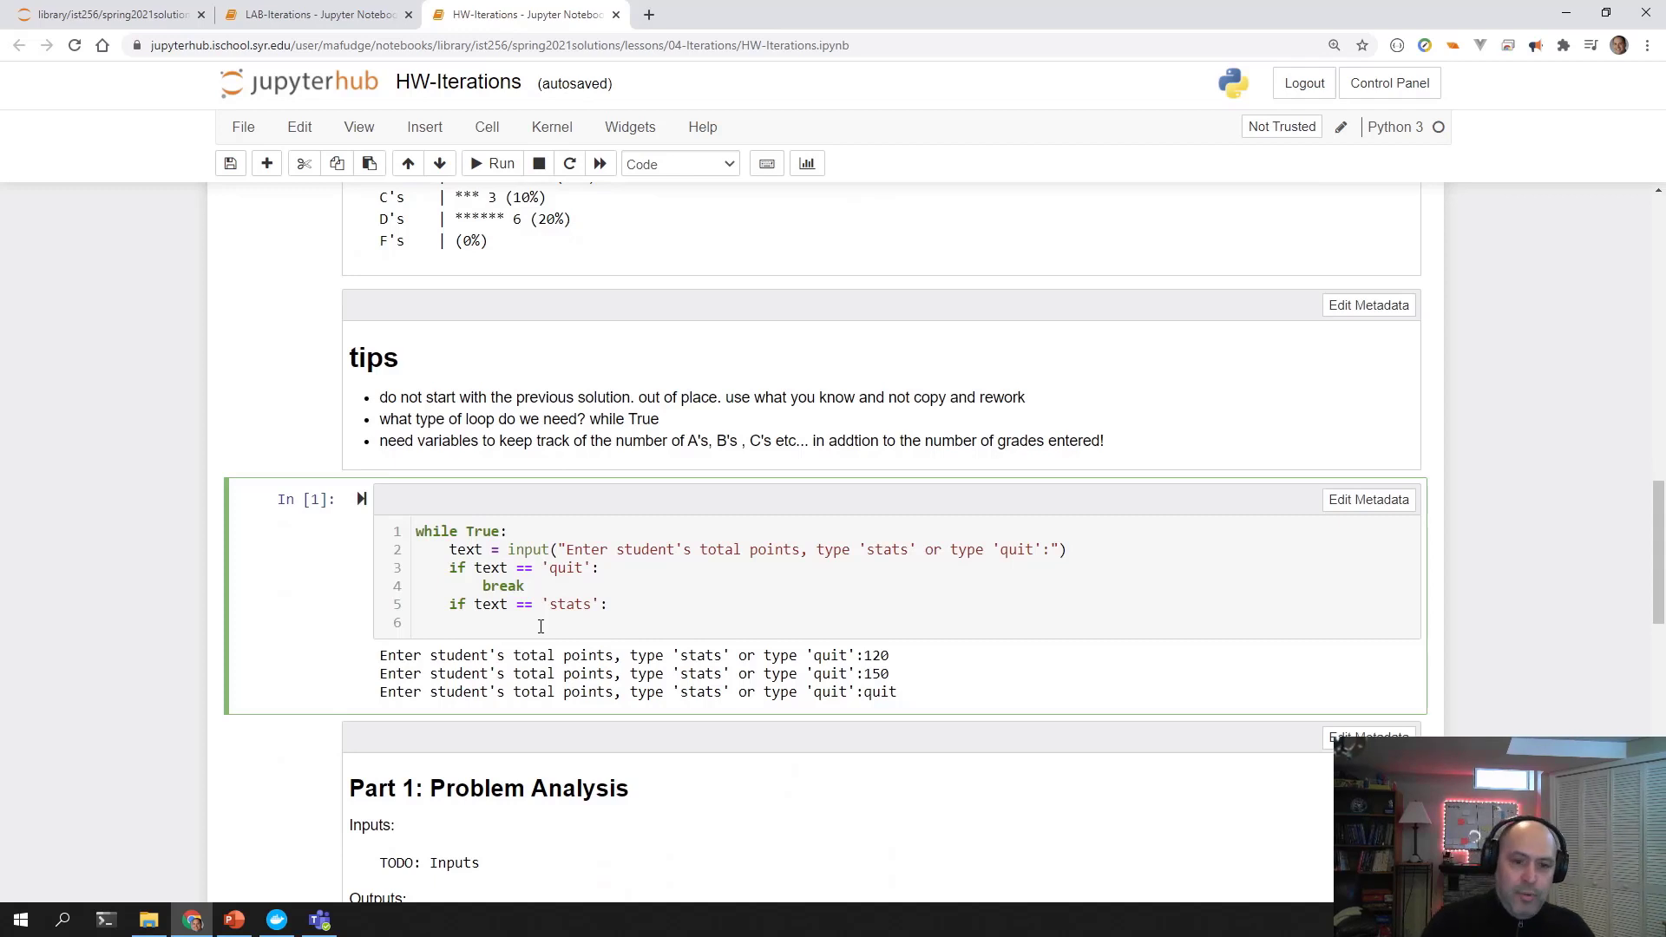
{"action": "type", "text": "prin"}
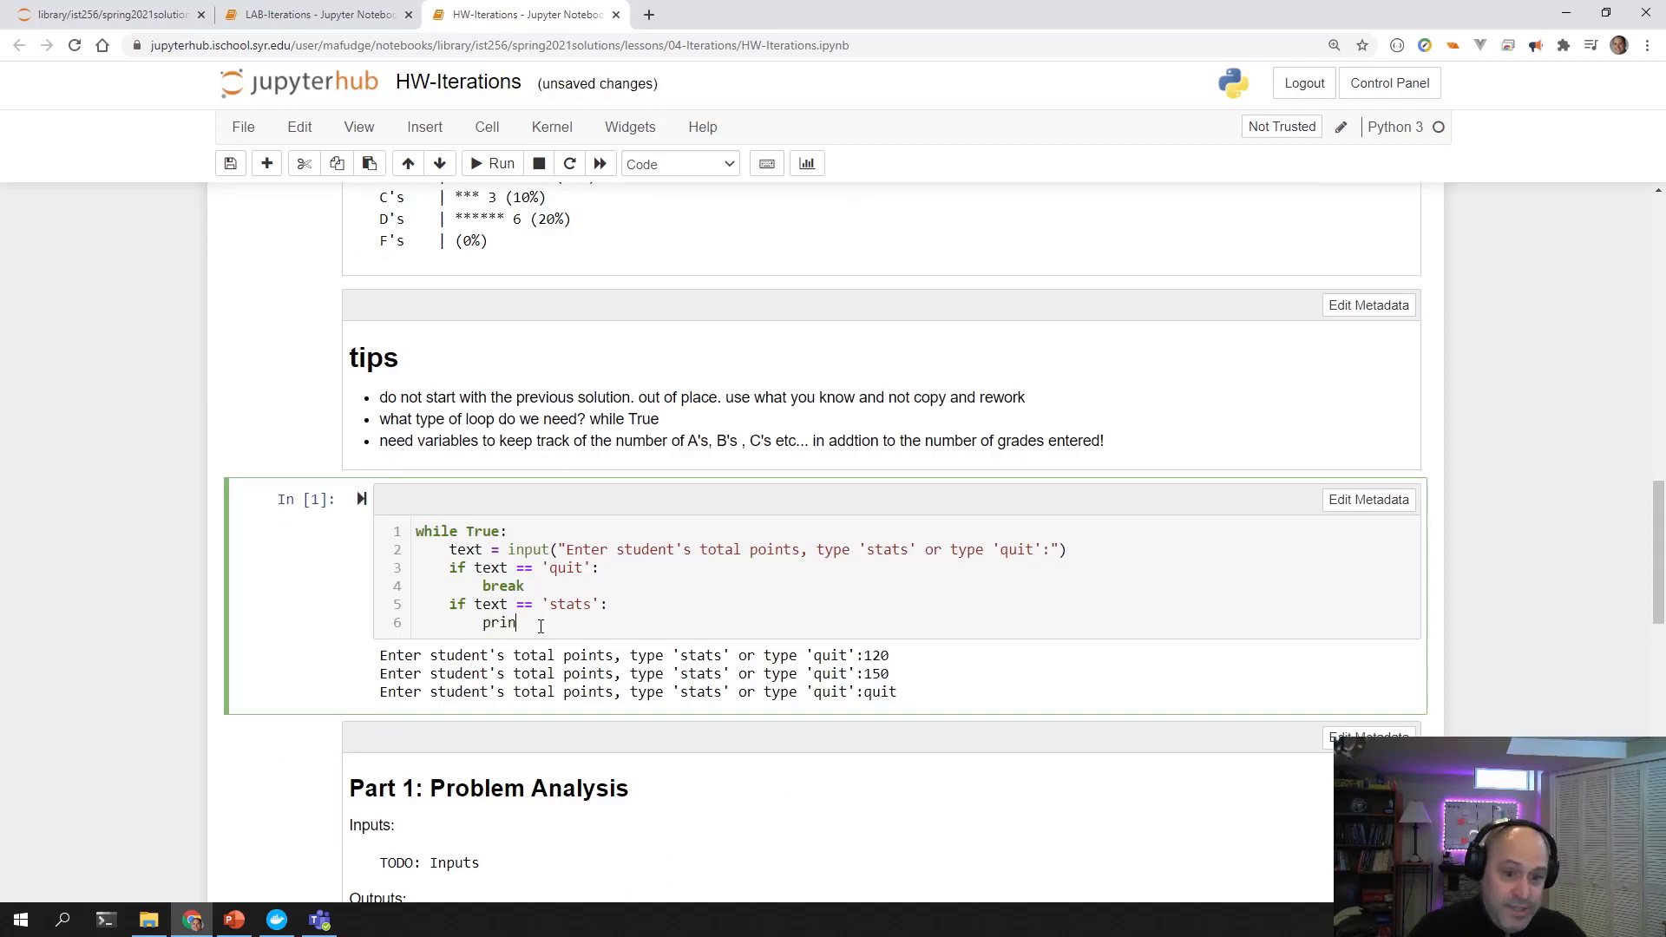
{"action": "type", "text": "t"}
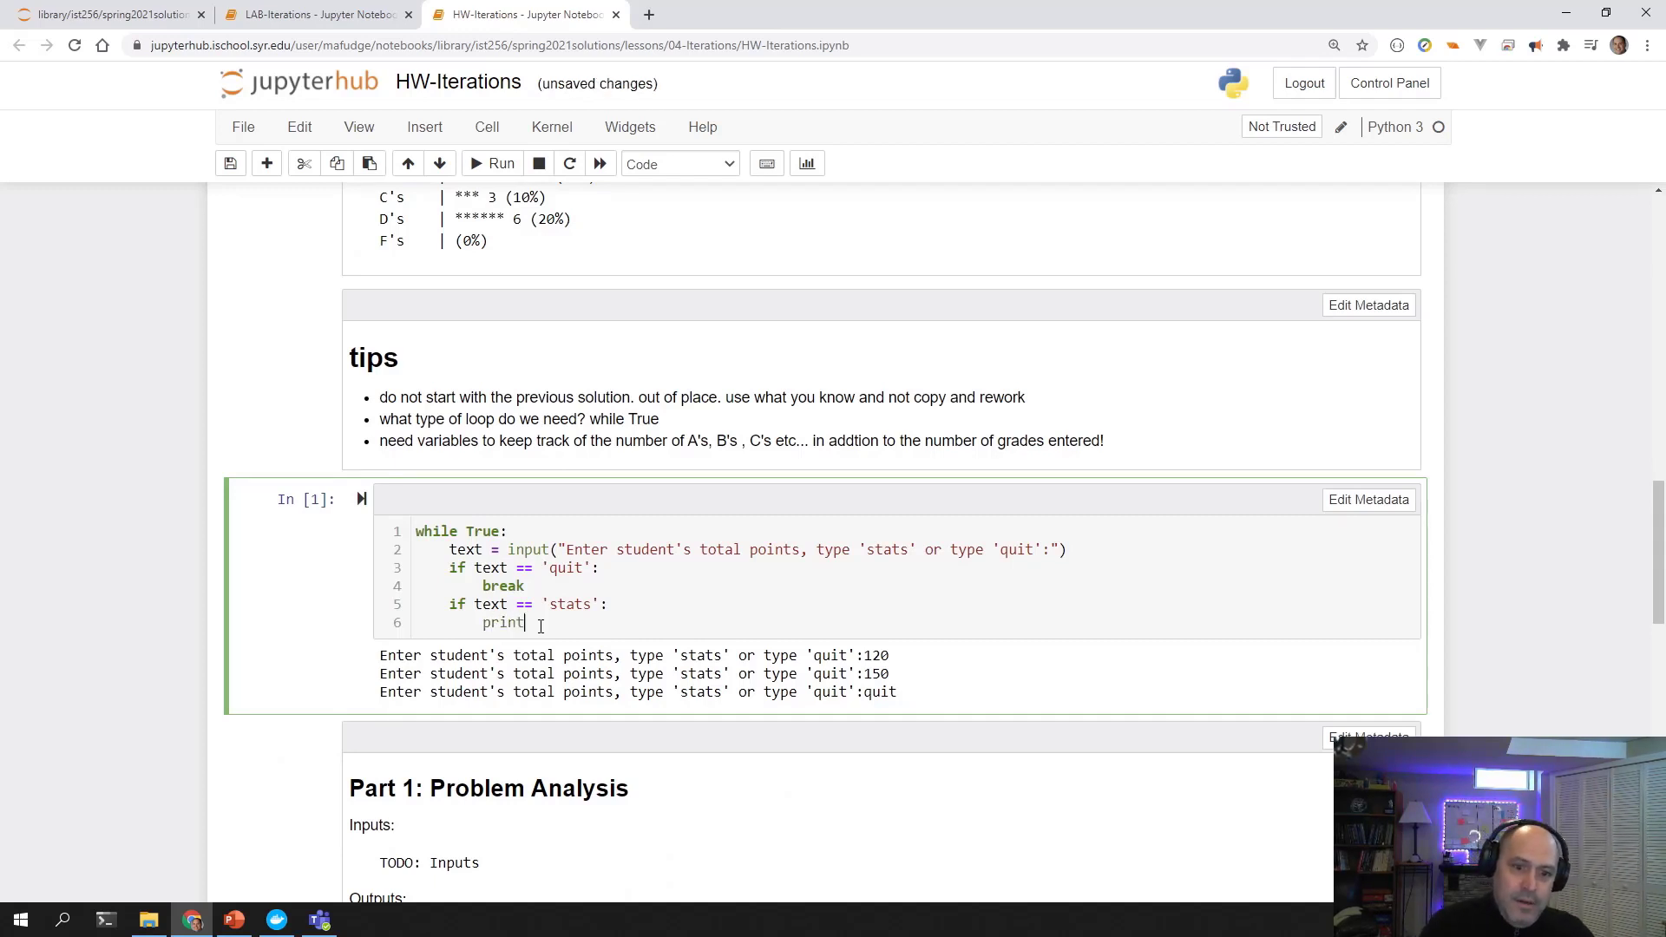
{"action": "type", "text": "(\"\")"}
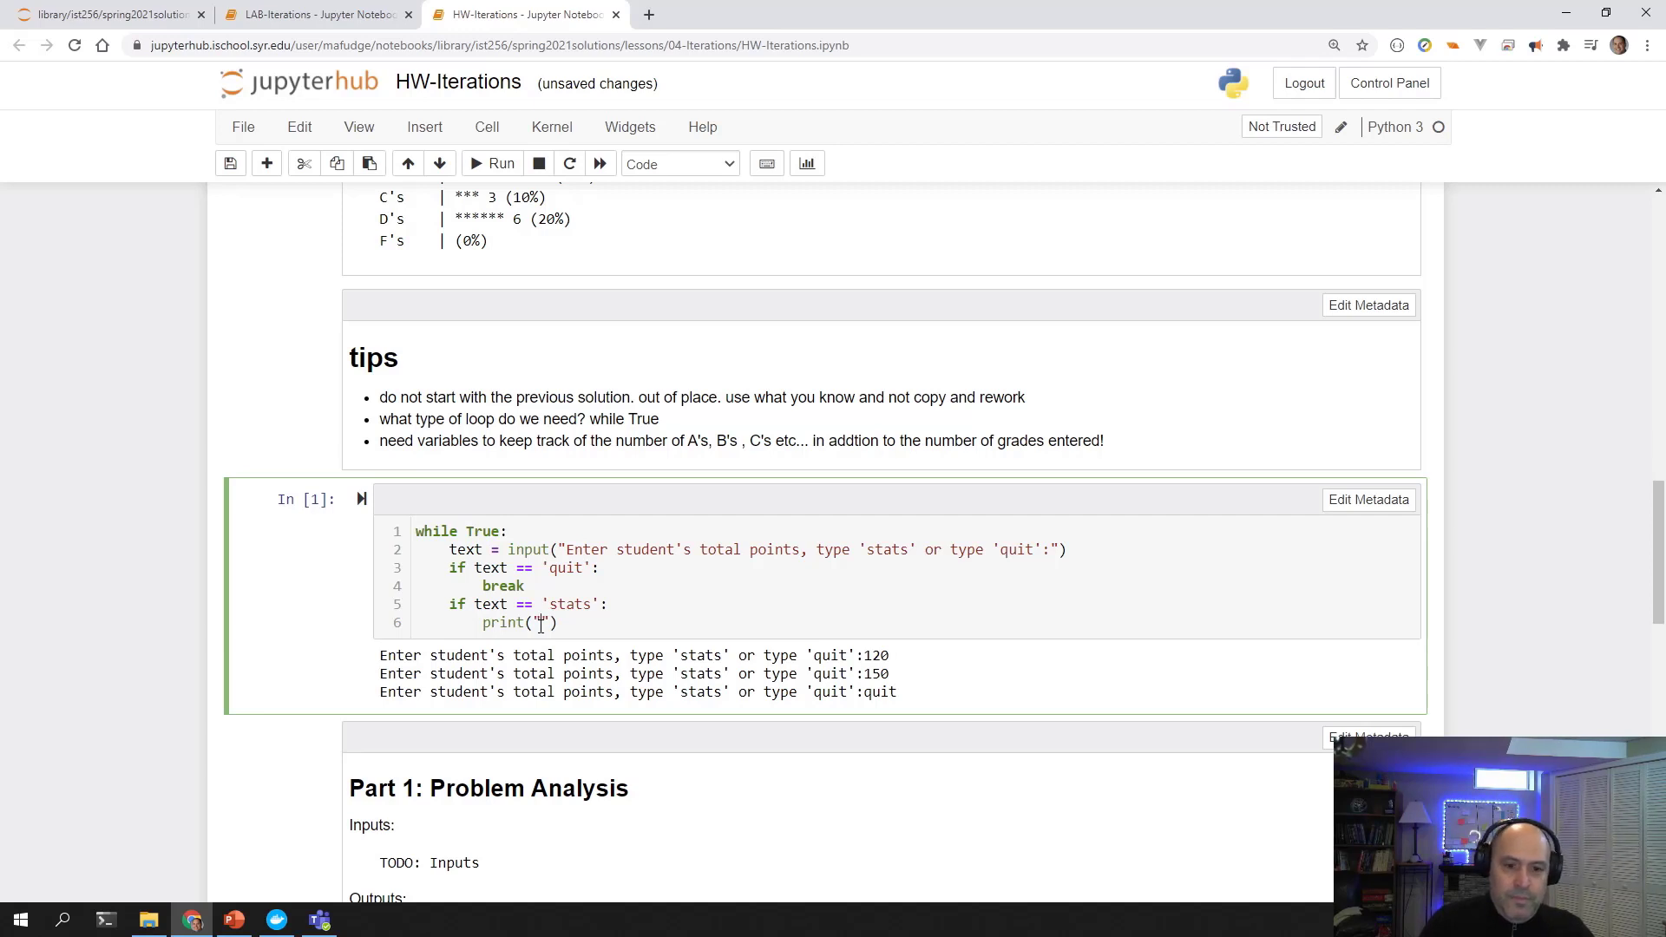
{"action": "type", "text": "sta"}
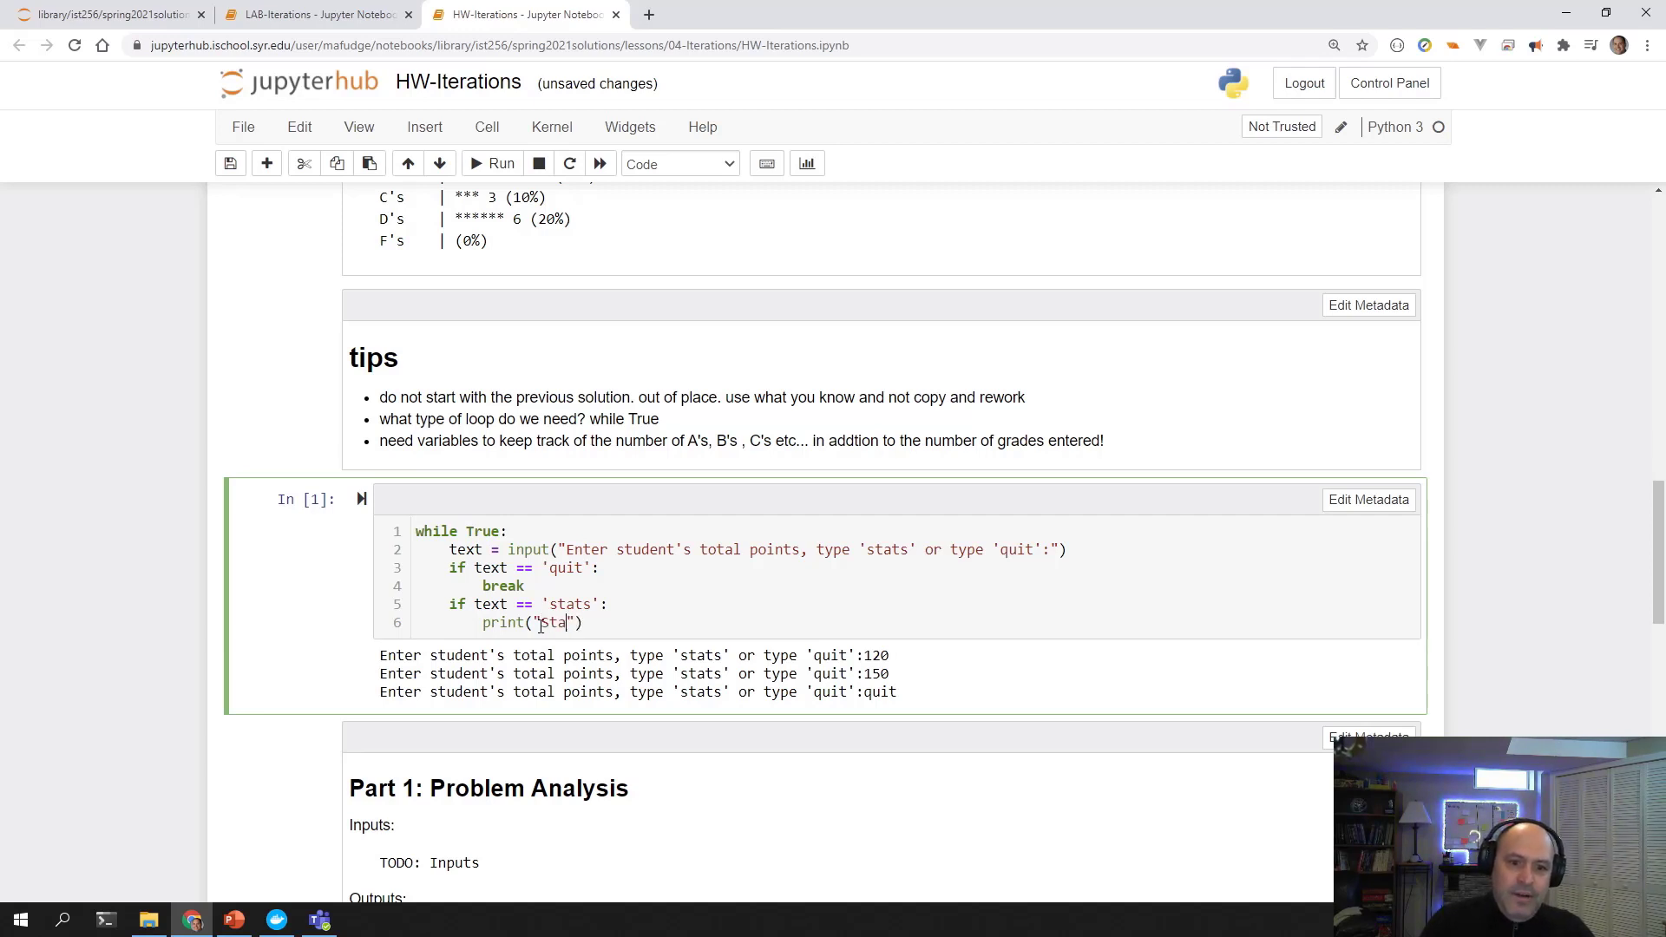
{"action": "type", "text": "tats go here!!!!"}
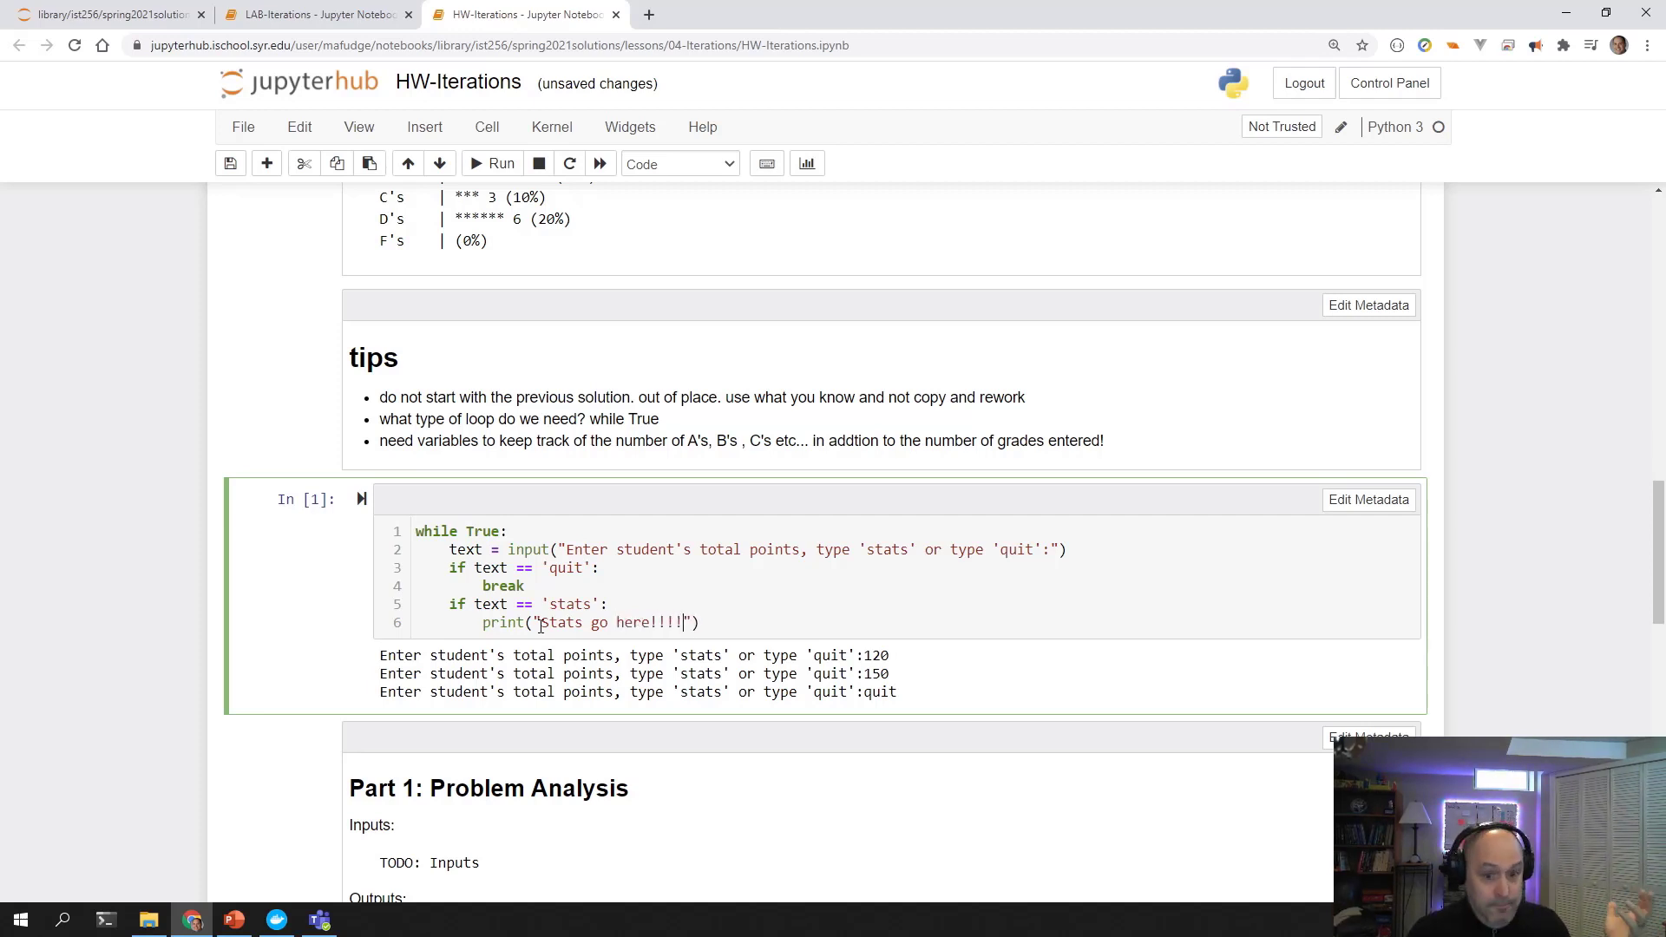
{"action": "left_click", "coordinate": [491, 162]}
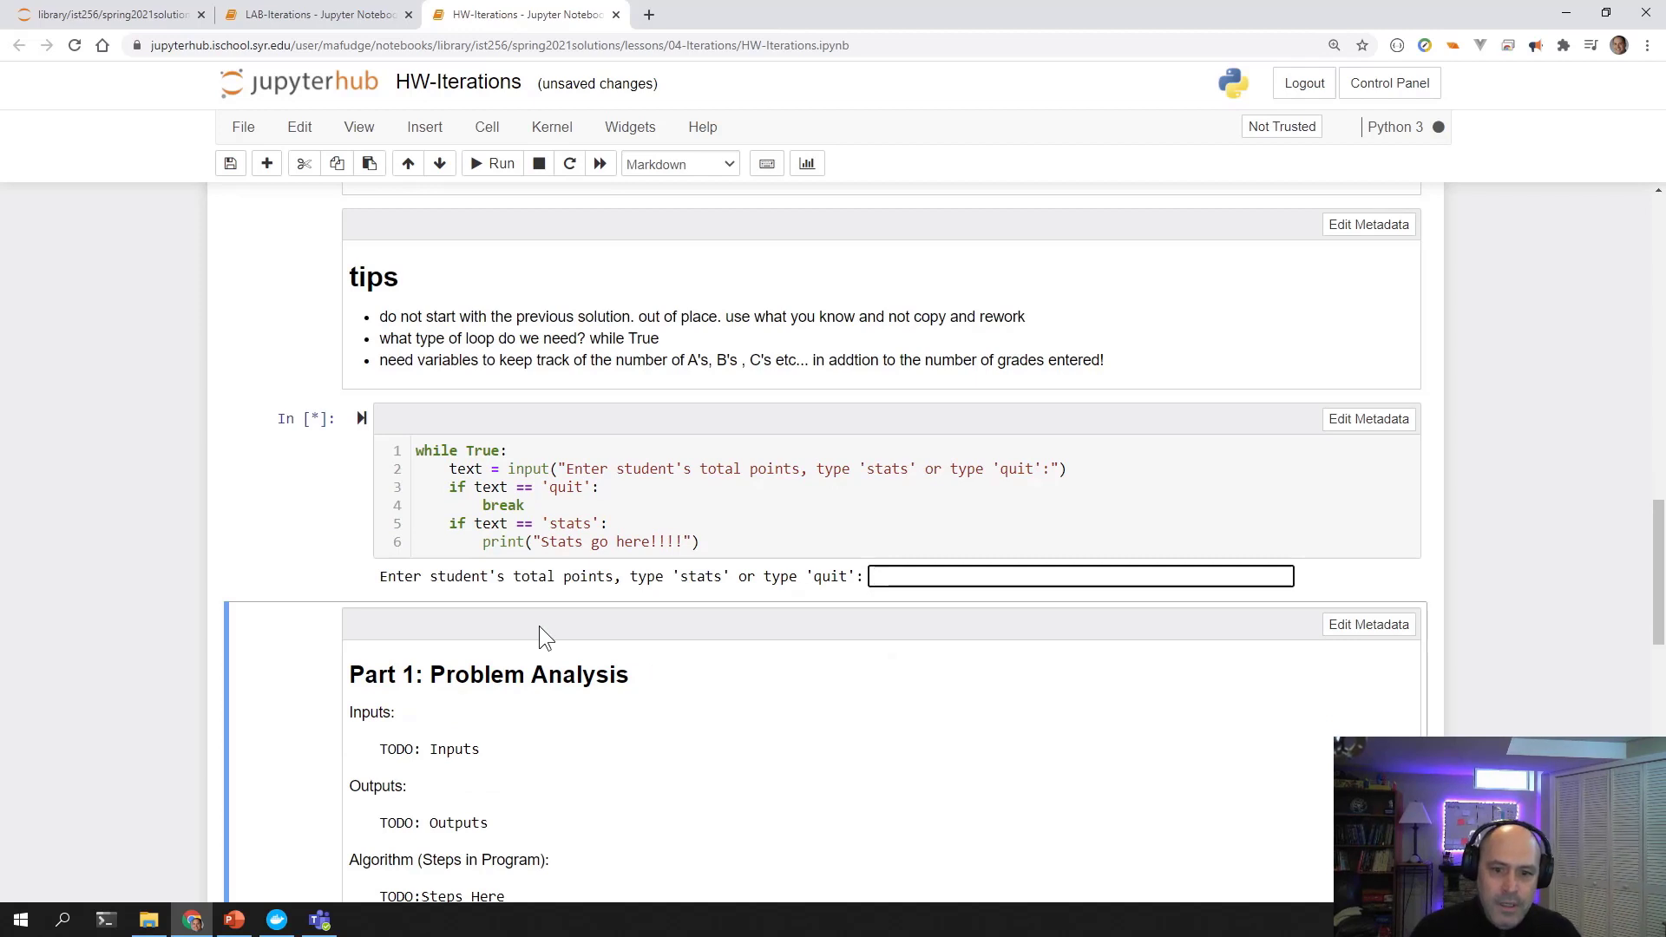
Enter stats, then 120, then quit at the loop's input prompt.
{"action": "type", "text": "stats"}
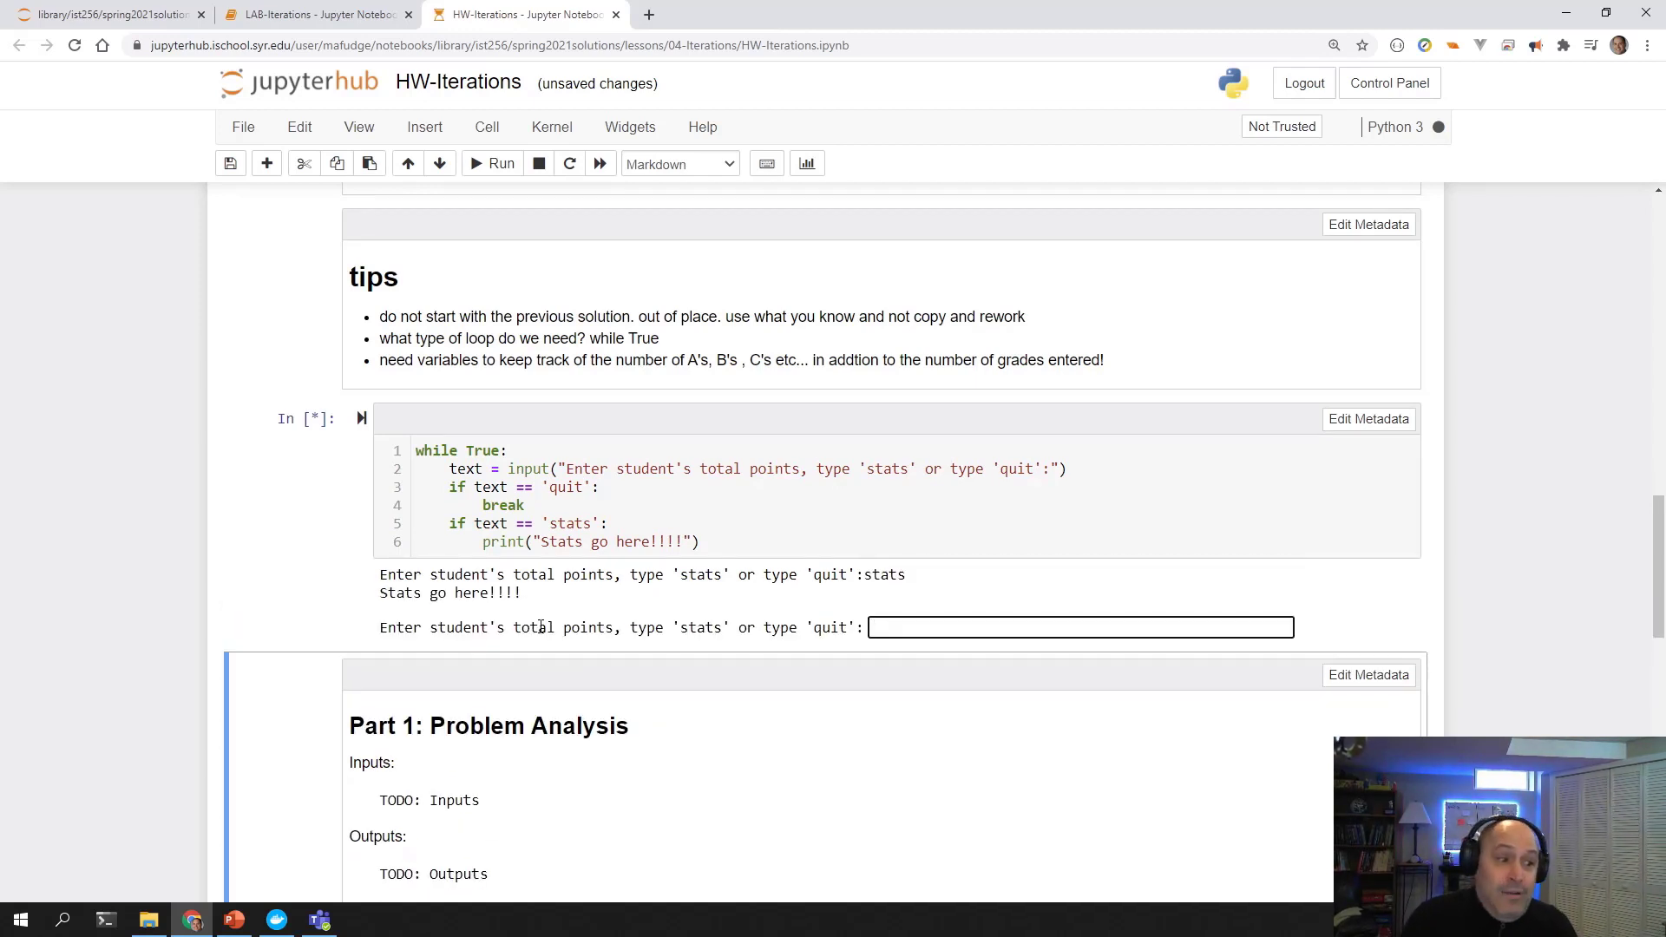
{"action": "type", "text": "120"}
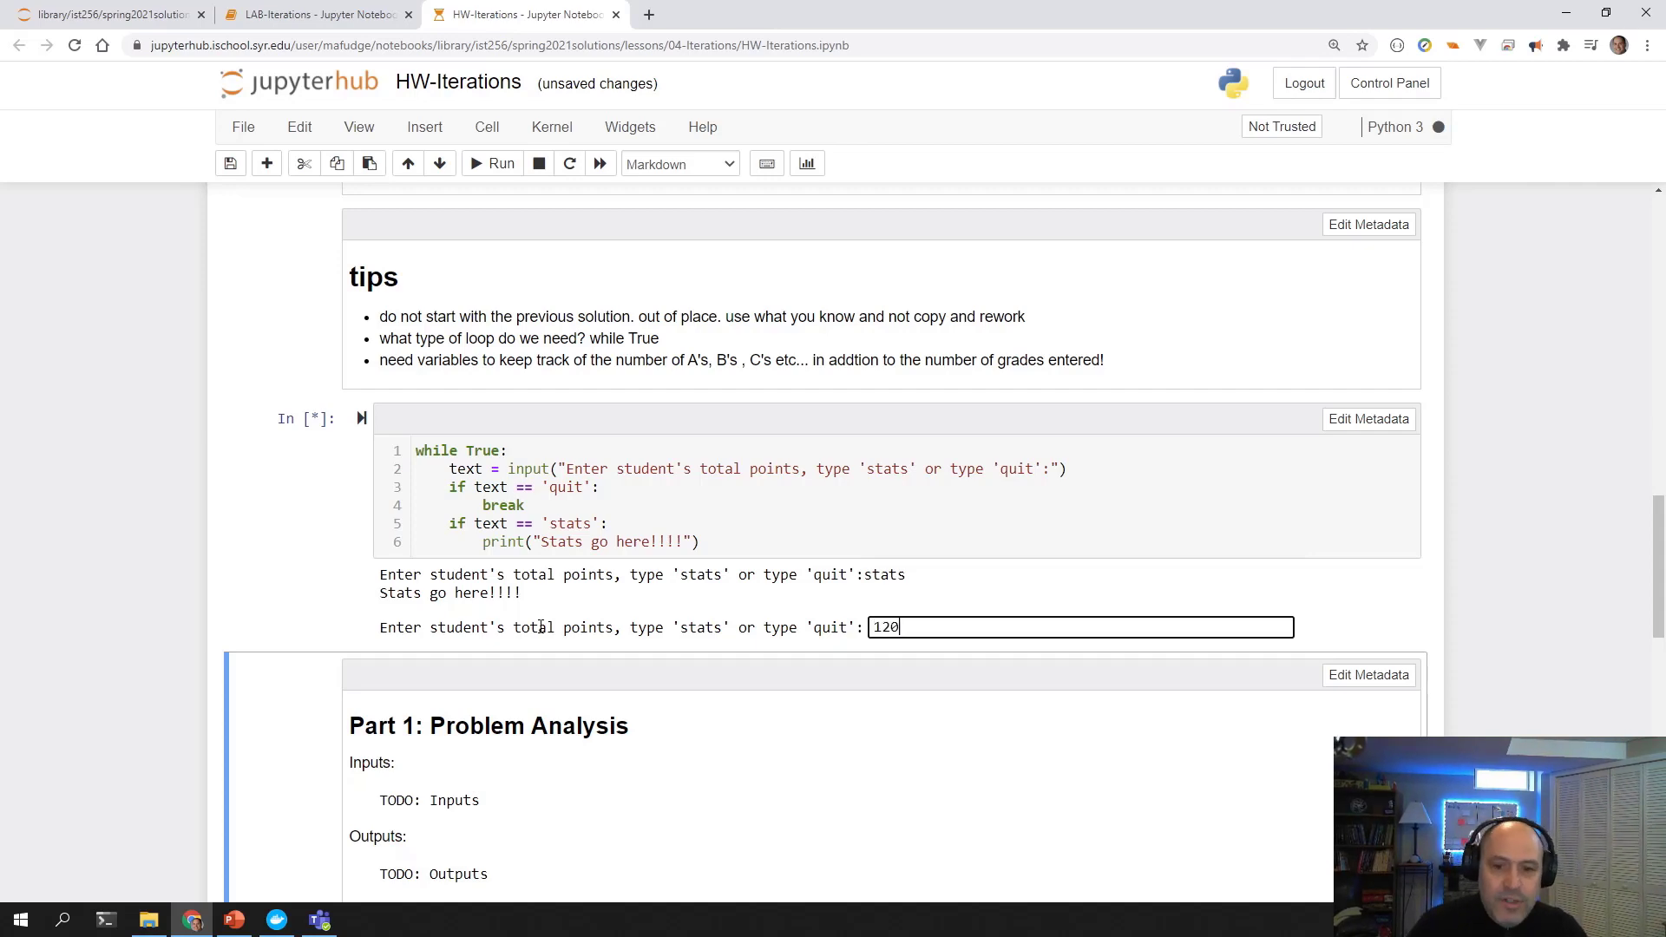
{"action": "key", "text": "Return"}
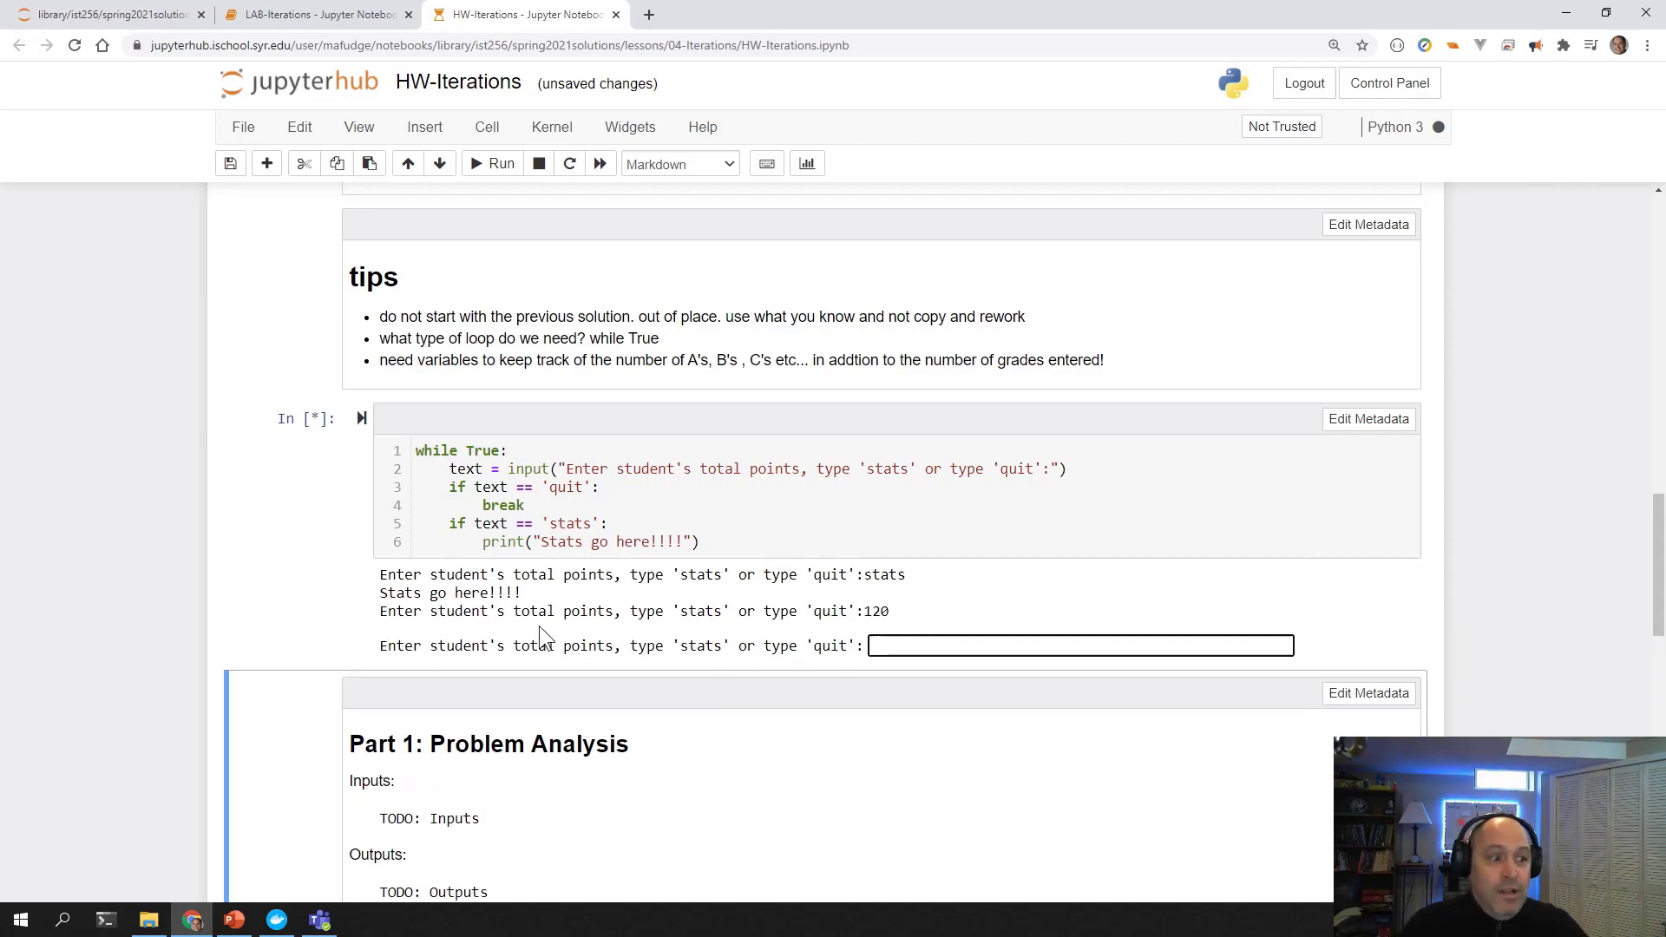
{"action": "scroll", "scroll_direction": "up", "scroll_amount": 3}
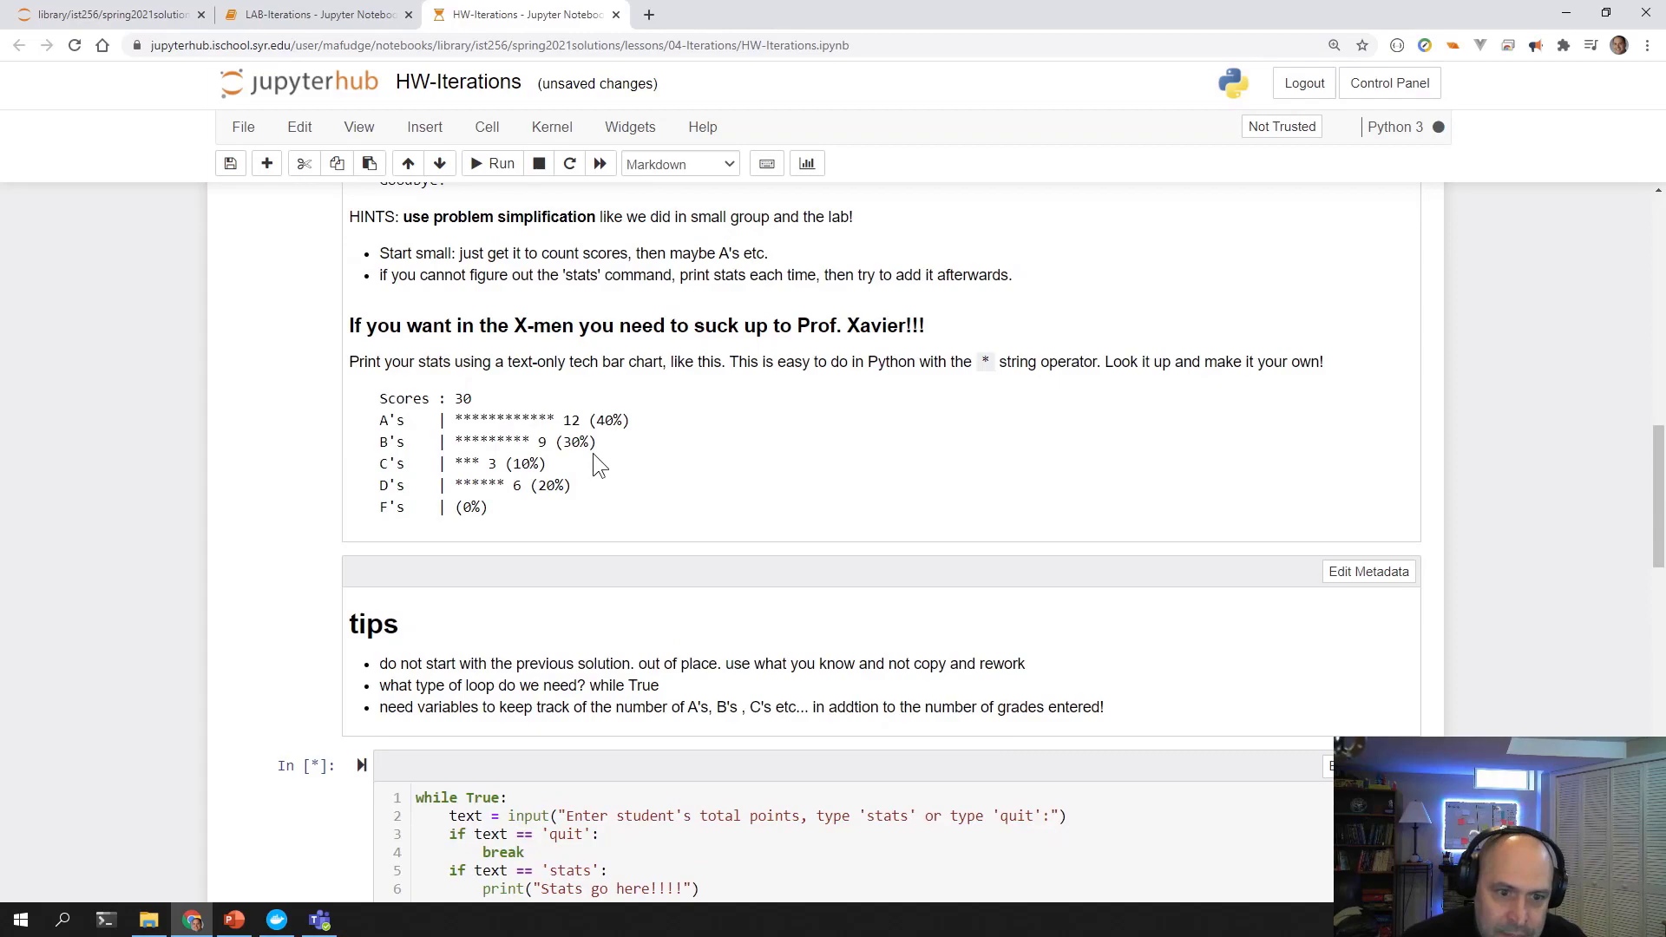
{"action": "scroll", "scroll_direction": "up", "scroll_amount": 3}
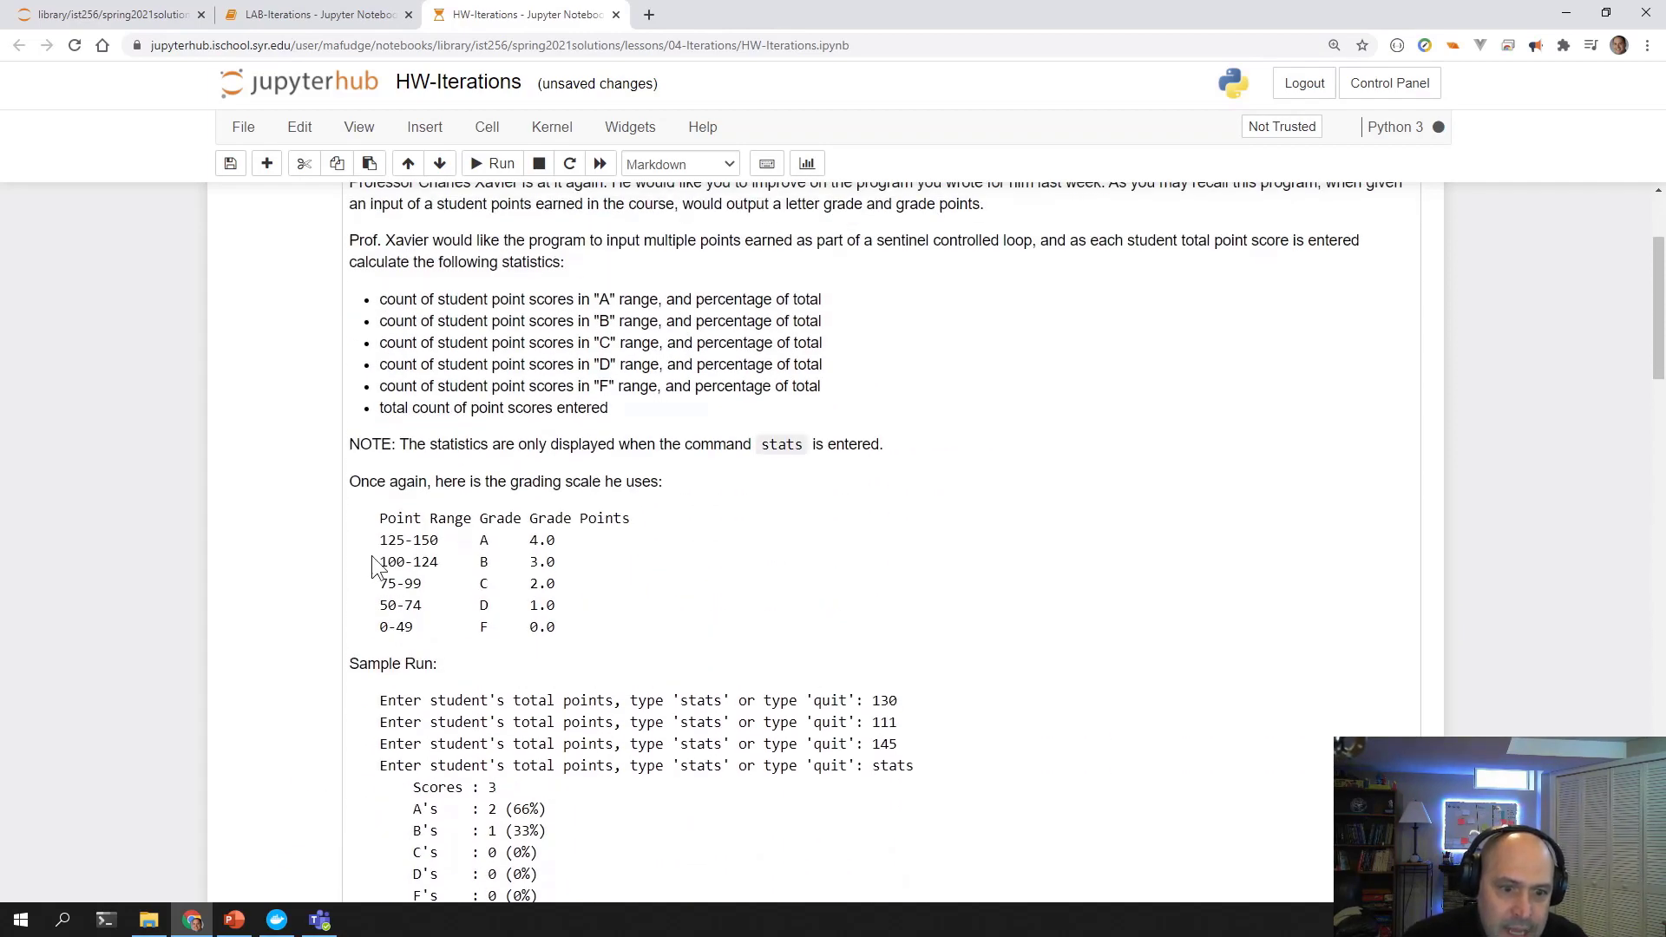
{"action": "scroll", "scroll_direction": "down", "scroll_amount": 3}
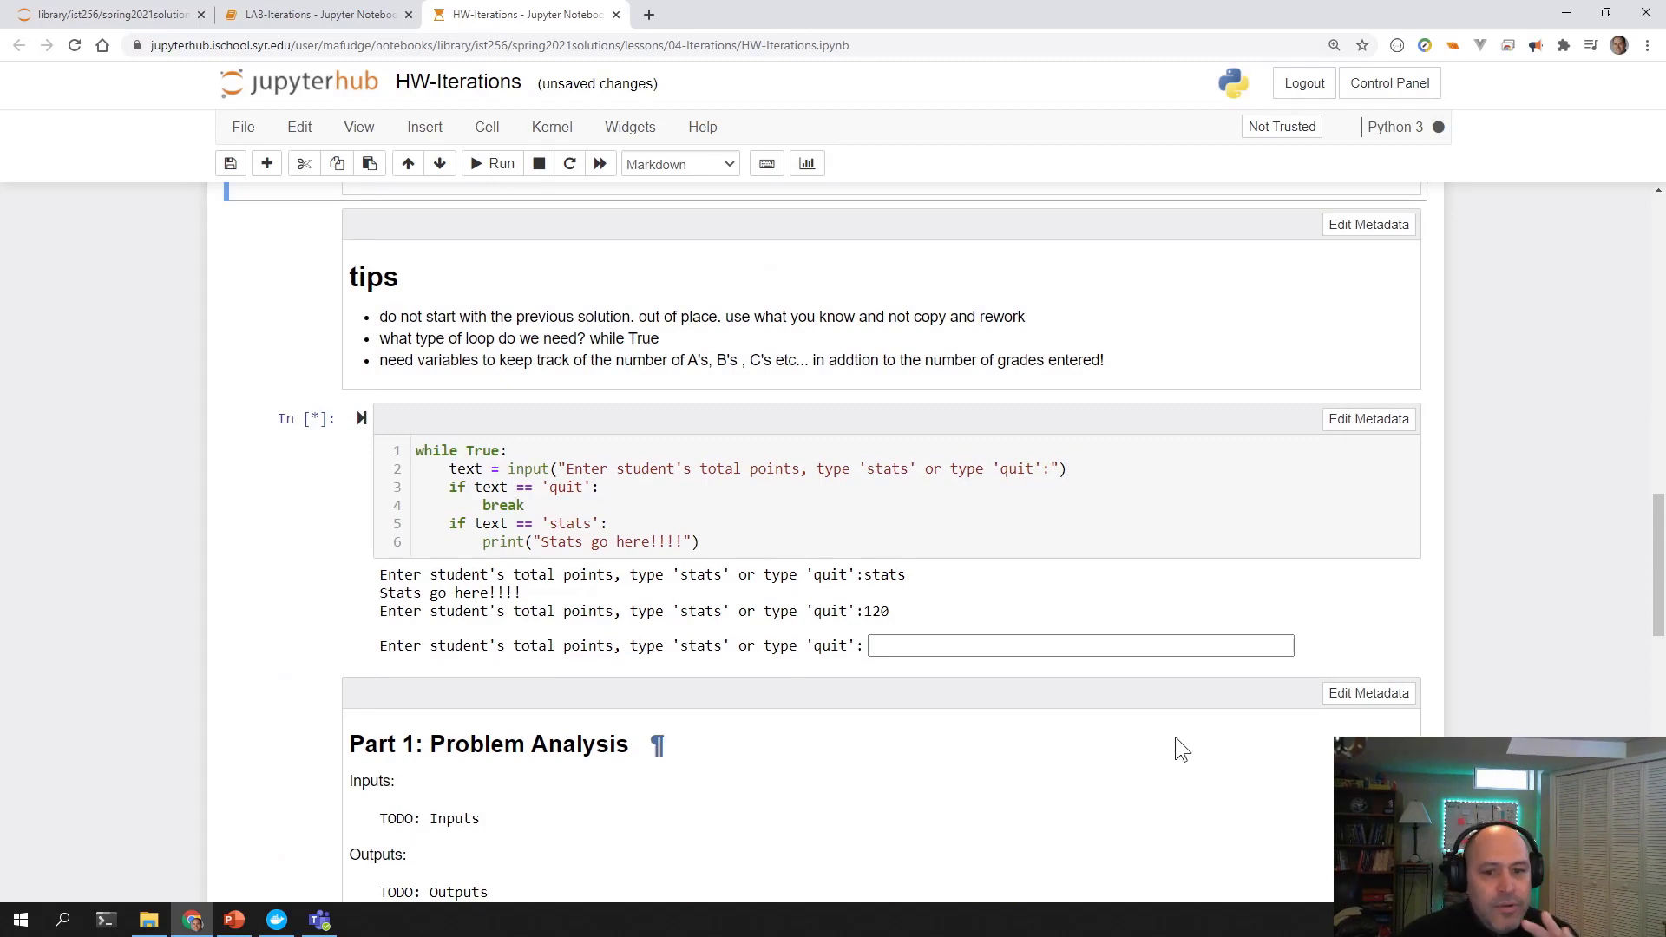
{"action": "type", "text": "quit"}
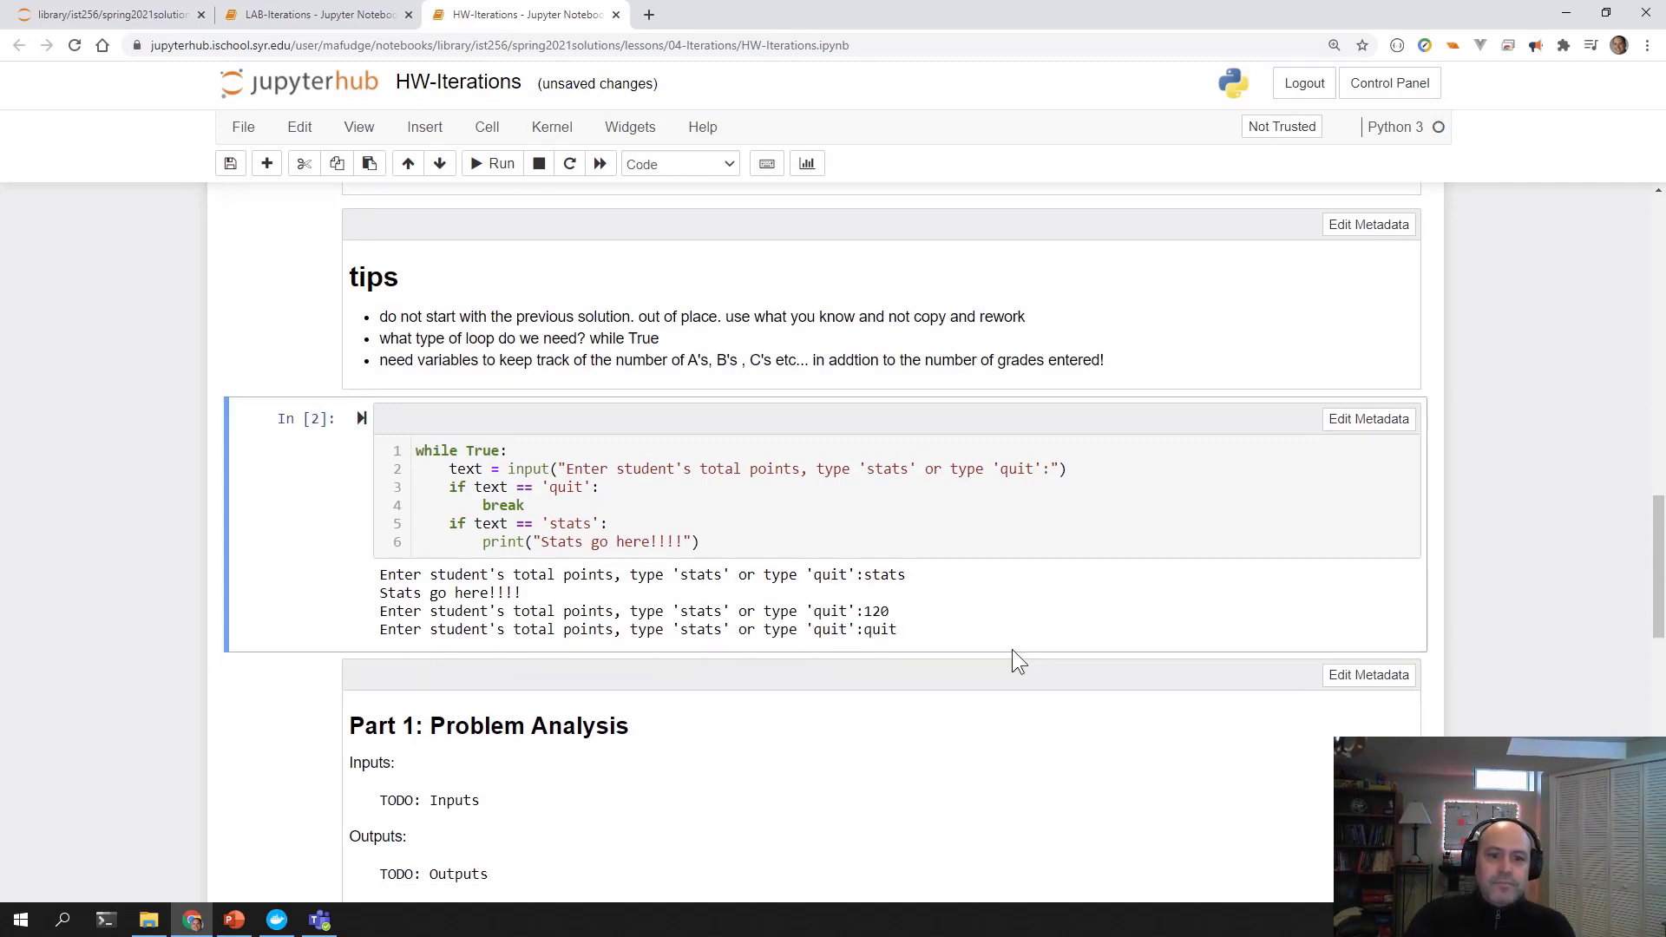
{"action": "mouse_move", "coordinate": [492, 550]}
{"action": "type", "text": "el"}
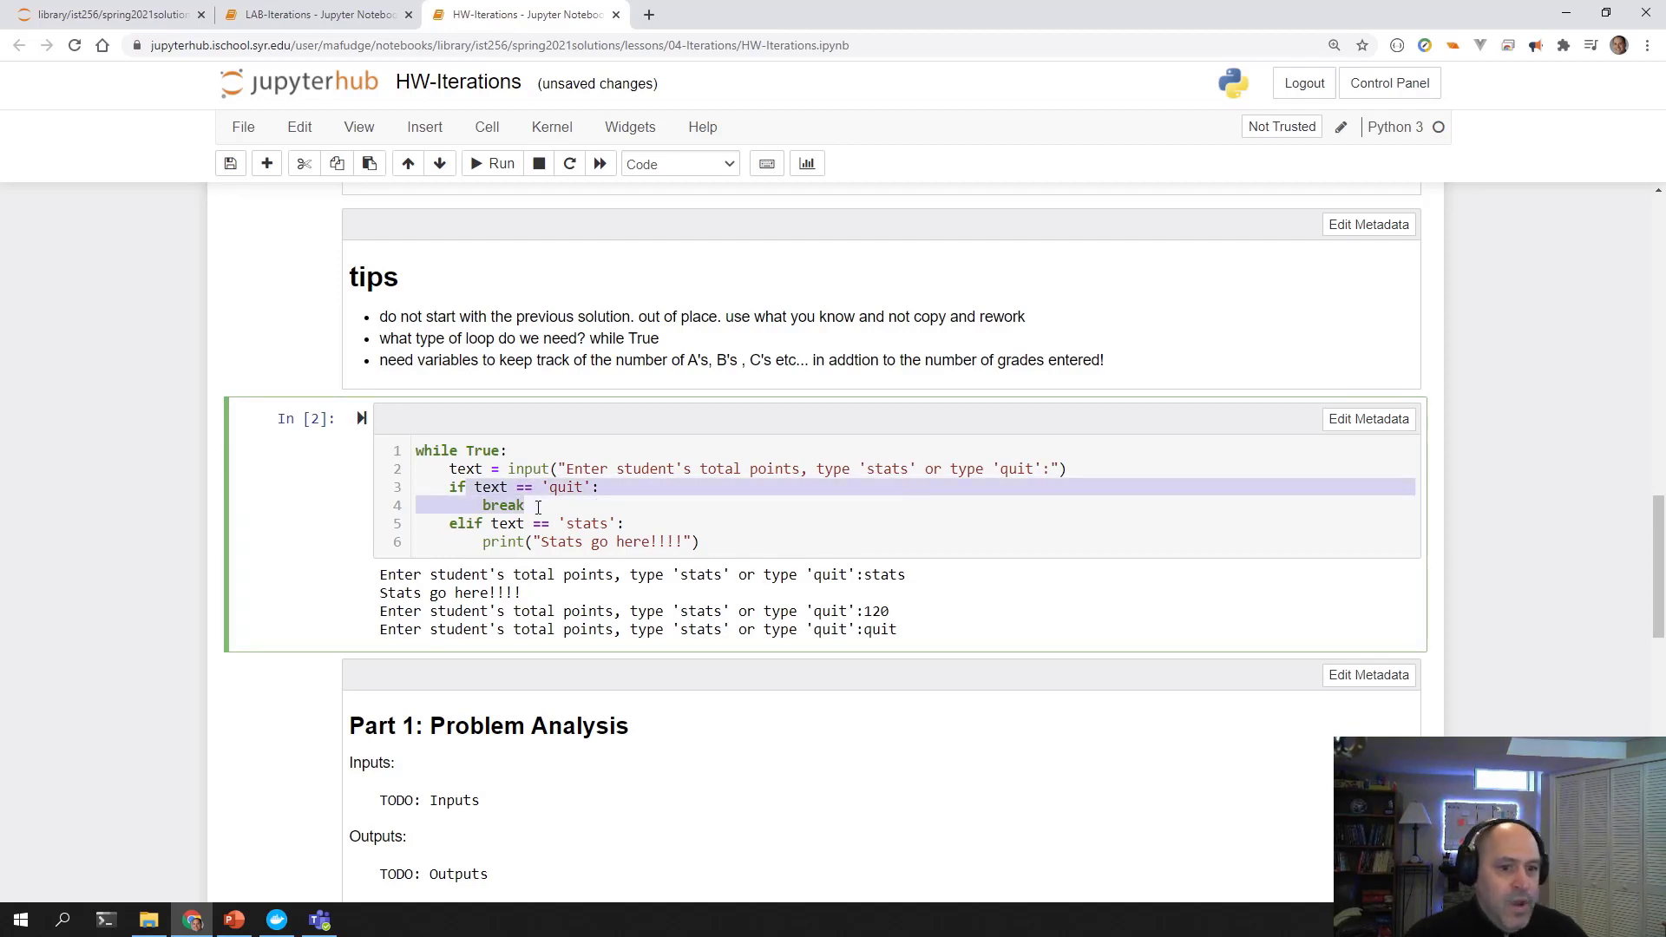
Try an else branch in the loop conditions, remove it, and rerun the cell.
{"action": "left_click", "coordinate": [463, 523]}
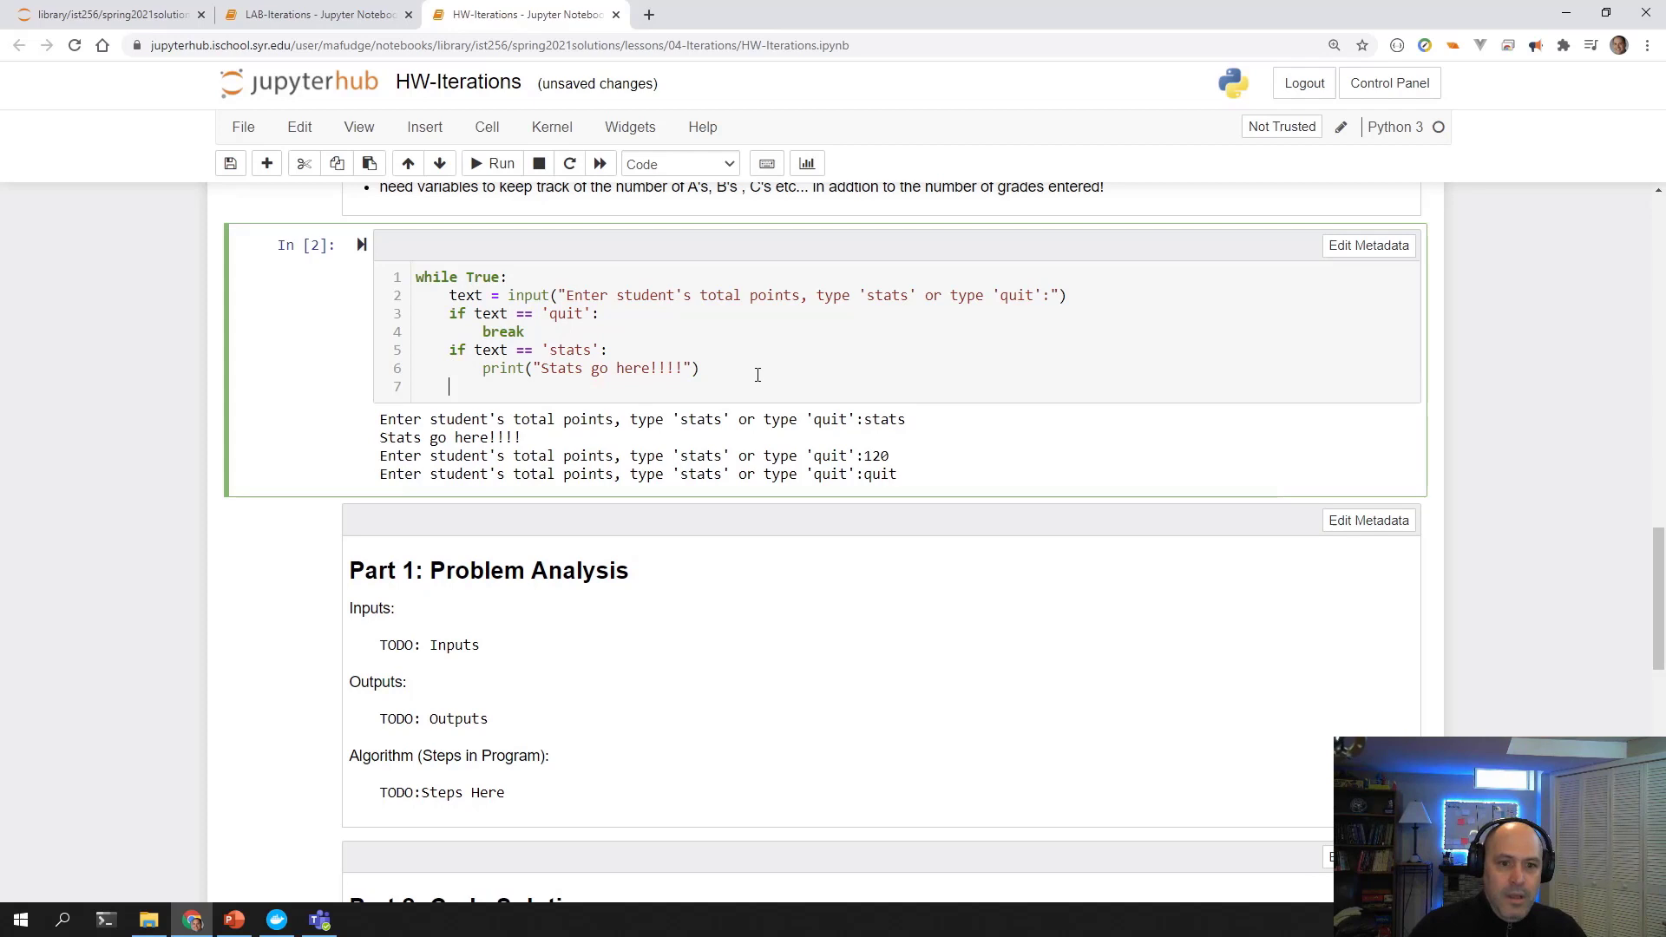
{"action": "type", "text": "else:\""}
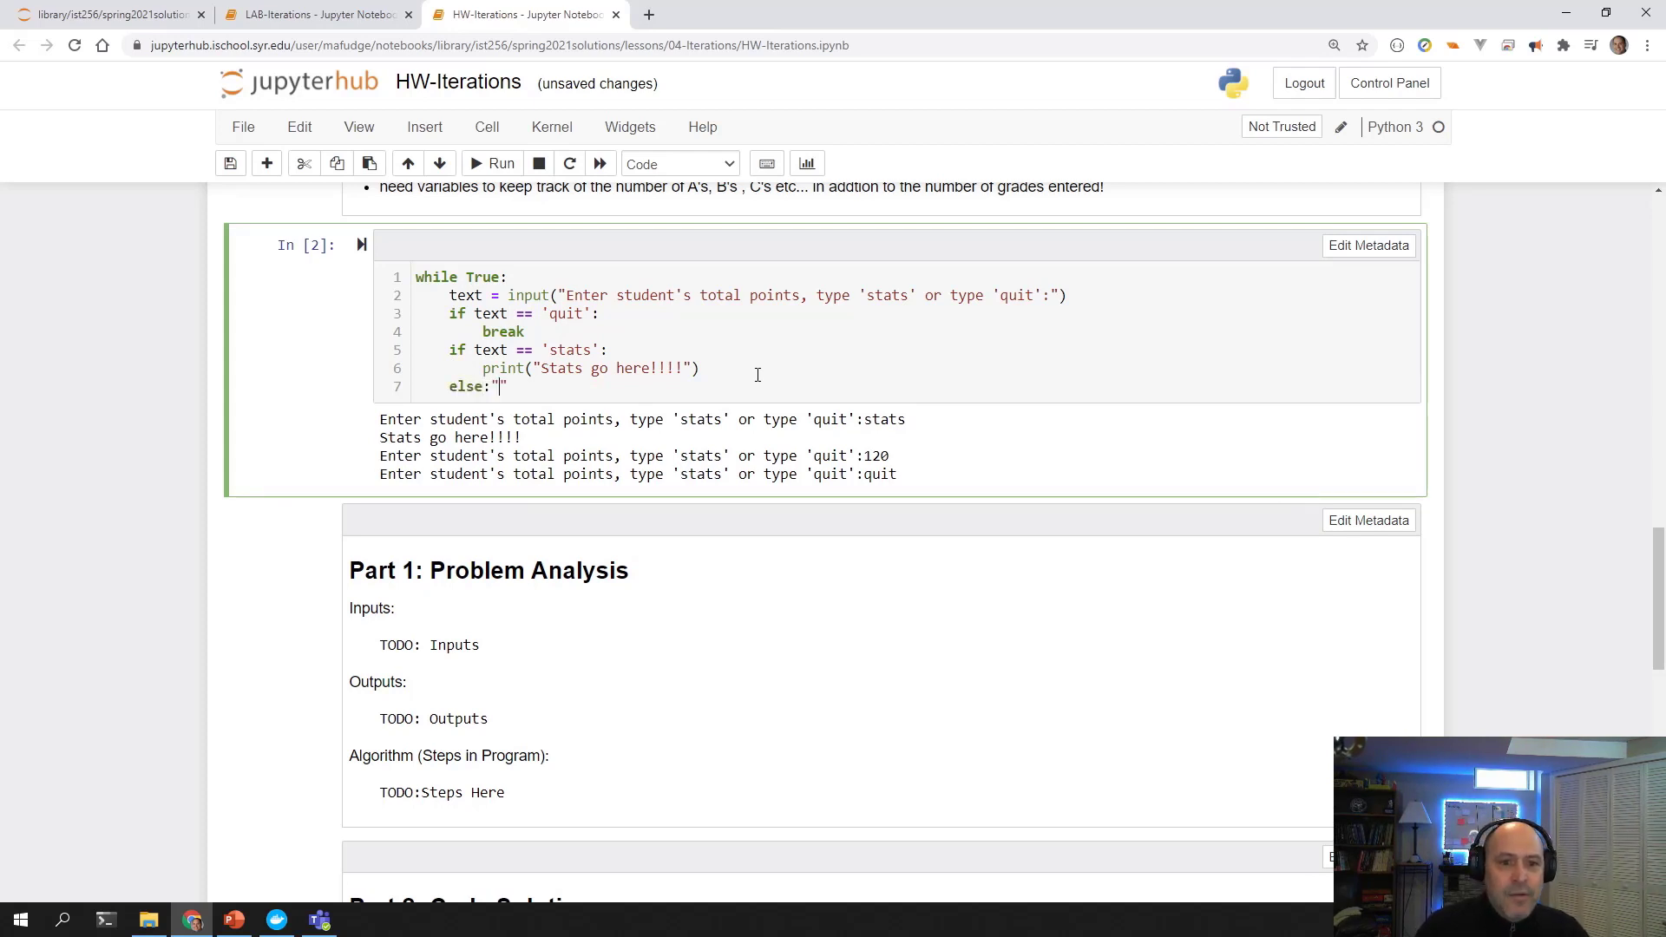
{"action": "key", "text": "enter"}
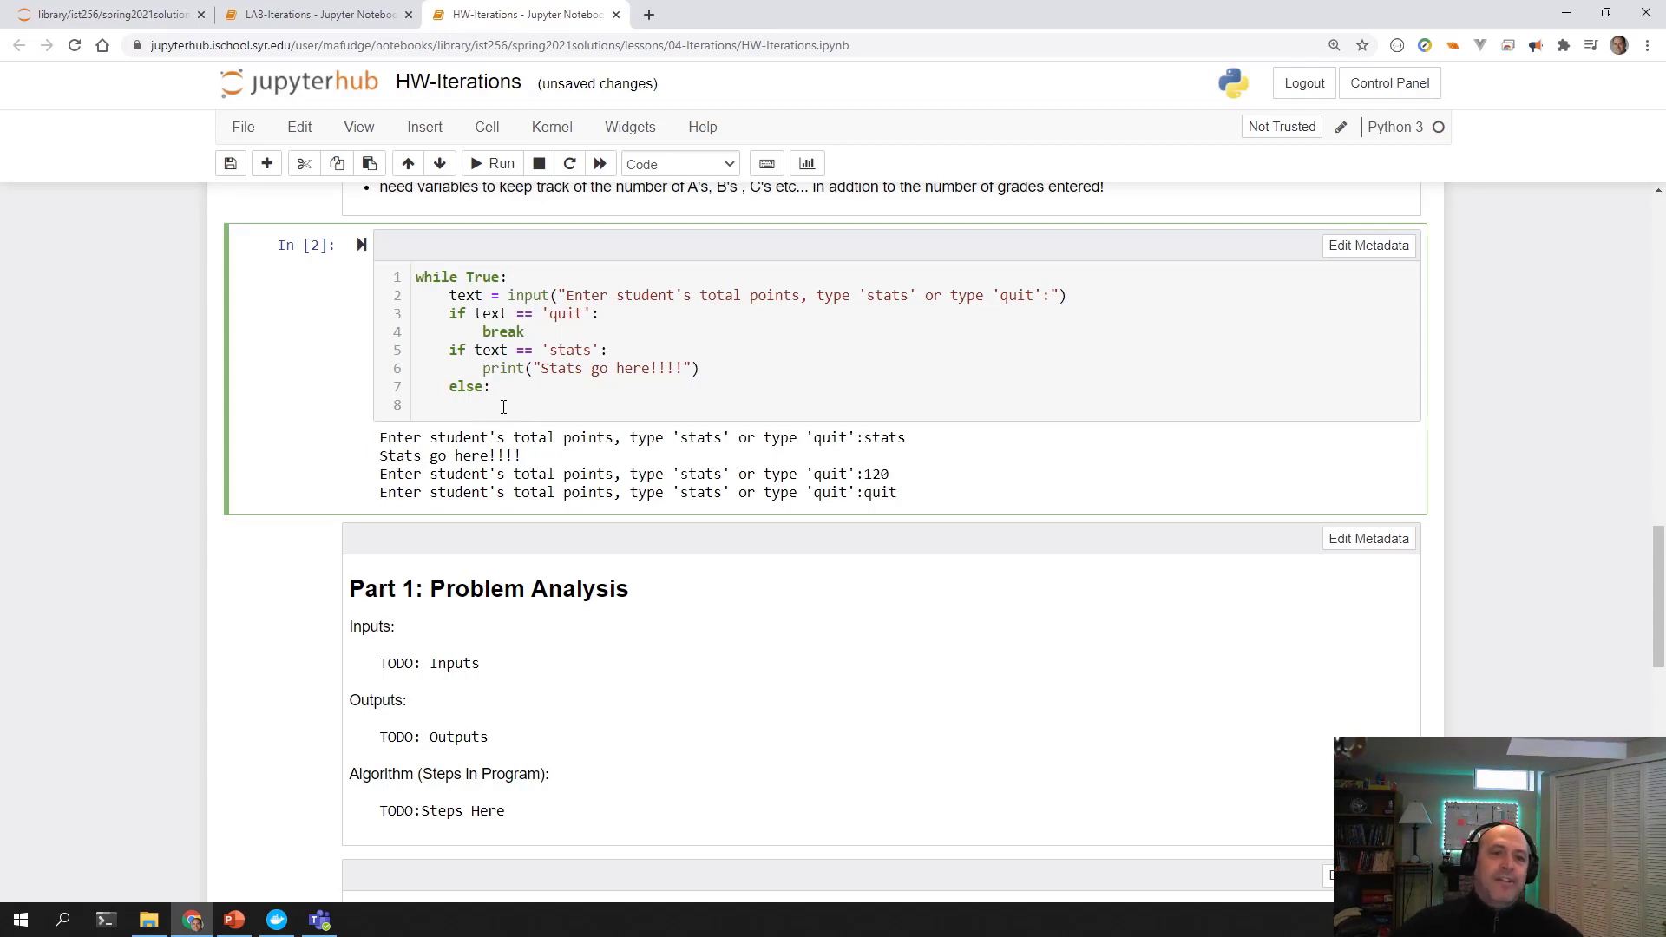
{"action": "scroll", "scroll_direction": "up", "scroll_amount": 3}
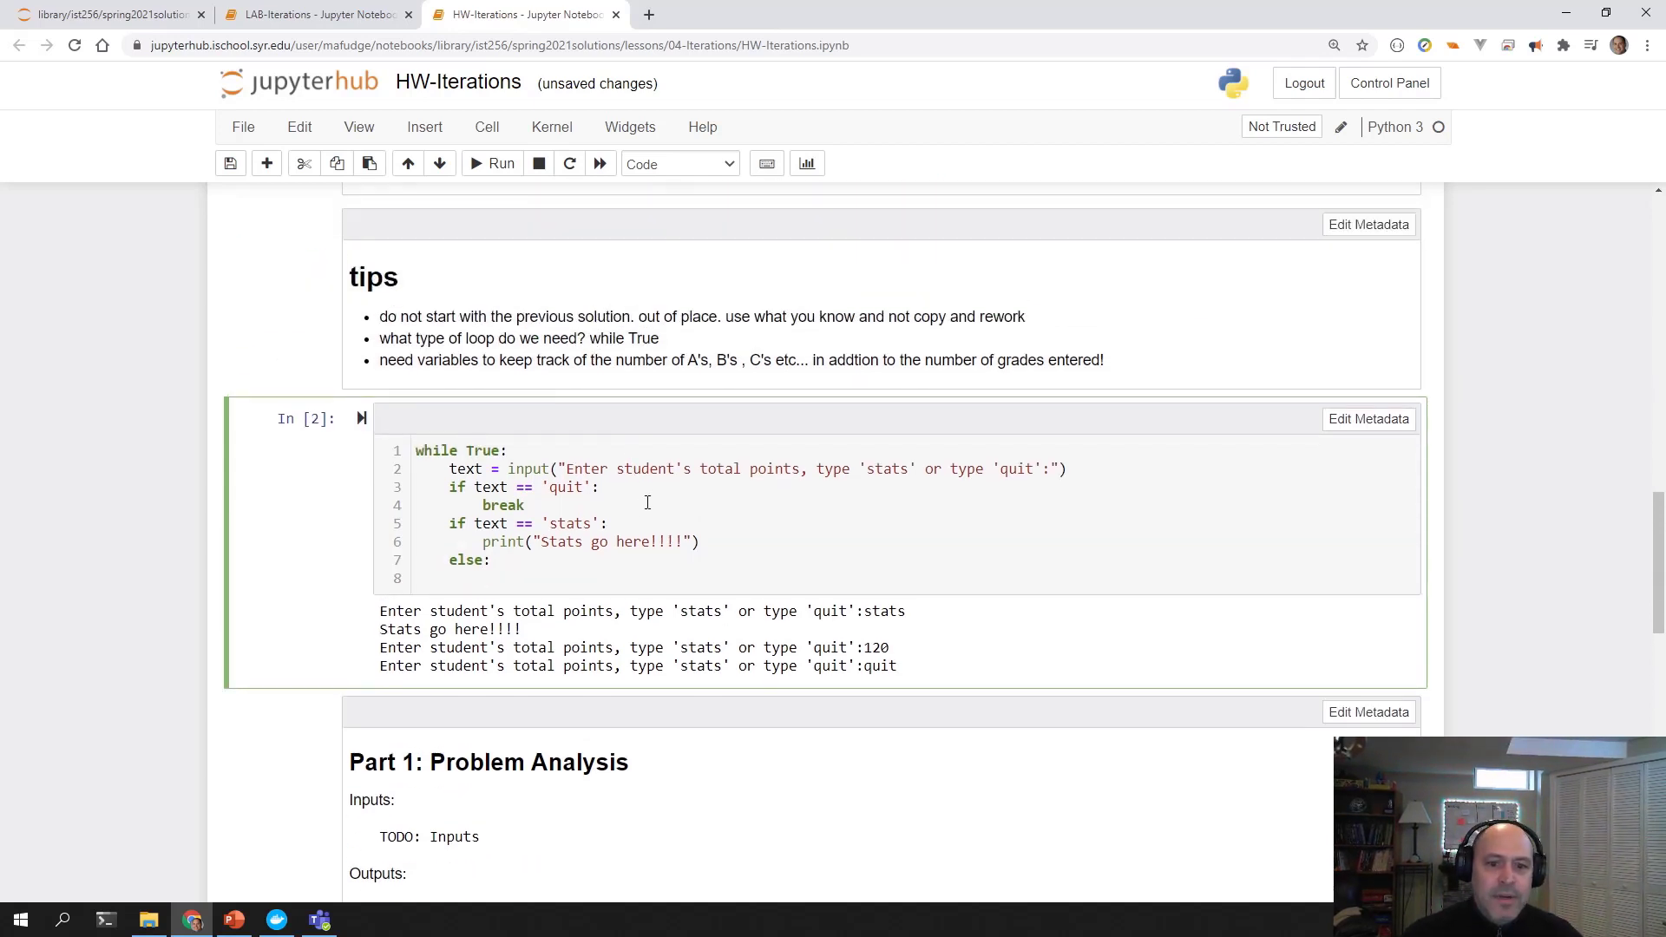
{"action": "left_click", "coordinate": [488, 578]}
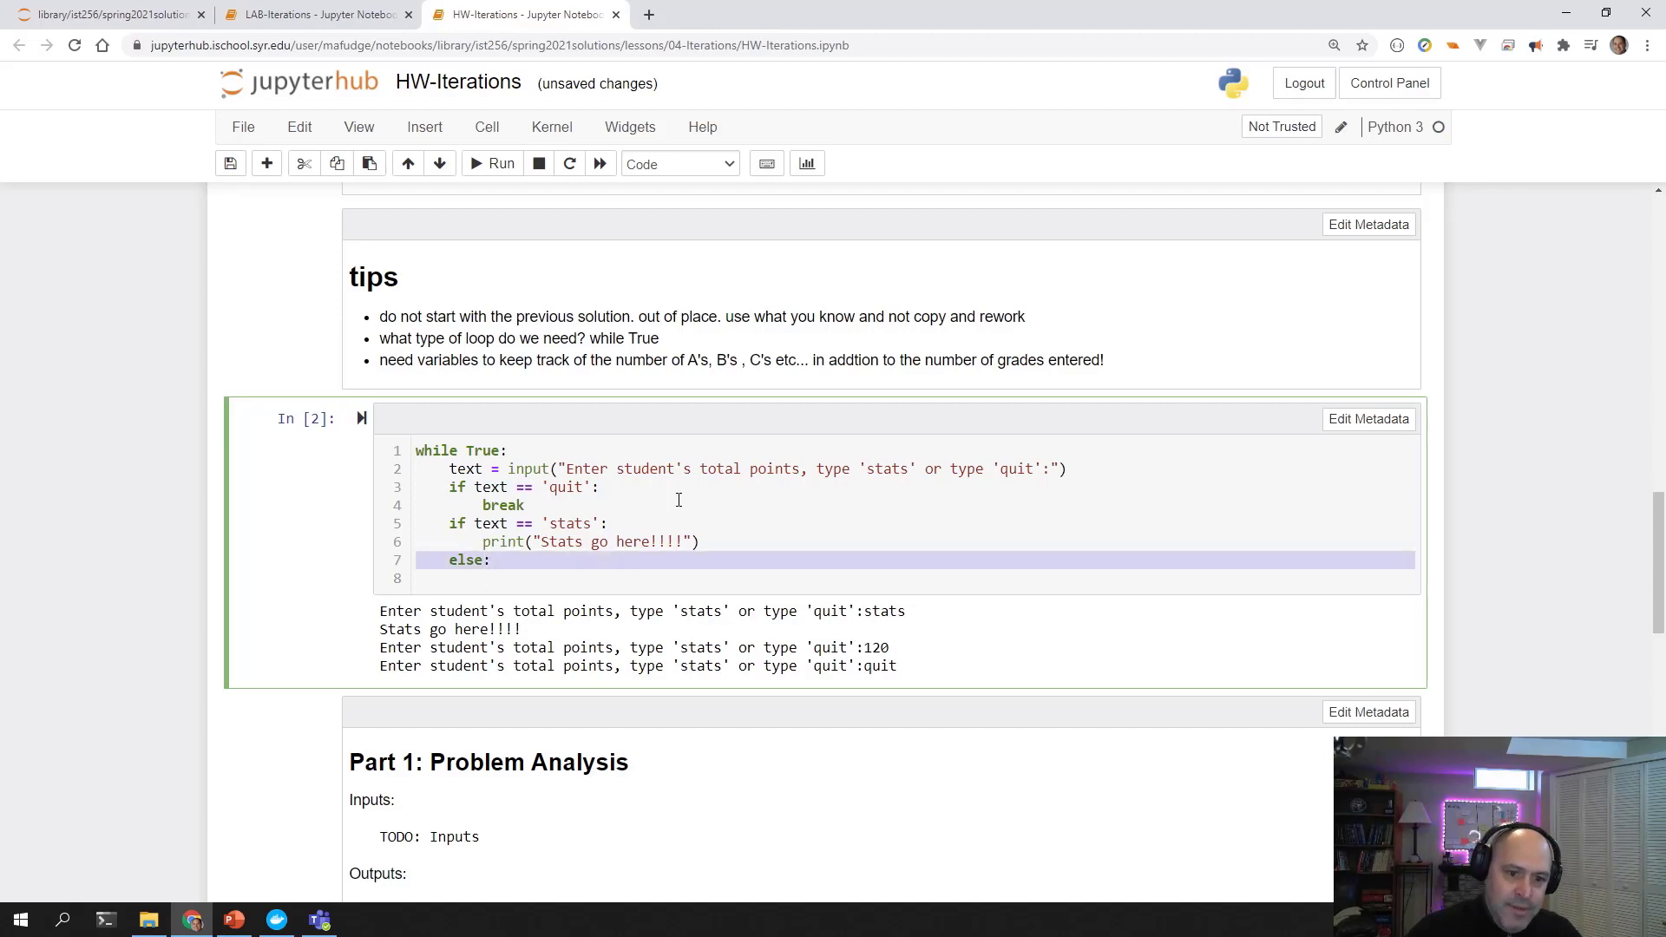
{"action": "left_click", "coordinate": [492, 162]}
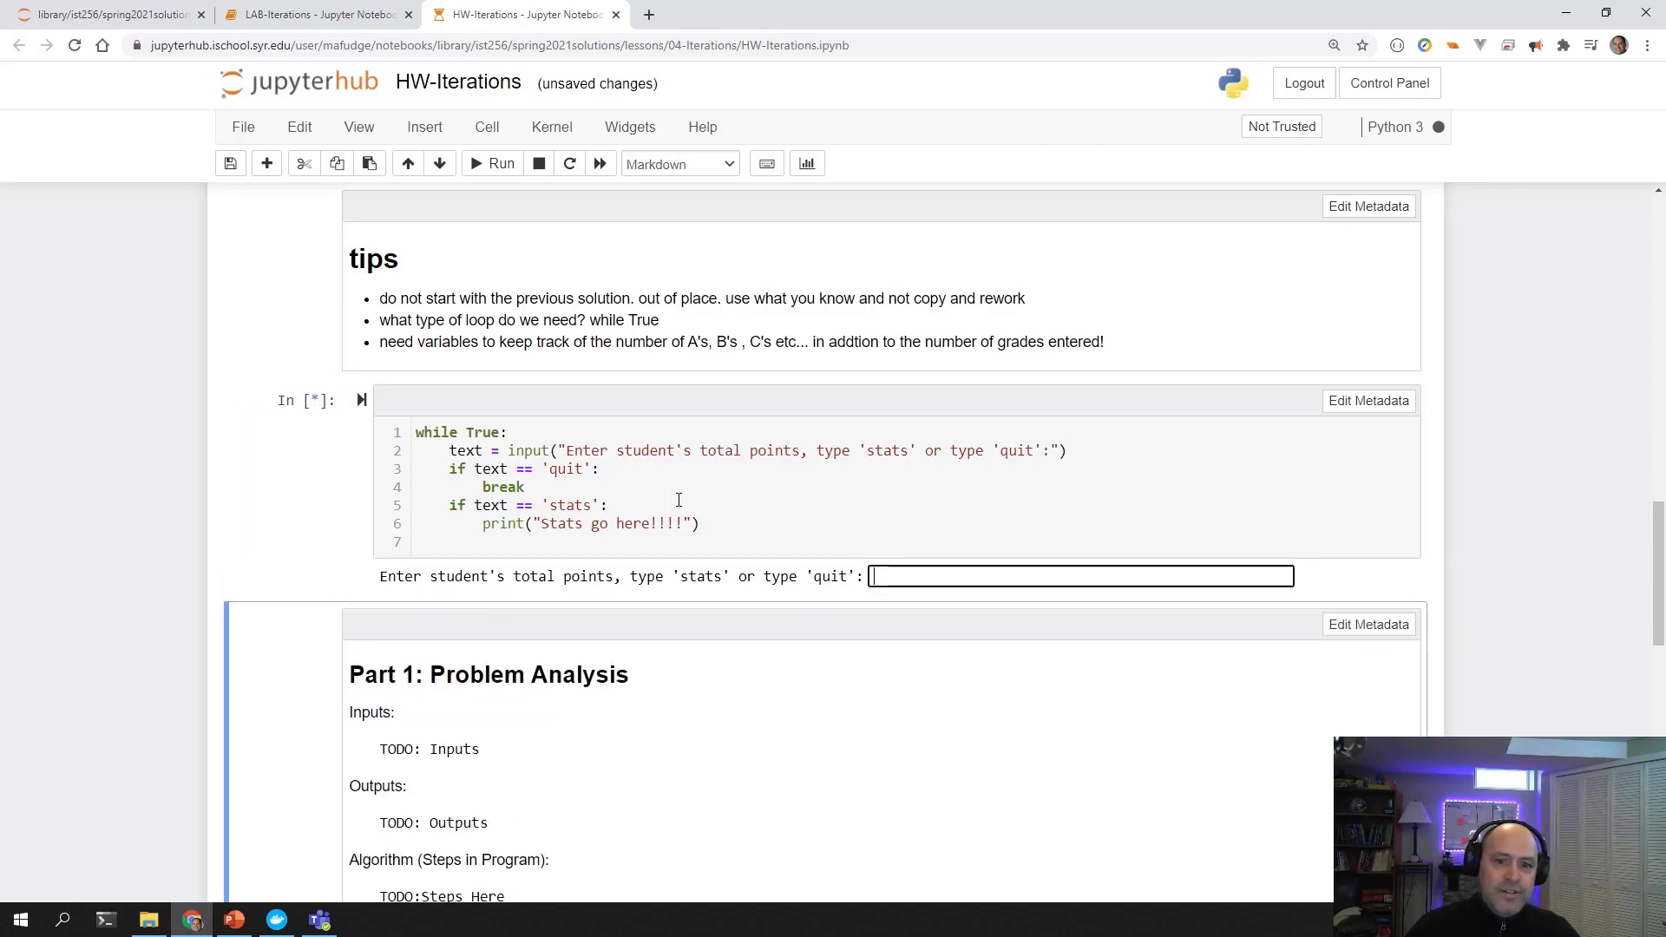
Enter the nonsense string 'jnm,gdfshnlkjsdfhglkj', then quit, and resume editing the loop.
{"action": "type", "text": "jnm,gdfshnlkjsdfhglkj"}
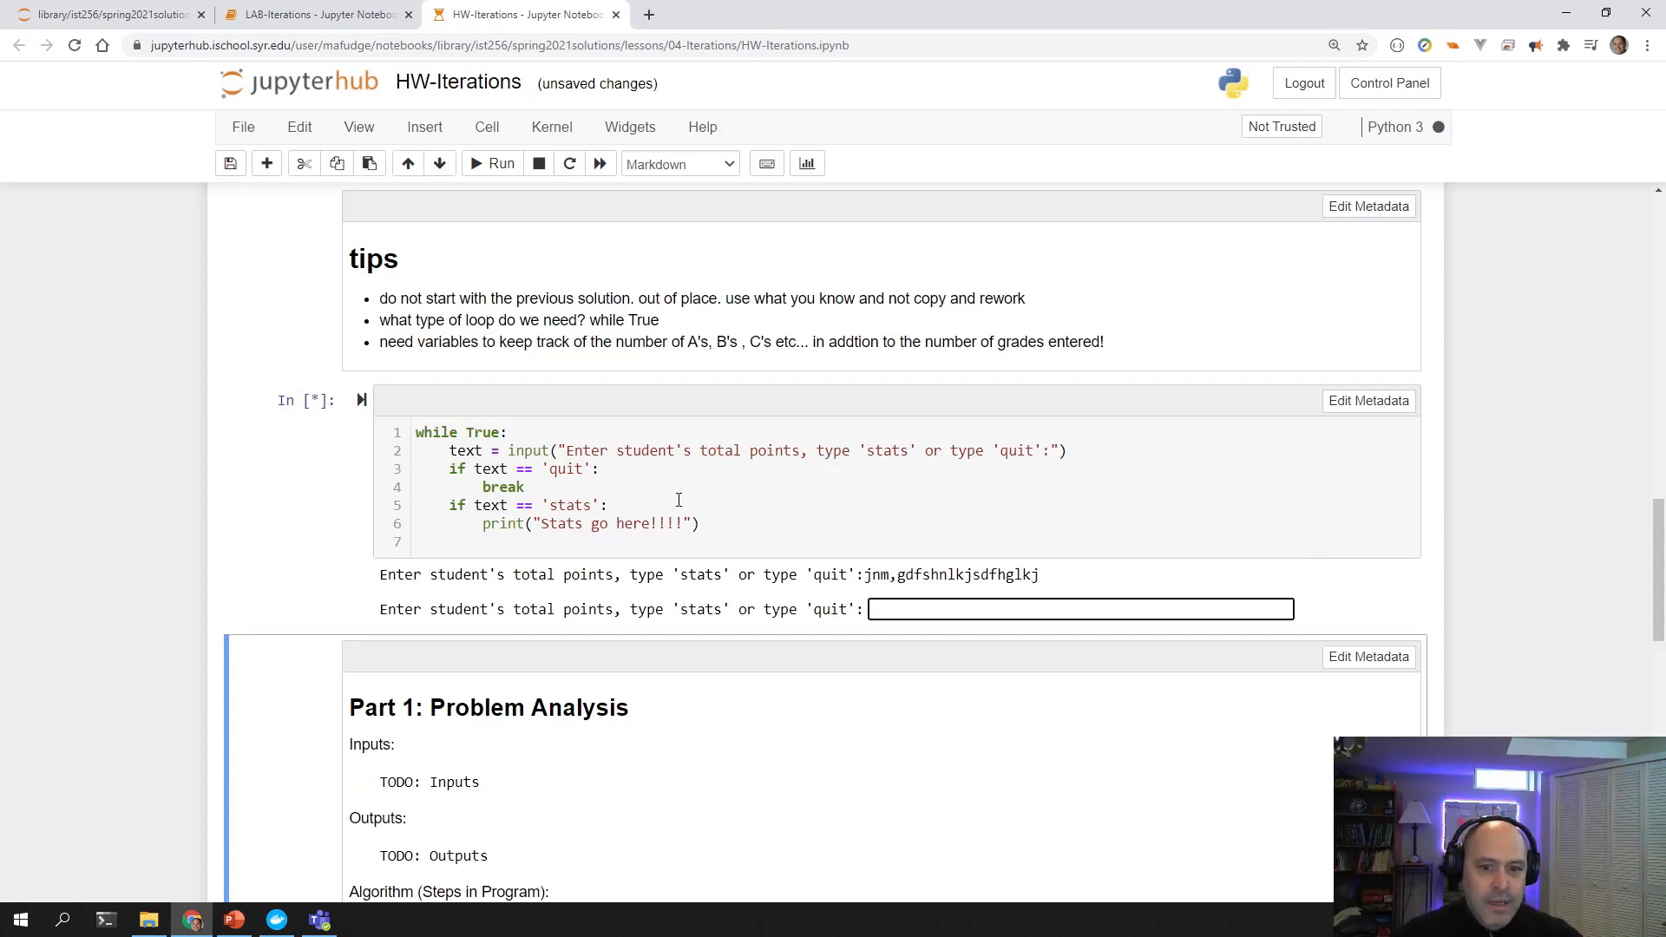
{"action": "type", "text": "quit"}
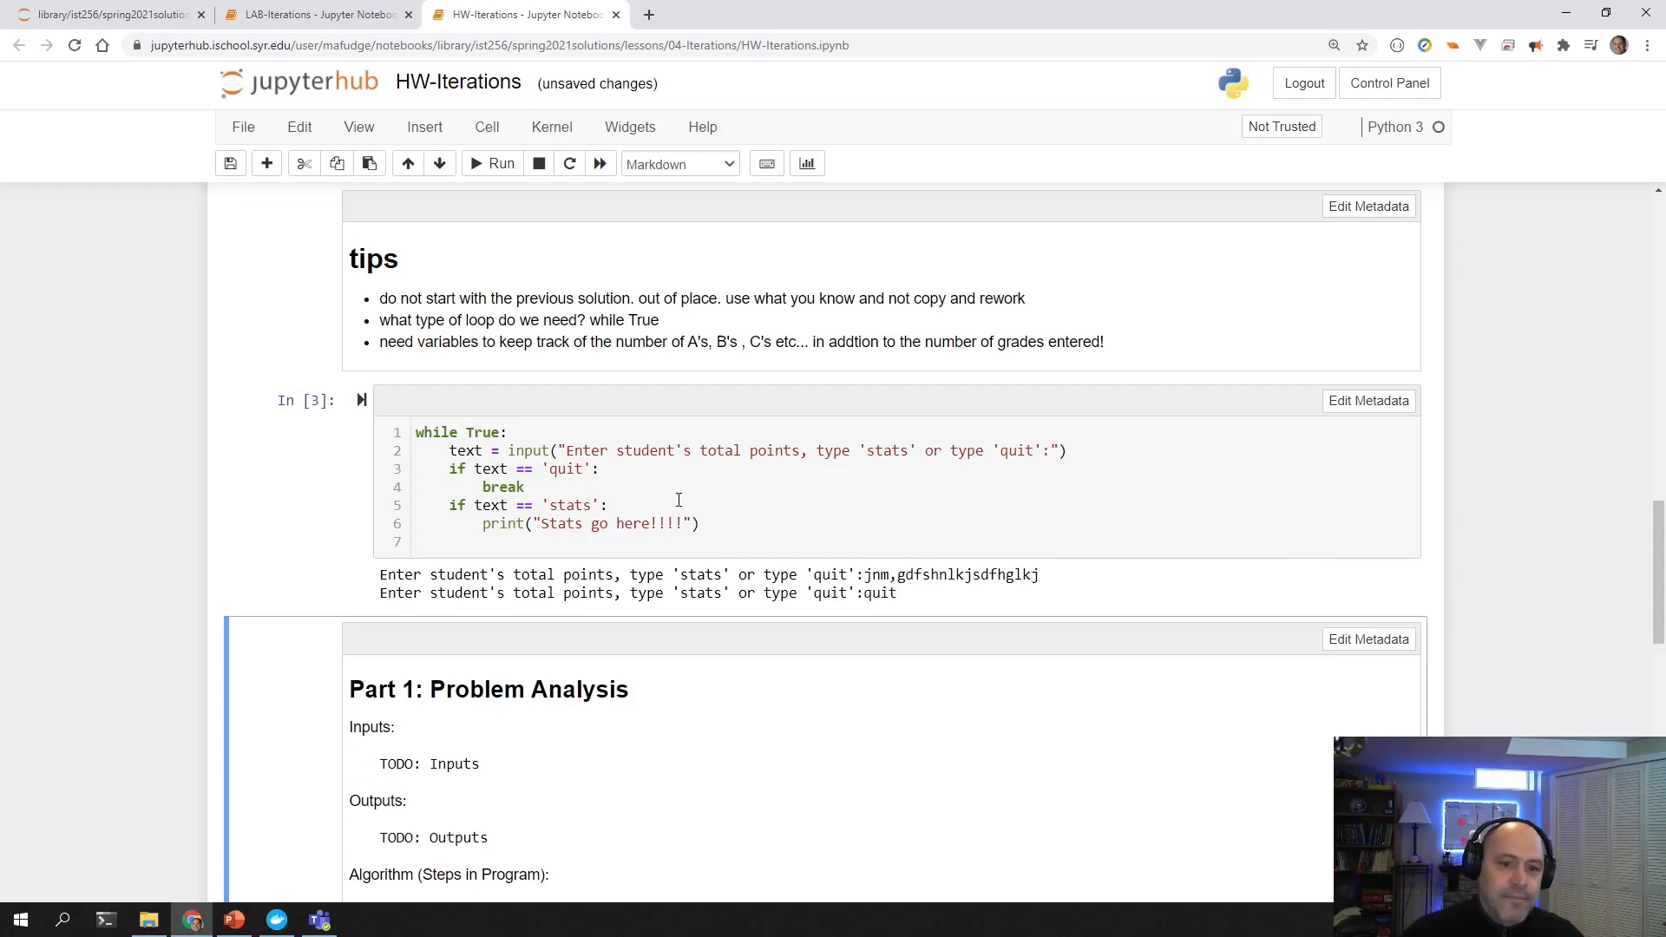
{"action": "left_click", "coordinate": [483, 543]}
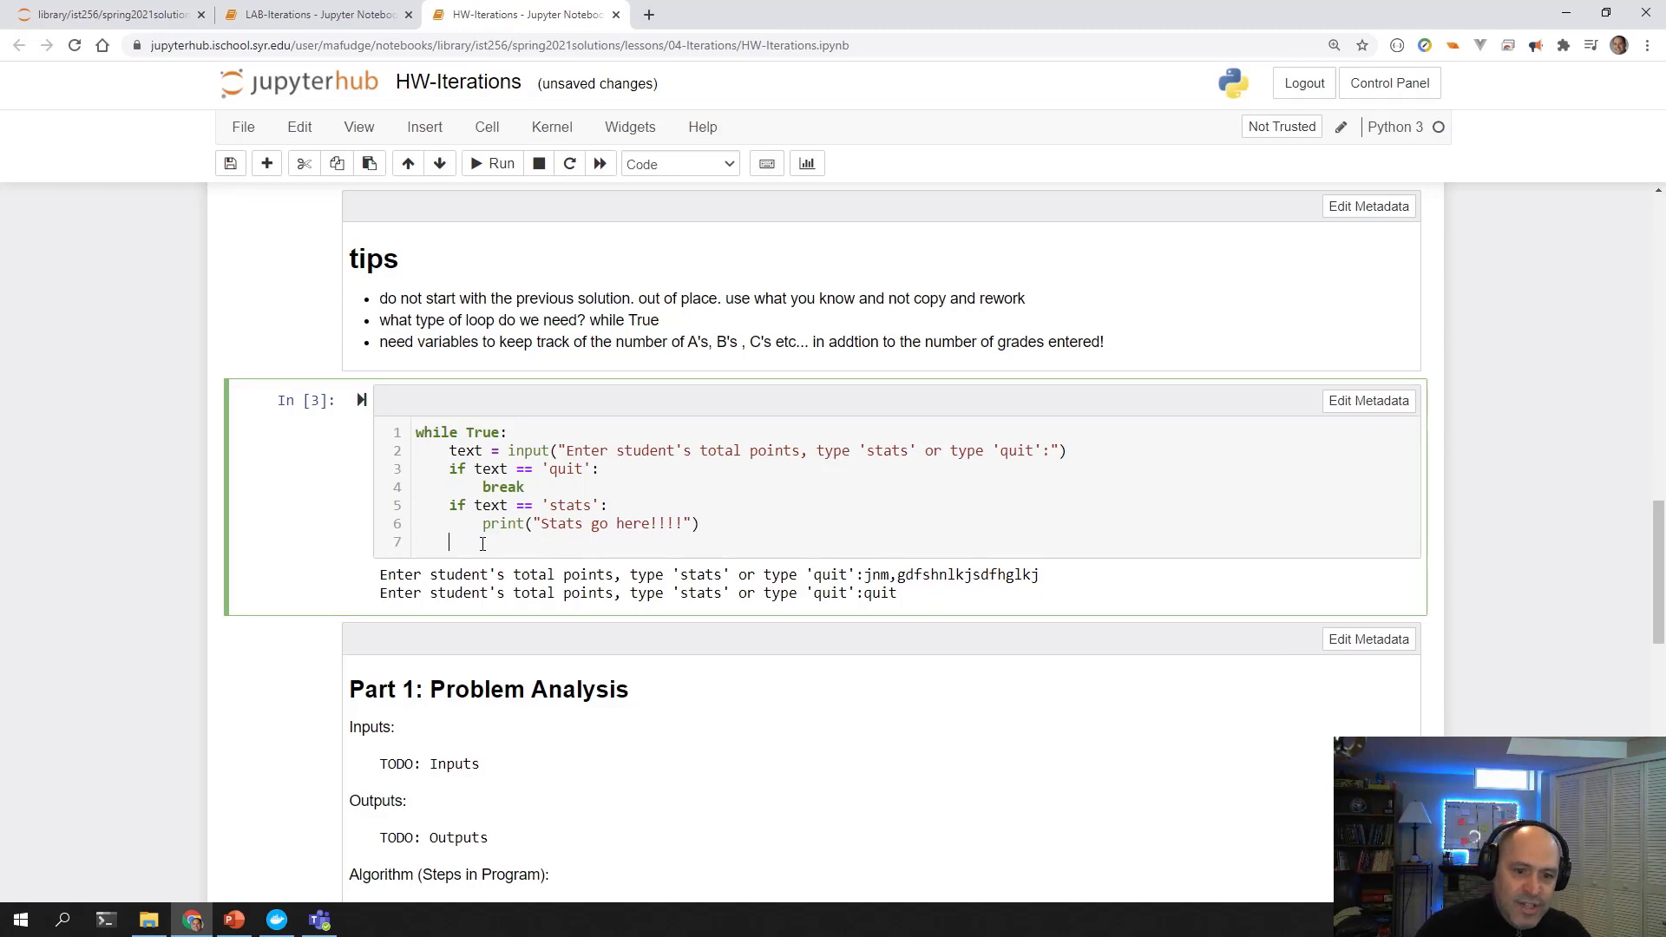
Add an else: branch to the grade loop after scrolling up to review the sample run.
{"action": "type", "text": "else:"}
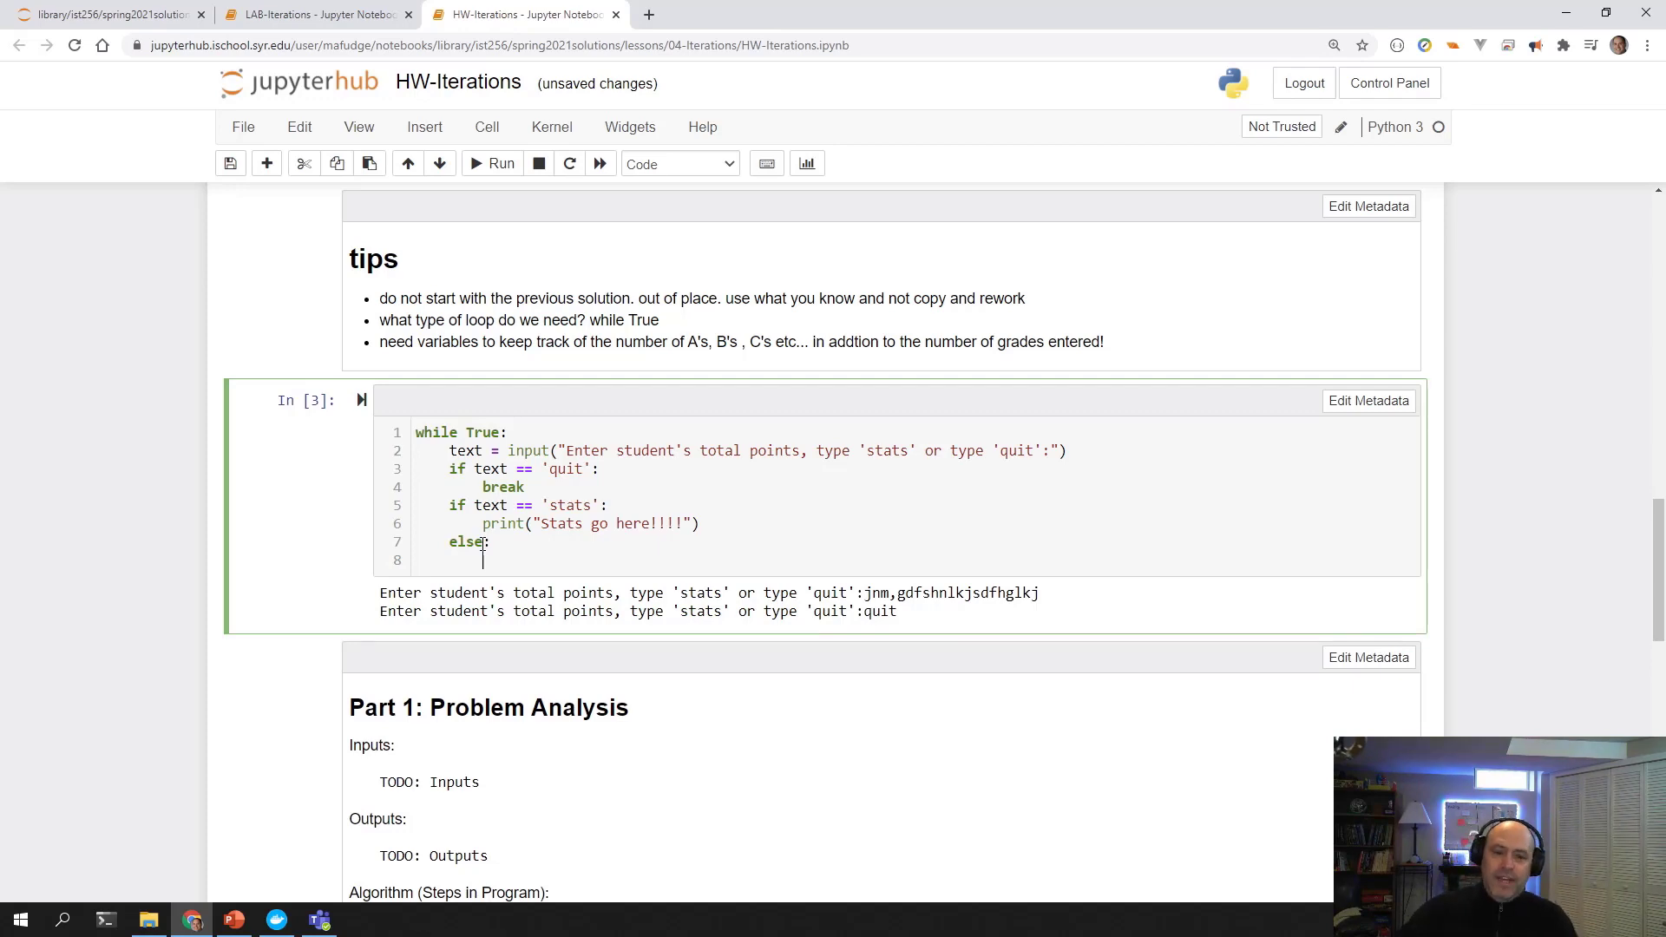
{"action": "scroll", "scroll_direction": "up", "scroll_amount": 3}
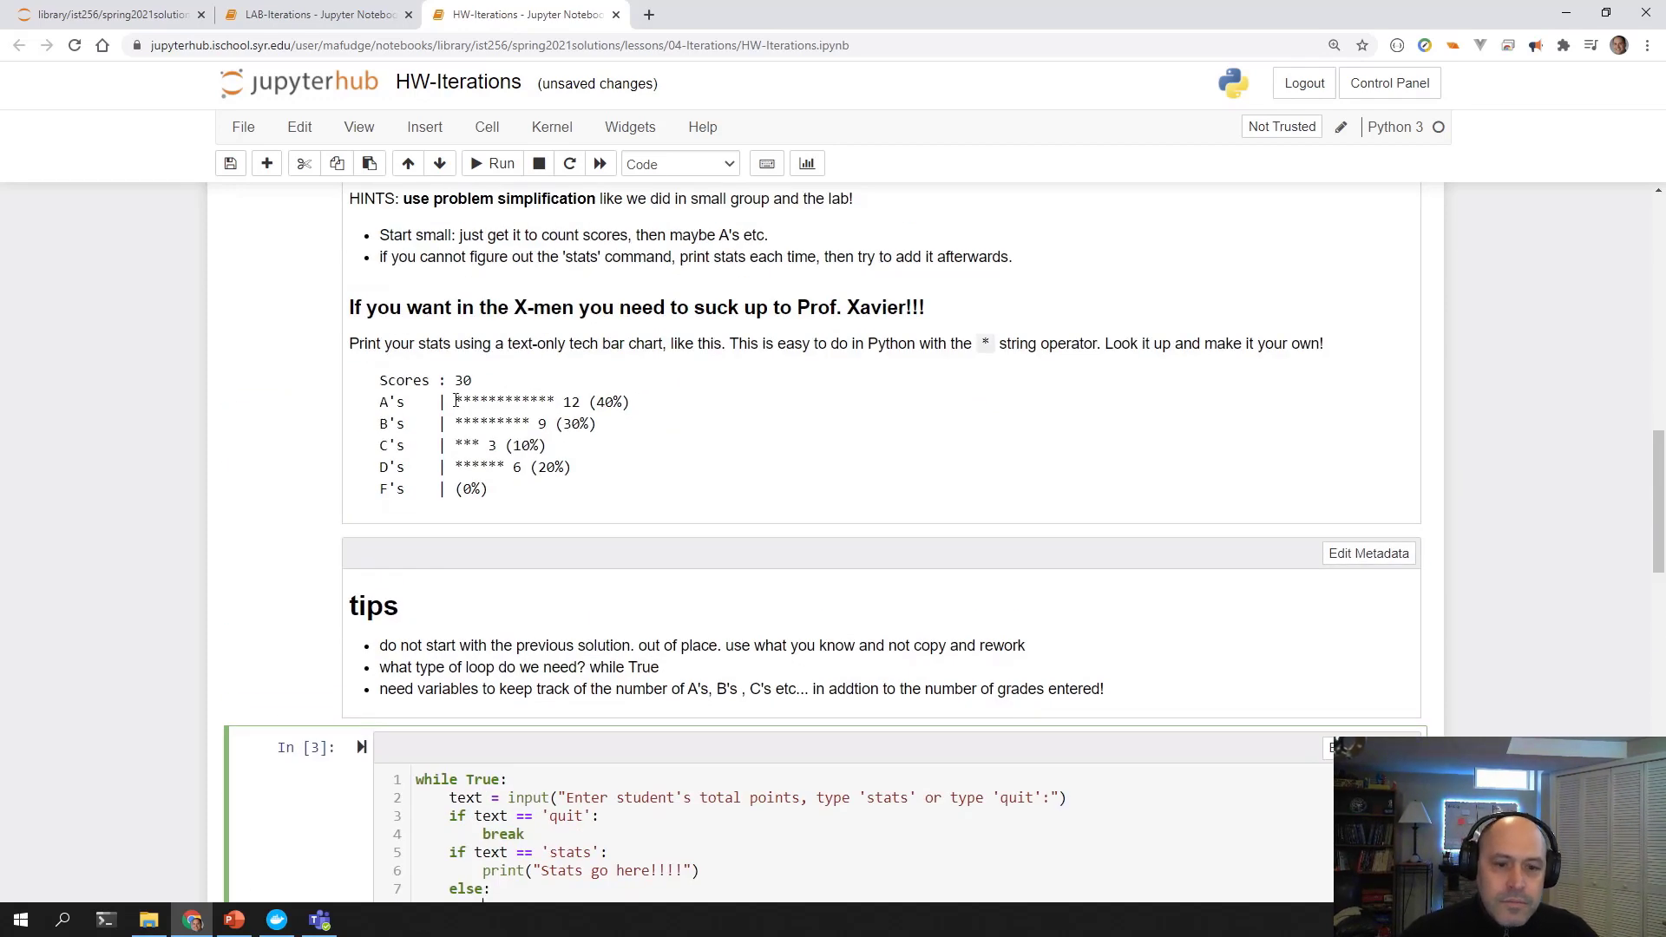
{"action": "scroll", "scroll_direction": "up", "scroll_amount": 3}
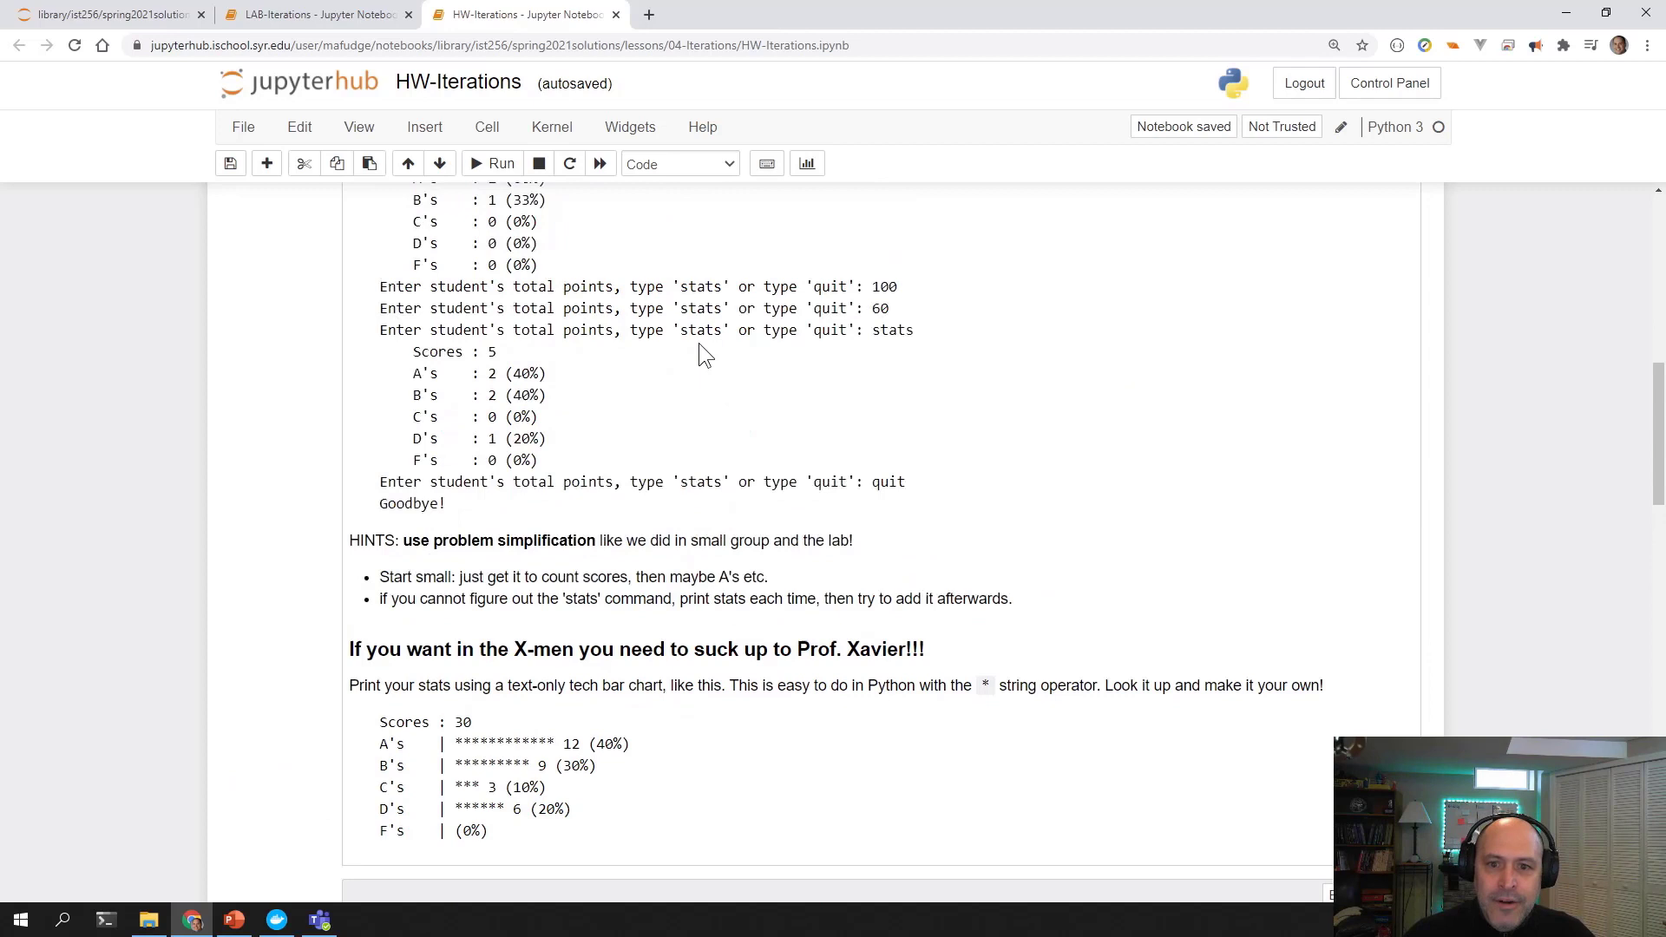
{"action": "scroll", "scroll_direction": "up", "scroll_amount": 3}
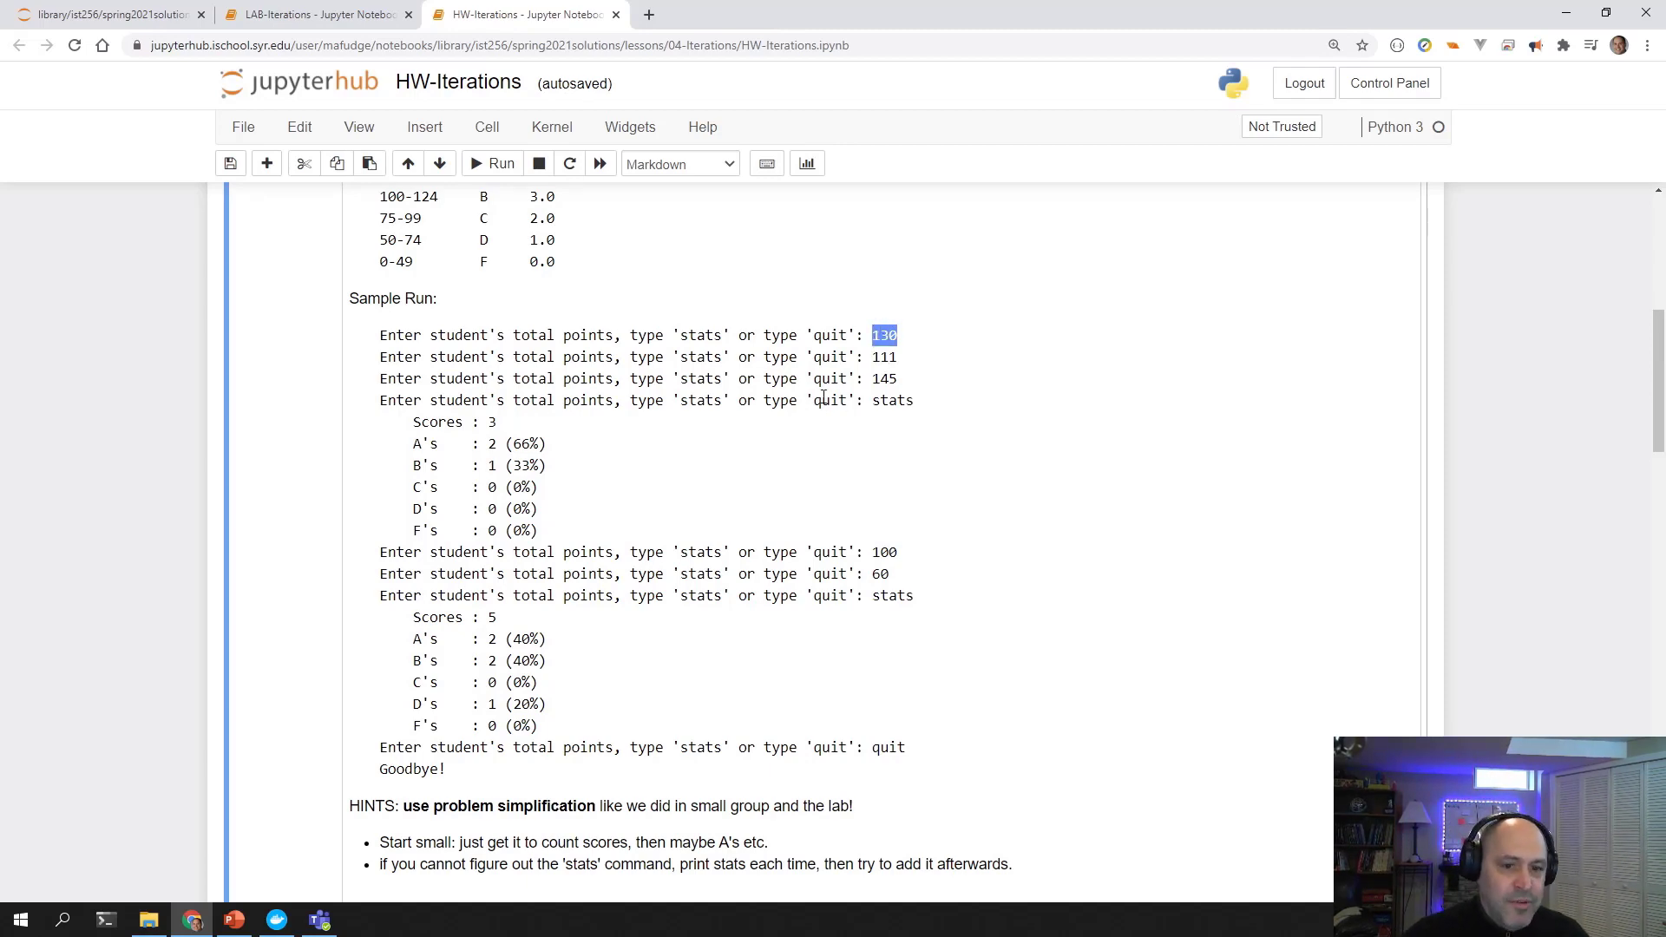
{"action": "scroll", "scroll_direction": "down", "scroll_amount": 3}
{"action": "type", "text": "print("}
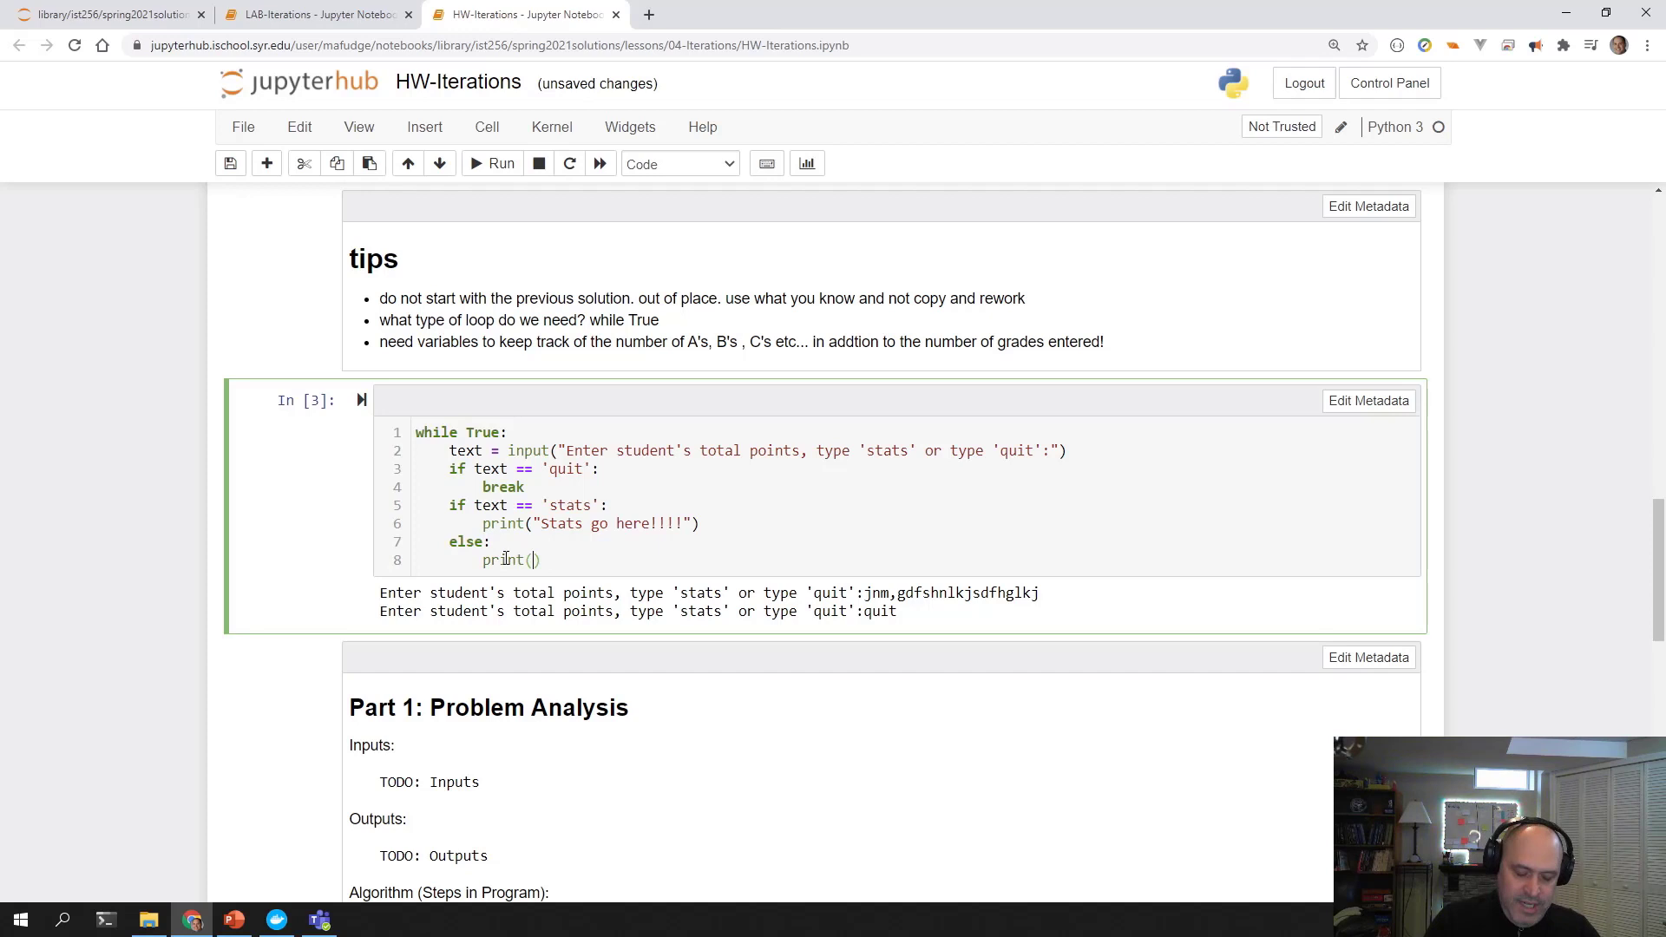
Fill the print with f"Figure out which letter grade {text} is, and put it in variable".
{"action": "type", "text": "f\"\""}
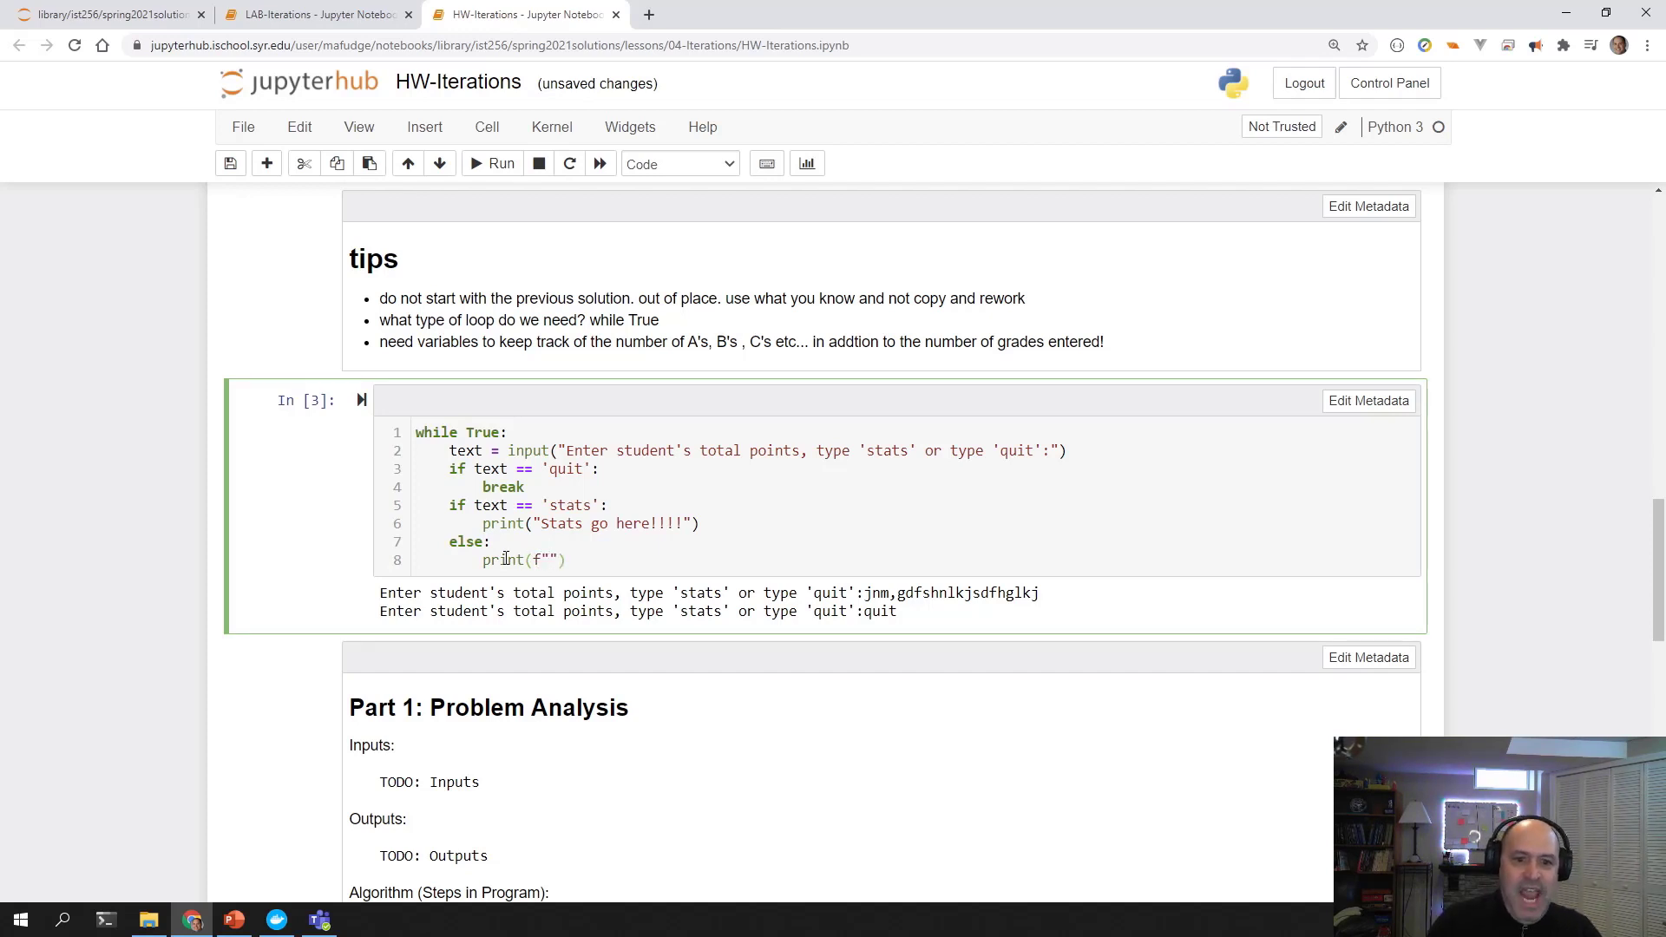
{"action": "type", "text": "Figure"}
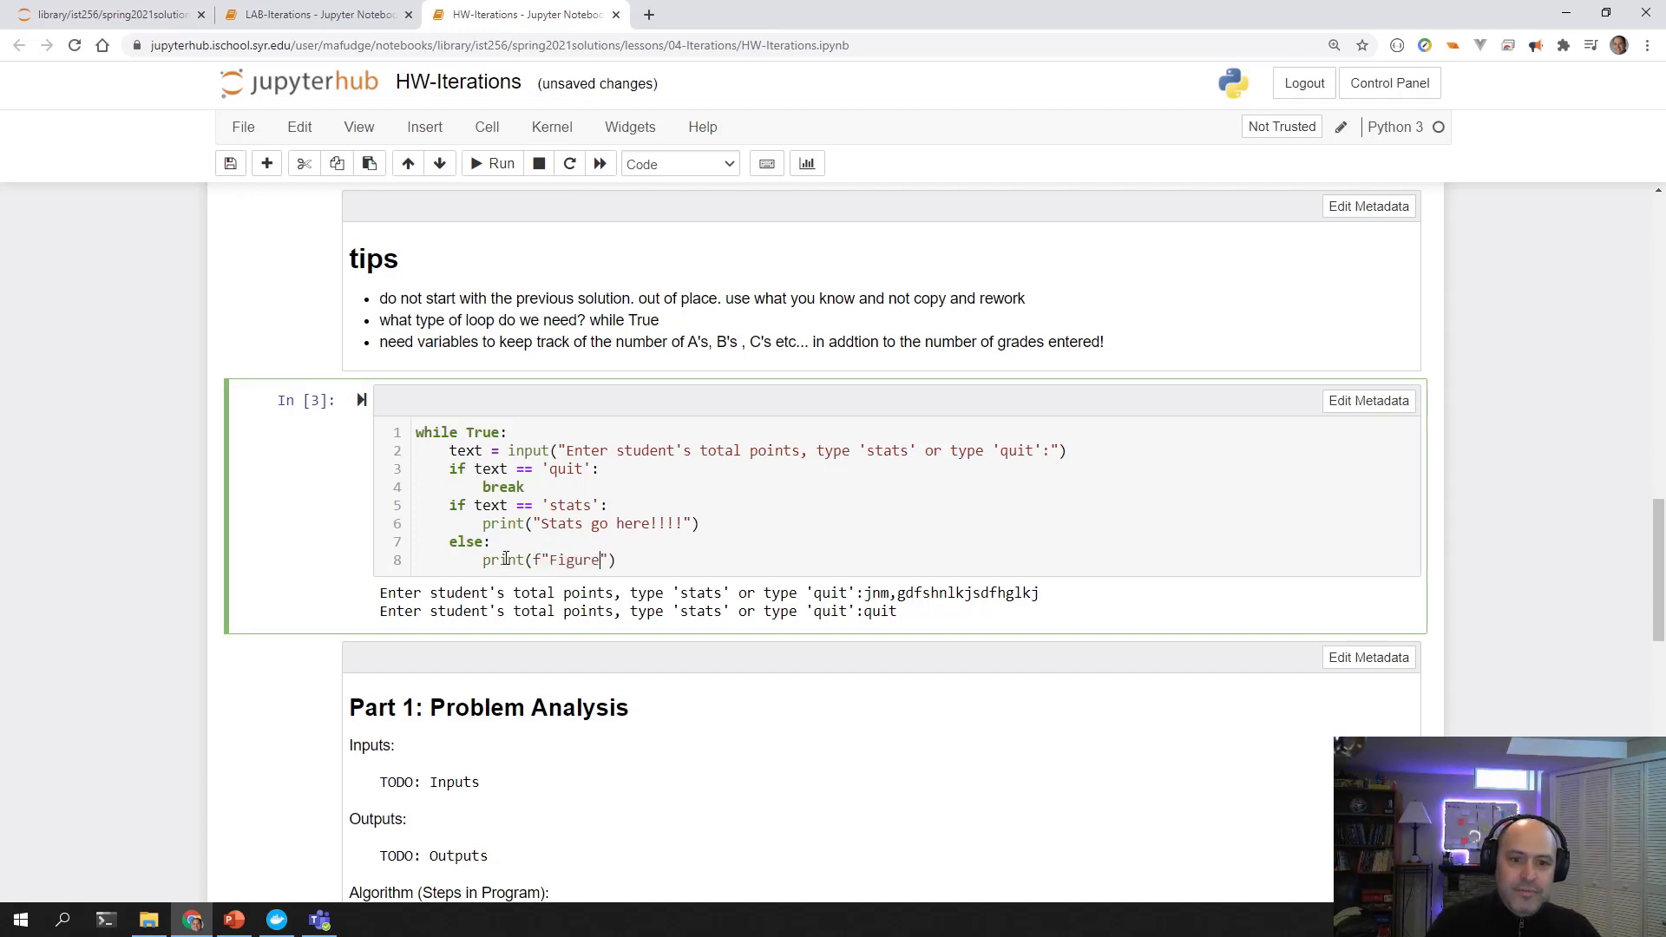
{"action": "type", "text": "o"}
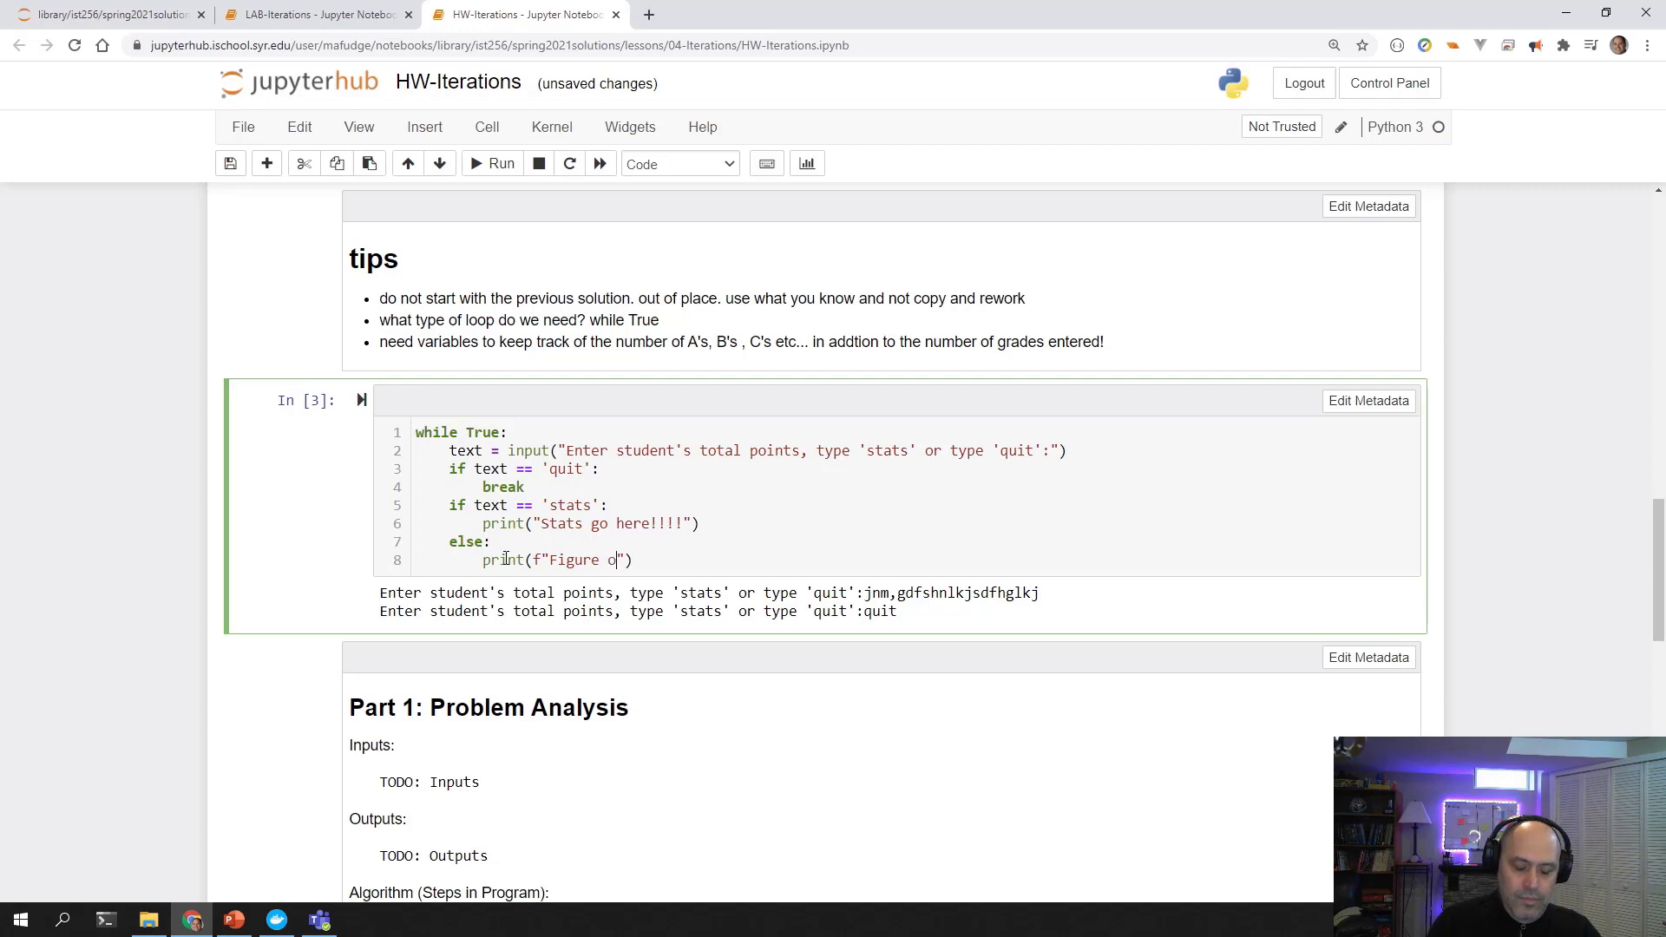
{"action": "type", "text": "ut which letter grade {P"}
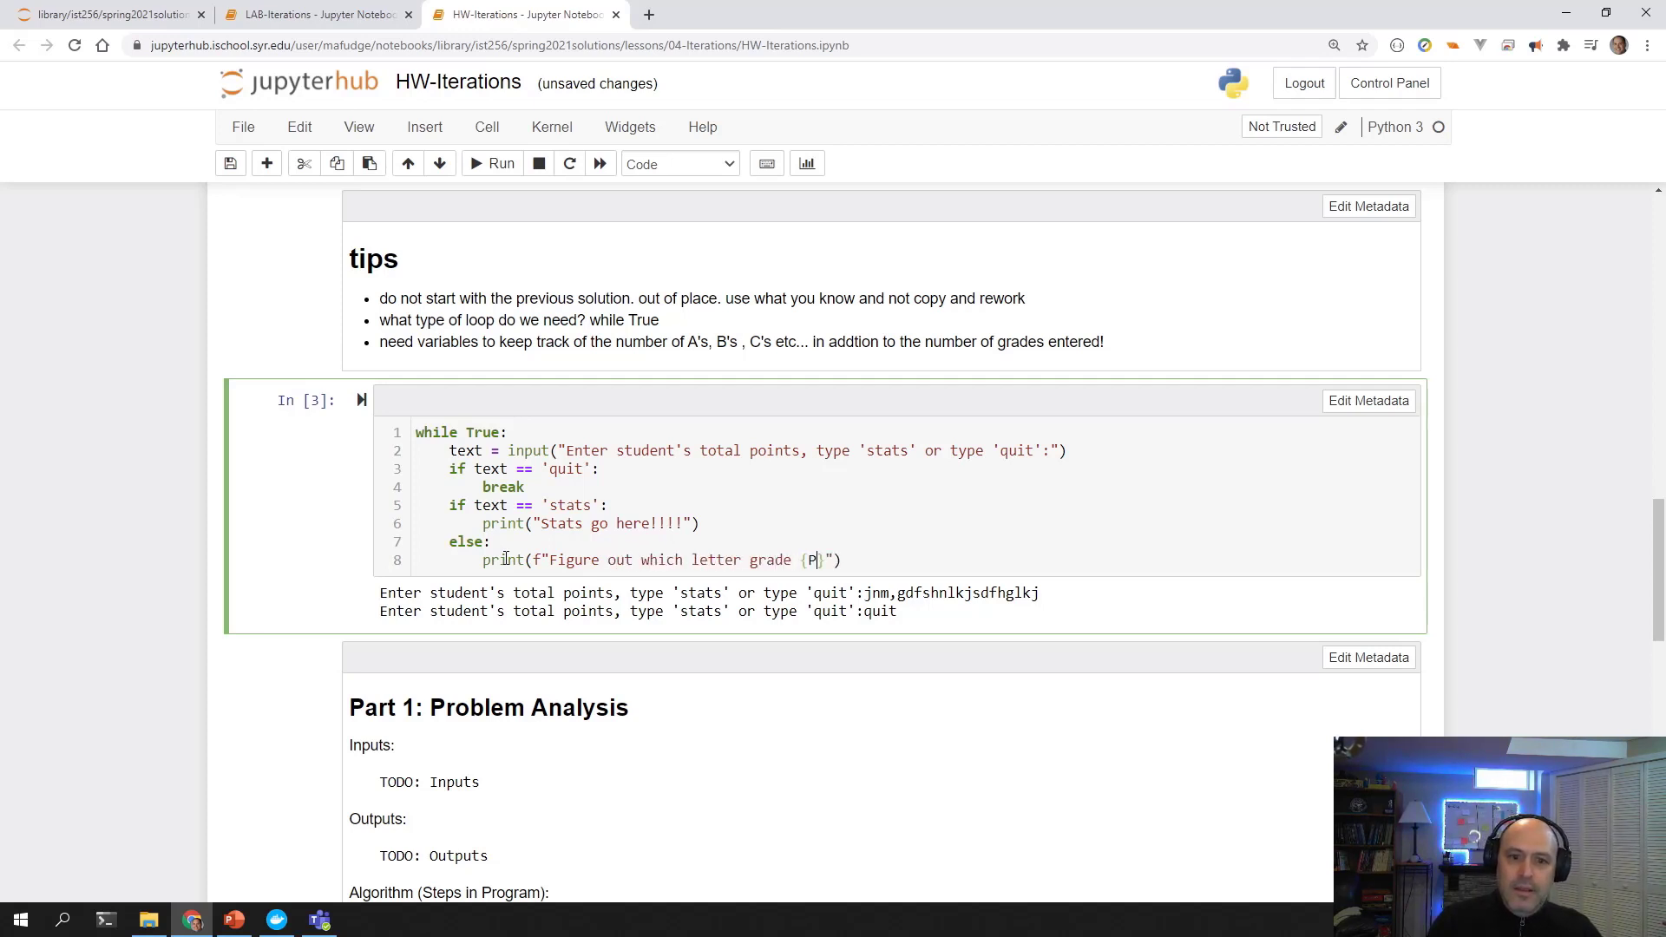
{"action": "type", "text": "ext"}
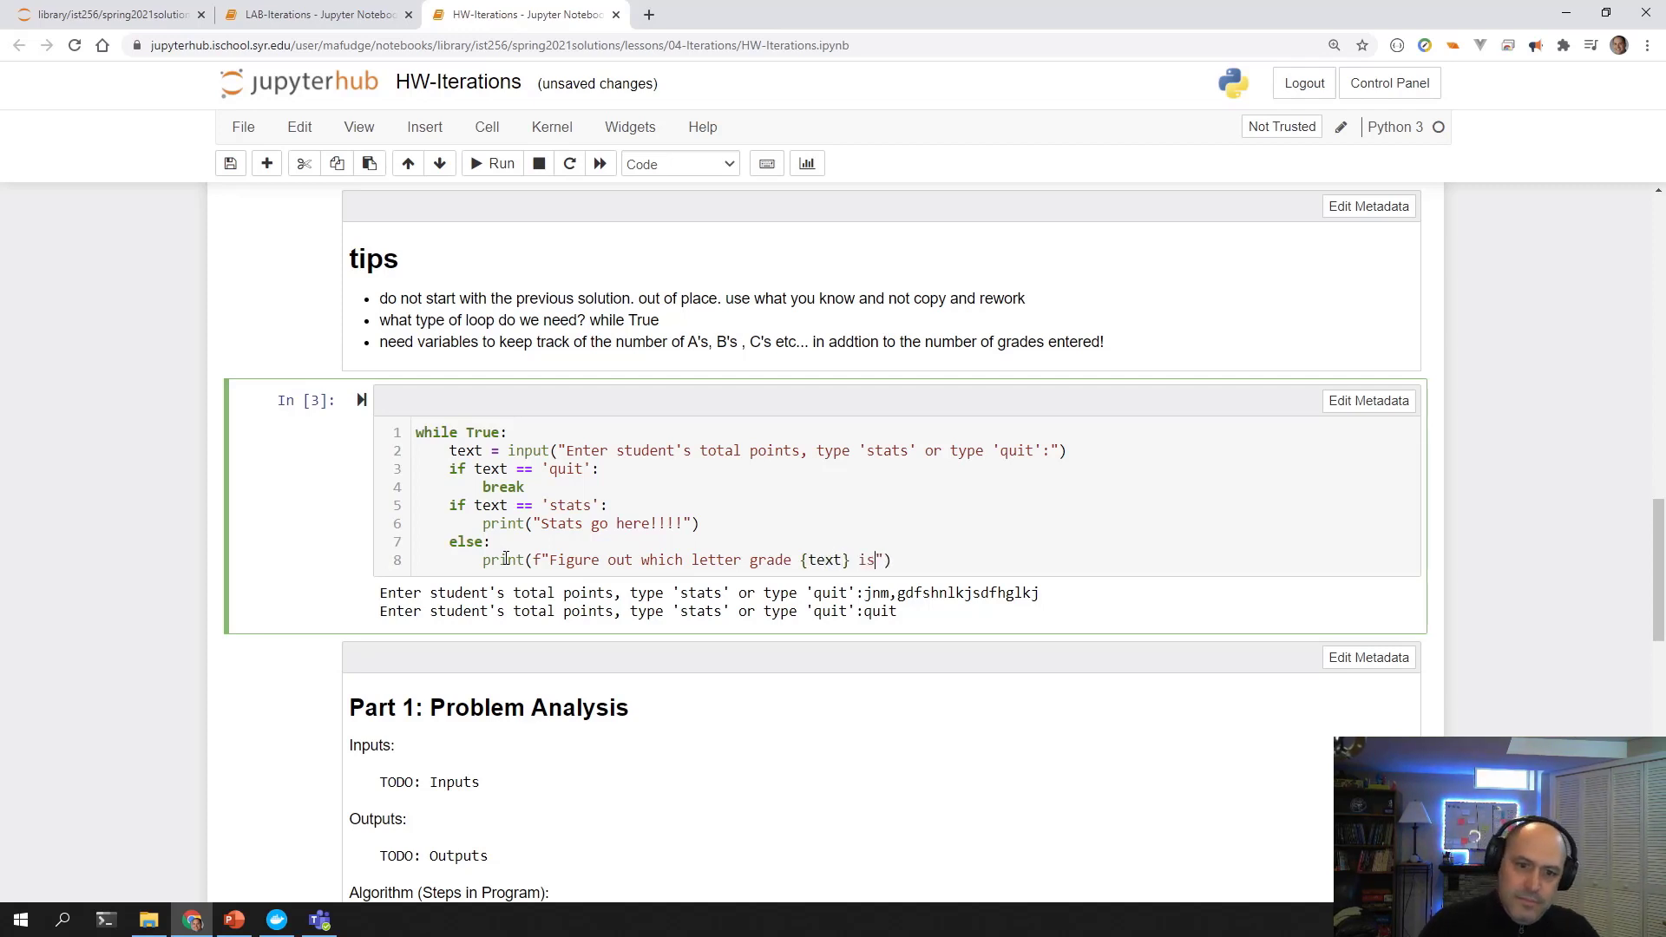
{"action": "type", "text": ", and p"}
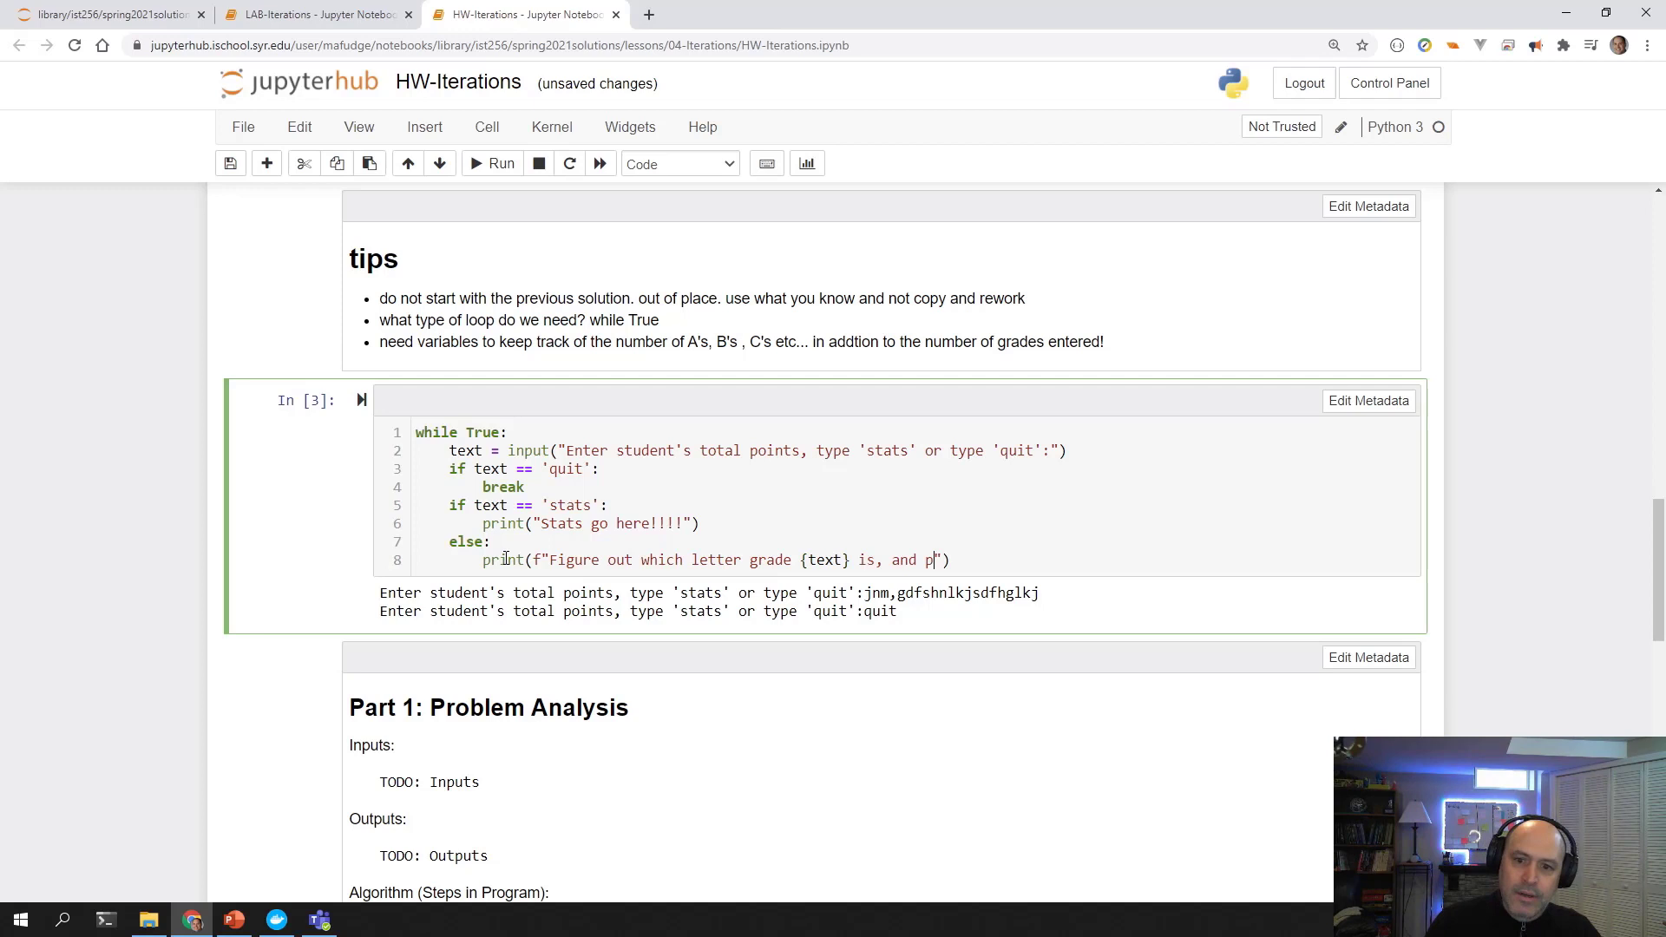
{"action": "type", "text": "ut"}
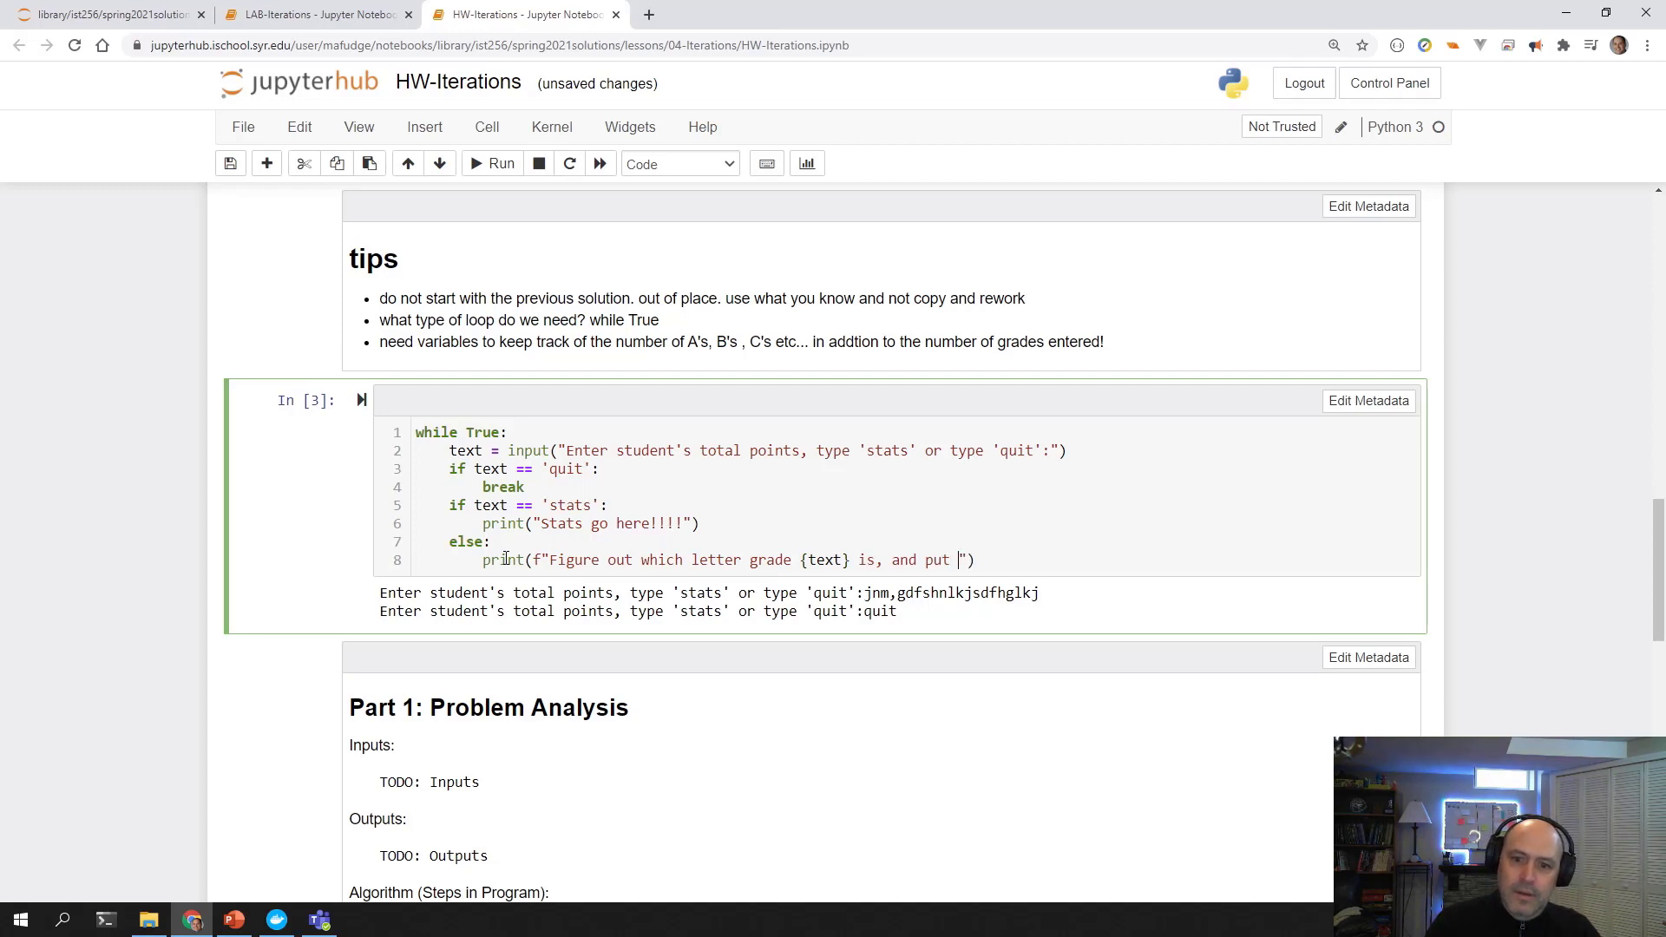
{"action": "type", "text": "it in va"}
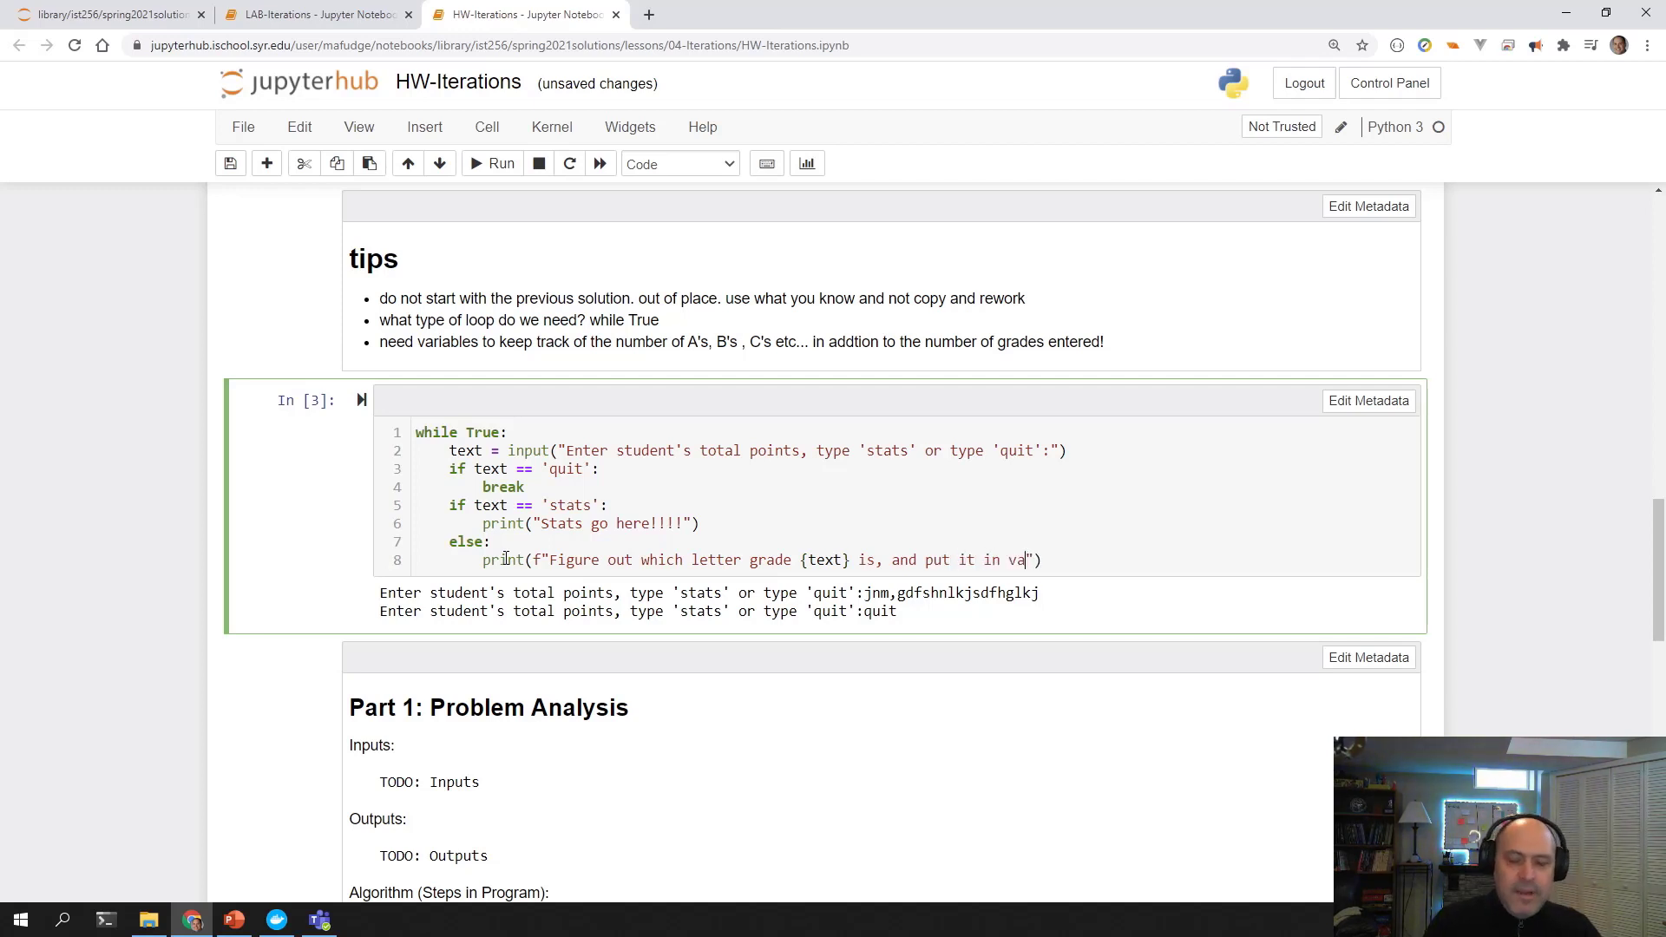
{"action": "type", "text": "r"}
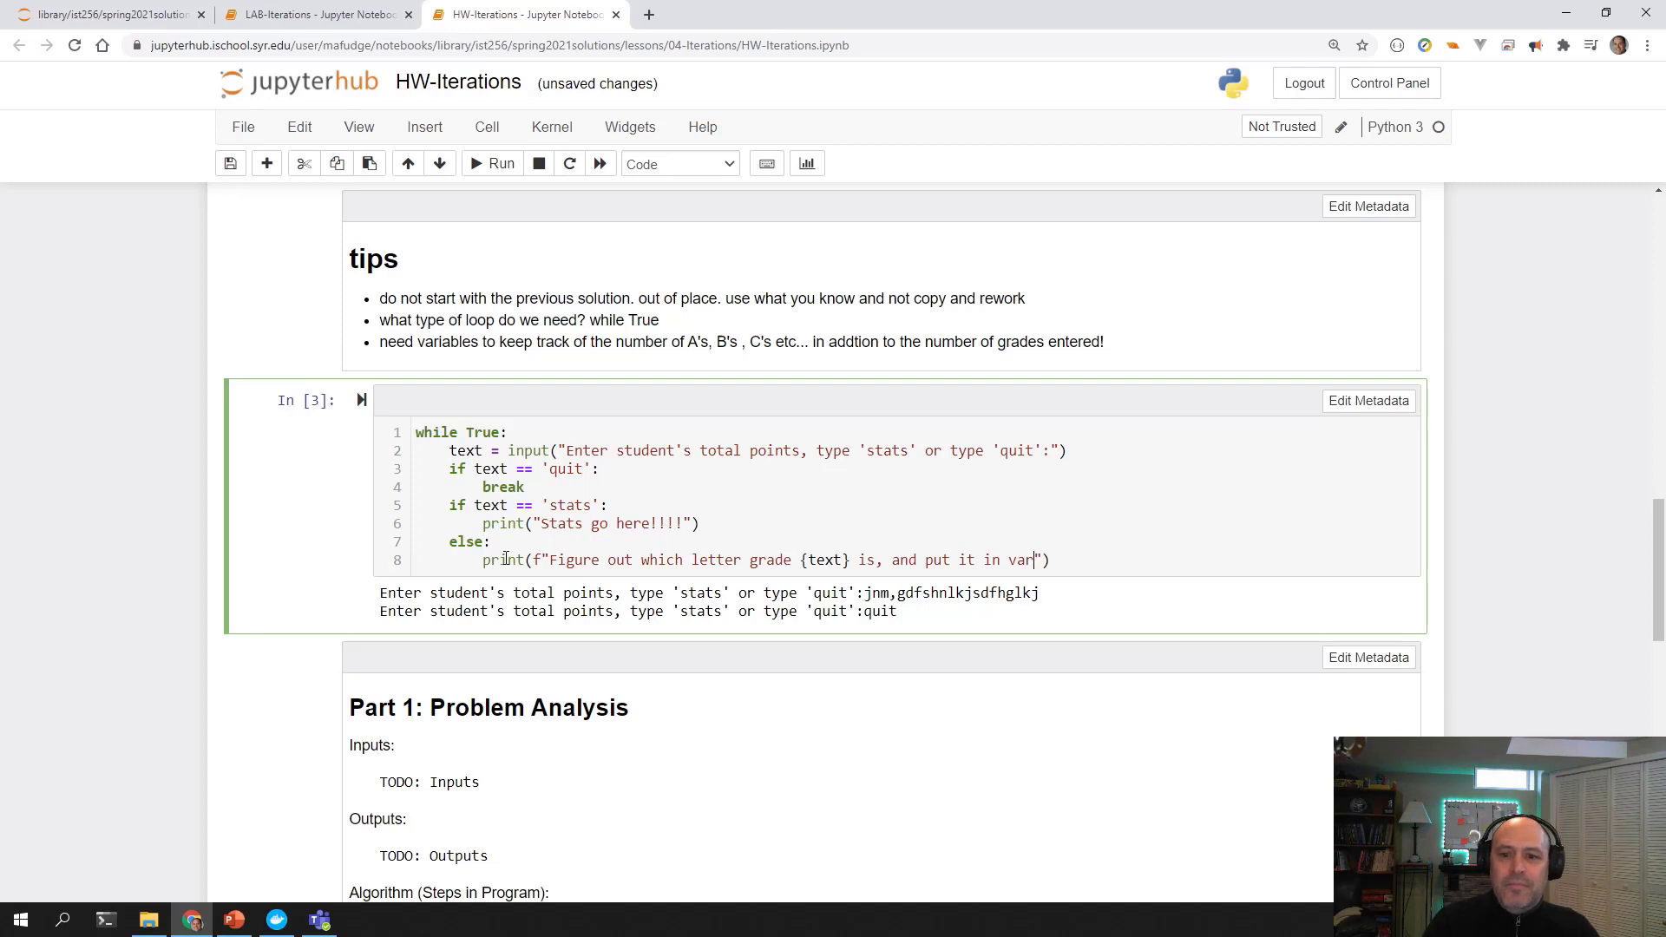
{"action": "type", "text": "iable"}
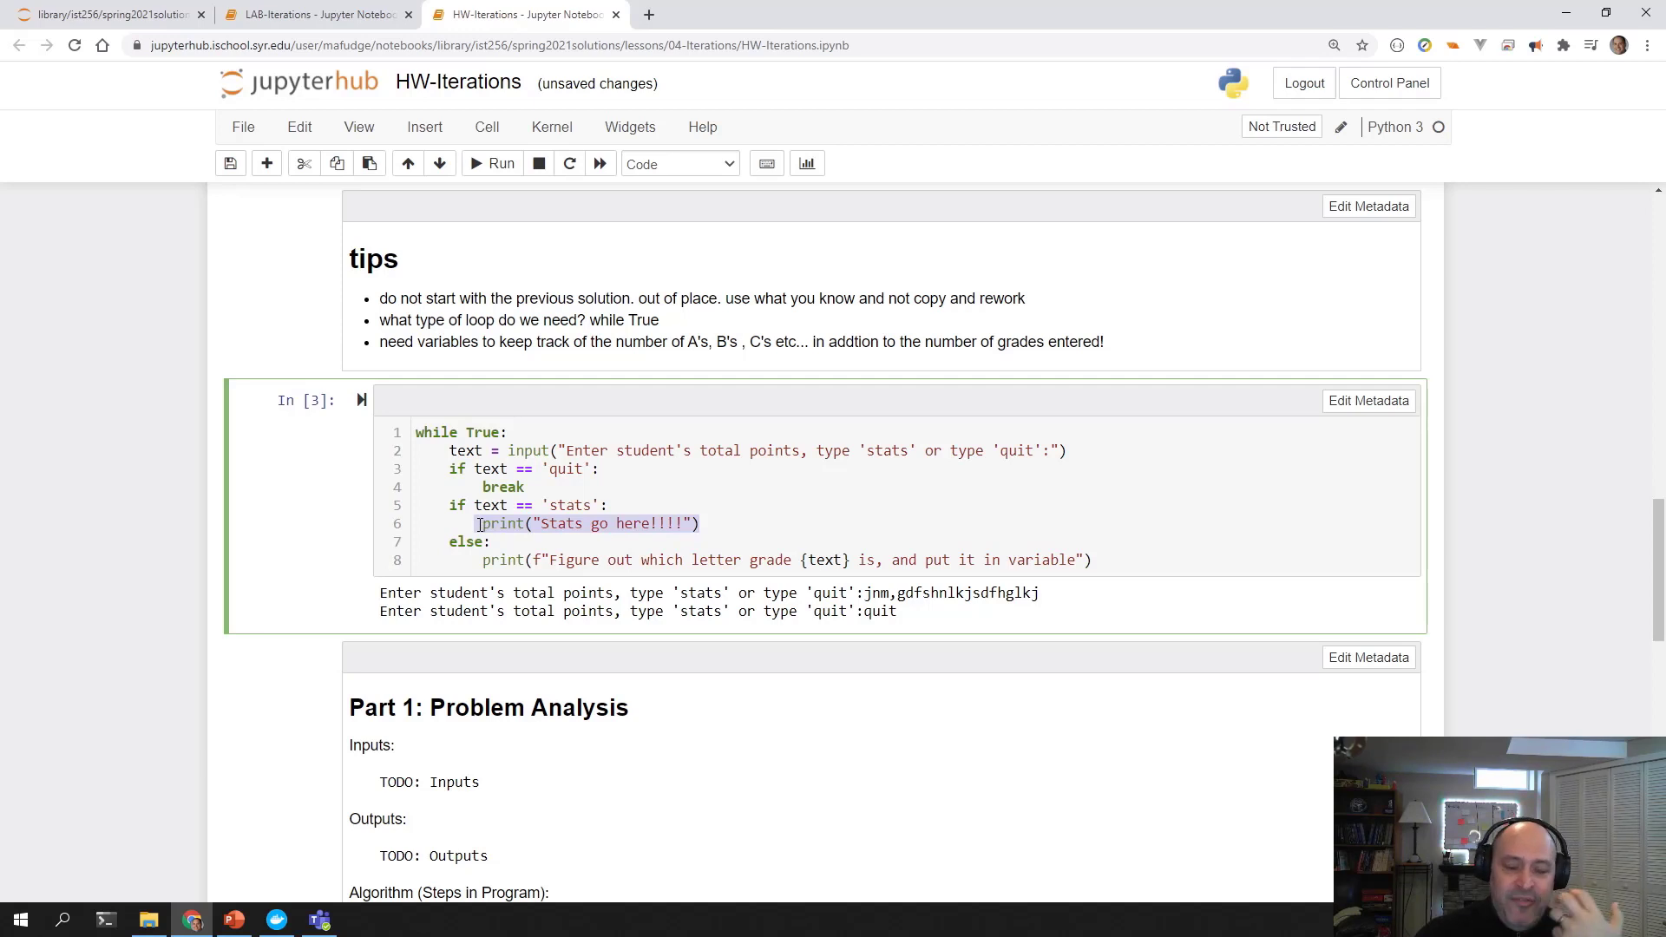
{"action": "mouse_move", "coordinate": [577, 597]}
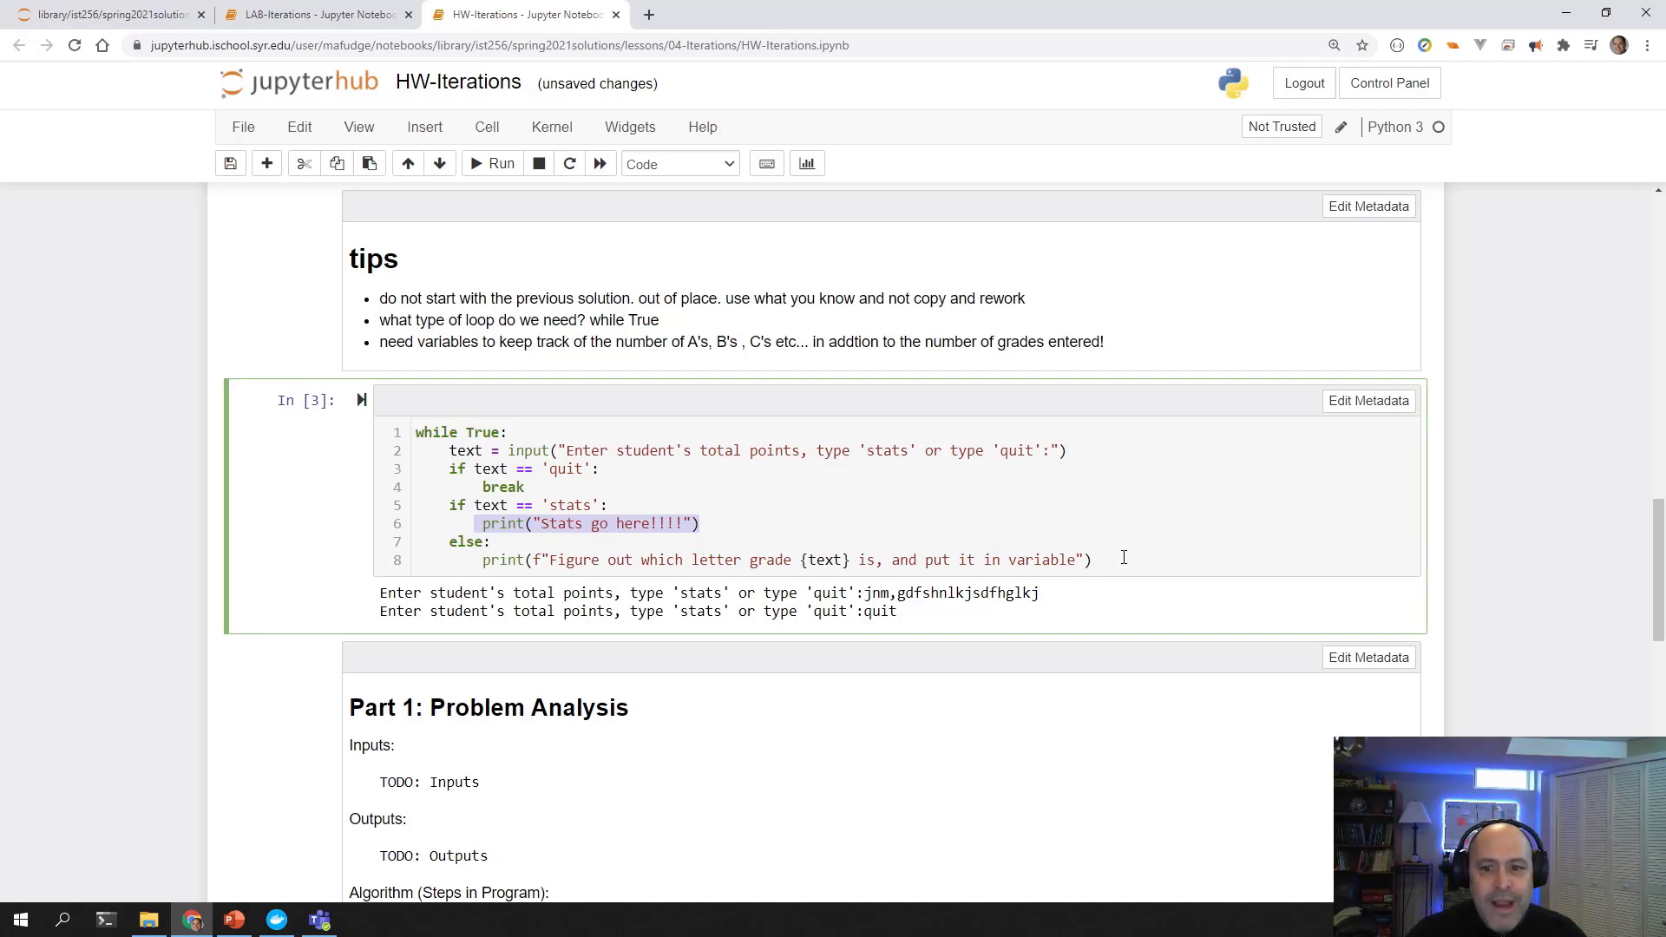
Run the loop cell, enter 130 to see the placeholder message, then enter quit.
{"action": "left_click", "coordinate": [492, 162]}
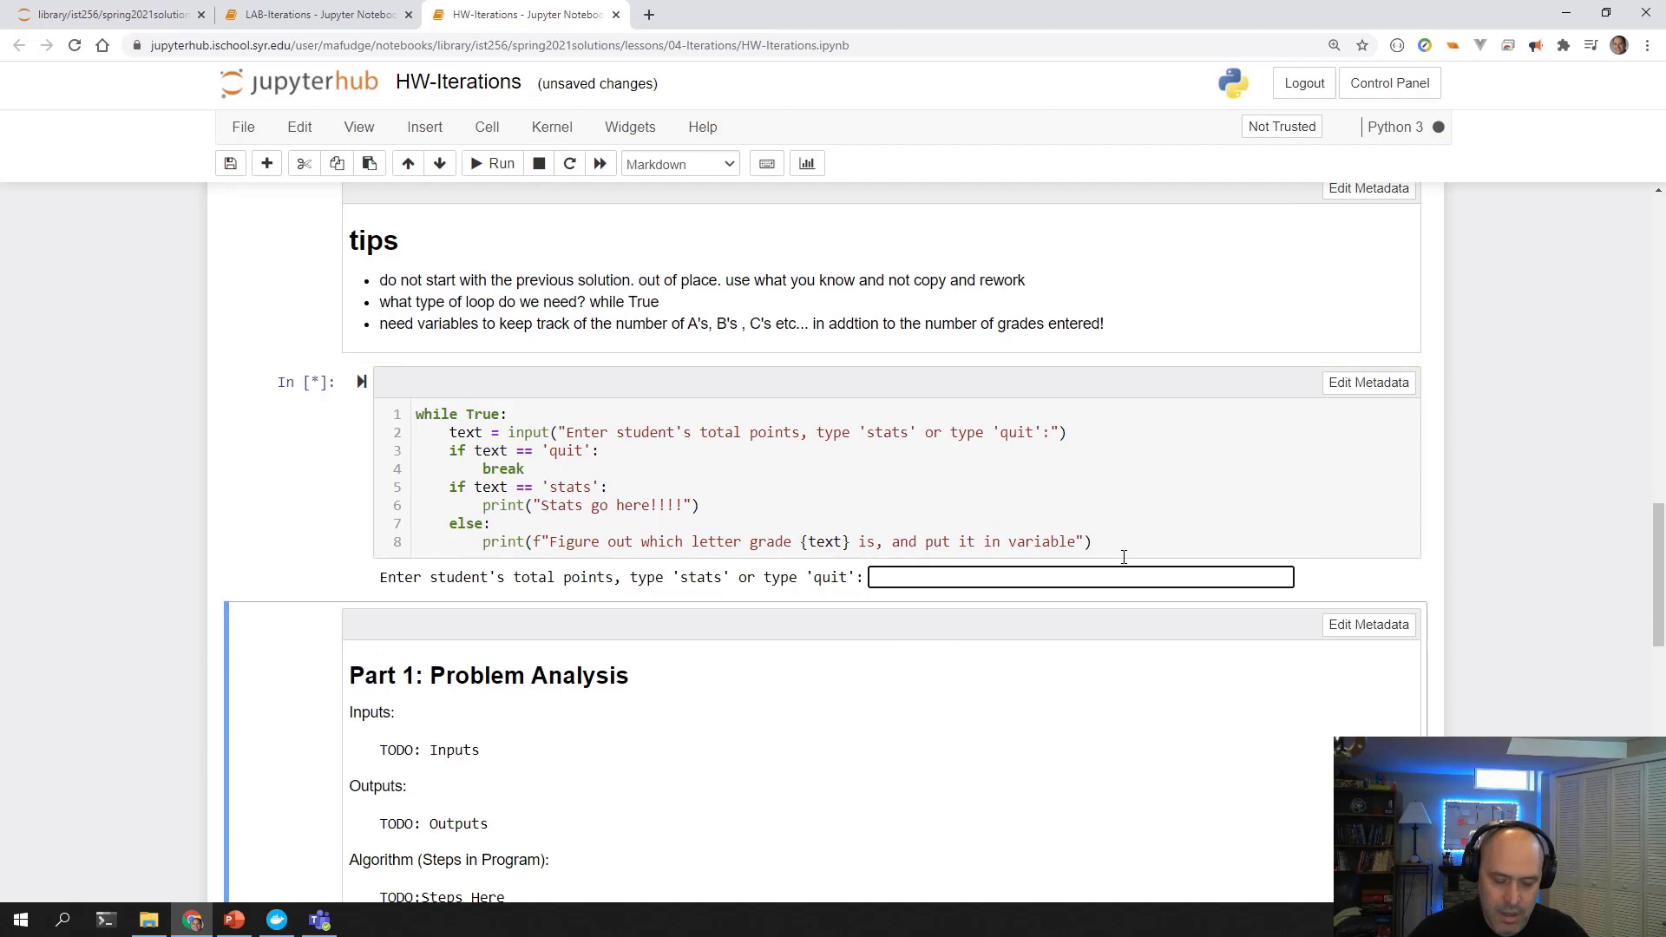
{"action": "type", "text": "130"}
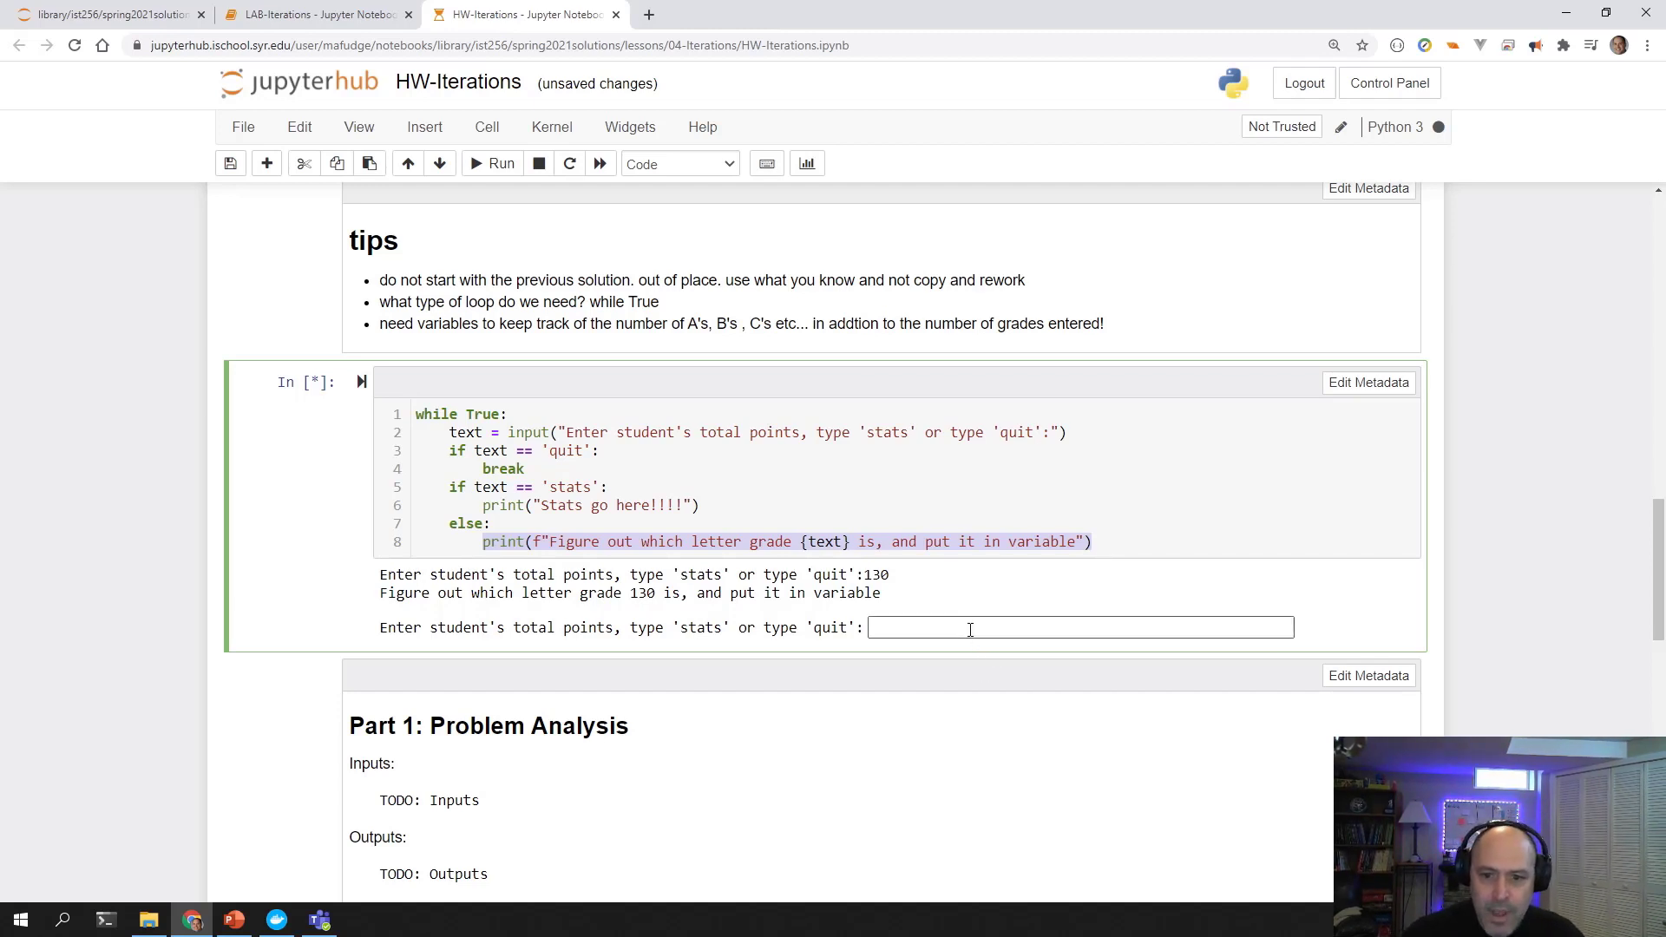
{"action": "type", "text": "quit"}
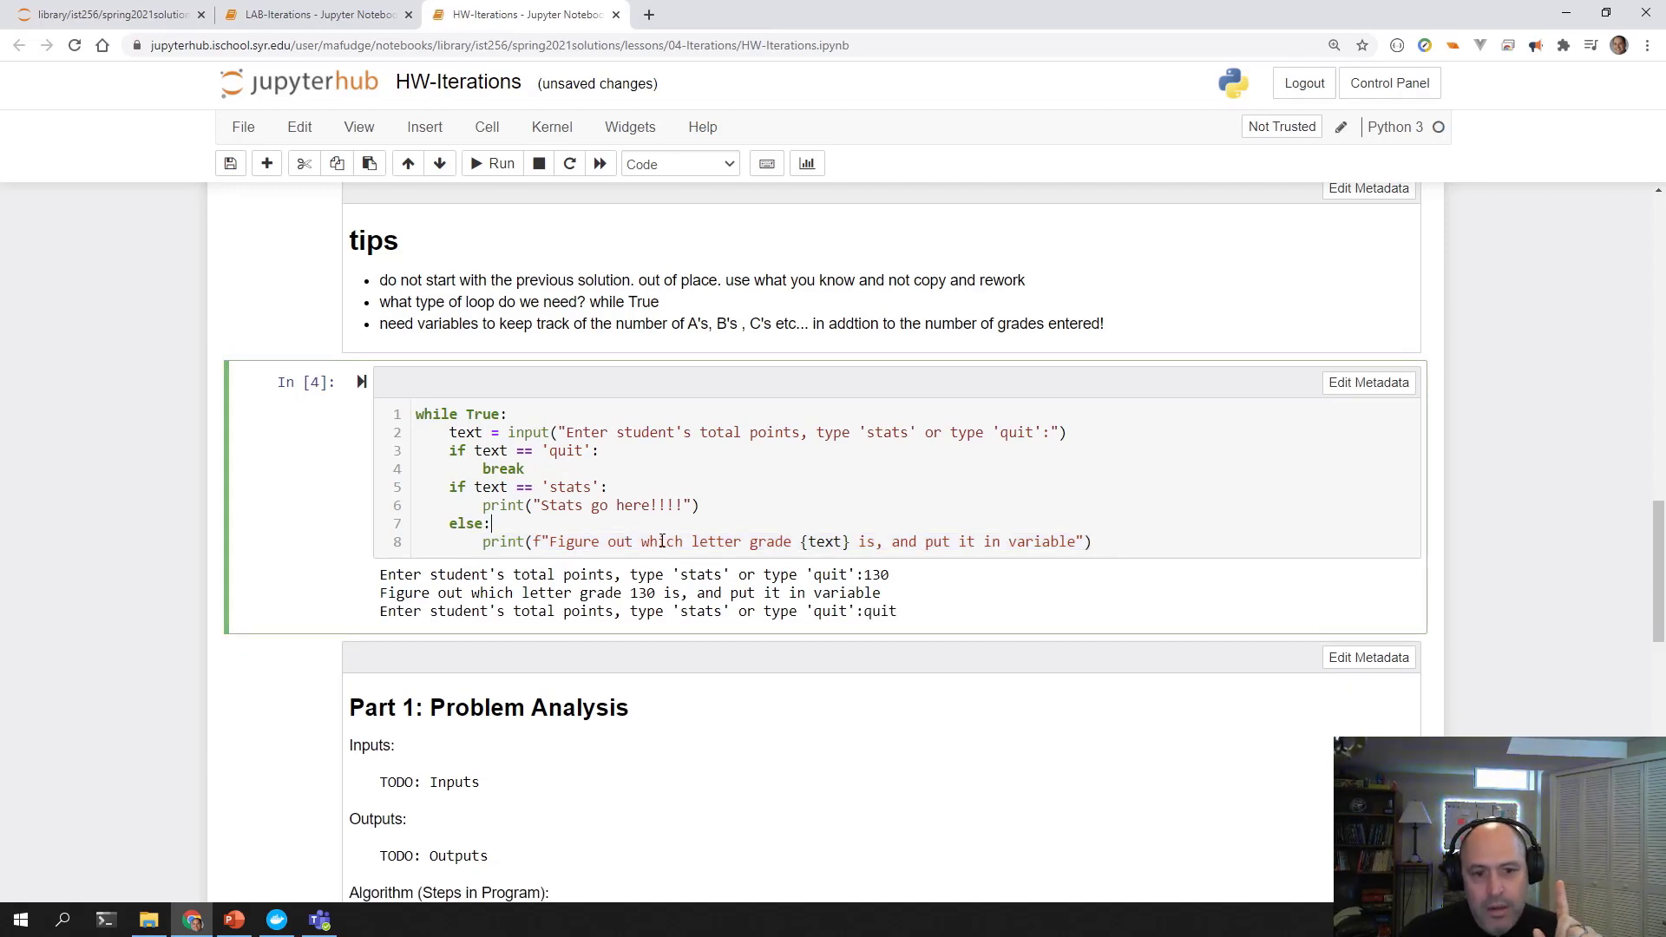
{"action": "scroll", "scroll_direction": "down", "scroll_amount": 3}
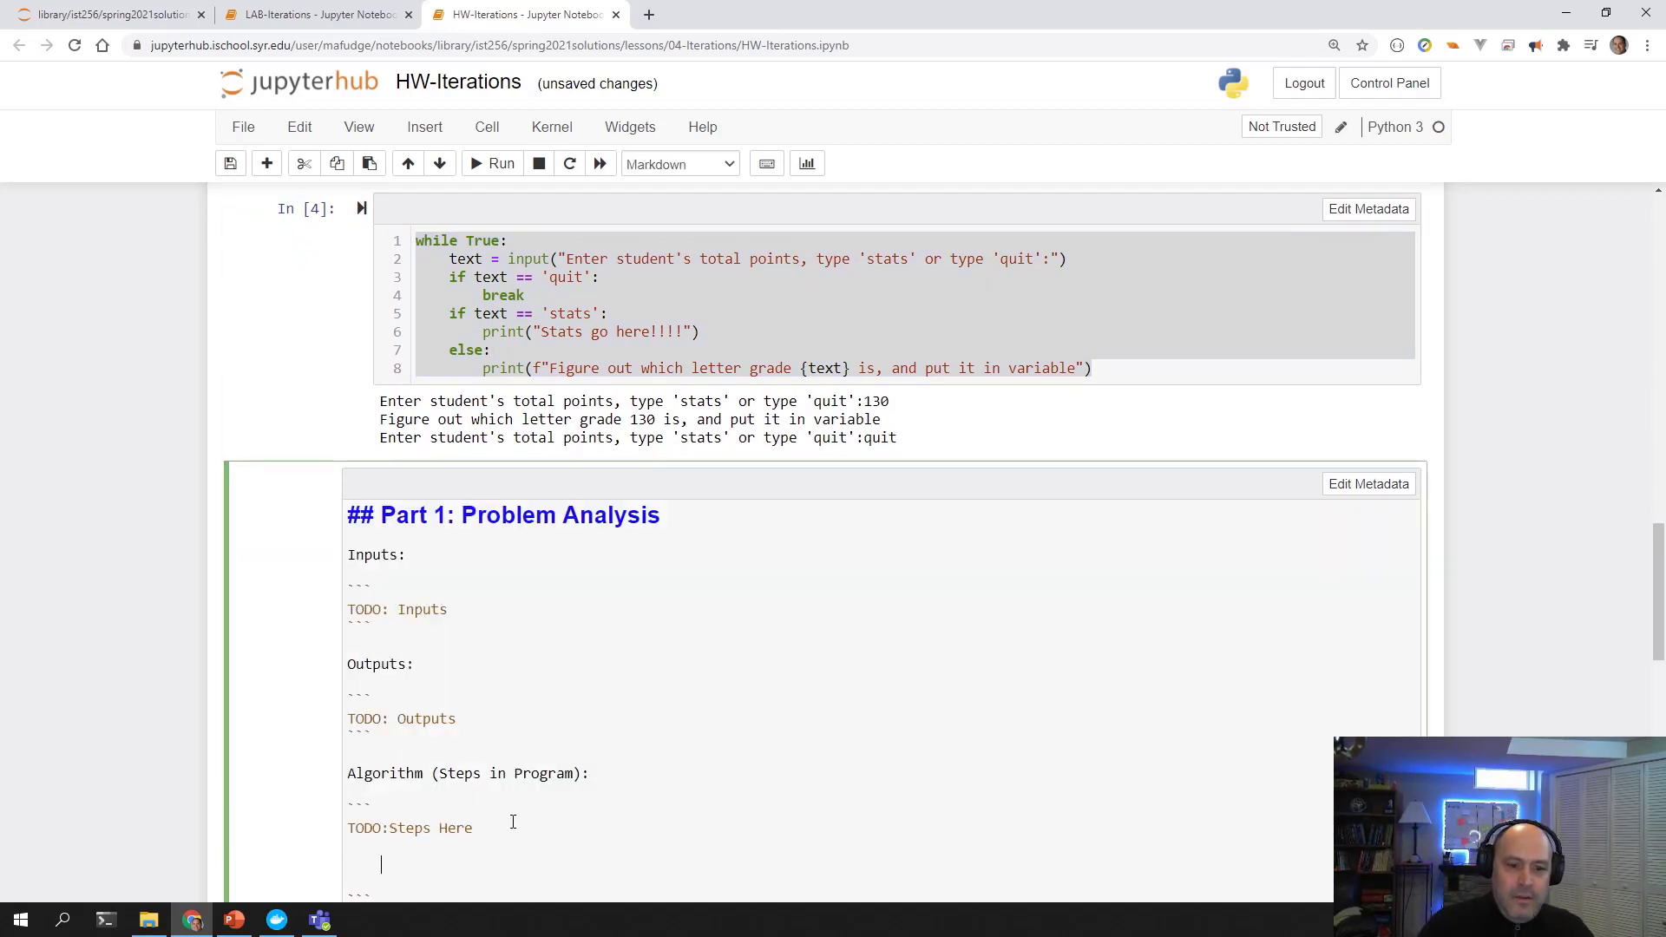
Draft loop pseudocode: input text, stop looping on quit, print stats, else figure out grade.
{"action": "type", "text": "lo"}
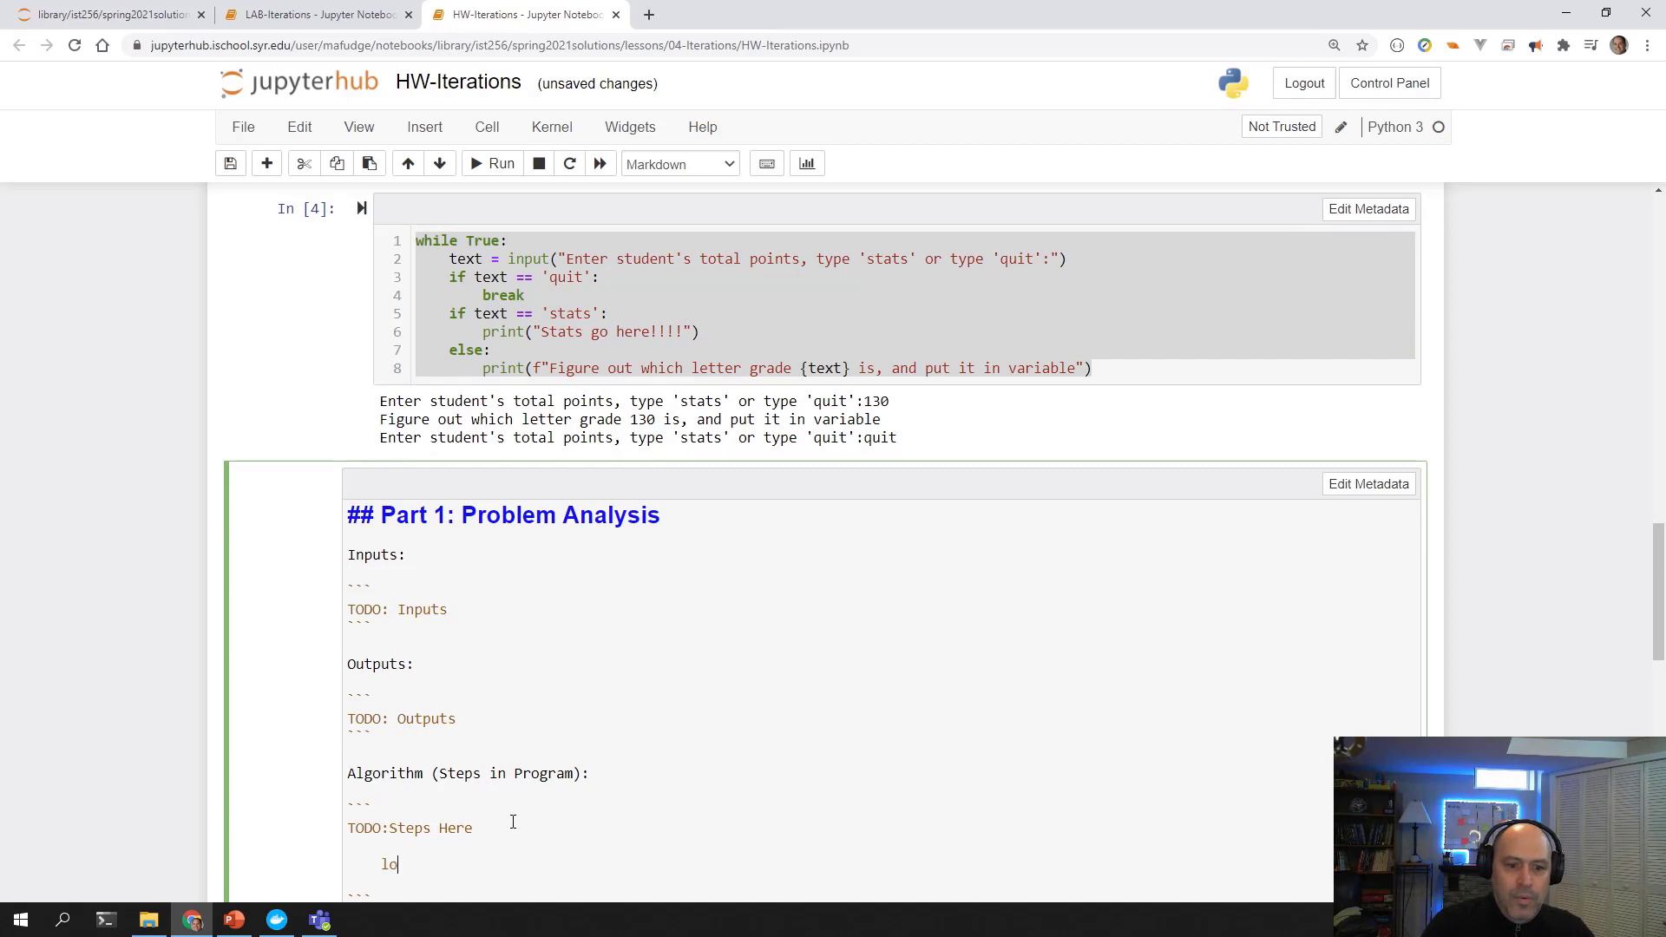
{"action": "type", "text": "op:"}
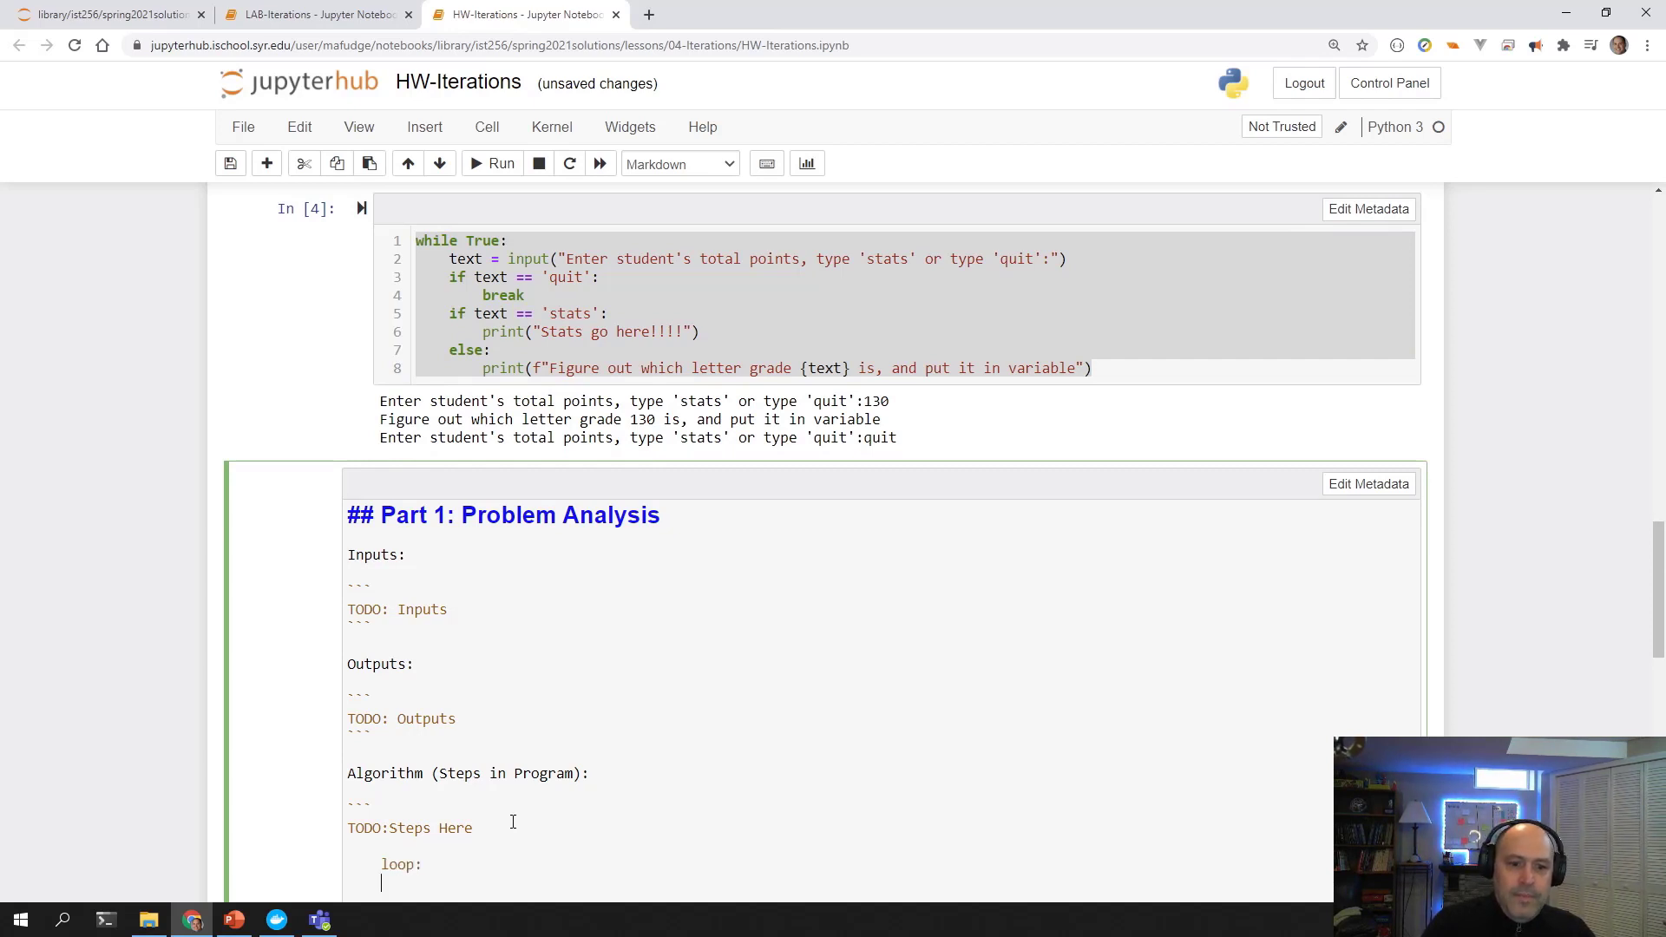
{"action": "type", "text": "input tex"}
{"action": "type", "text": "if"}
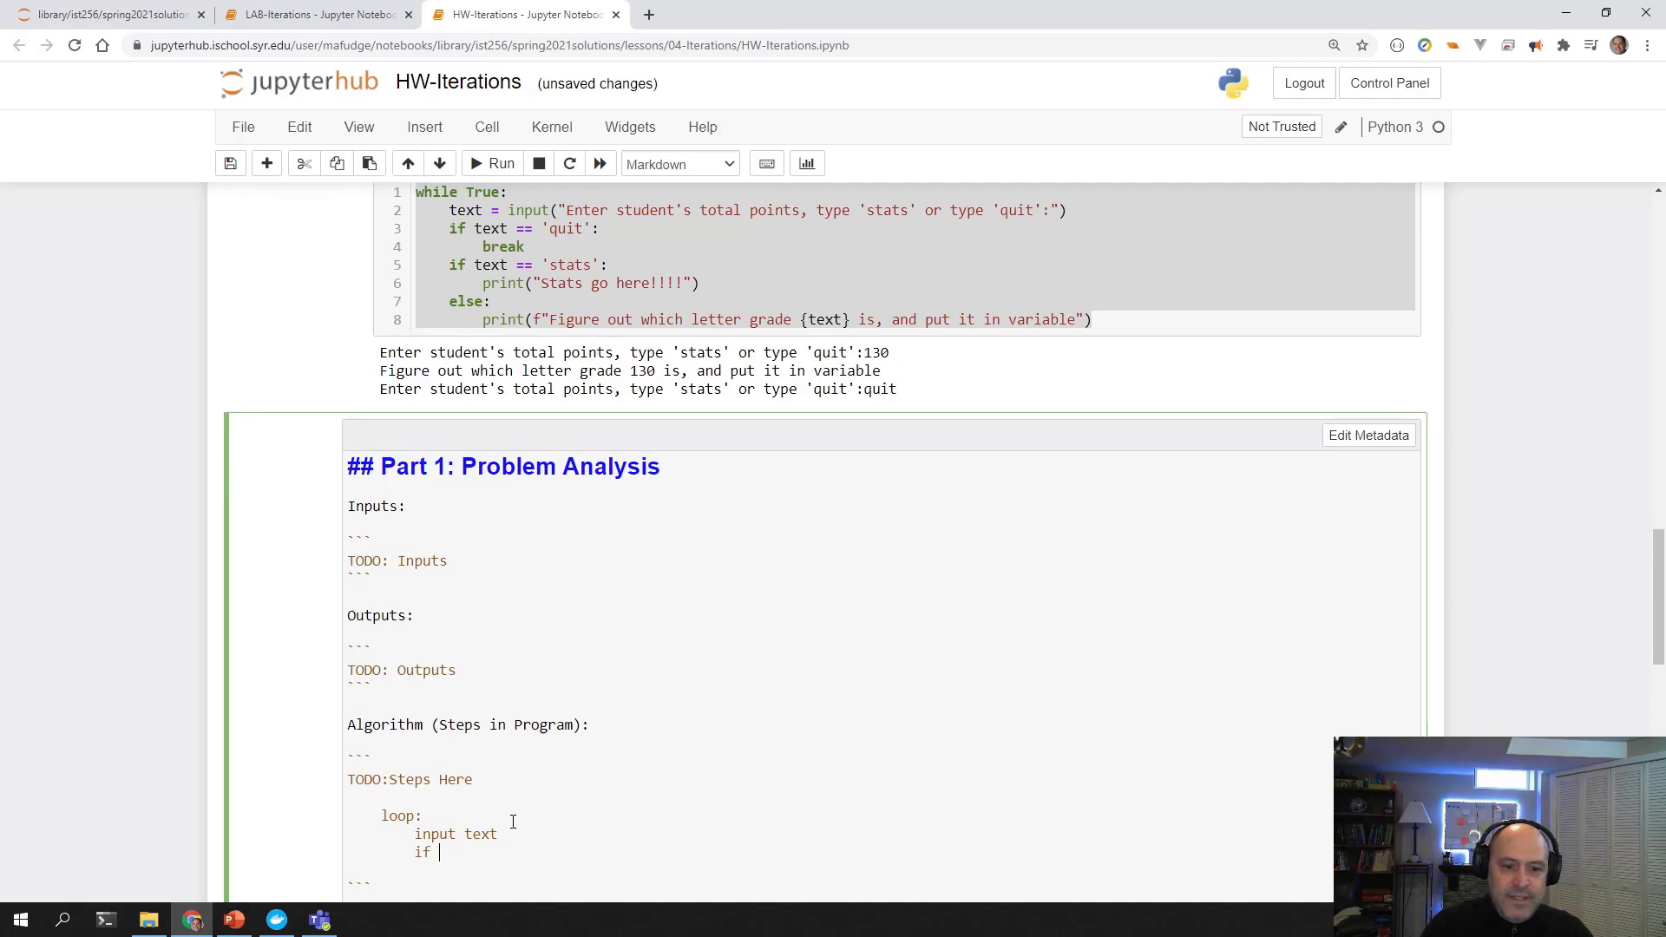
{"action": "type", "text": "text i"}
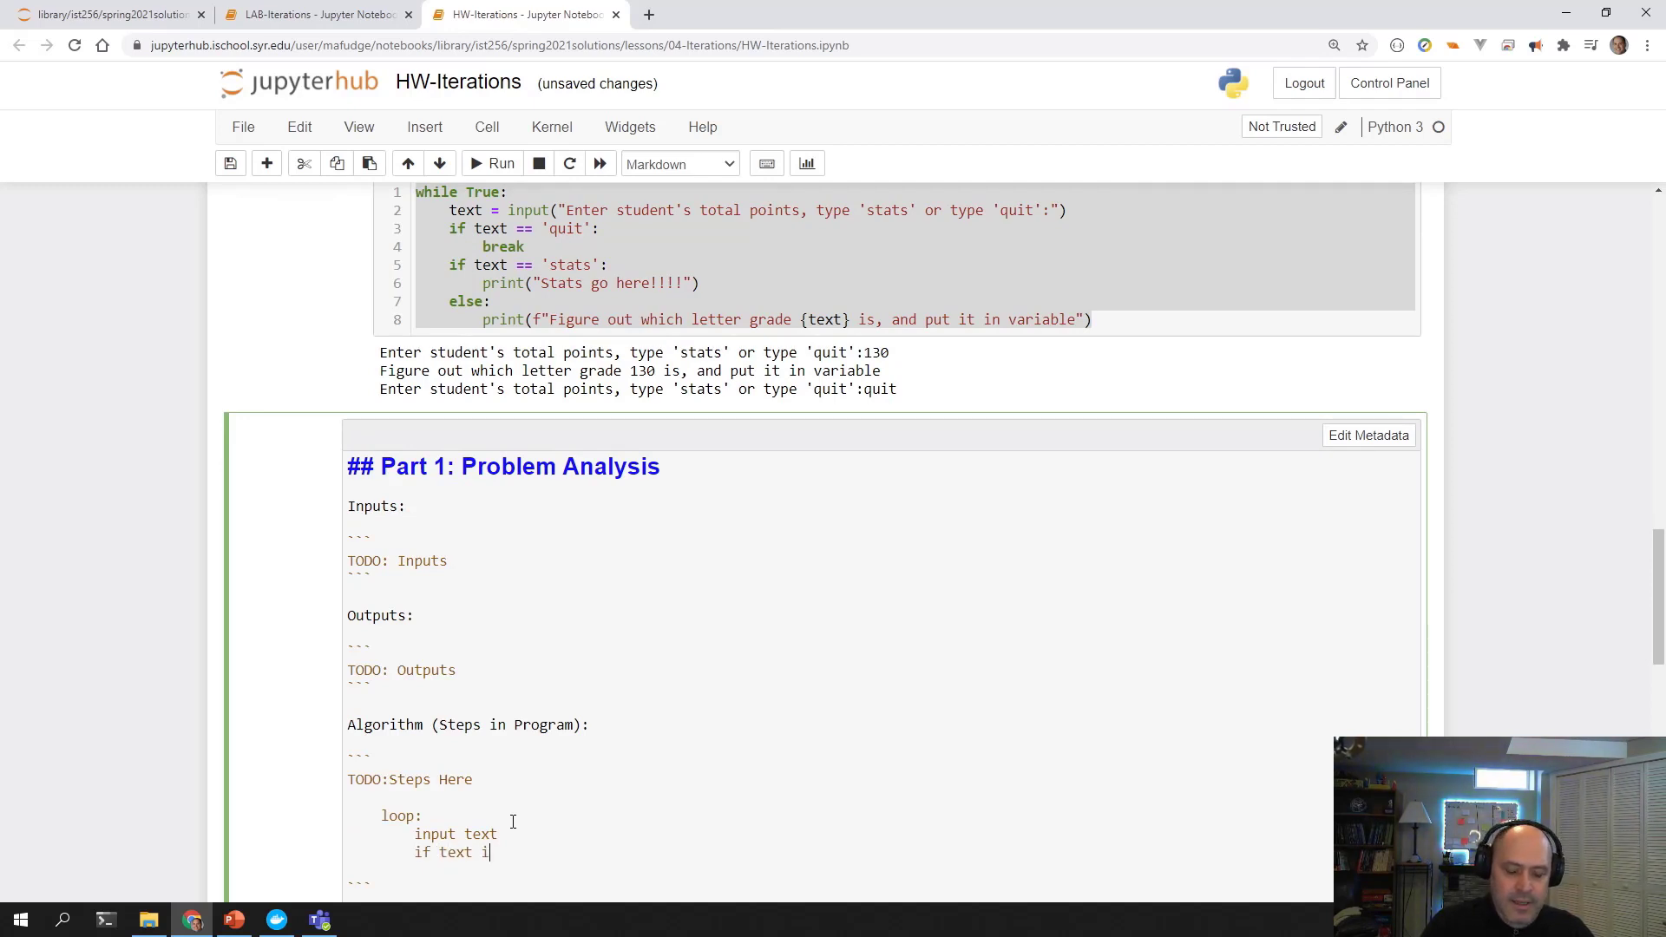
{"action": "type", "text": "s quit"}
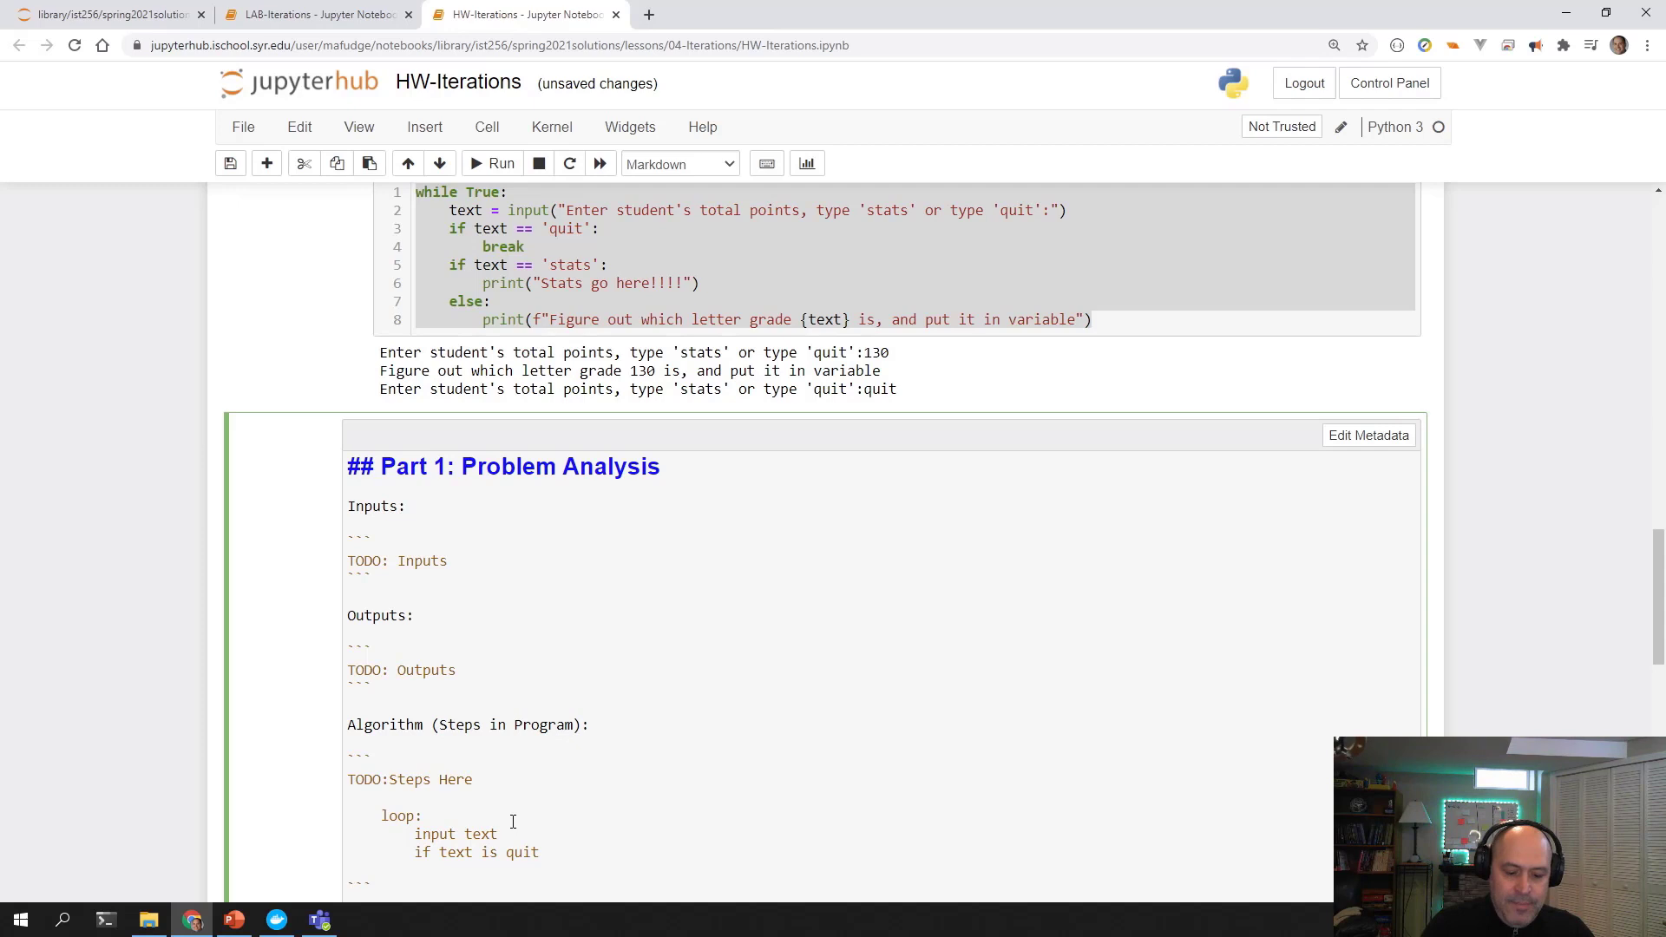
{"action": "type", "text": "stop loop"}
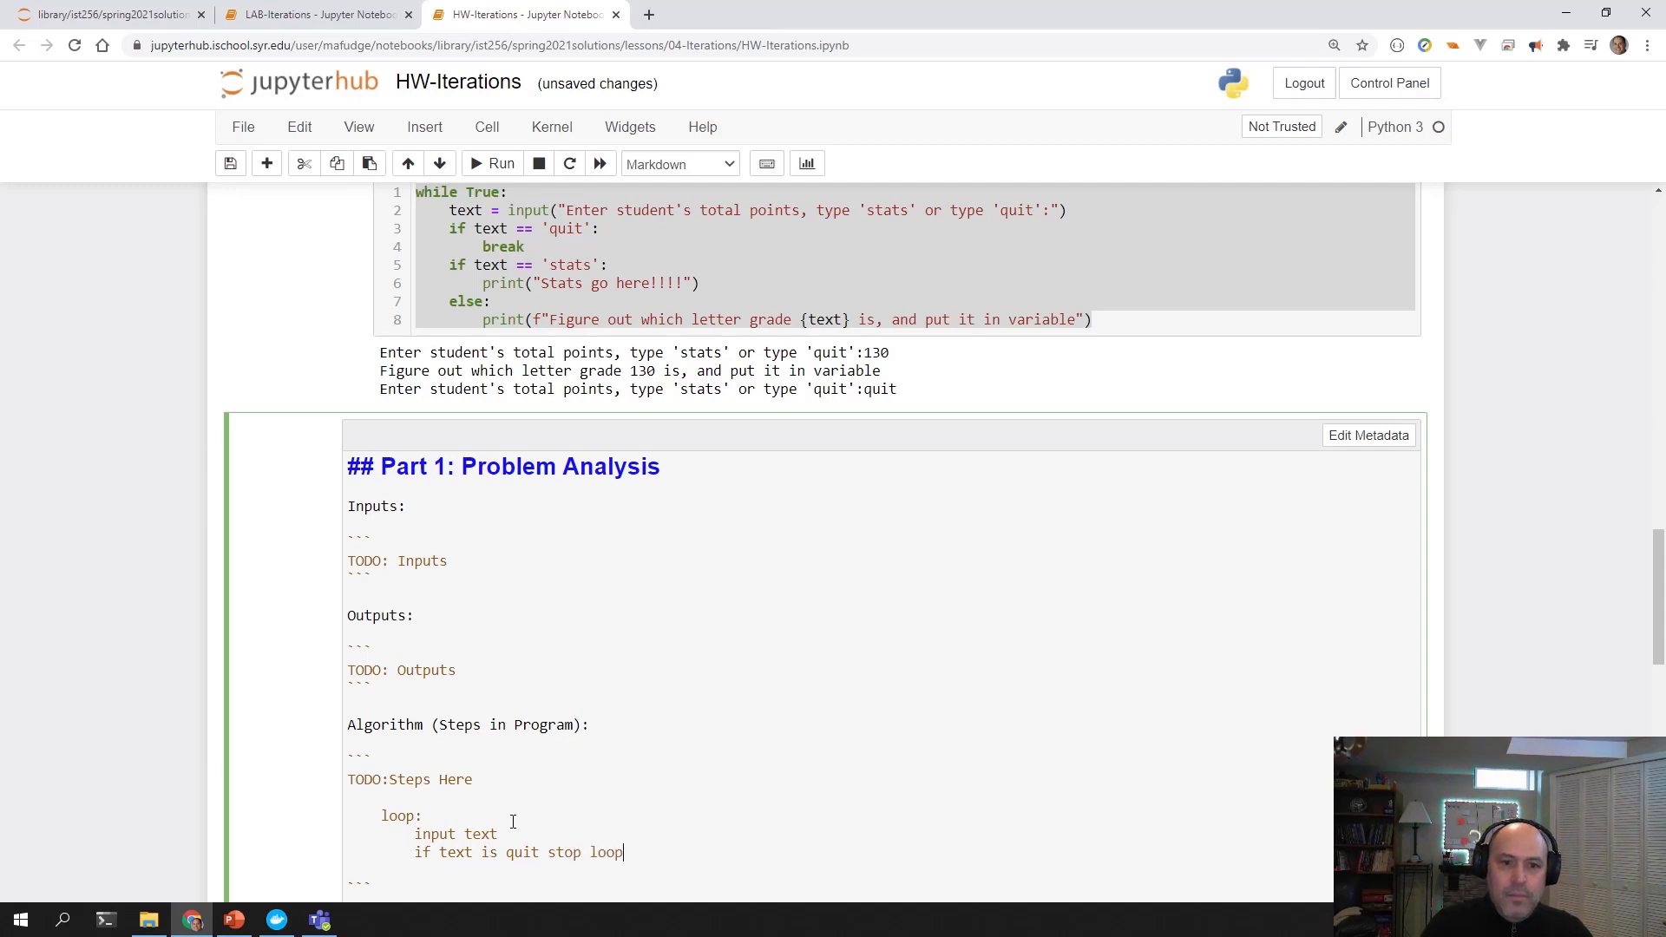
{"action": "type", "text": "ing"}
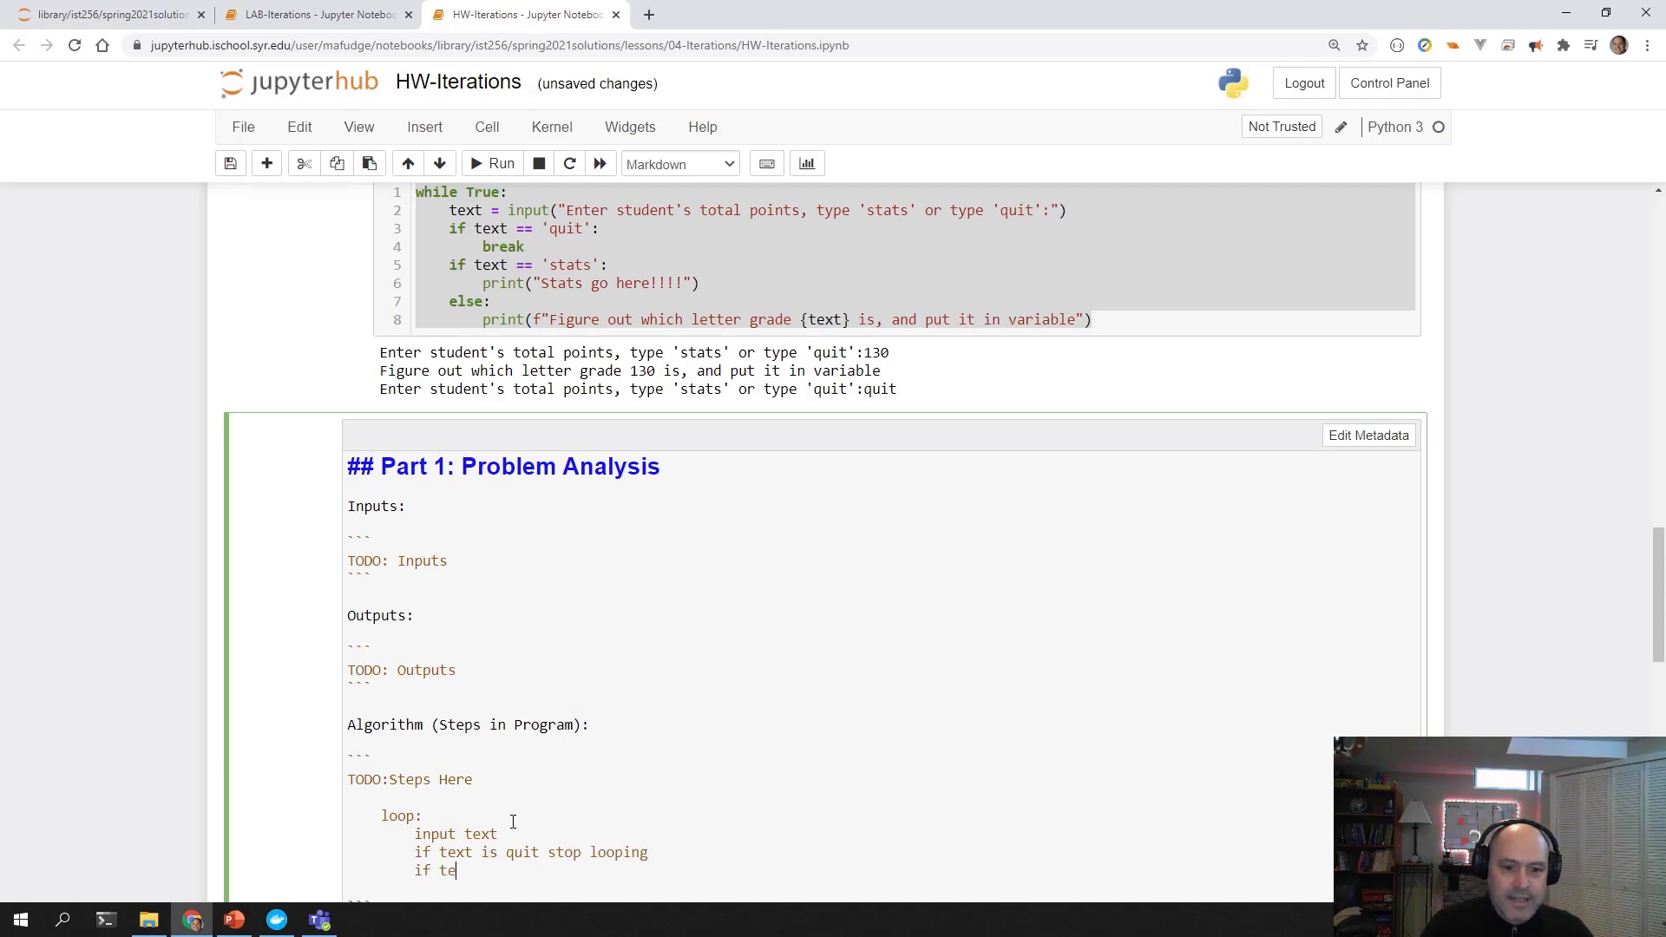
{"action": "type", "text": "xt is stat"}
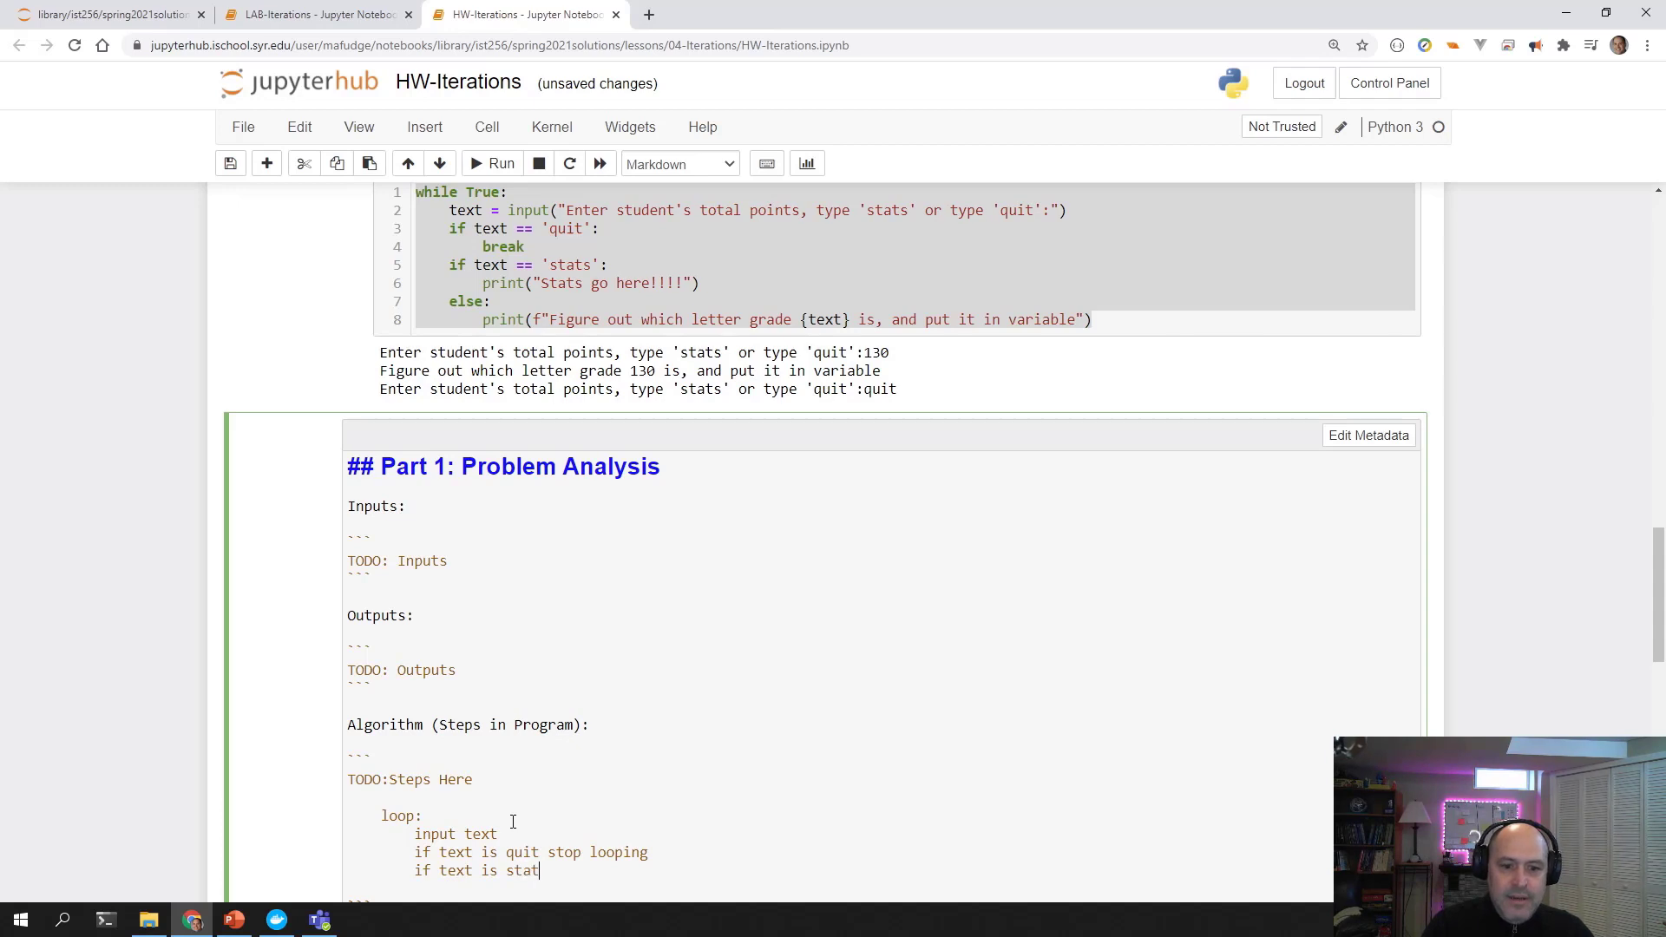
{"action": "type", "text": "s print stats"}
{"action": "type", "text": "else"}
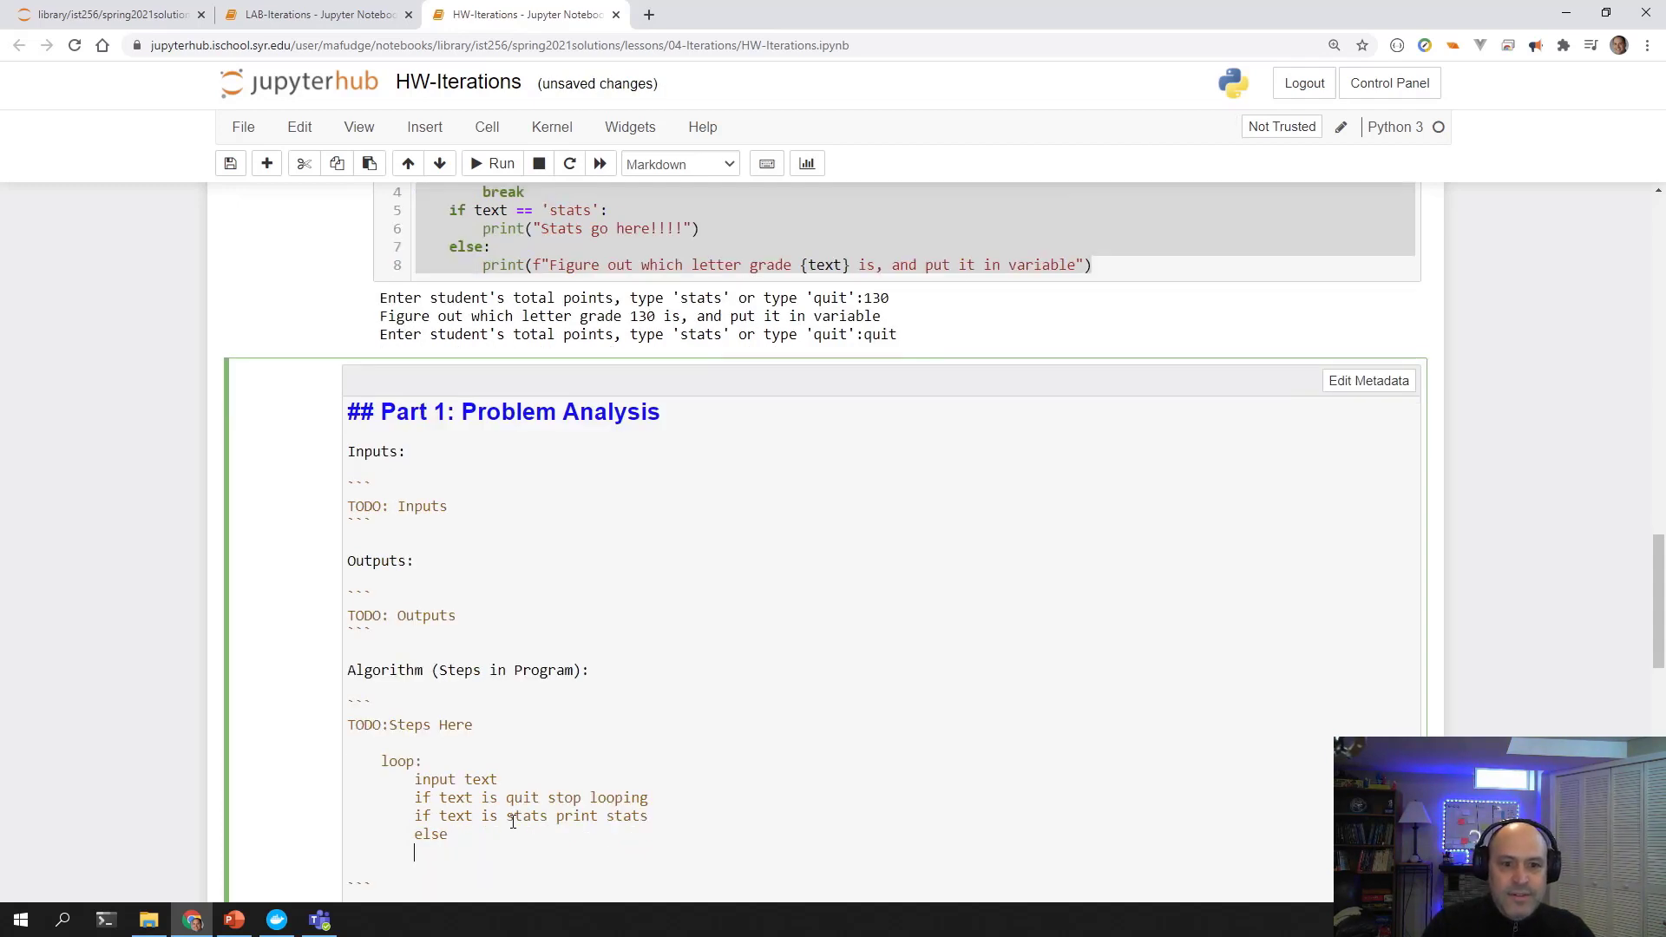
{"action": "type", "text": "figur"}
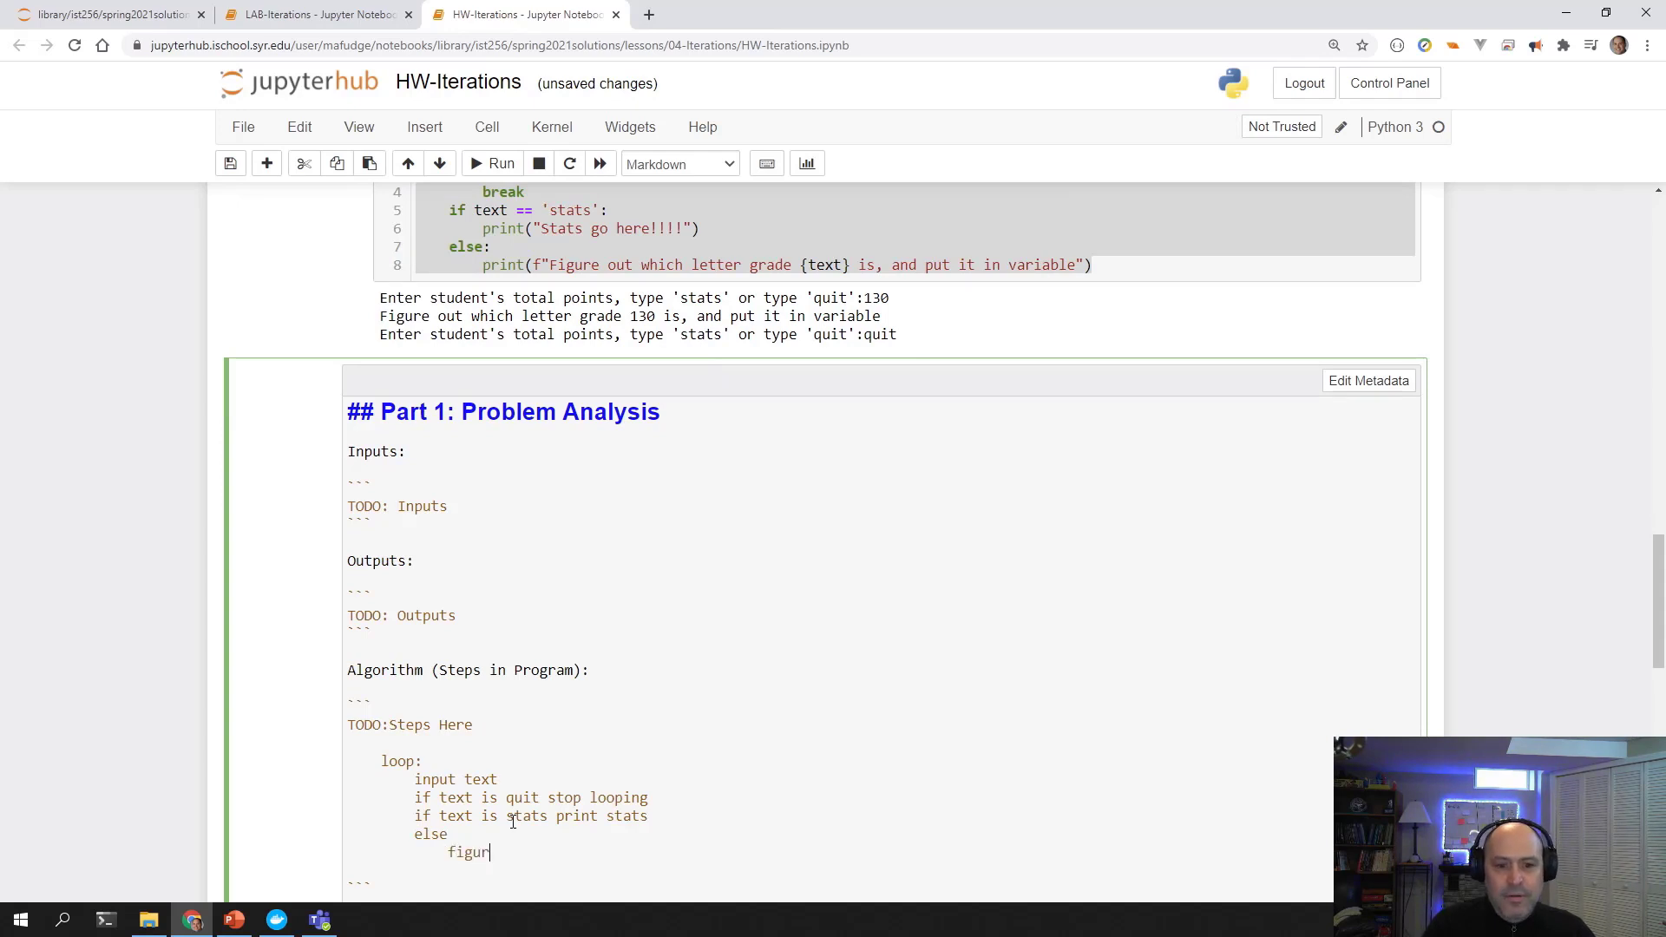
{"action": "type", "text": "e otu"}
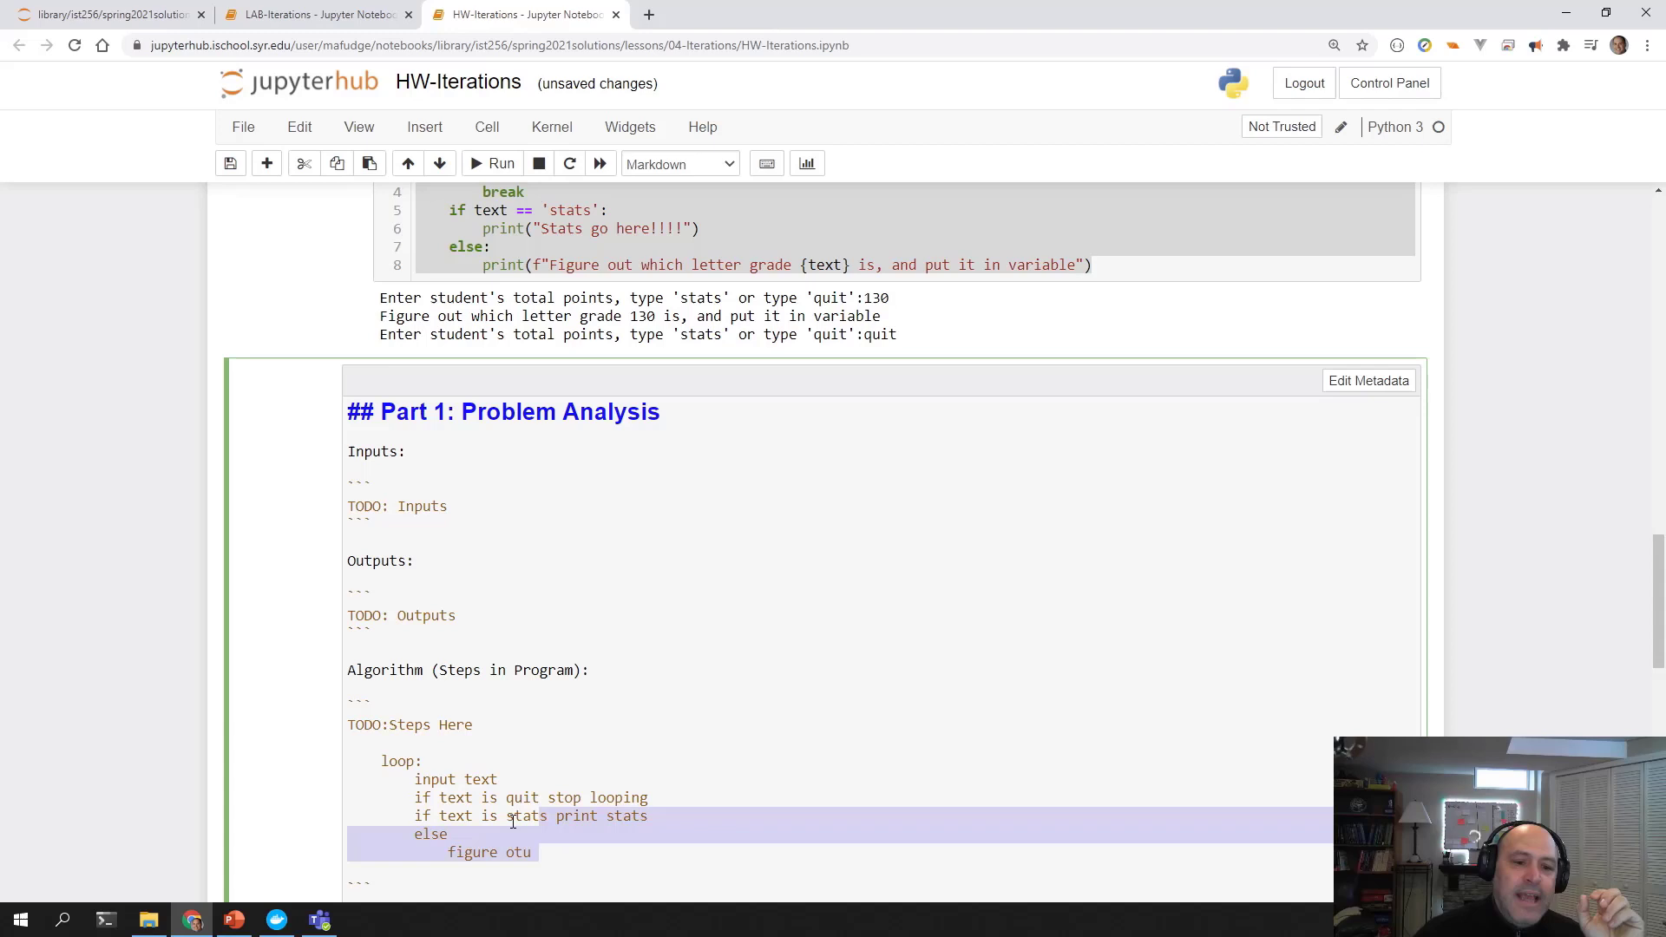
Go to the Part 1 Algorithm section and clear the draft pseudocode.
{"action": "scroll", "scroll_direction": "up", "scroll_amount": 3}
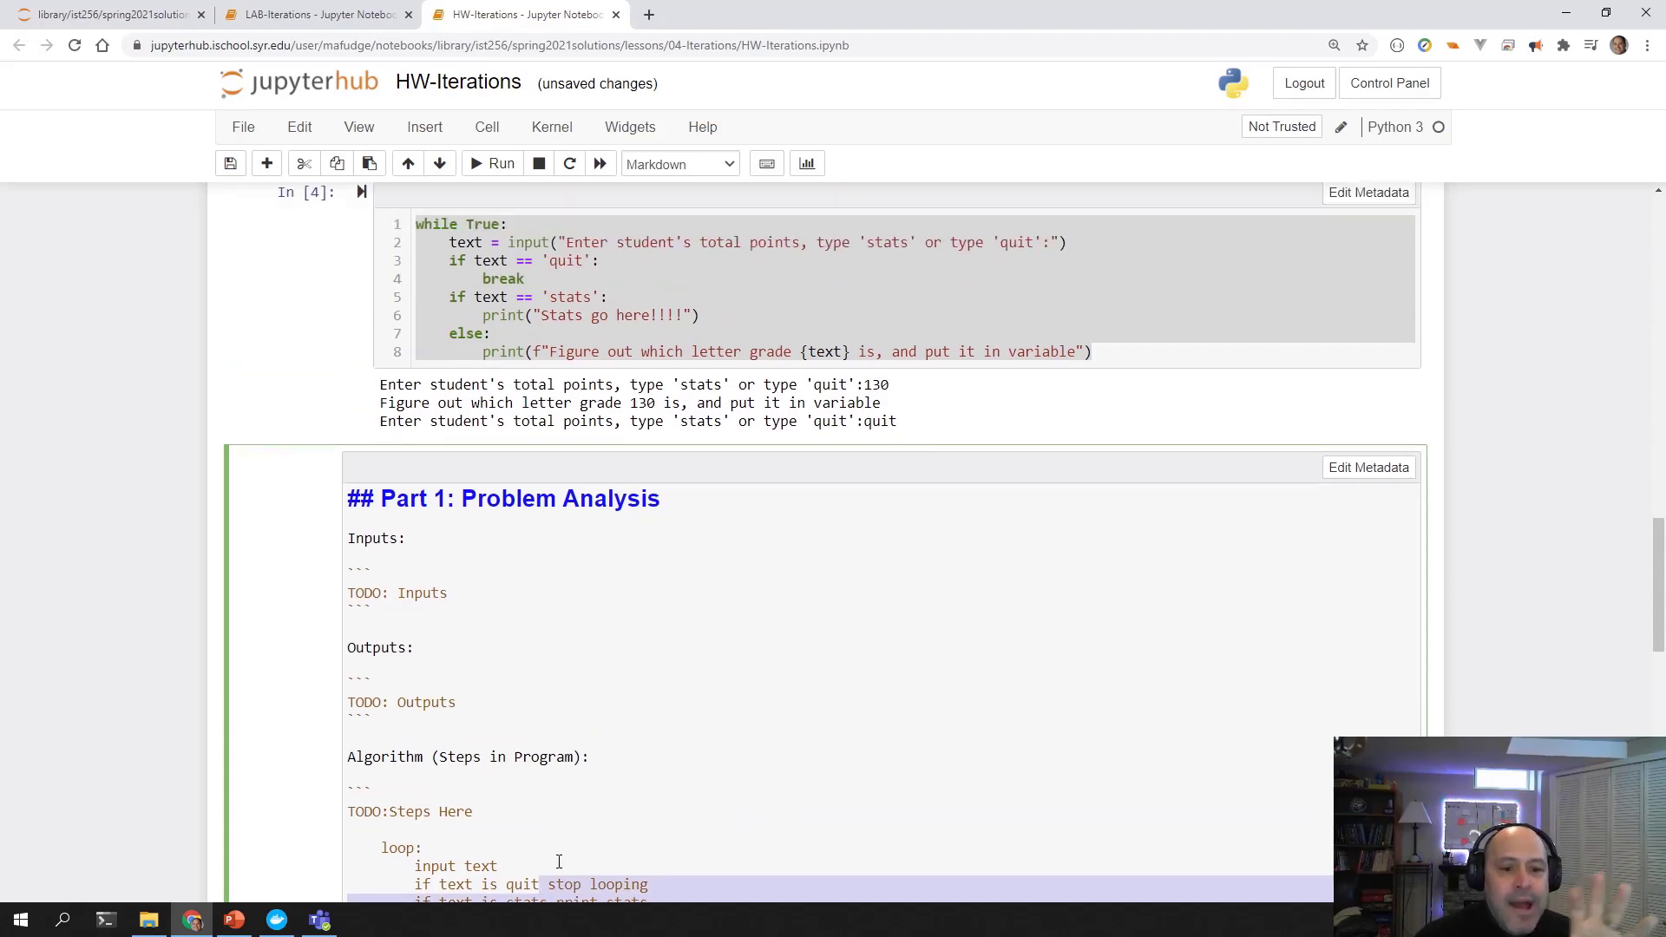
{"action": "scroll", "scroll_direction": "down", "scroll_amount": 3}
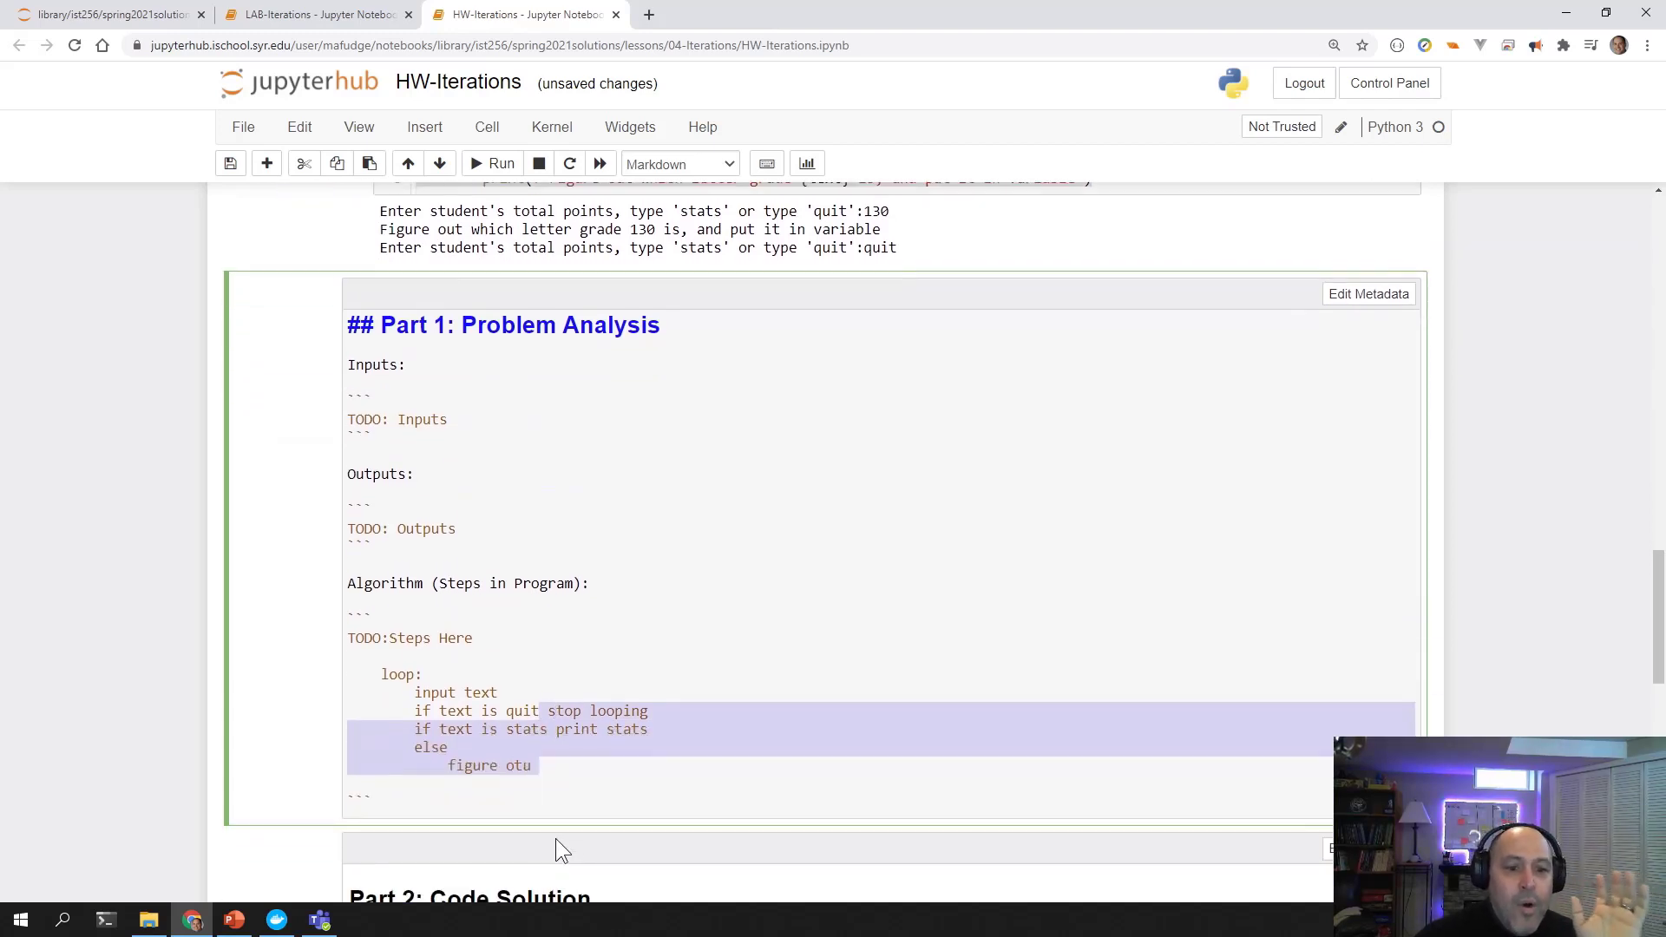
{"action": "left_click", "coordinate": [382, 674]}
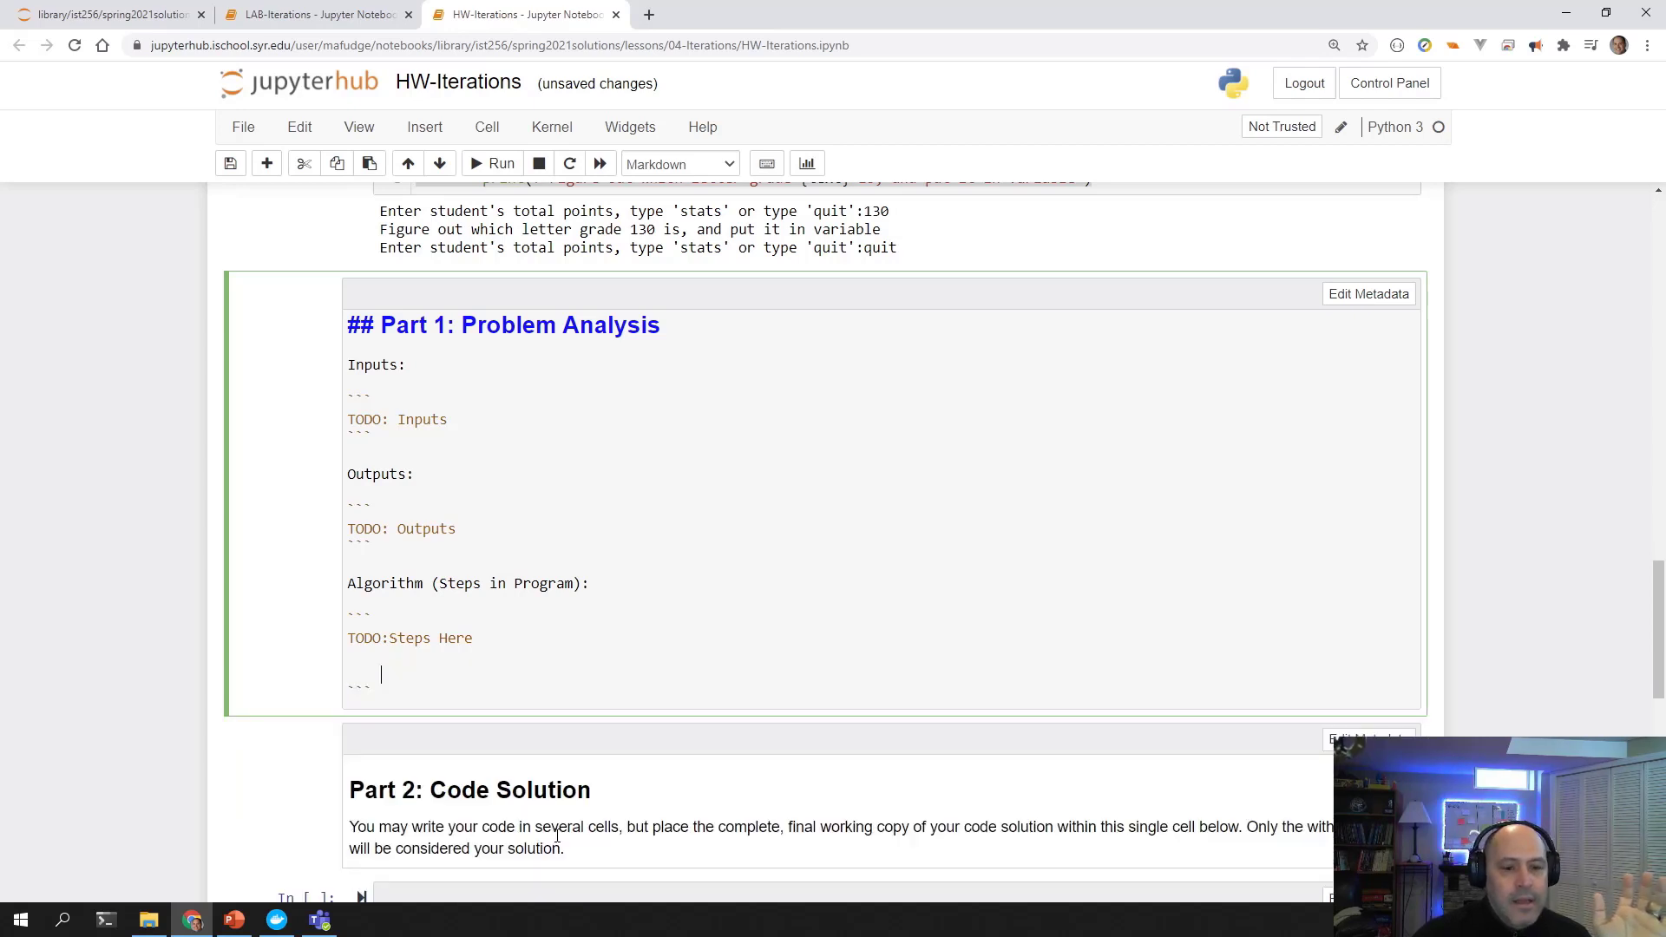
{"action": "scroll", "scroll_direction": "up", "scroll_amount": 3}
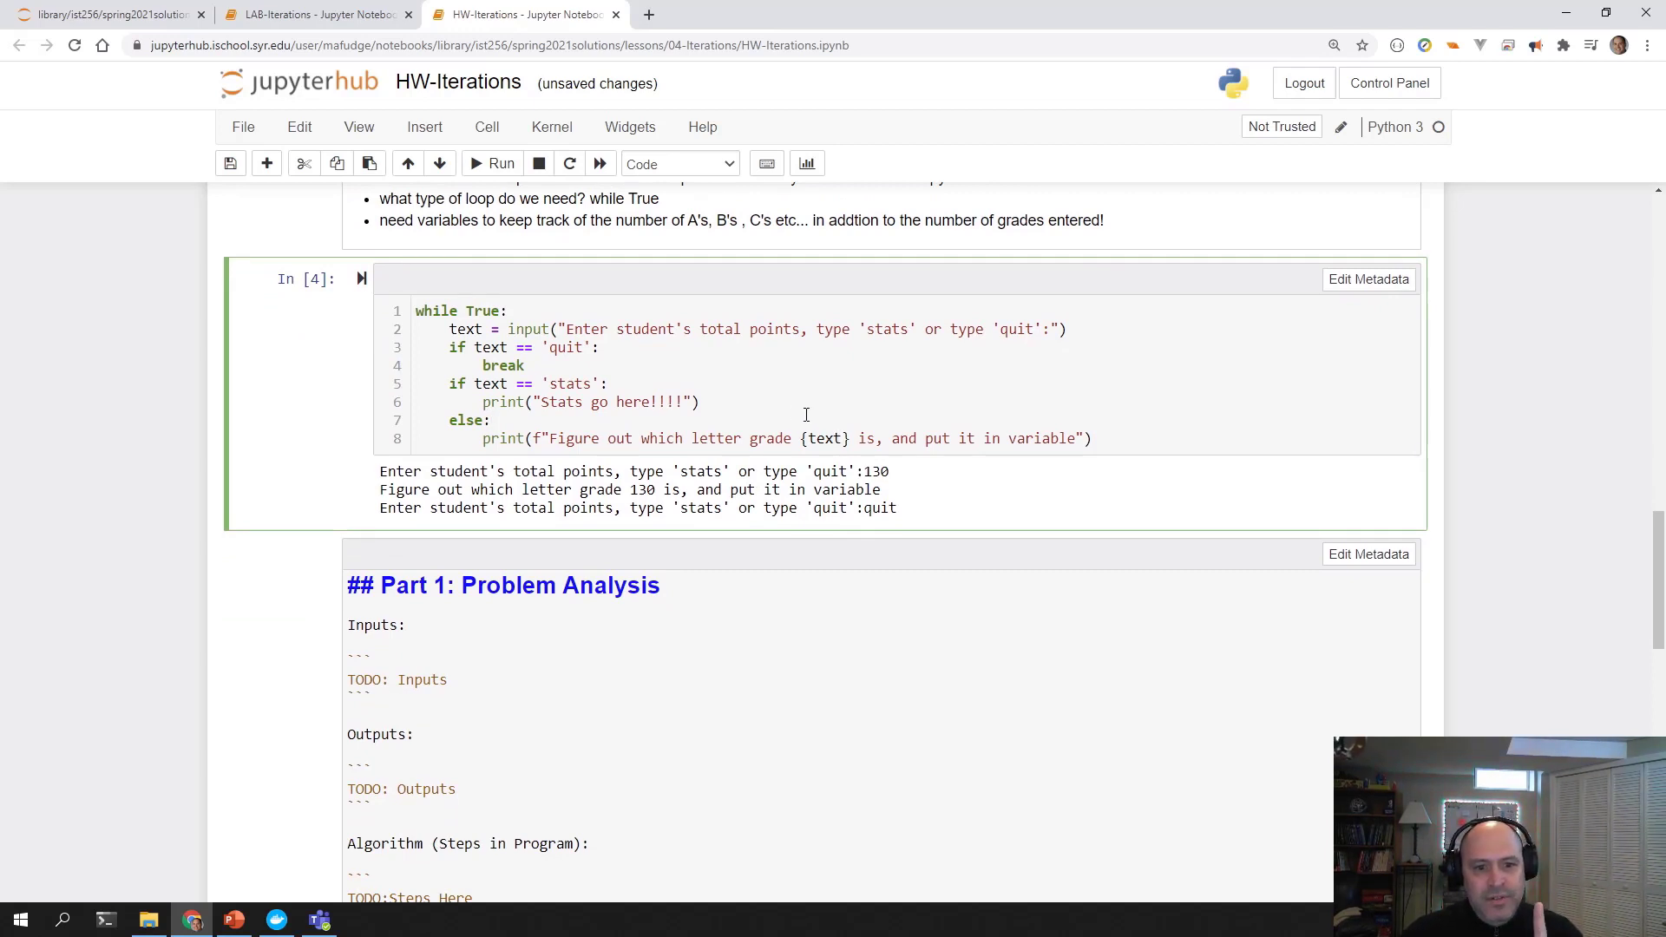
Add grade = int(text) under else, show {grade} in the message, rerun and enter 150.
{"action": "double_click", "coordinate": [824, 437]}
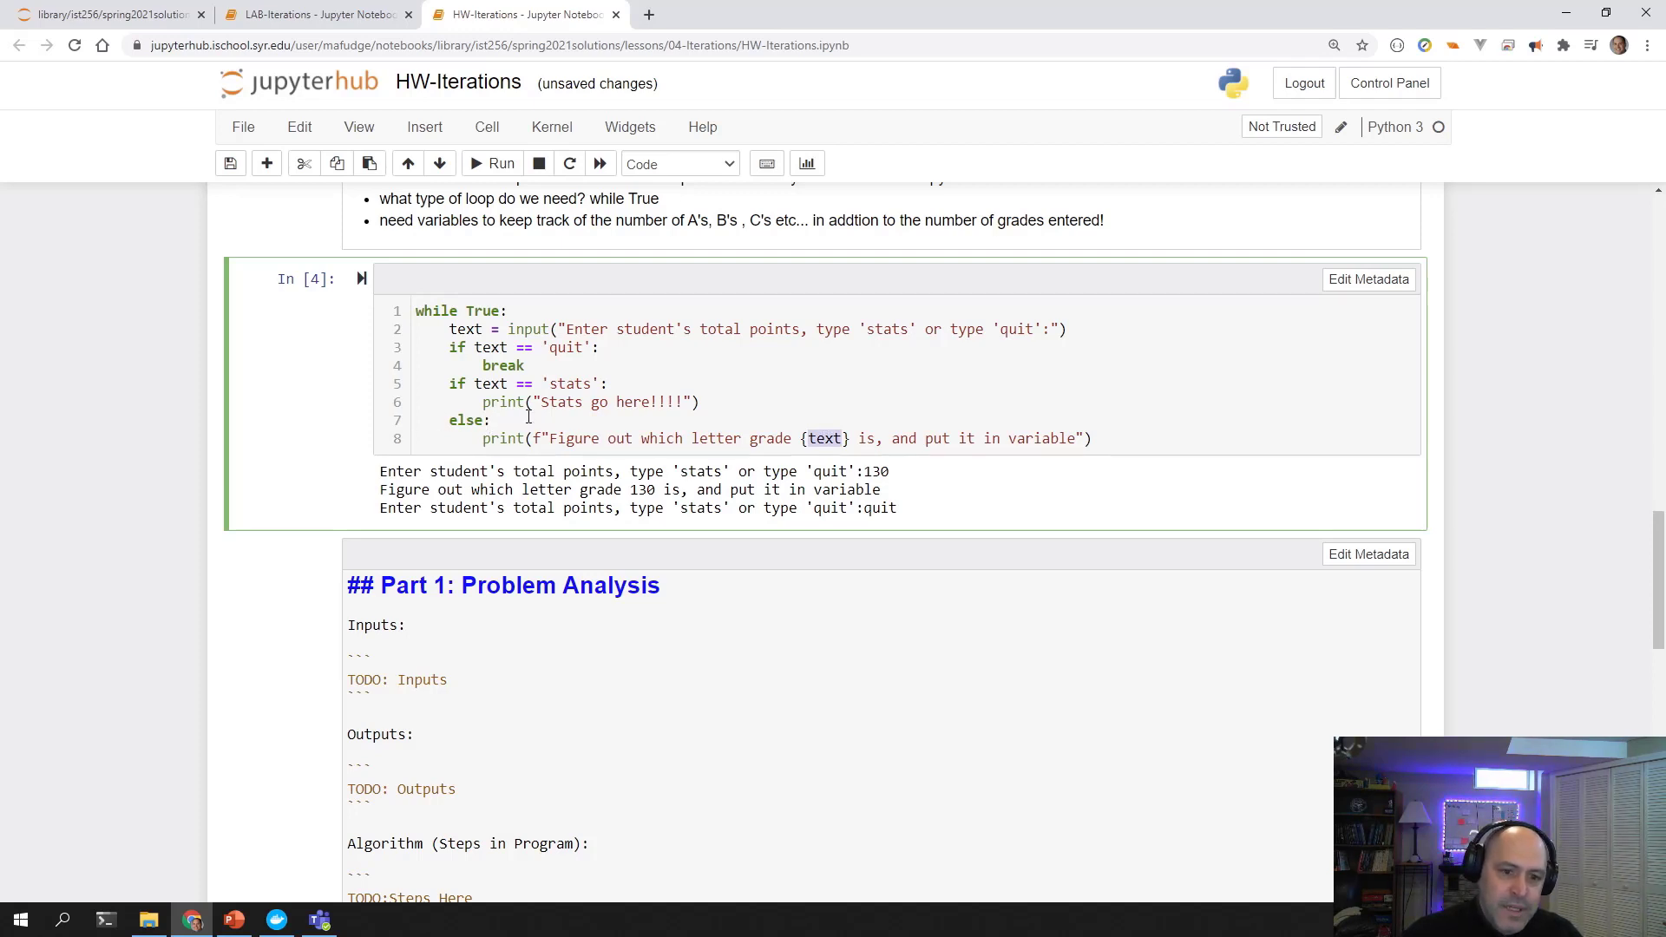
{"action": "key", "text": "Return"}
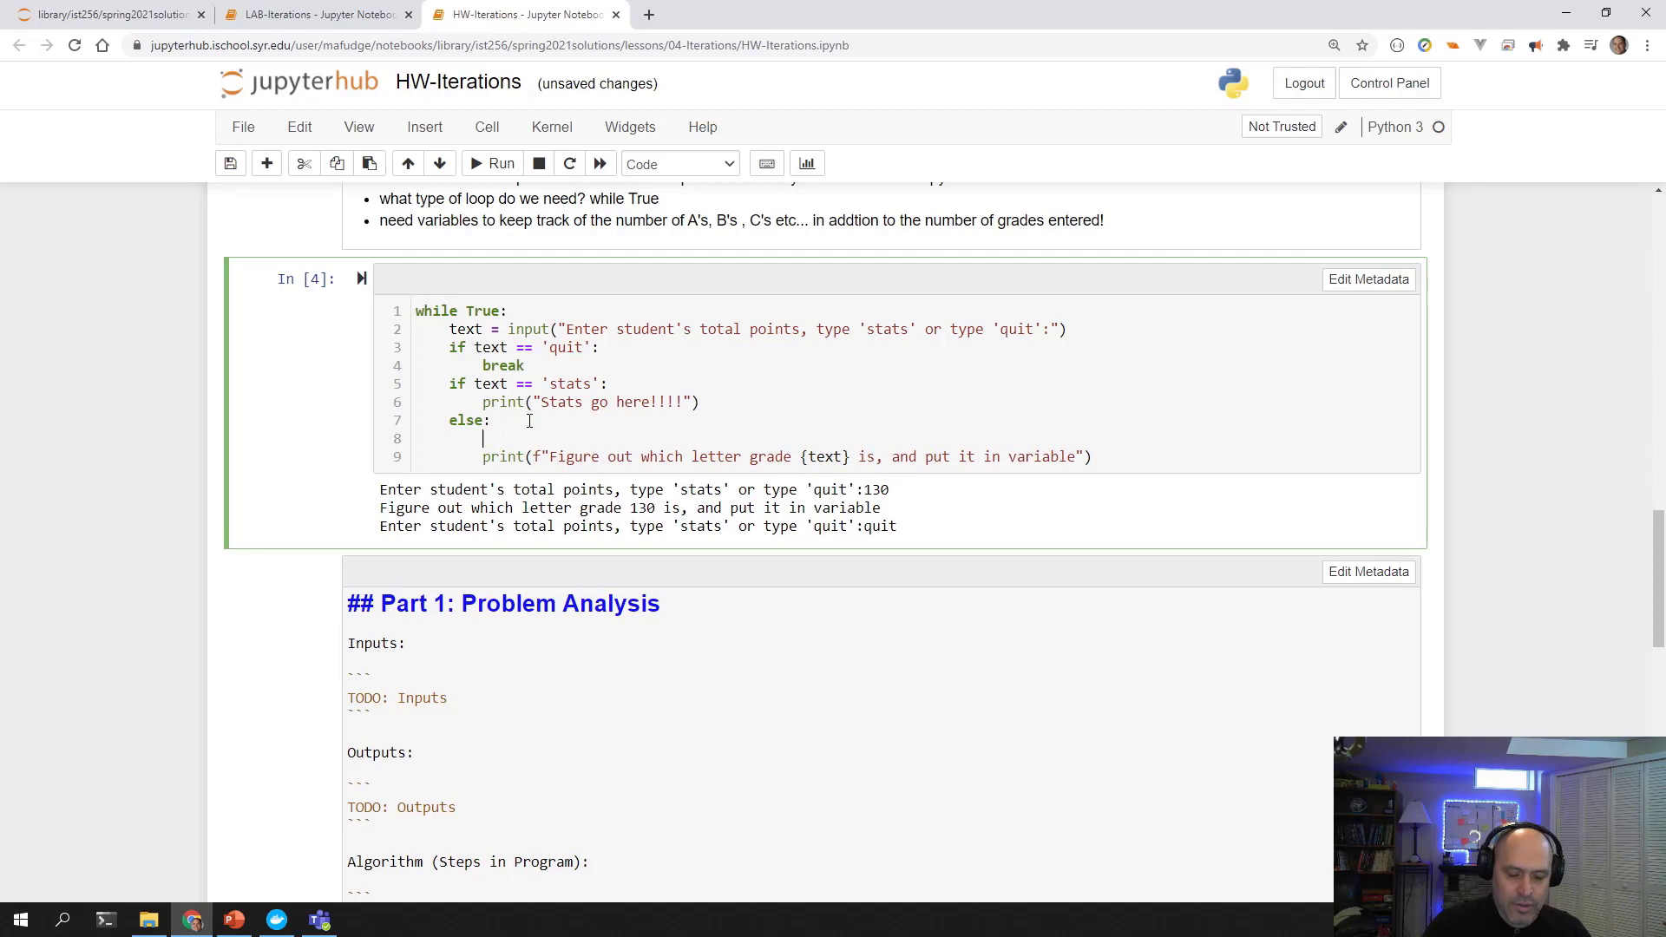
{"action": "type", "text": "grade = int"}
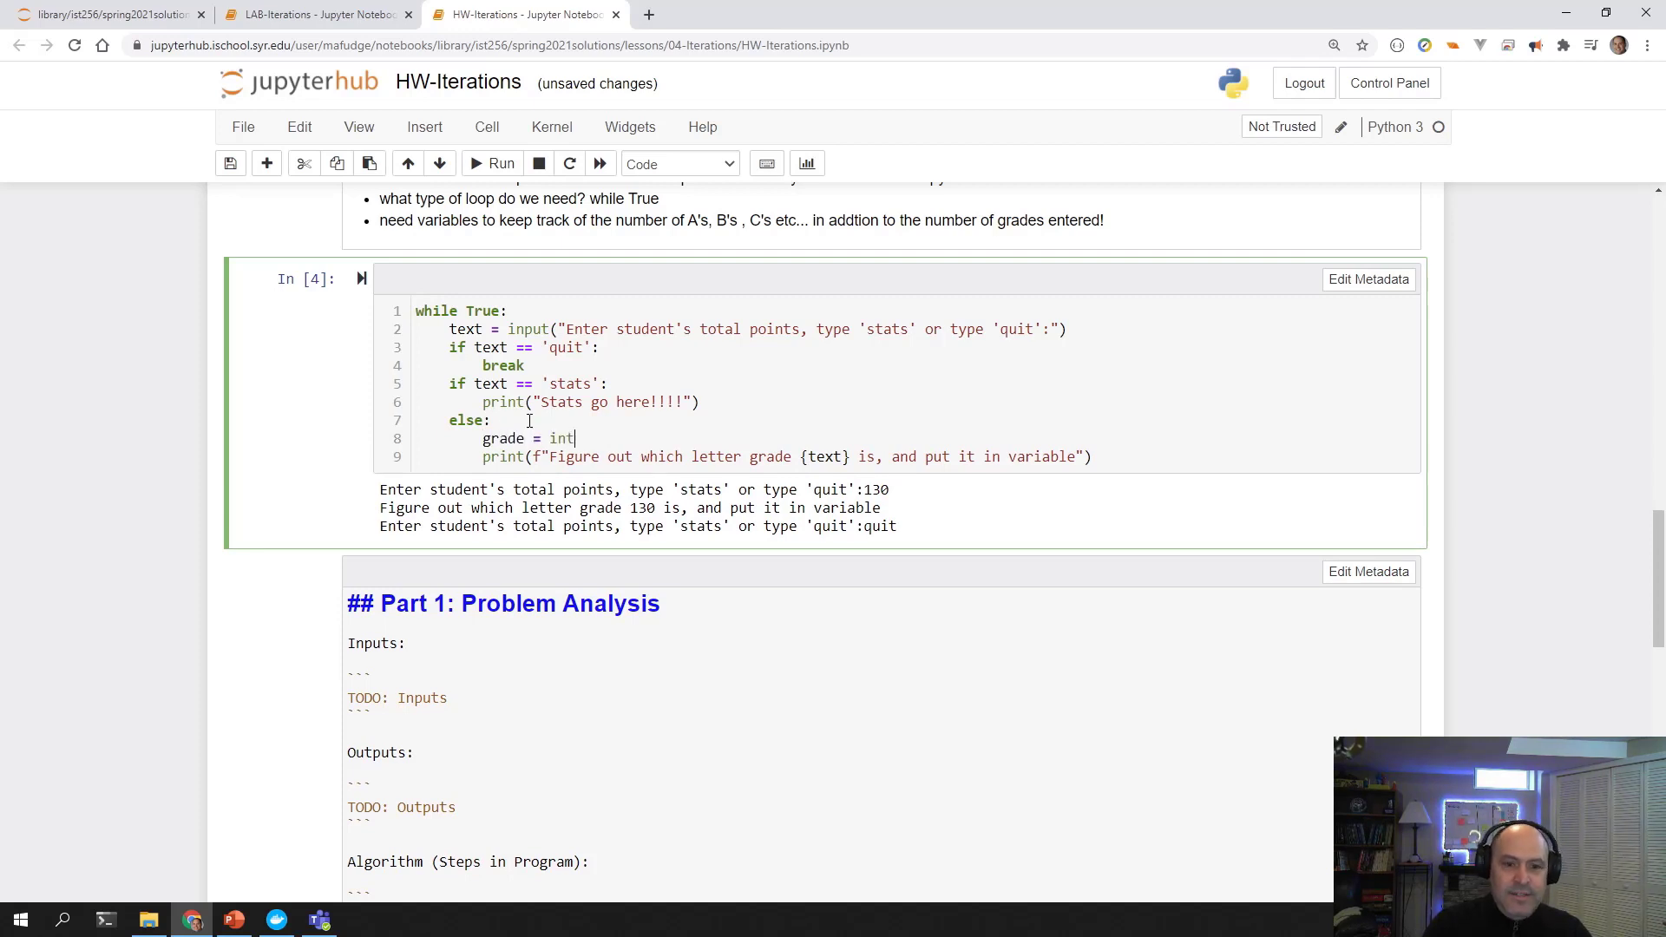
{"action": "type", "text": "(text)"}
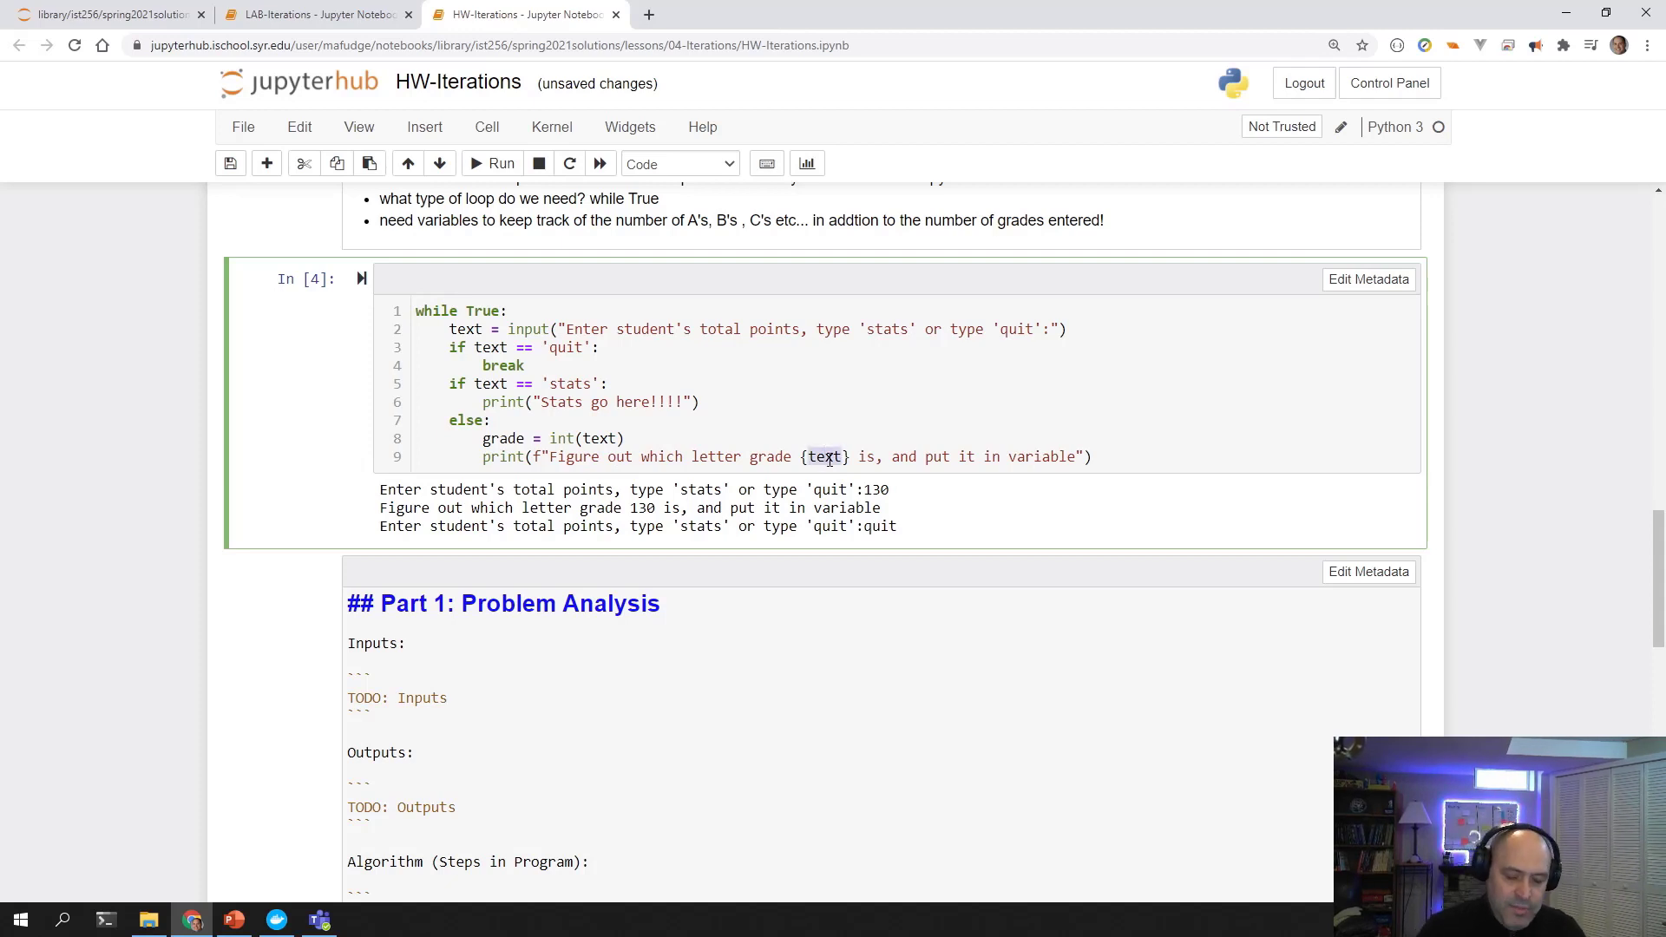
{"action": "left_click", "coordinate": [492, 163]}
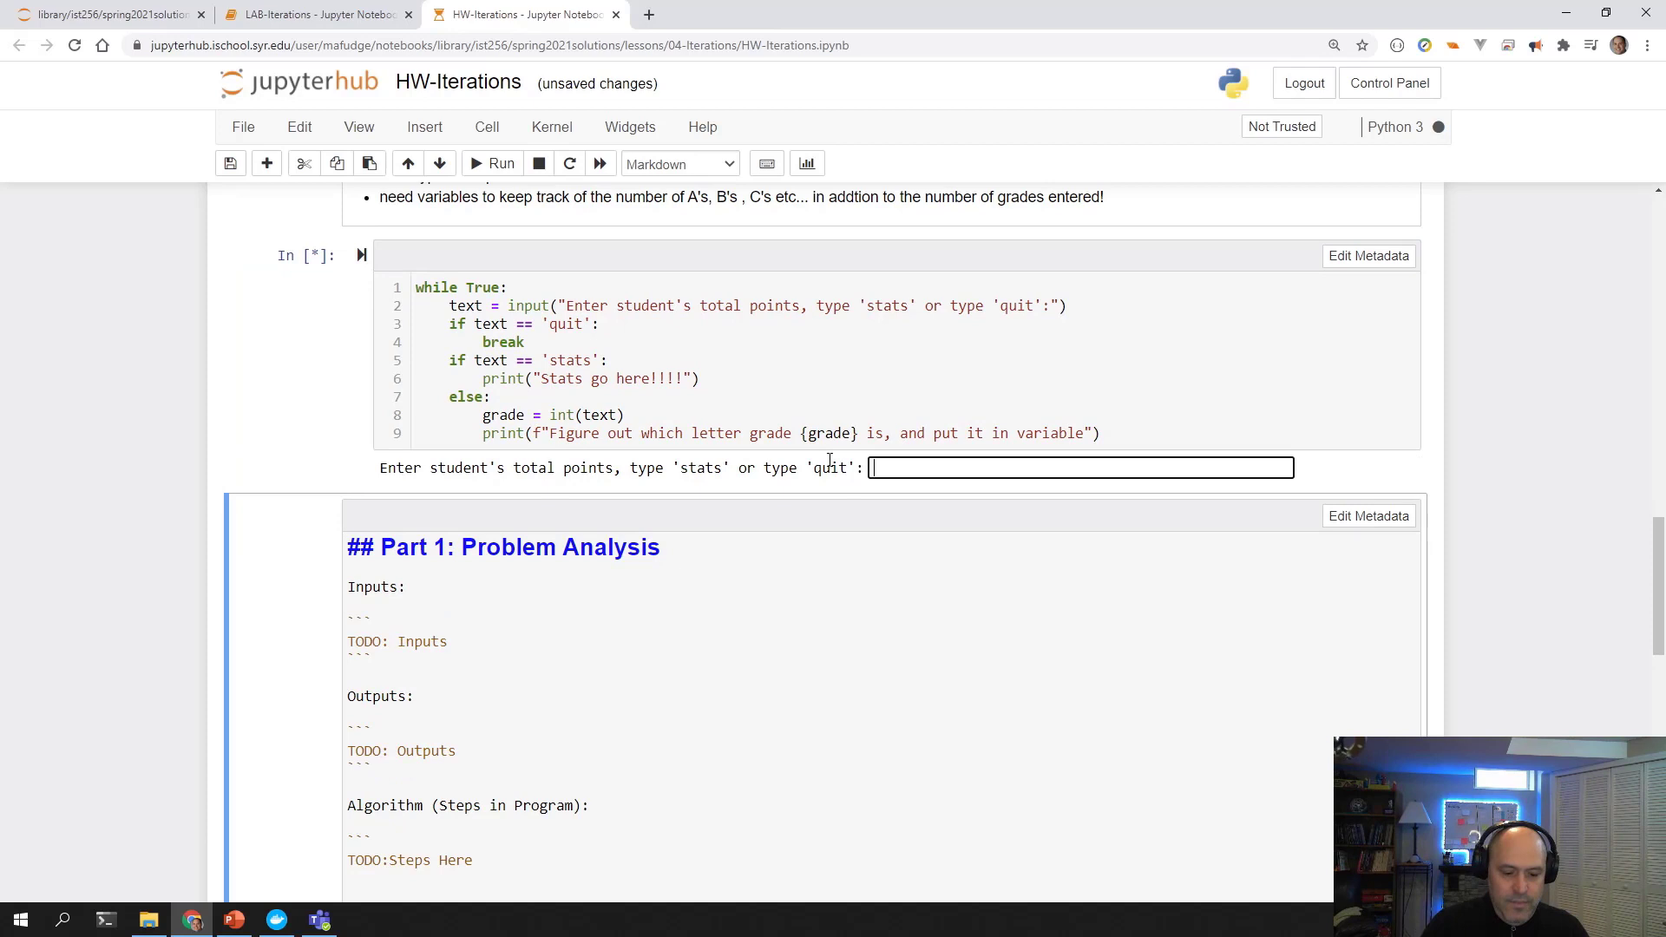
{"action": "type", "text": "150"}
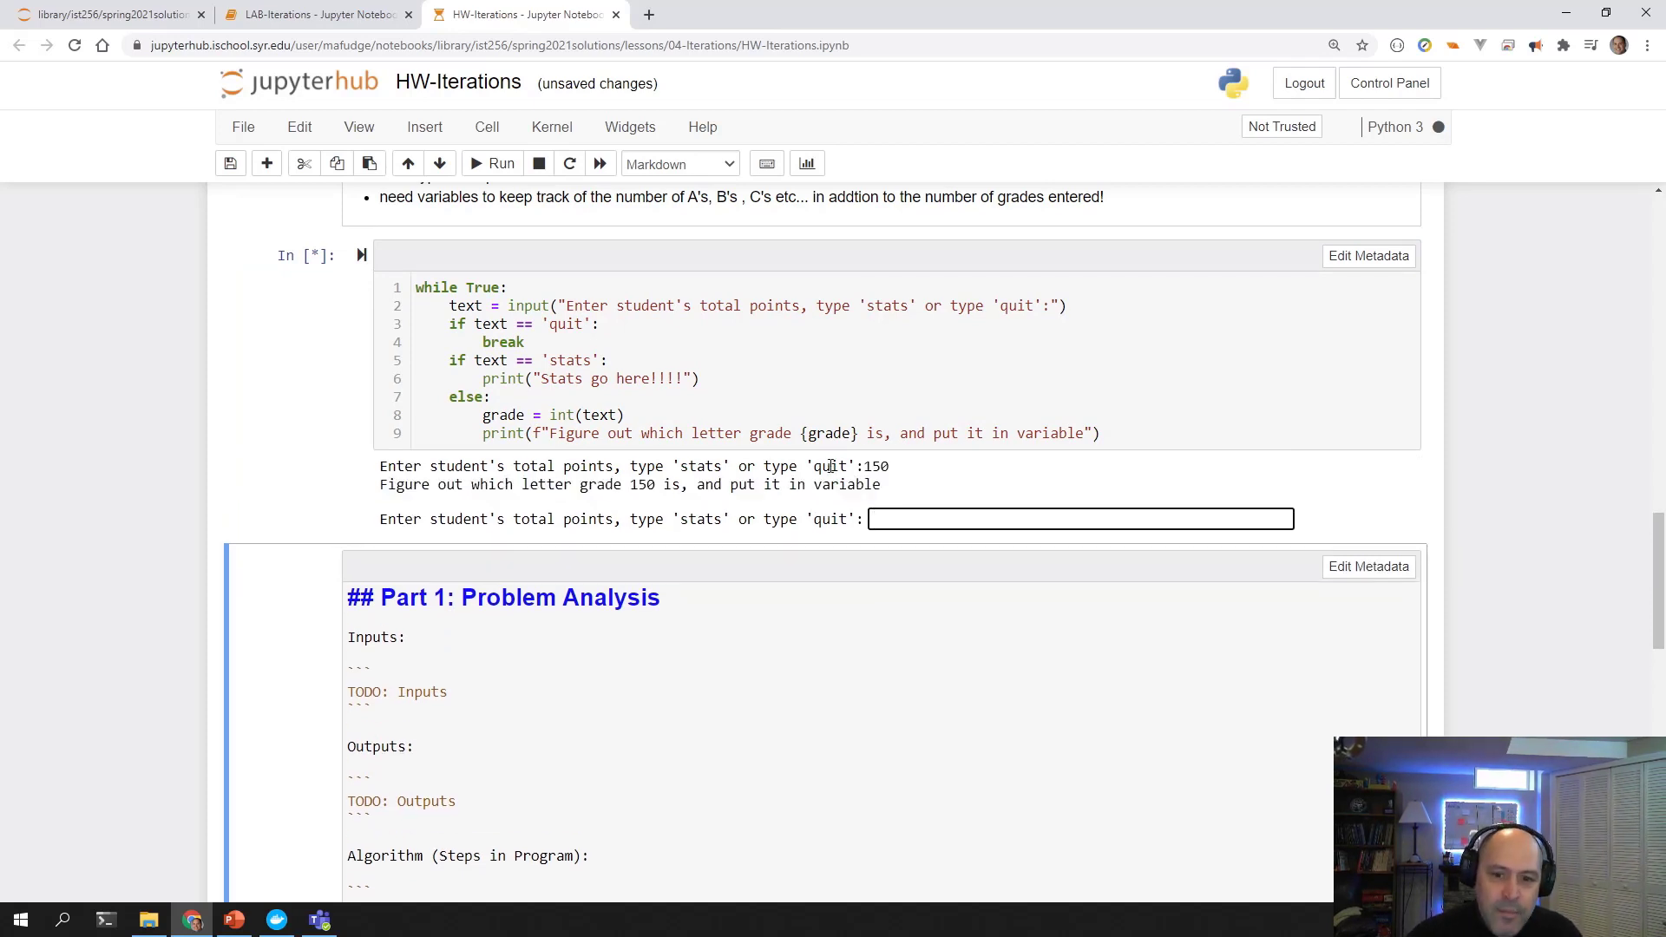
Enter quit to end the test run, then scroll through the hints and bar-chart example.
{"action": "type", "text": "quit"}
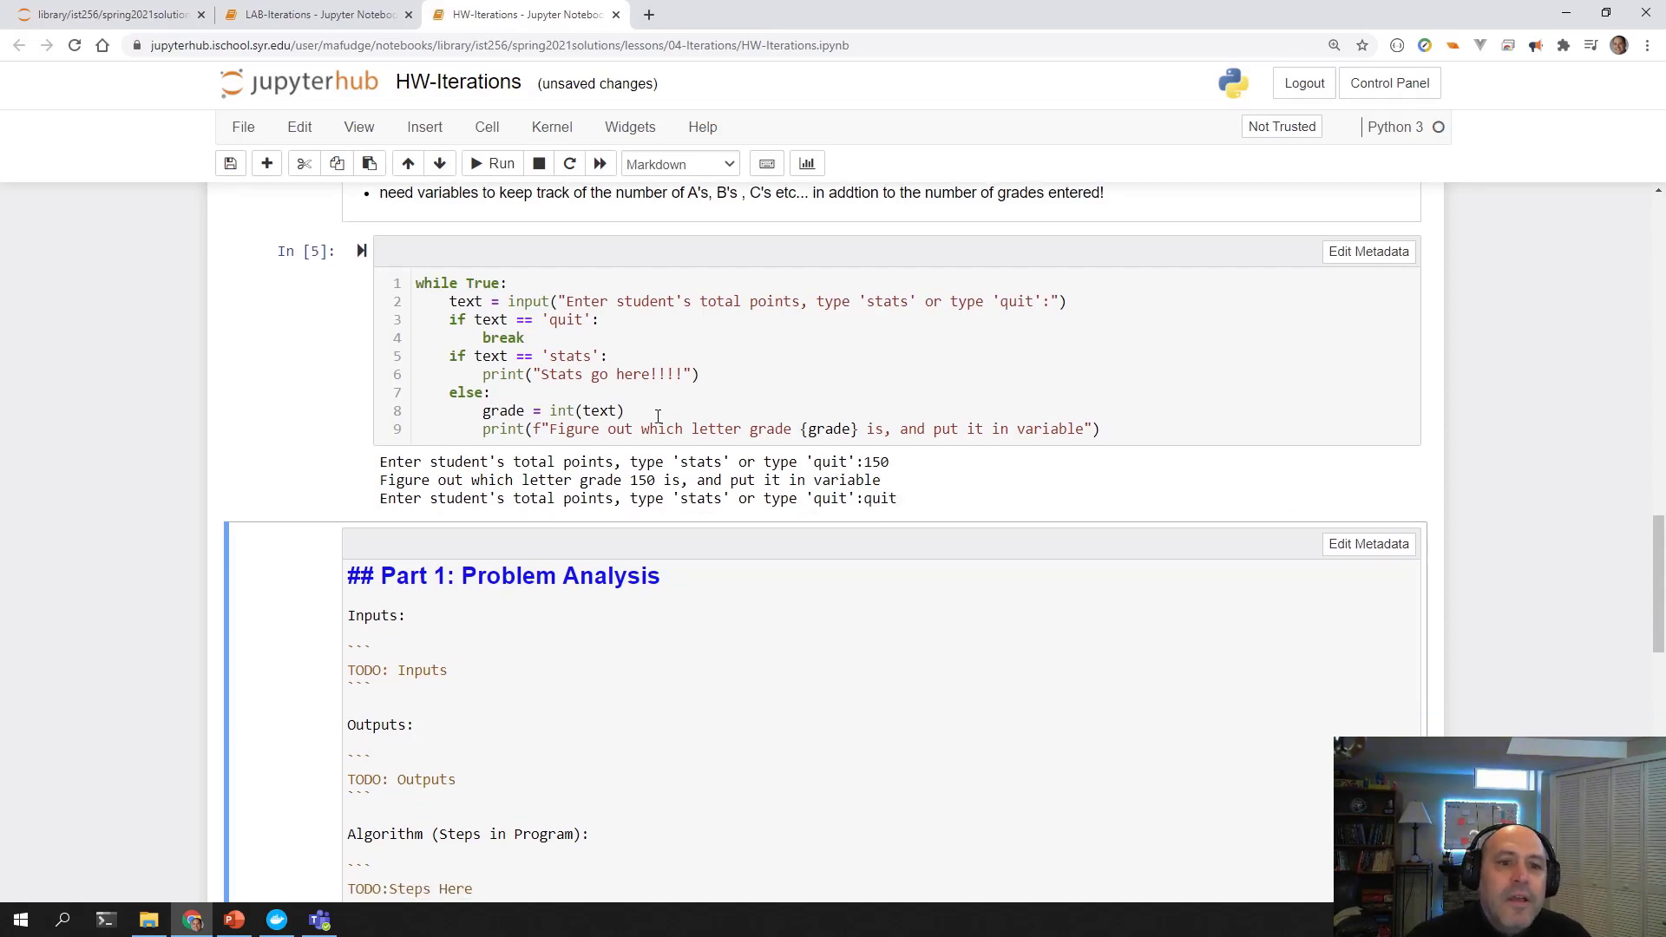
{"action": "scroll", "scroll_direction": "down", "scroll_amount": 3}
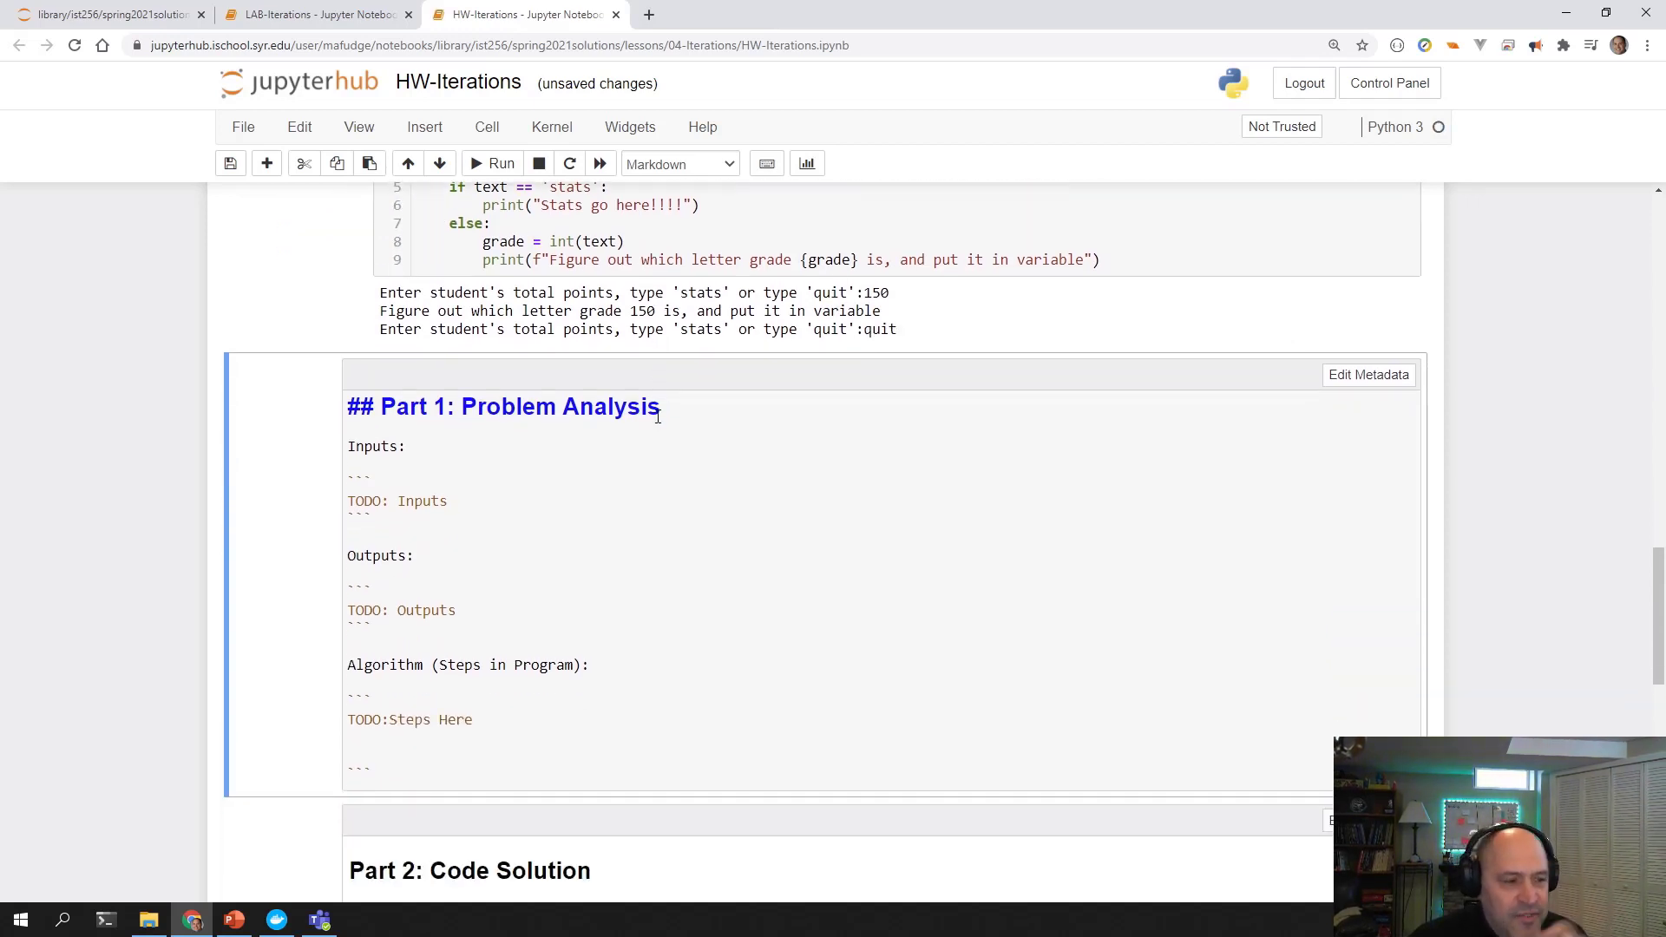
{"action": "scroll", "scroll_direction": "up", "scroll_amount": 3}
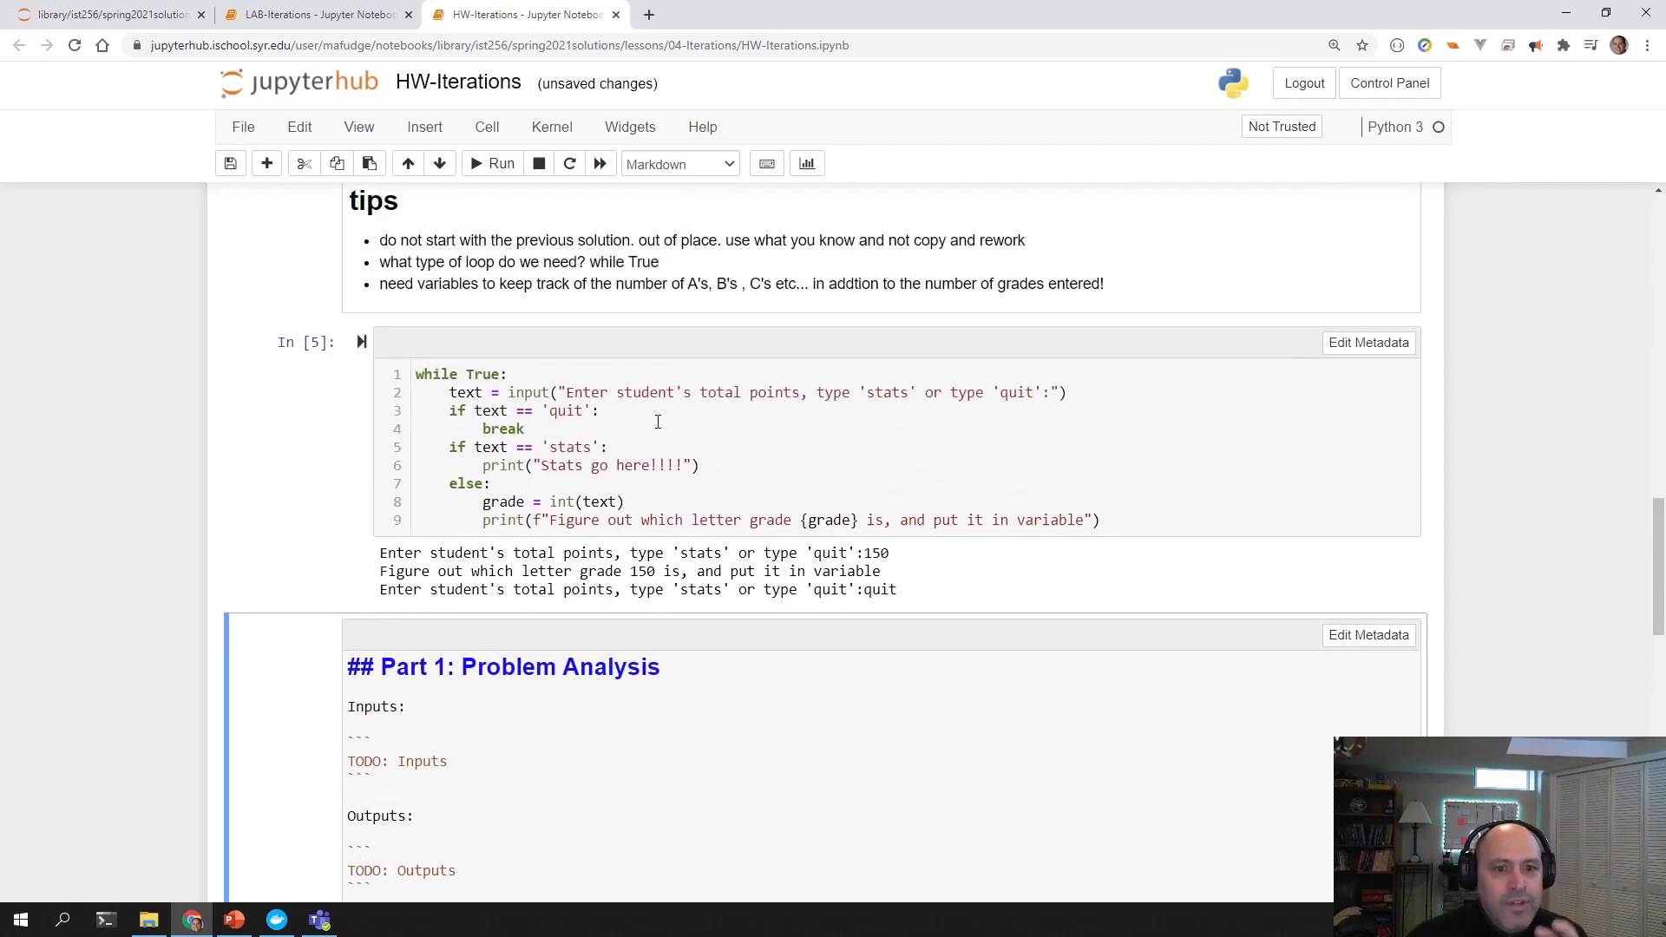
{"action": "scroll", "scroll_direction": "up", "scroll_amount": 3}
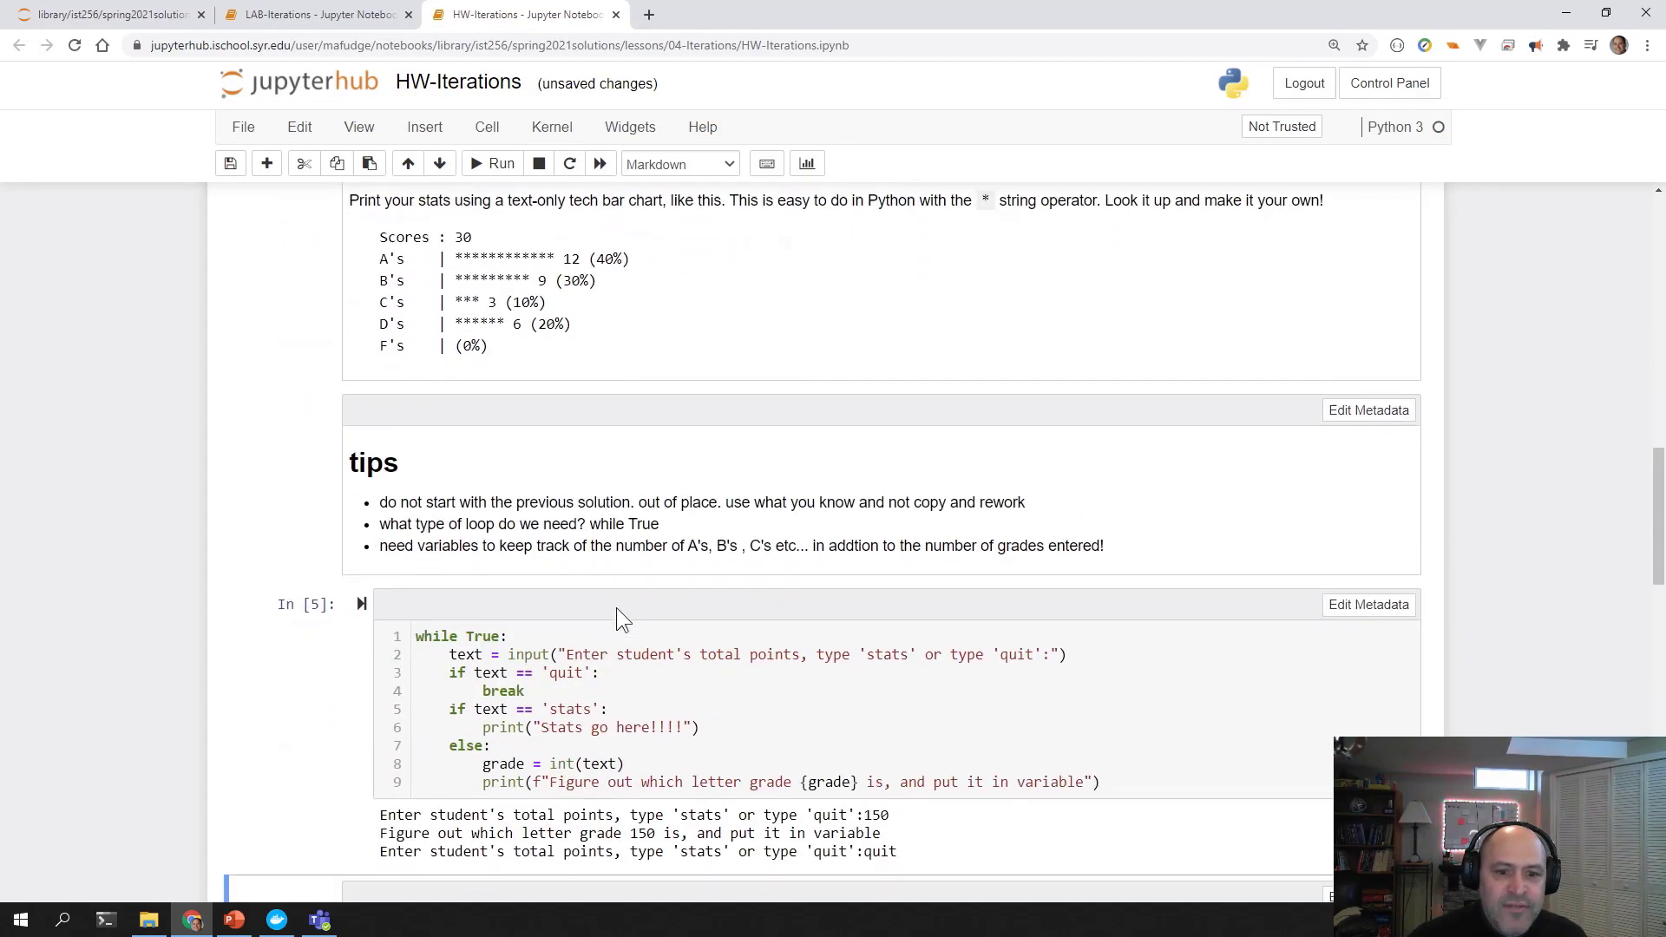
{"action": "scroll", "scroll_direction": "up", "scroll_amount": 3}
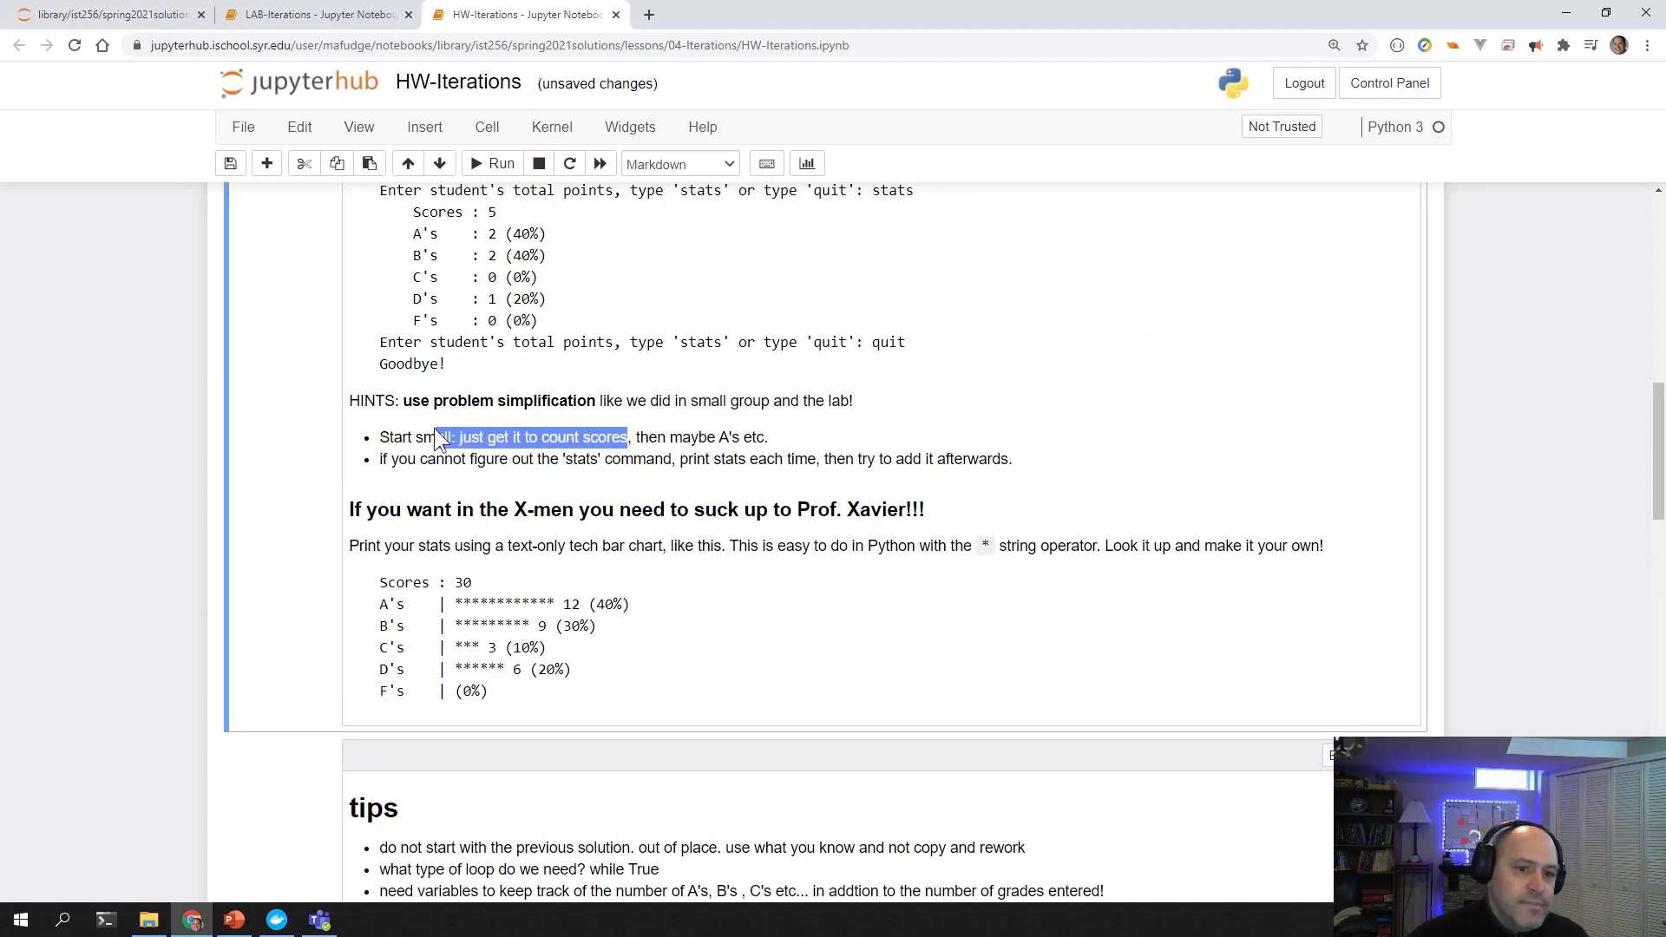
{"action": "scroll", "scroll_direction": "down", "scroll_amount": 3}
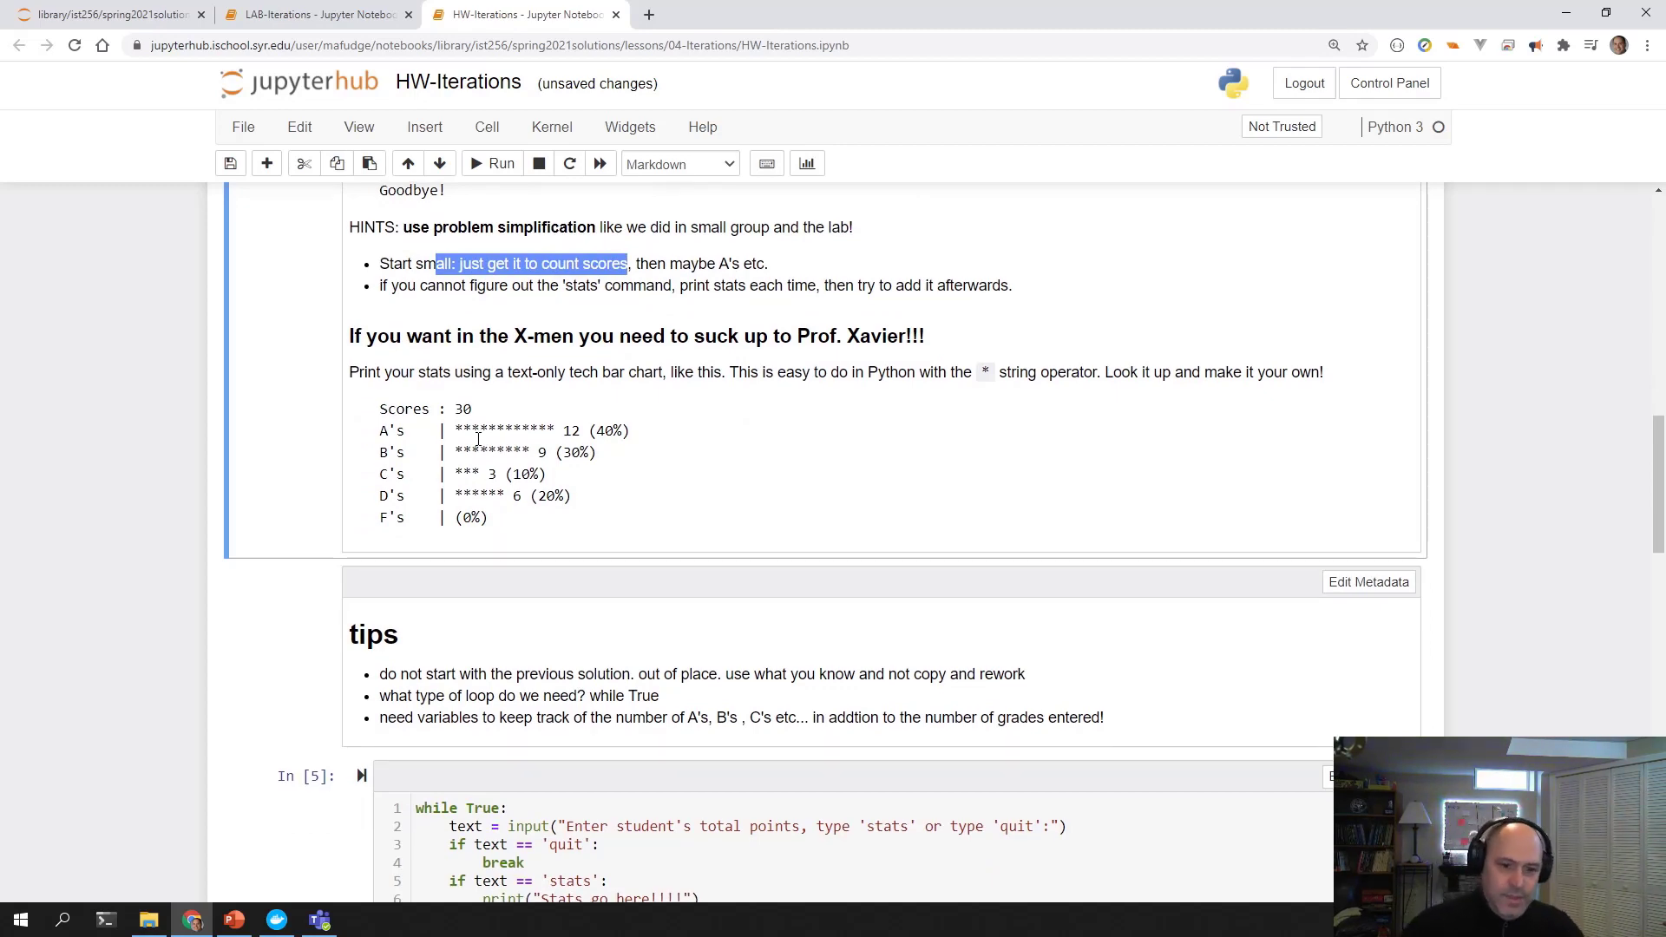
{"action": "scroll", "scroll_direction": "down", "scroll_amount": 3}
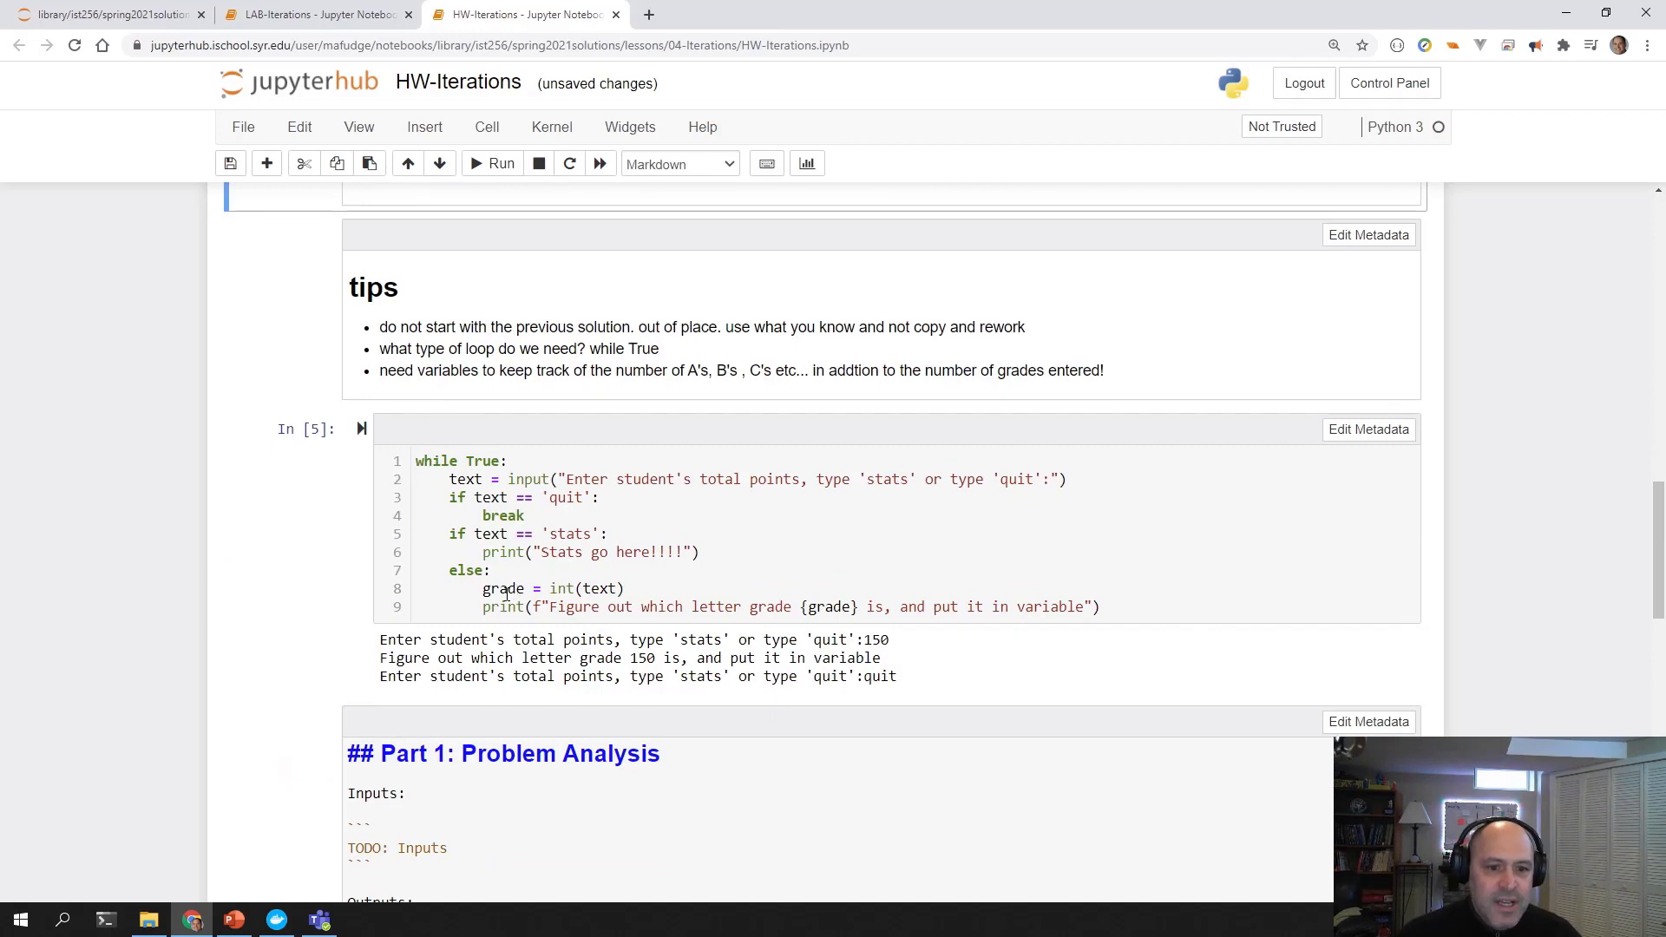
Add scores = 0 atop the loop cell and scores = scores + 1 under else.
{"action": "left_click", "coordinate": [441, 460]}
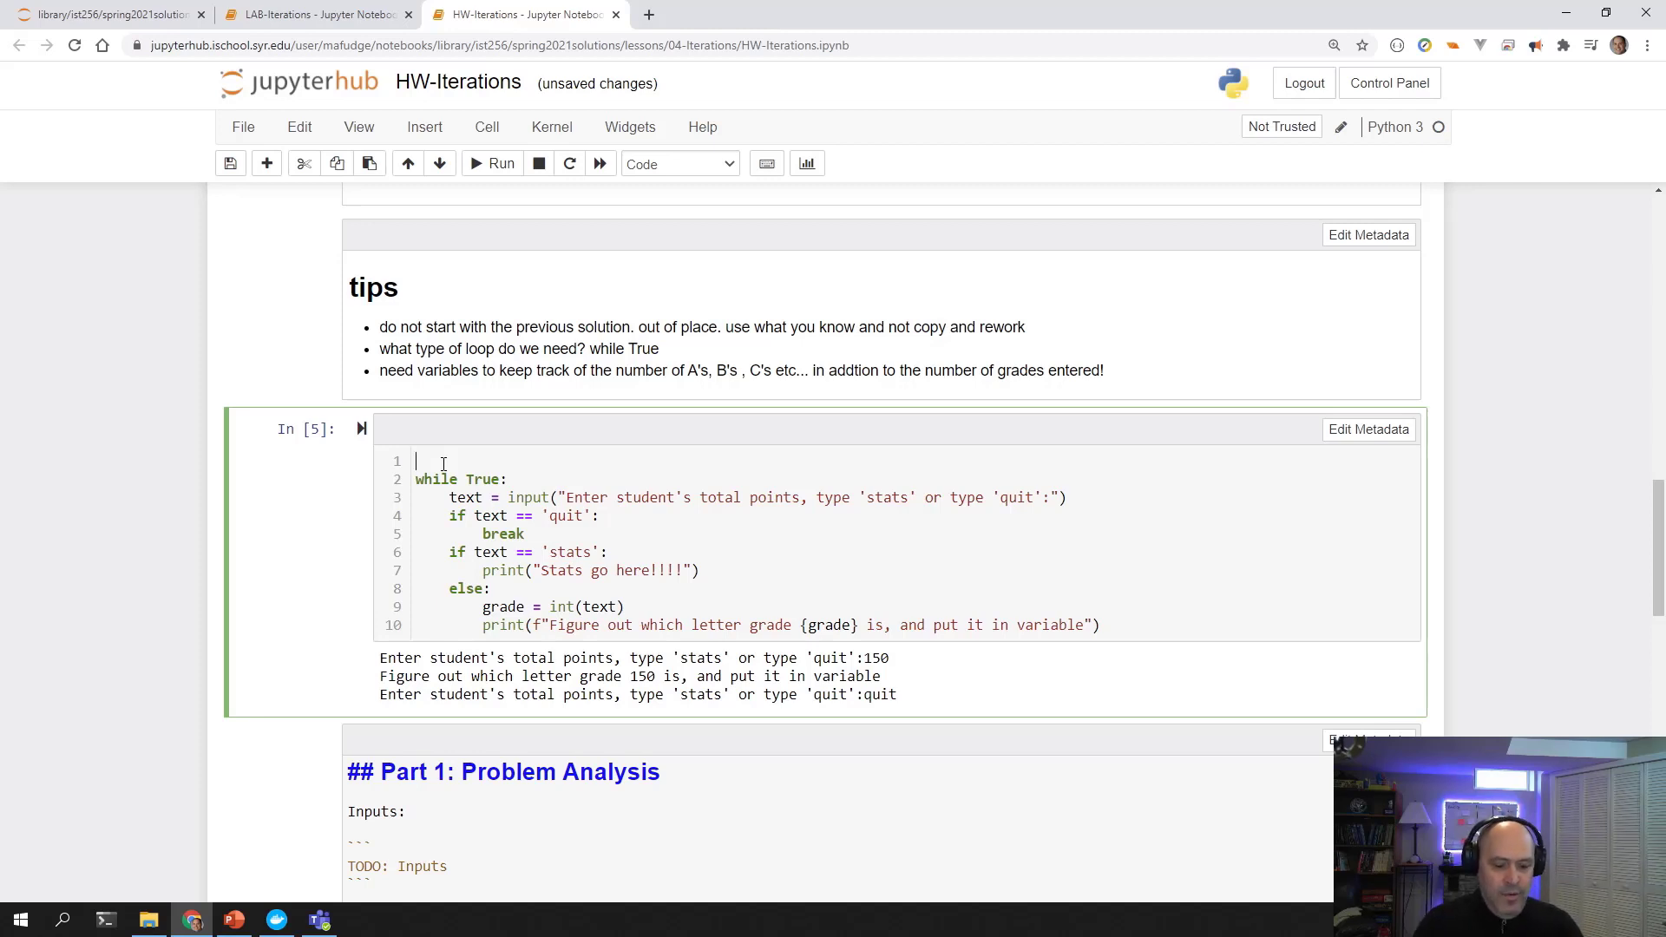
{"action": "type", "text": "a =0"}
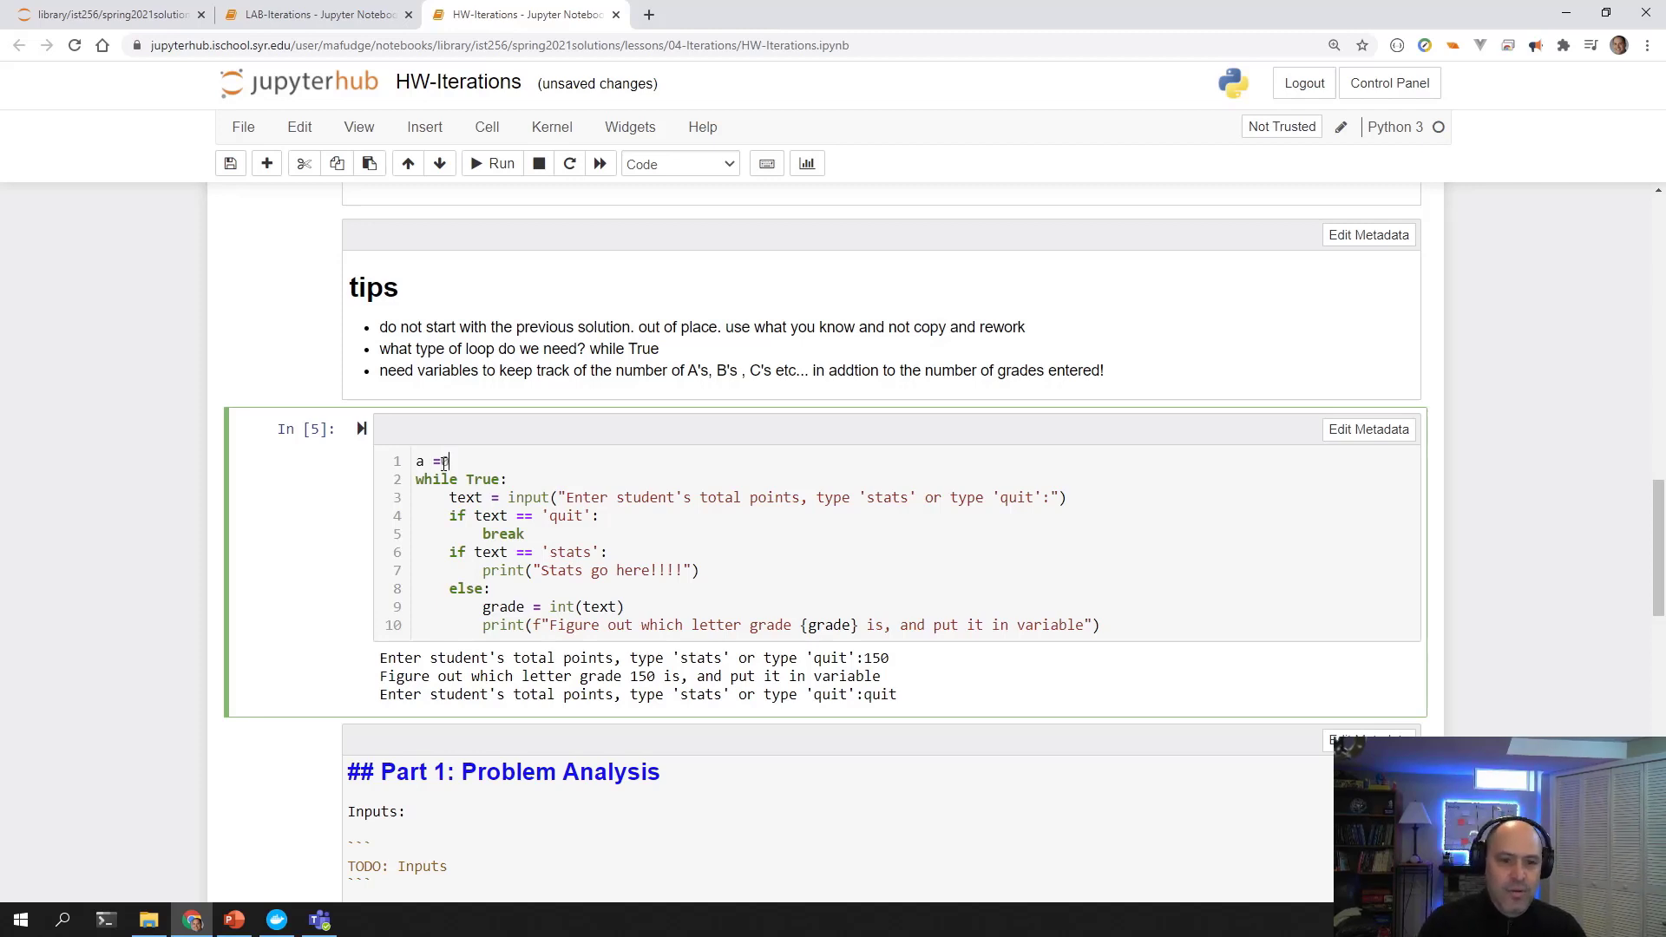
{"action": "type", "text": "b= 0-"}
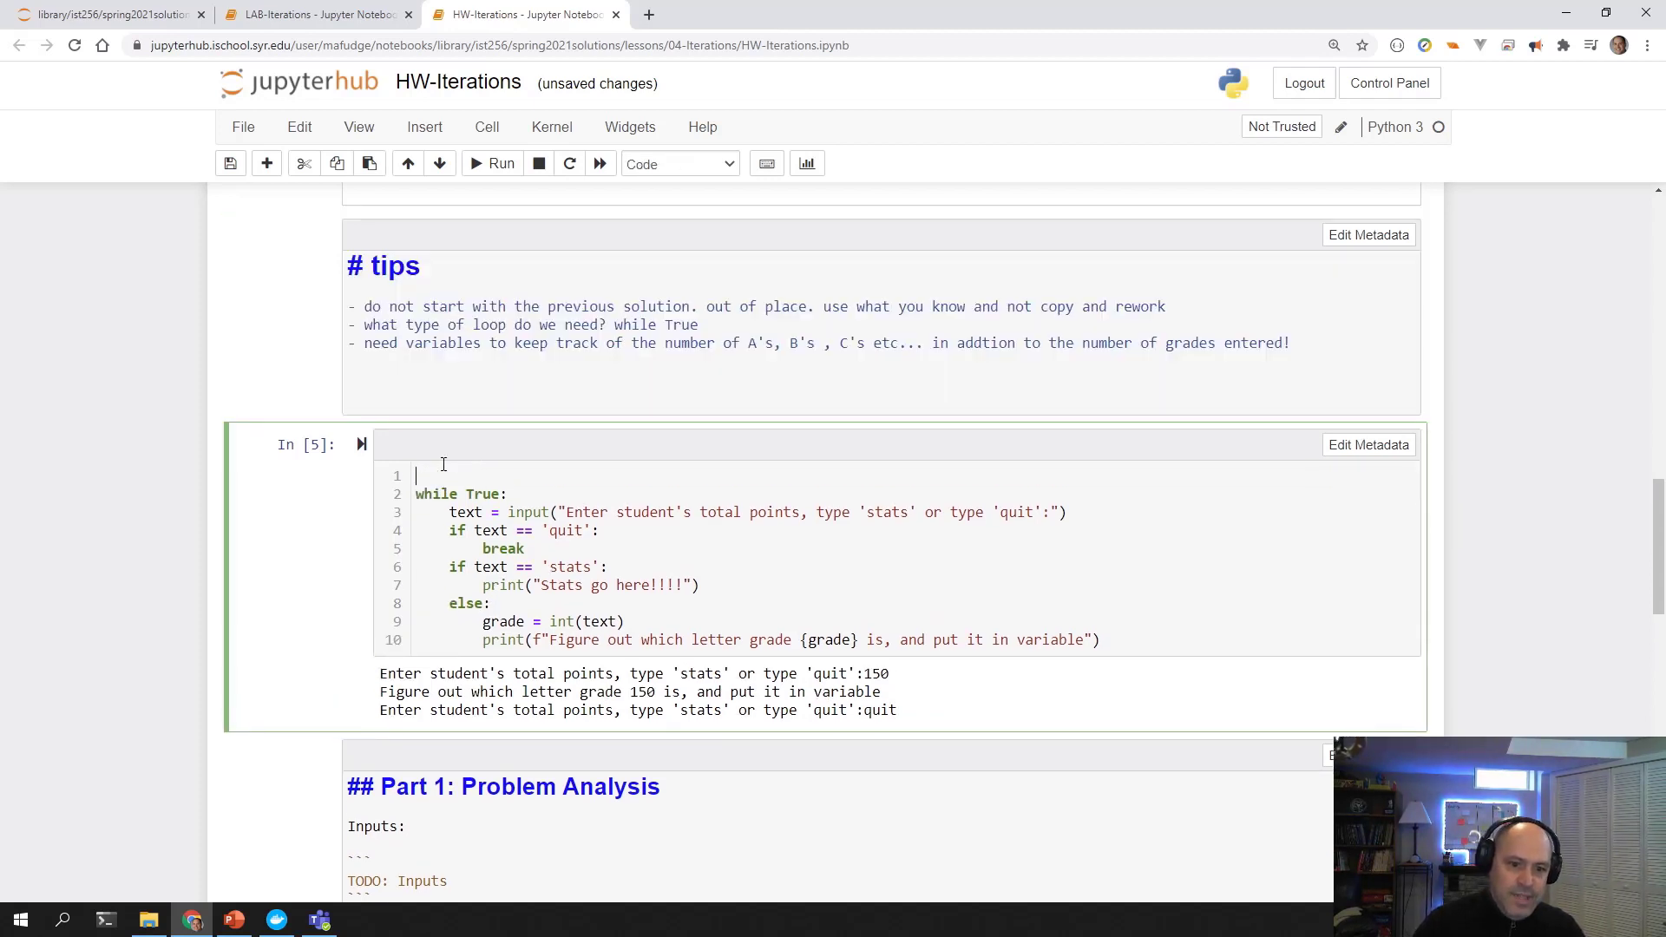
{"action": "type", "text": "scores"}
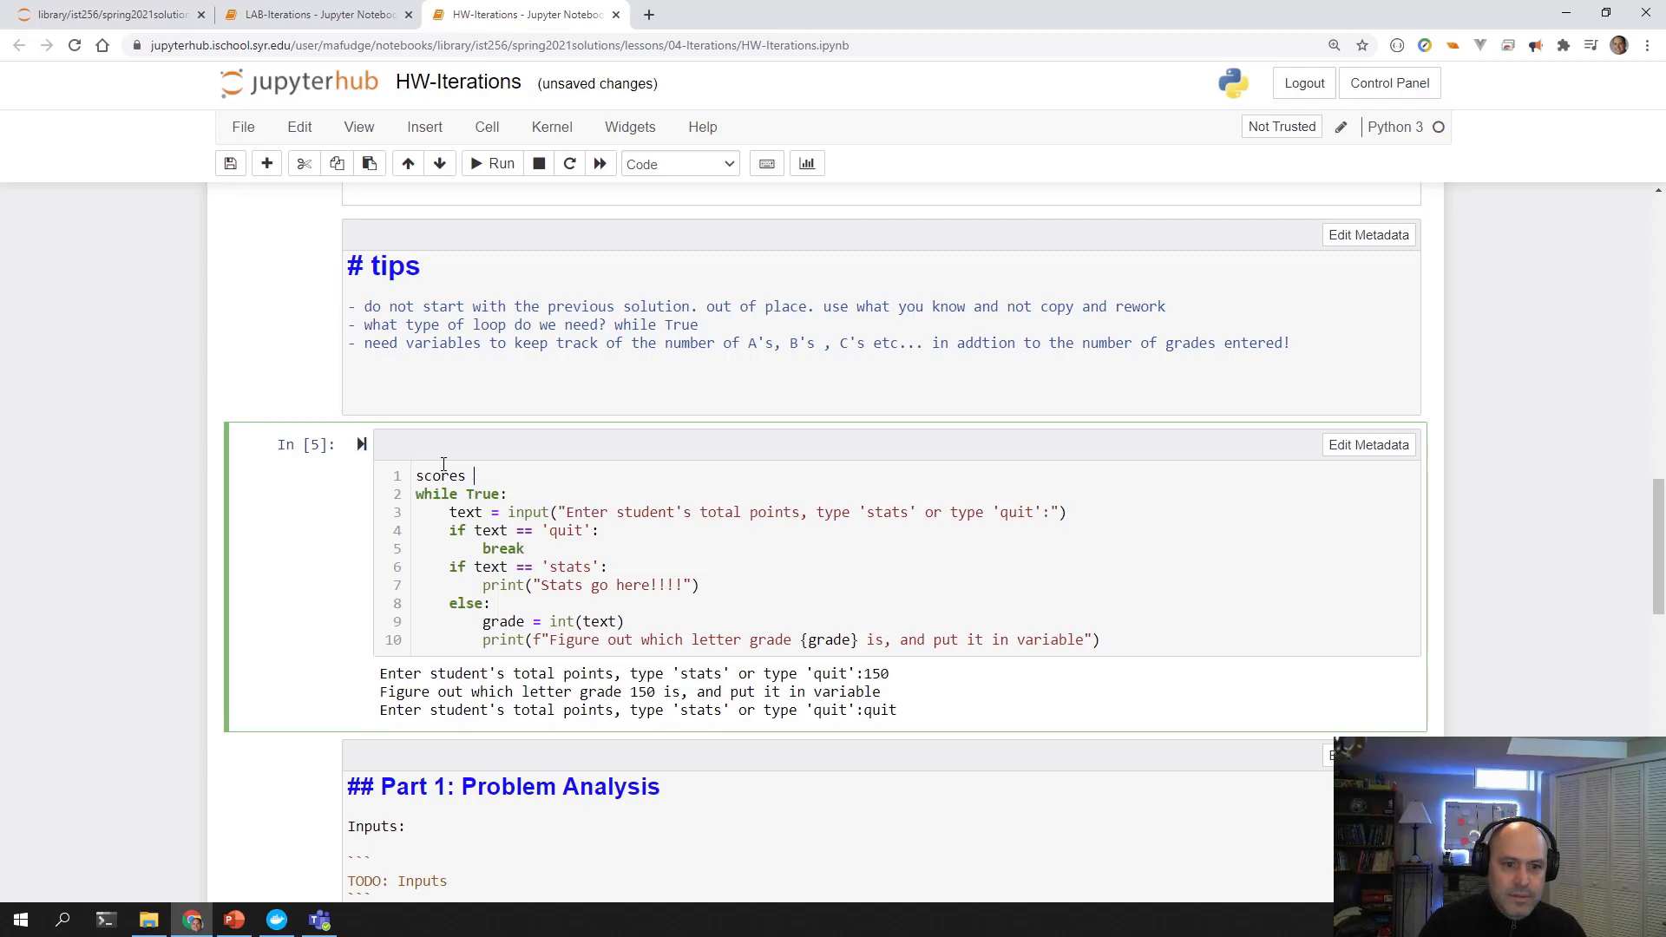
{"action": "type", "text": "= 0"}
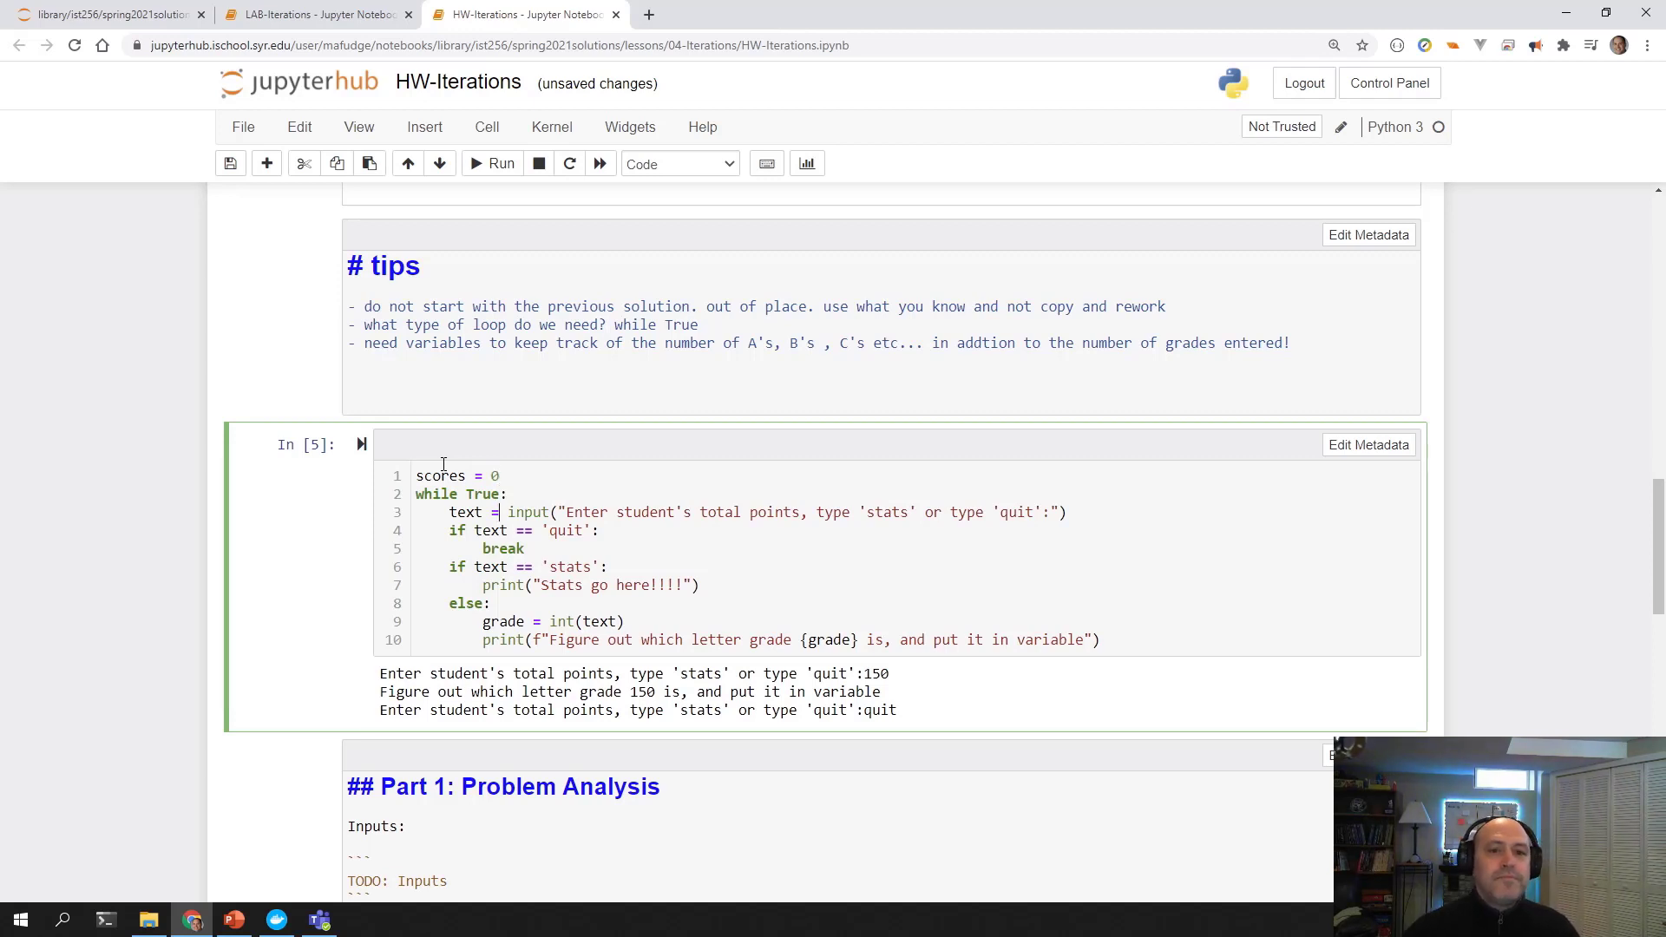
{"action": "scroll", "scroll_direction": "down", "scroll_amount": 3}
{"action": "type", "text": "s"}
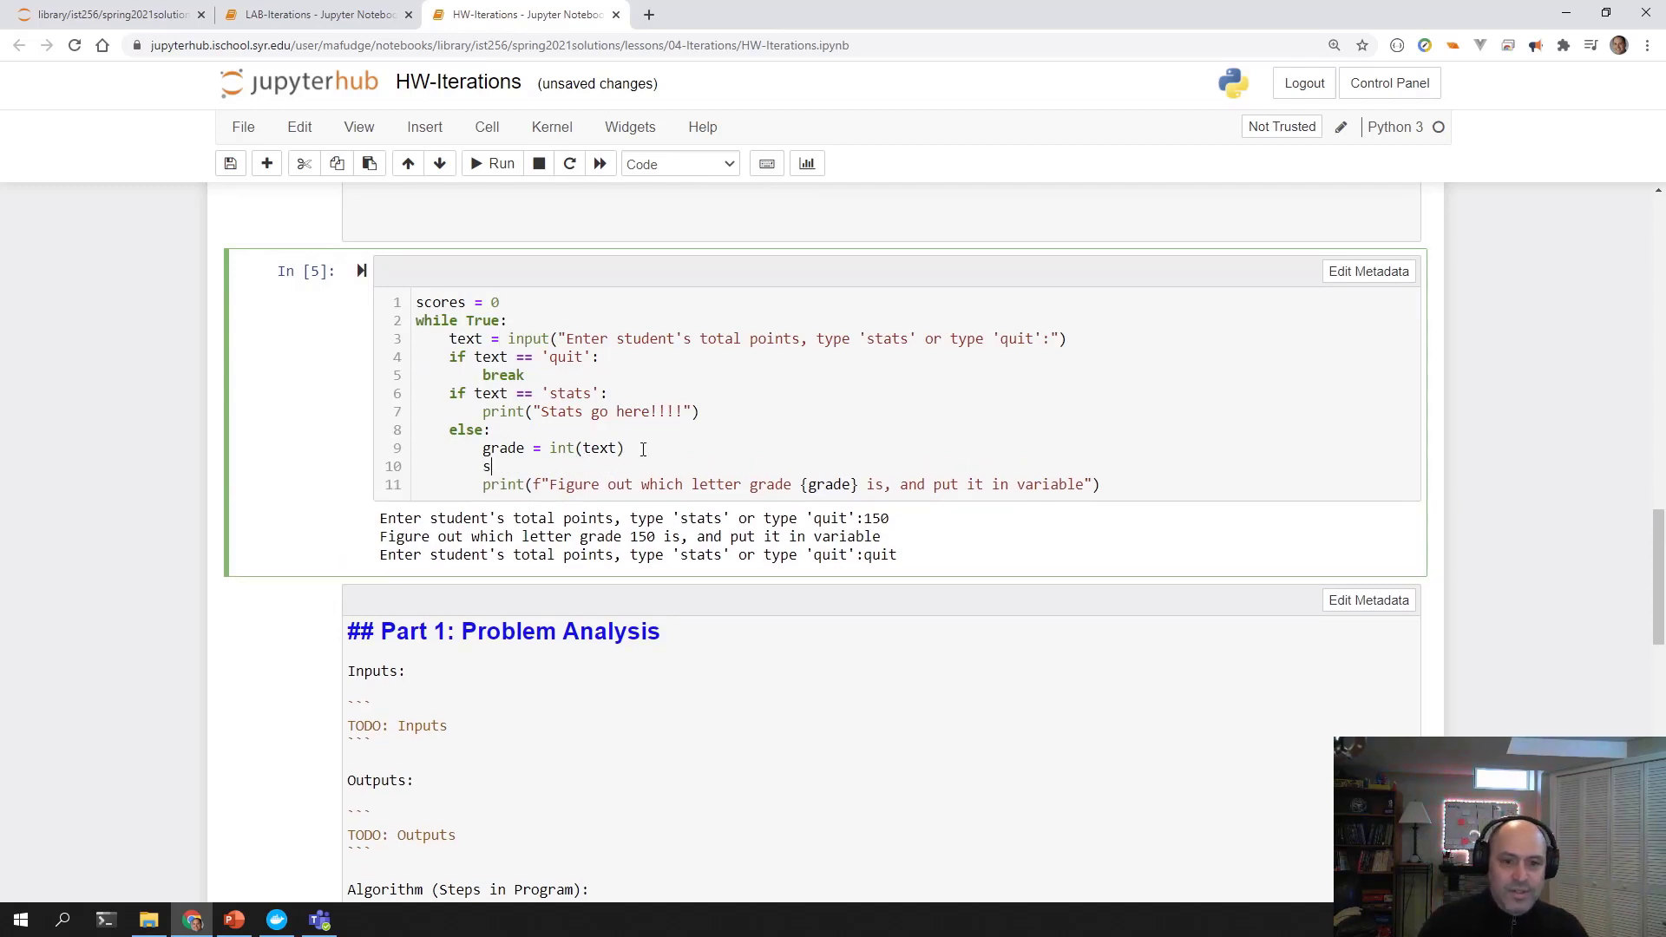
{"action": "type", "text": "cores"}
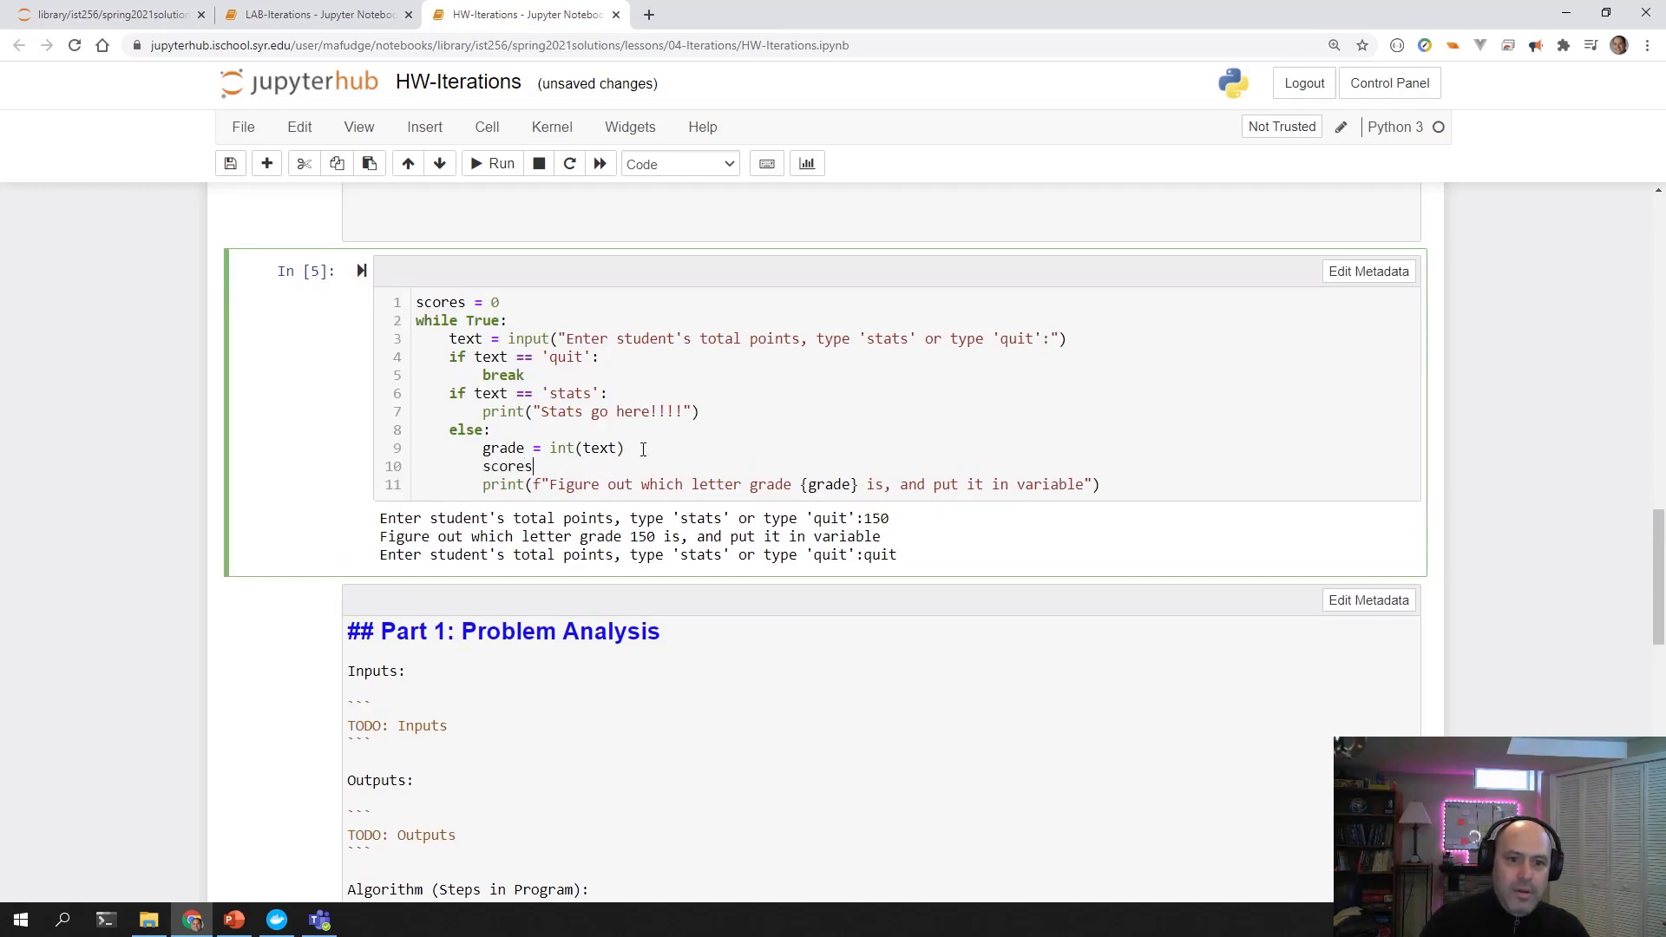
{"action": "type", "text": "= scores +"}
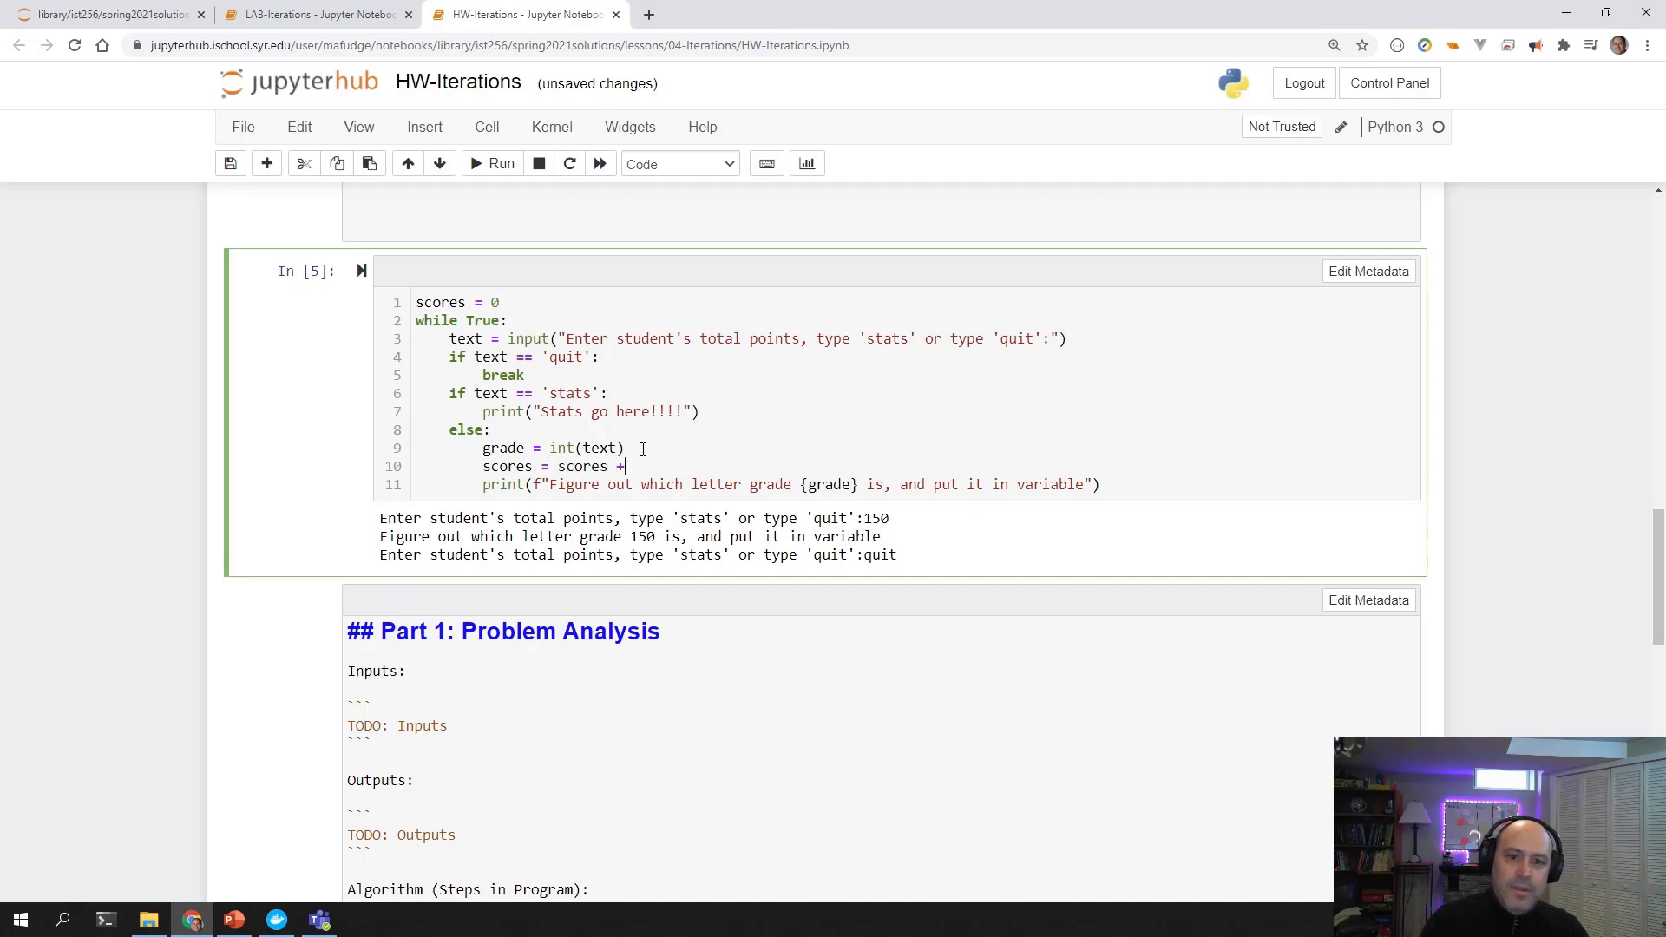
{"action": "scroll", "scroll_direction": "up", "scroll_amount": 3}
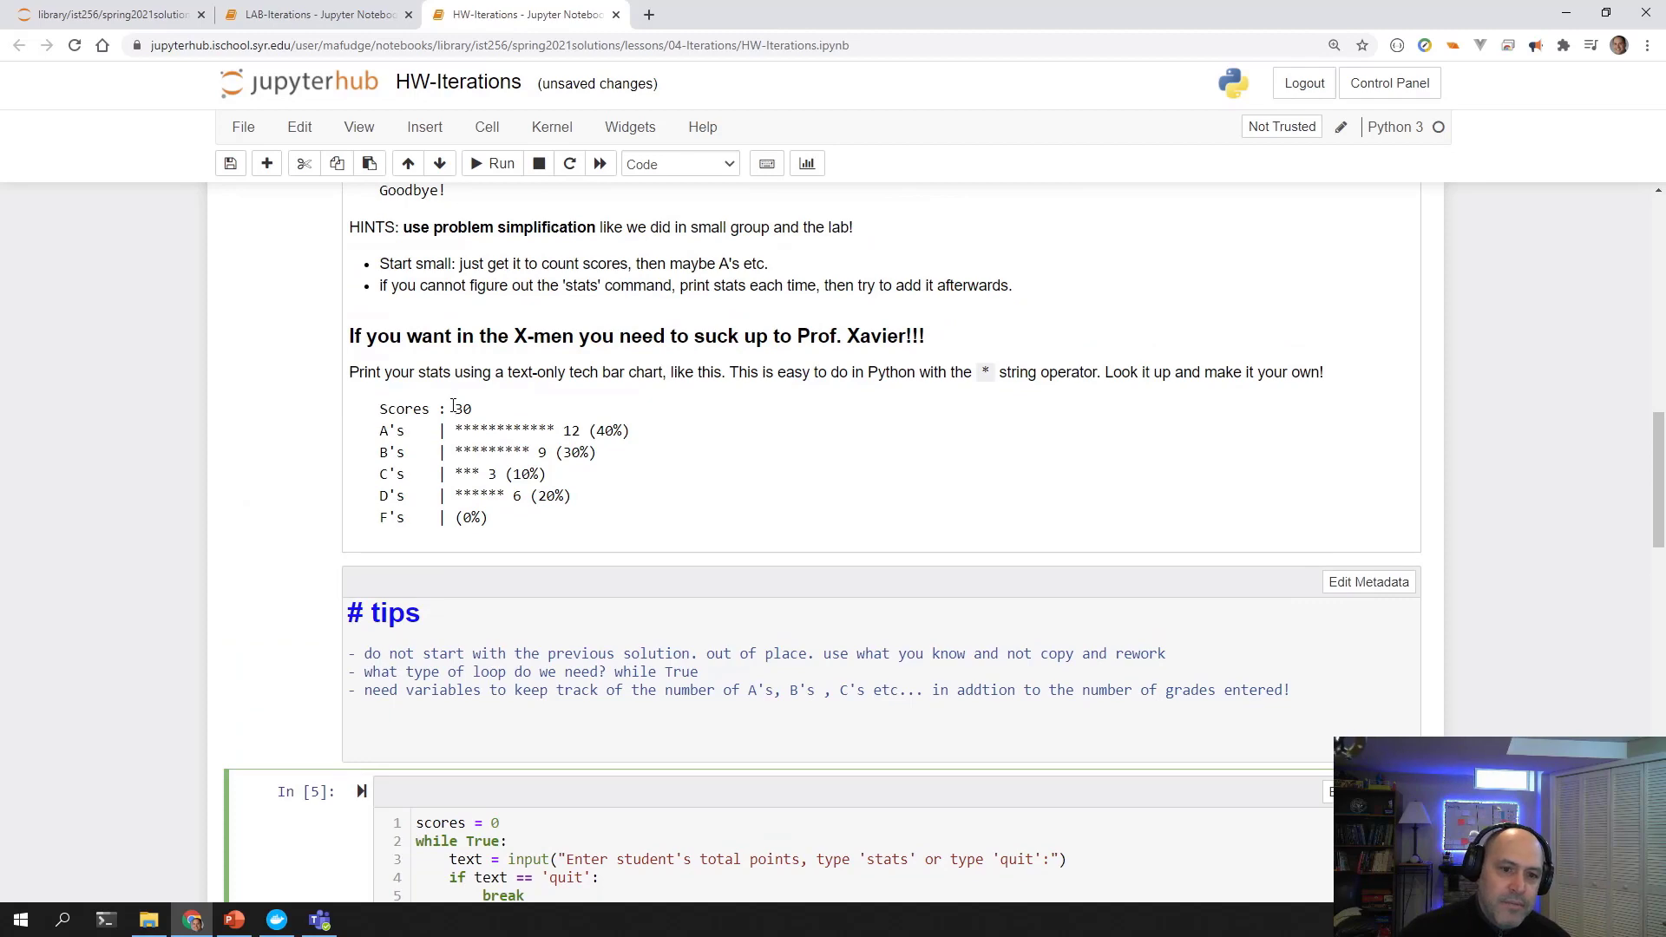
{"action": "scroll", "scroll_direction": "down", "scroll_amount": 3}
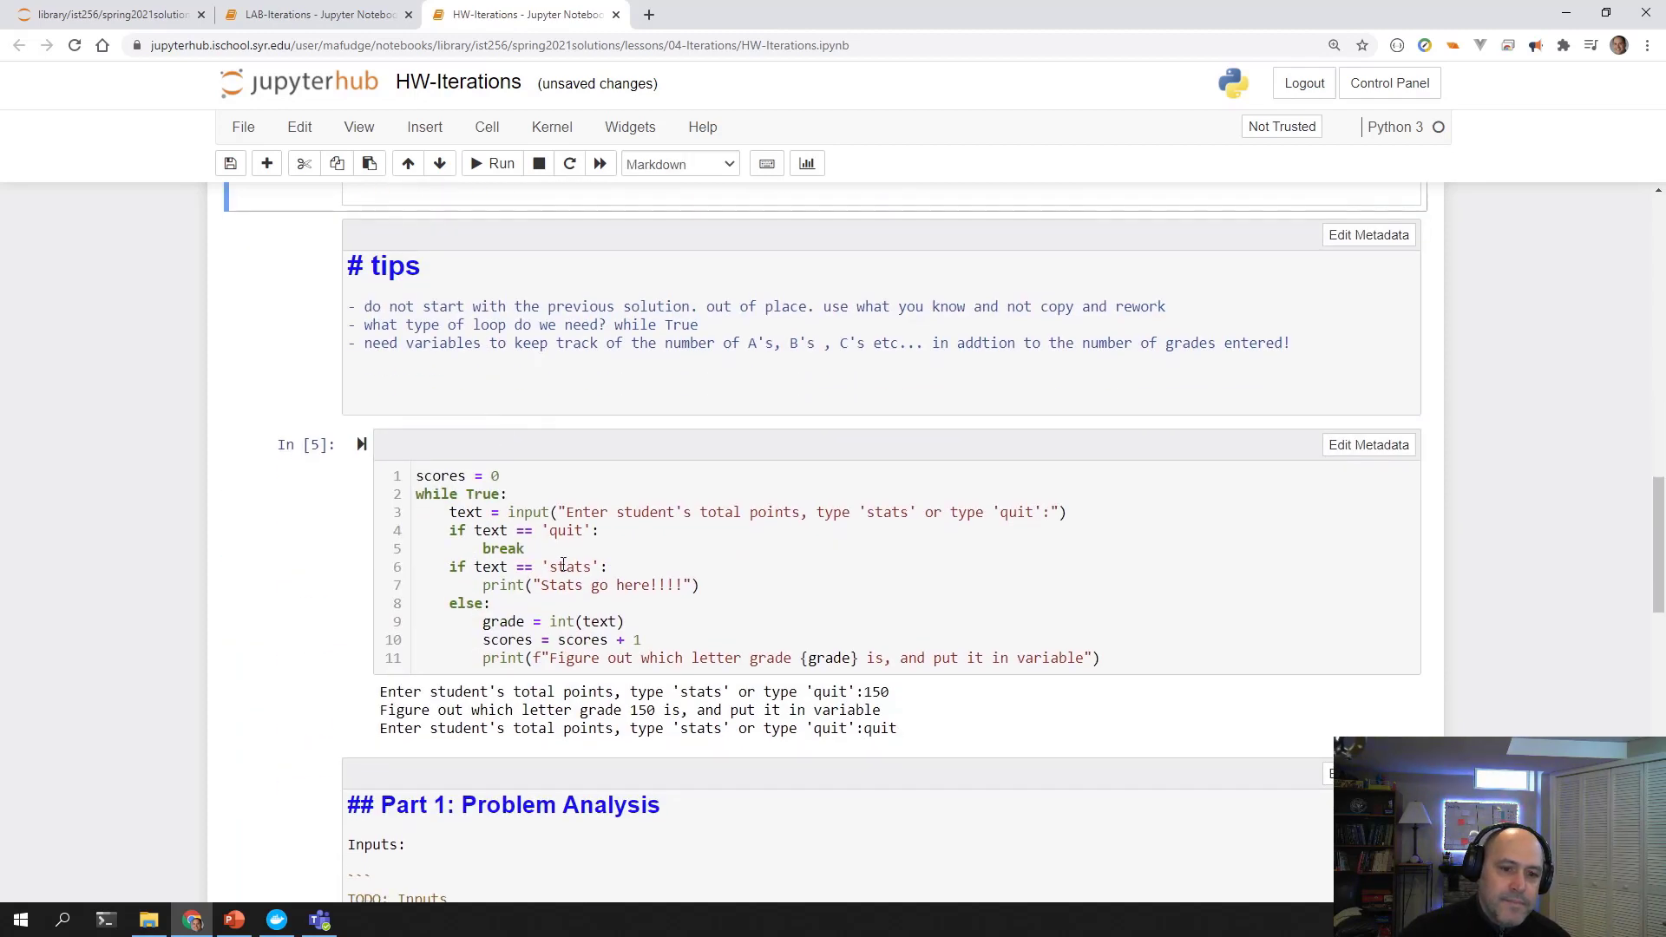
Make the stats branch print f"Scores : {scores}" and delete the blank line before else.
{"action": "key", "text": "ctrl+s"}
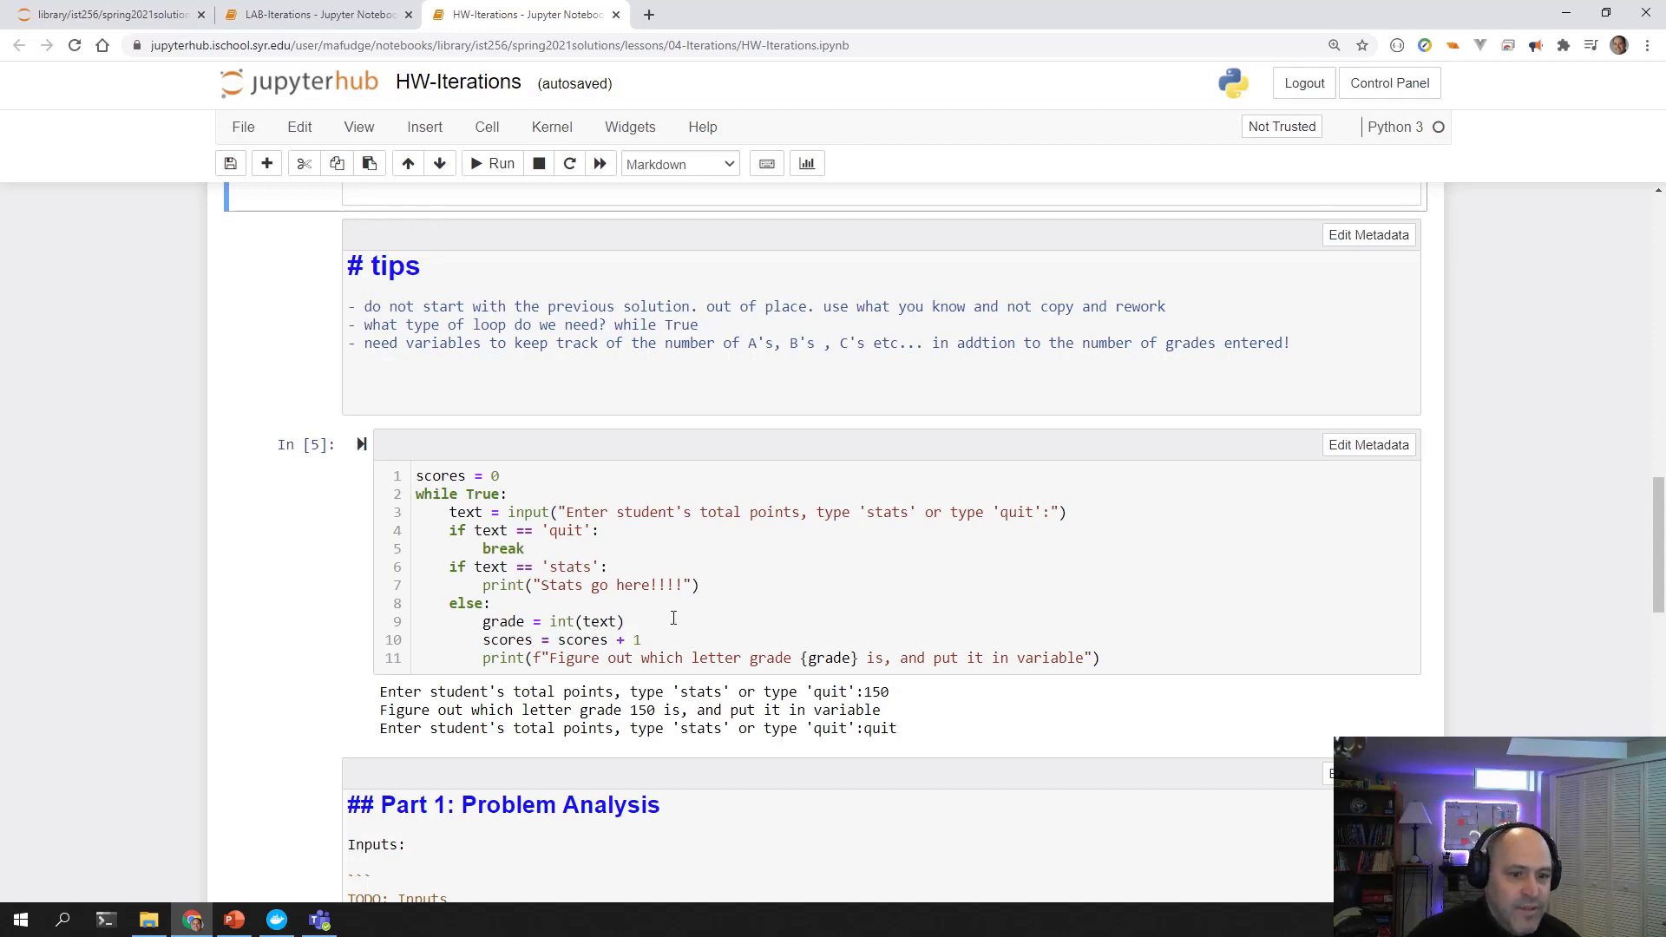
{"action": "left_click", "coordinate": [706, 585]}
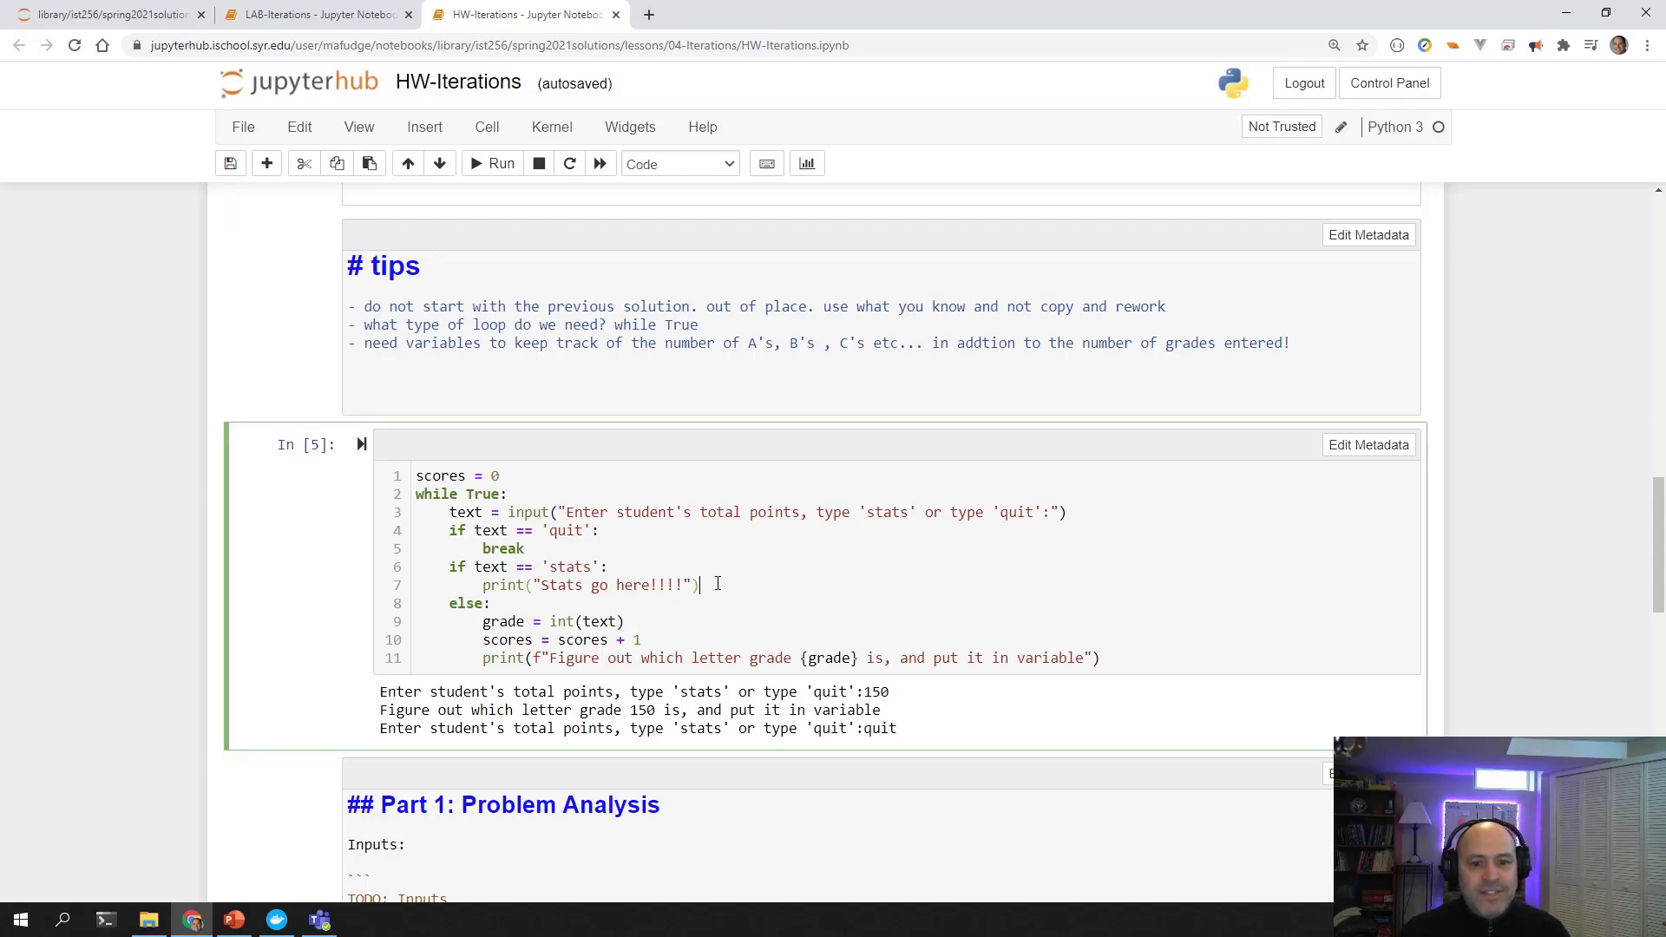
{"action": "key", "text": "enter"}
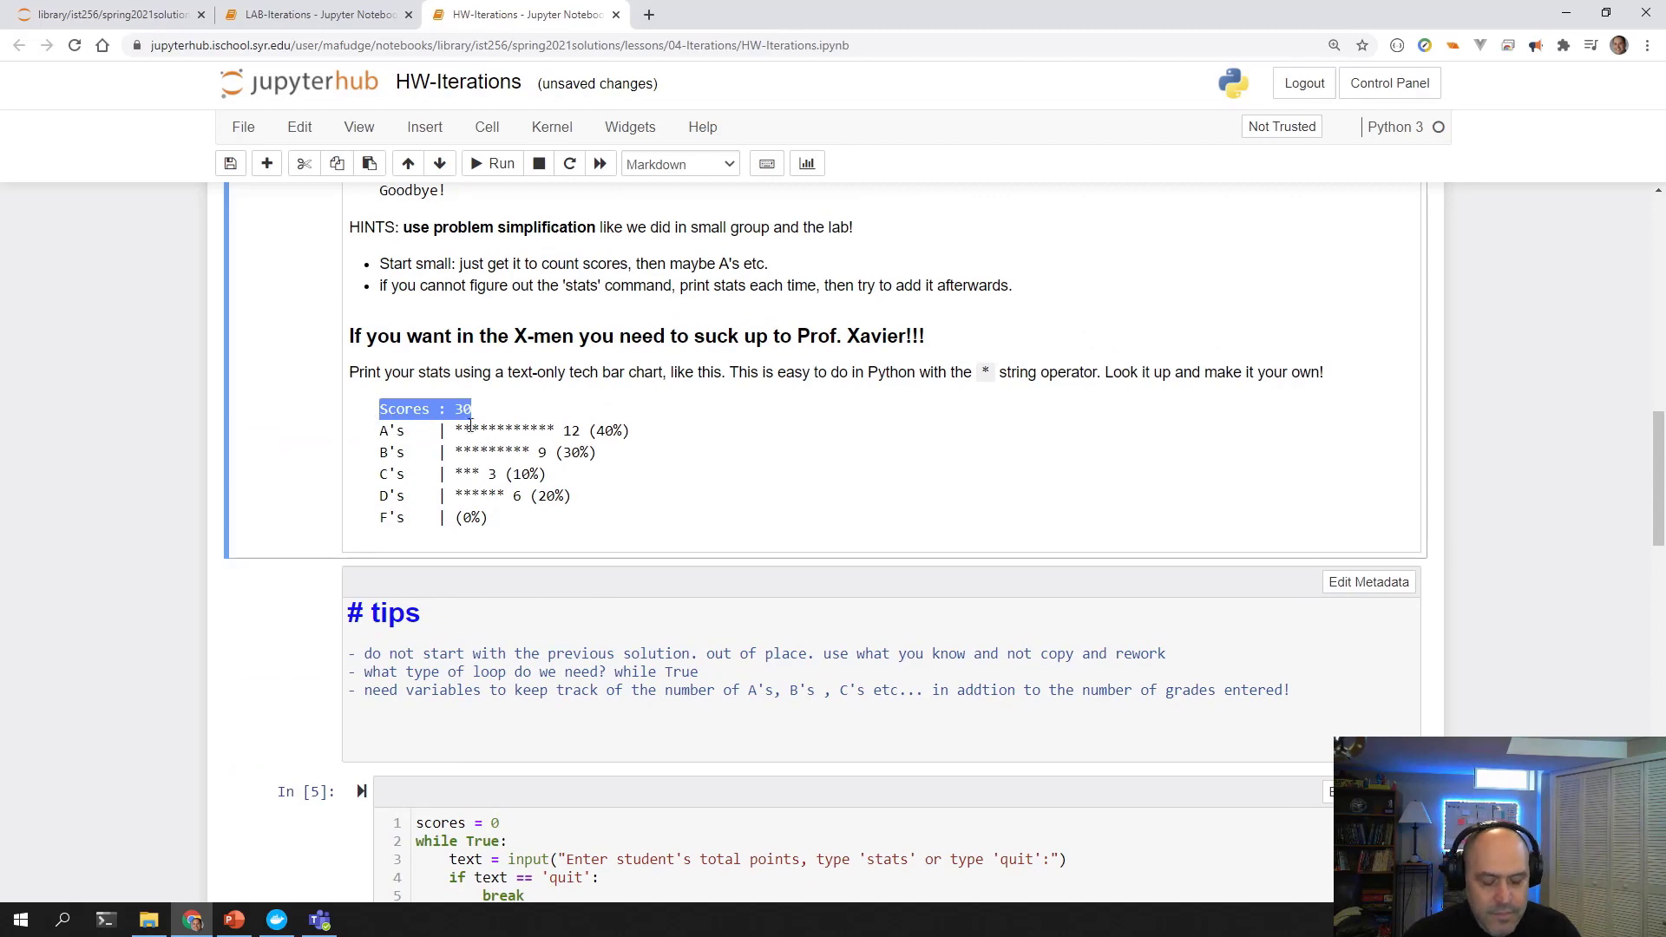
{"action": "scroll", "scroll_direction": "down", "scroll_amount": 3}
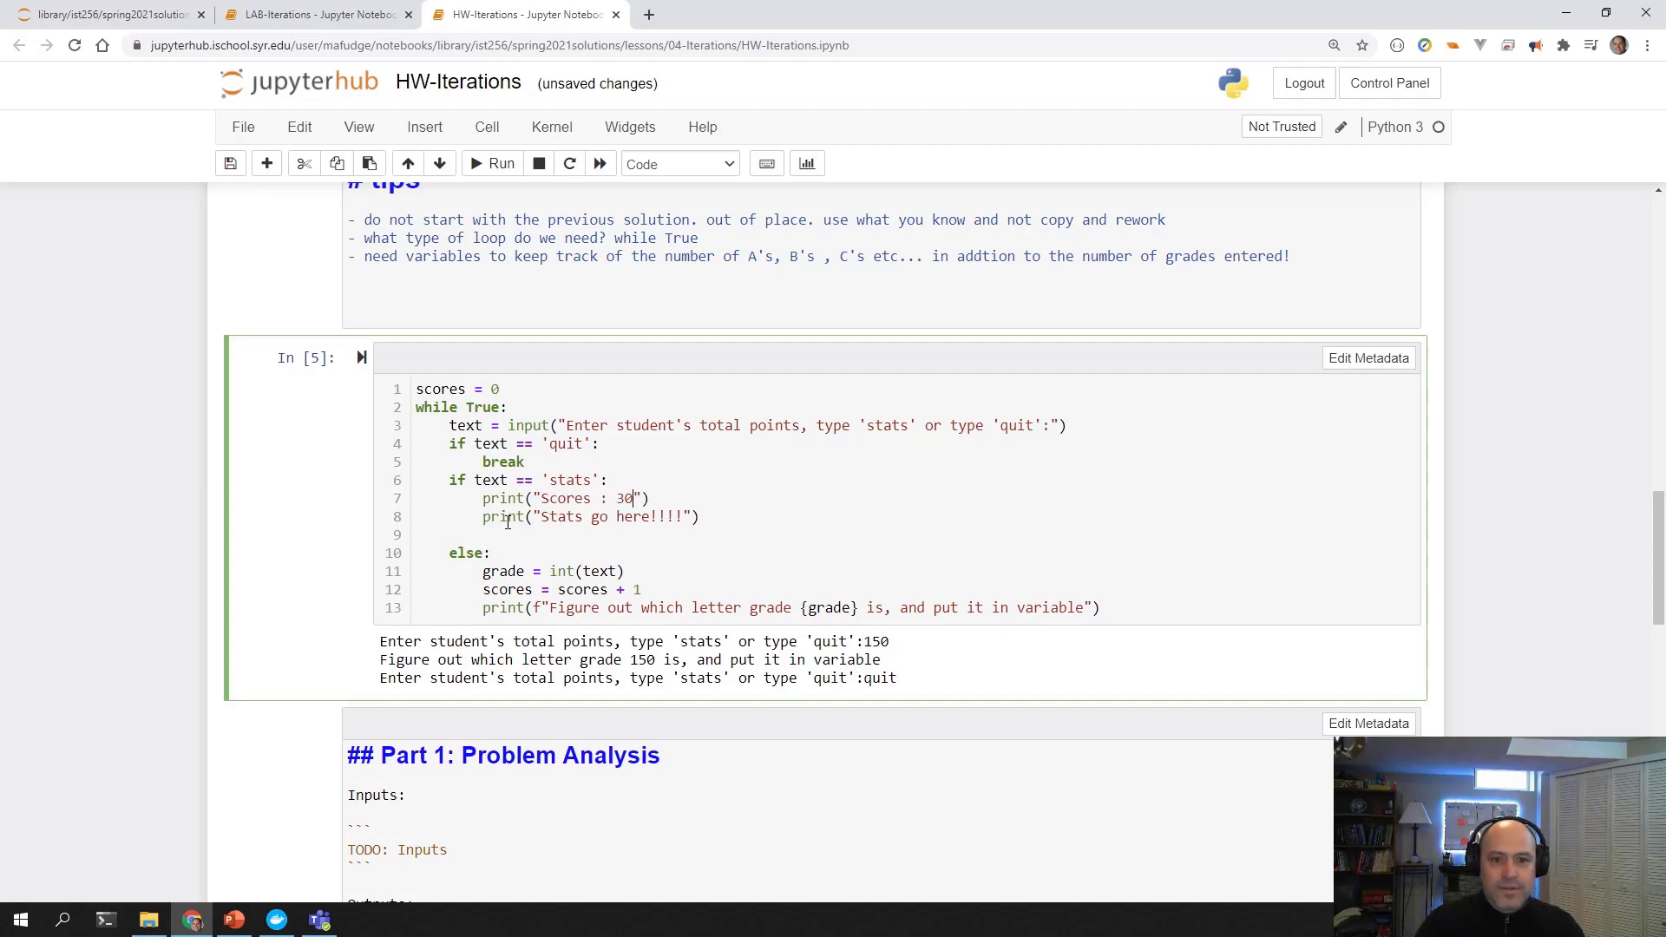
{"action": "type", "text": "{s}"}
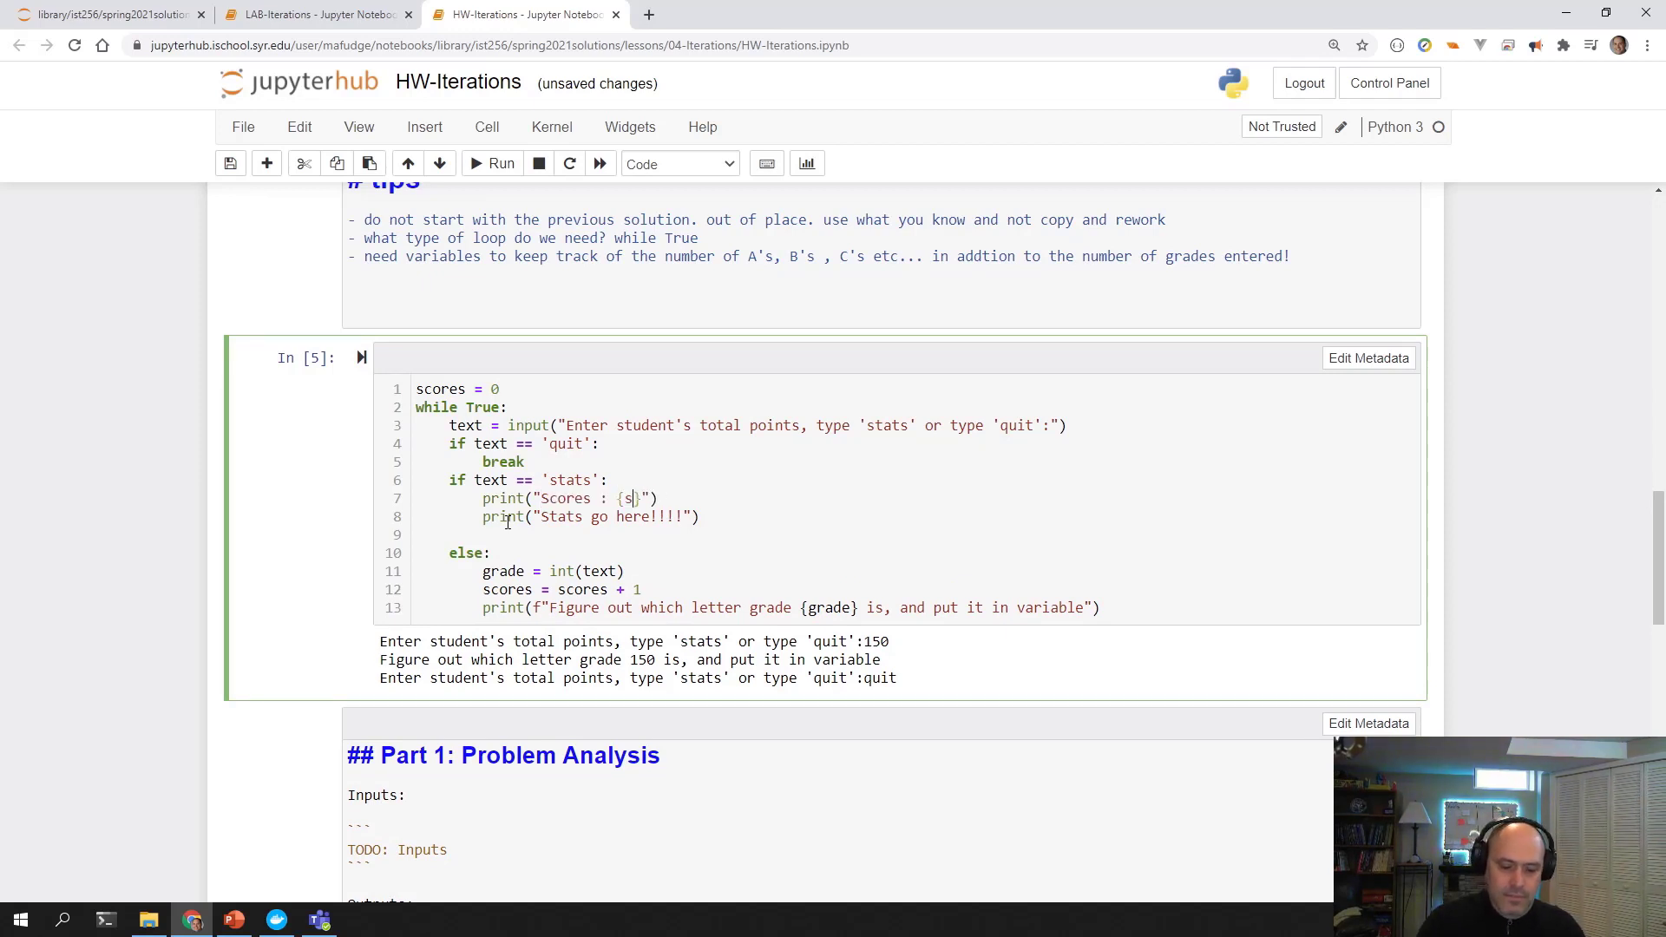
{"action": "type", "text": "cores"}
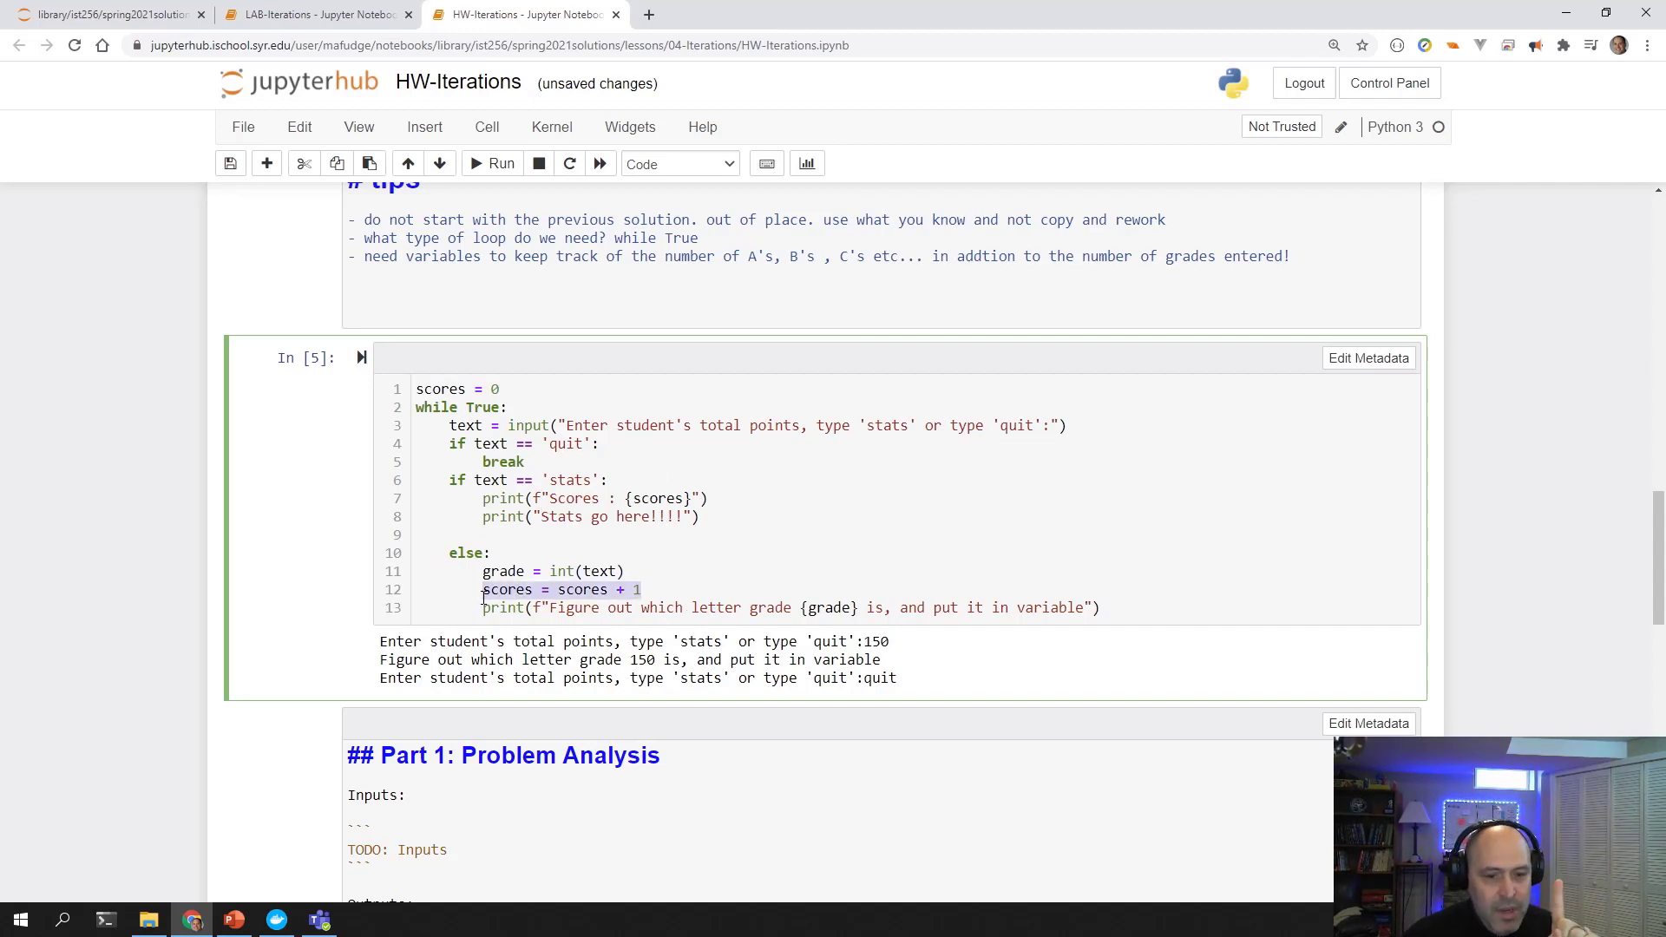
{"action": "left_click", "coordinate": [648, 590]}
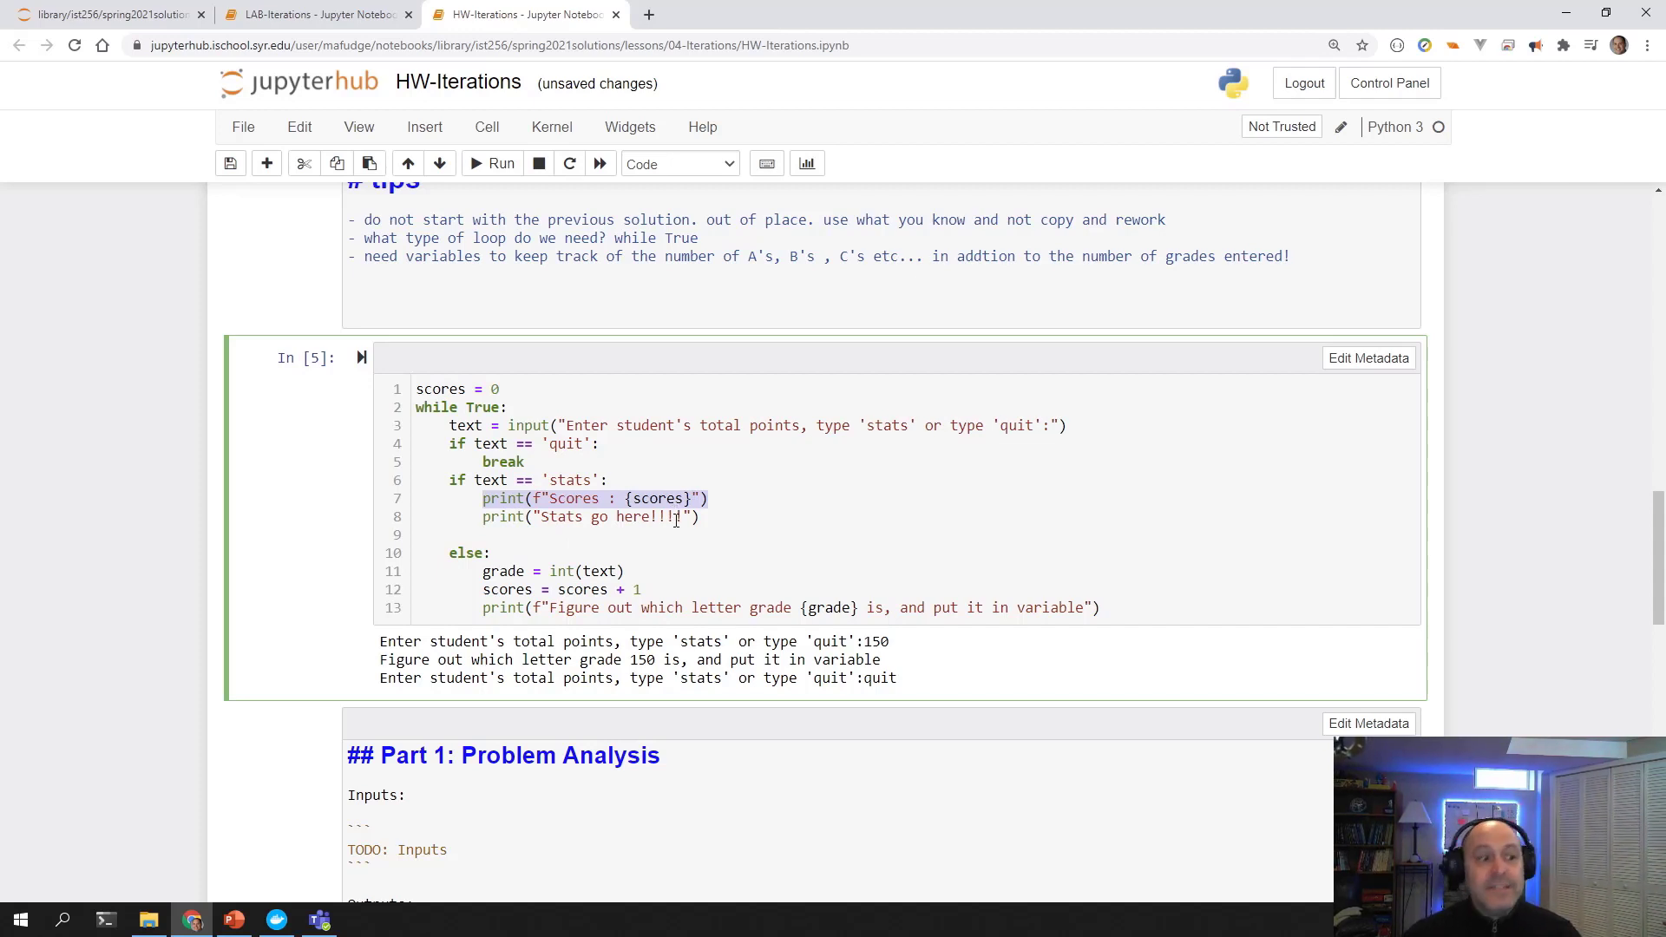
{"action": "mouse_move", "coordinate": [681, 526]}
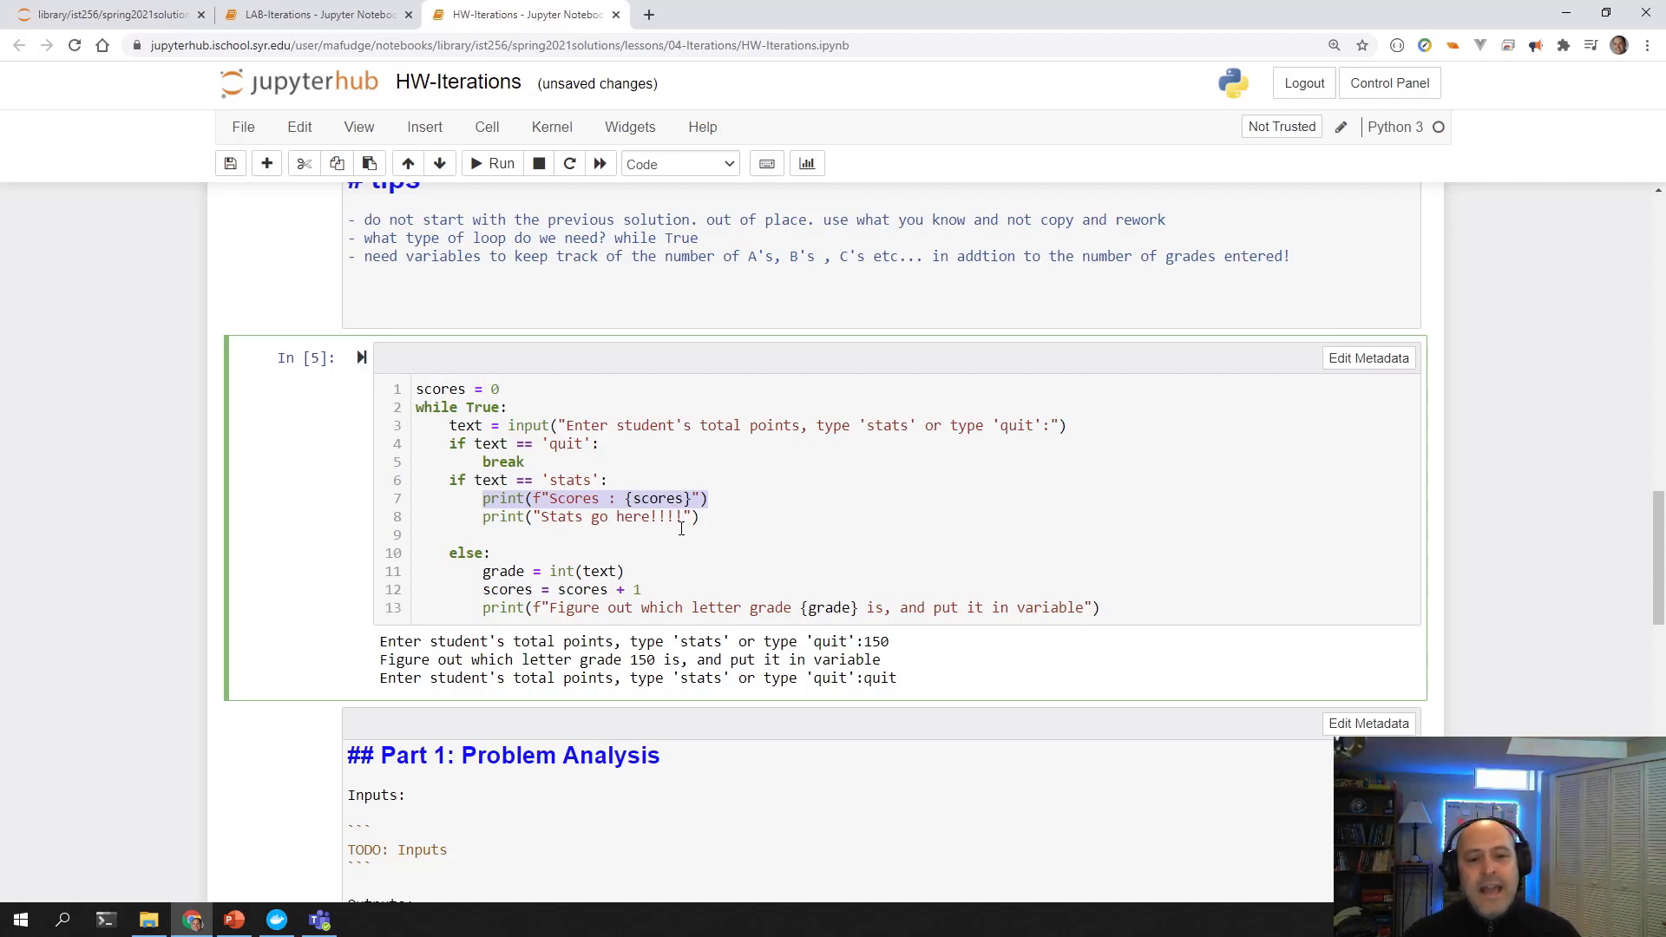
{"action": "mouse_move", "coordinate": [439, 701]}
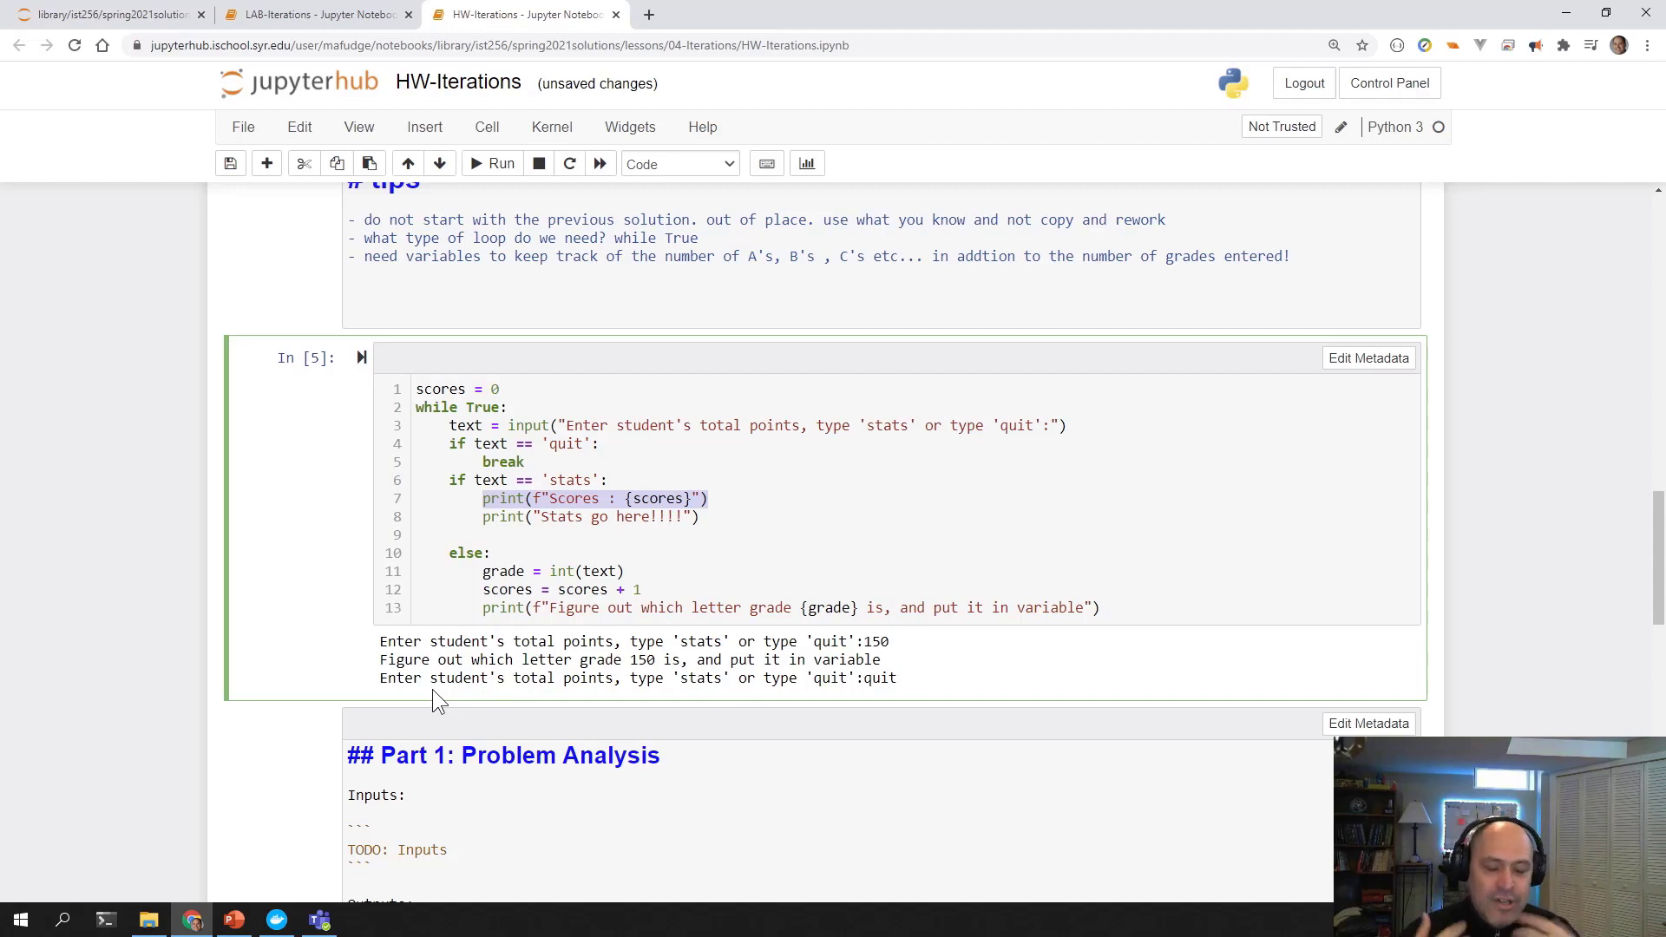
{"action": "left_click", "coordinate": [459, 534]}
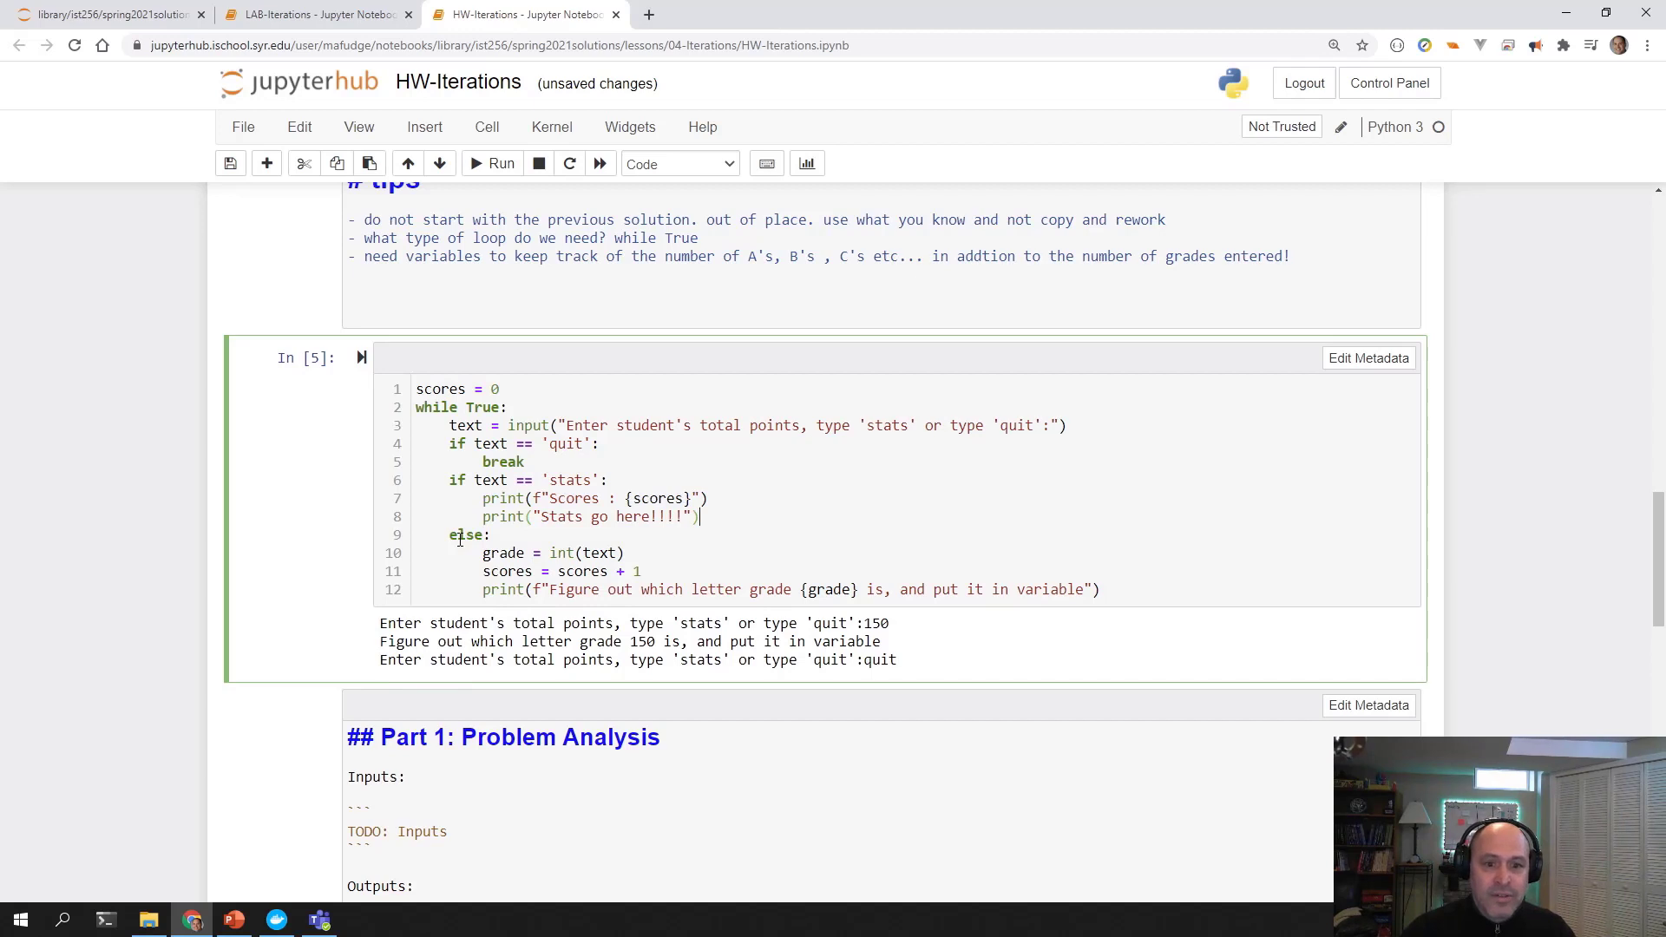
Run the loop cell, enter 150, 130 and 120, then request stats showing Scores : 3.
{"action": "left_click", "coordinate": [491, 162]}
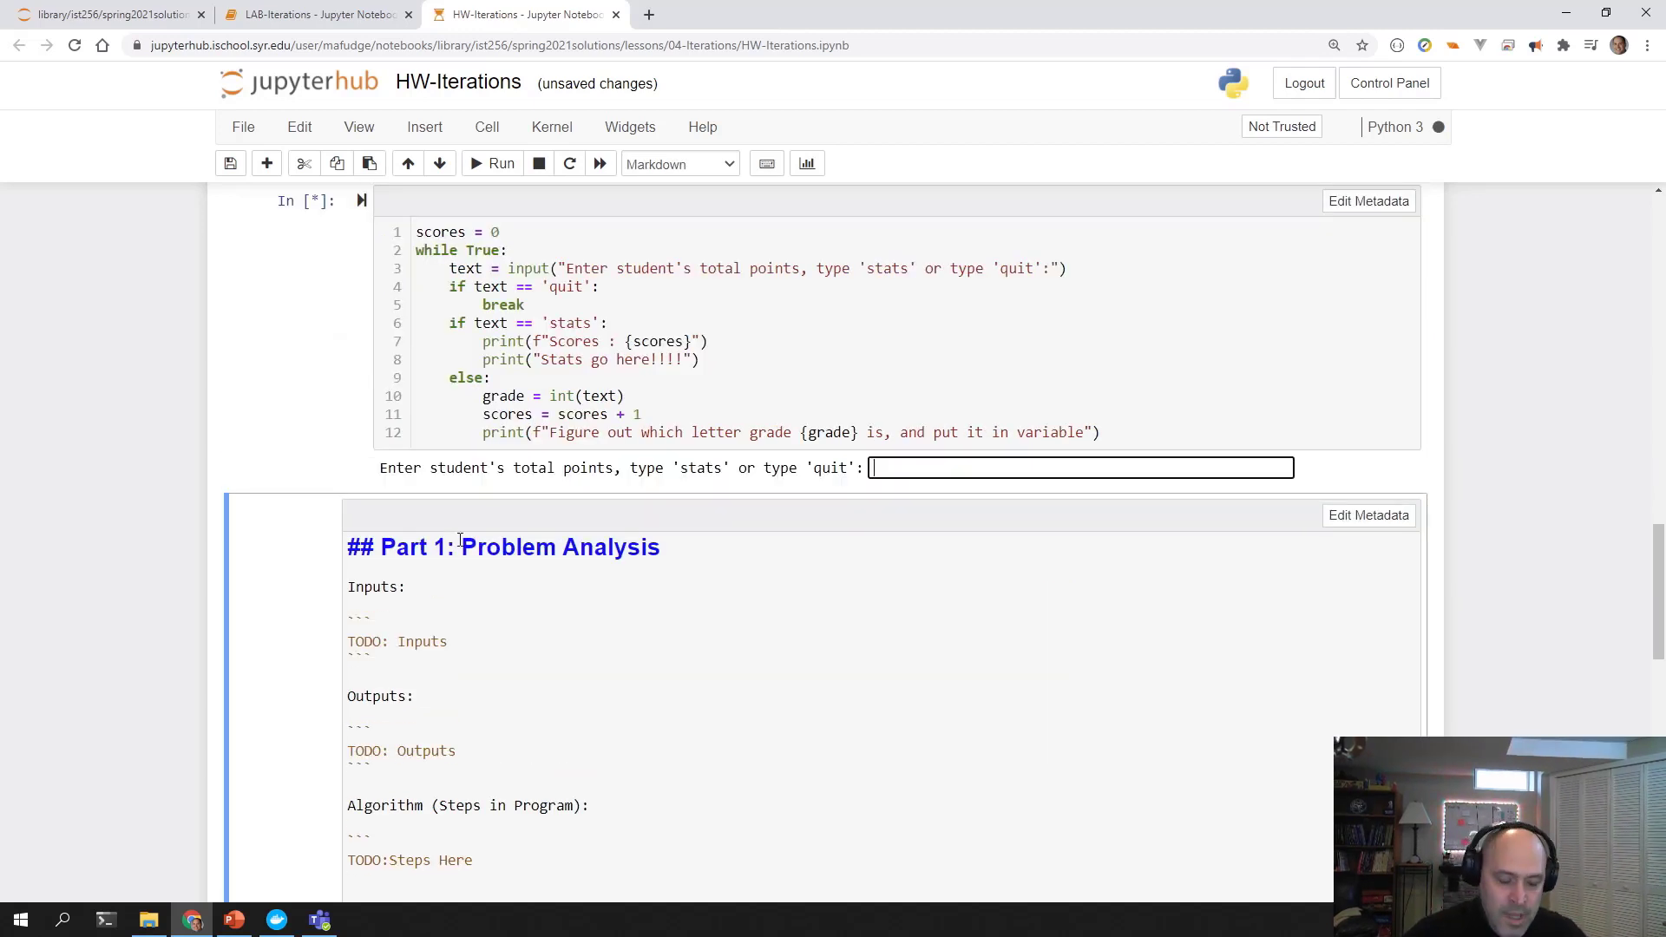
{"action": "type", "text": "150"}
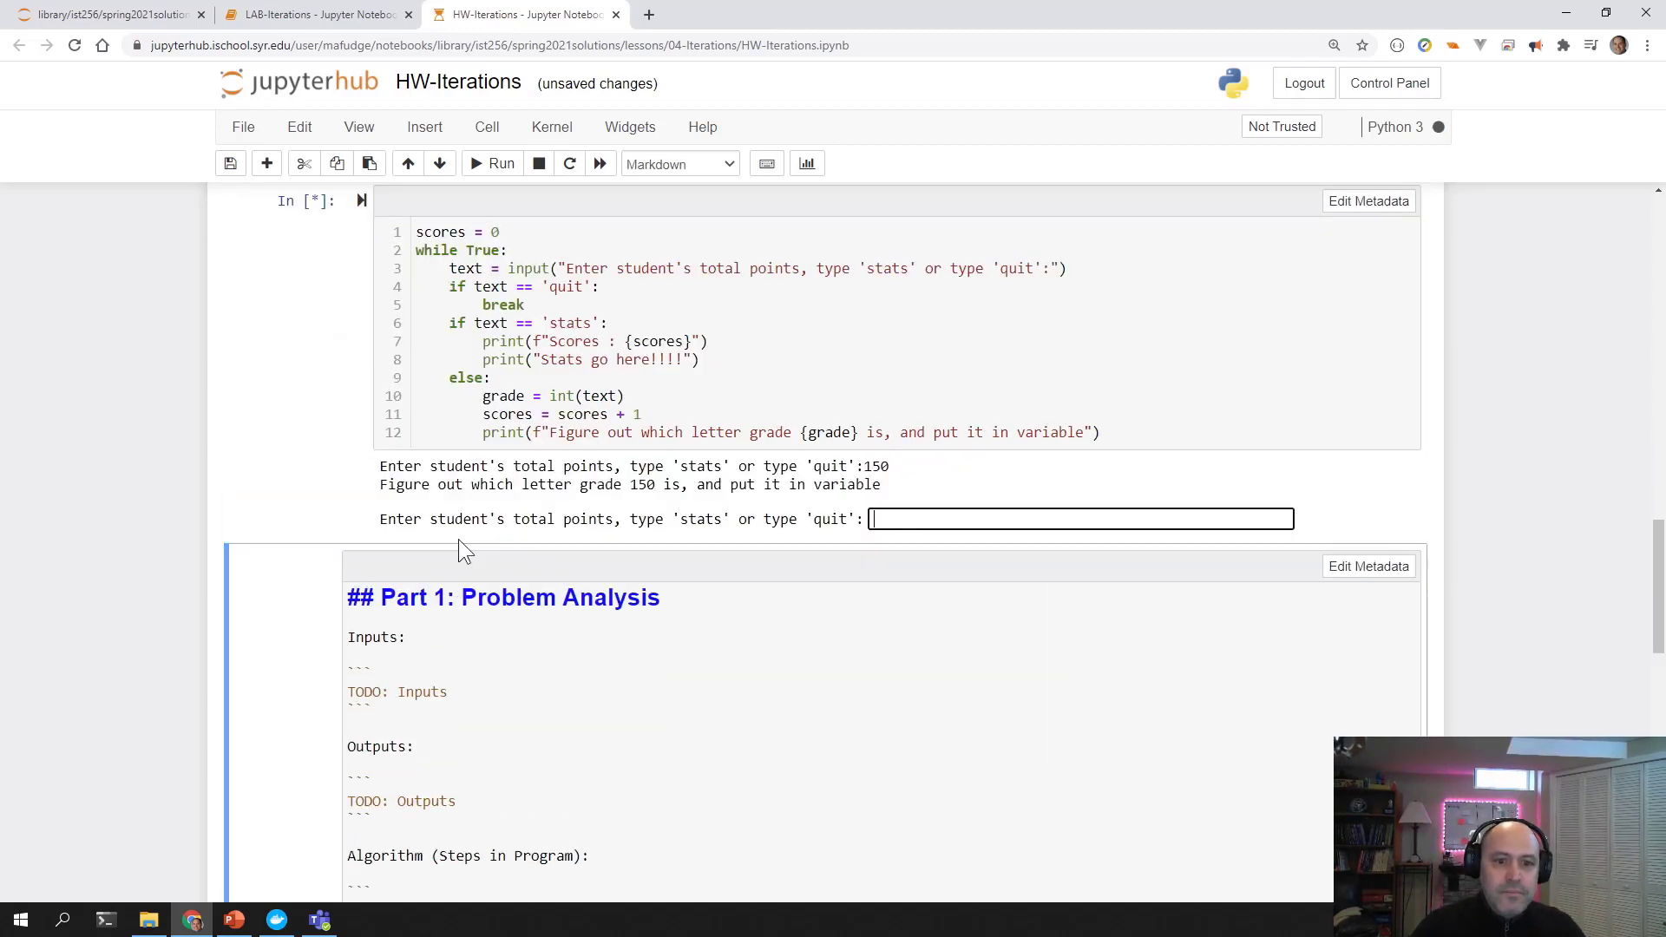
{"action": "type", "text": "130"}
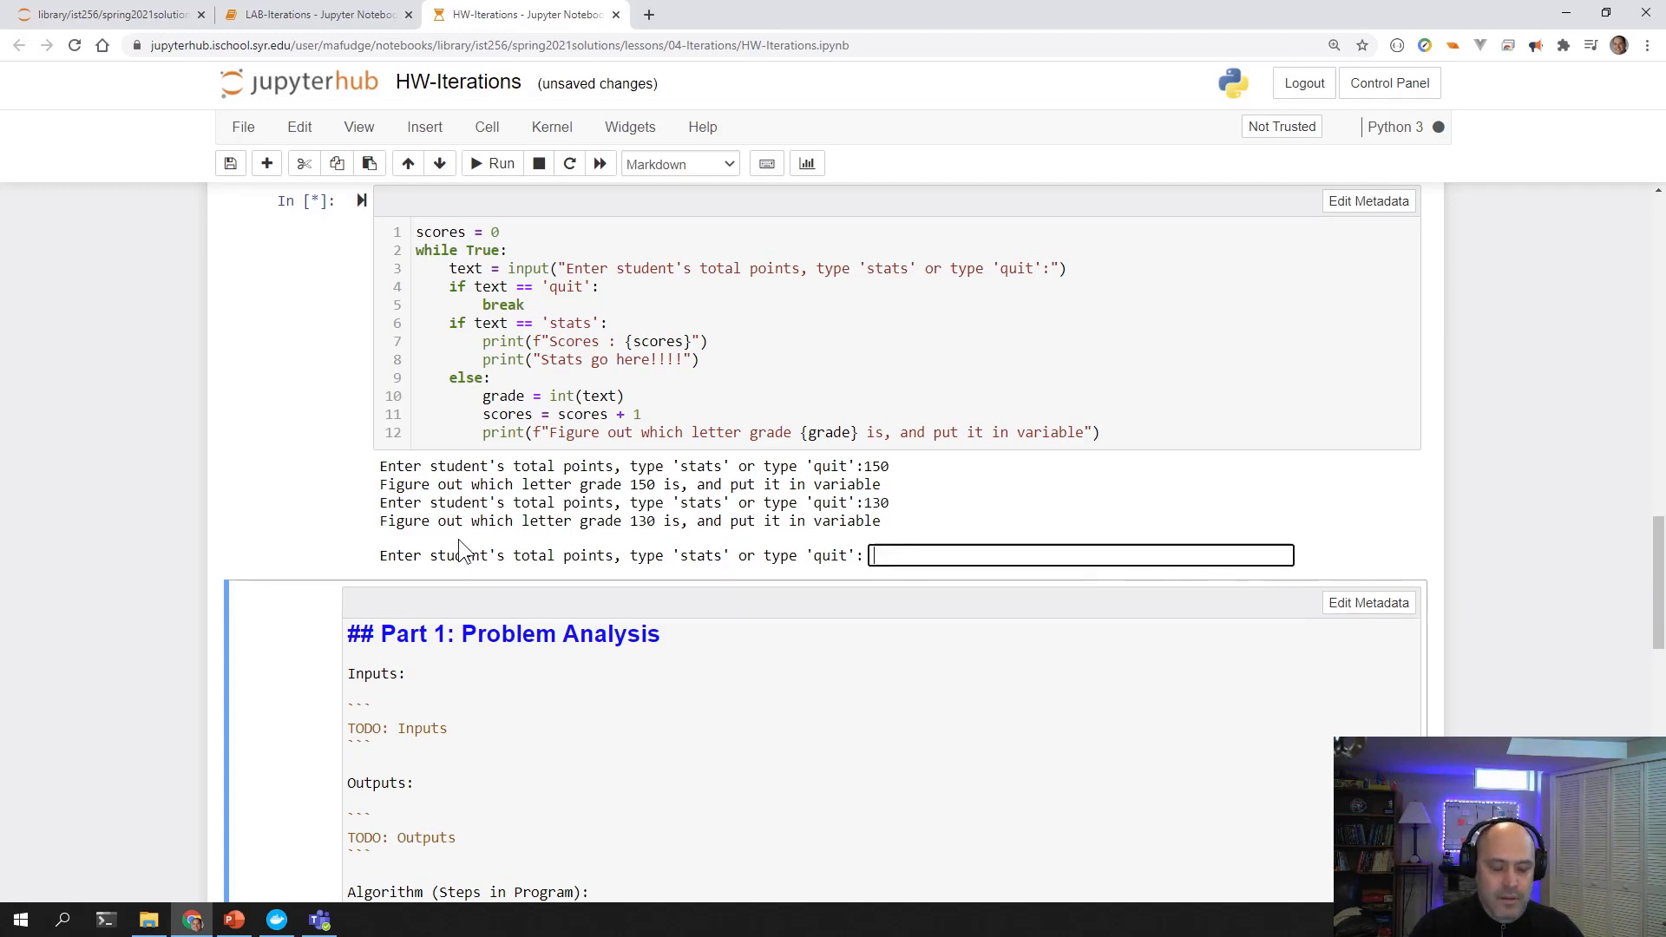
{"action": "type", "text": "120"}
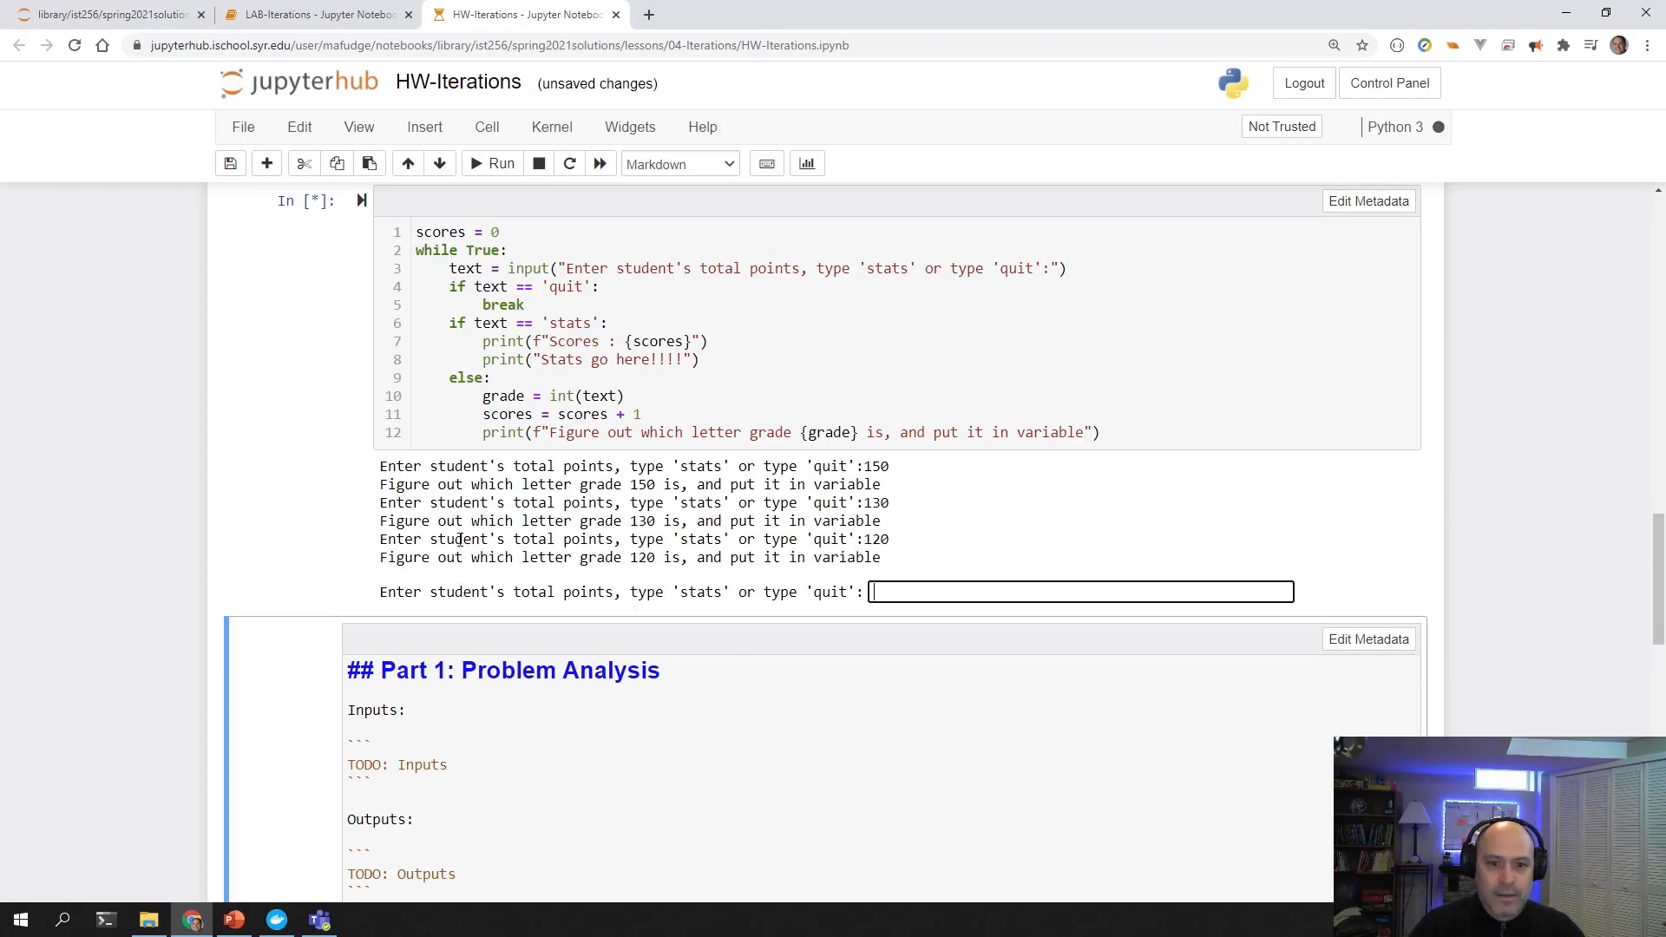
{"action": "type", "text": "stats"}
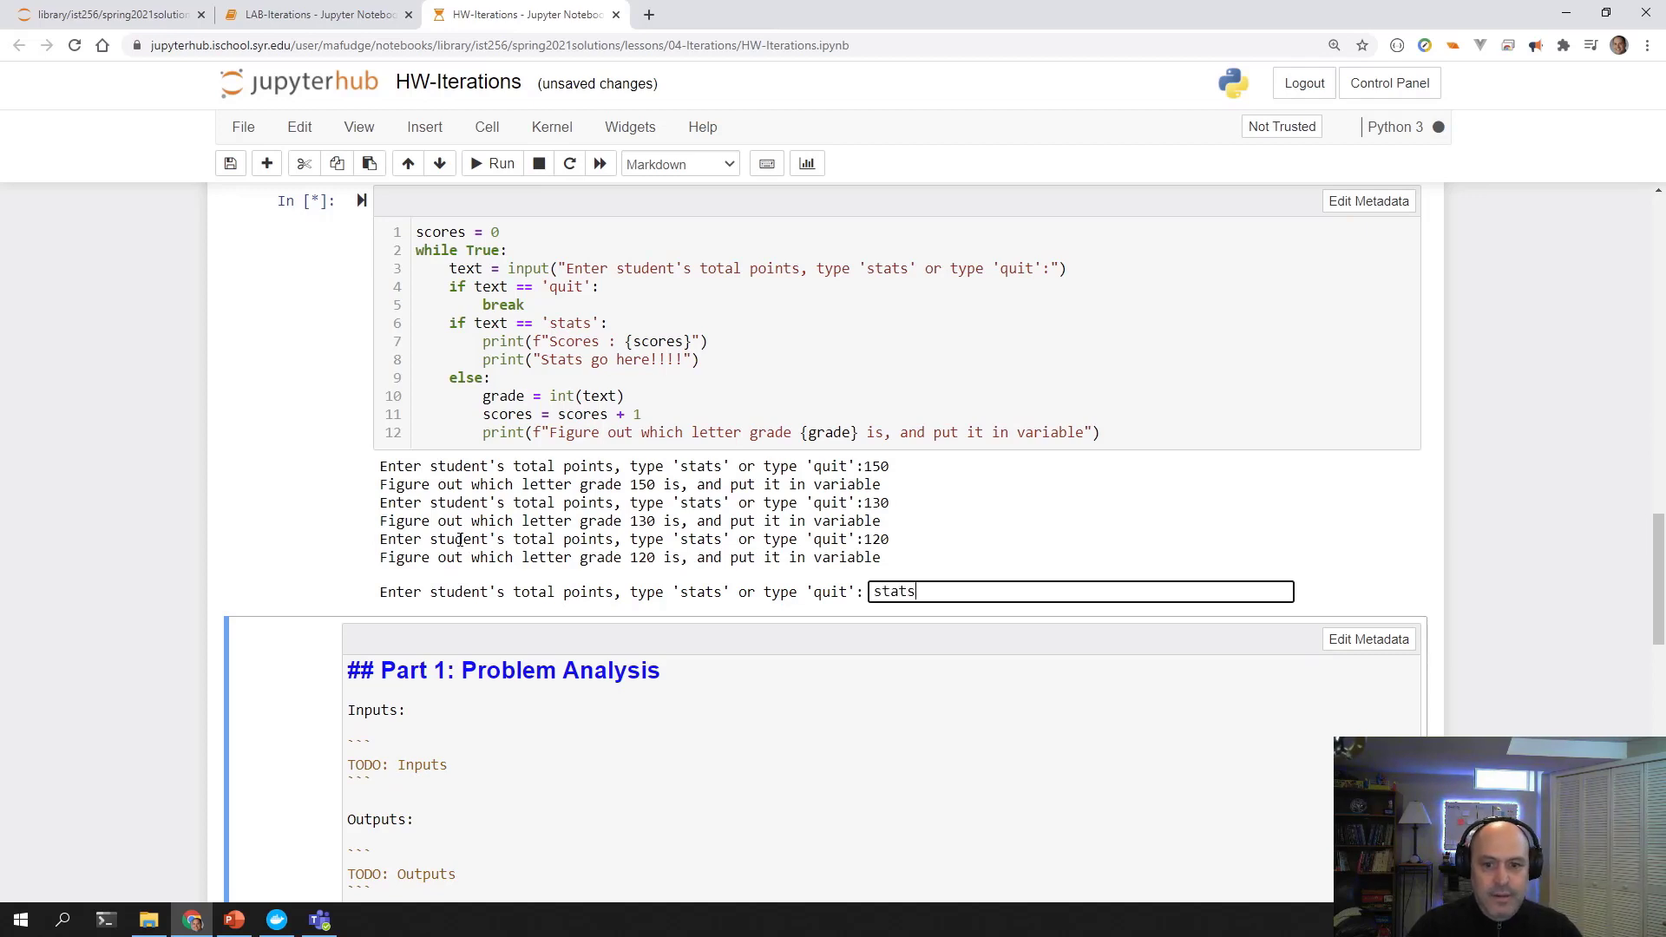
{"action": "key", "text": "Return"}
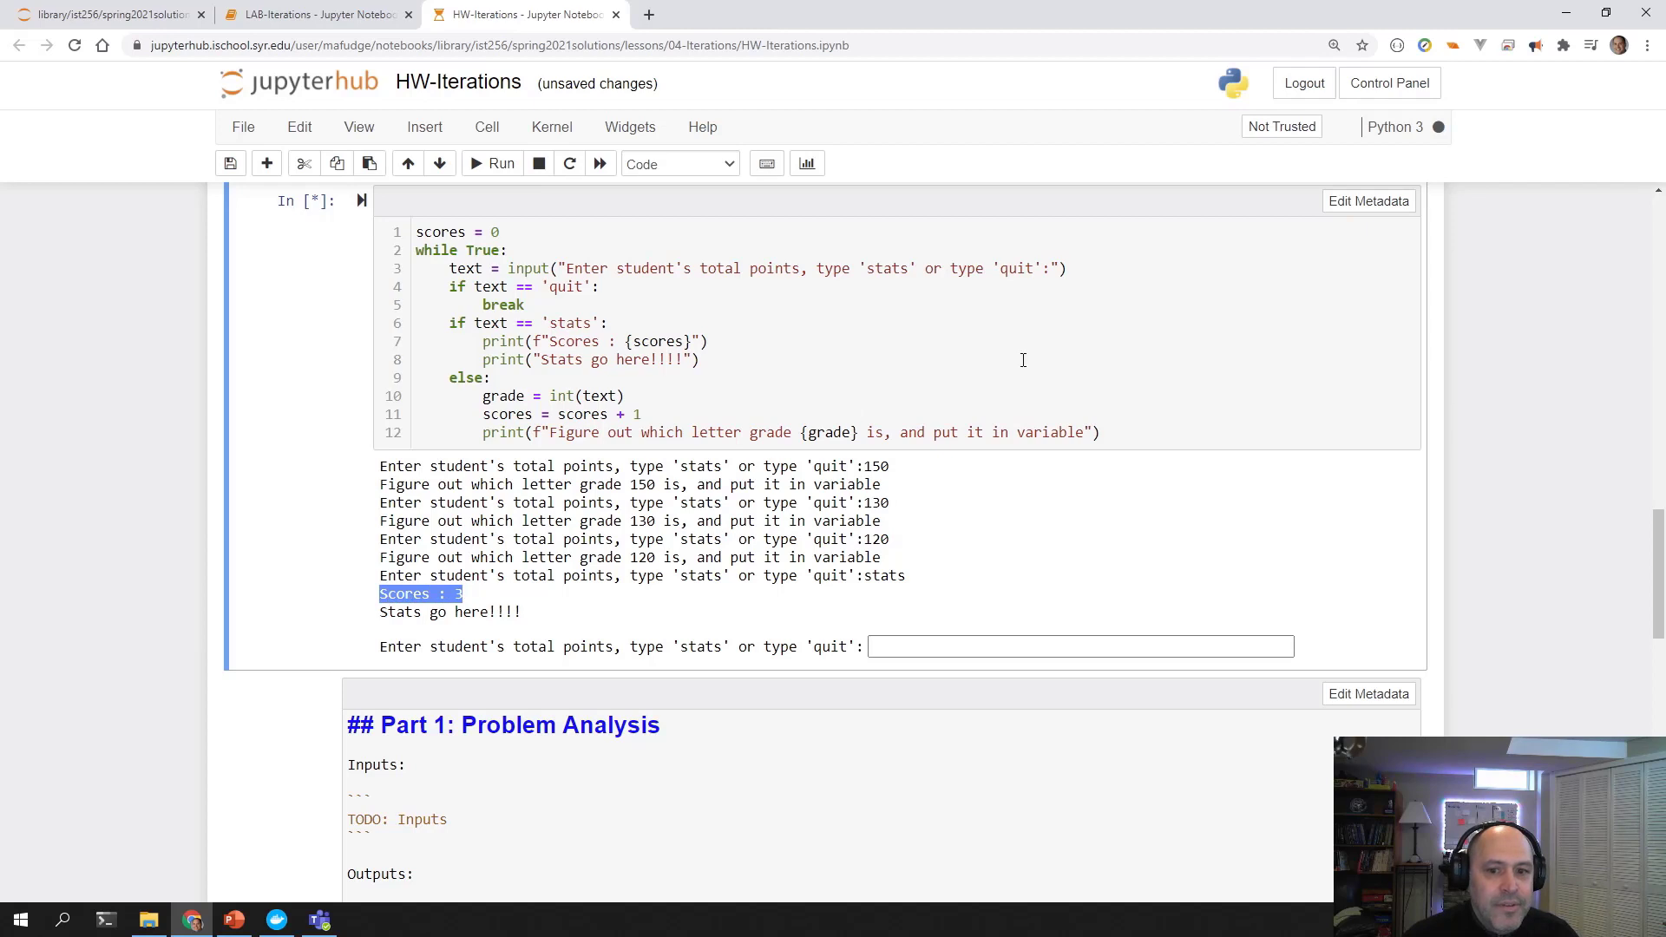
Enter further scores through 75, confirm stats shows Scores : 7, then quit.
{"action": "left_click", "coordinate": [1079, 645]}
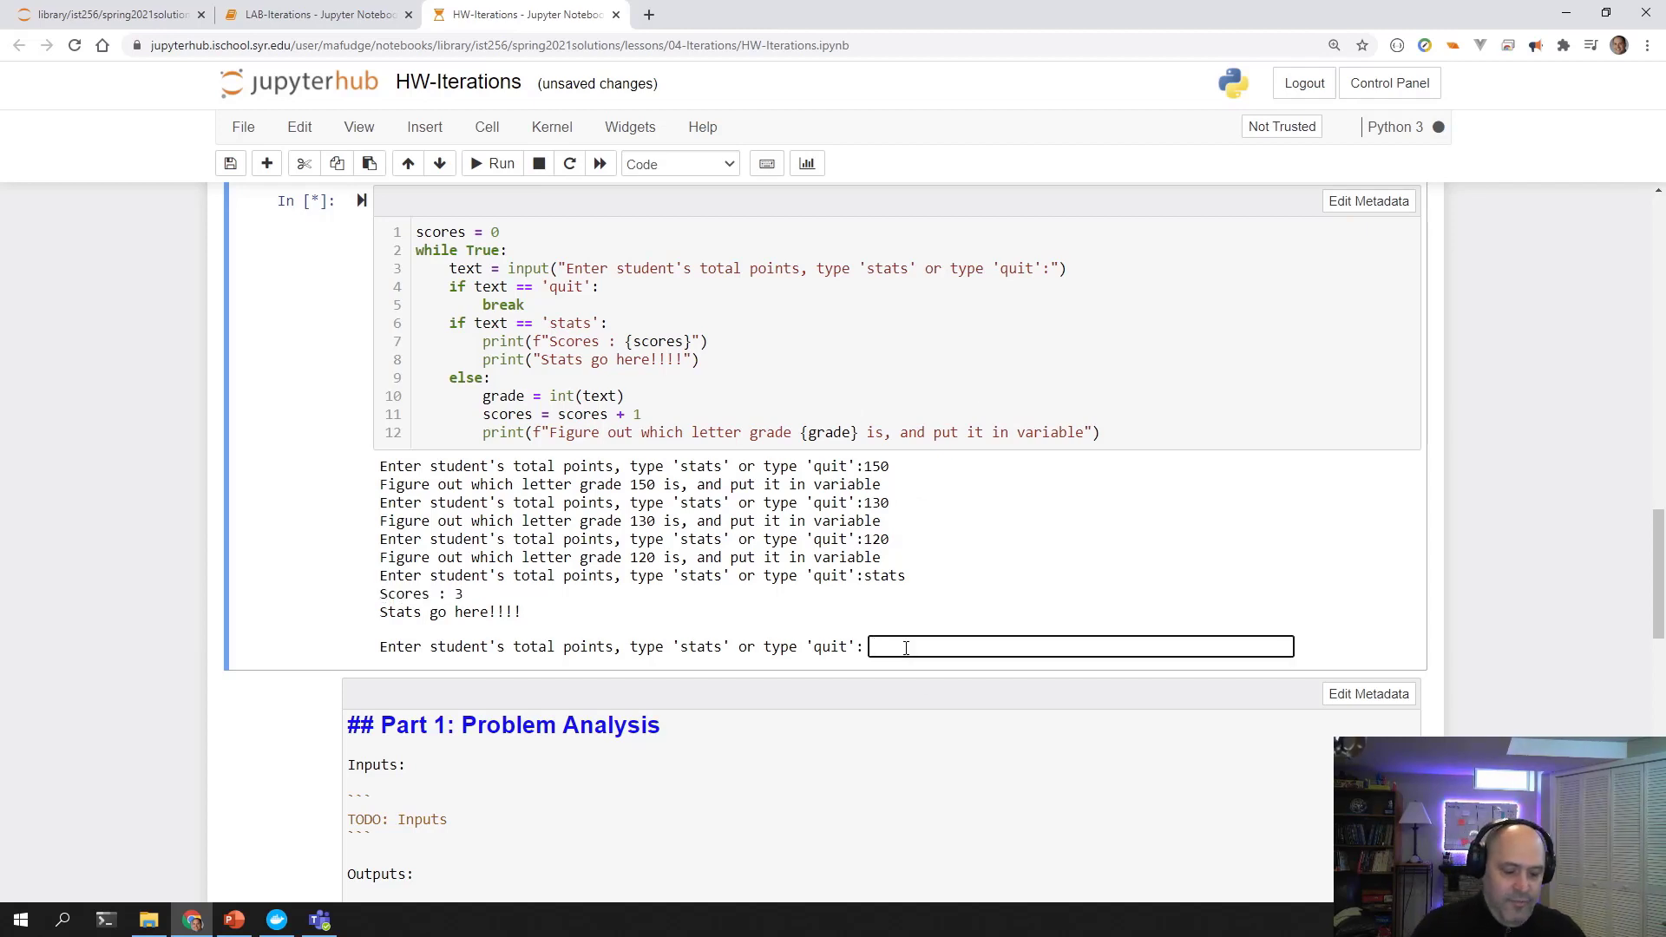
{"action": "type", "text": "100"}
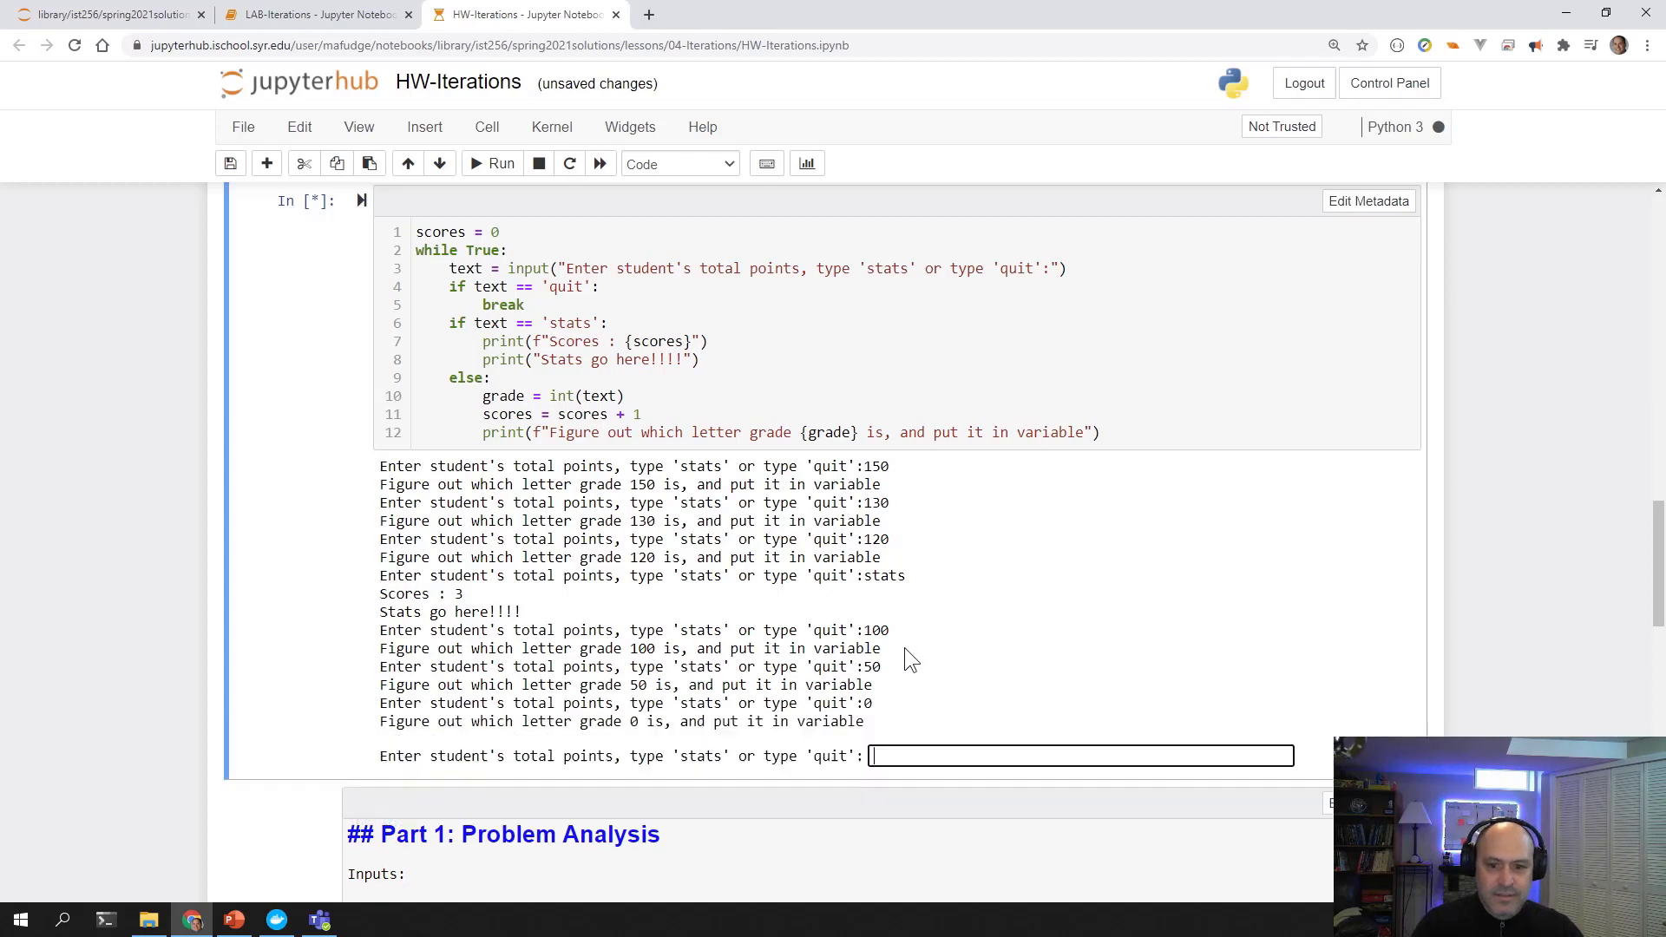
{"action": "type", "text": "75"}
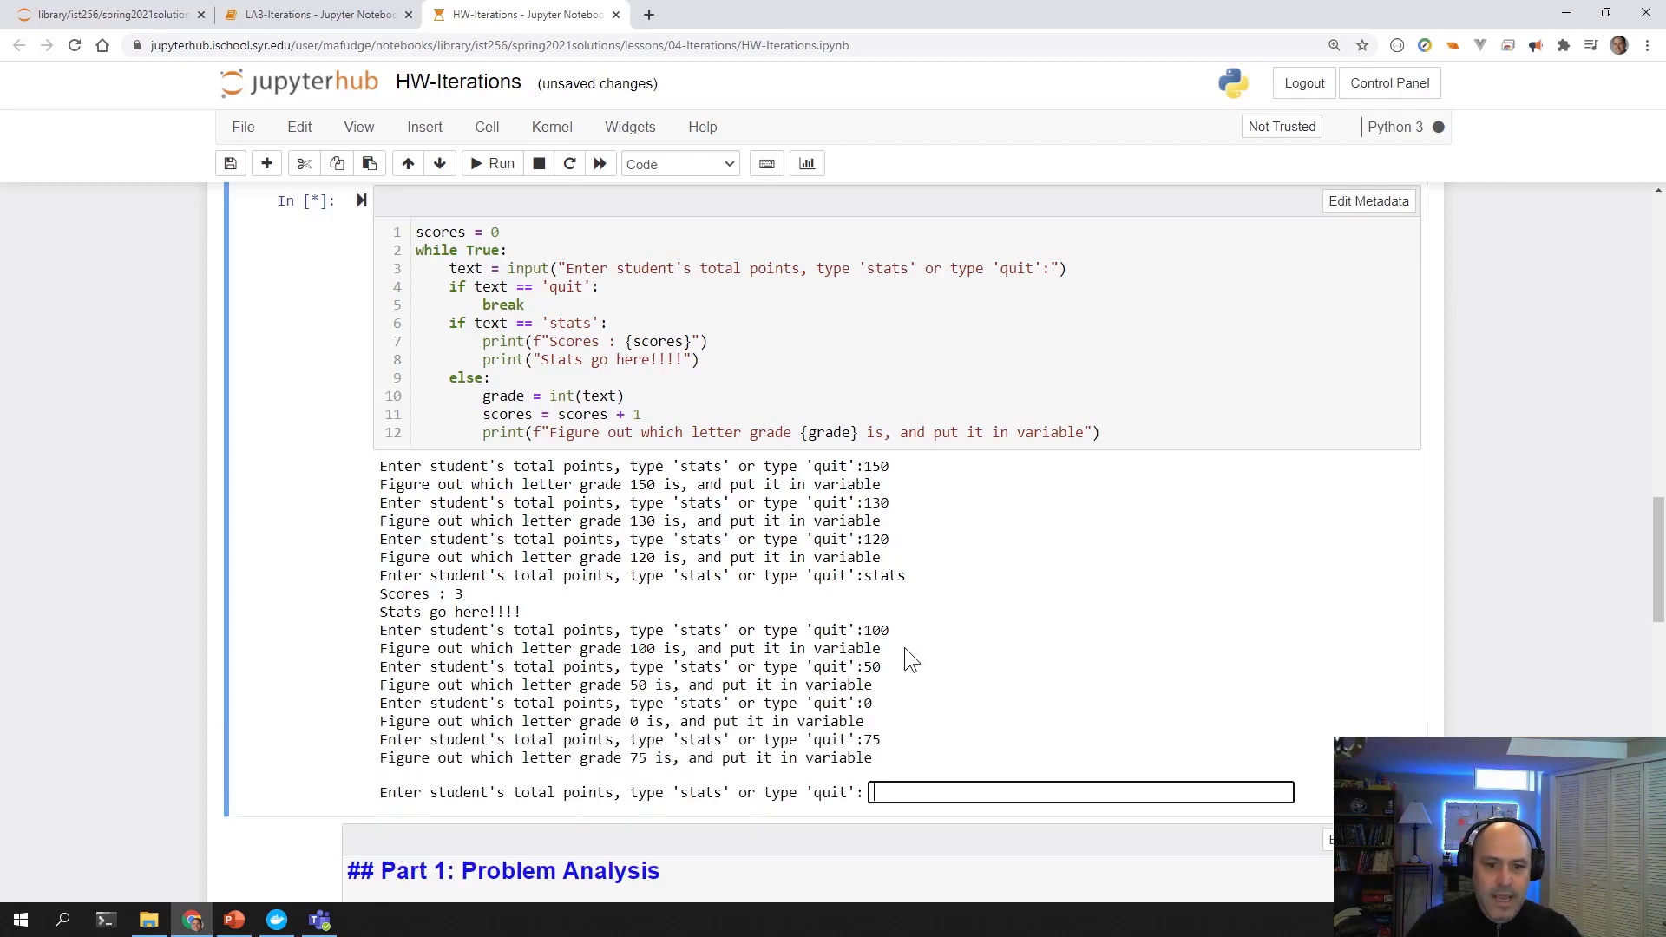
{"action": "type", "text": "stat"}
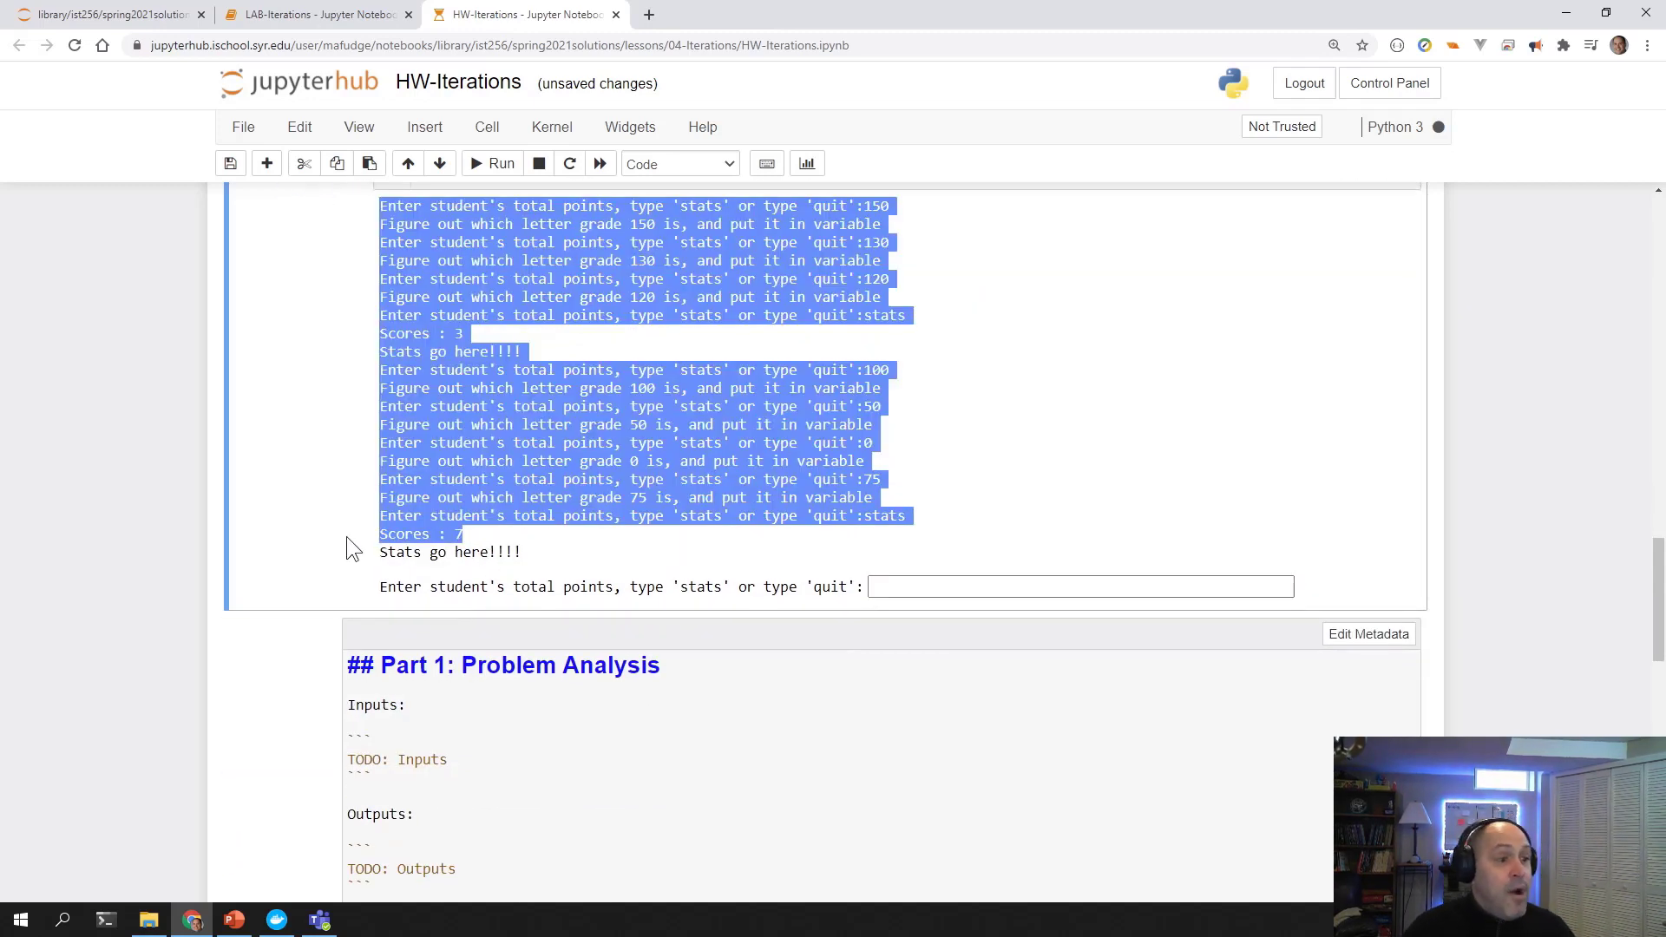
{"action": "mouse_move", "coordinate": [903, 590]}
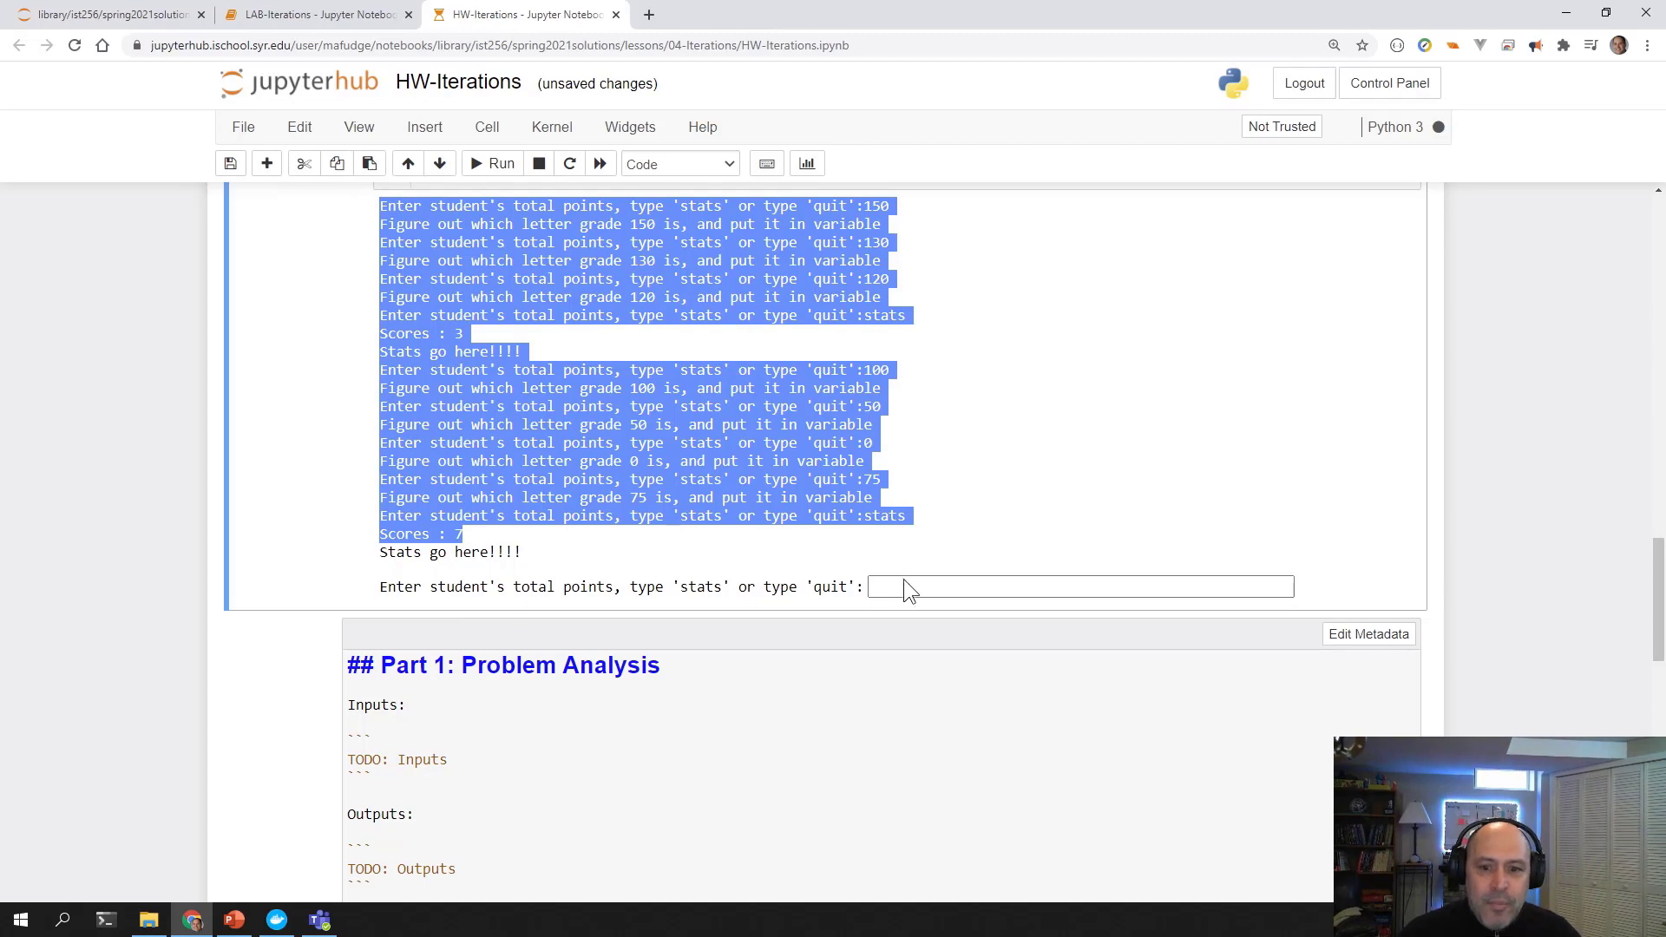
{"action": "type", "text": "quit"}
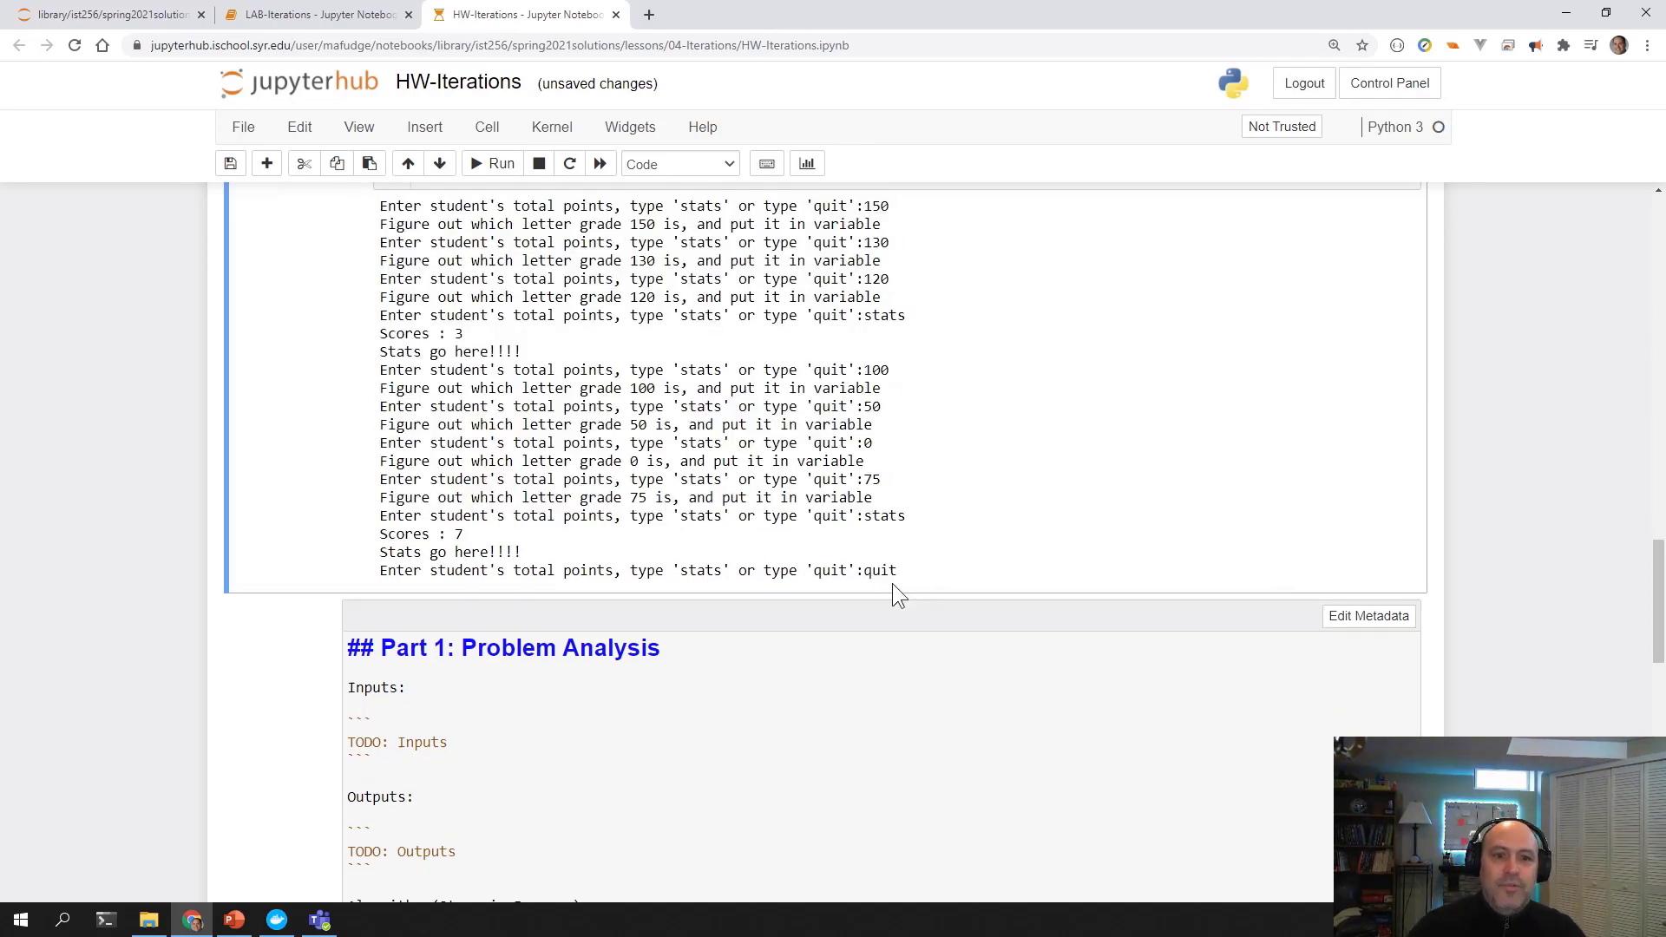
{"action": "scroll", "scroll_direction": "up", "scroll_amount": 3}
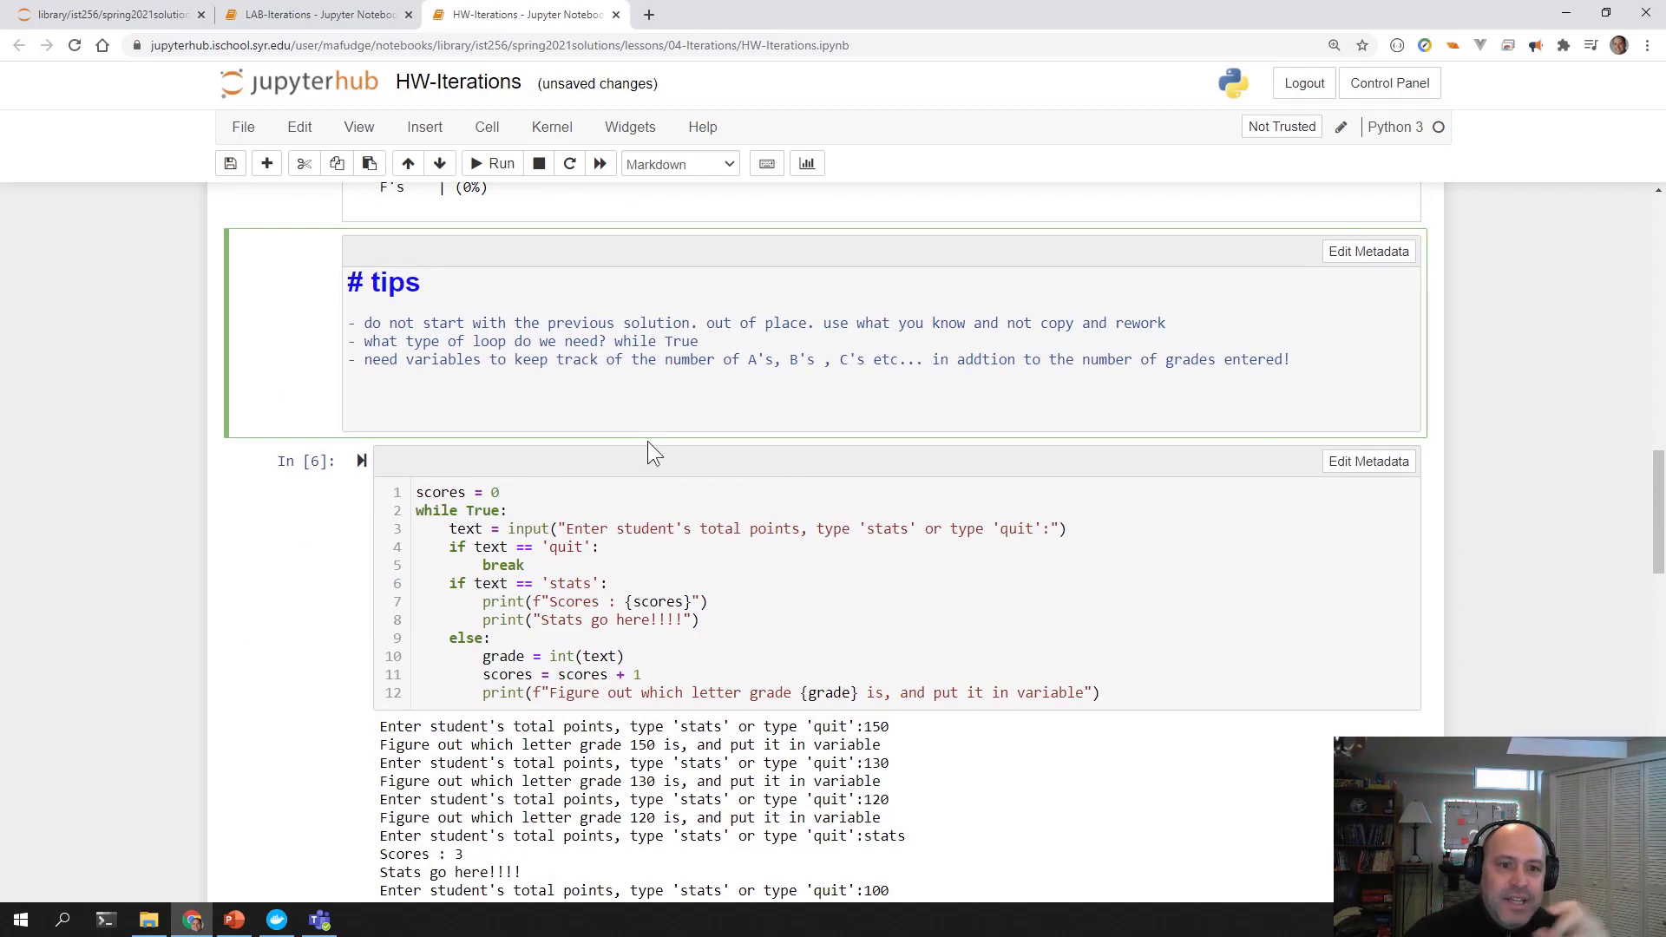
{"action": "scroll", "scroll_direction": "up", "scroll_amount": 3}
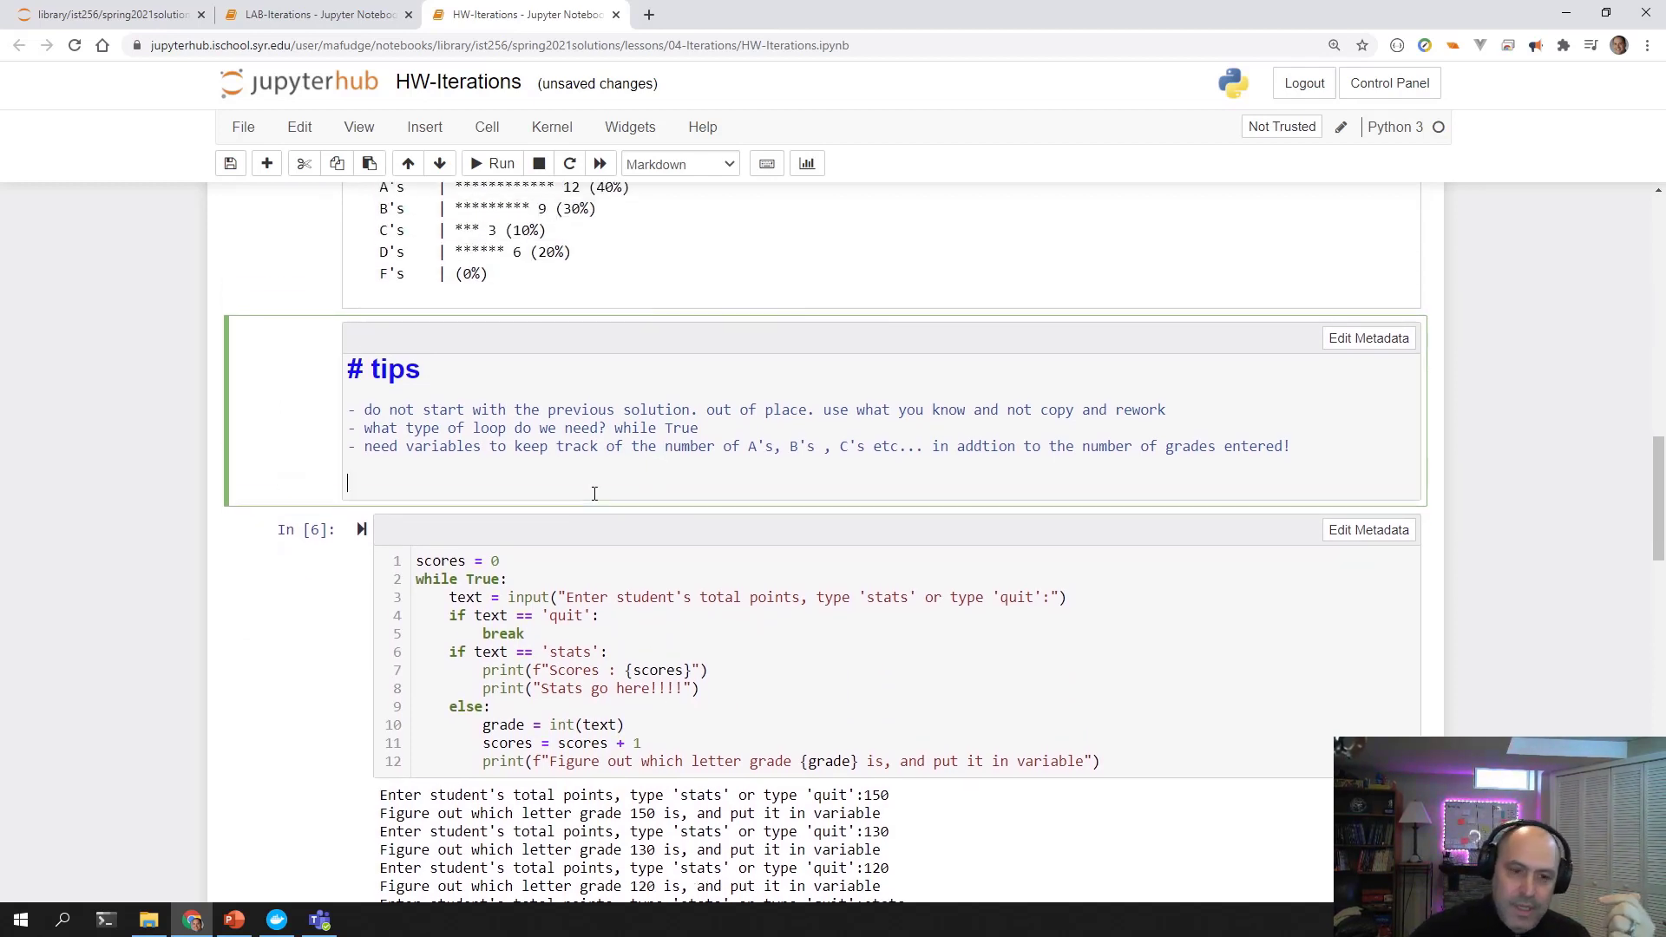
Scroll around the loop cell and highlight its grade message line.
{"action": "scroll", "scroll_direction": "up", "scroll_amount": 3}
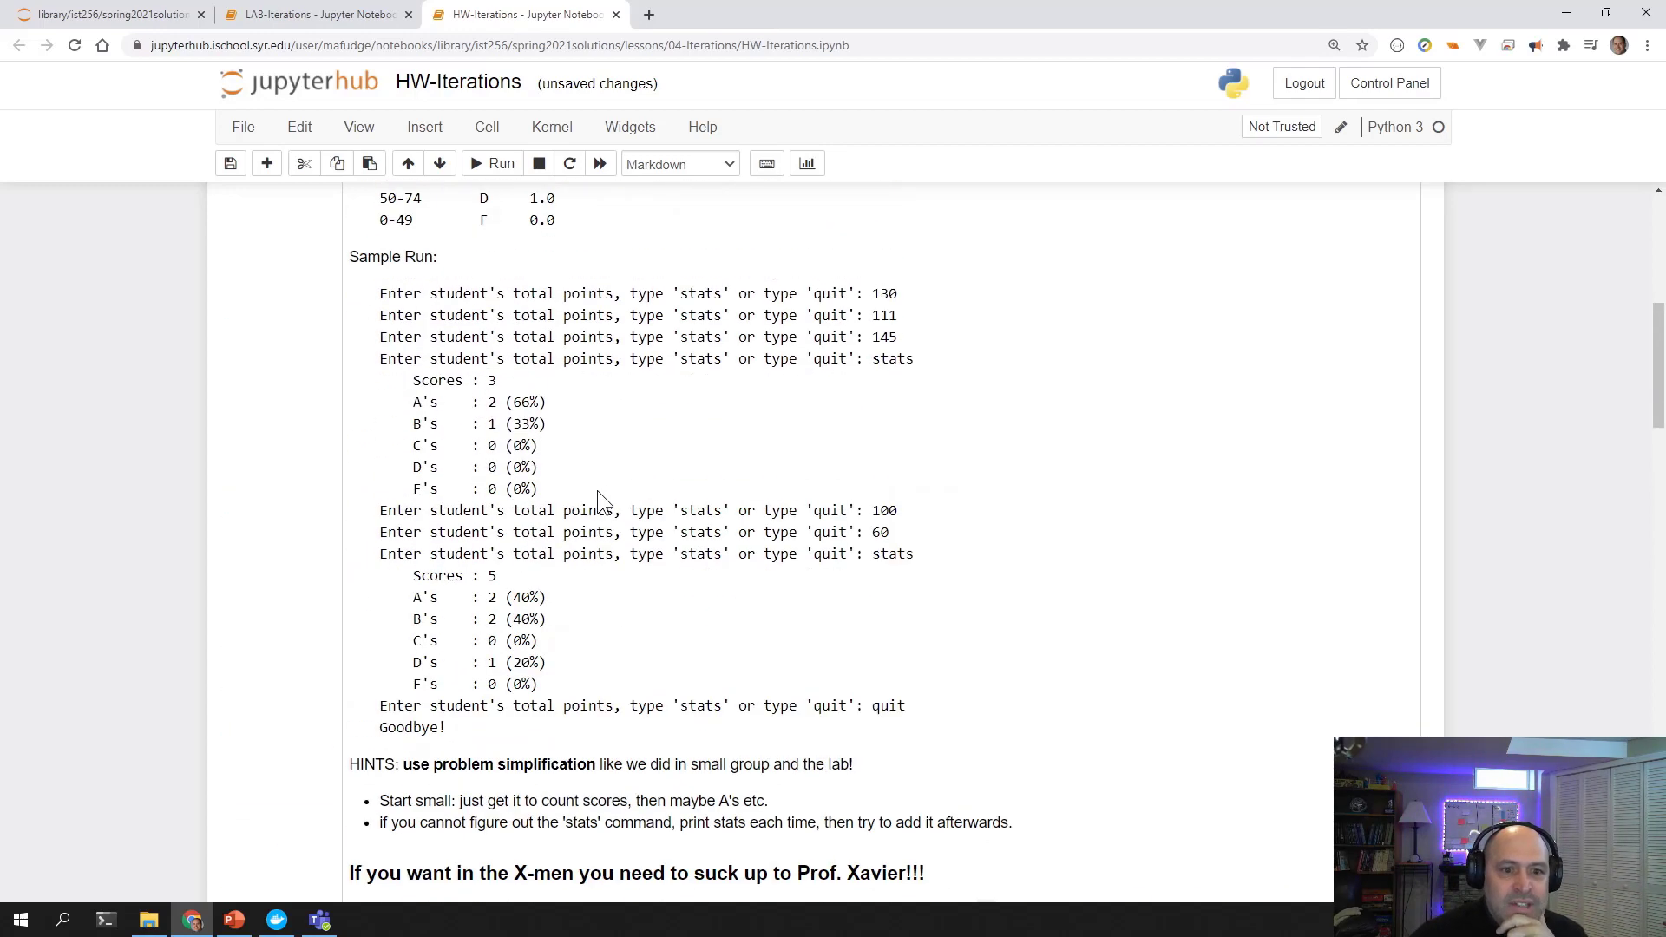
{"action": "scroll", "scroll_direction": "up", "scroll_amount": 3}
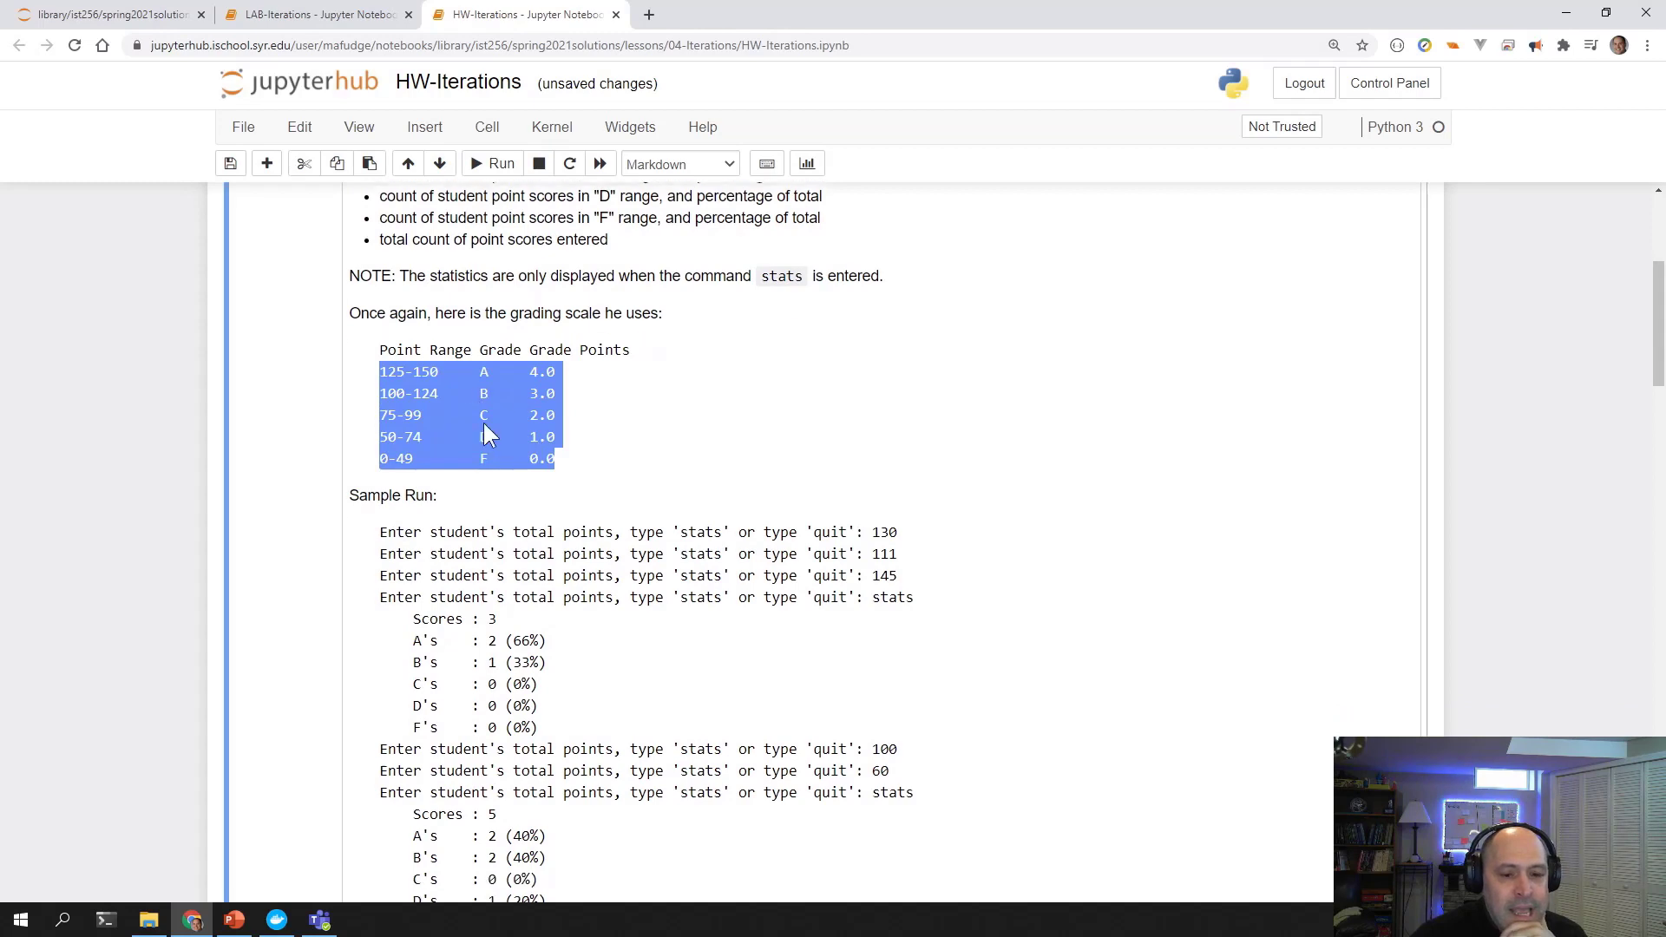
{"action": "scroll", "scroll_direction": "down", "scroll_amount": 3}
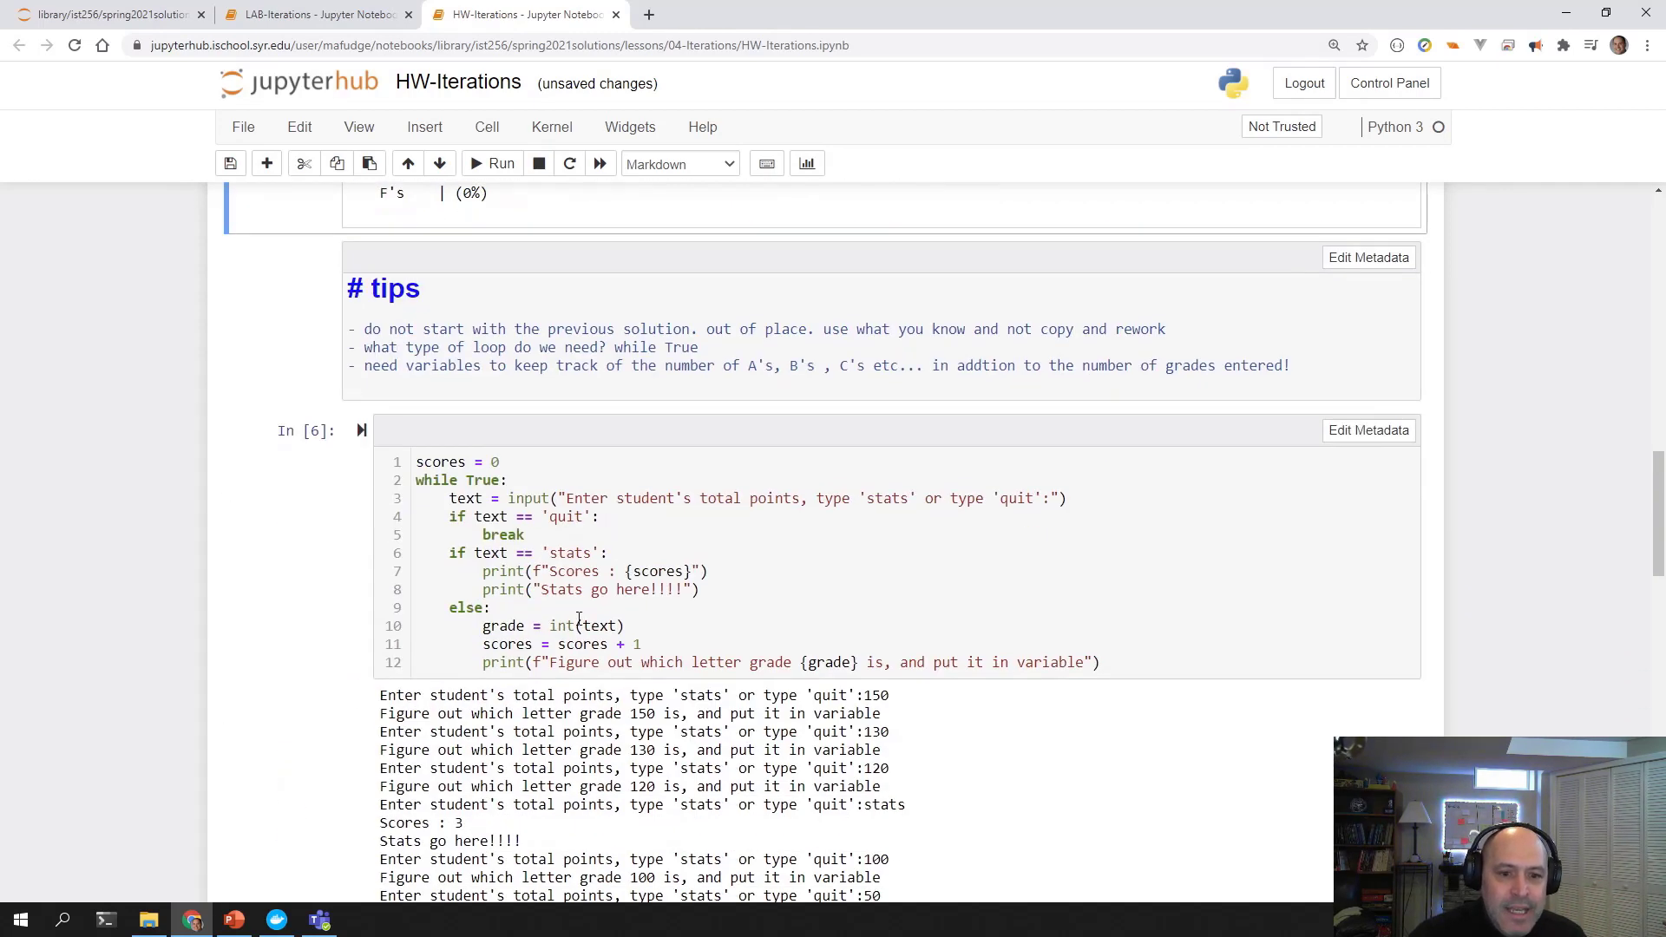
{"action": "left_click", "coordinate": [590, 590]}
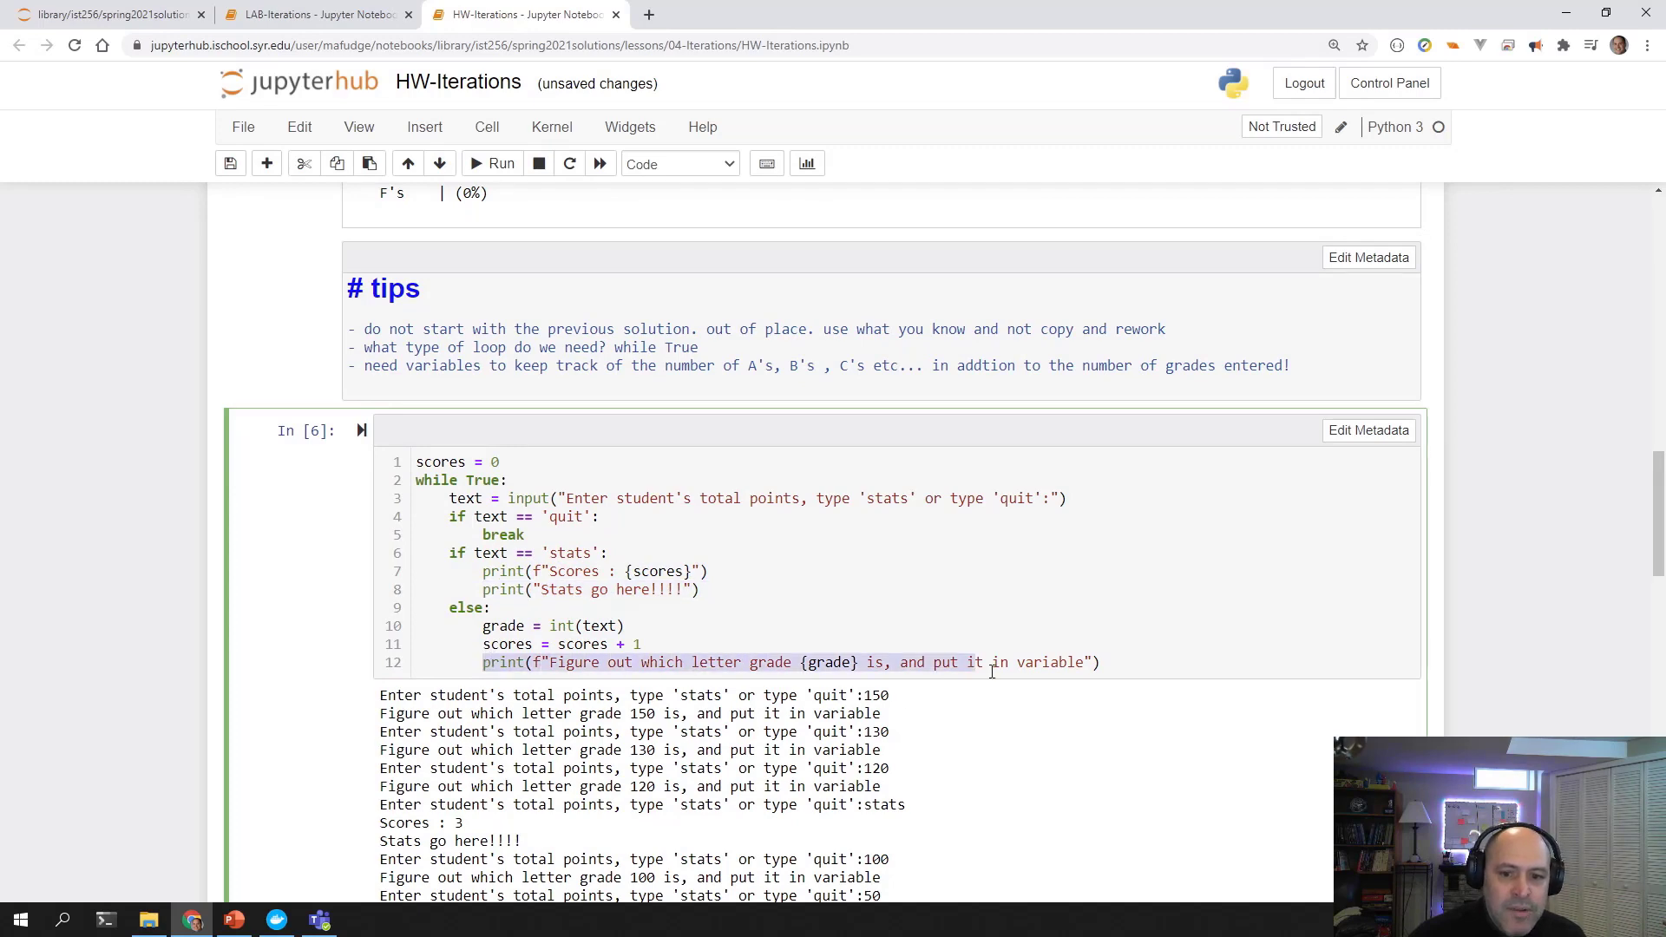
{"action": "scroll", "scroll_direction": "down", "scroll_amount": 3}
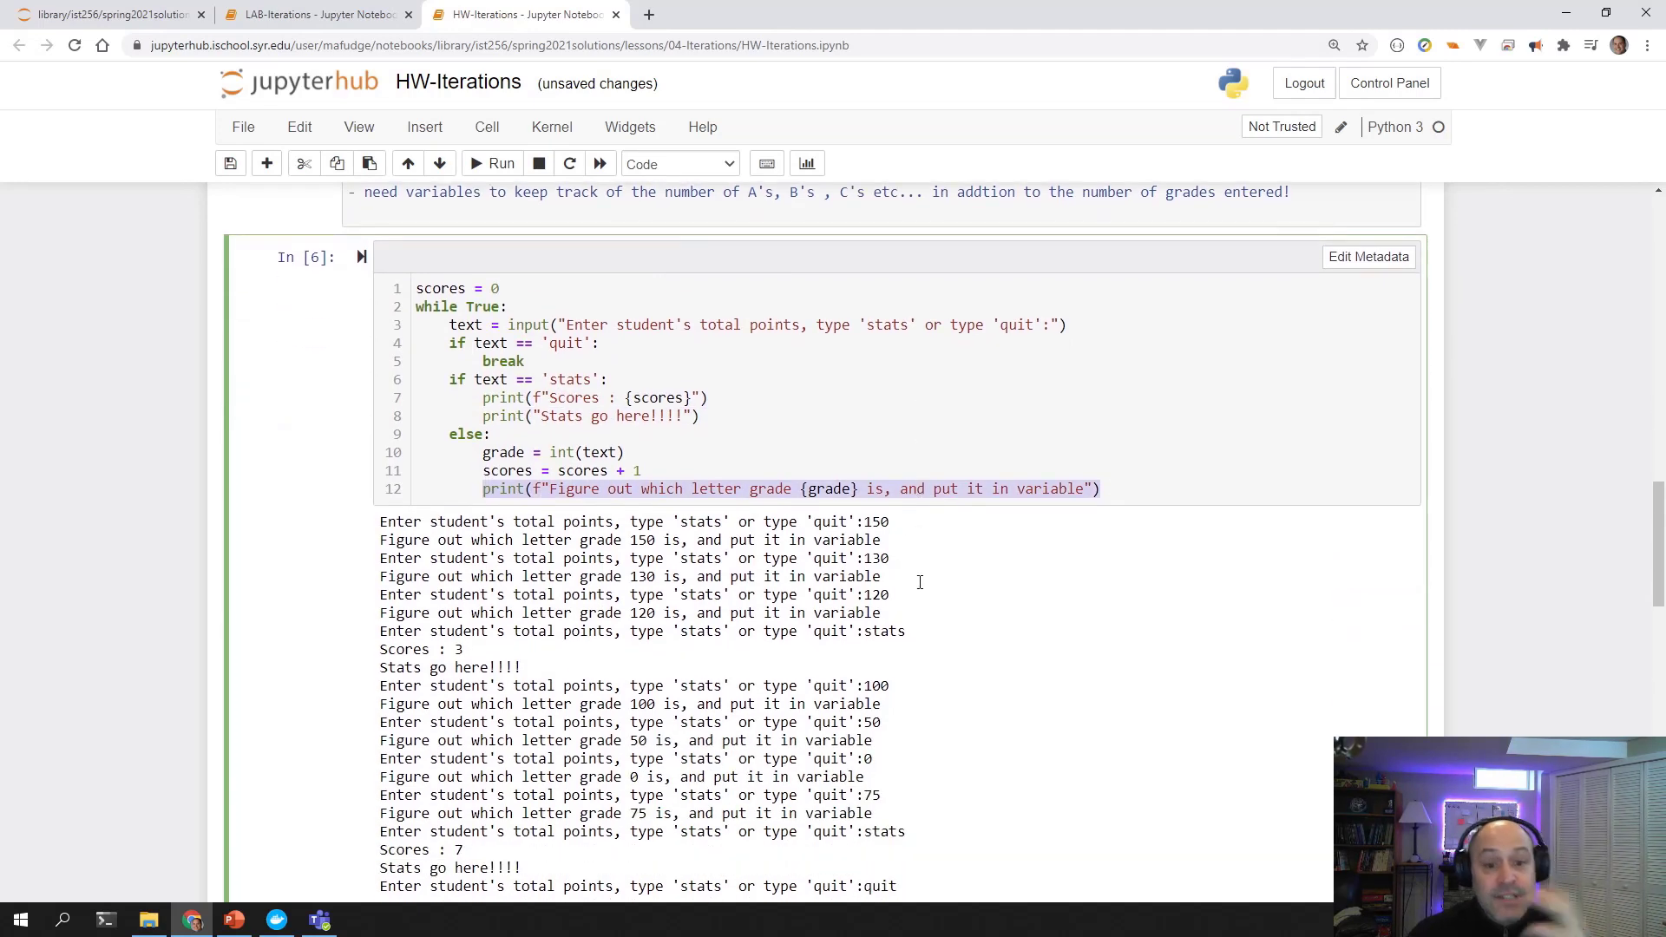
{"action": "scroll", "scroll_direction": "up", "scroll_amount": 3}
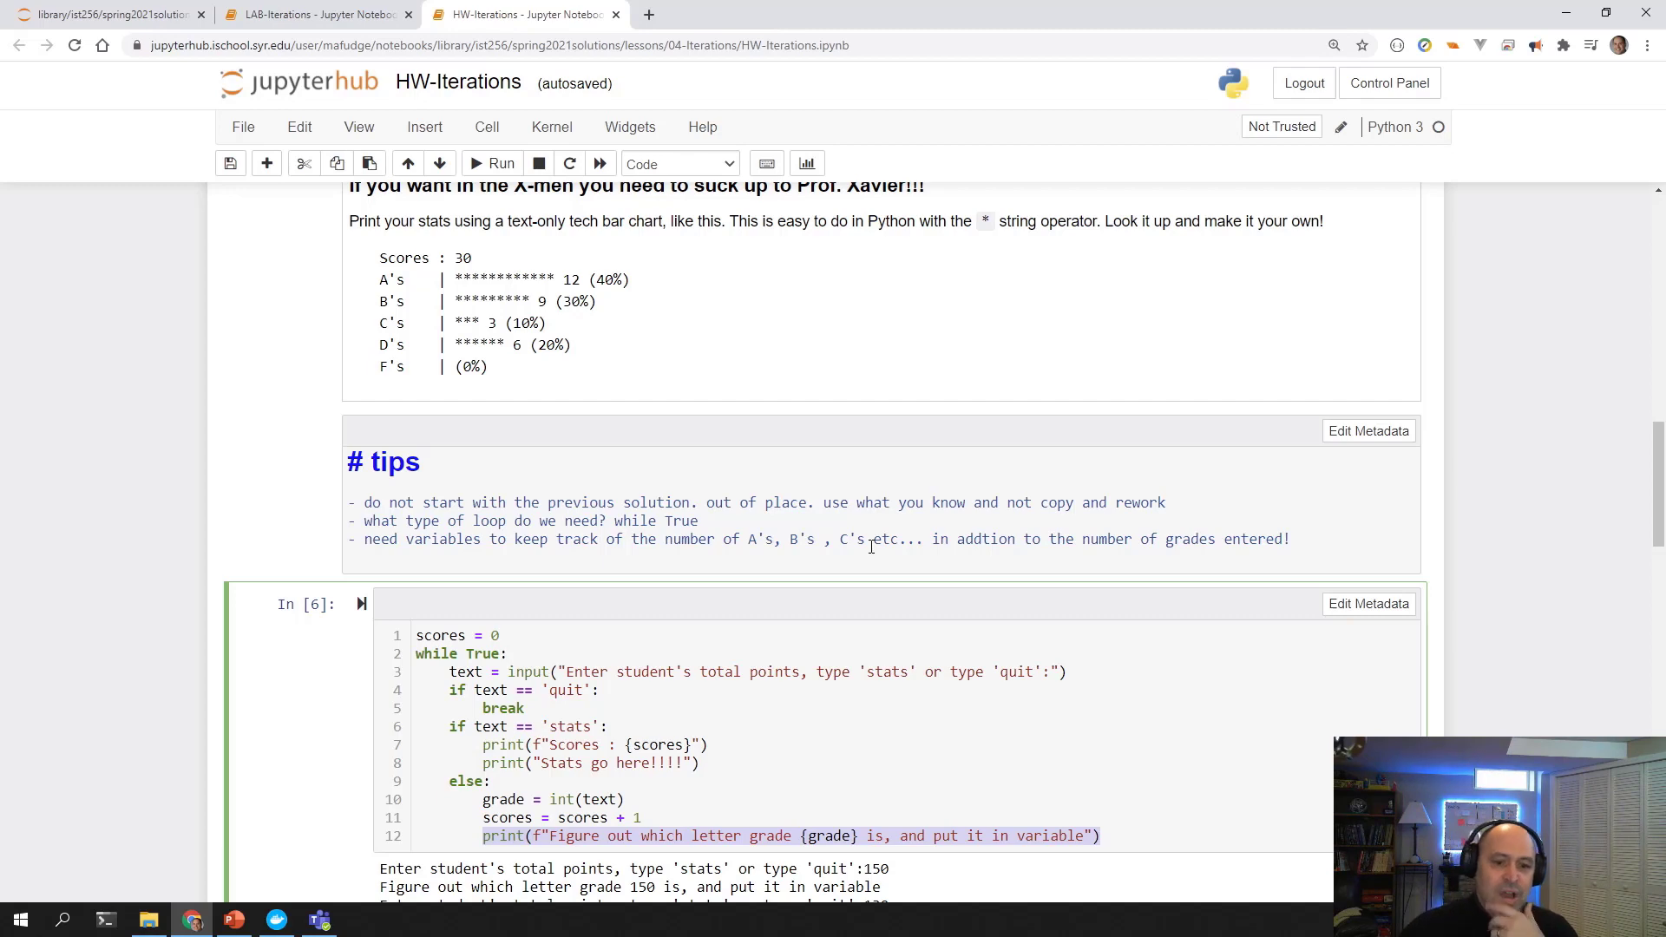
Scroll to the X-men text bar chart example and highlight its output.
{"action": "scroll", "scroll_direction": "down", "scroll_amount": 3}
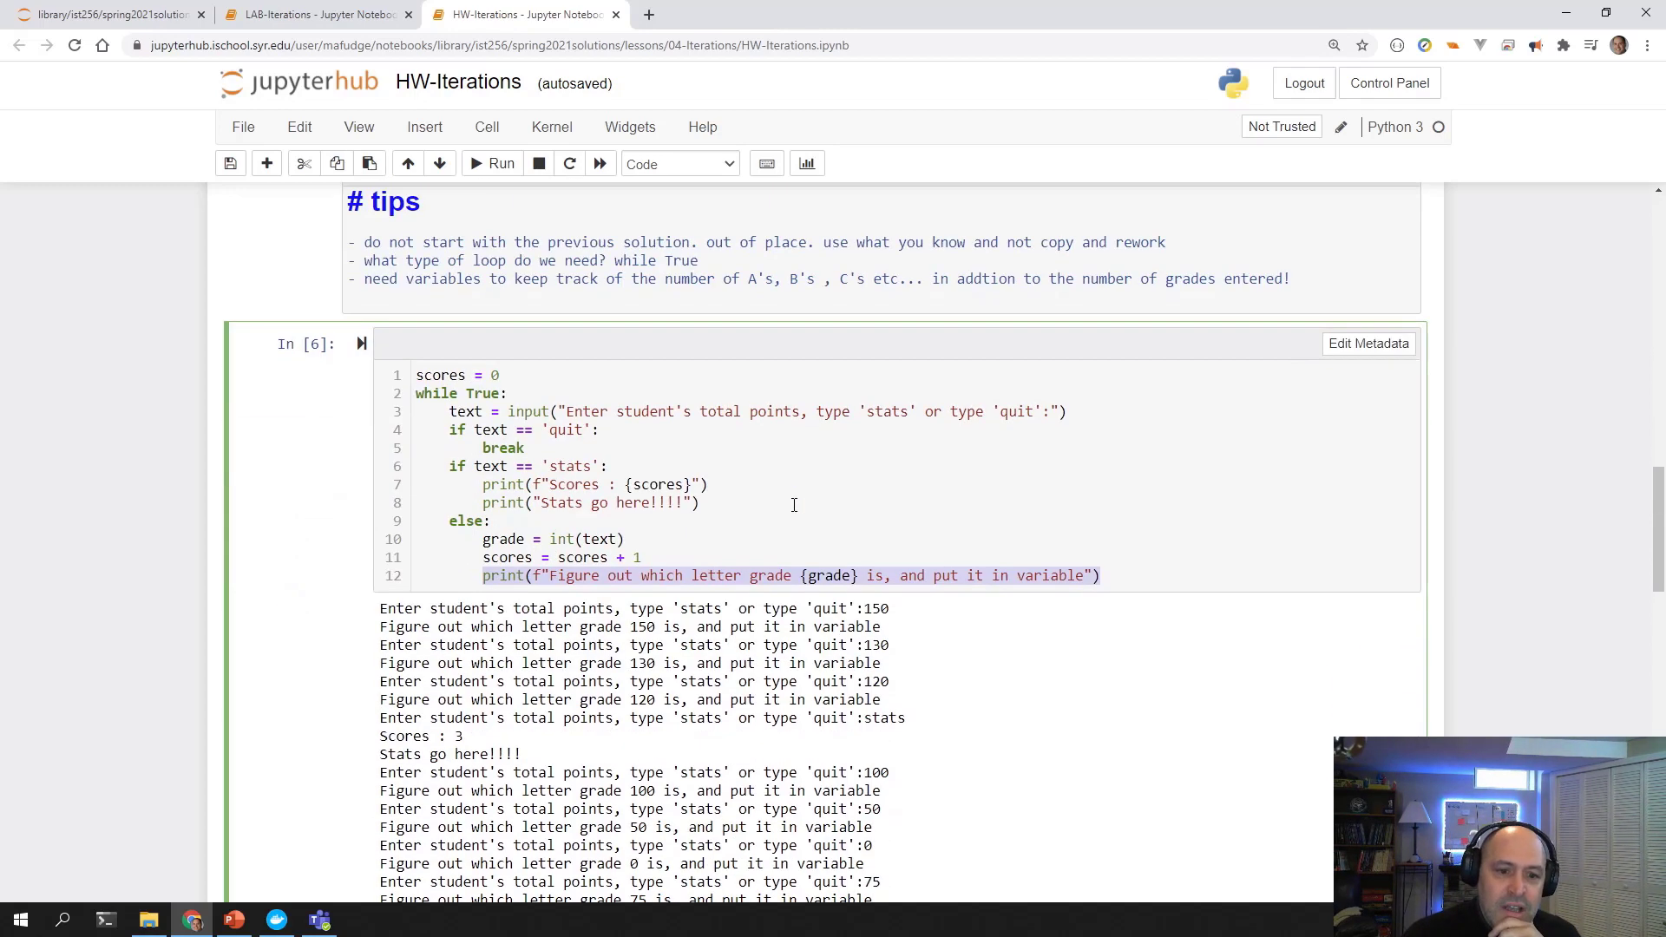
{"action": "scroll", "scroll_direction": "down", "scroll_amount": 3}
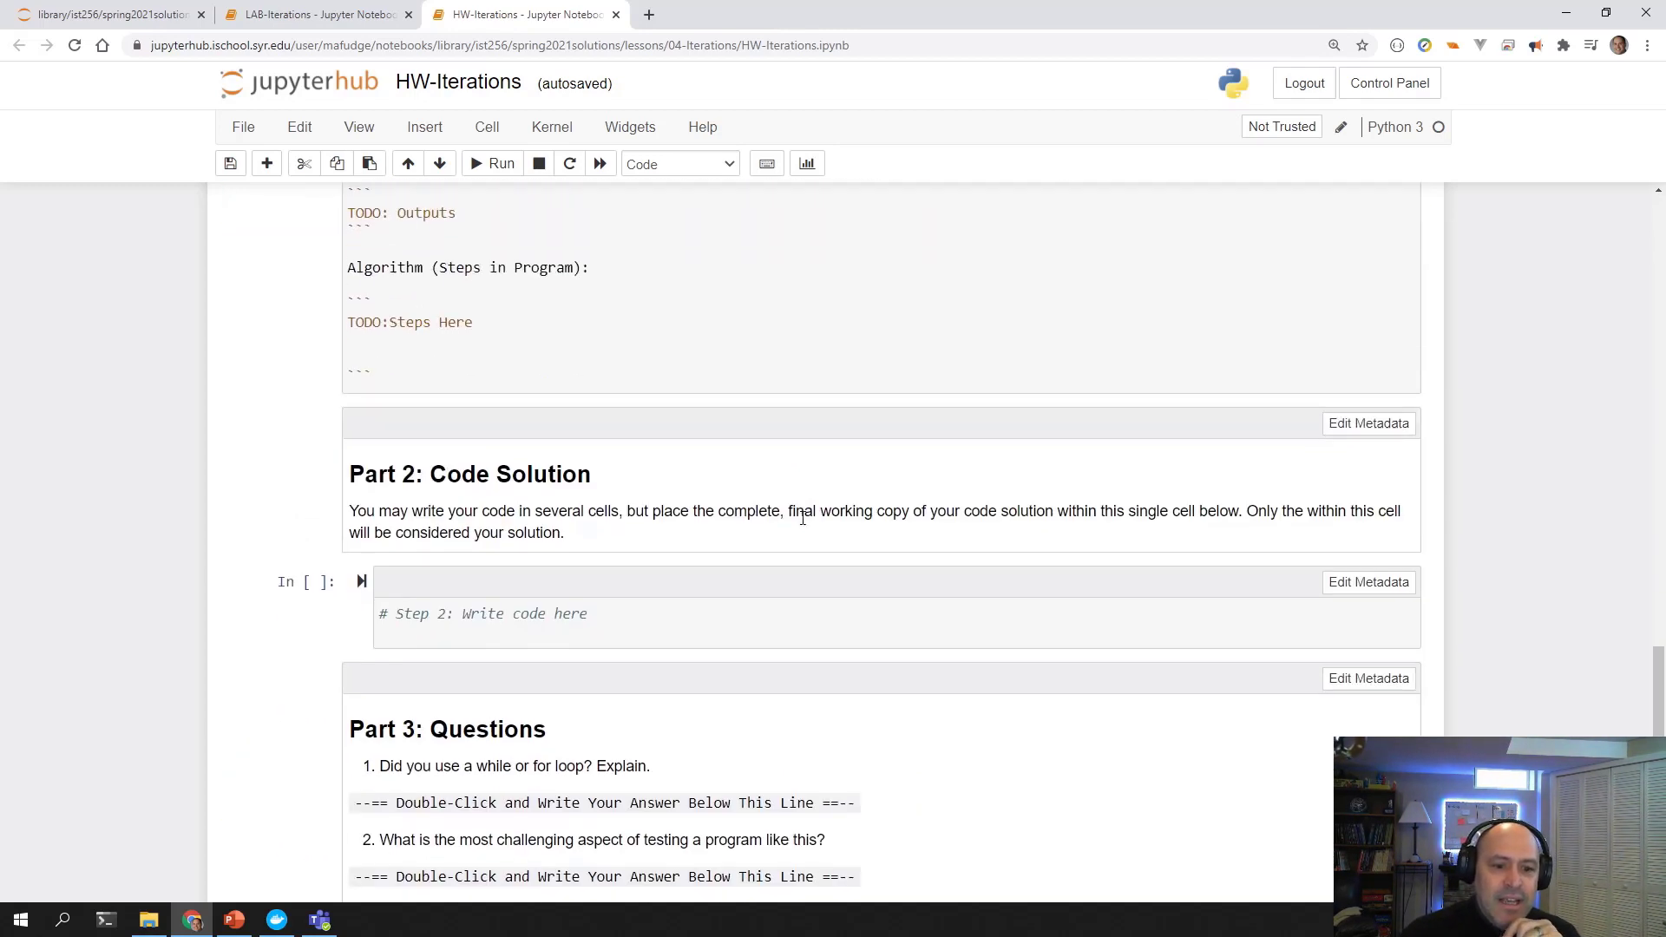
{"action": "scroll", "scroll_direction": "up", "scroll_amount": 3}
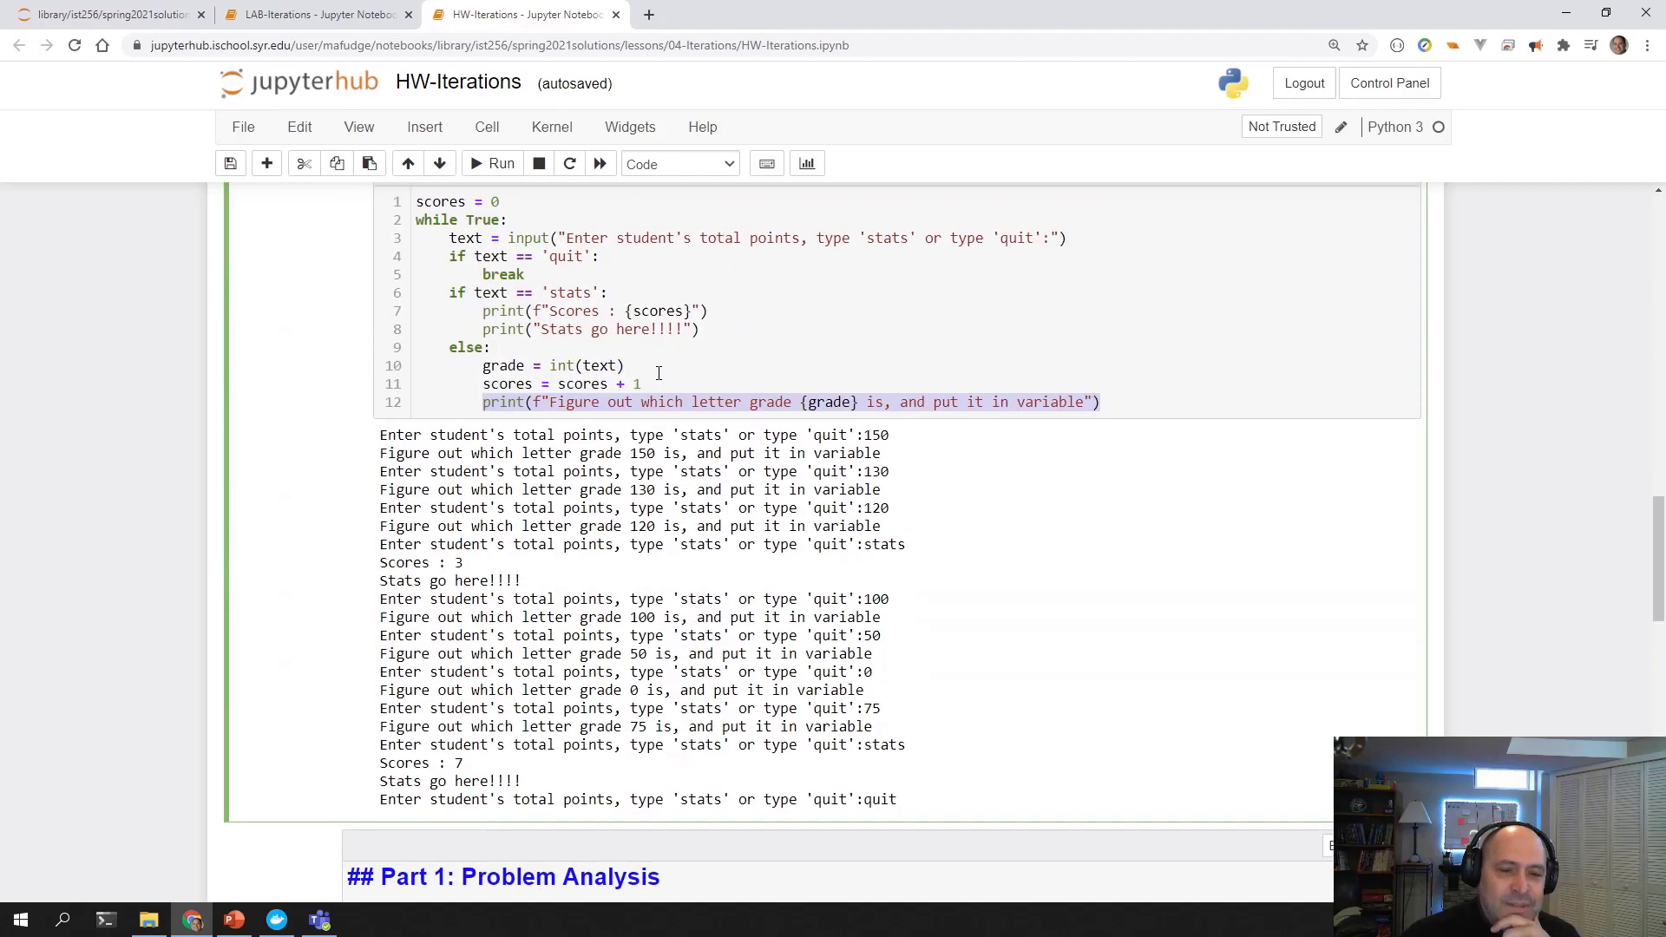
{"action": "scroll", "scroll_direction": "down", "scroll_amount": 3}
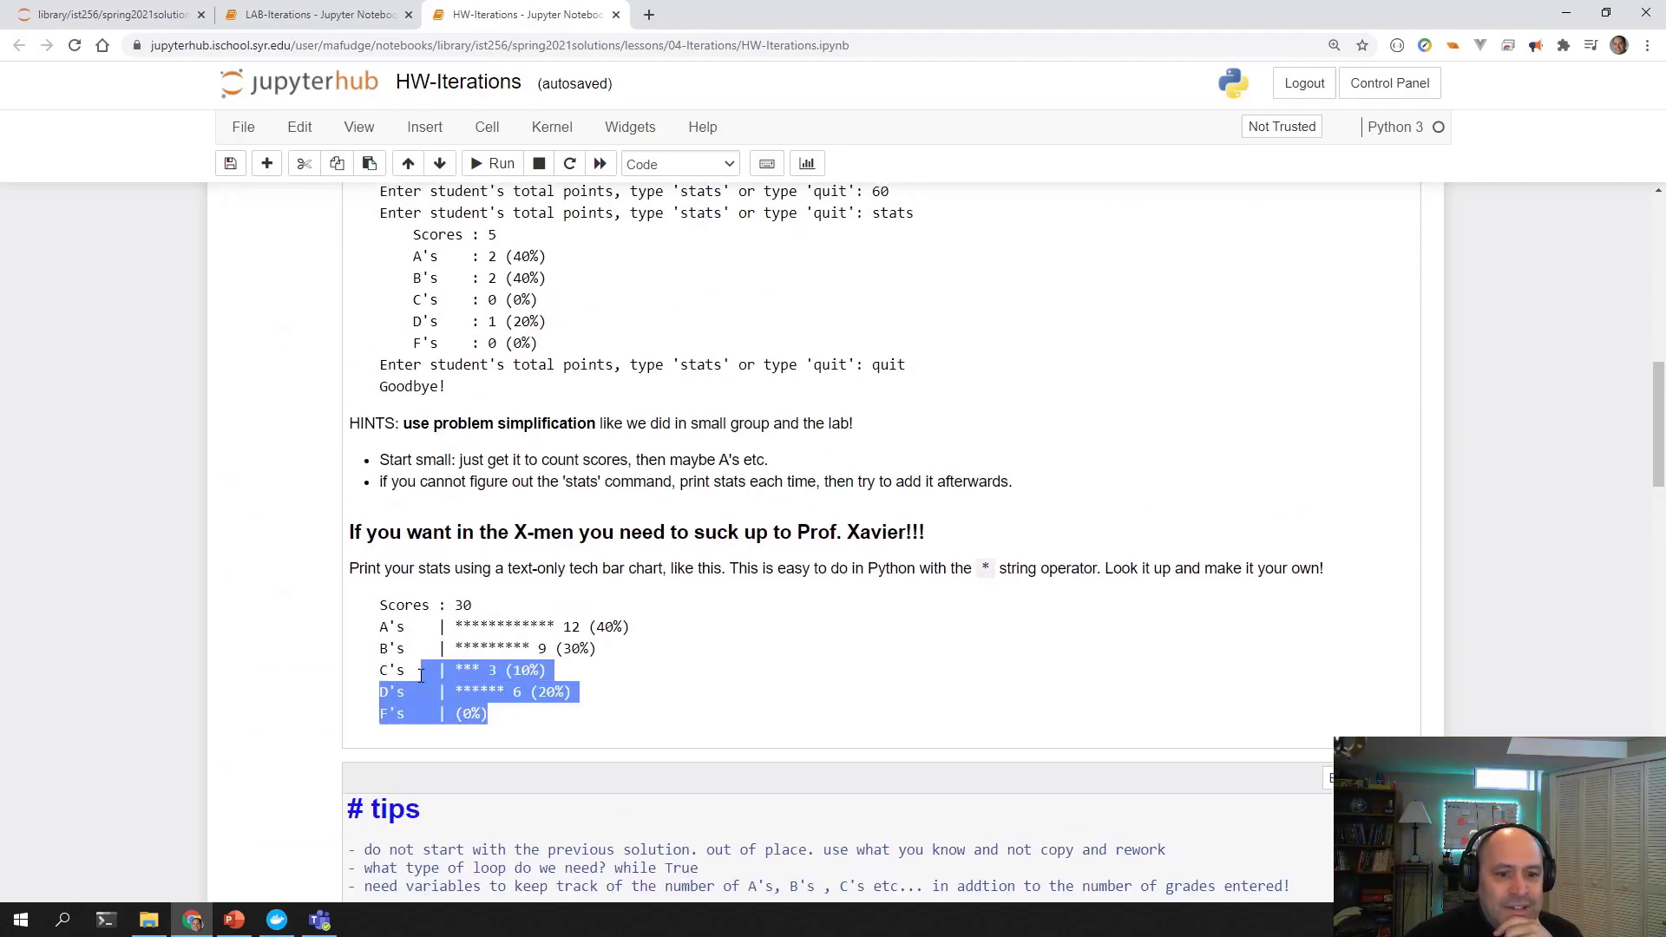
{"action": "left_click", "coordinate": [378, 605]}
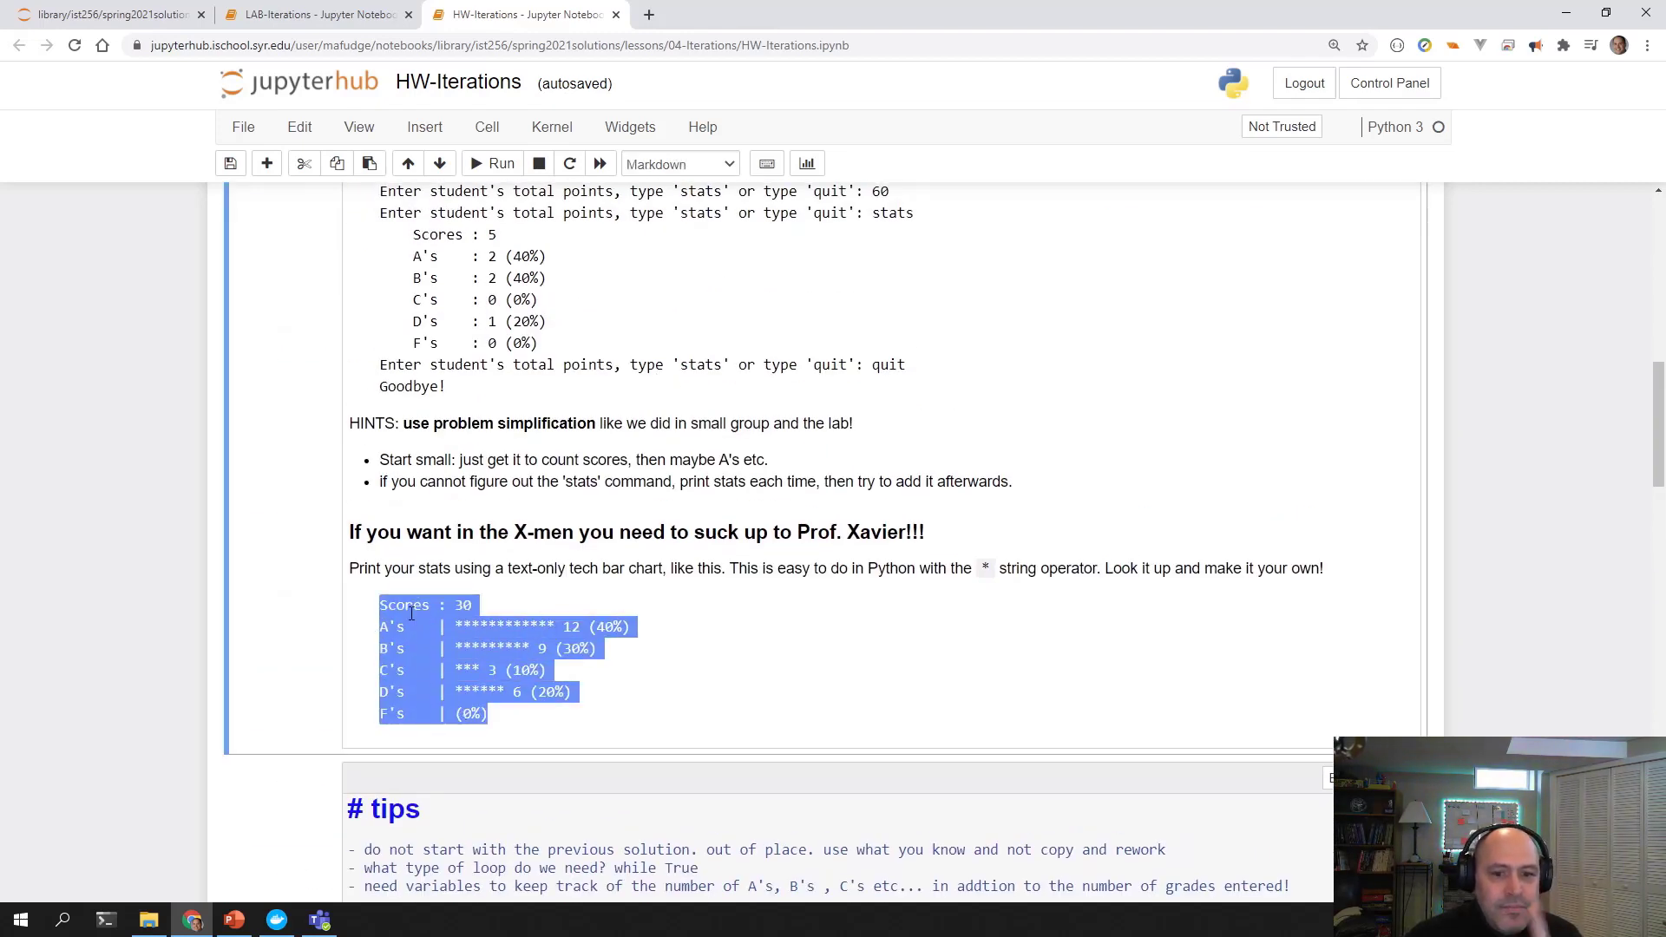
{"action": "left_click", "coordinate": [642, 626]}
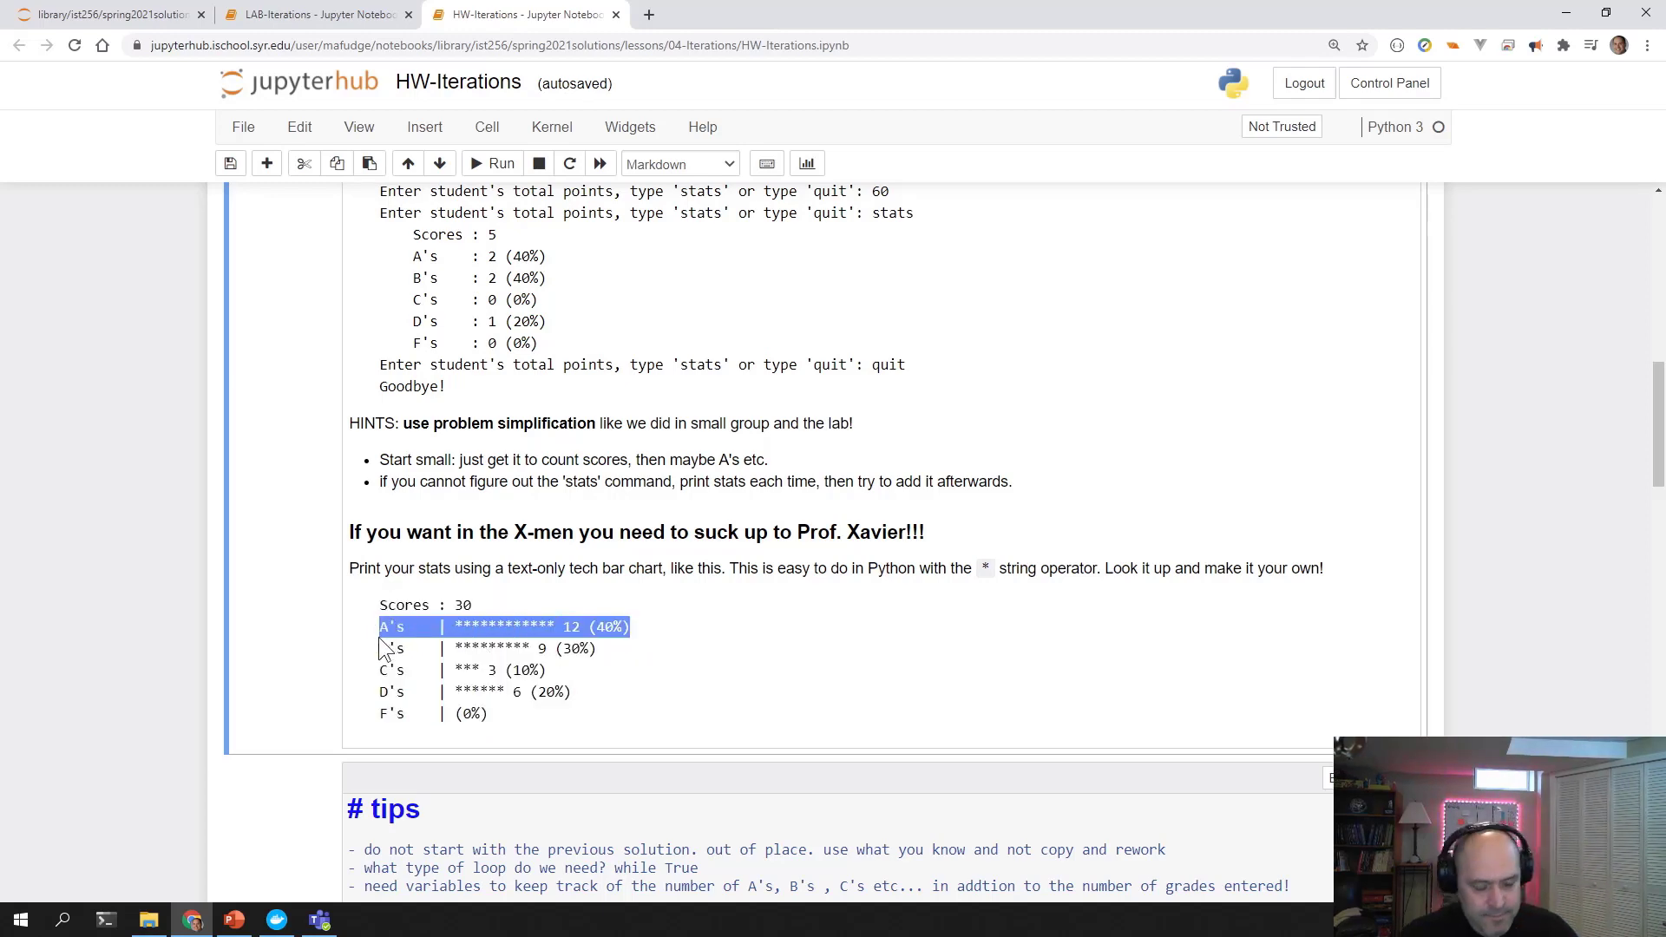
{"action": "scroll", "scroll_direction": "up", "scroll_amount": 3}
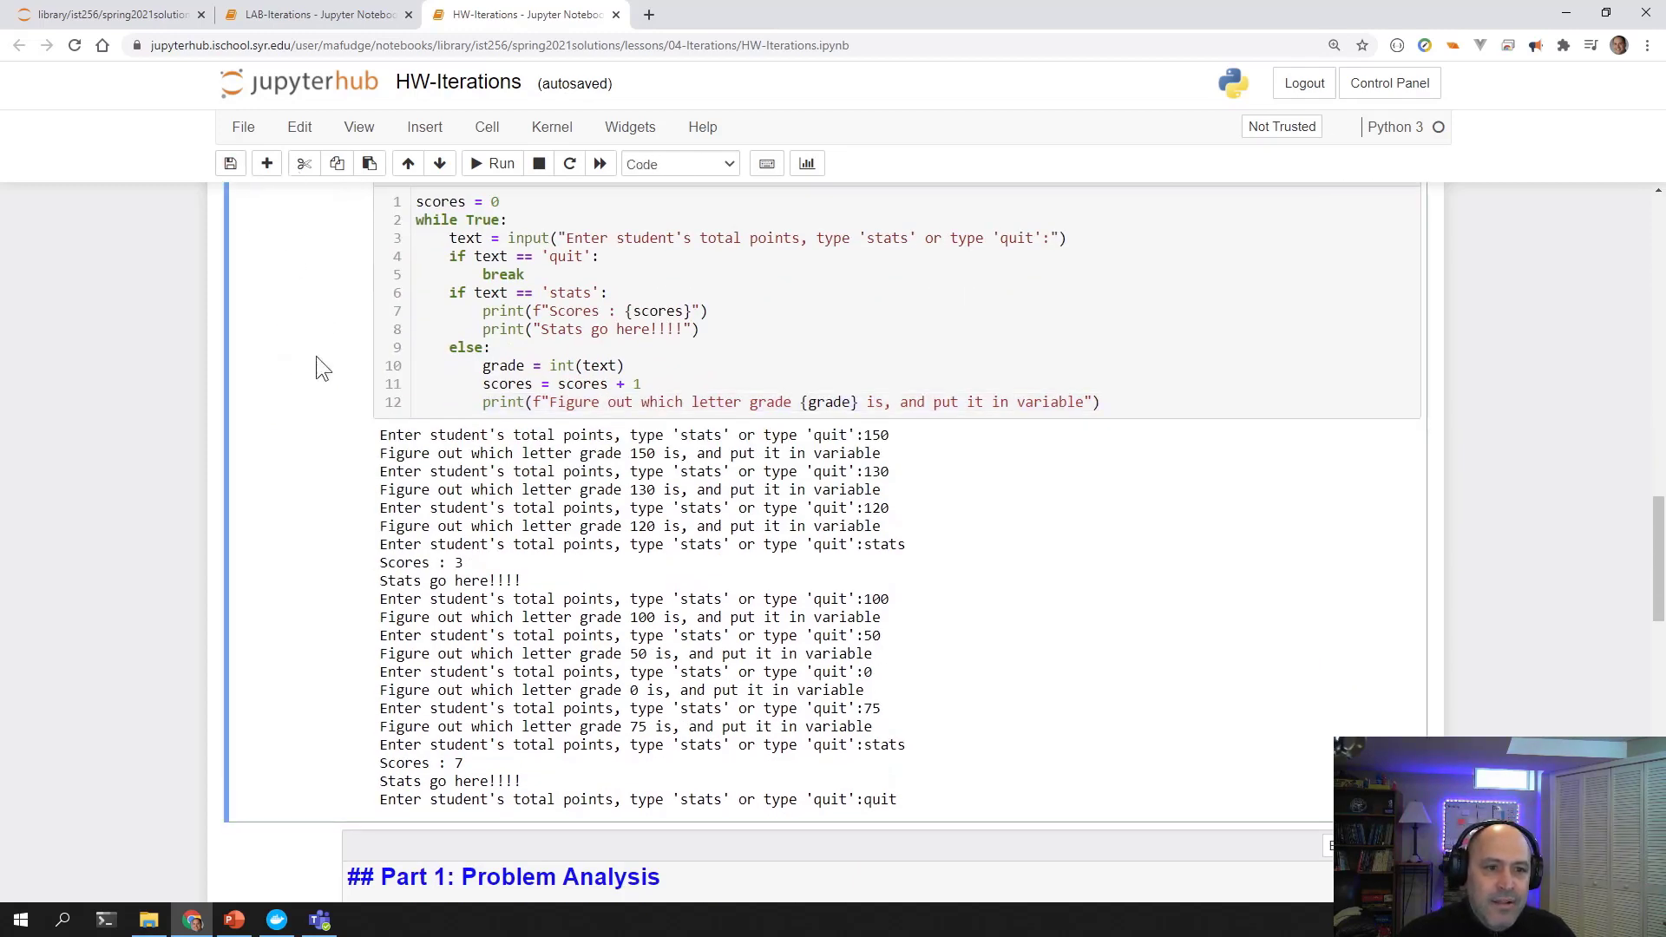
Start a new code cell with the comment '#How to print *'.
{"action": "scroll", "scroll_direction": "down", "scroll_amount": 3}
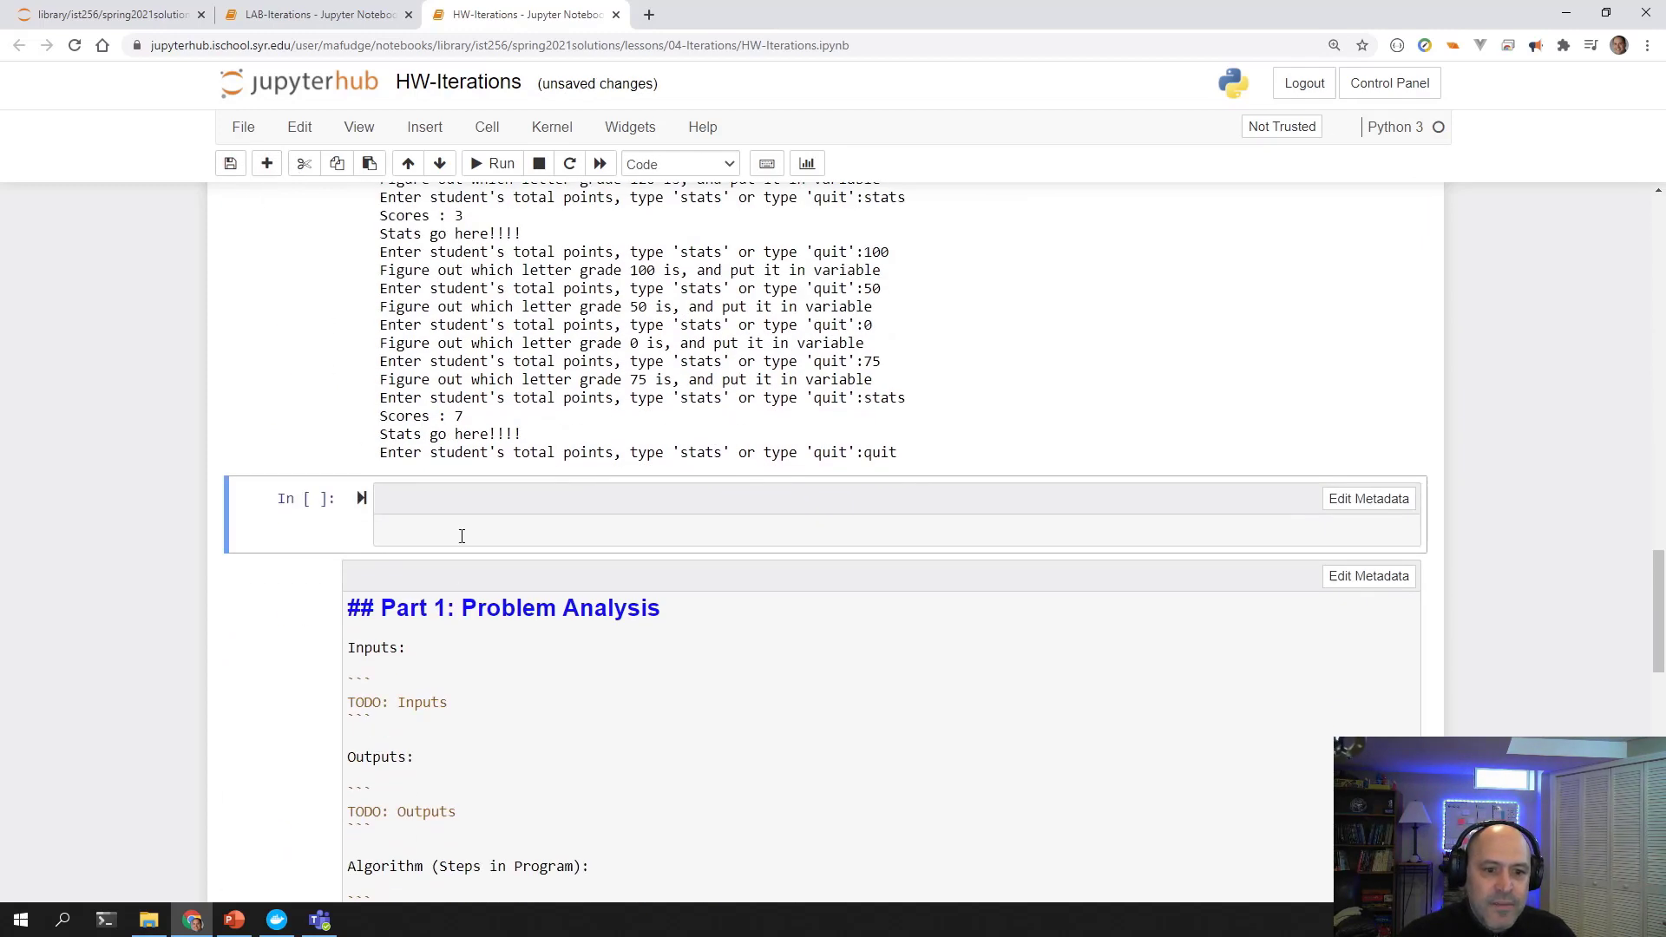
{"action": "type", "text": "How to"}
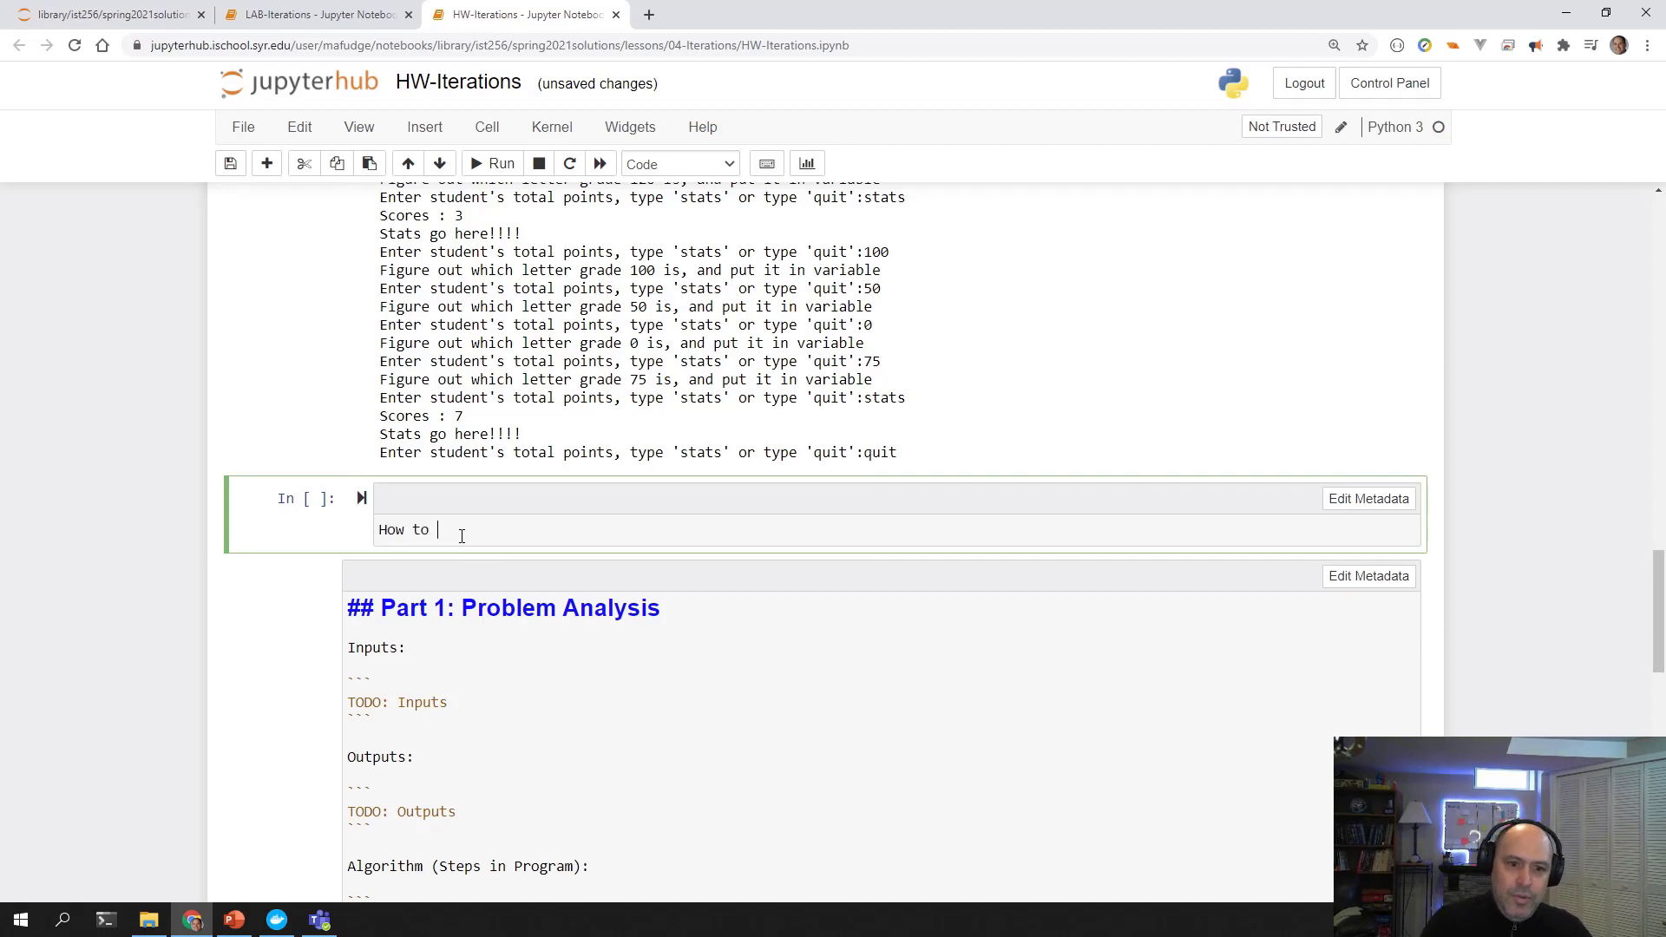
{"action": "type", "text": "print"}
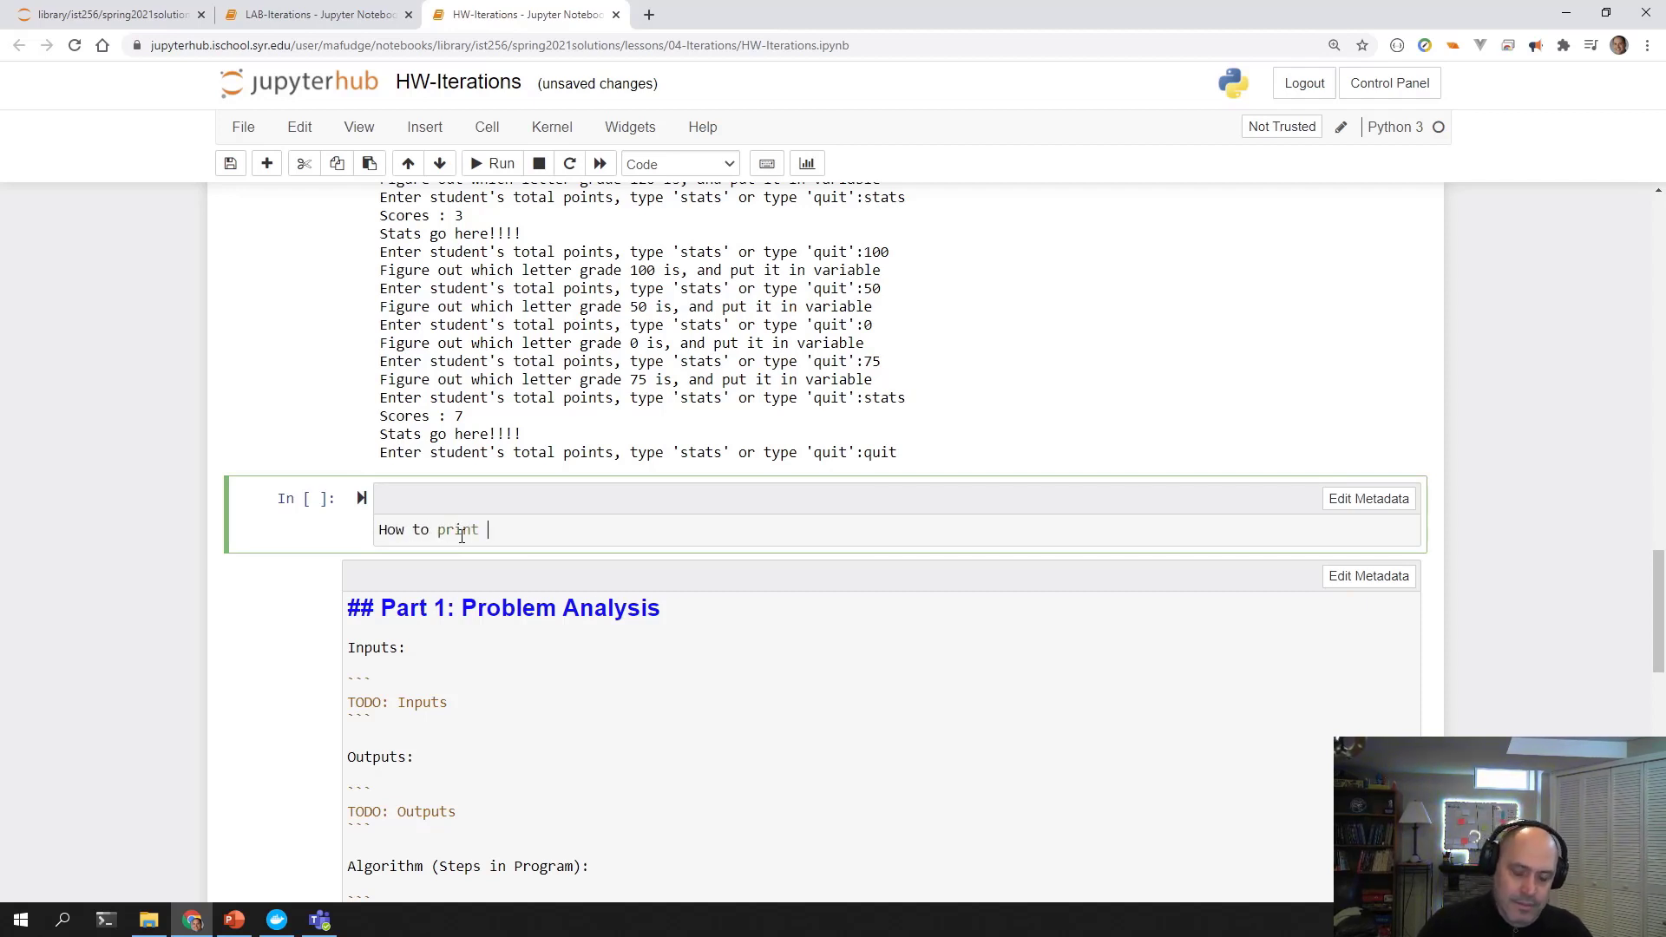
{"action": "type", "text": "*"}
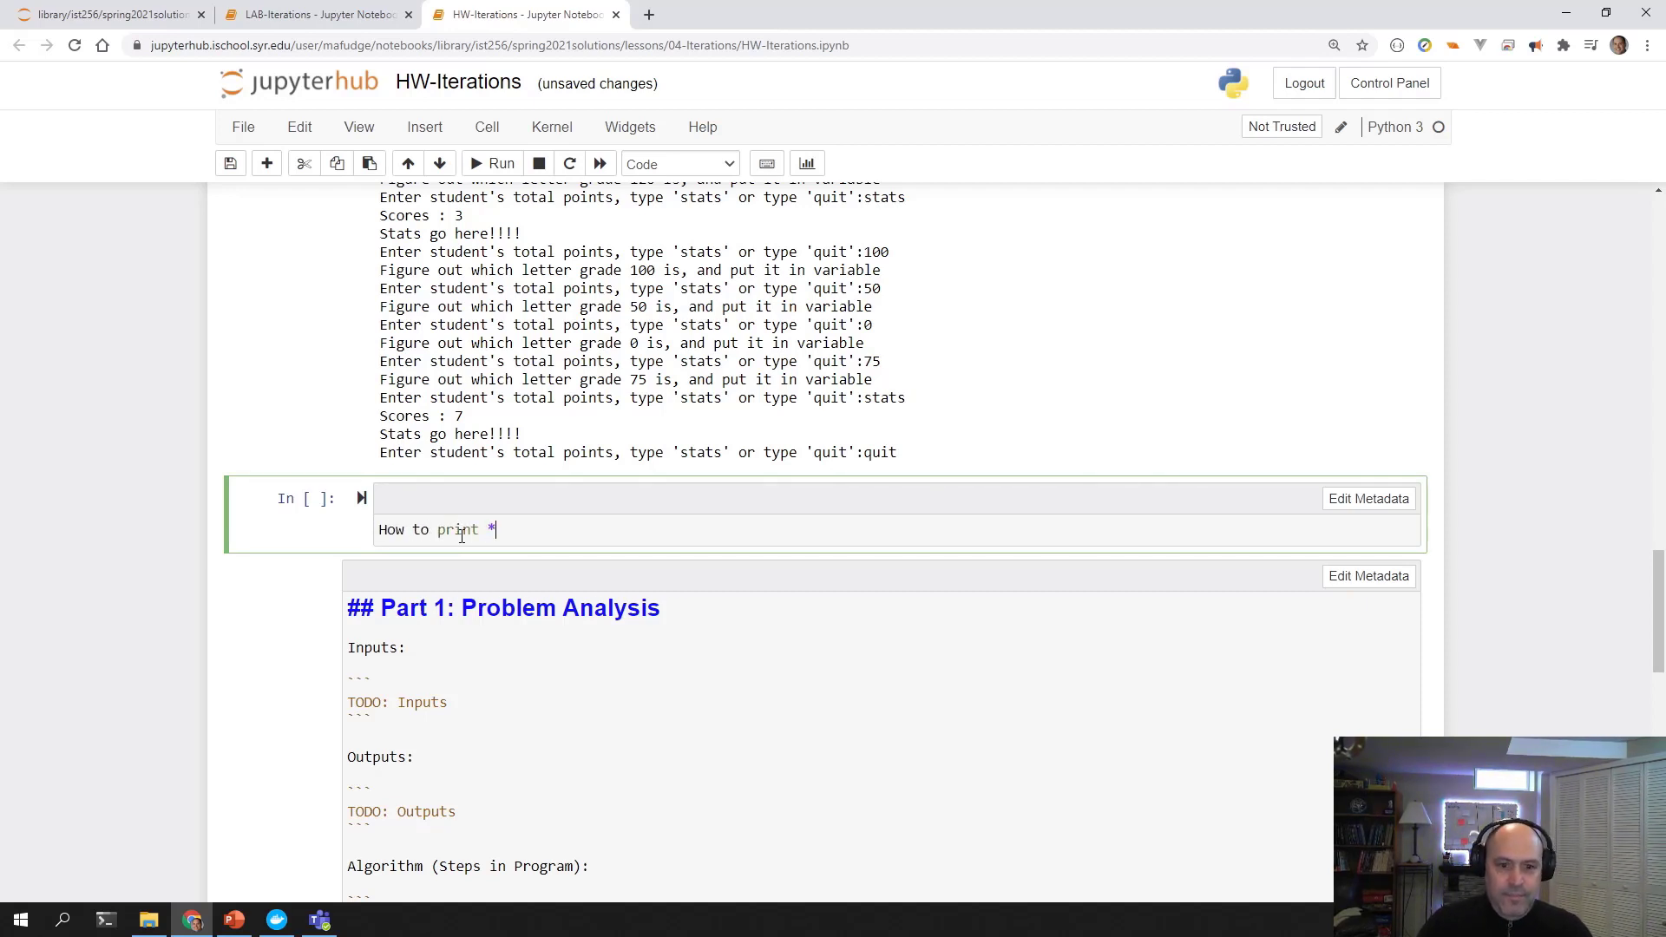
{"action": "type", "text": "#"}
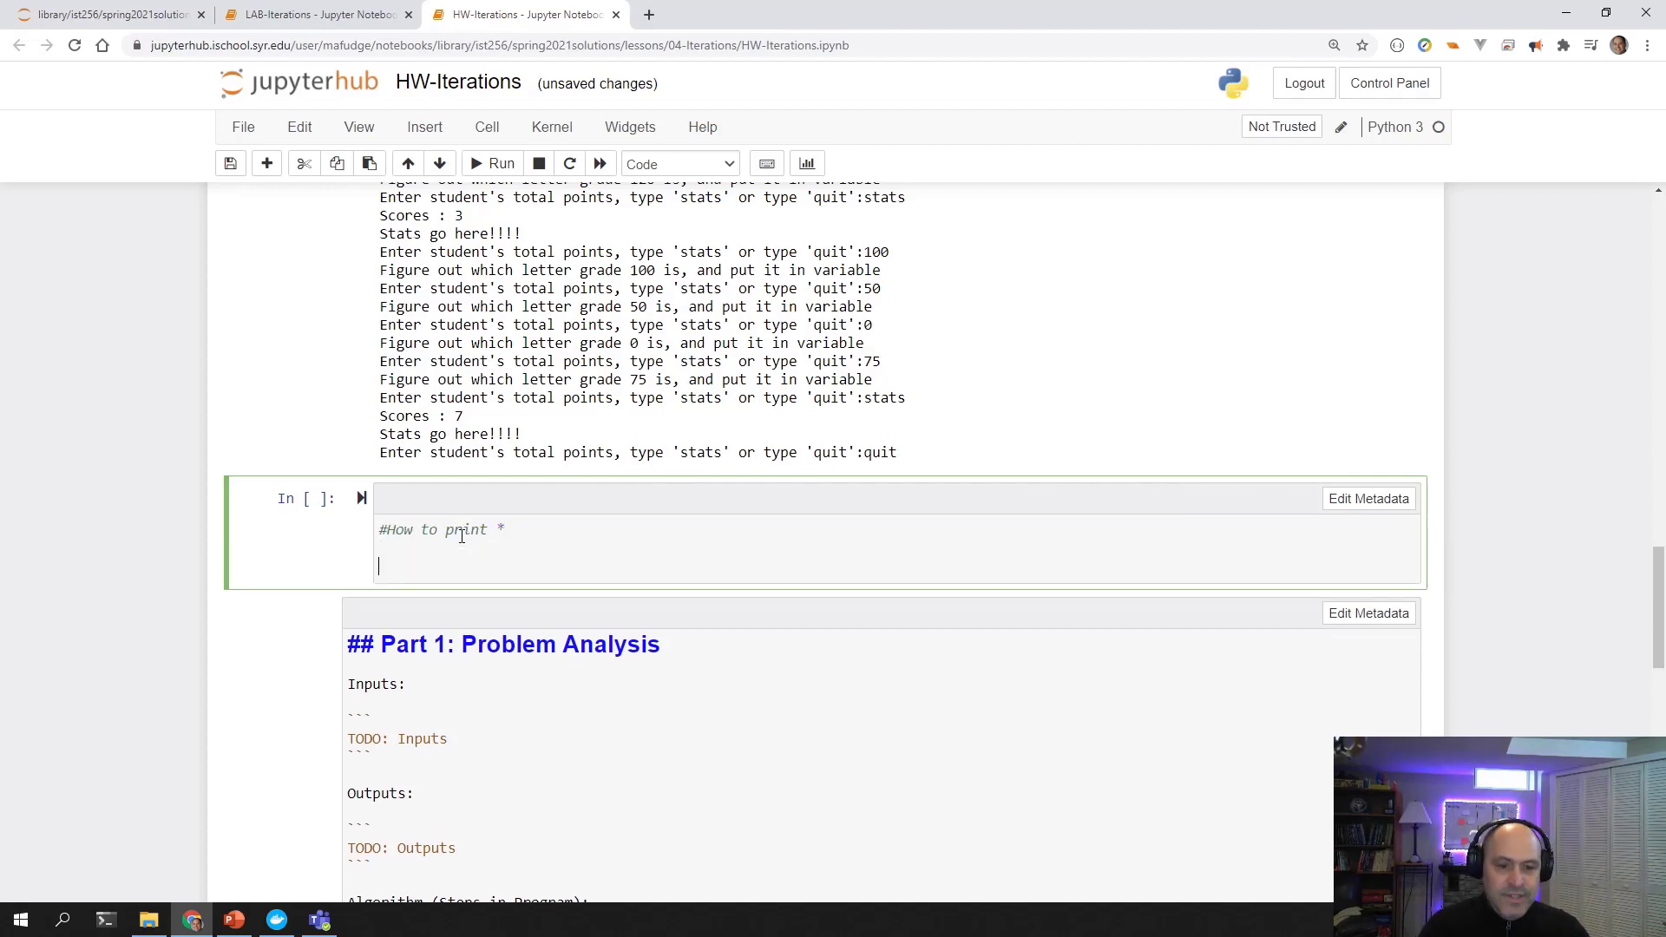
Add print("?" * 8) and print("-" * 12) and run the cell.
{"action": "type", "text": "print(\"\")"}
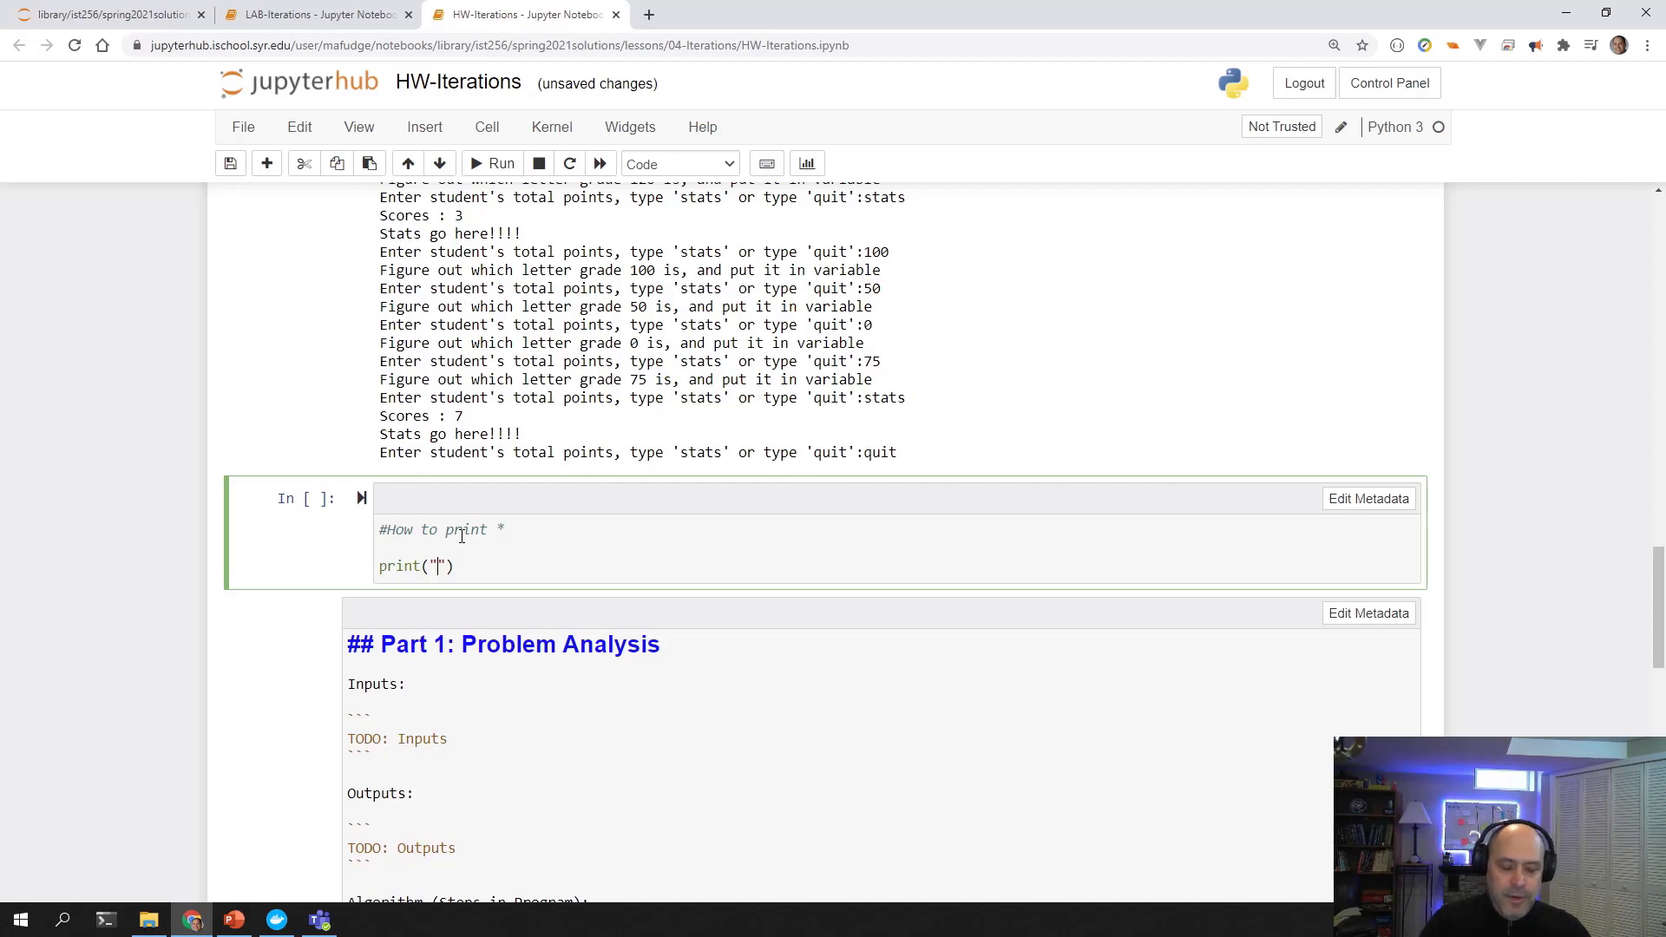
{"action": "type", "text": "?"}
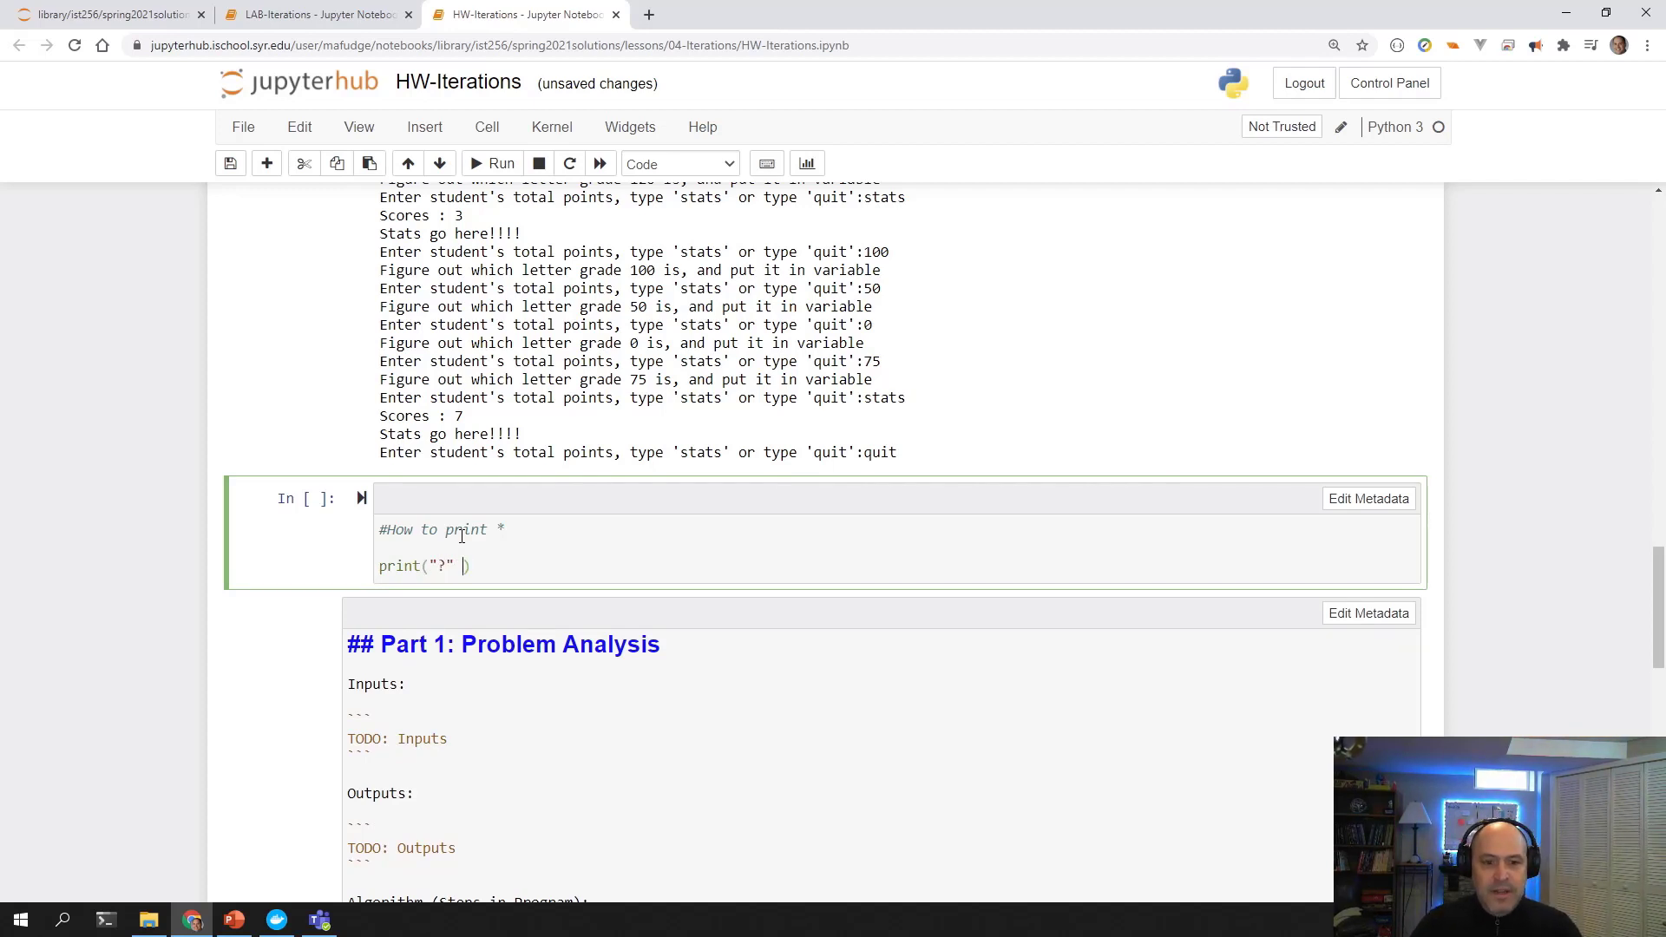
{"action": "type", "text": "*8"}
{"action": "type", "text": "print(\"-"}
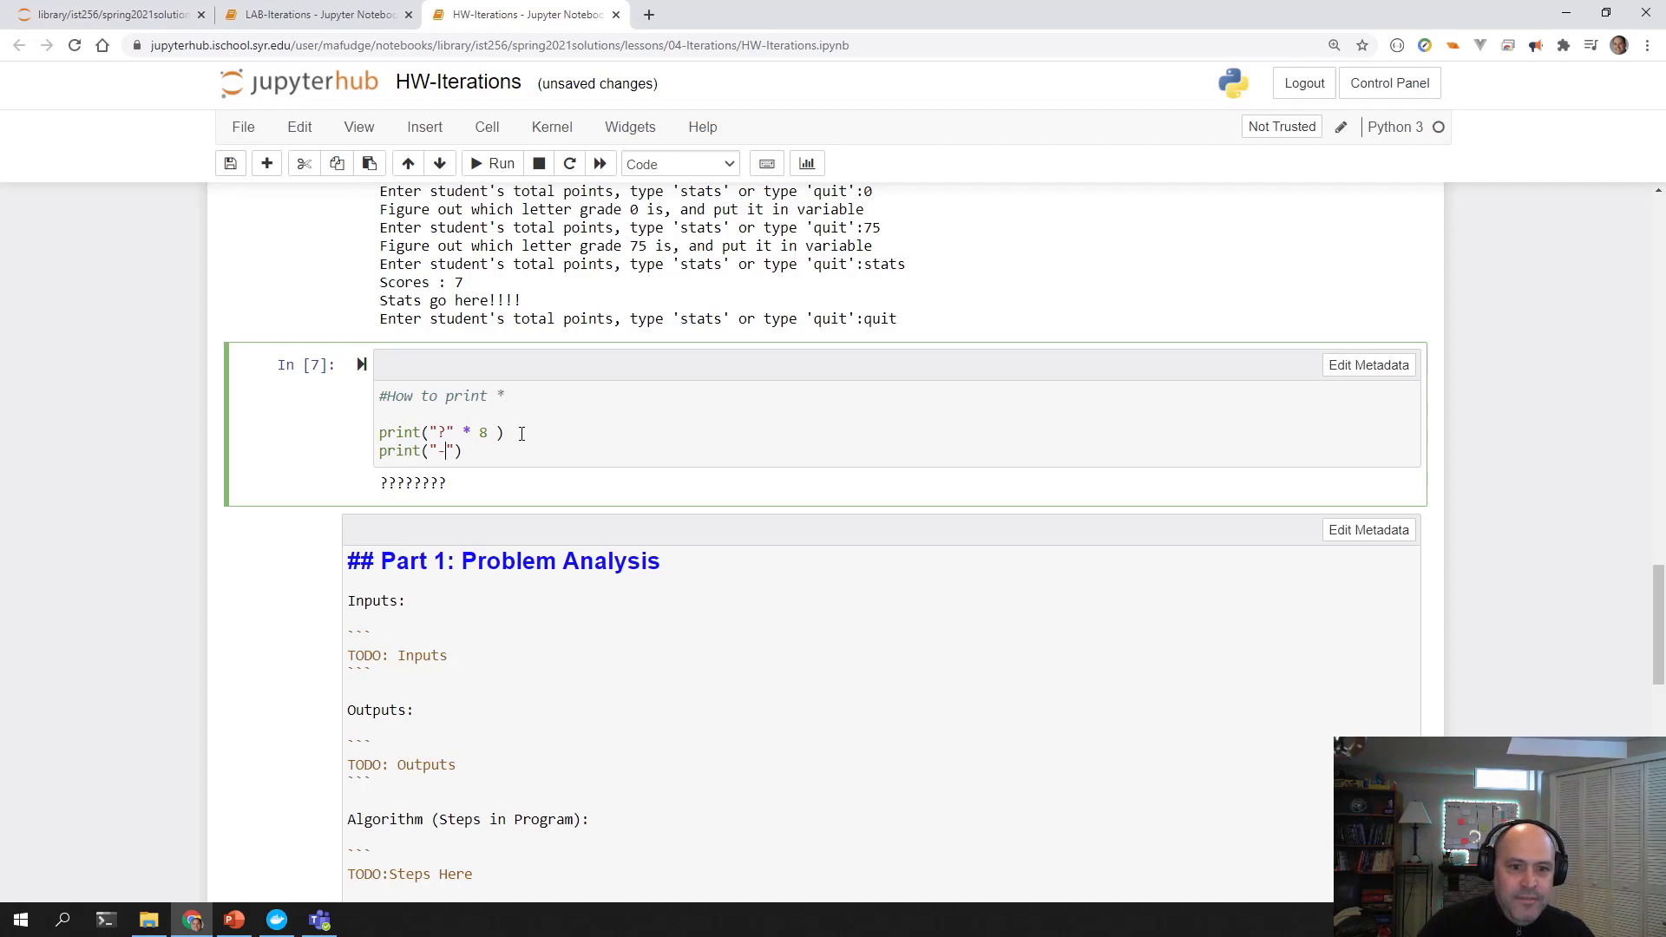
{"action": "type", "text": "* 12"}
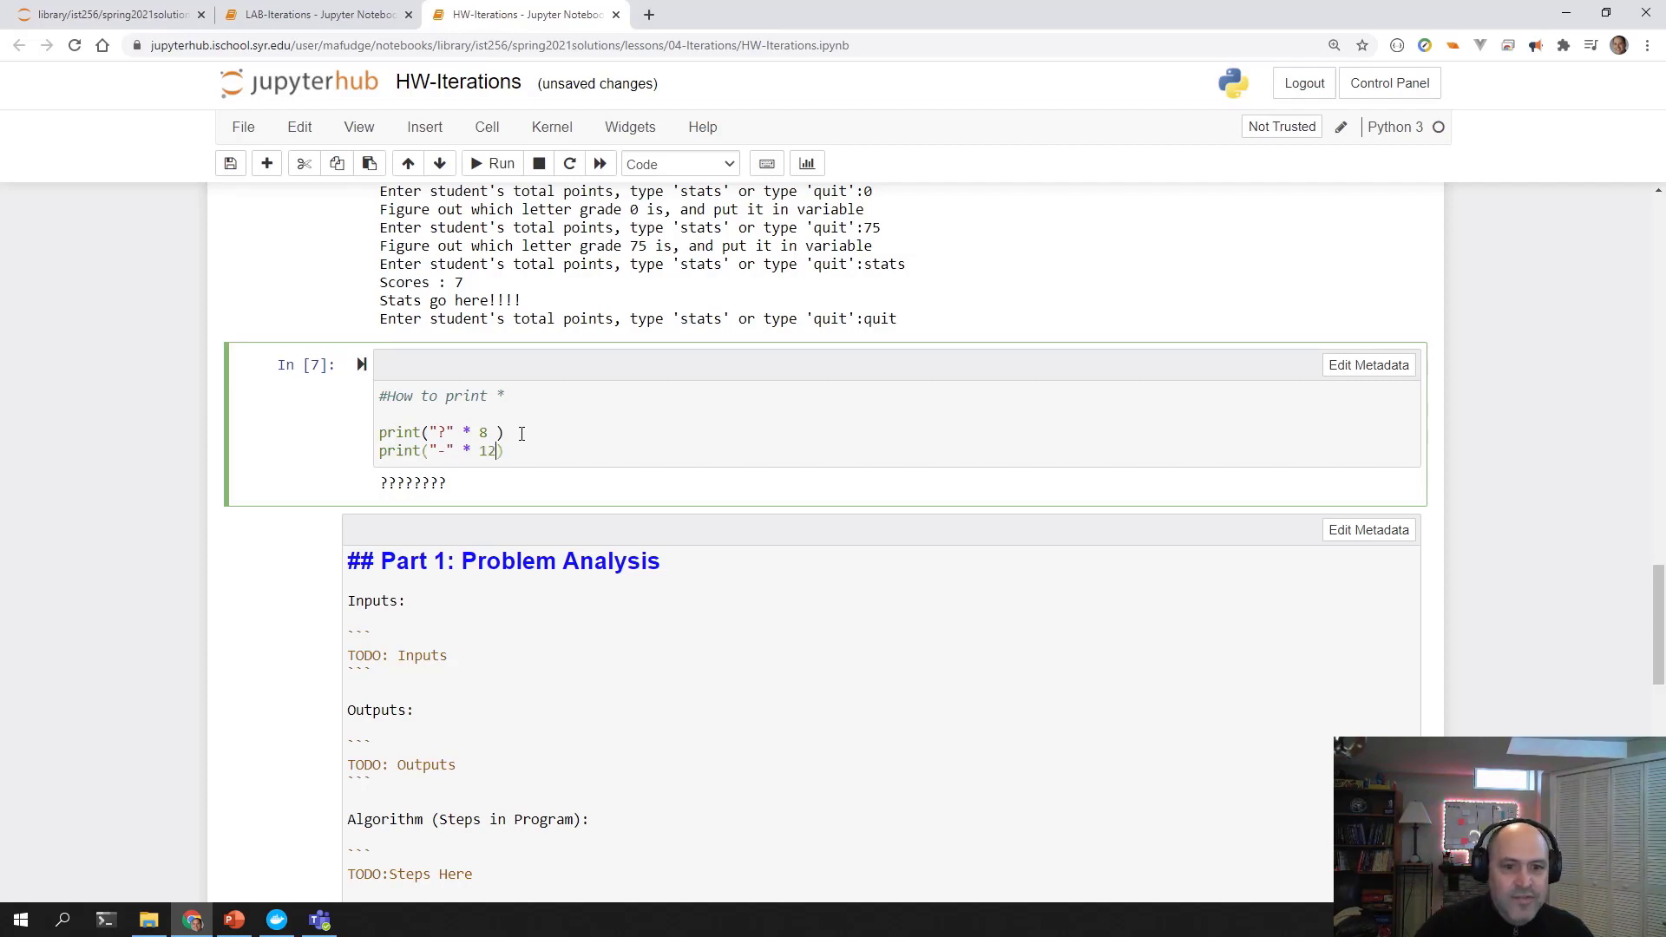
{"action": "left_click", "coordinate": [501, 163]}
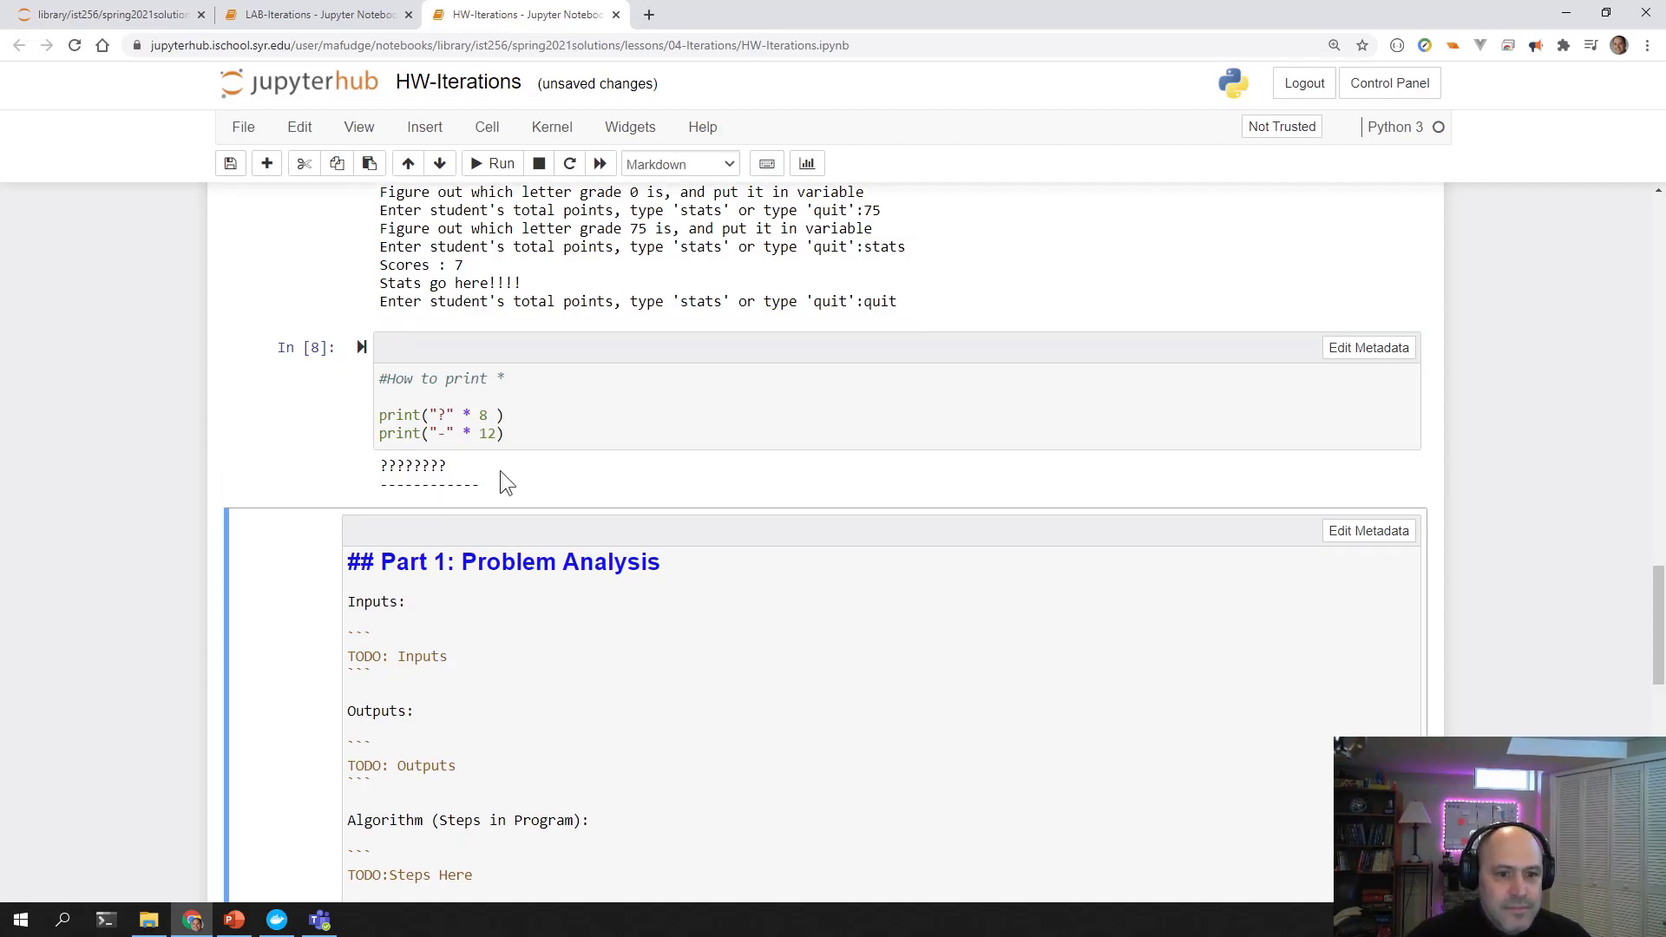
{"action": "left_click", "coordinate": [425, 496]}
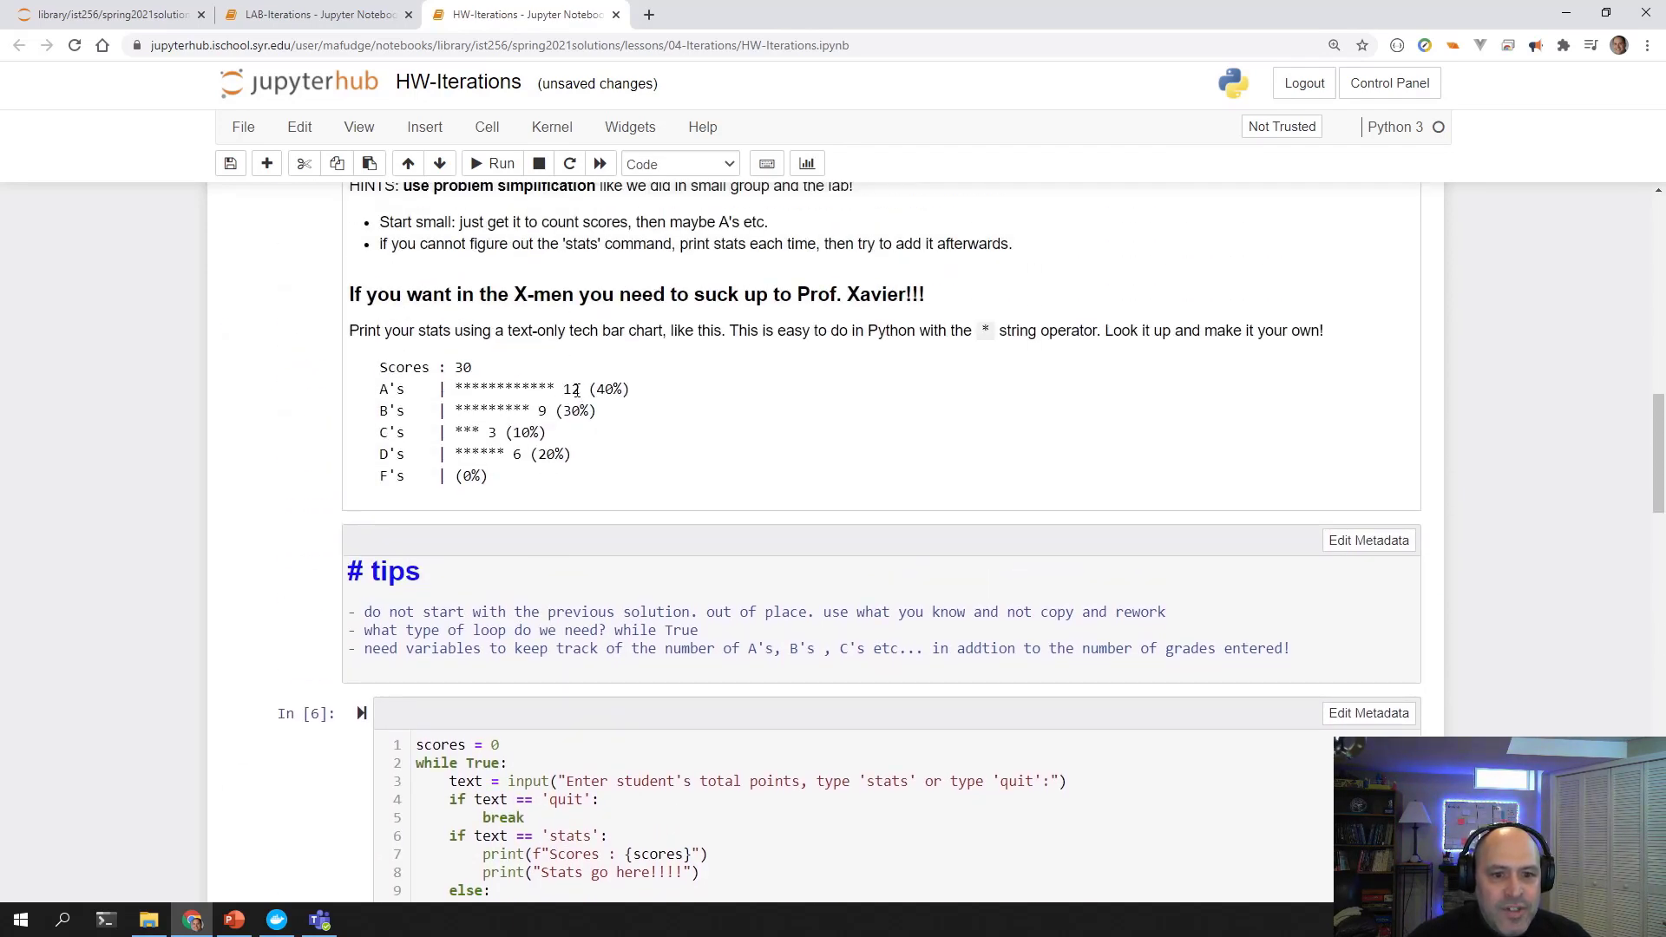
Add f-string prints for bar A (12 asterisks) and B (6) and run.
{"action": "scroll", "scroll_direction": "down", "scroll_amount": 3}
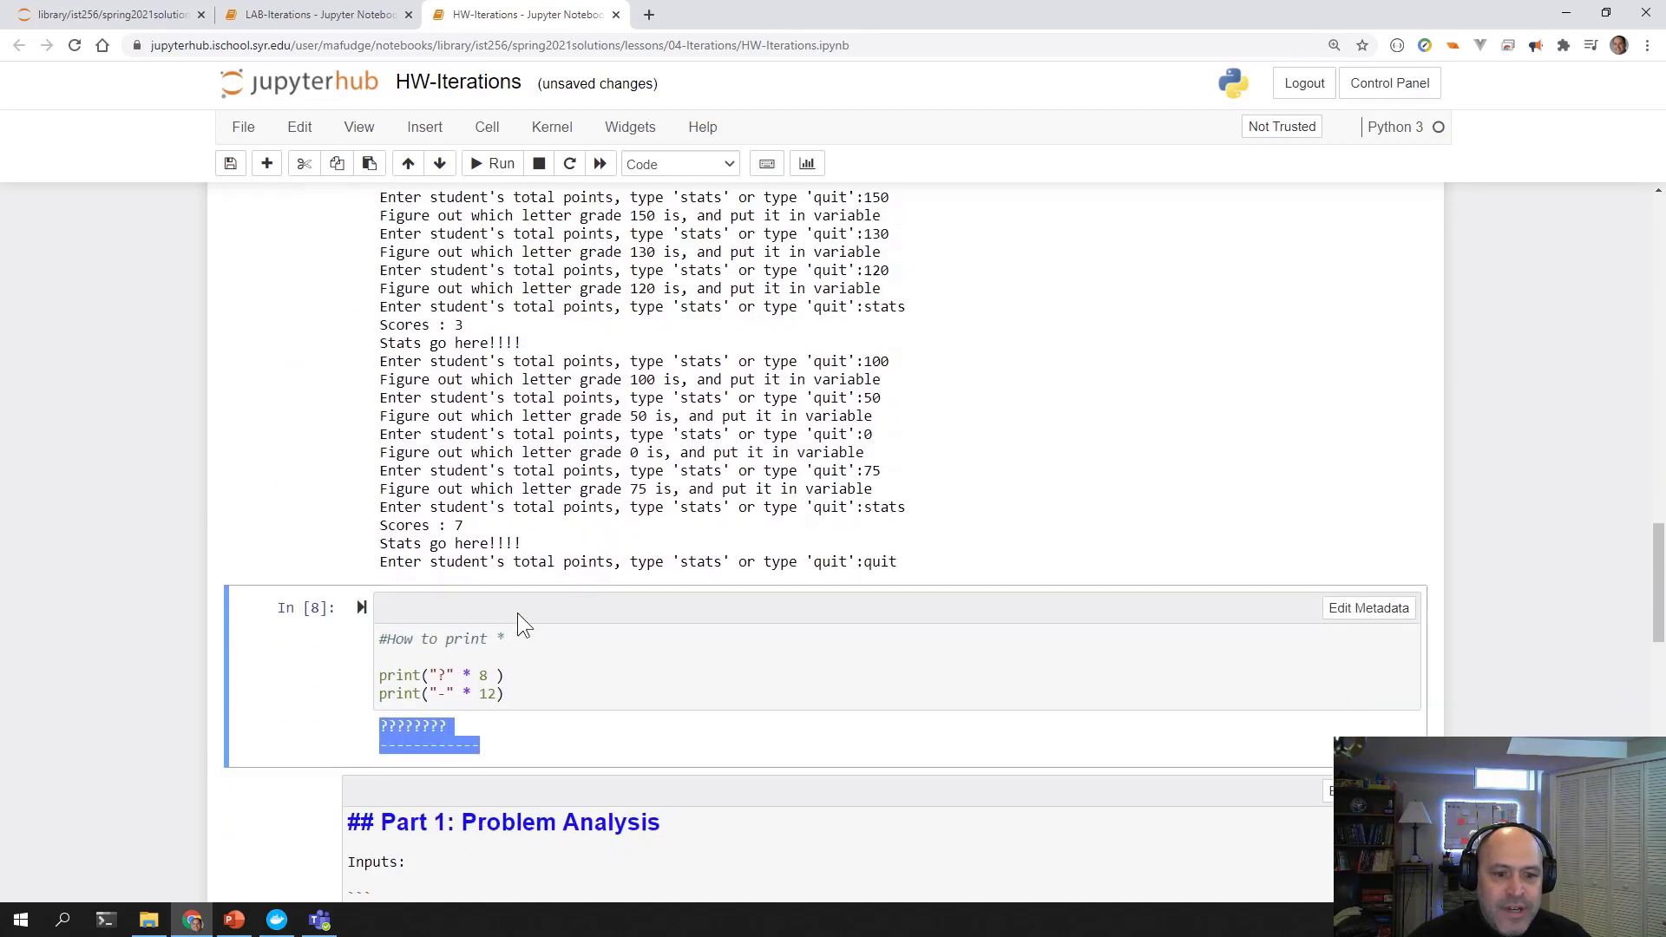
{"action": "left_click", "coordinate": [543, 694]}
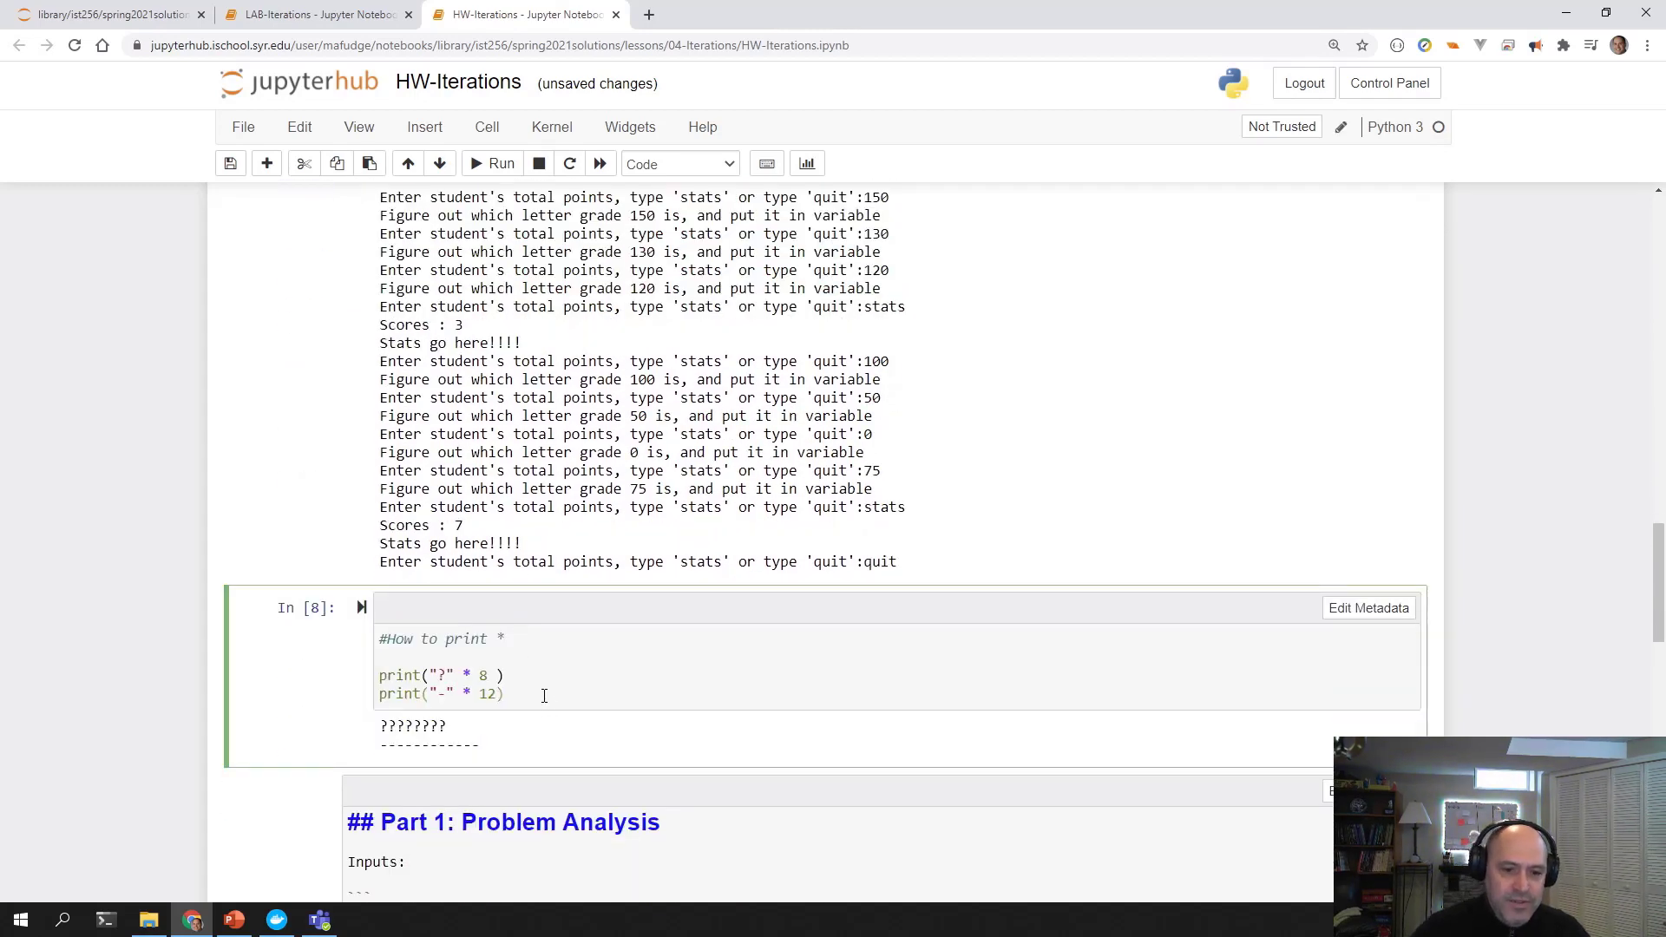
{"action": "type", "text": "print(\"\")"}
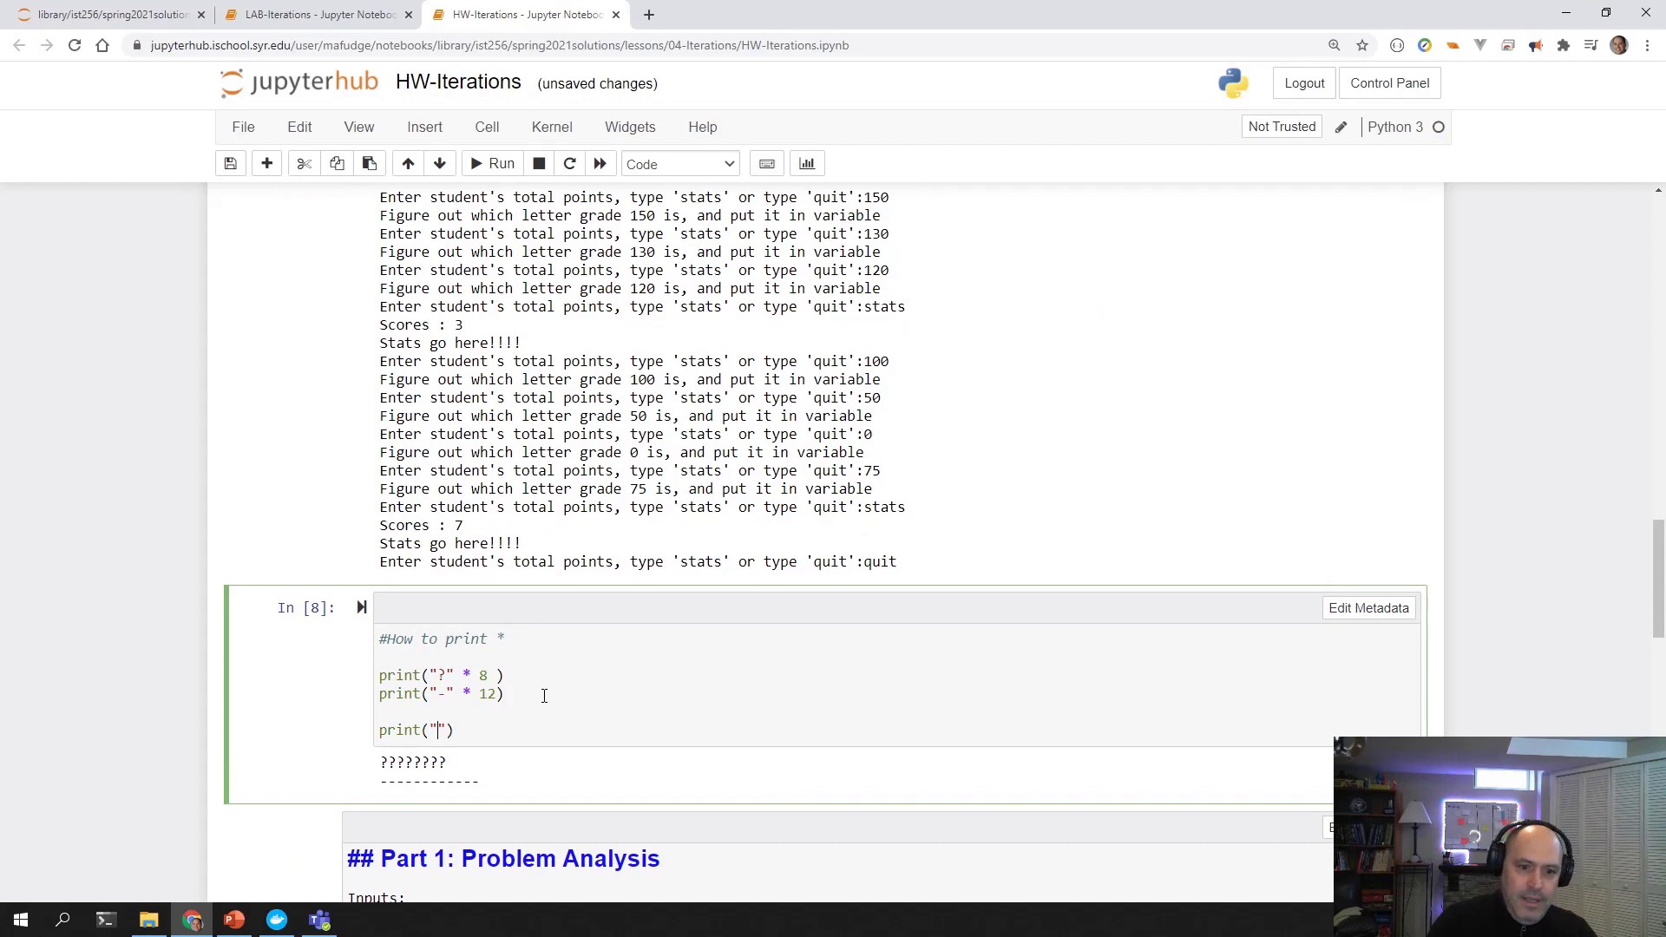
{"action": "type", "text": "A:"}
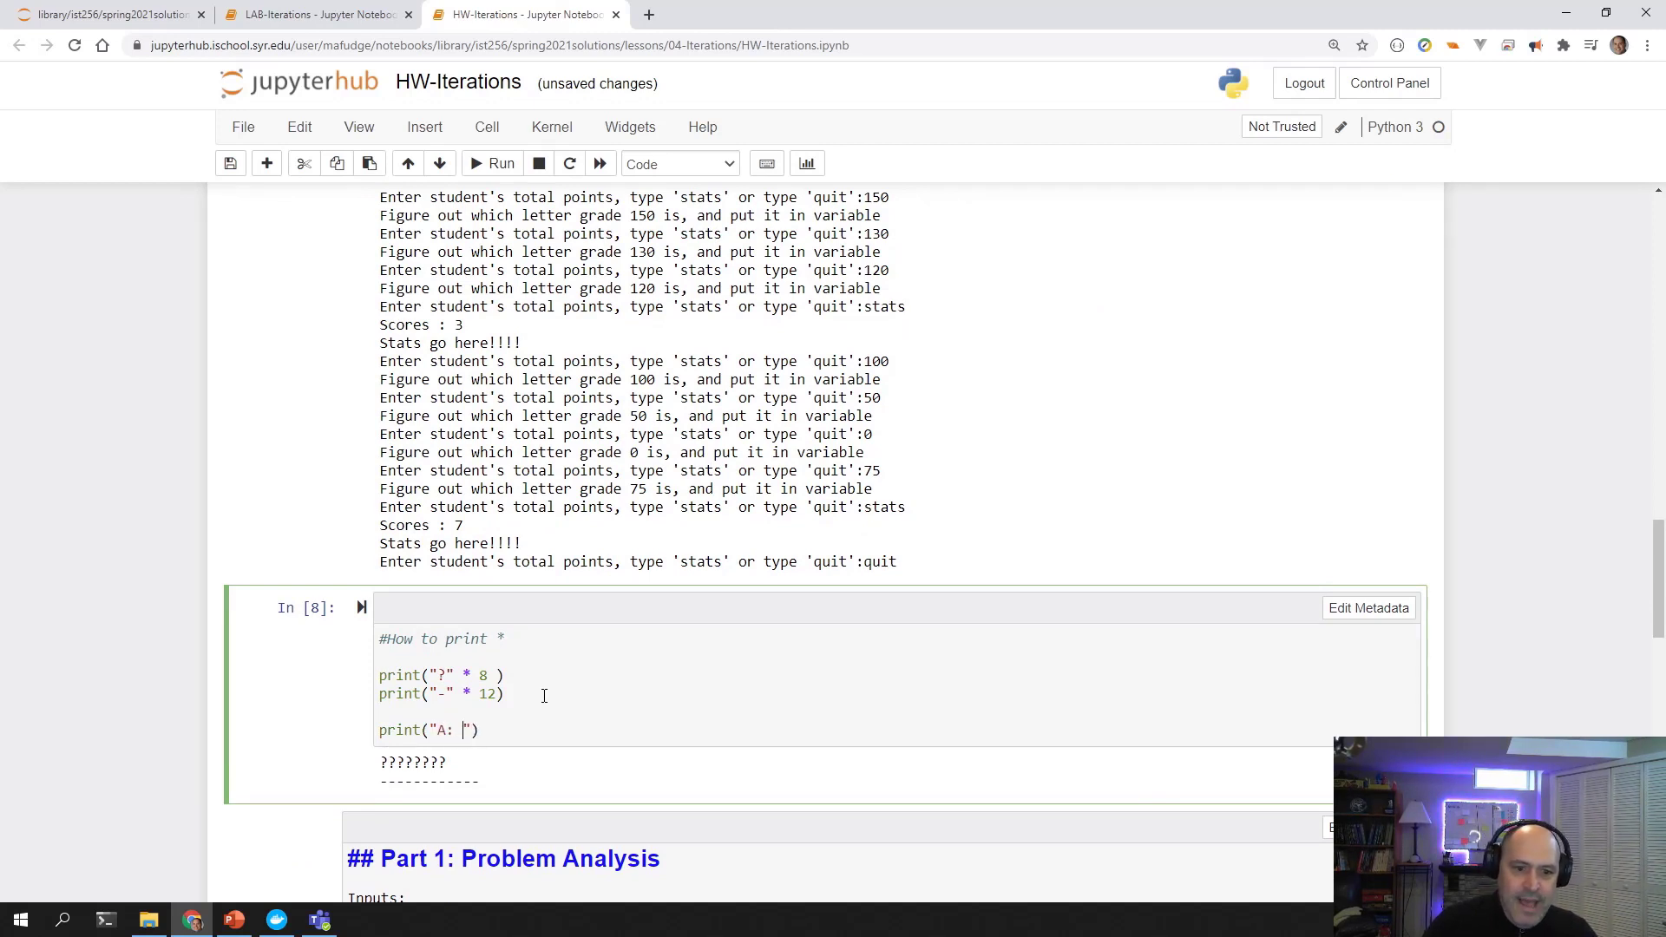
{"action": "key", "text": "Backspace"}
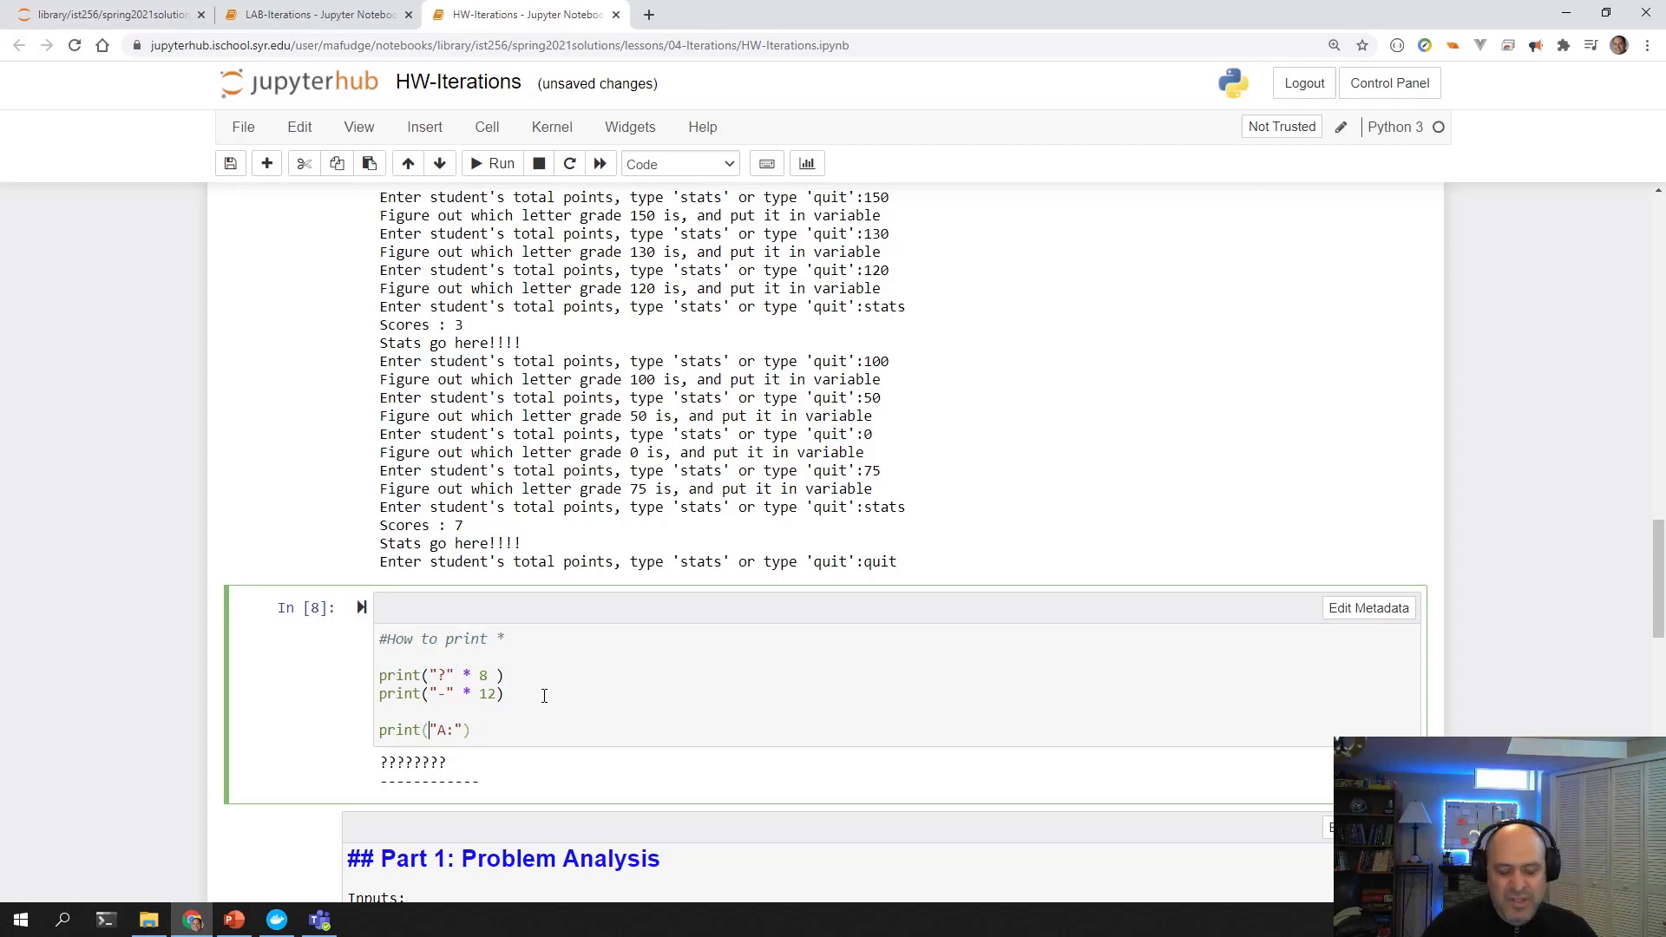
{"action": "type", "text": "f"}
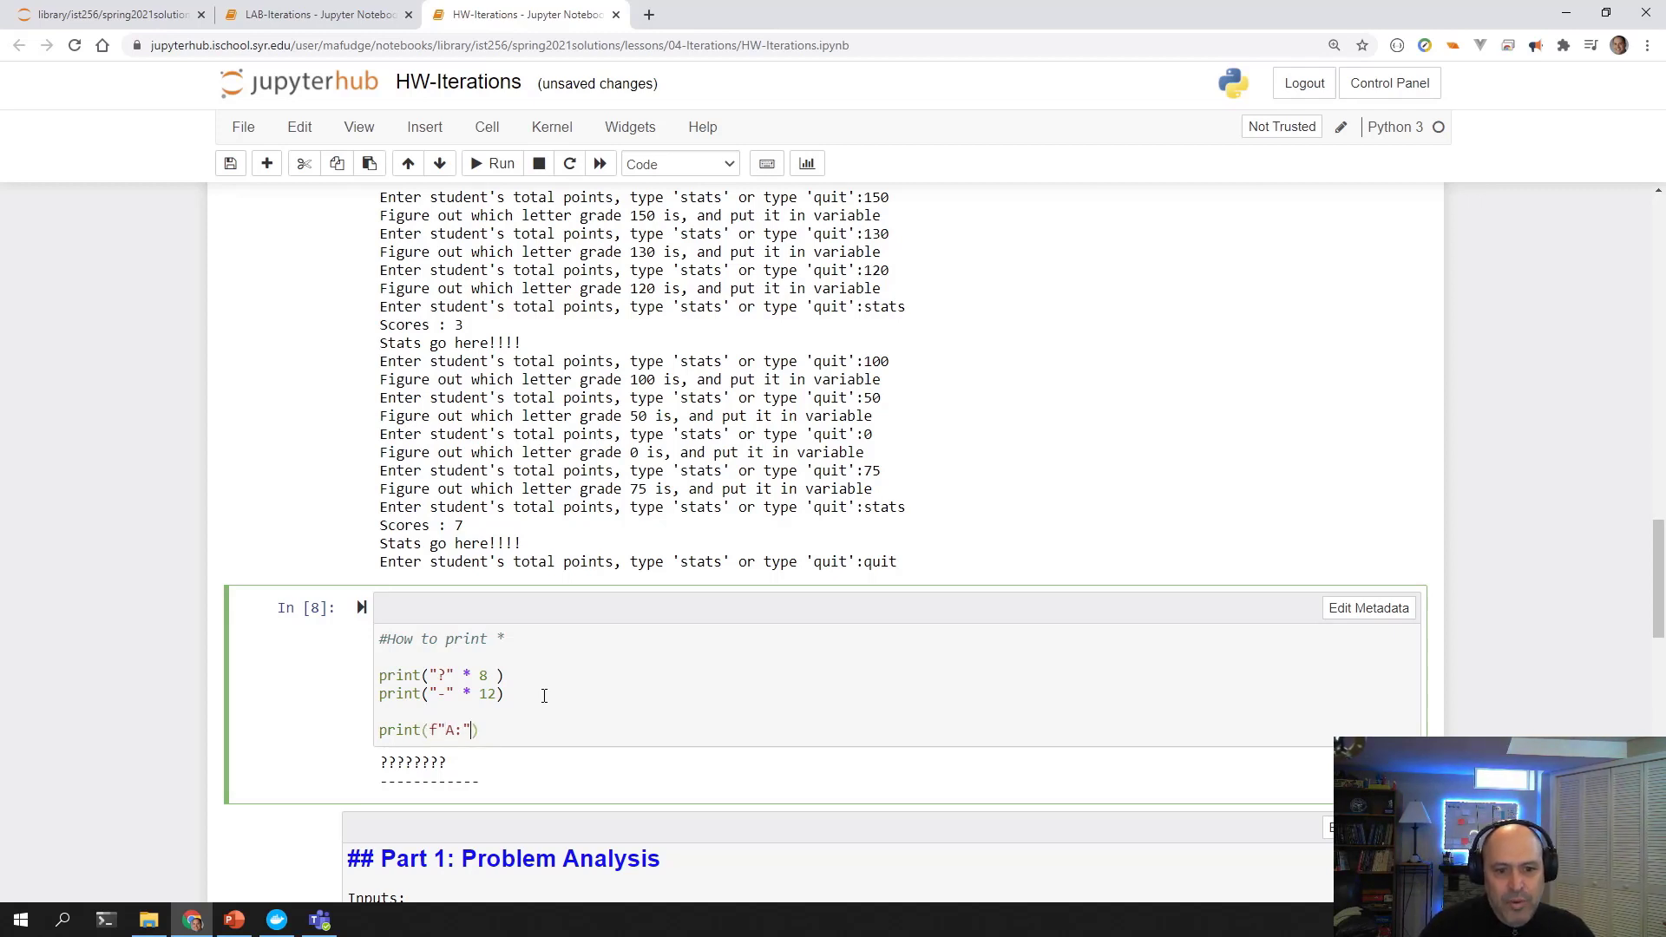
{"action": "type", "text": "{}"}
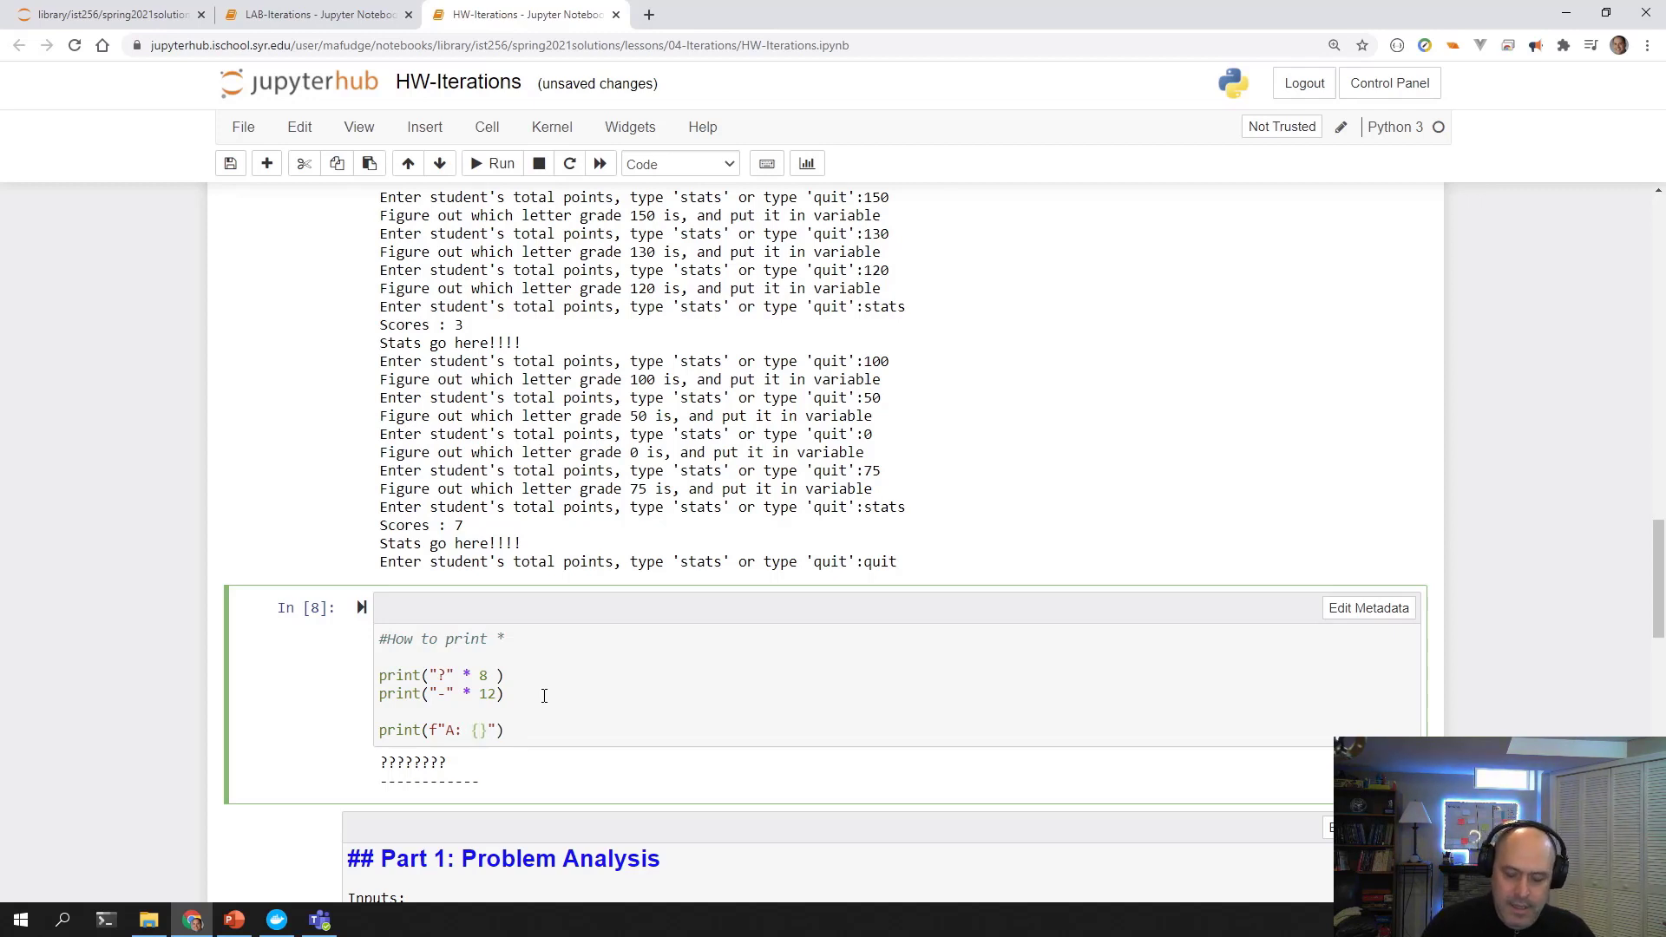
{"action": "type", "text": "'*'"}
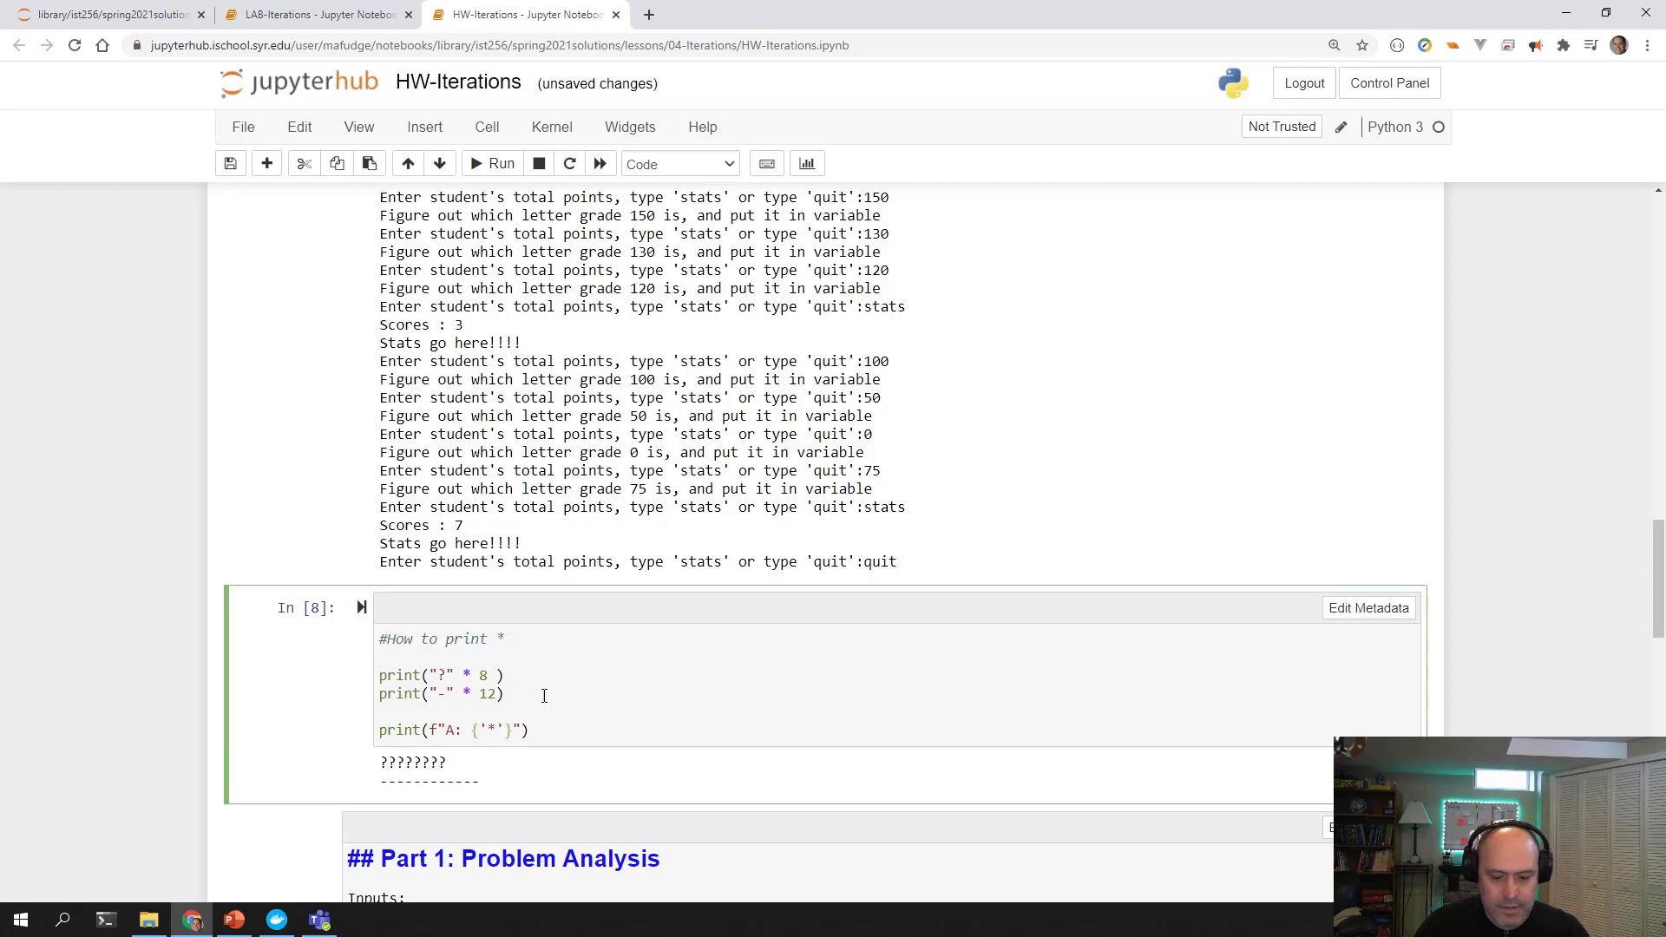
{"action": "type", "text": "*12"}
{"action": "type", "text": "print(f\"B: {'*'*}\")"}
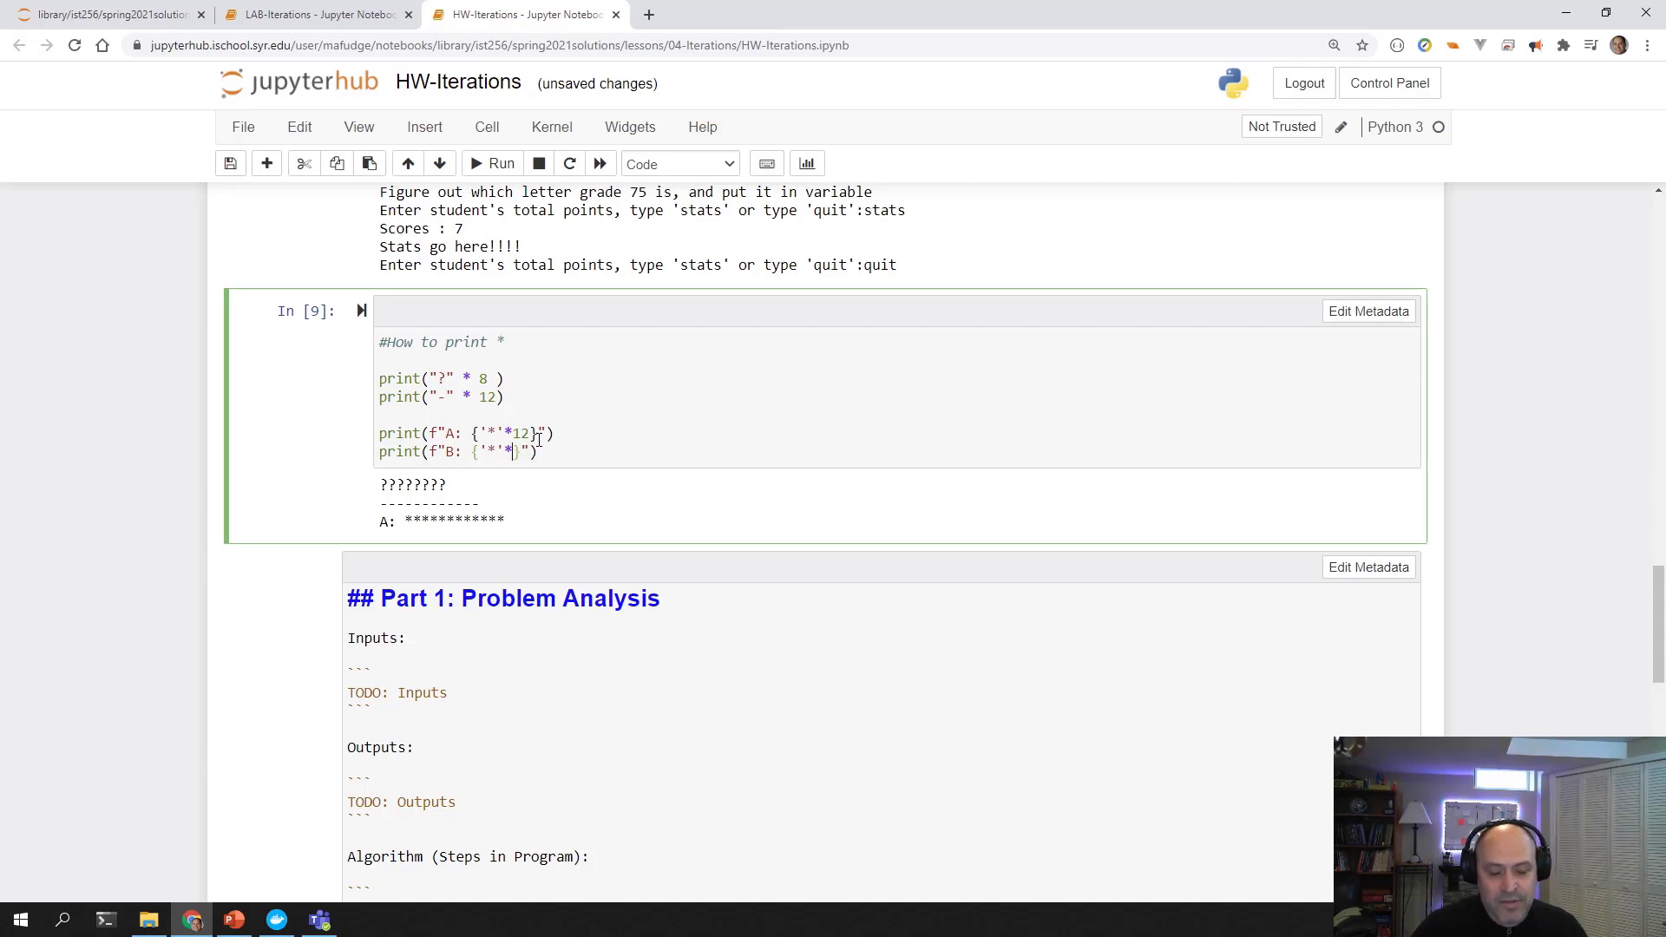
{"action": "left_click", "coordinate": [491, 162]}
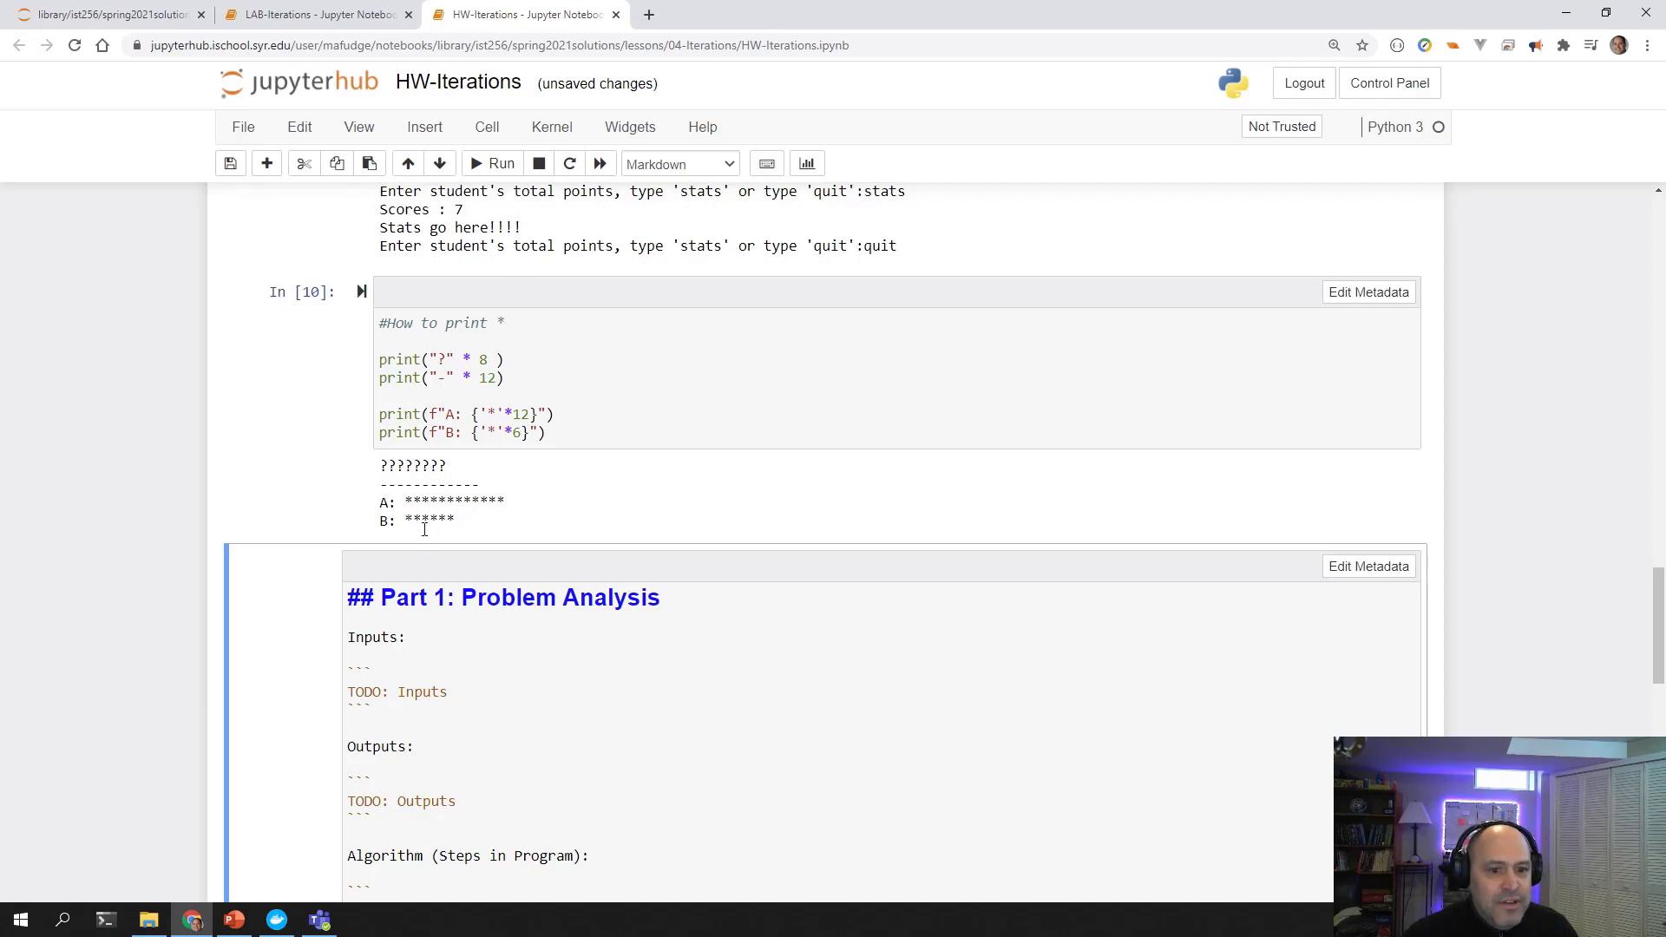
{"action": "mouse_move", "coordinate": [651, 555]}
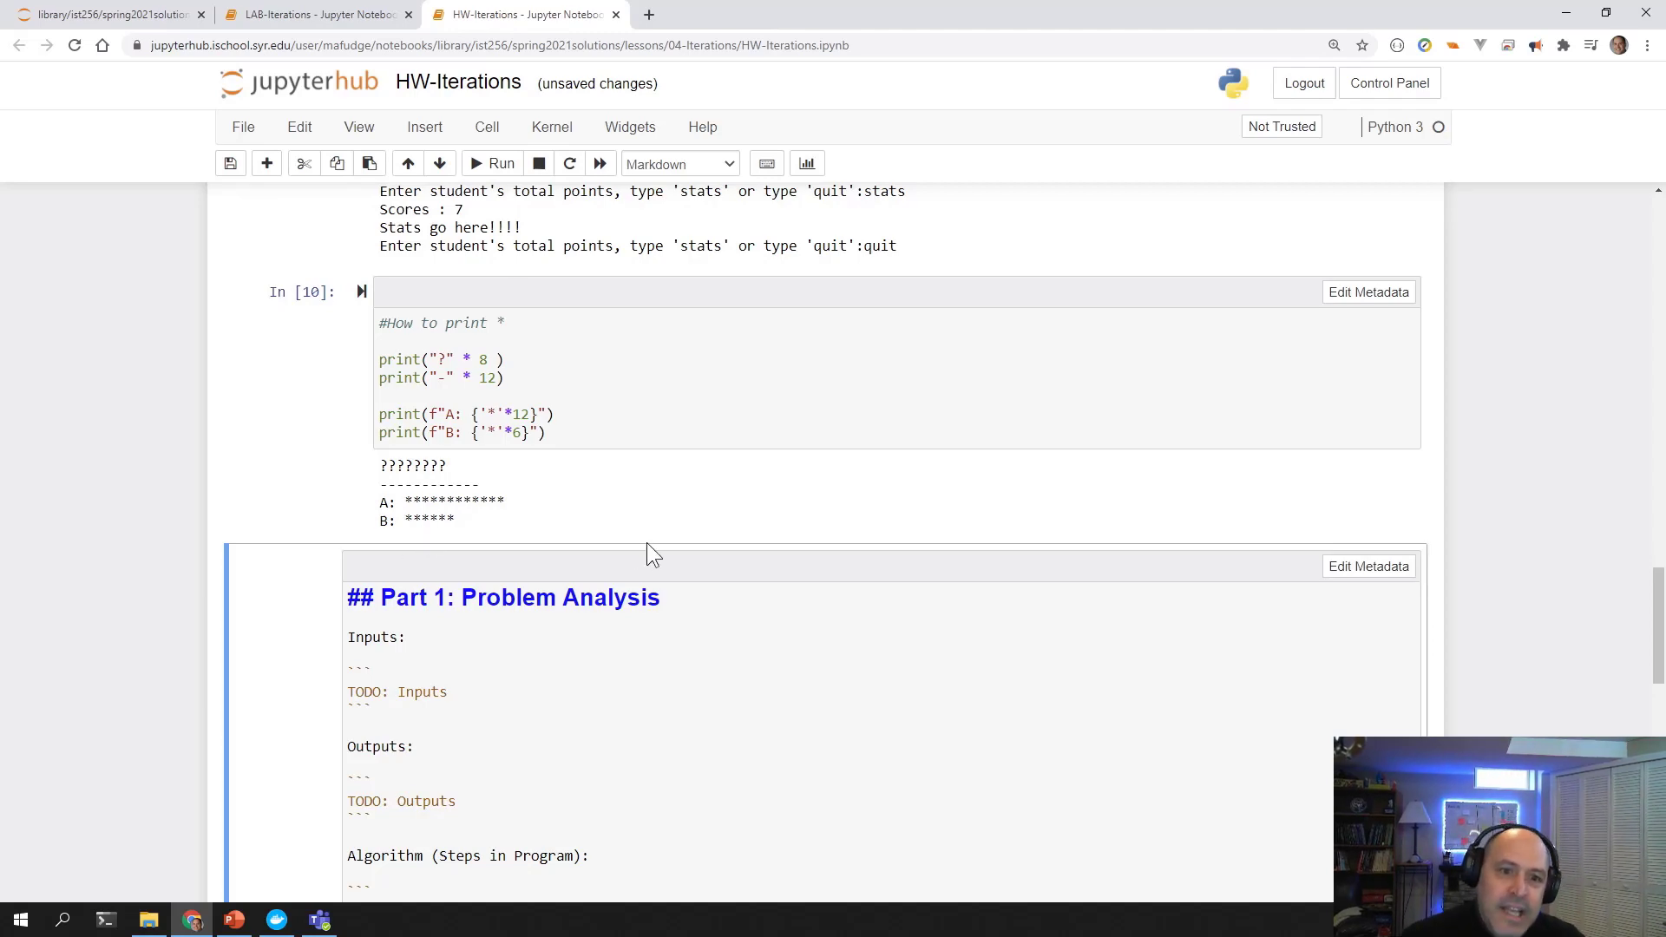
{"action": "scroll", "scroll_direction": "up", "scroll_amount": 3}
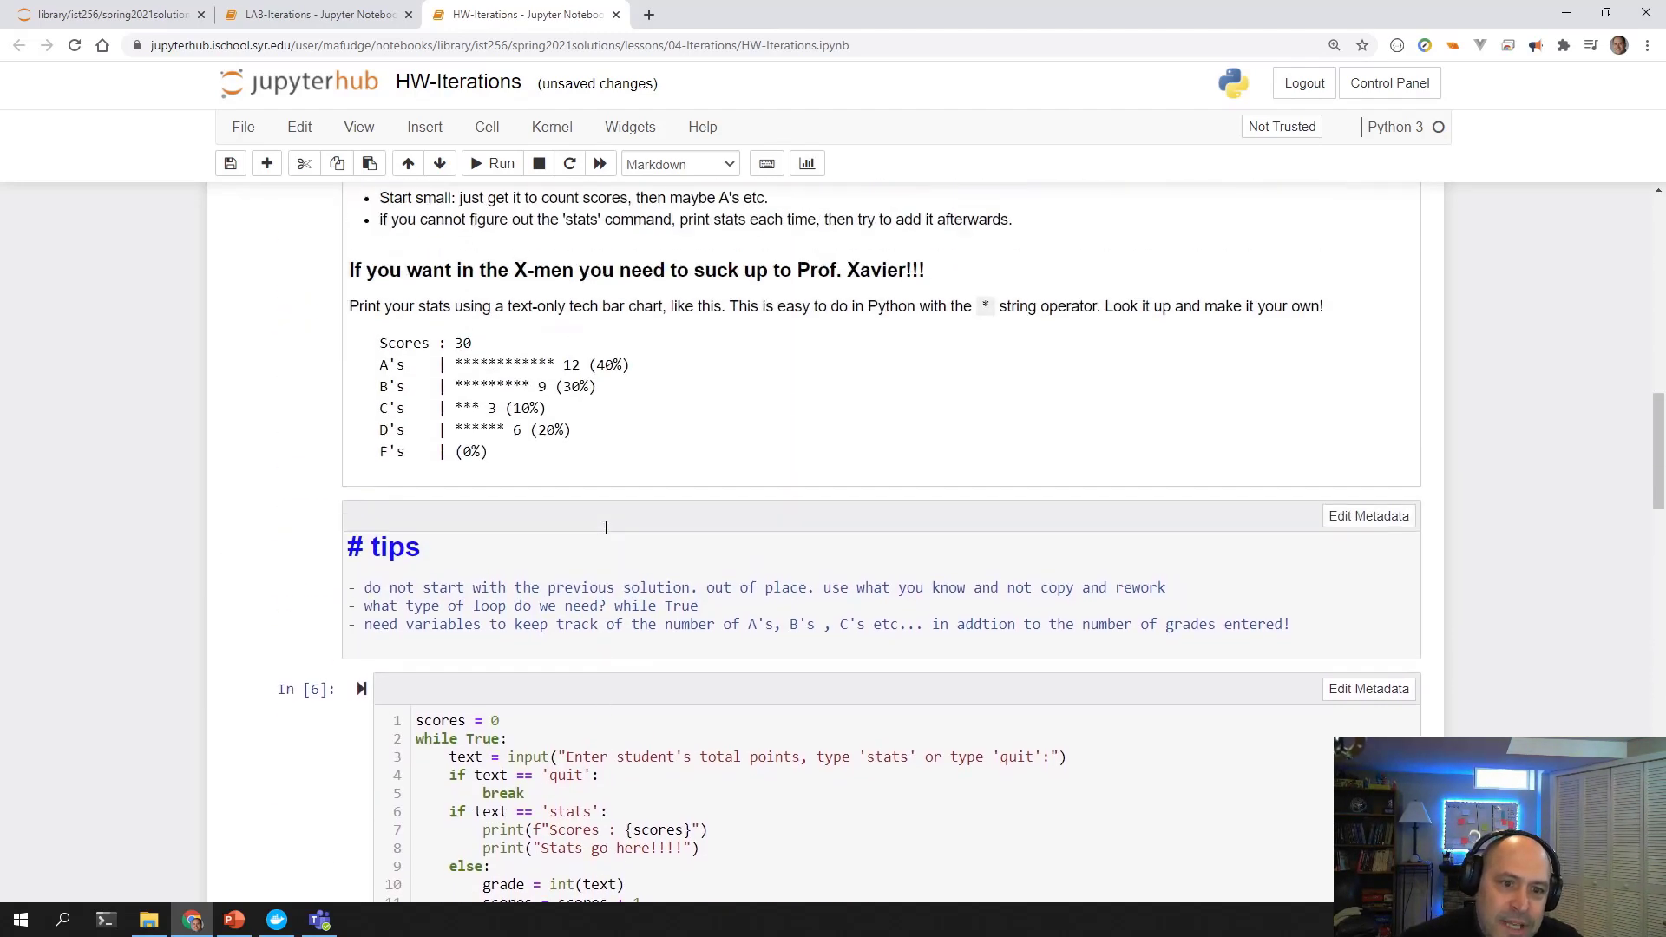